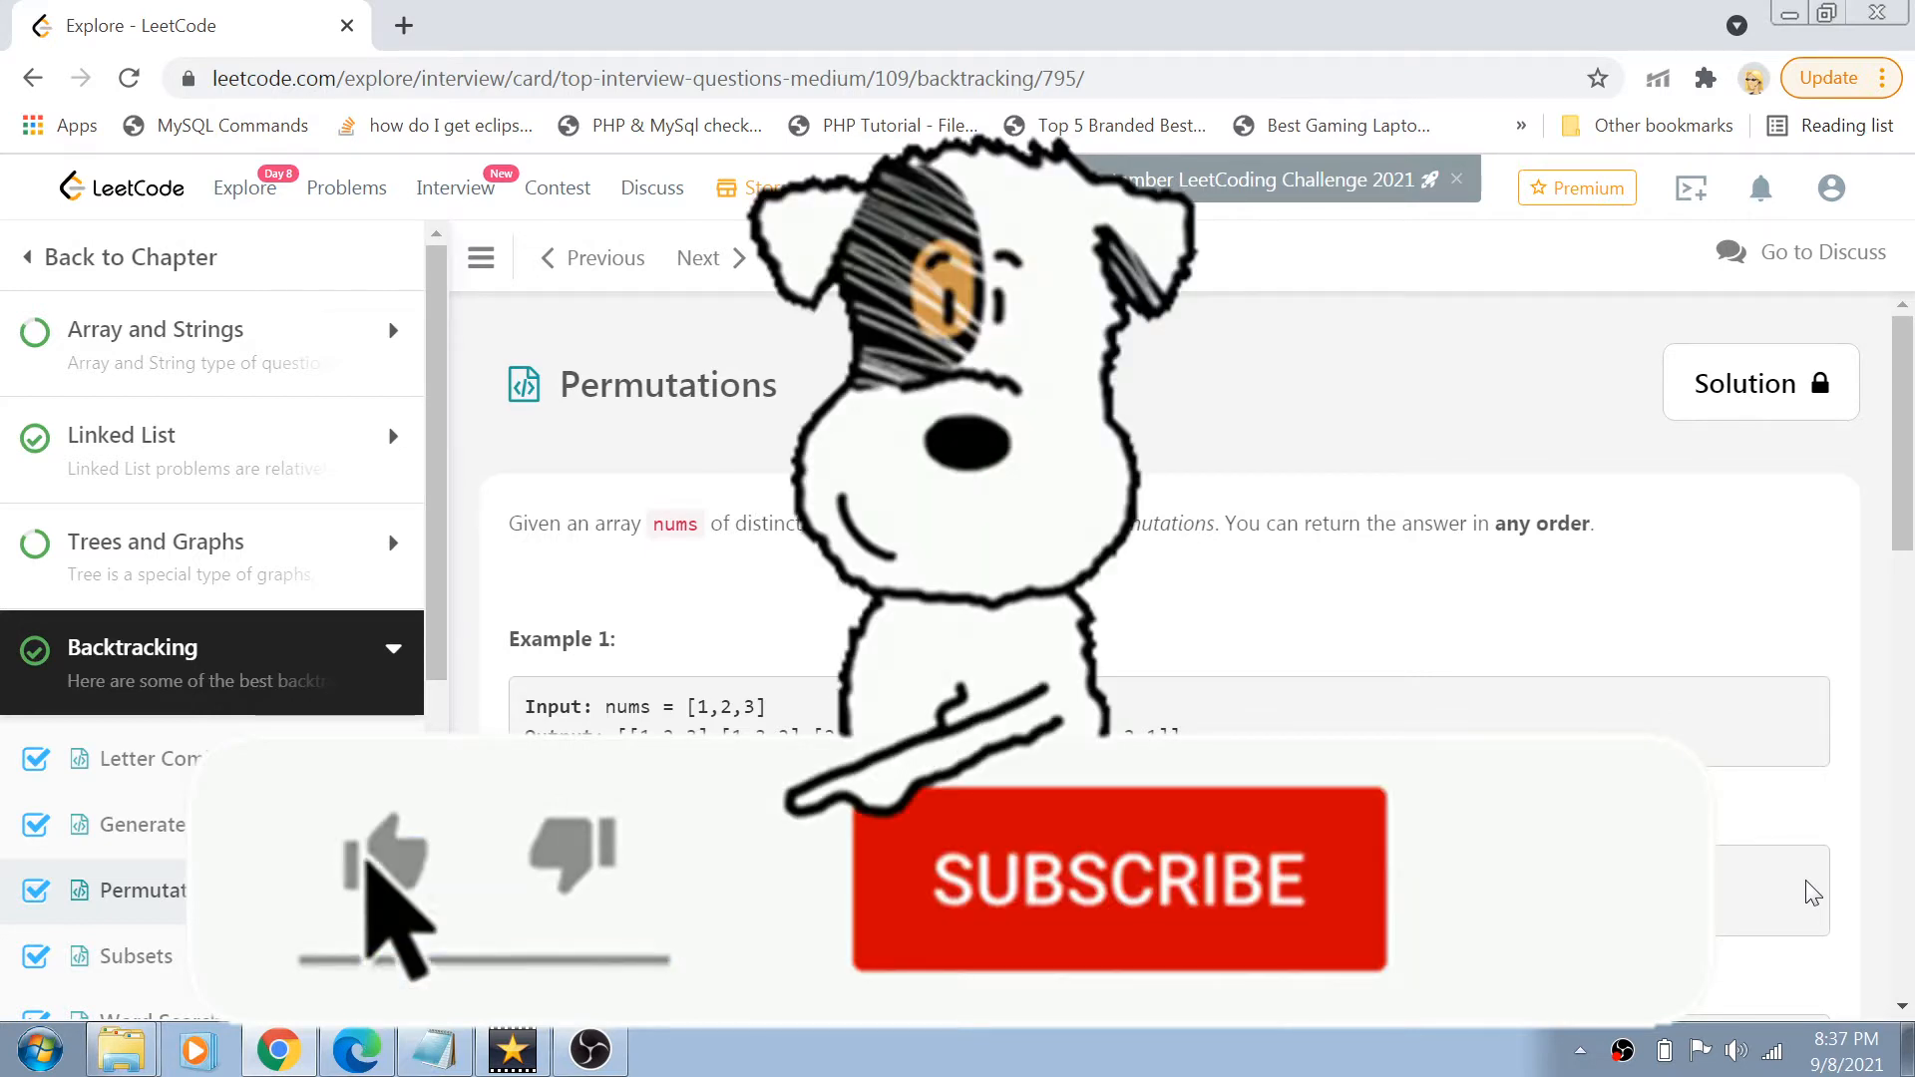
- Highlight the example input [1,2,3] and scroll down to the Java editor
click(1115, 880)
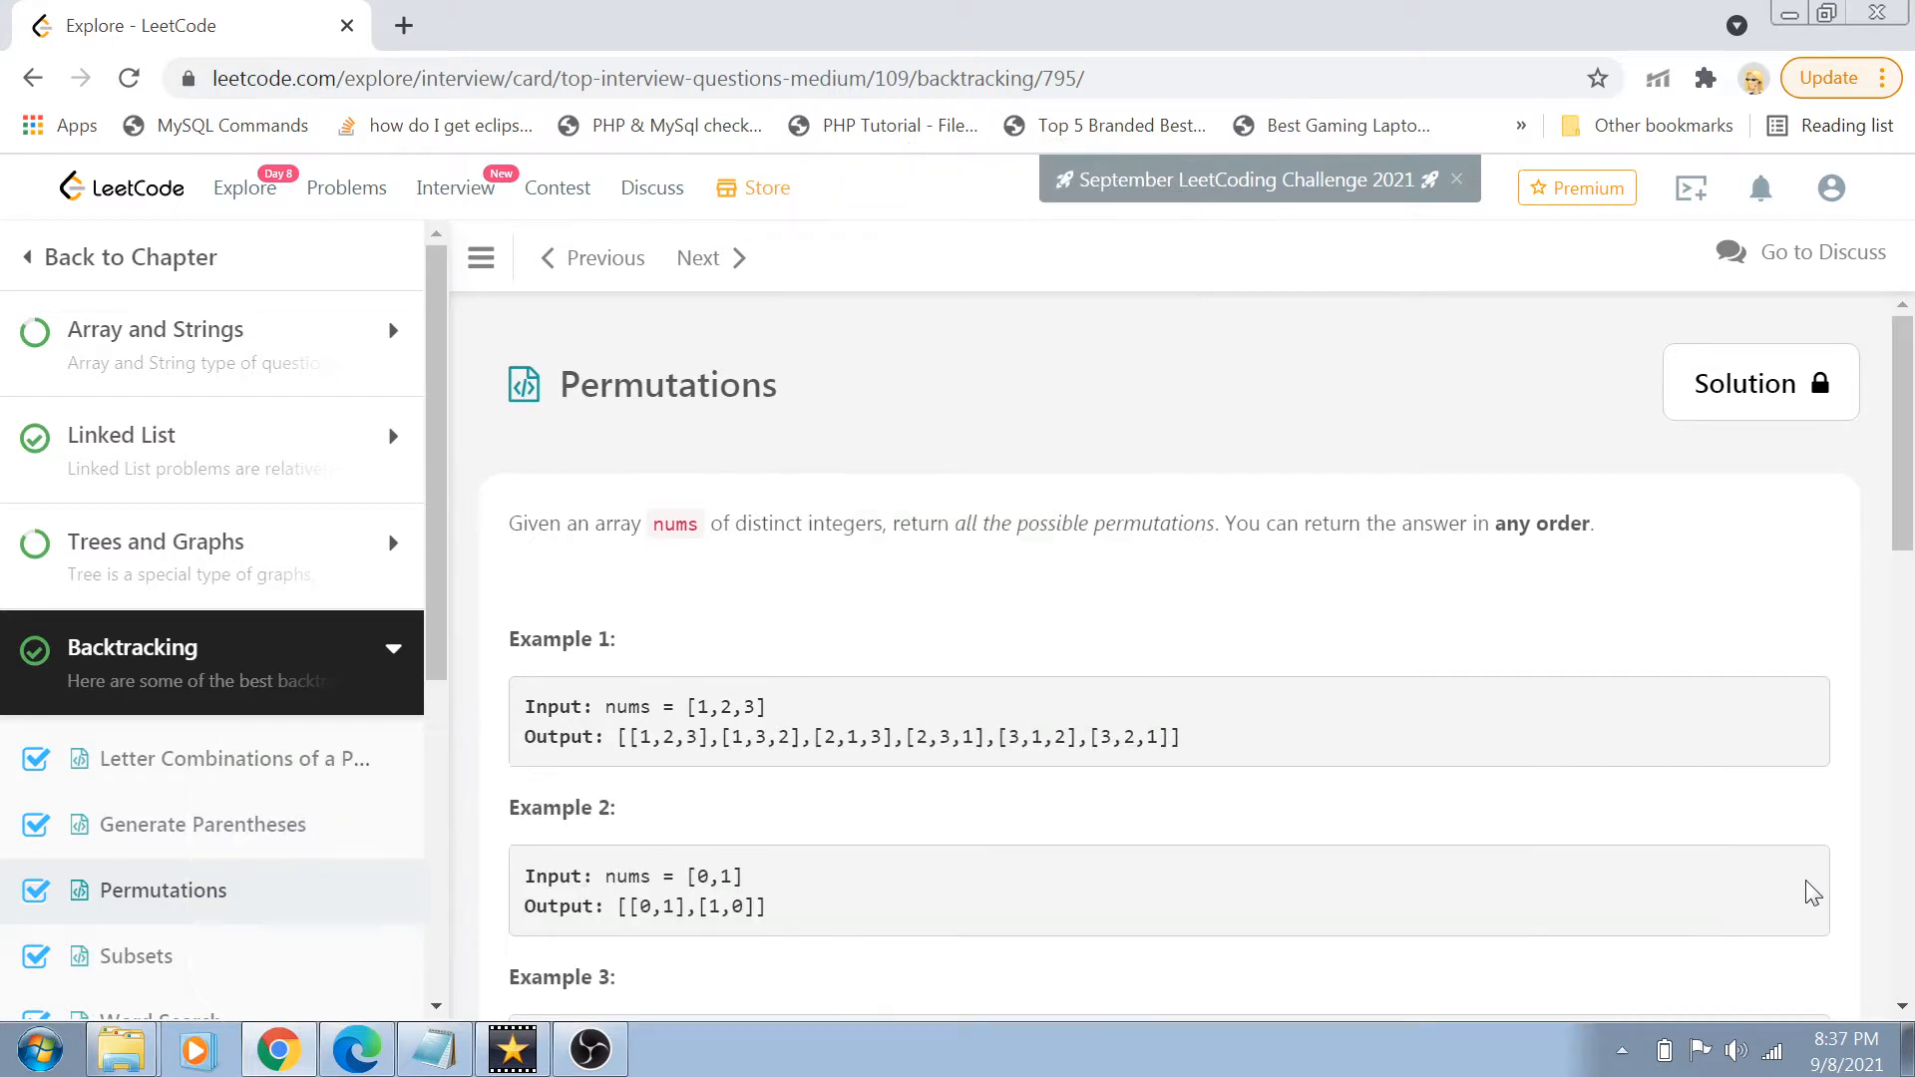
mouse_move(816, 465)
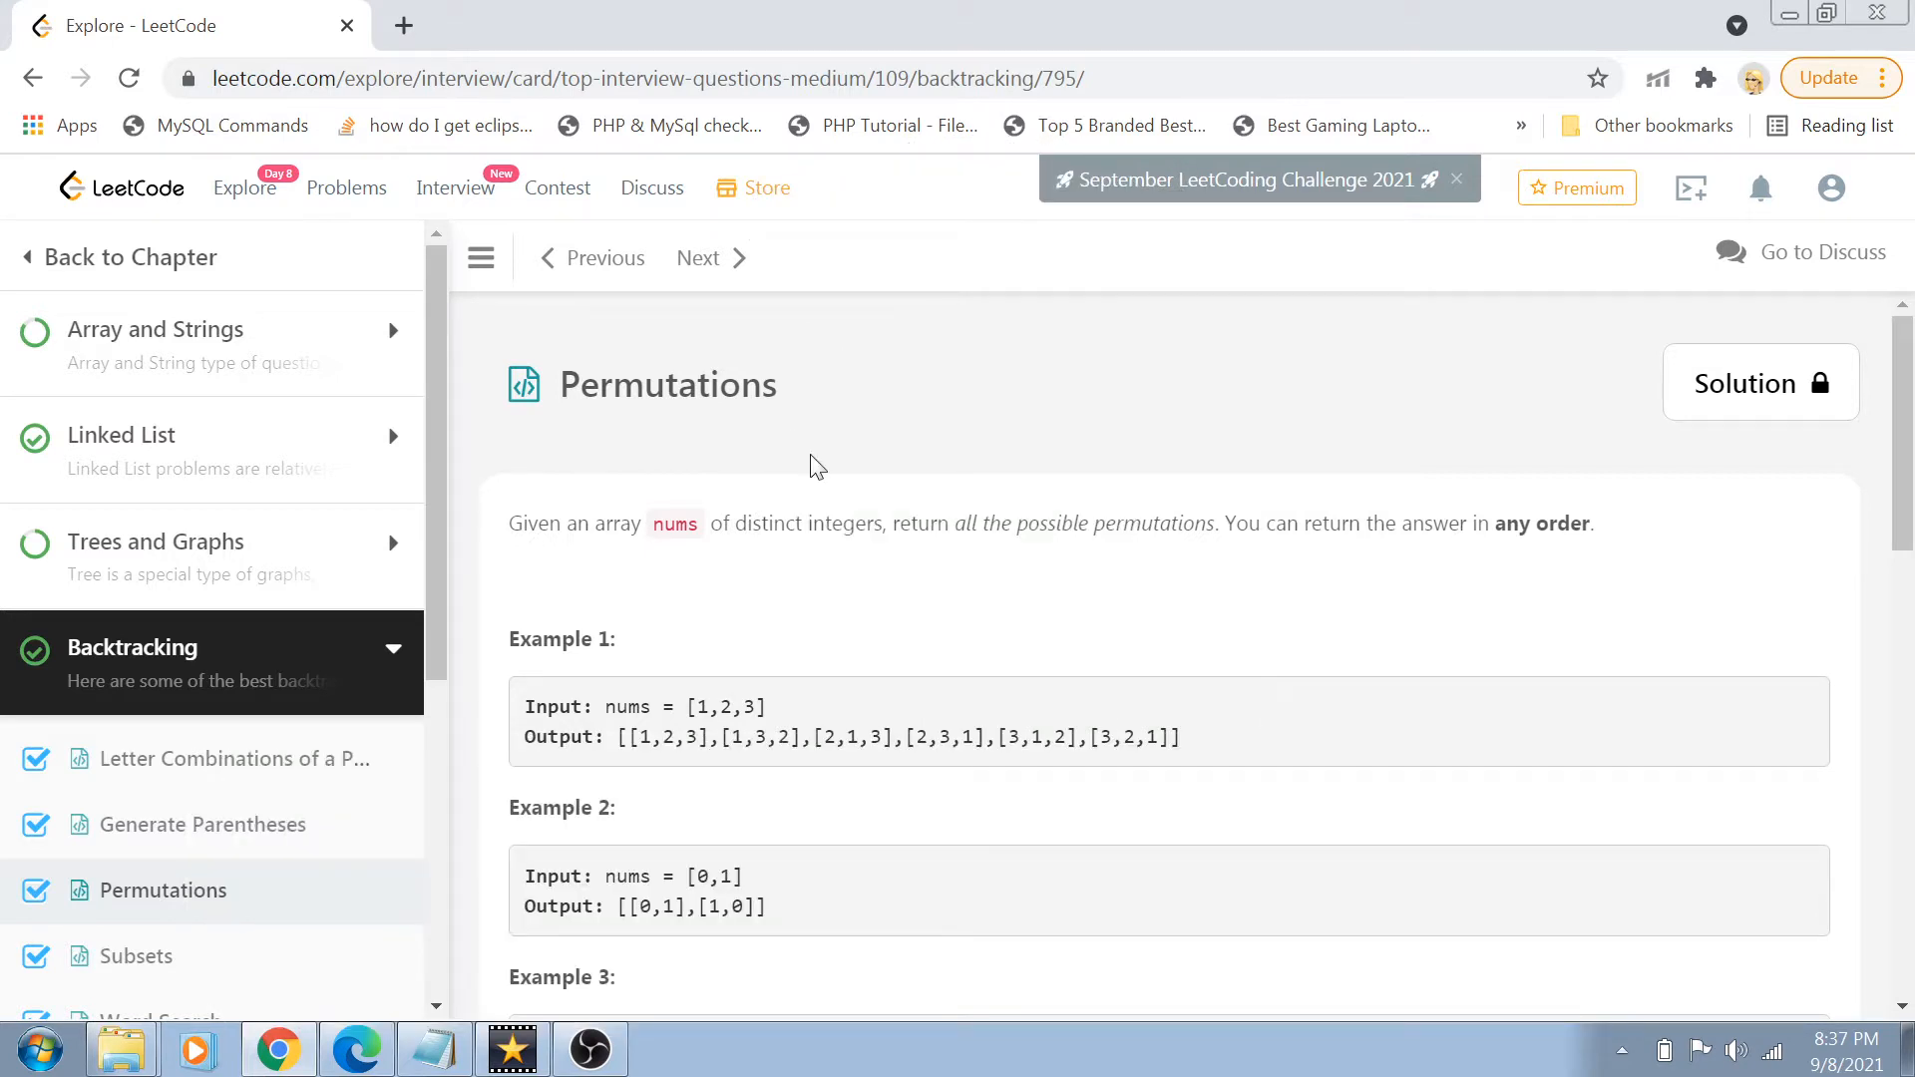
mouse_move(620, 557)
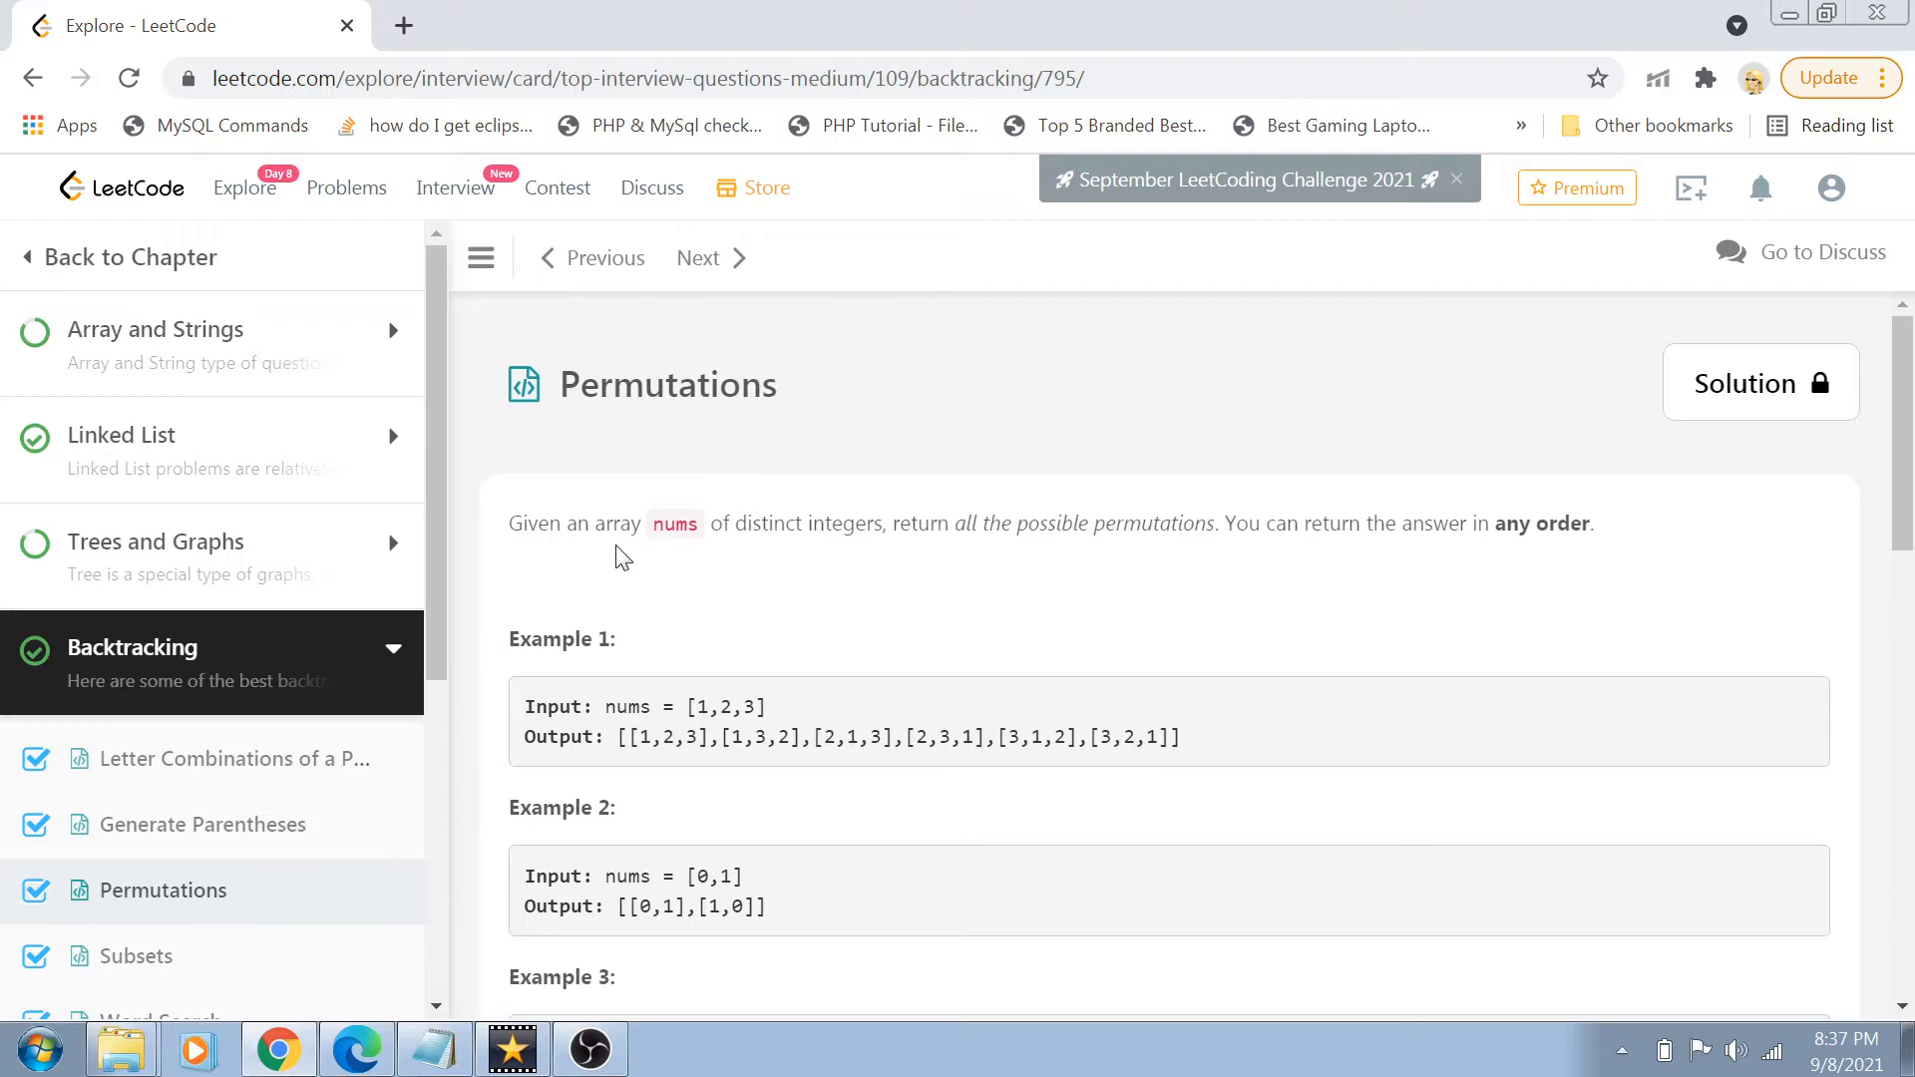
double_click(726, 707)
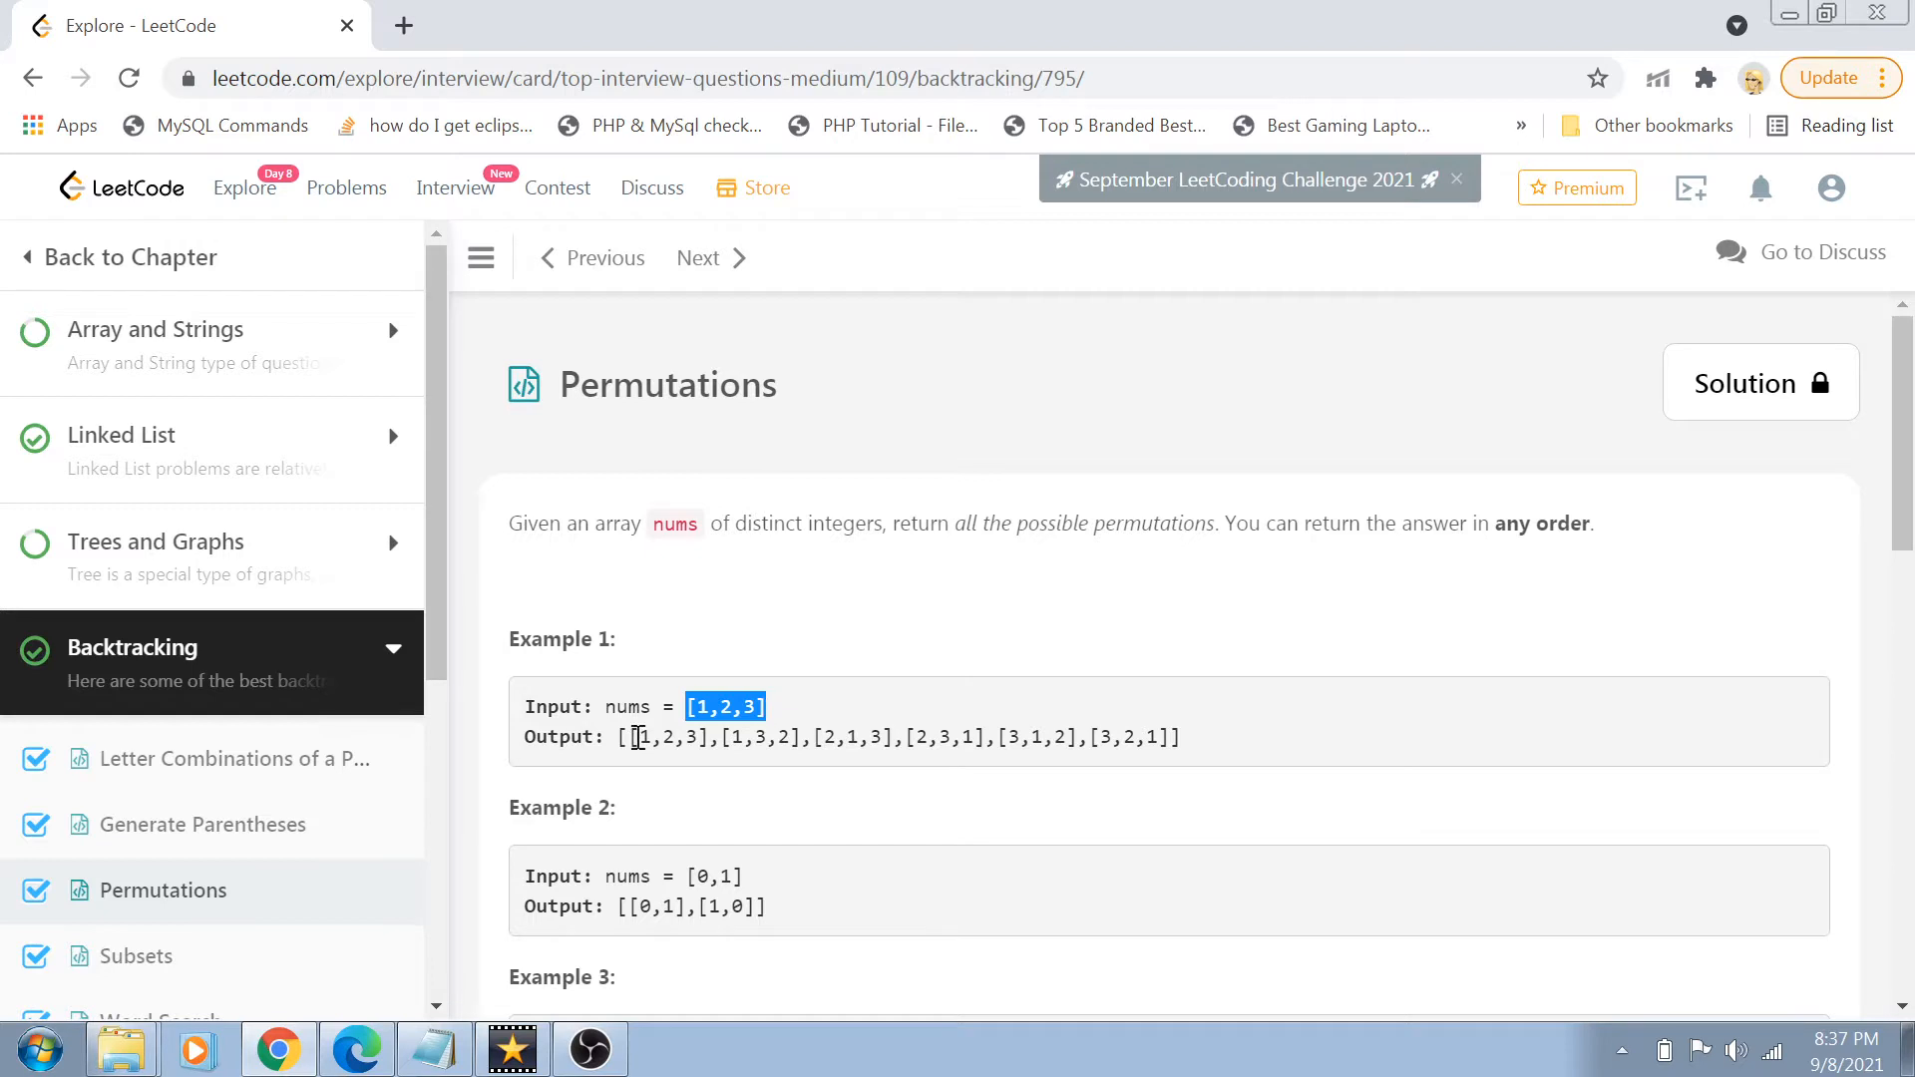
mouse_move(760, 712)
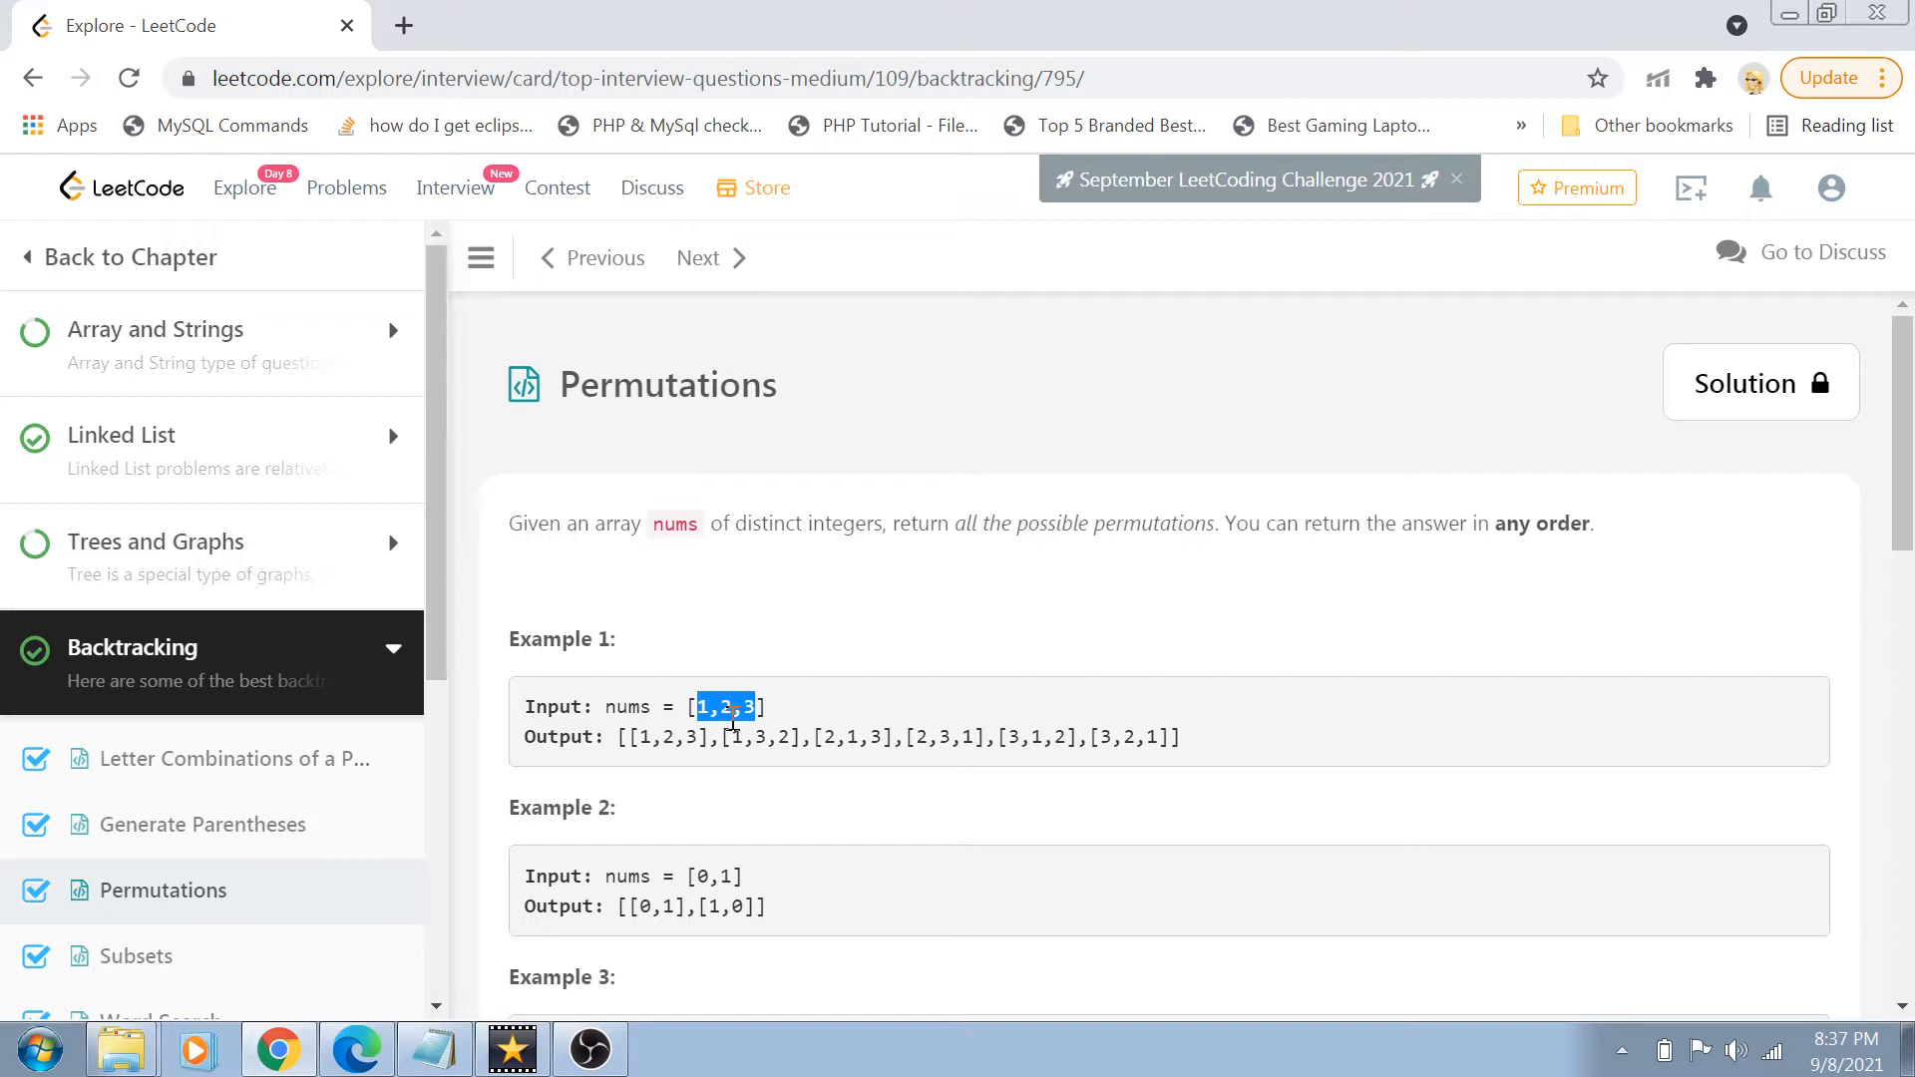
mouse_move(774, 720)
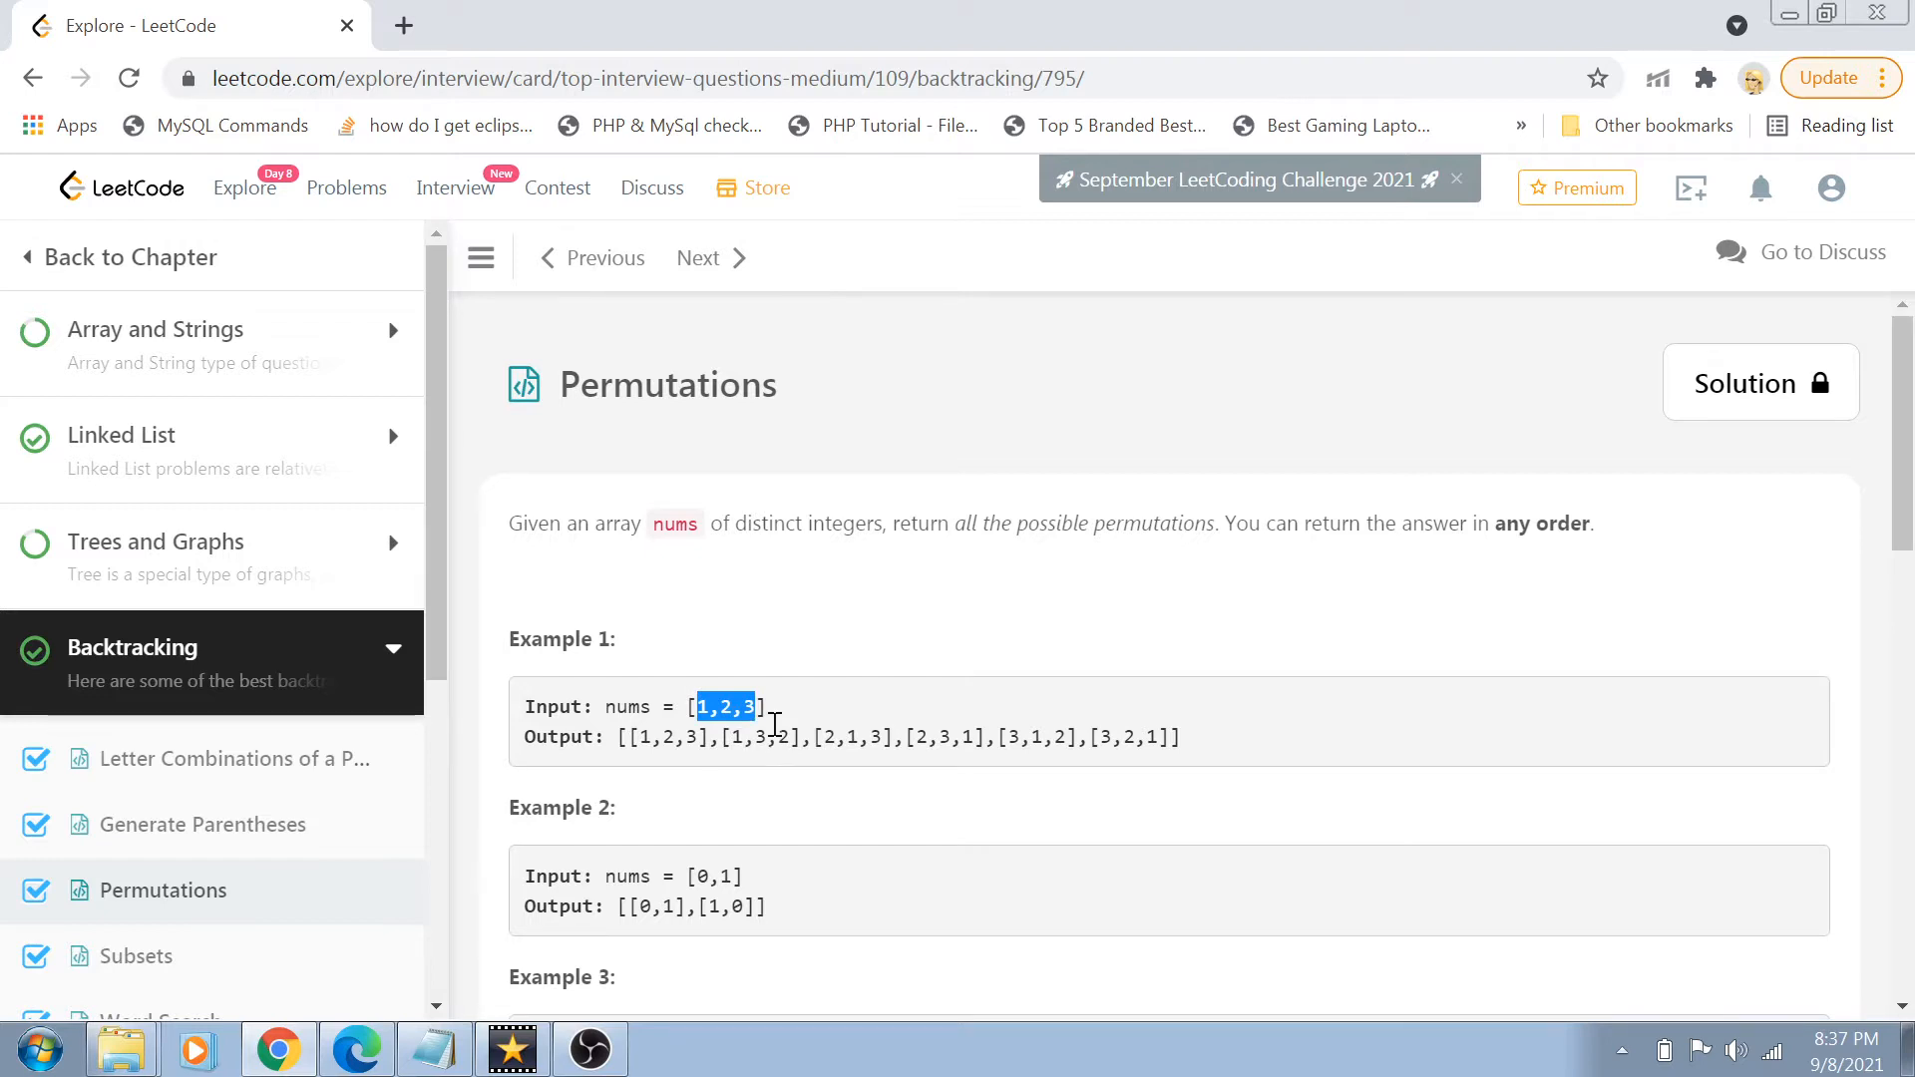
mouse_move(1109, 811)
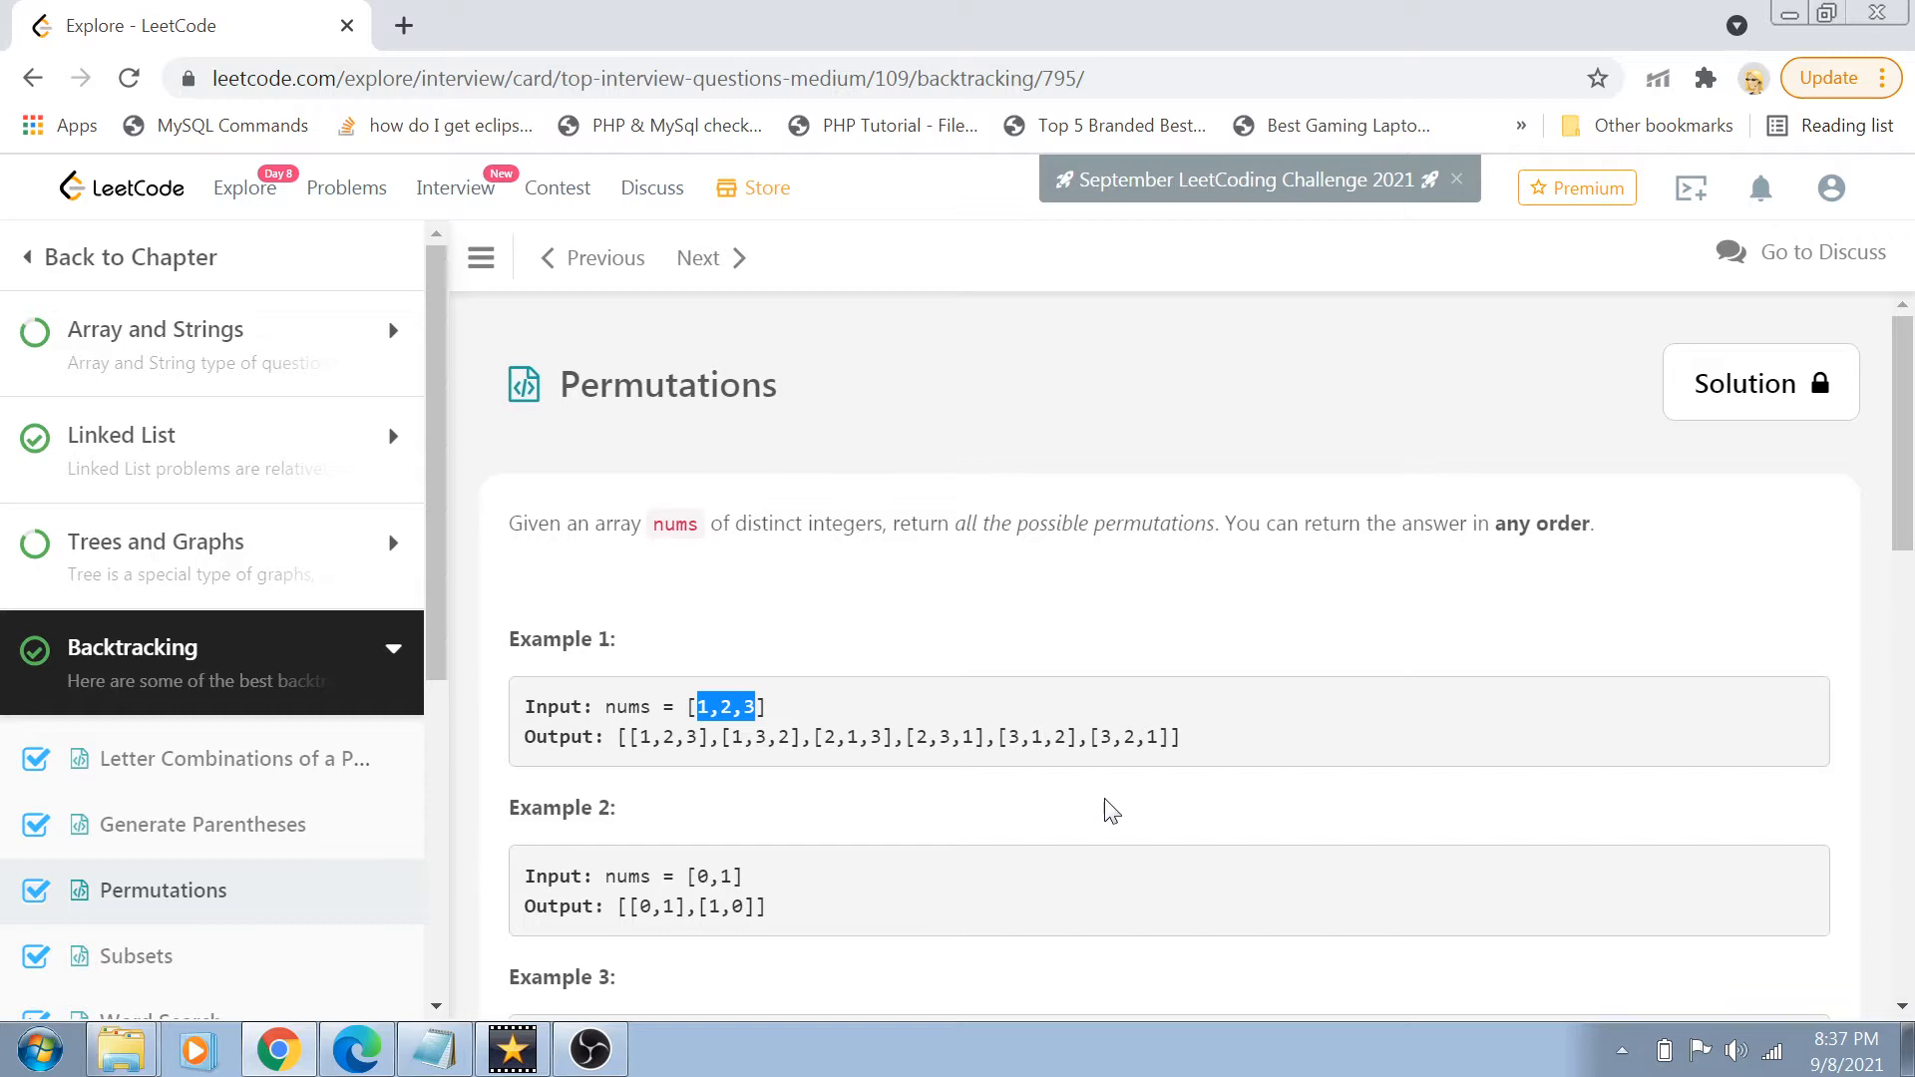
mouse_move(909, 724)
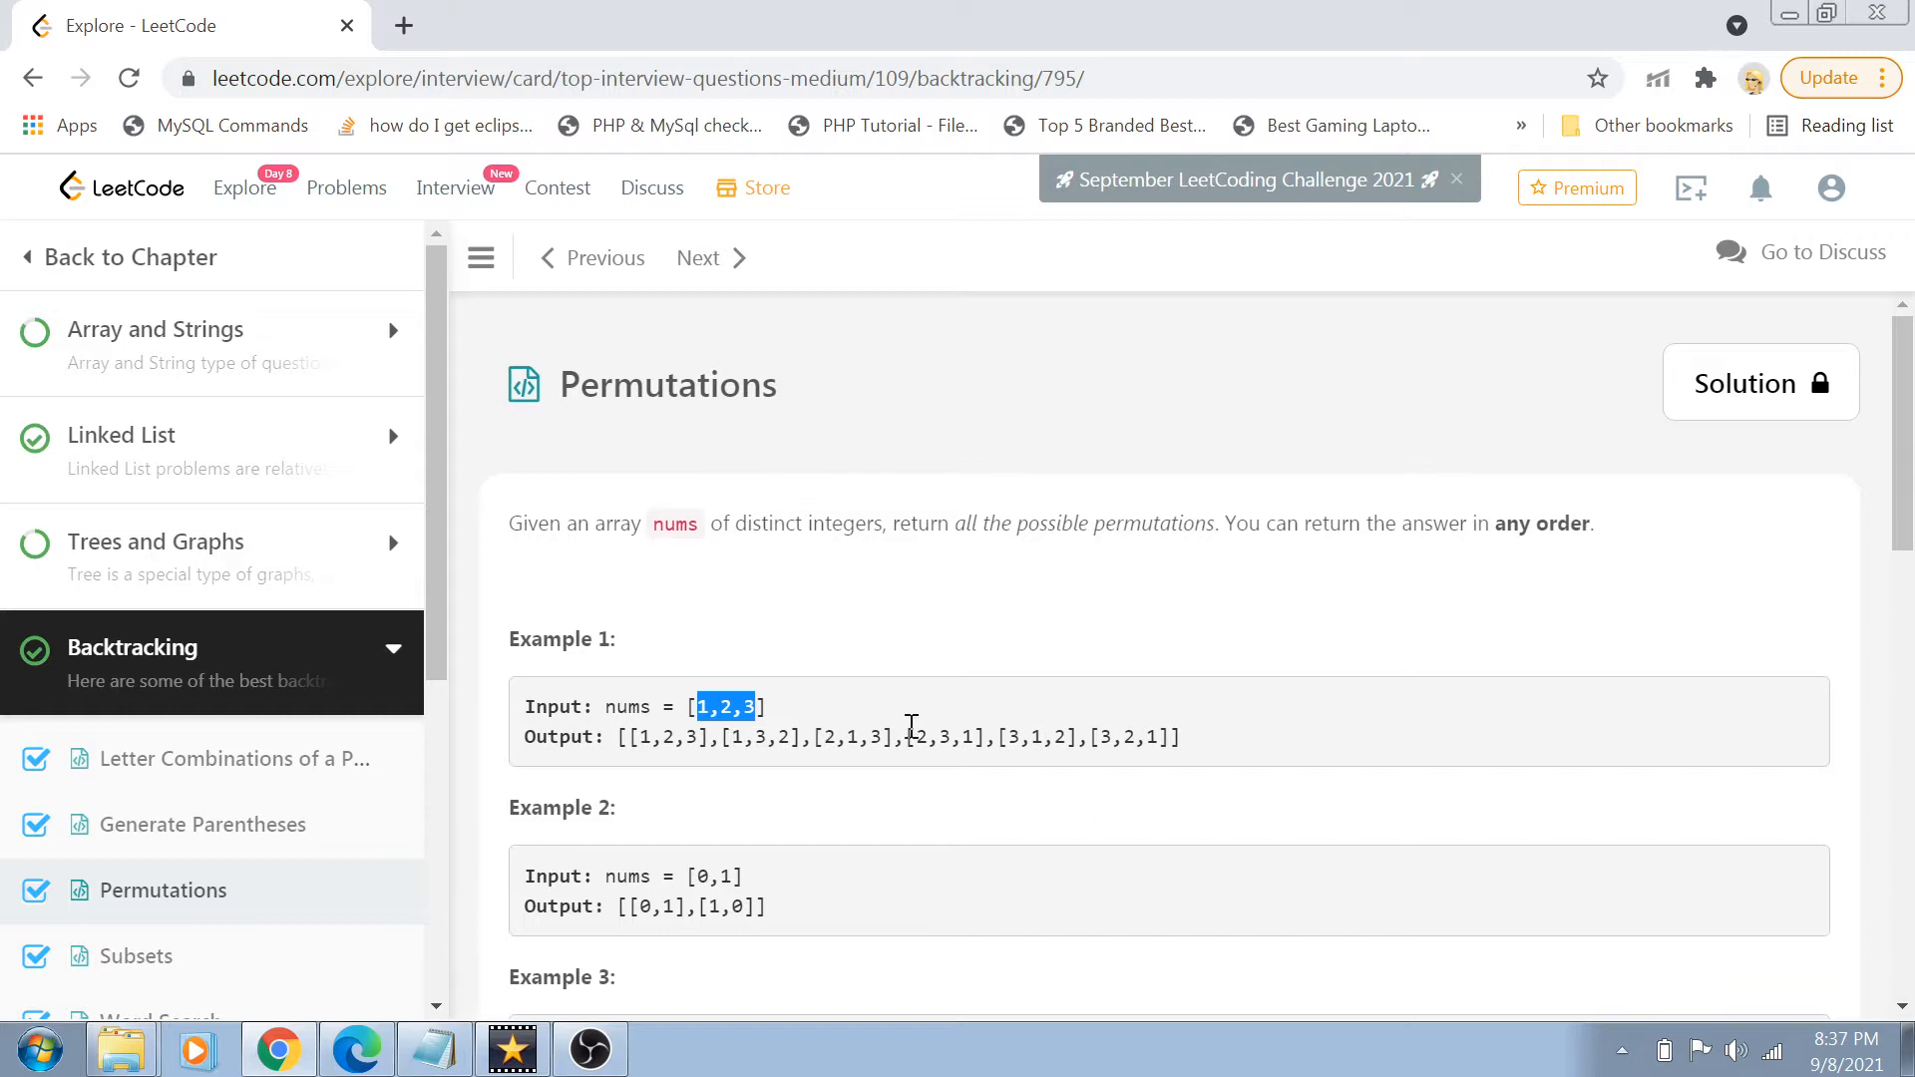
mouse_move(1170, 755)
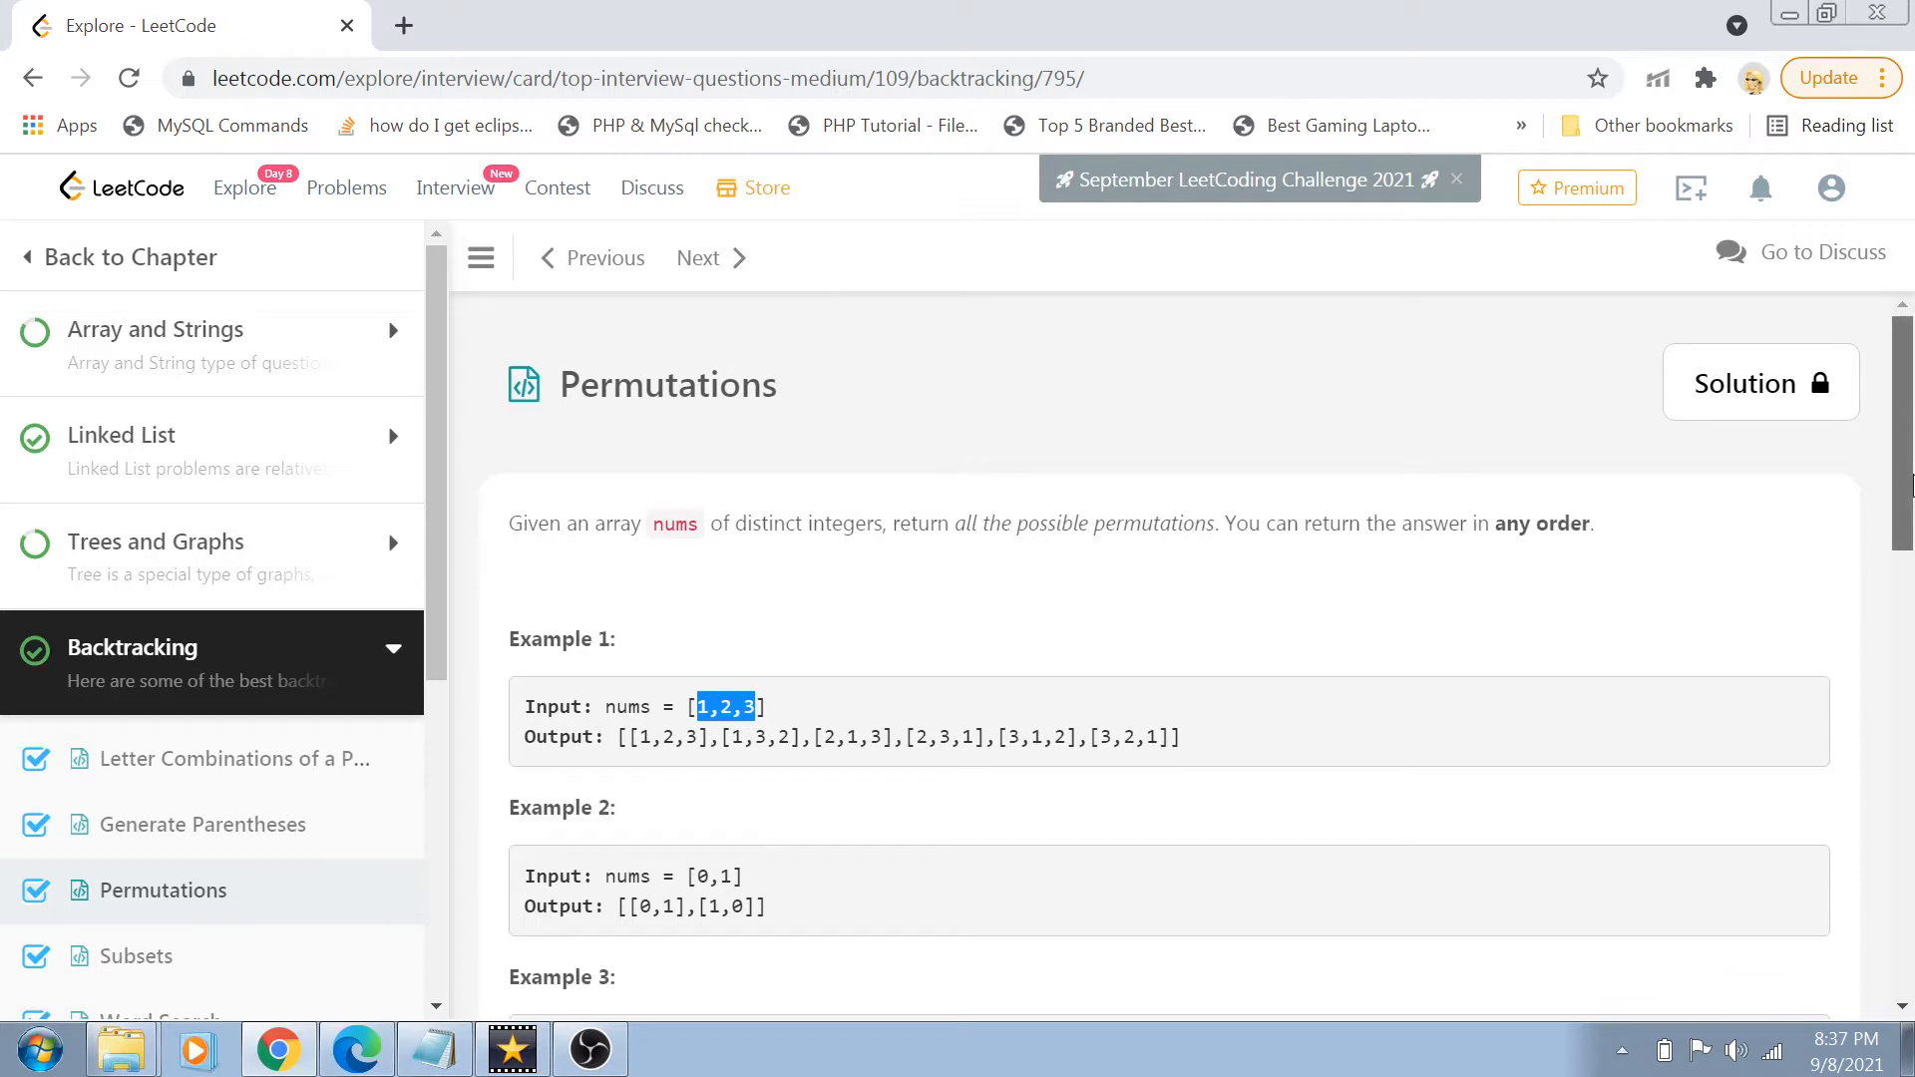
scroll(down, 3)
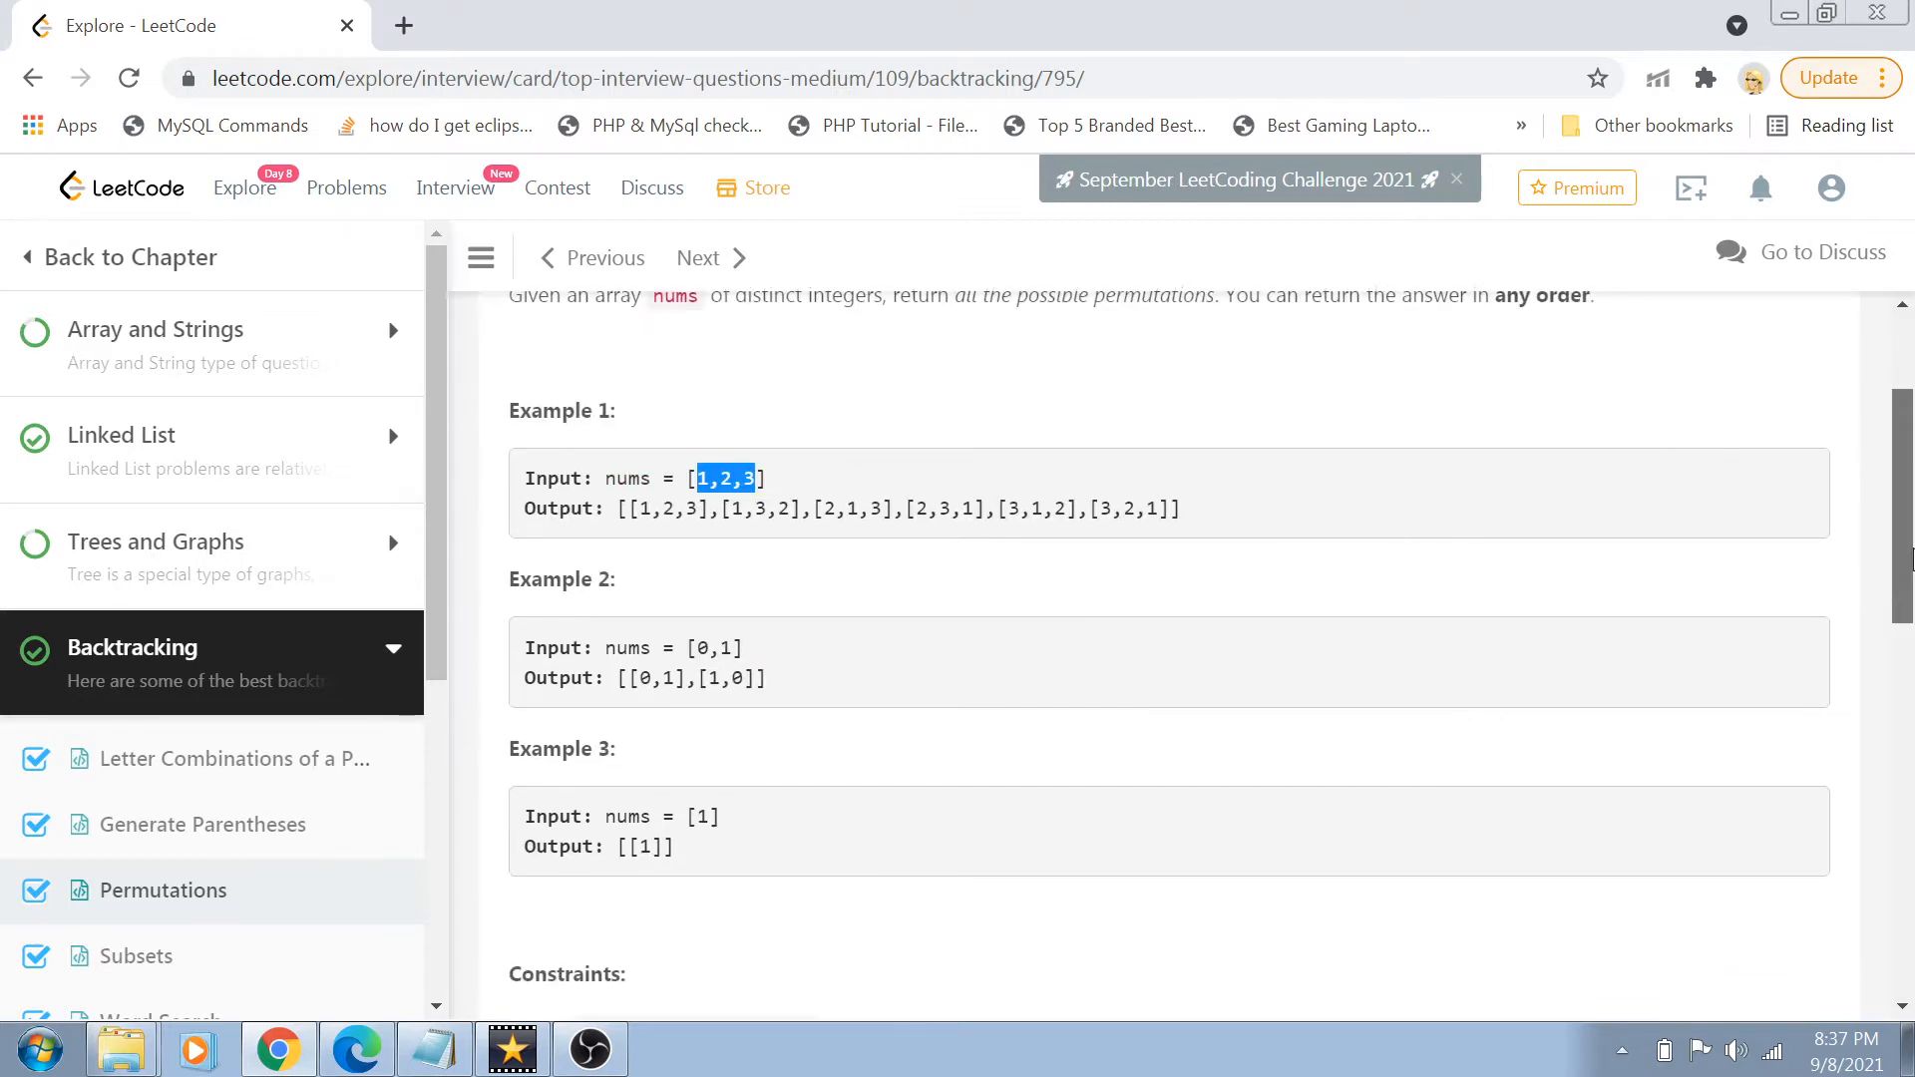
scroll(down, 3)
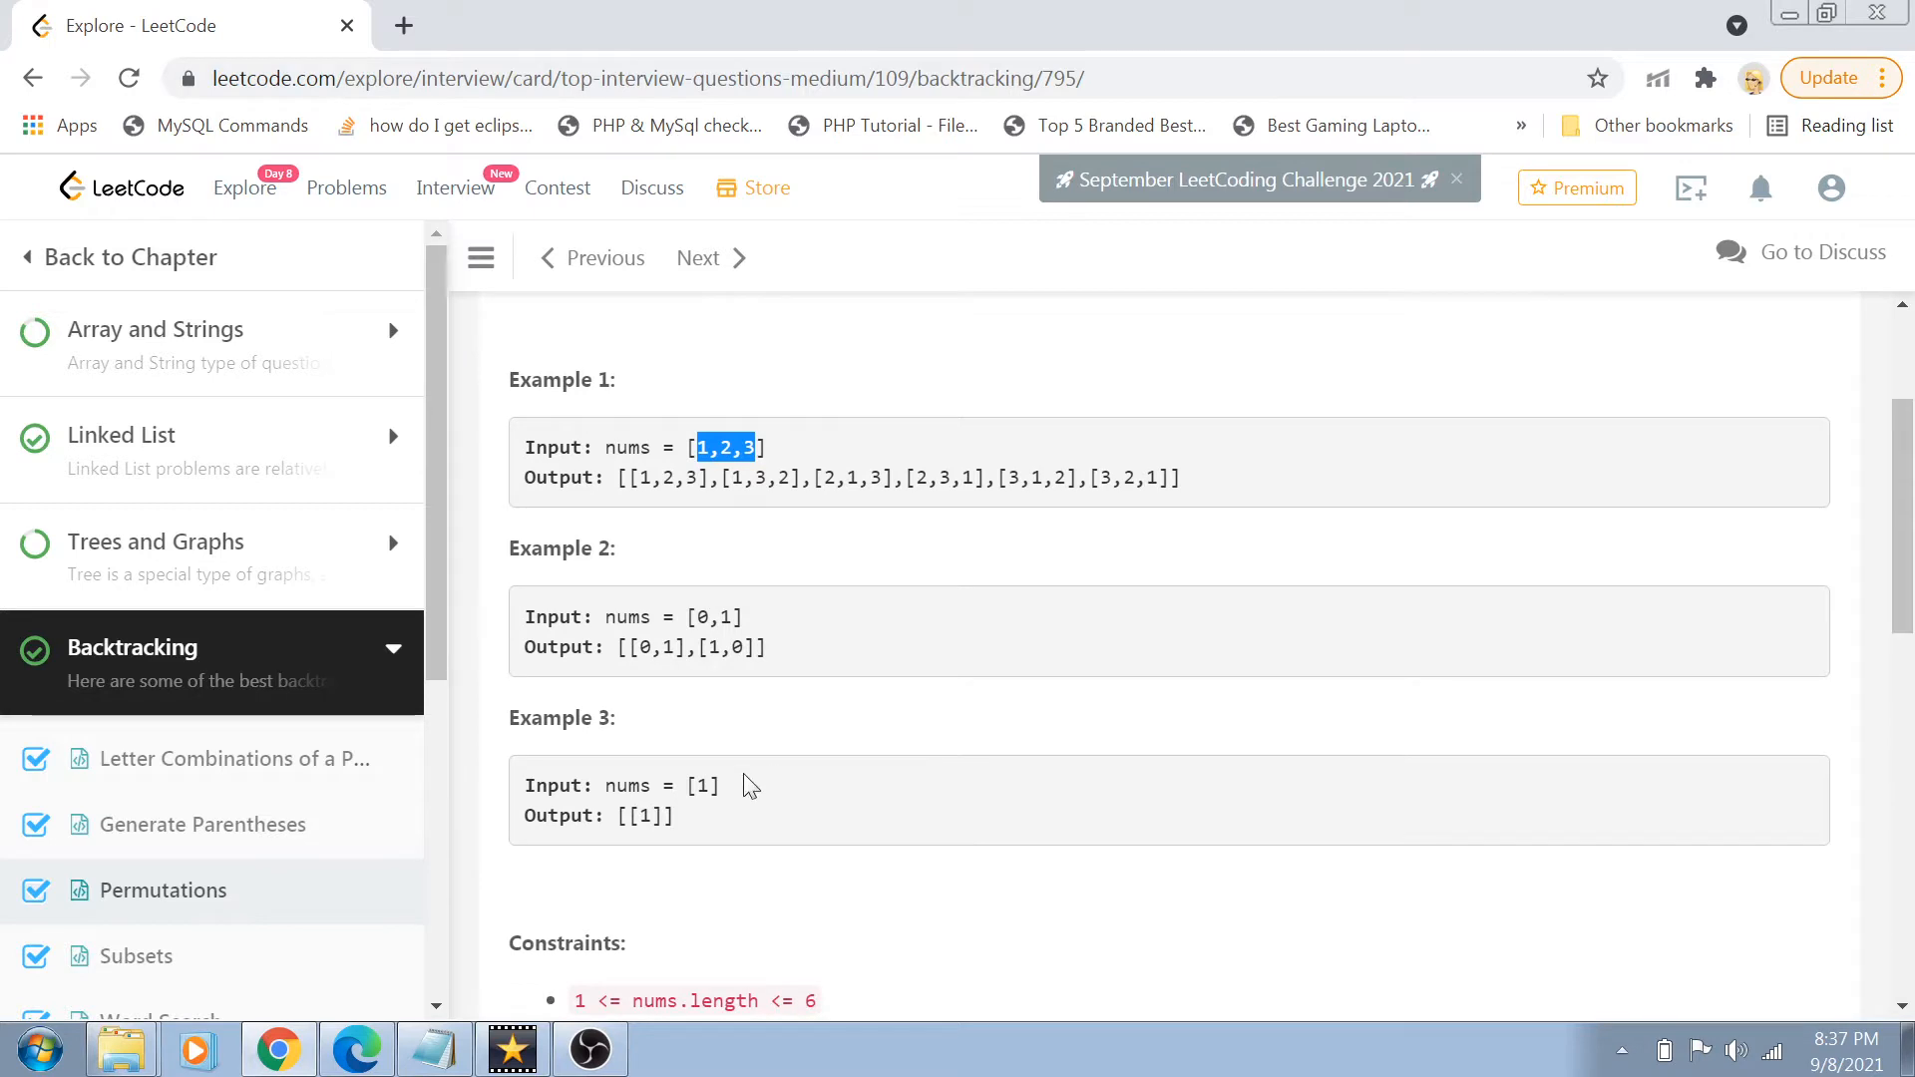
scroll(down, 3)
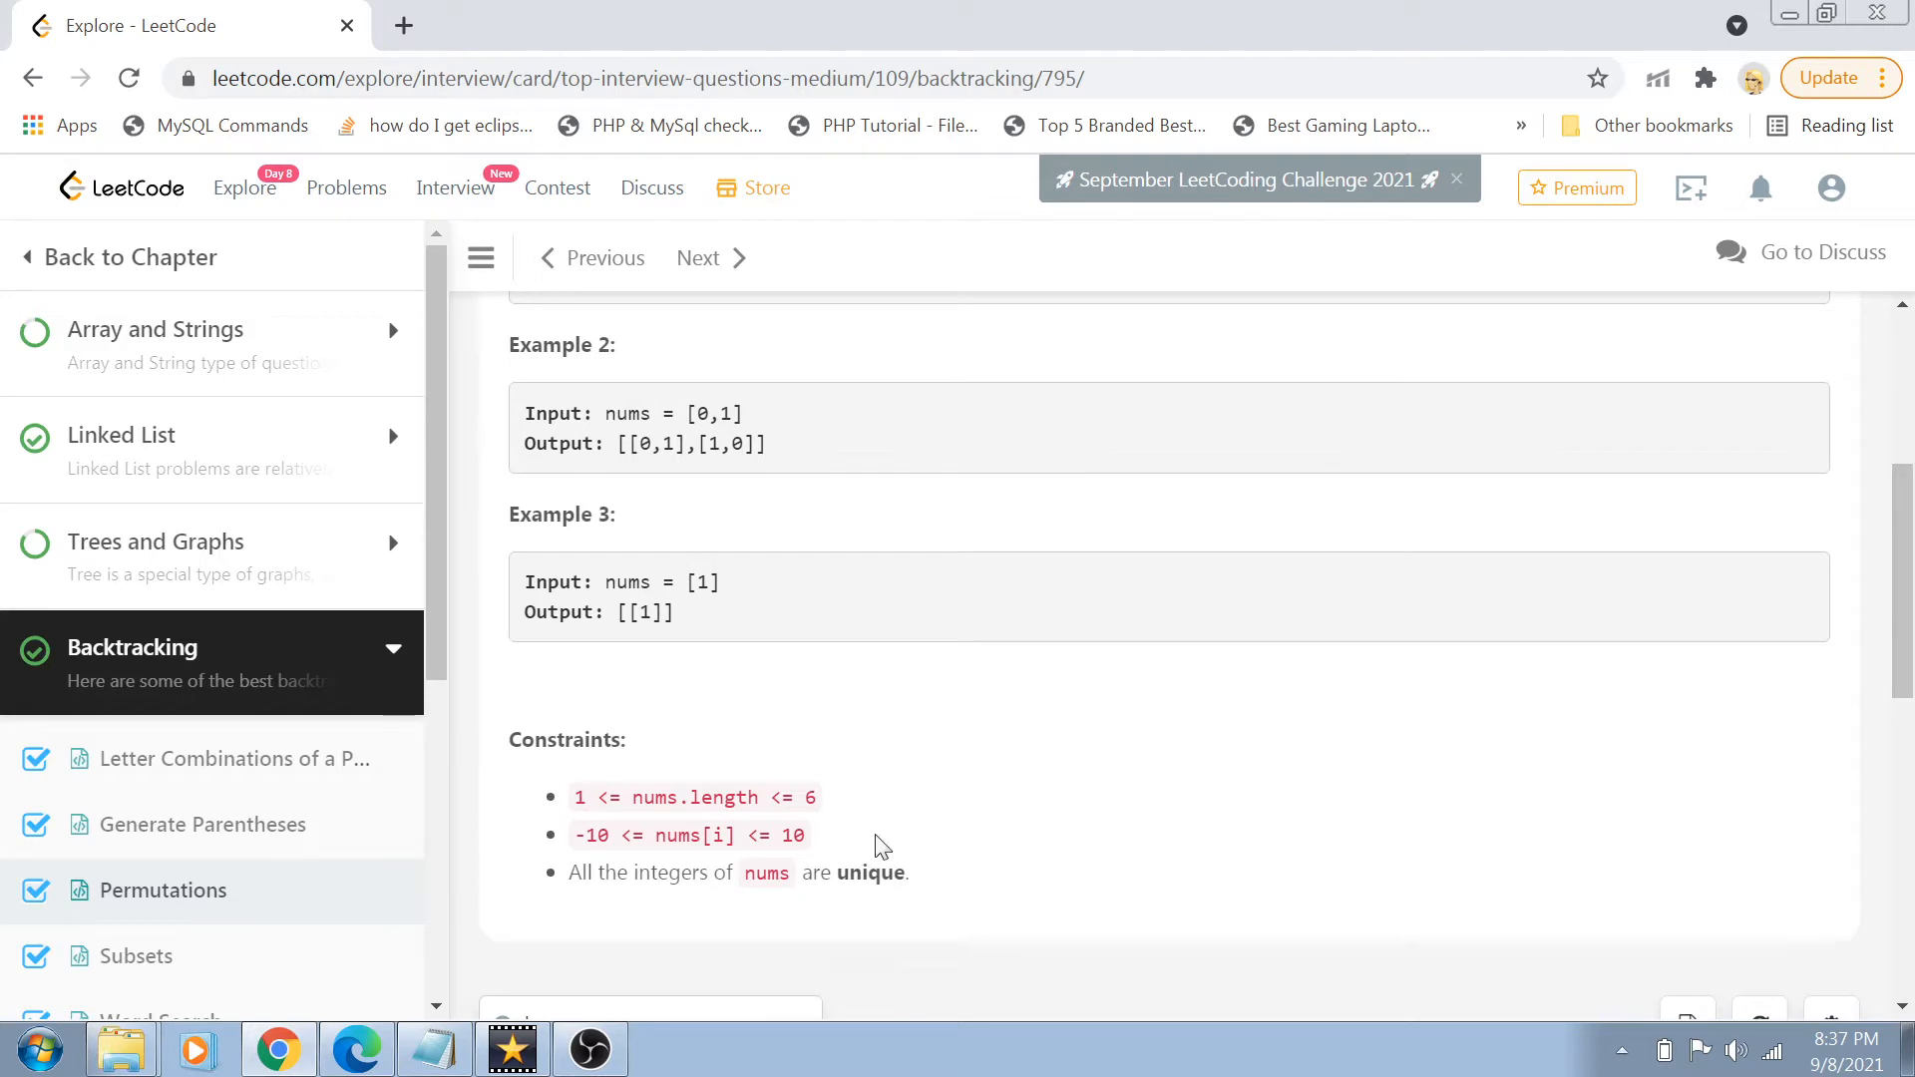
mouse_move(675, 831)
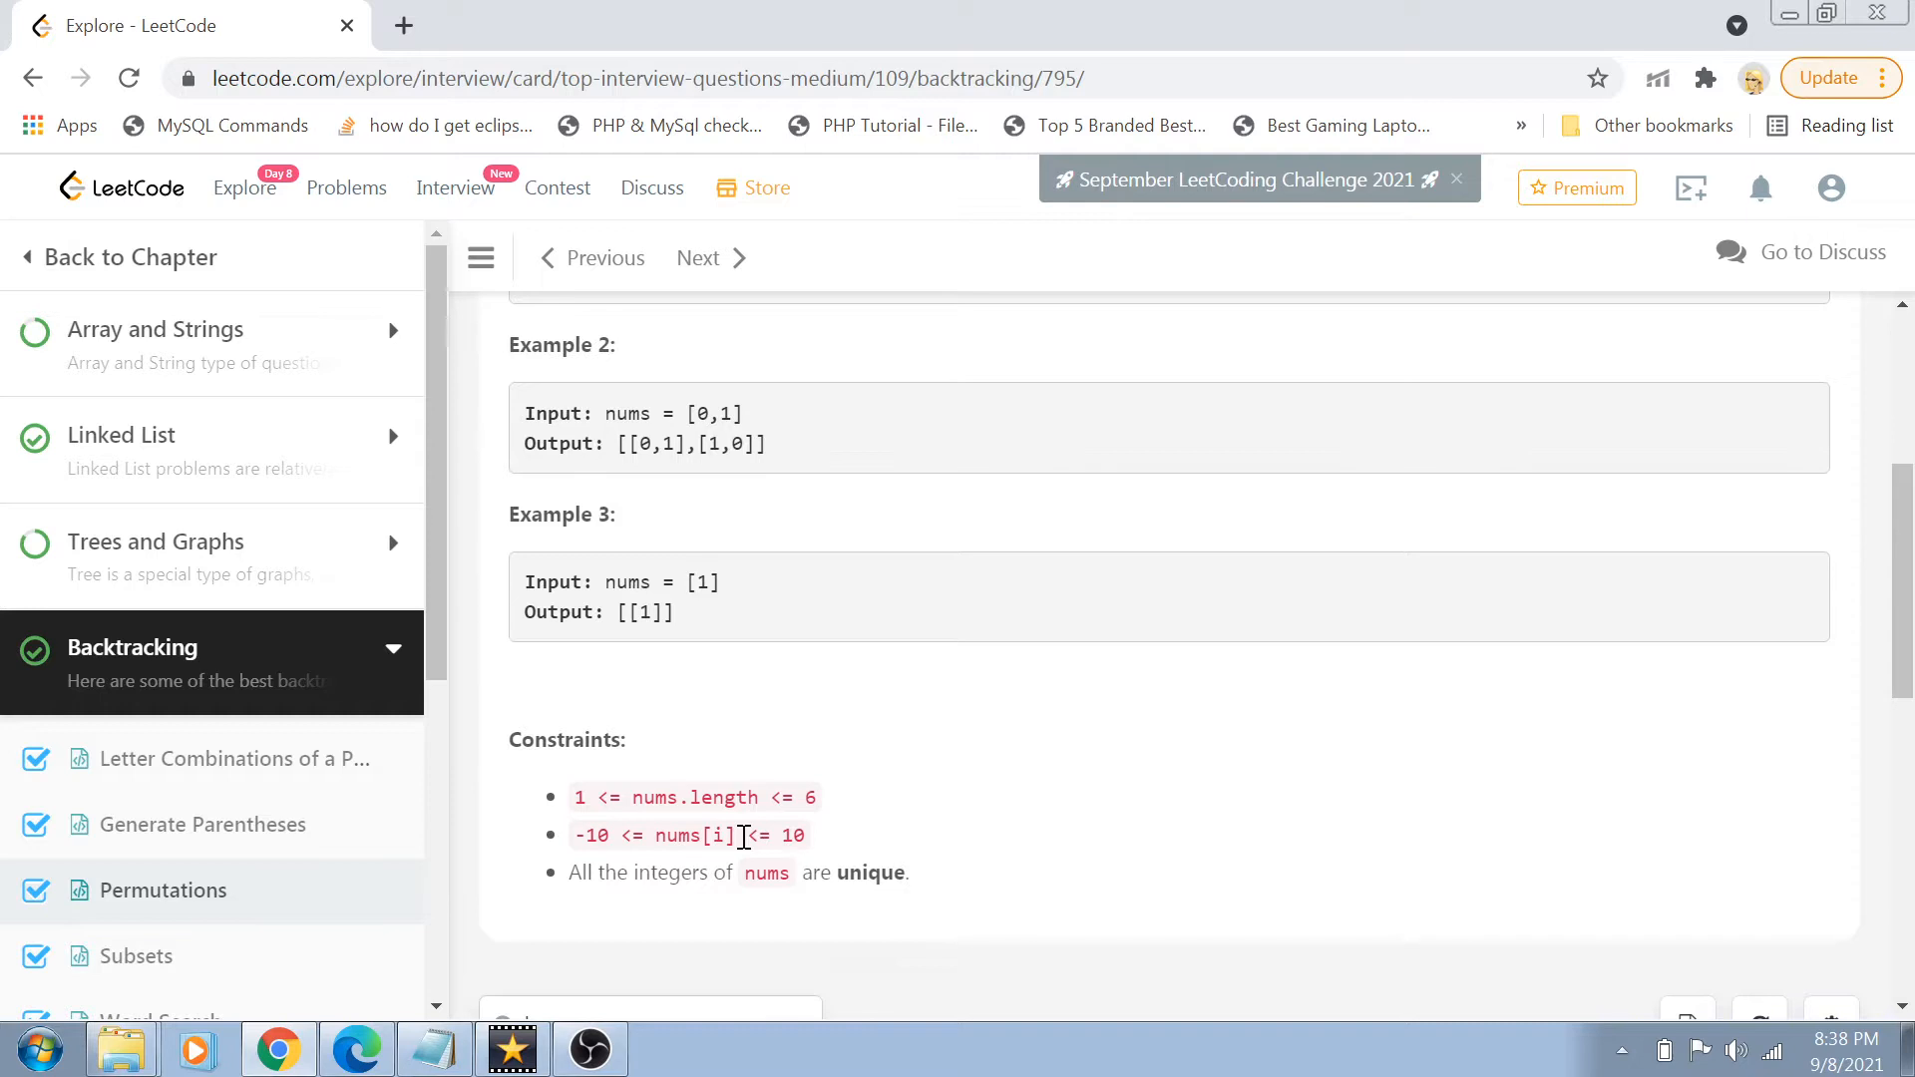
mouse_move(891, 874)
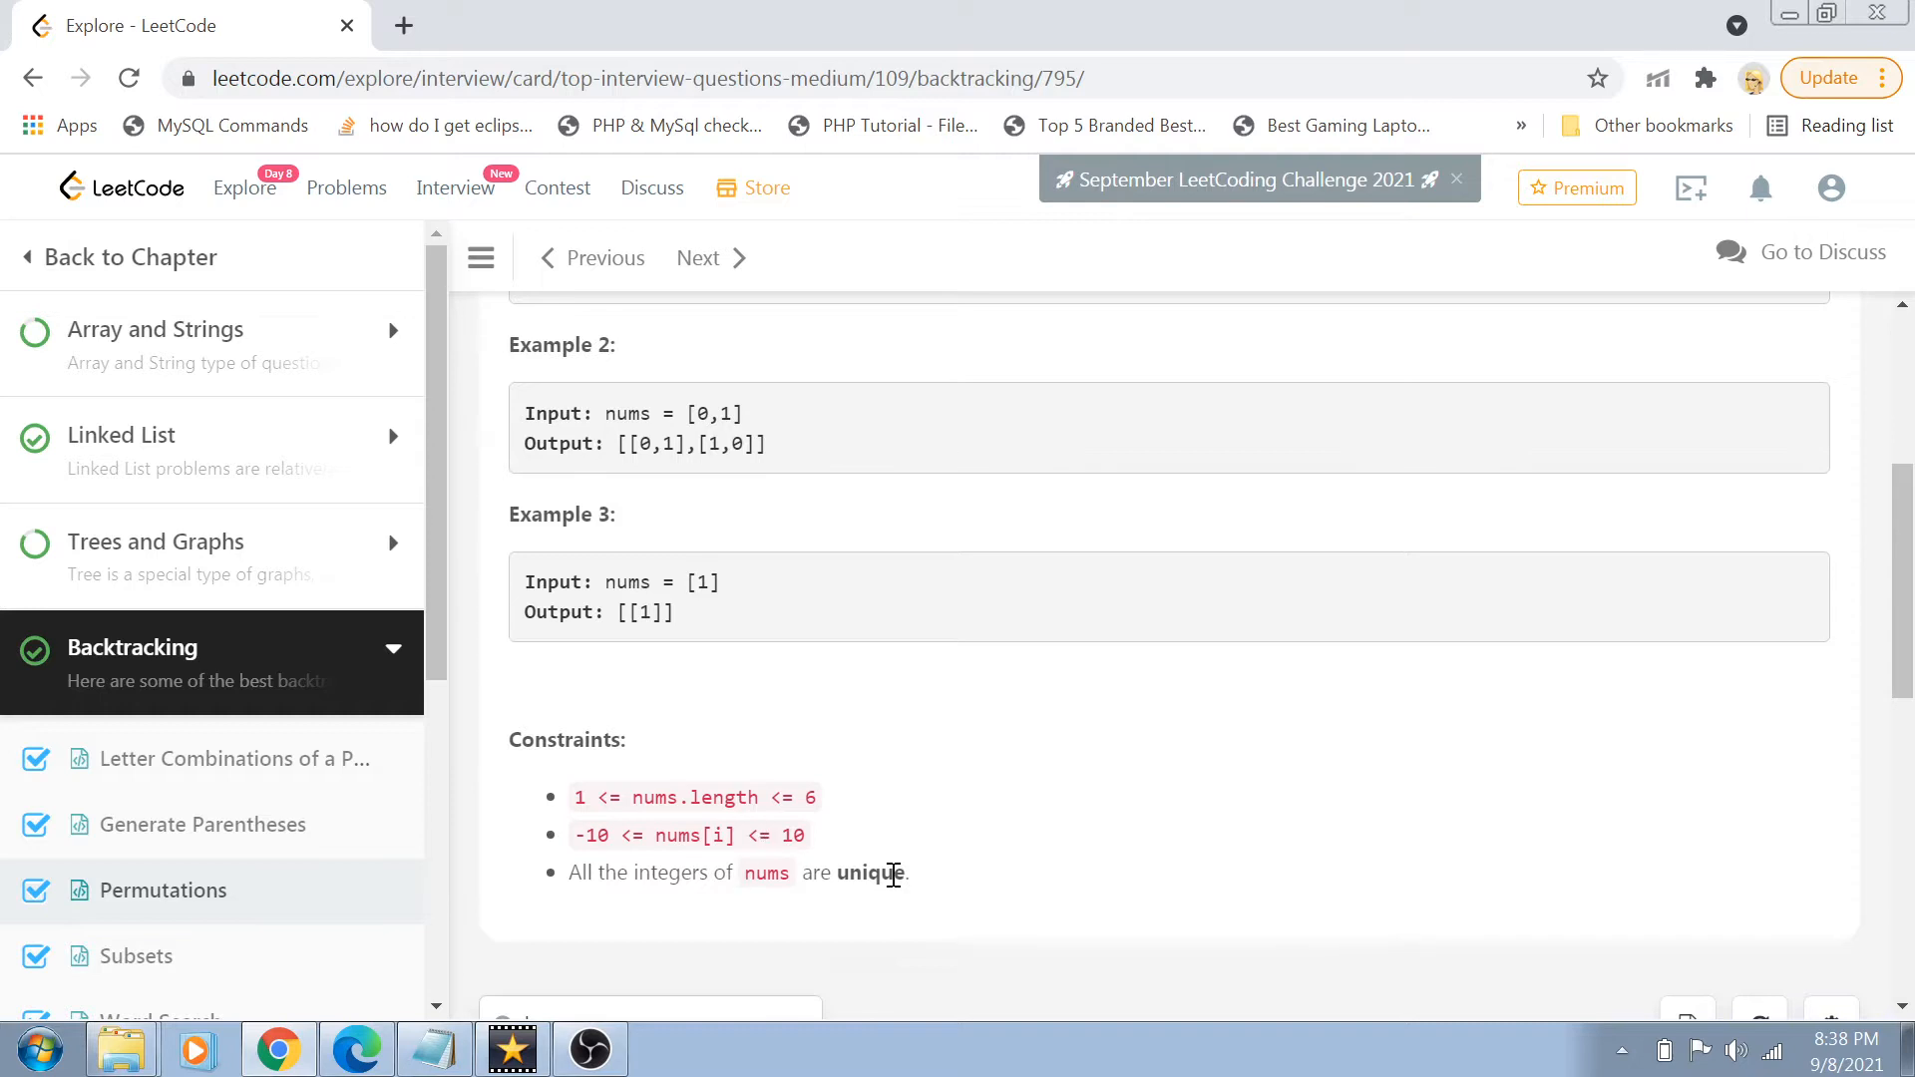
mouse_move(1266, 815)
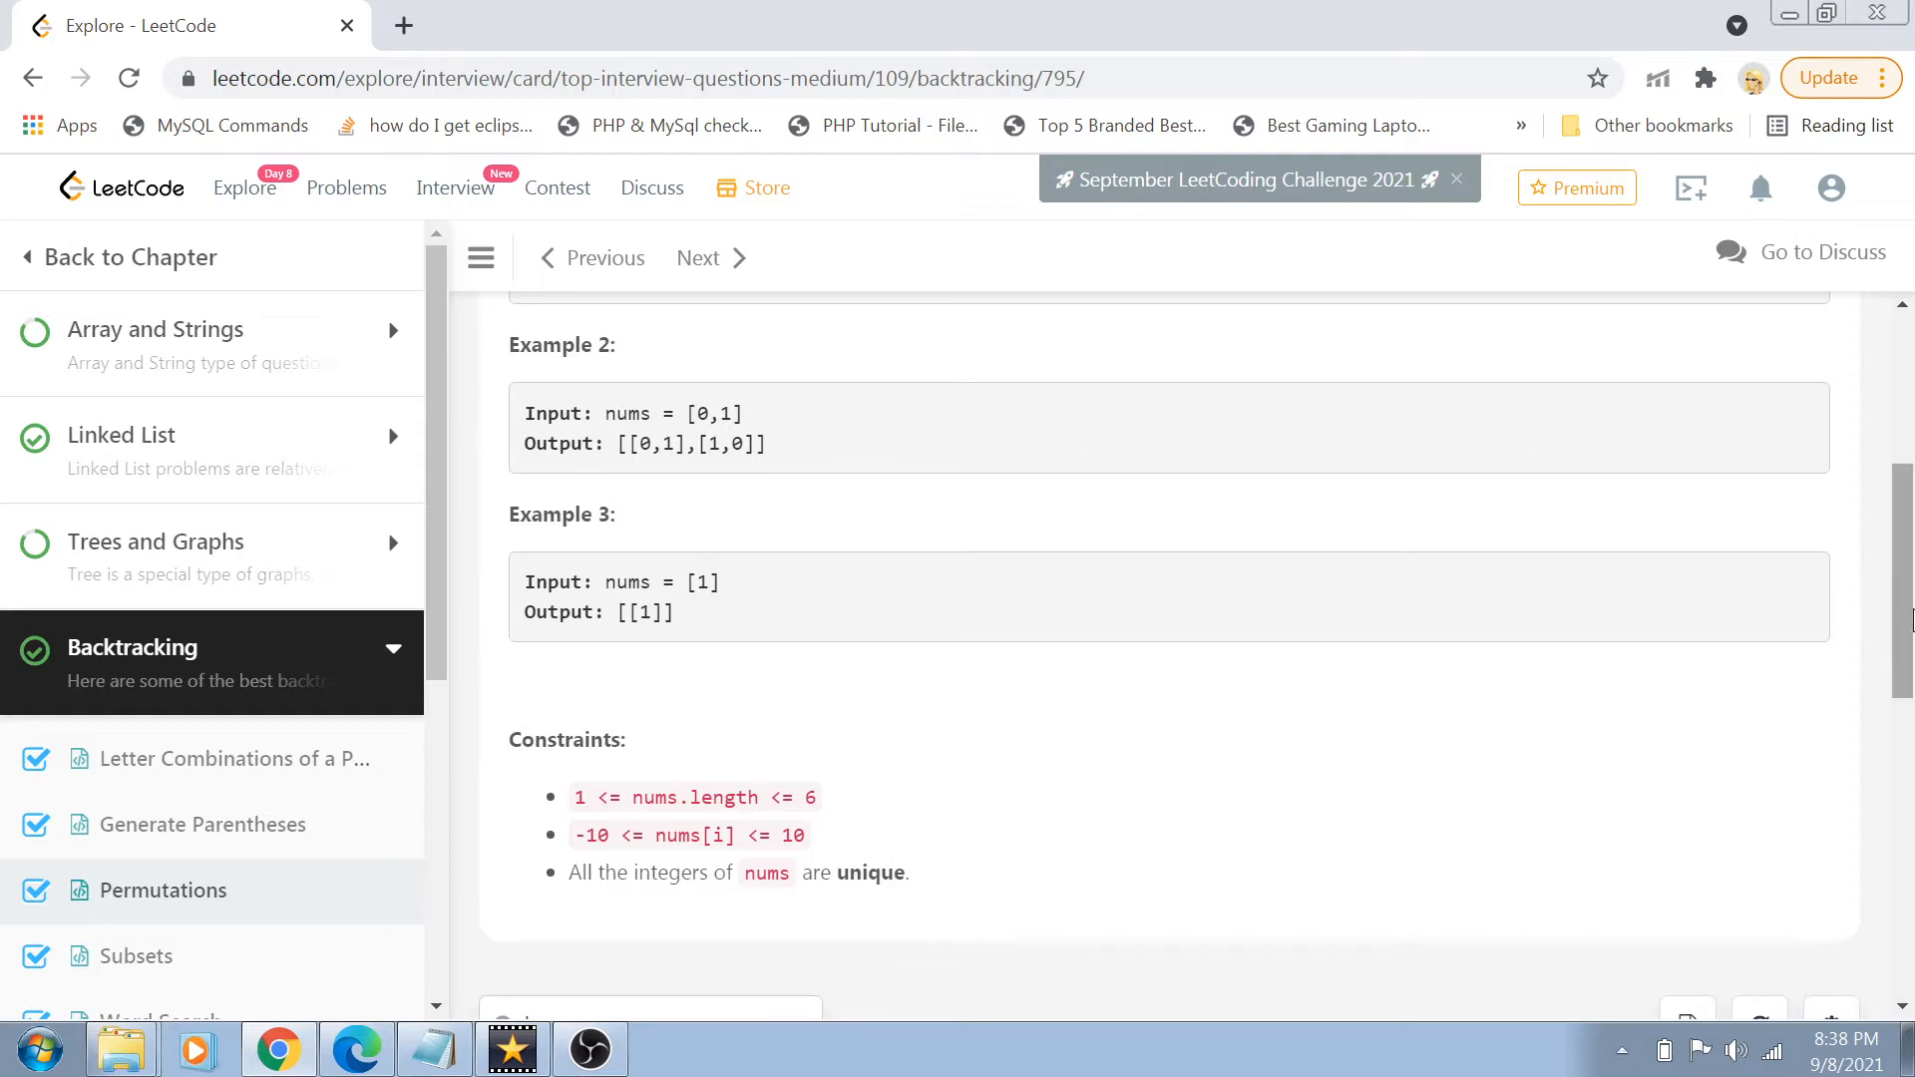
scroll(down, 3)
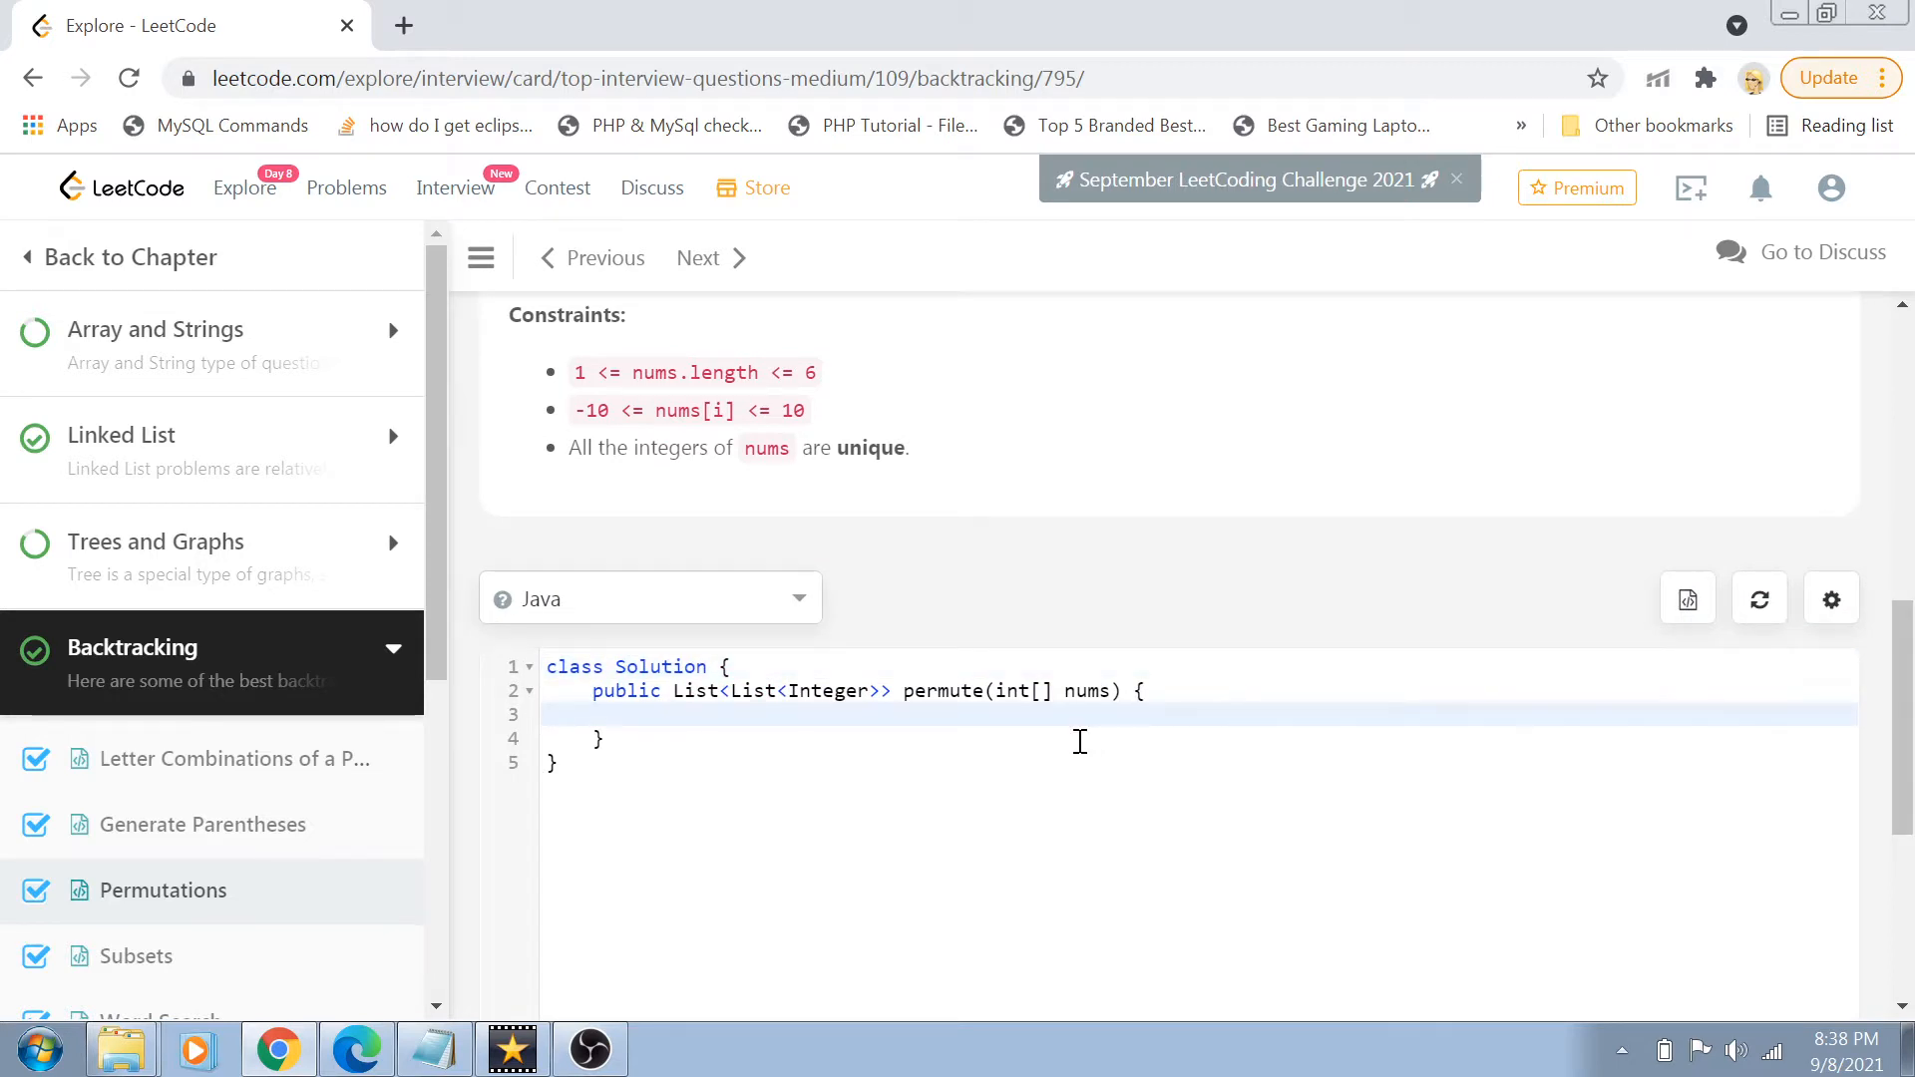
- Declare List<List<Integer>> result = new LinkedList<>() at the start of permute
click(635, 714)
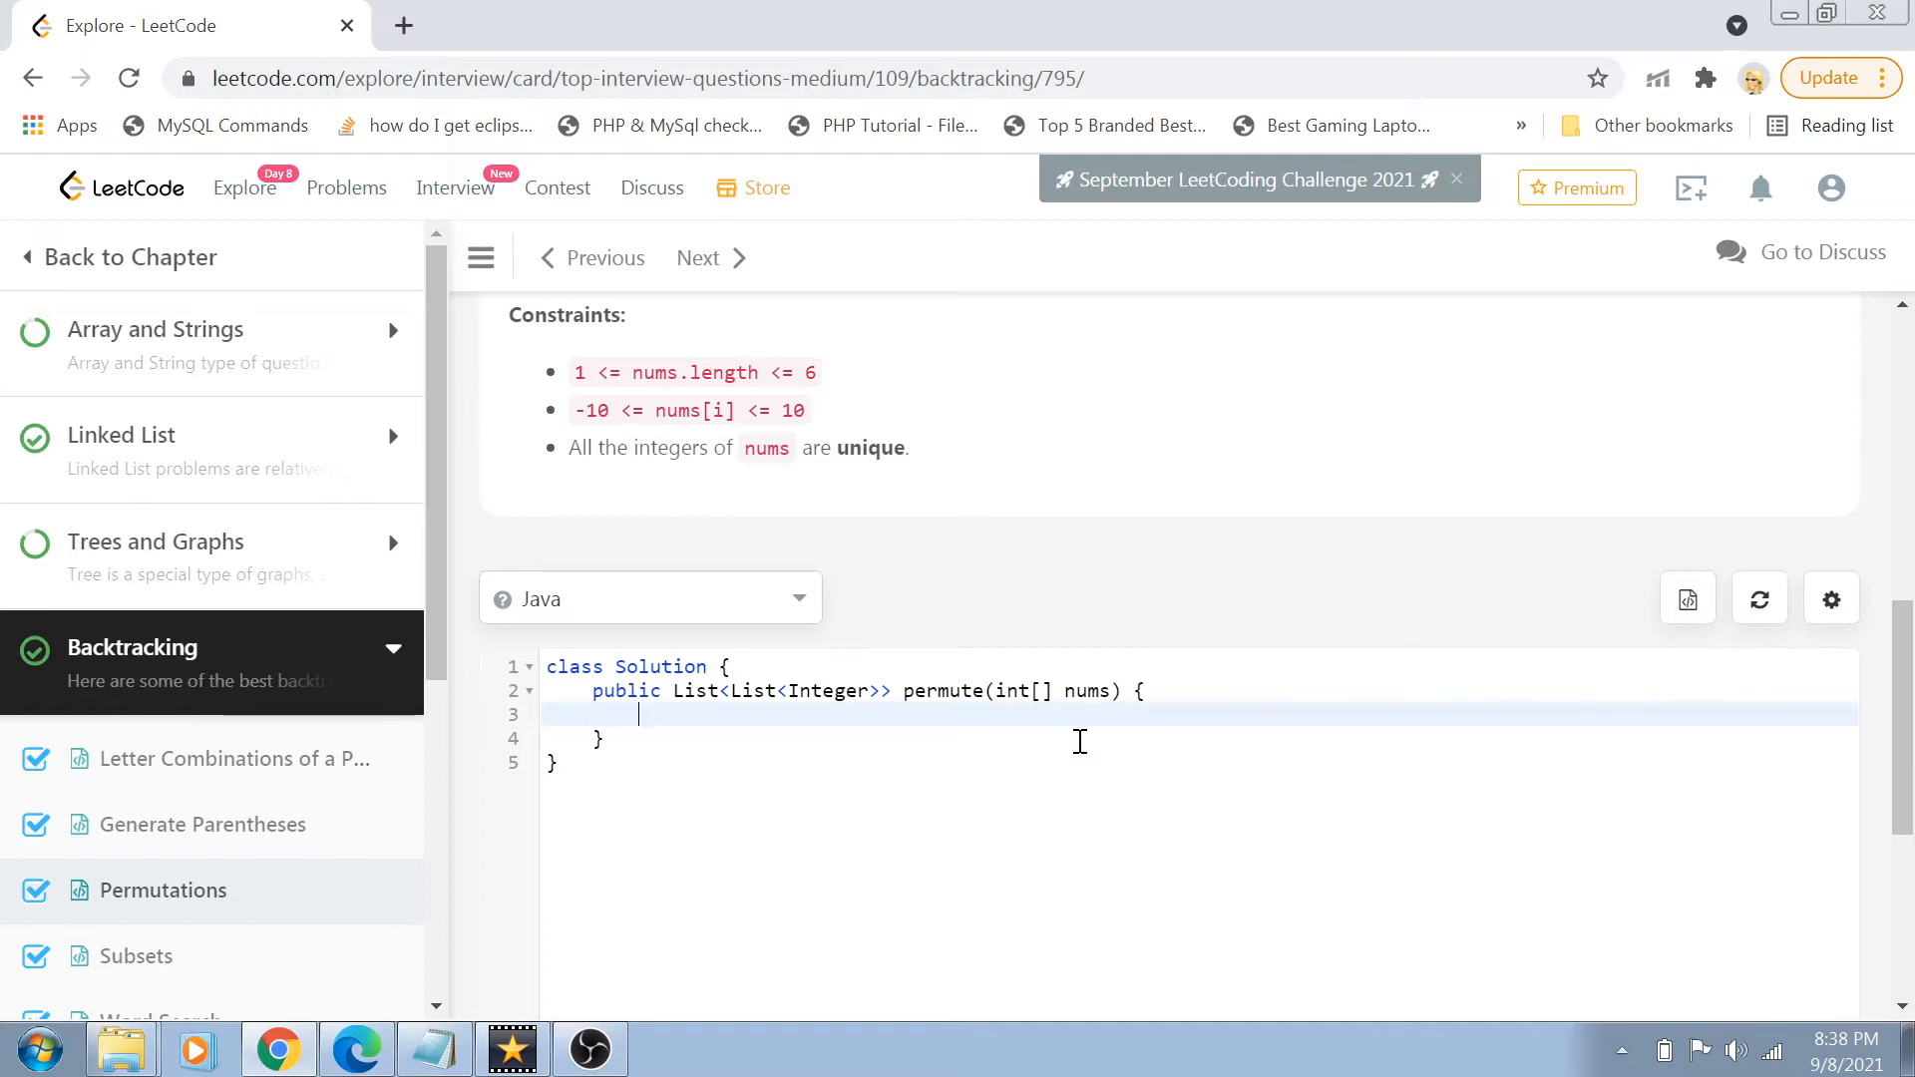
mouse_move(888, 686)
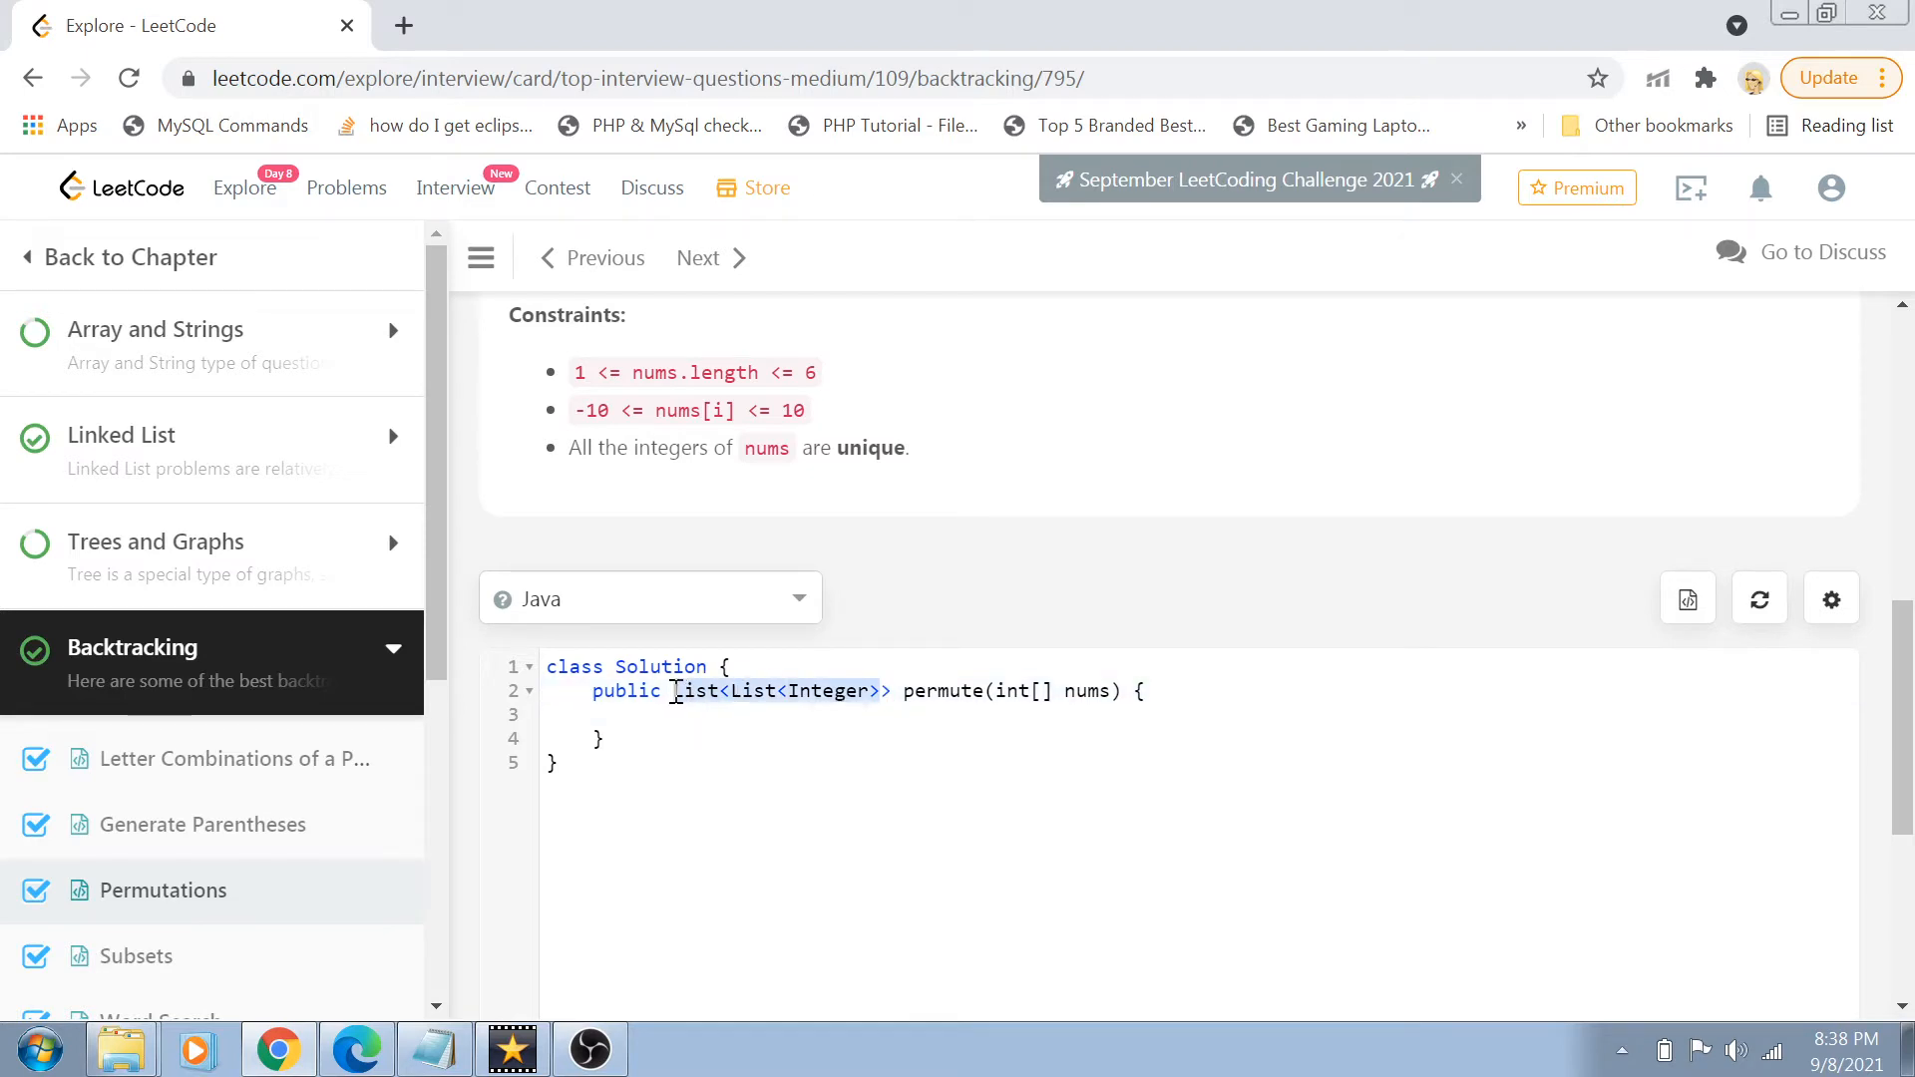
text(List<List<Integer>>)
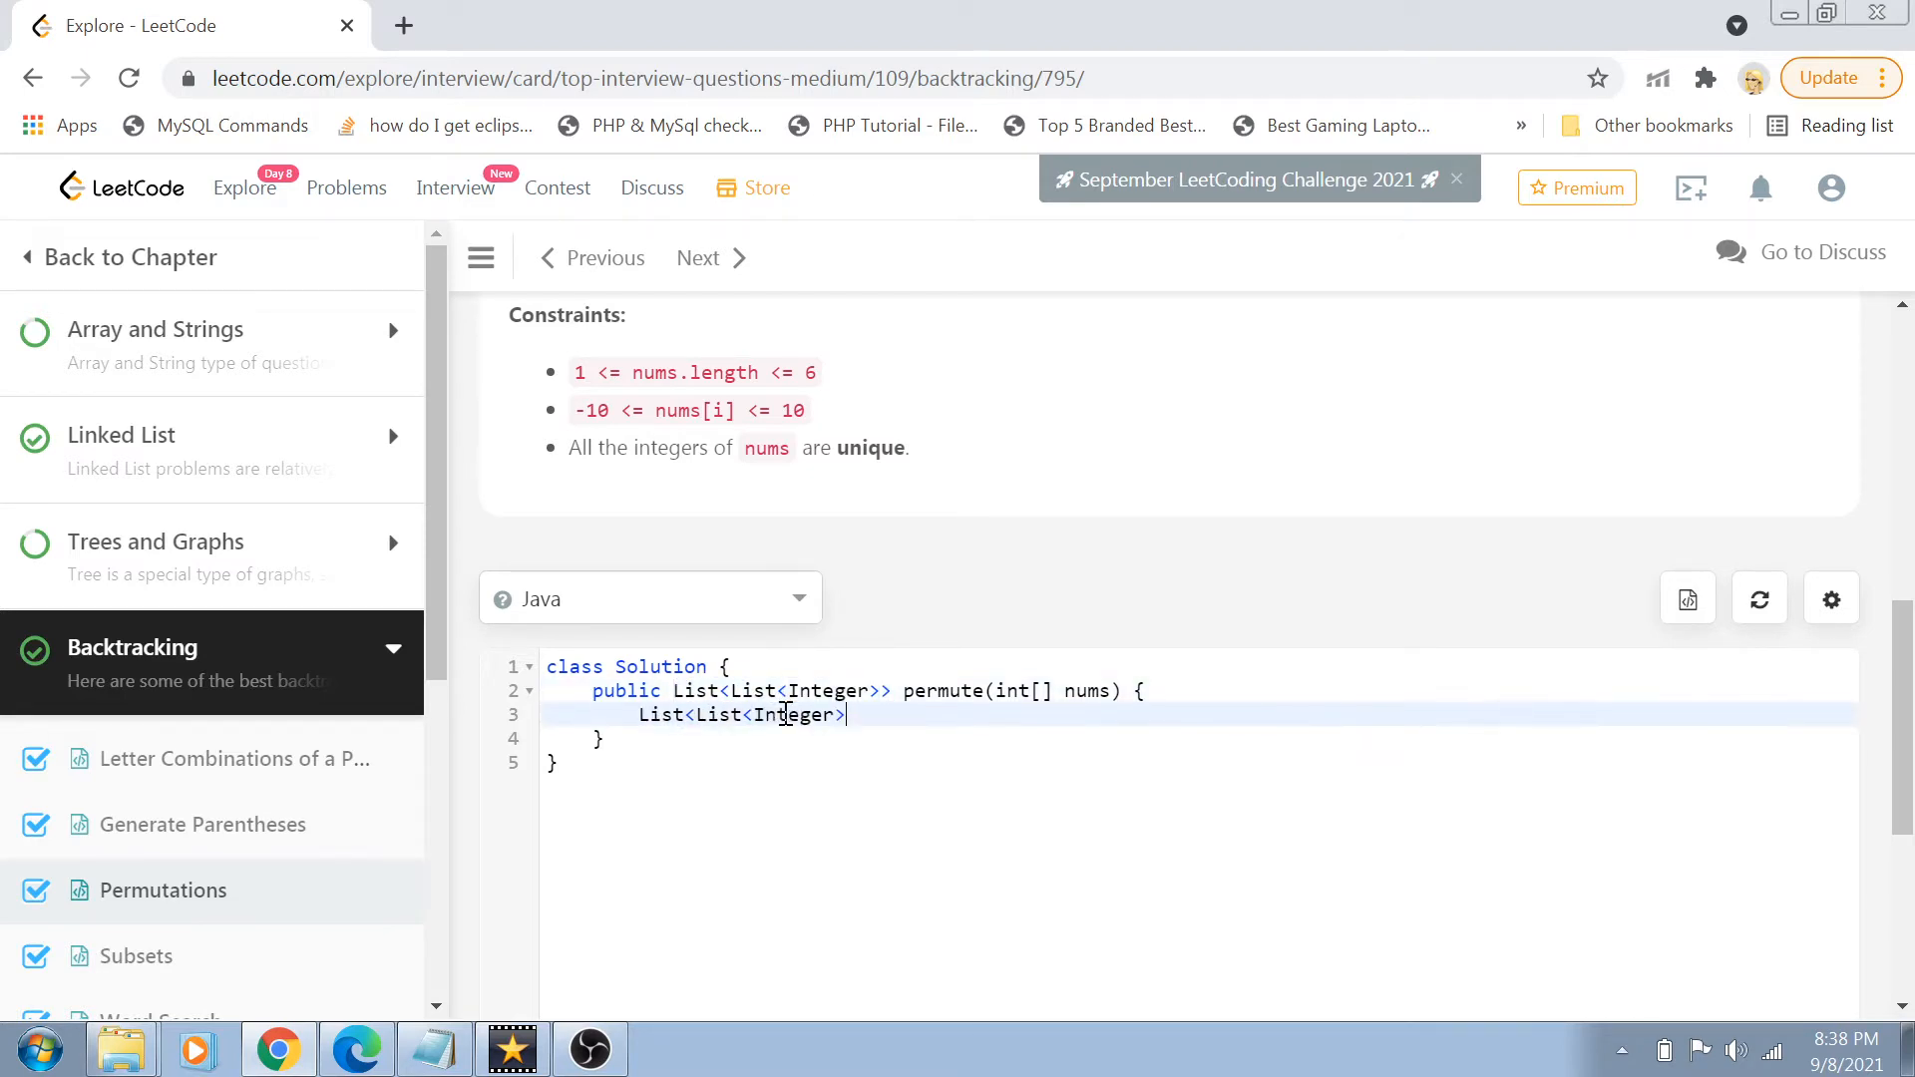
text(result =)
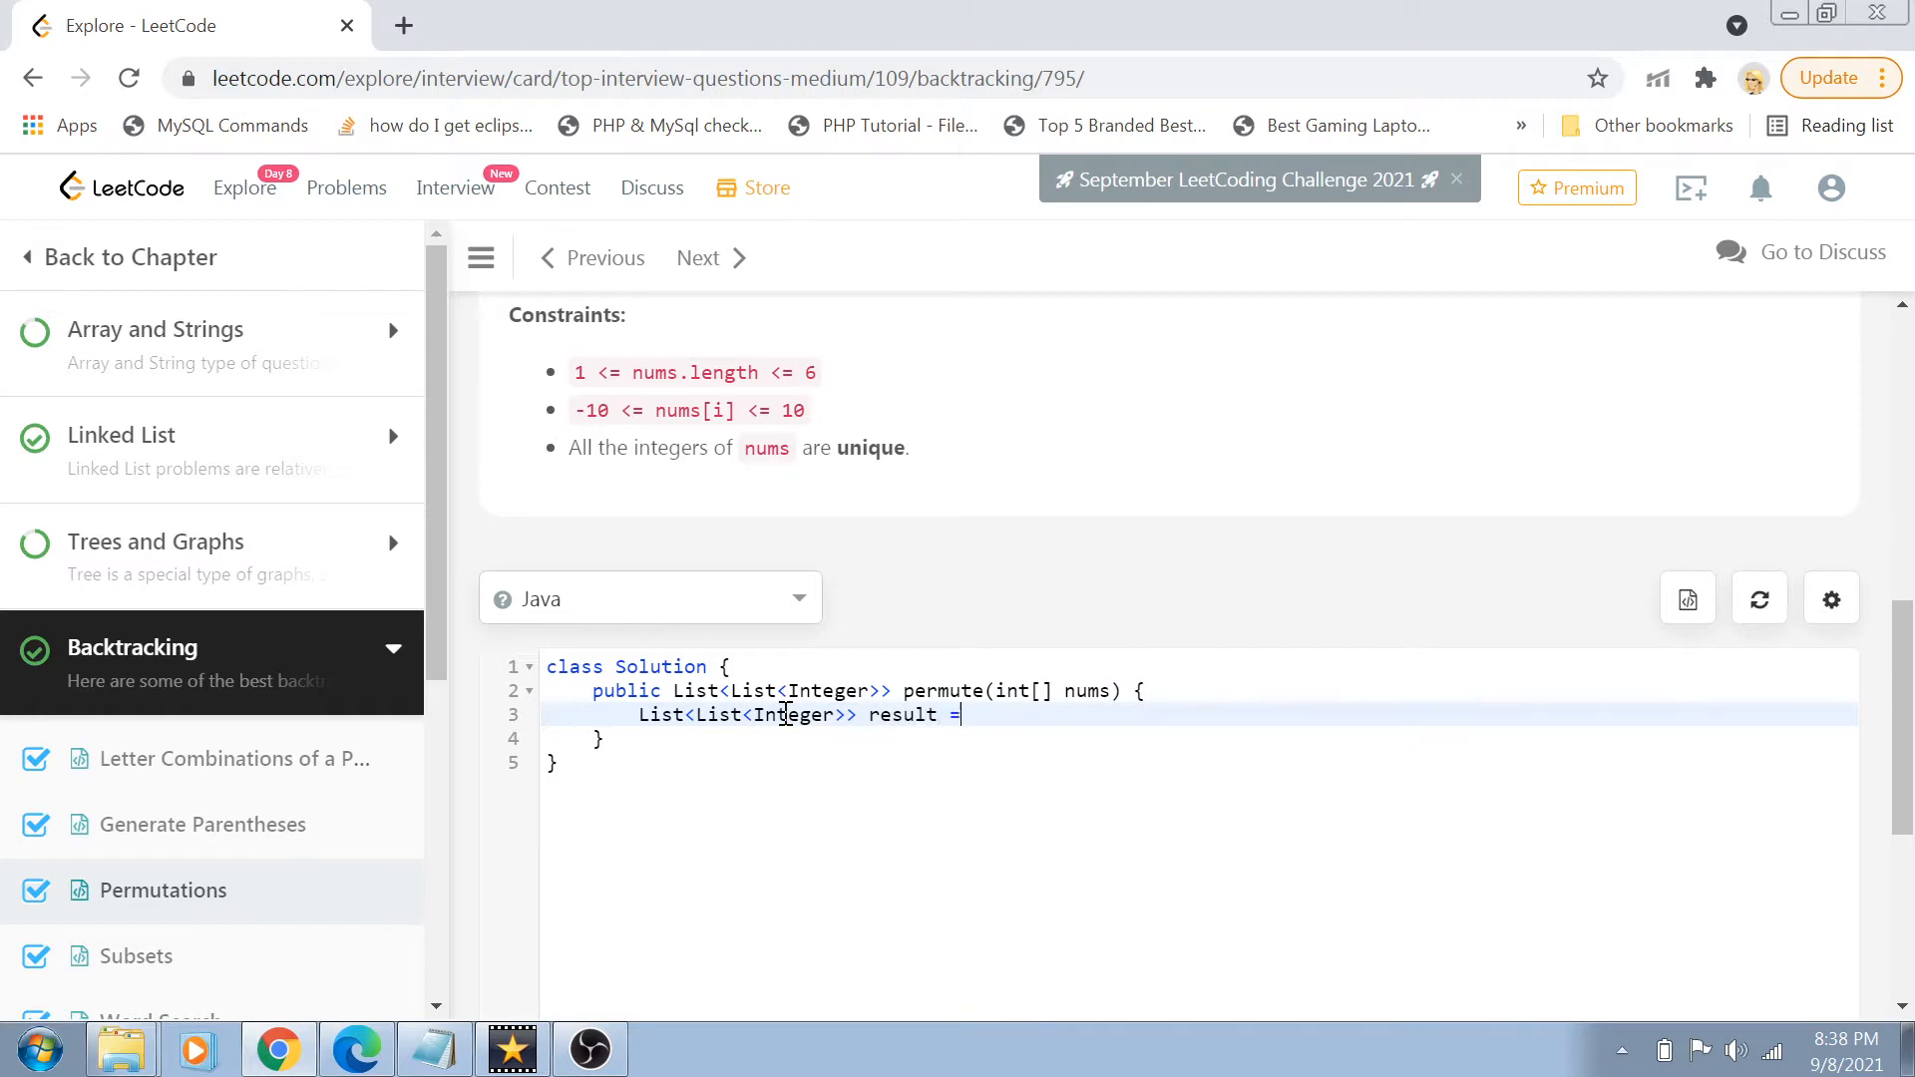
text(new Linked)
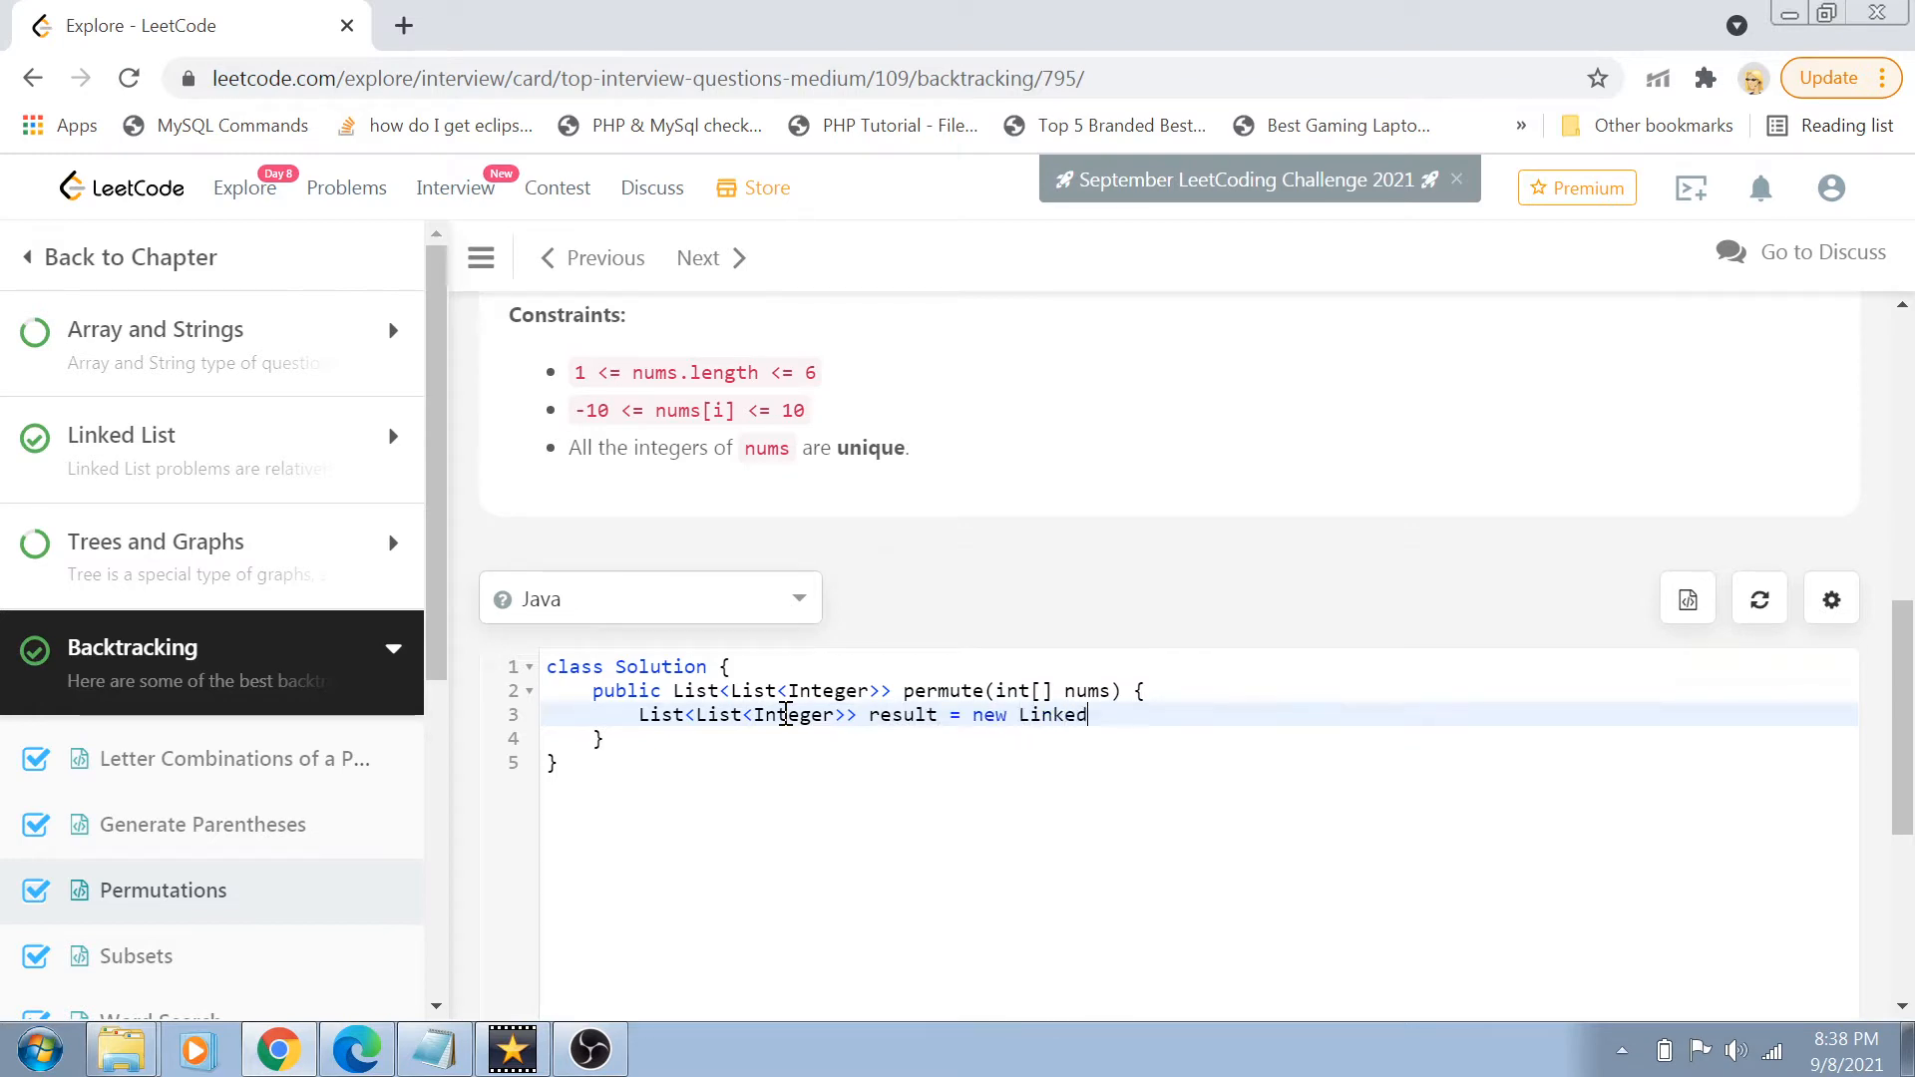
text(List<>())
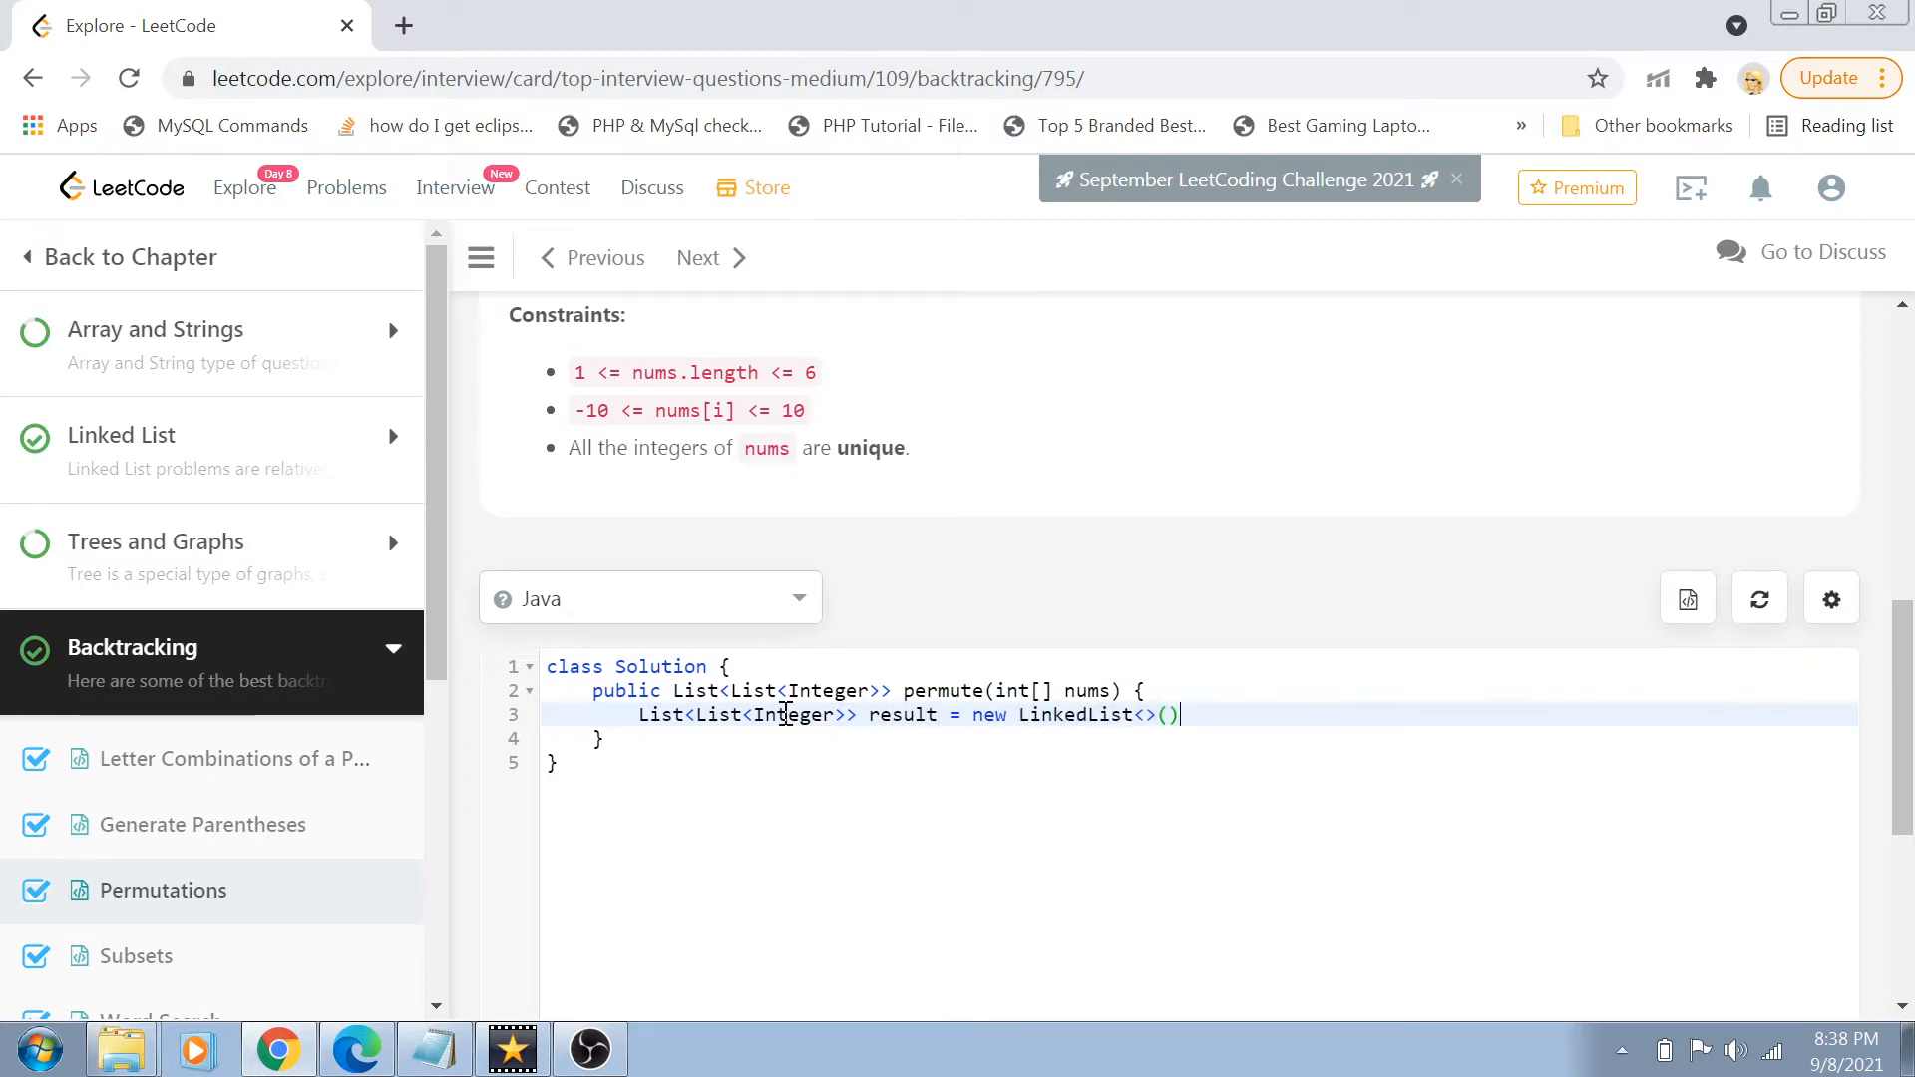
key(Enter)
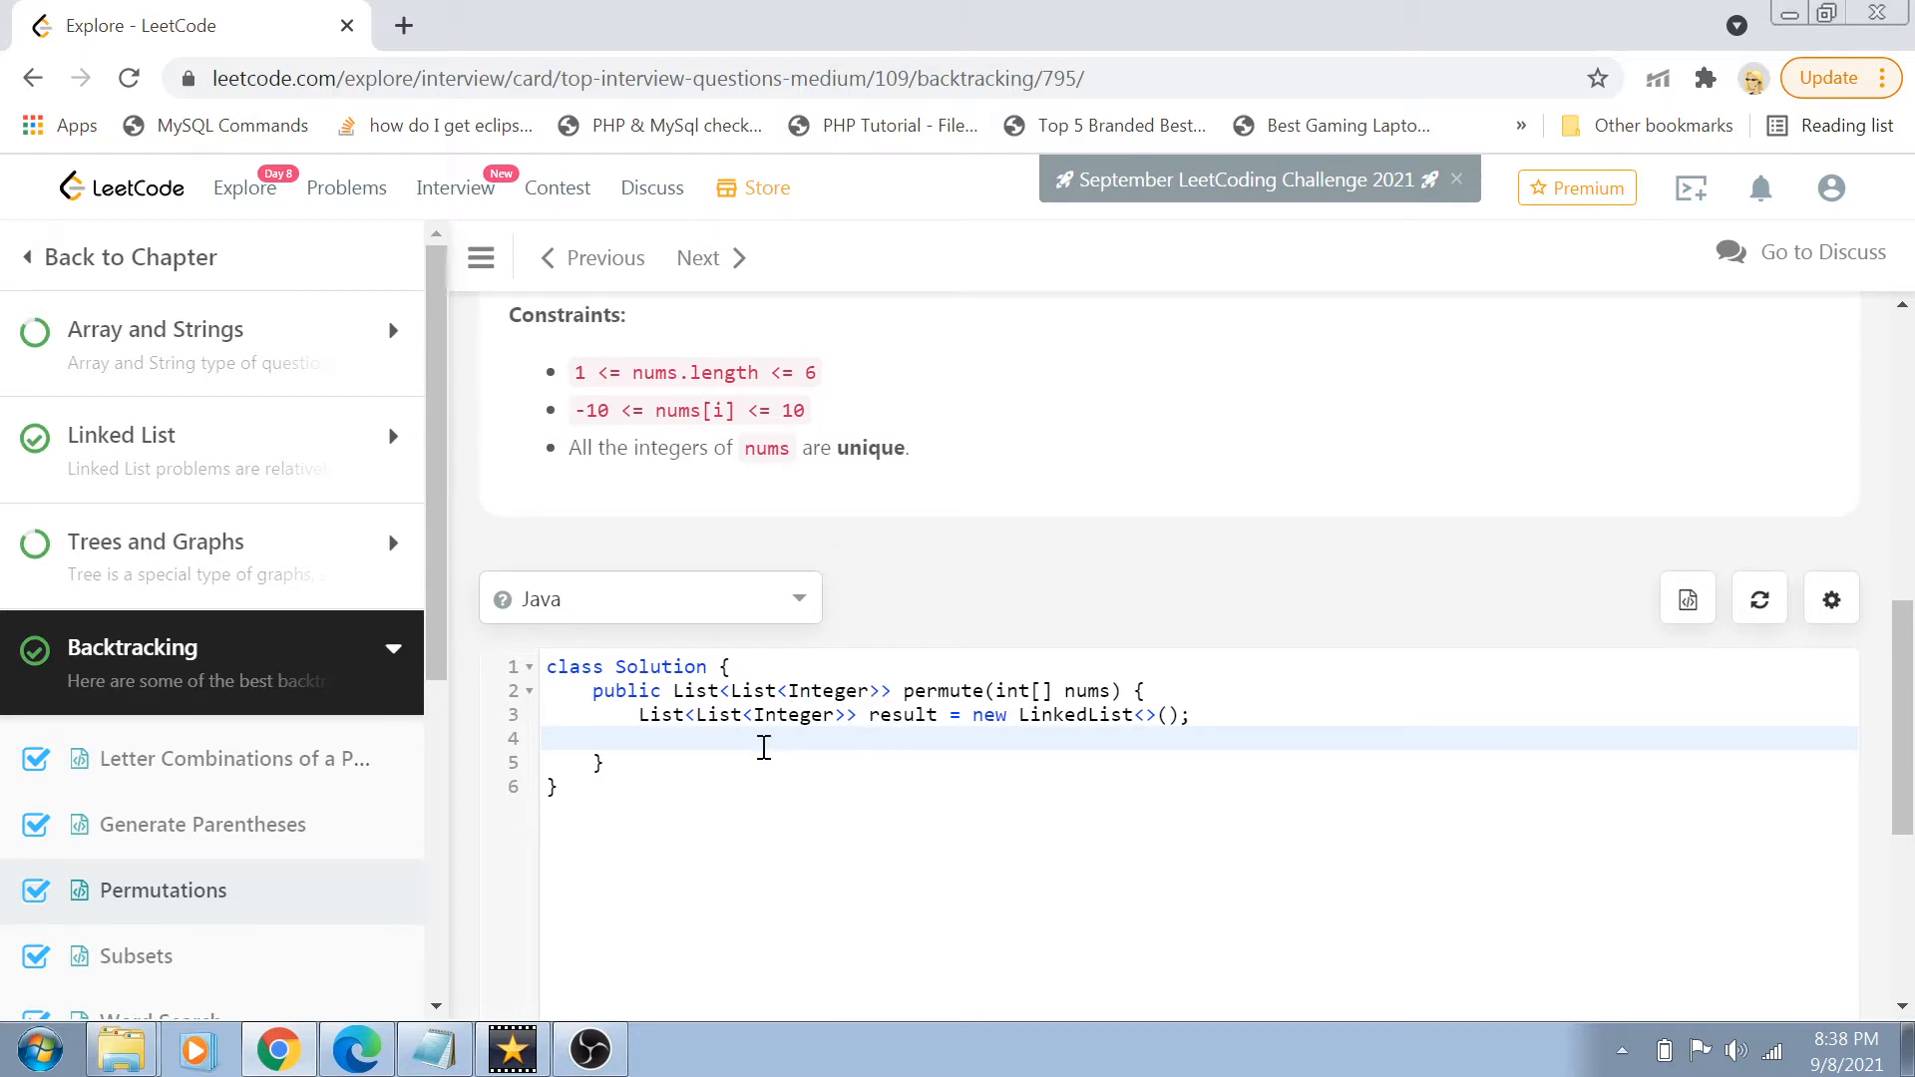
mouse_move(990, 714)
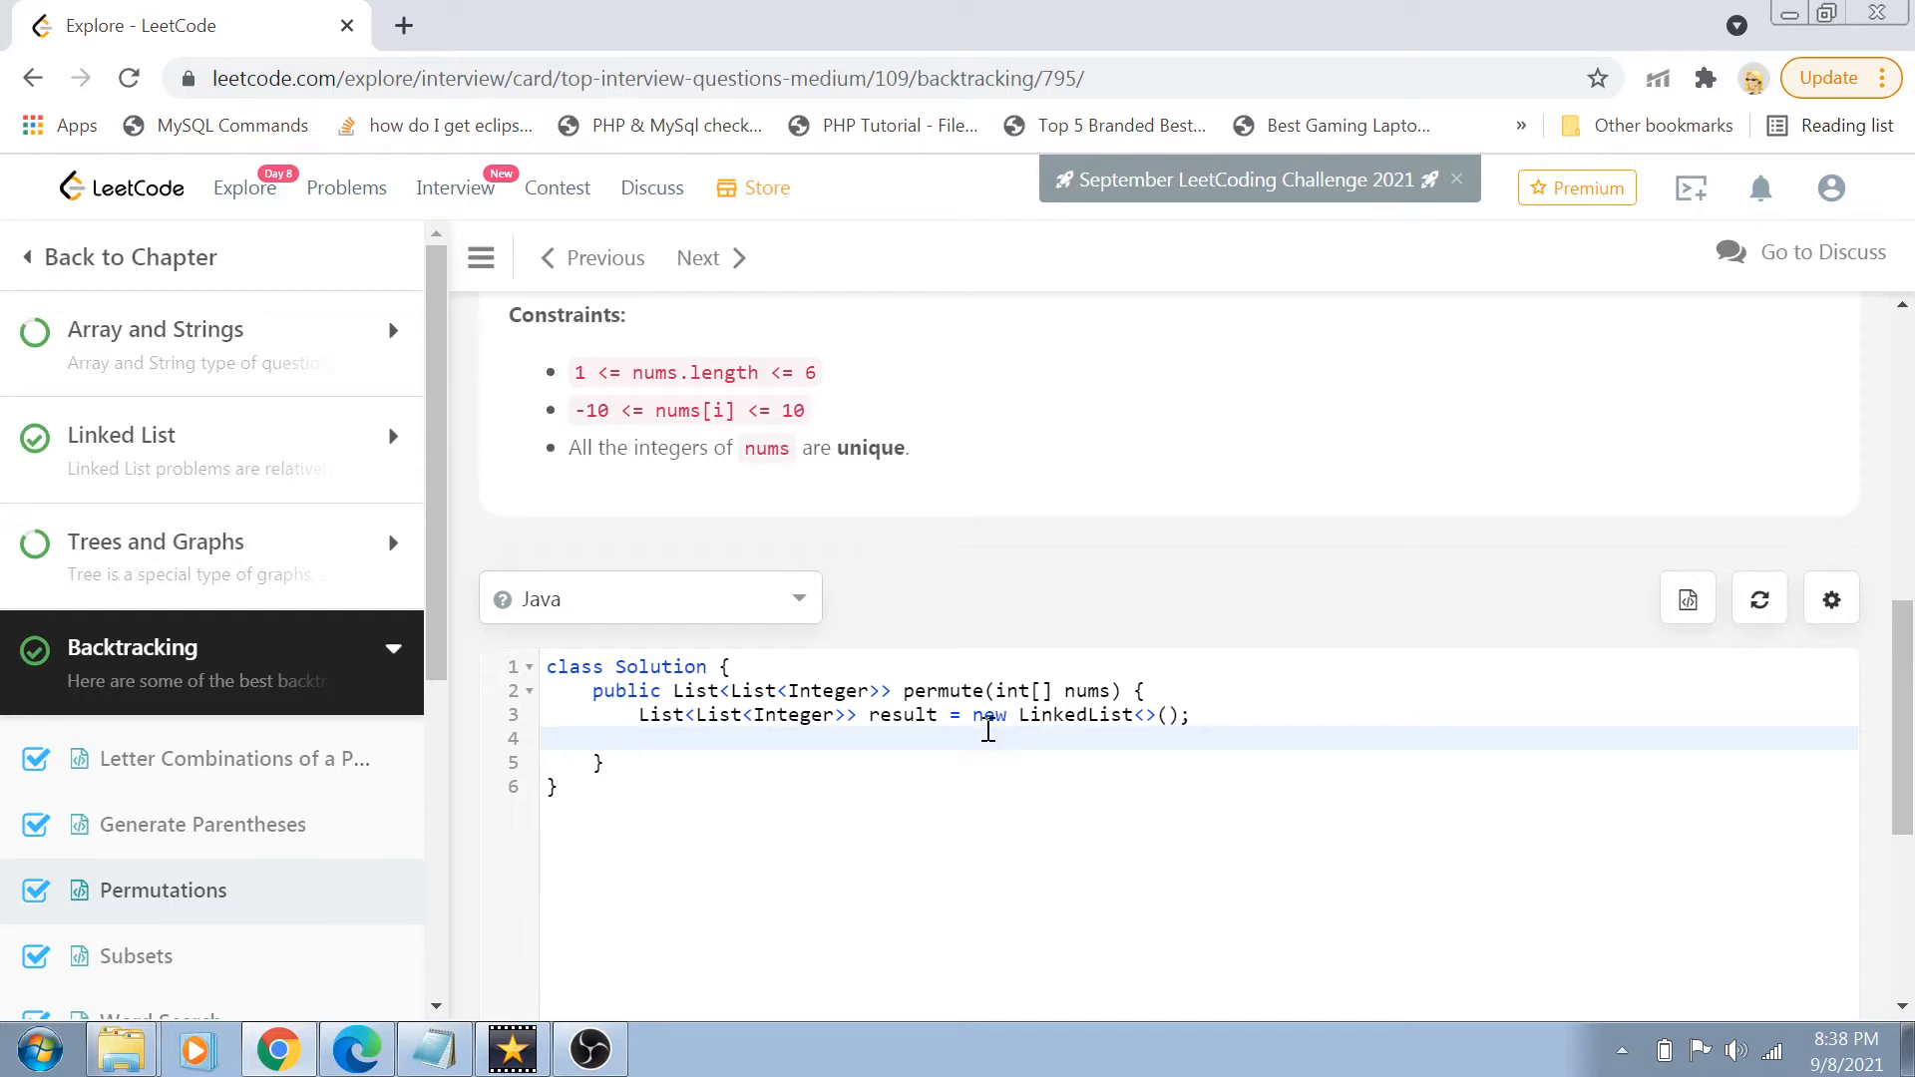
- Declare List<Integer> numsList as a new empty LinkedList
text(L)
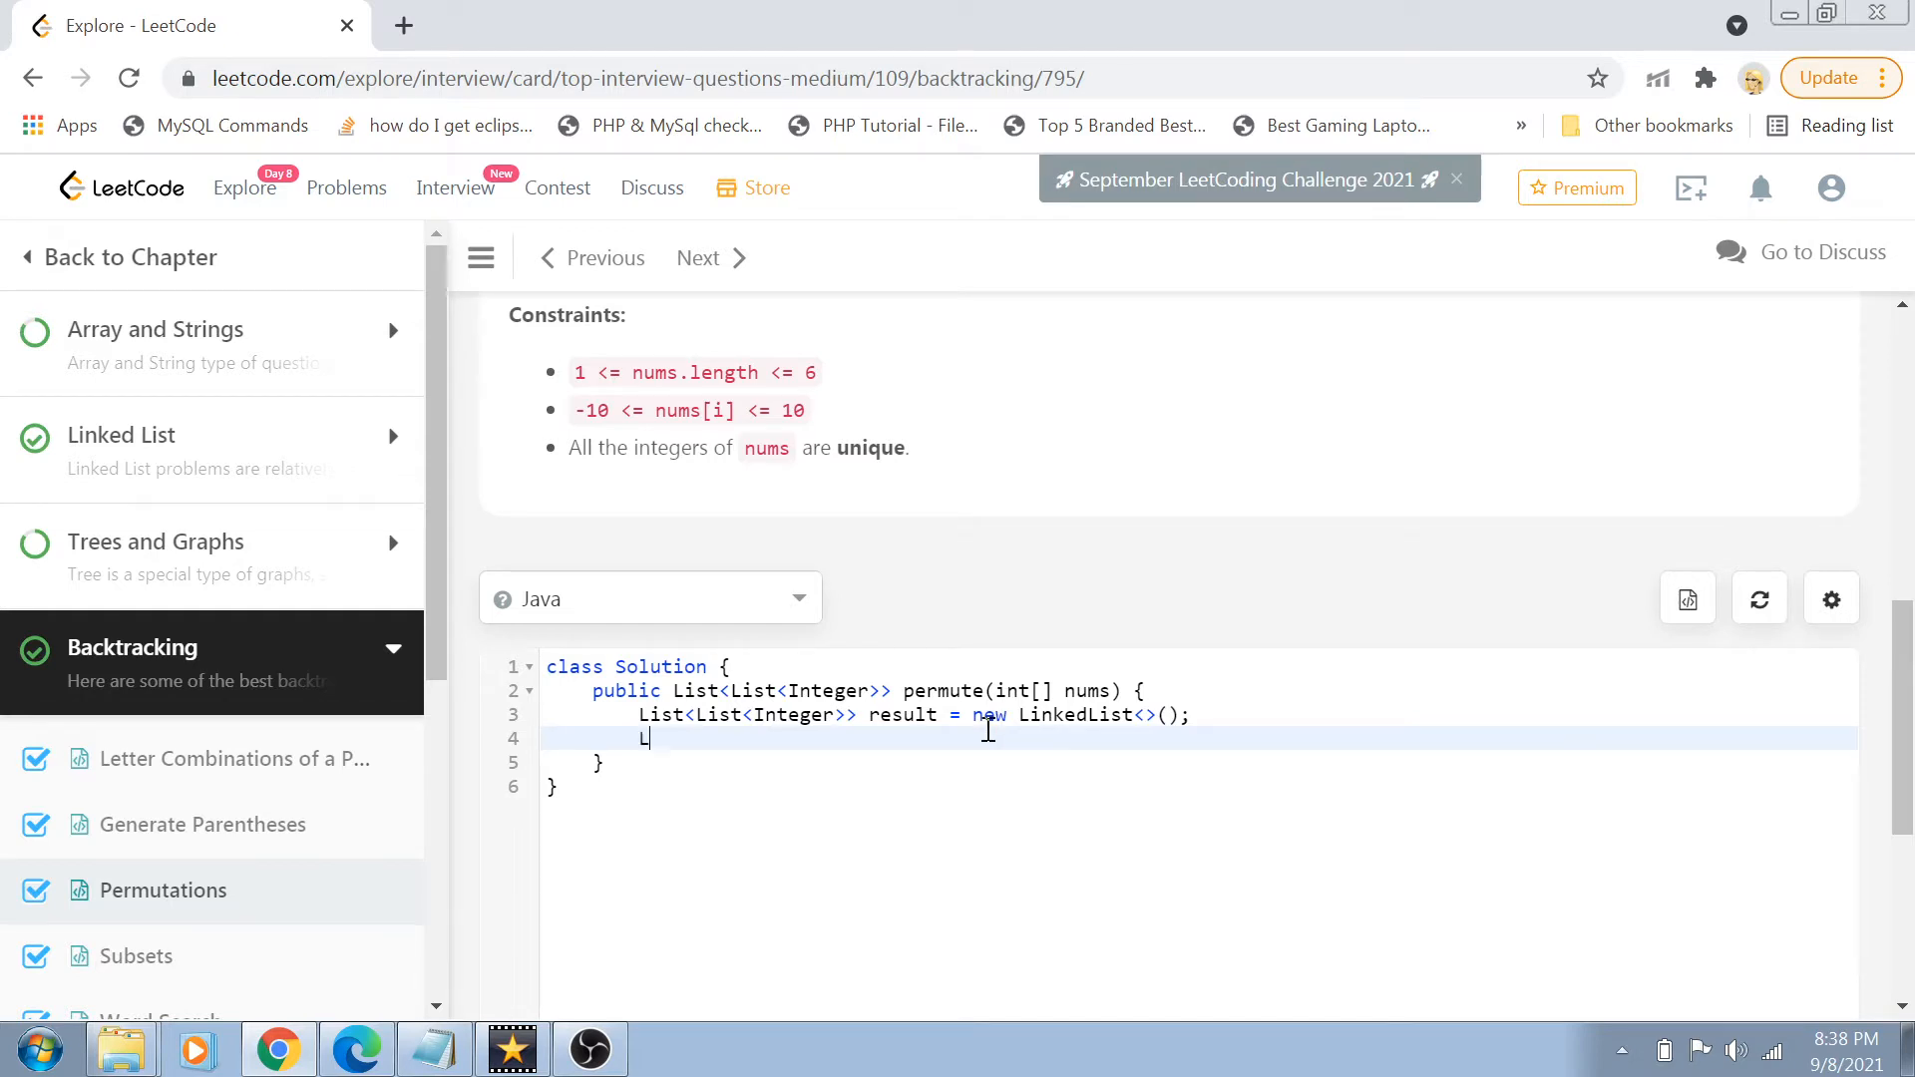
text(ist)
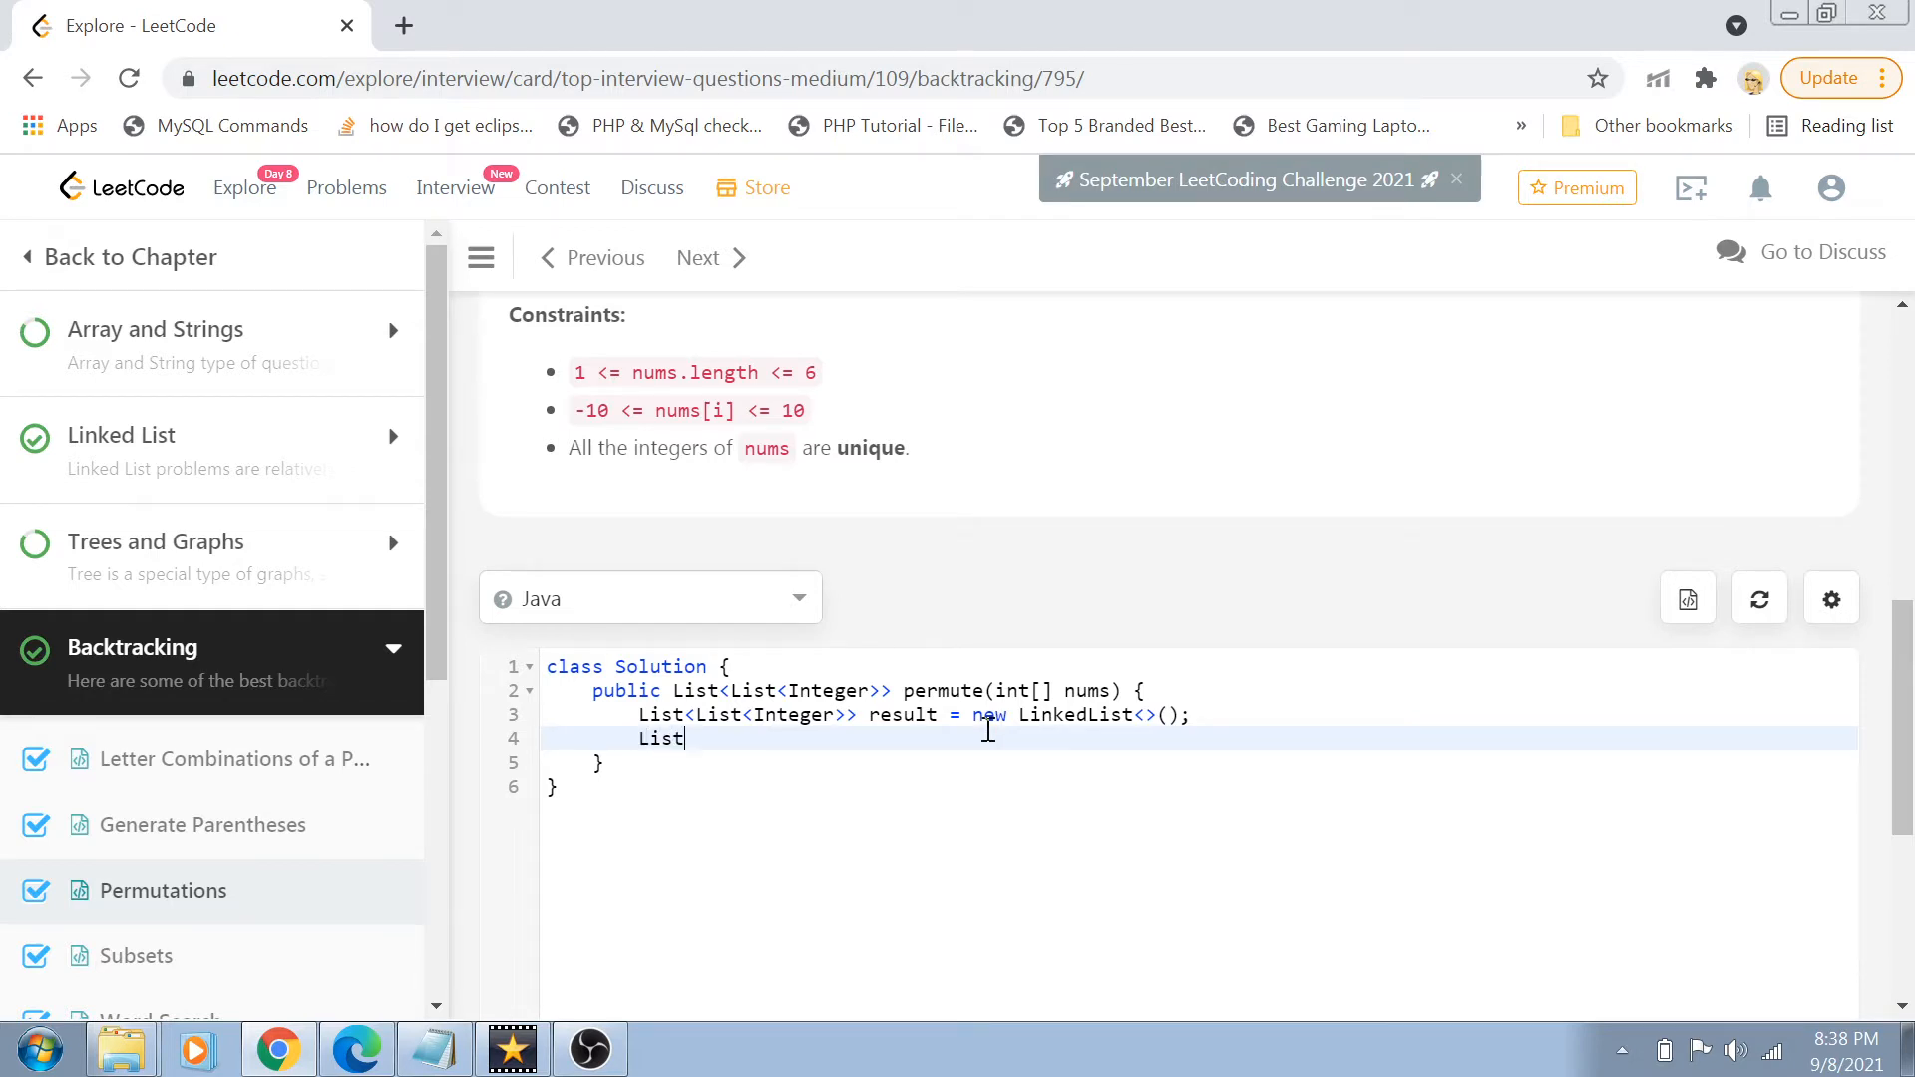
text(<In)
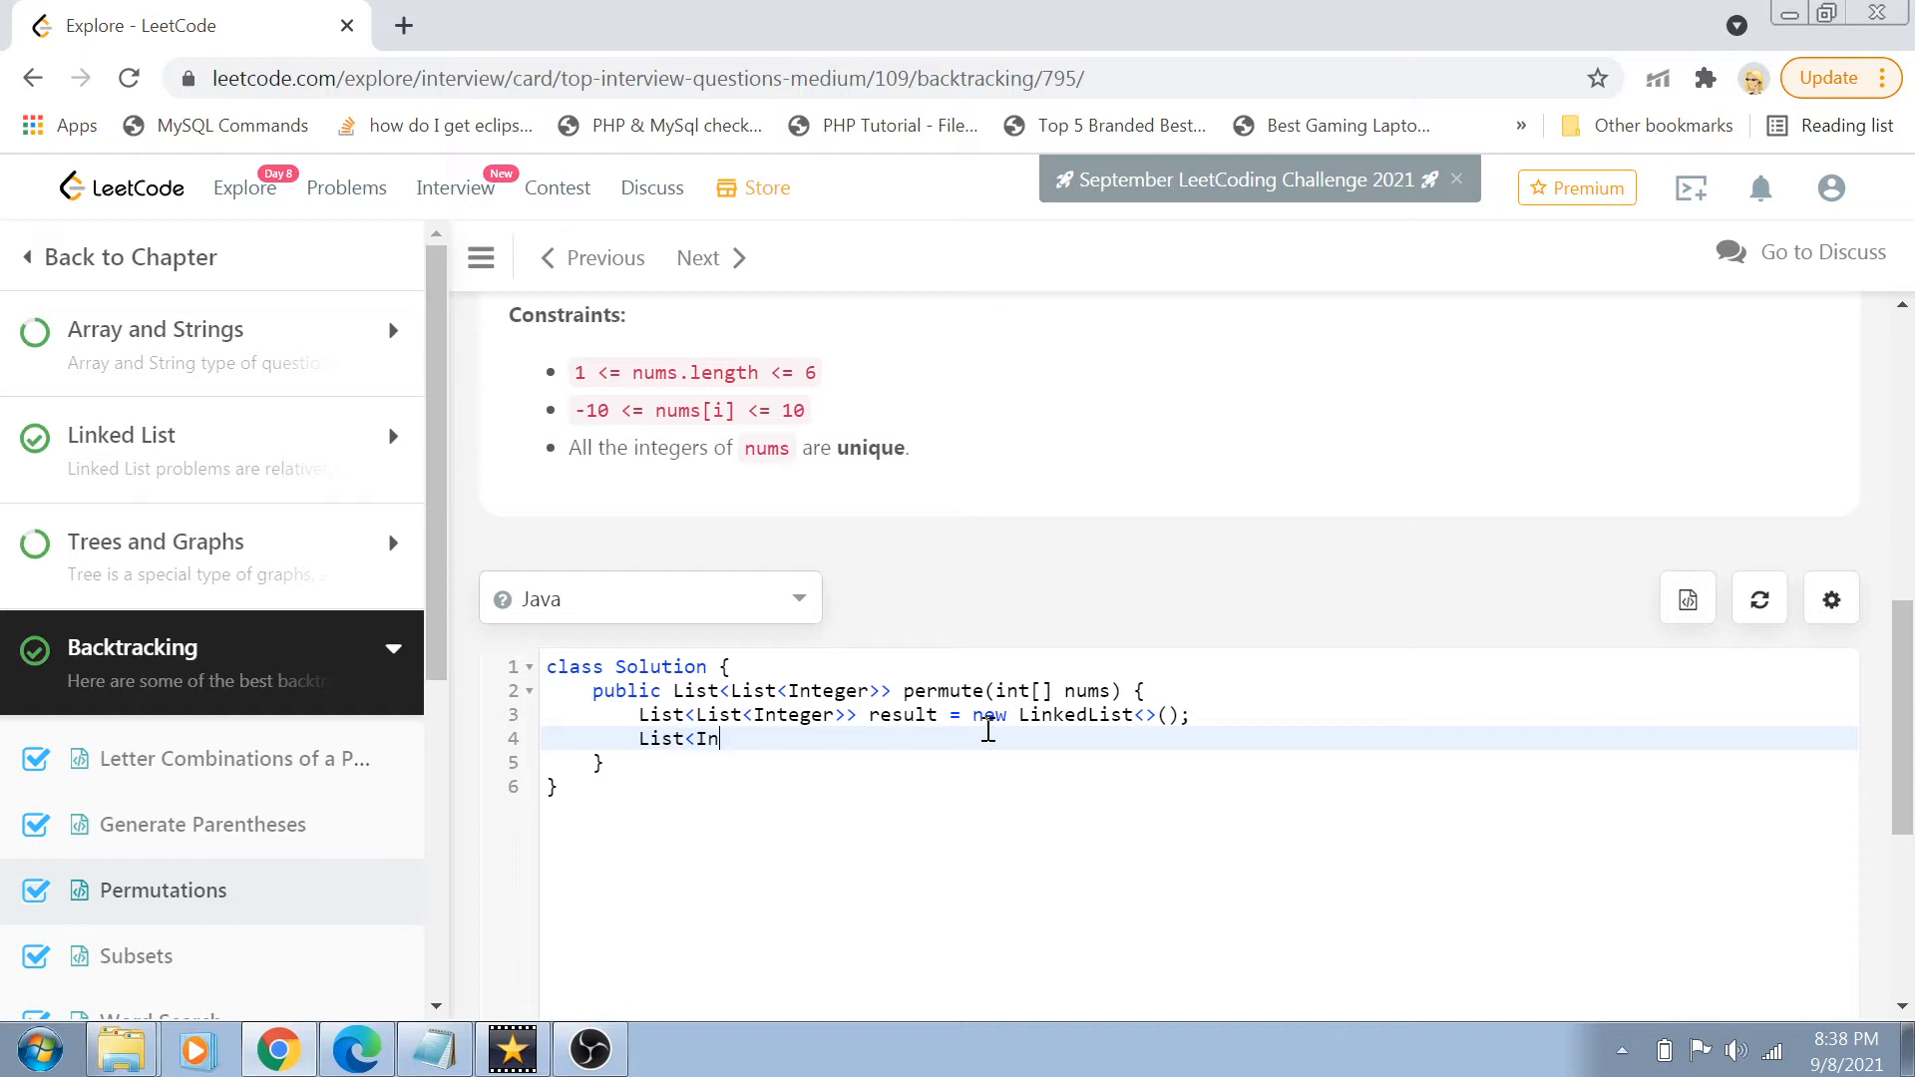
text(teger>)
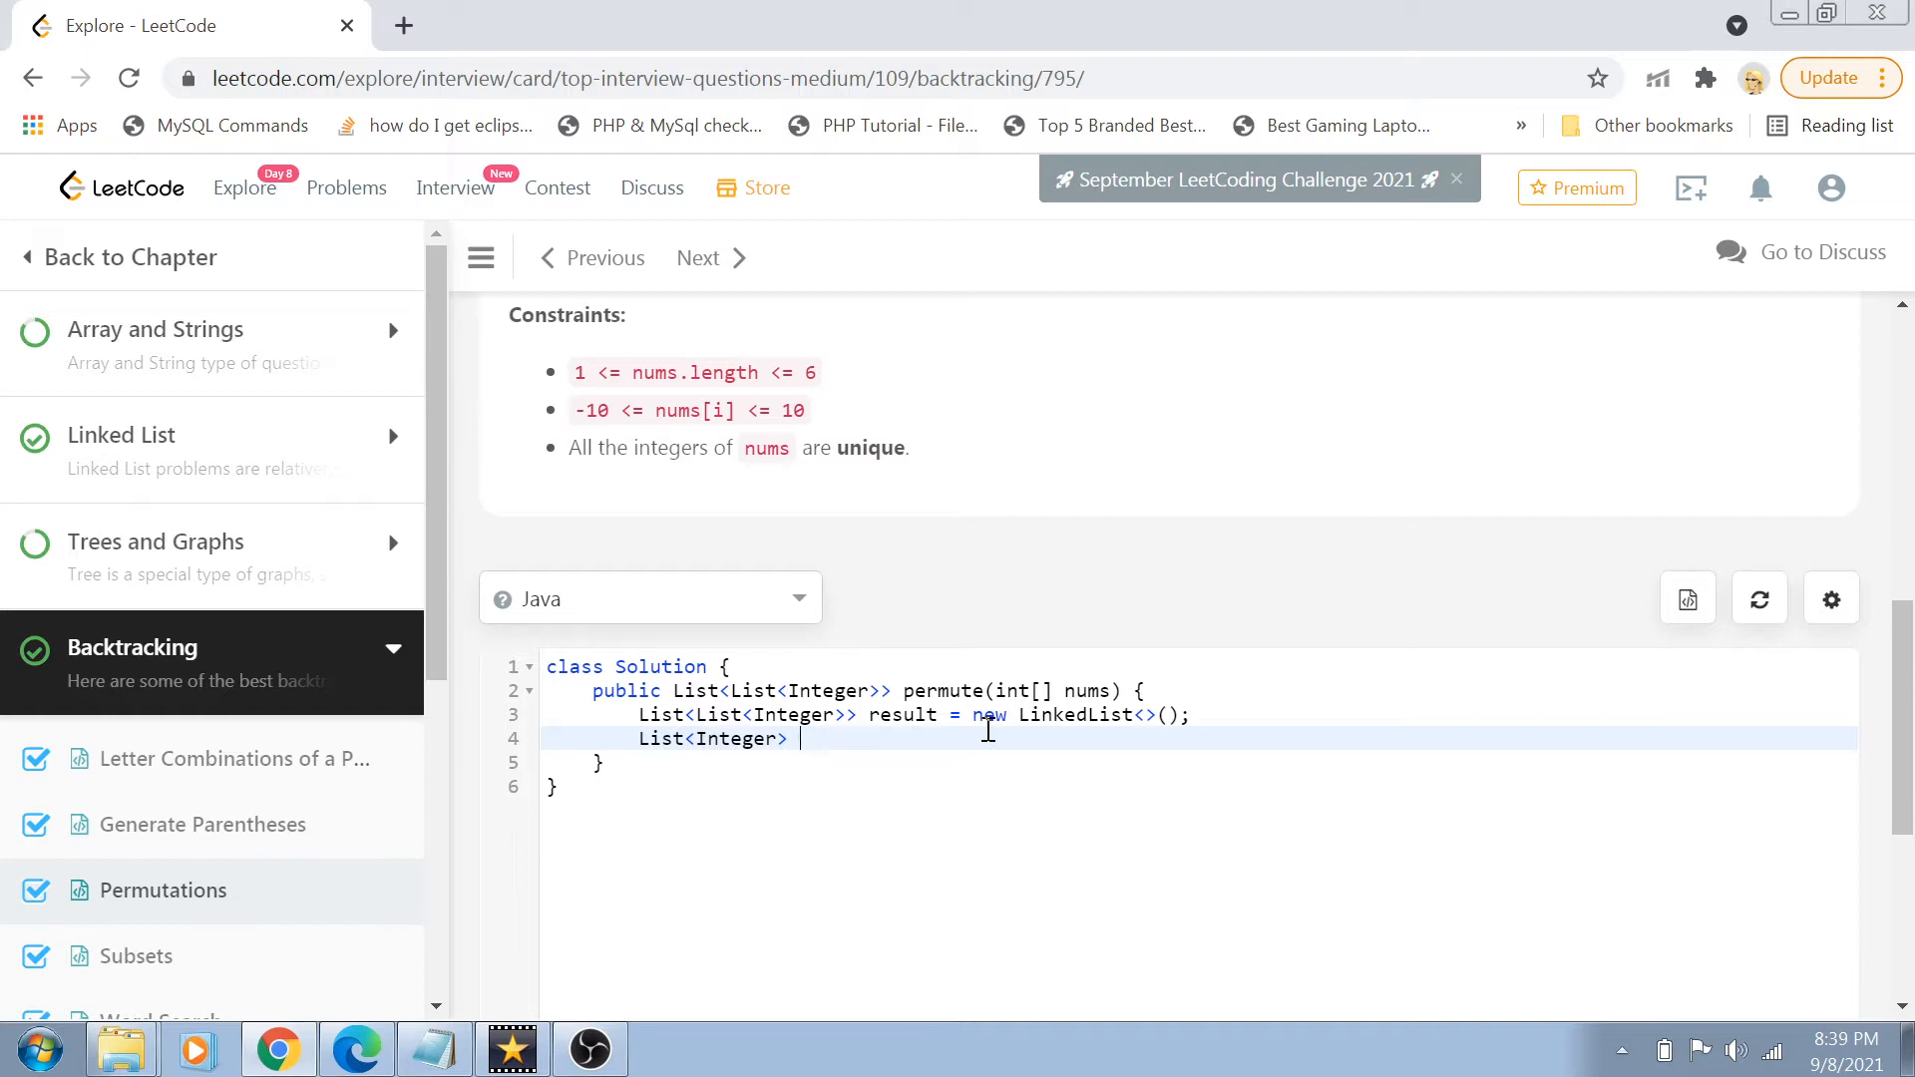
text(nums = new Linke)
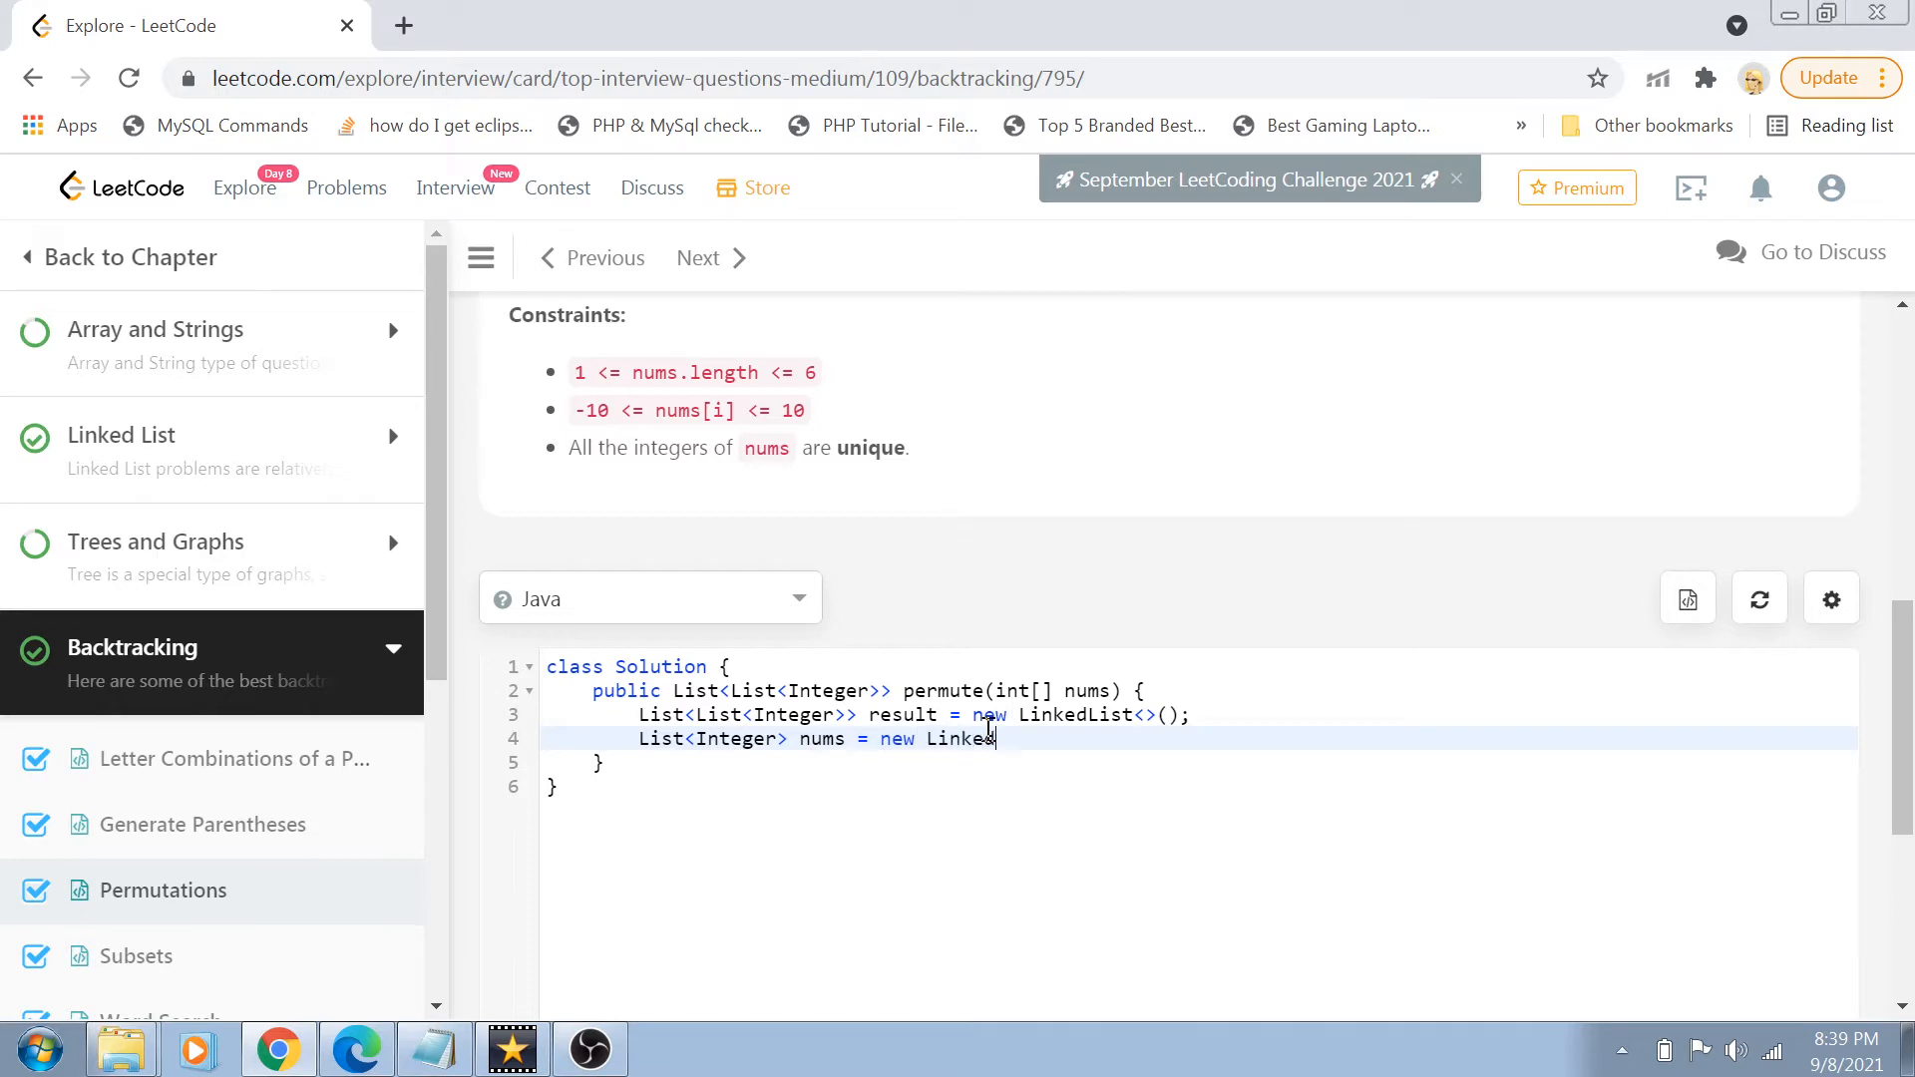
text(dList<>();)
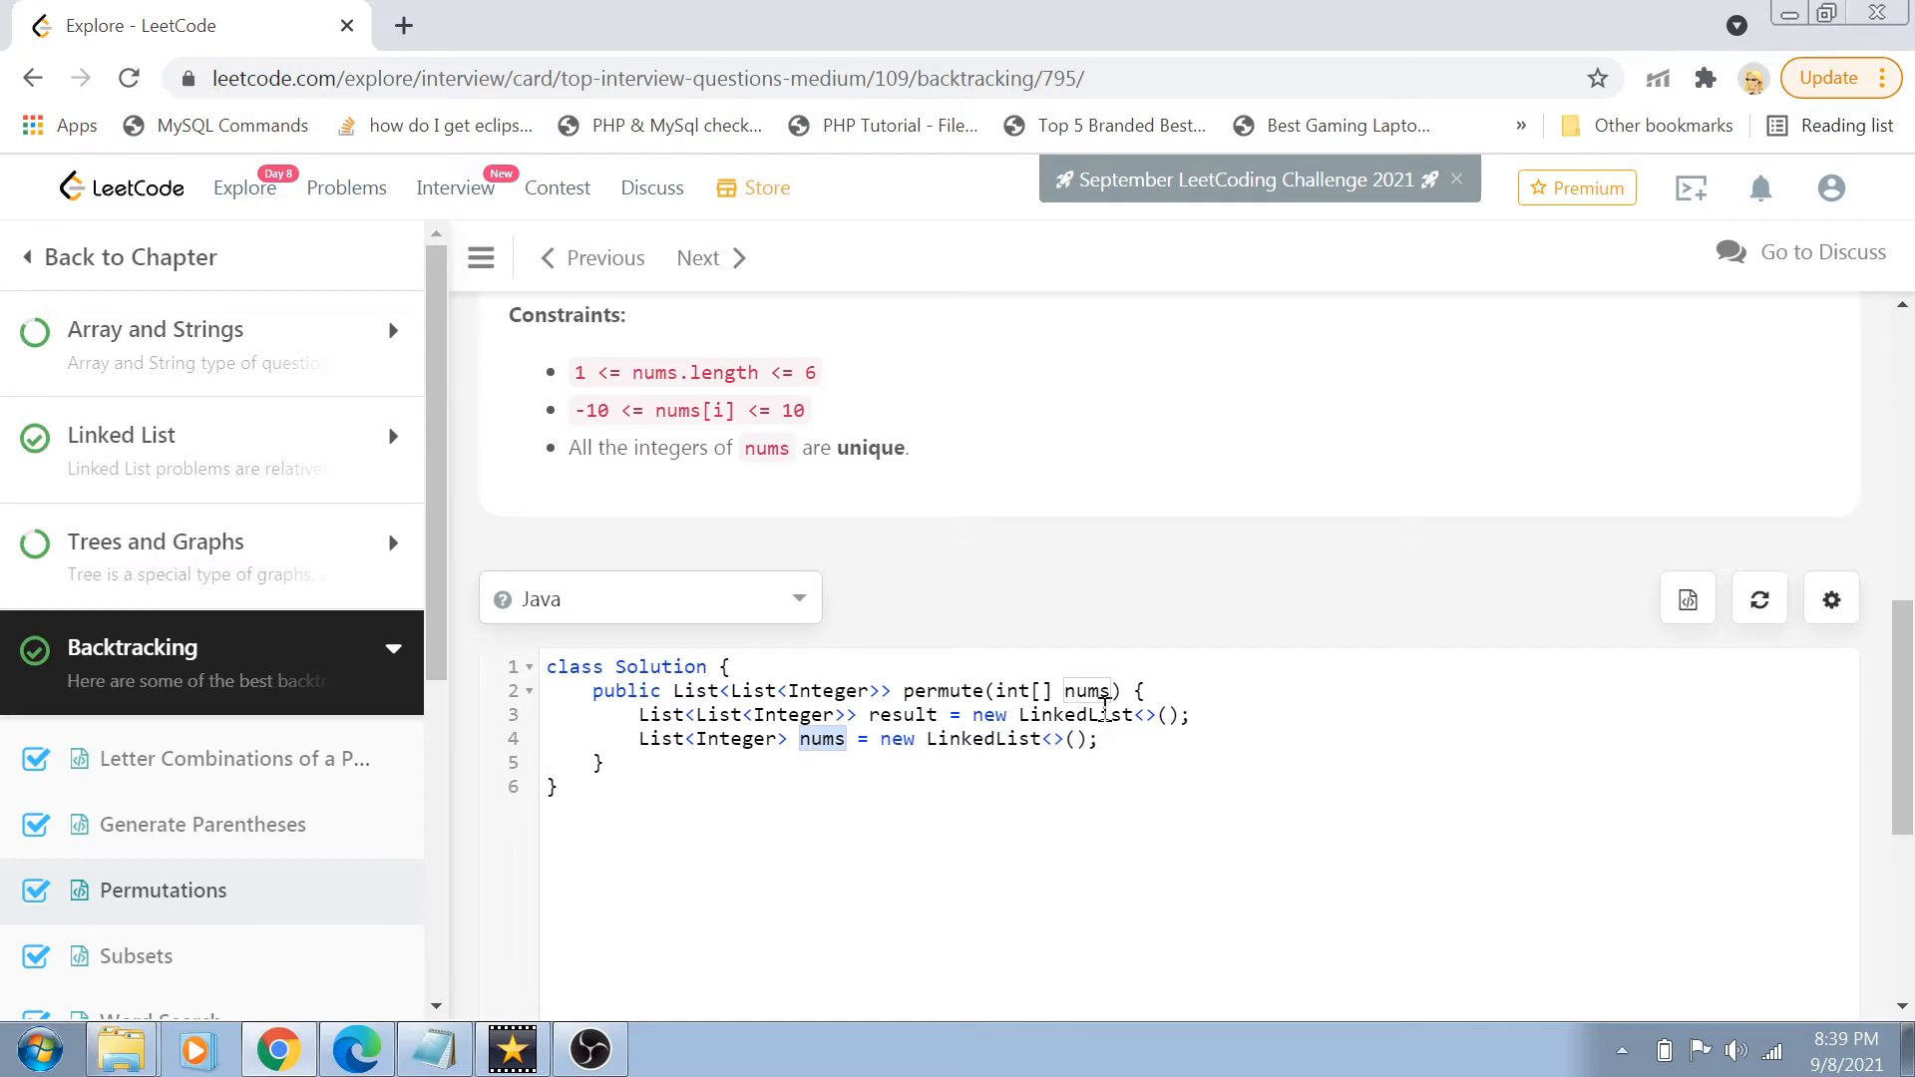
- Loop over nums, calling numsList.add(new Integer(n)) for each n
text(for(int)
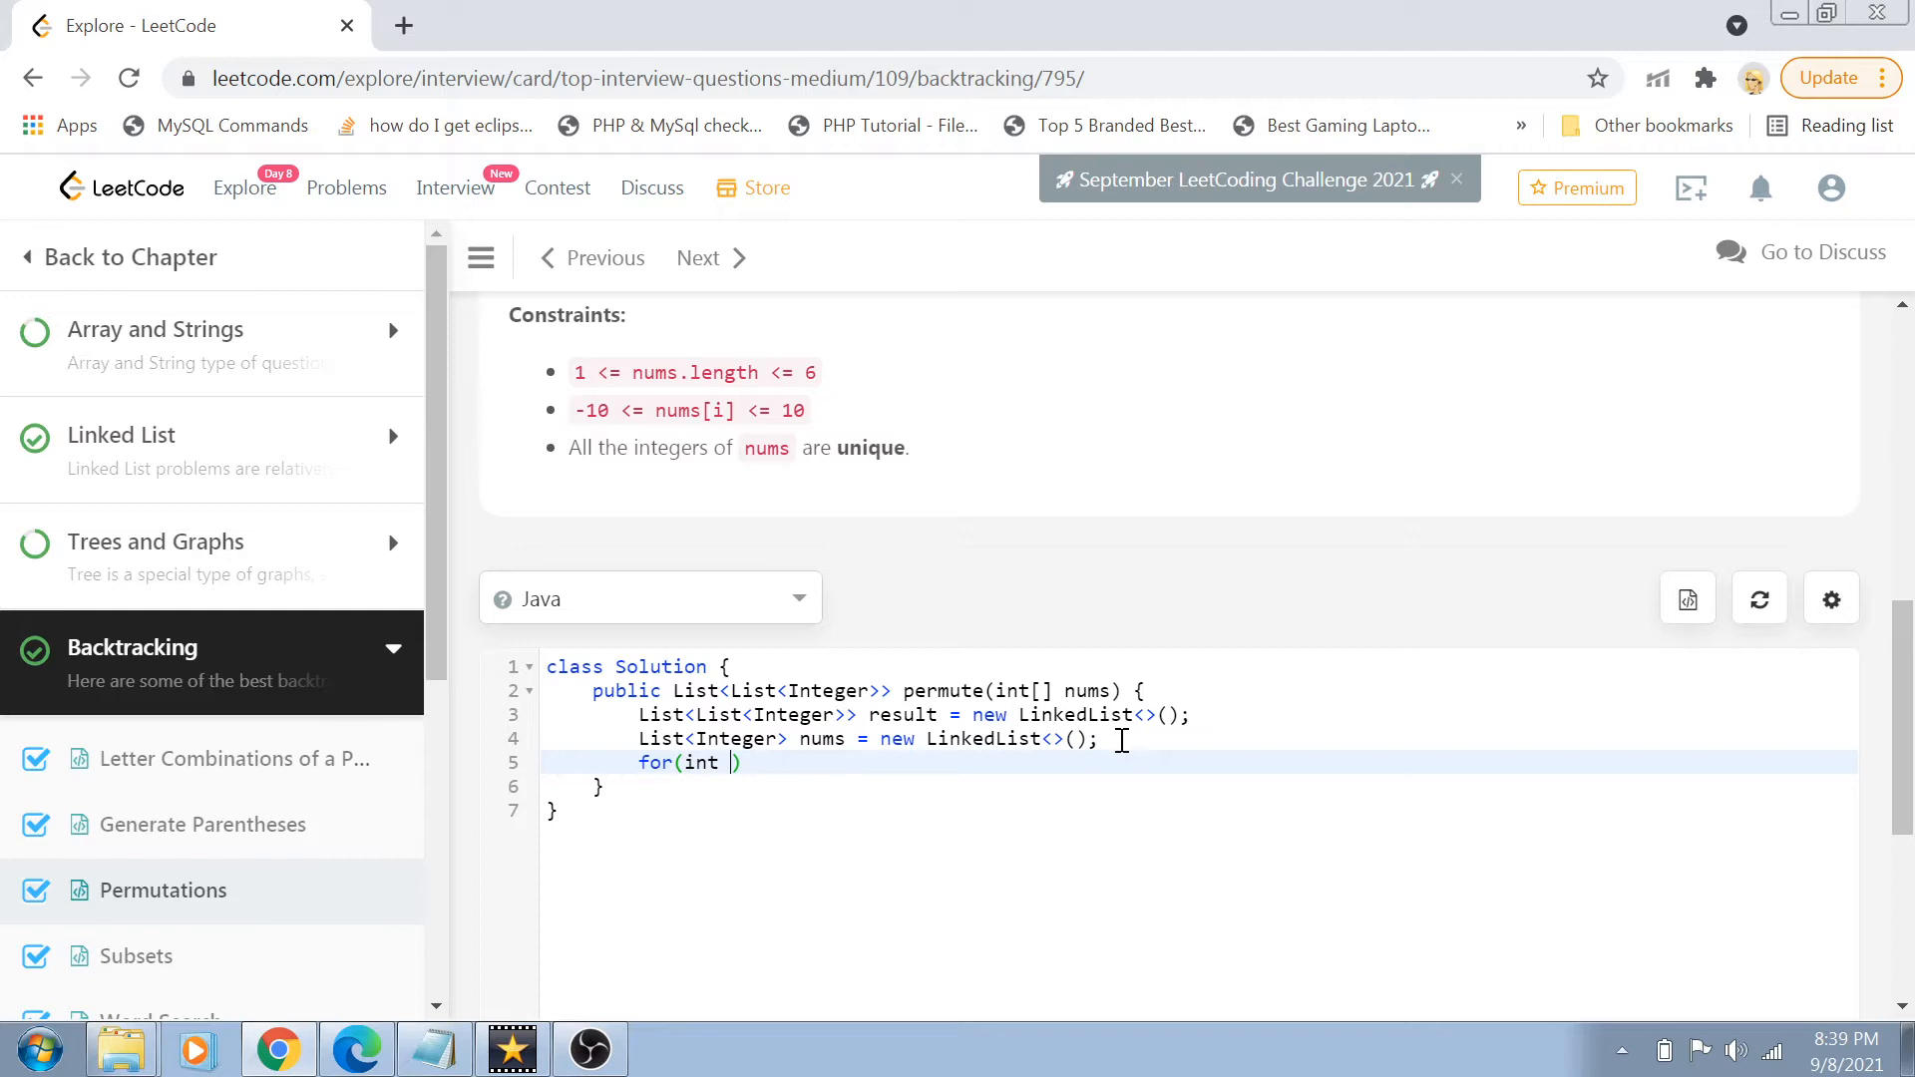
text(n: nums))
text(nums.)
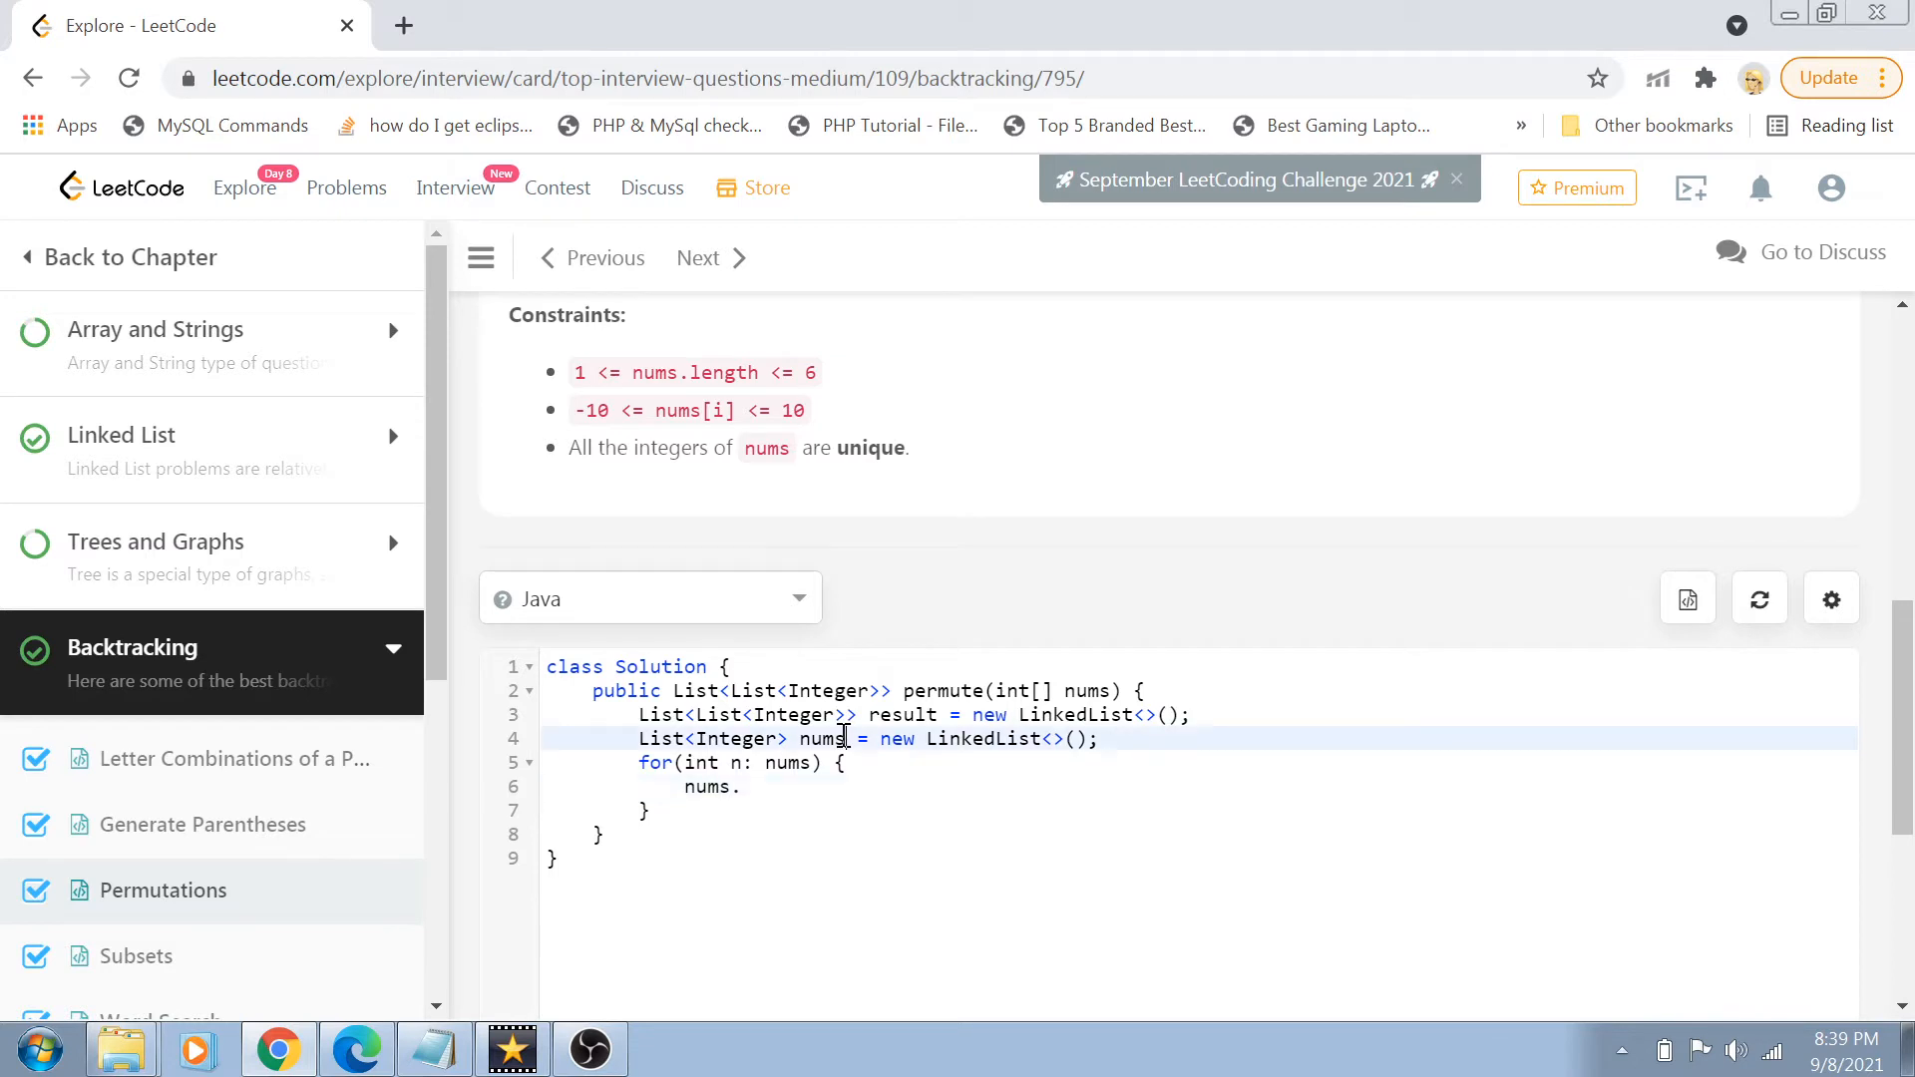
text(List)
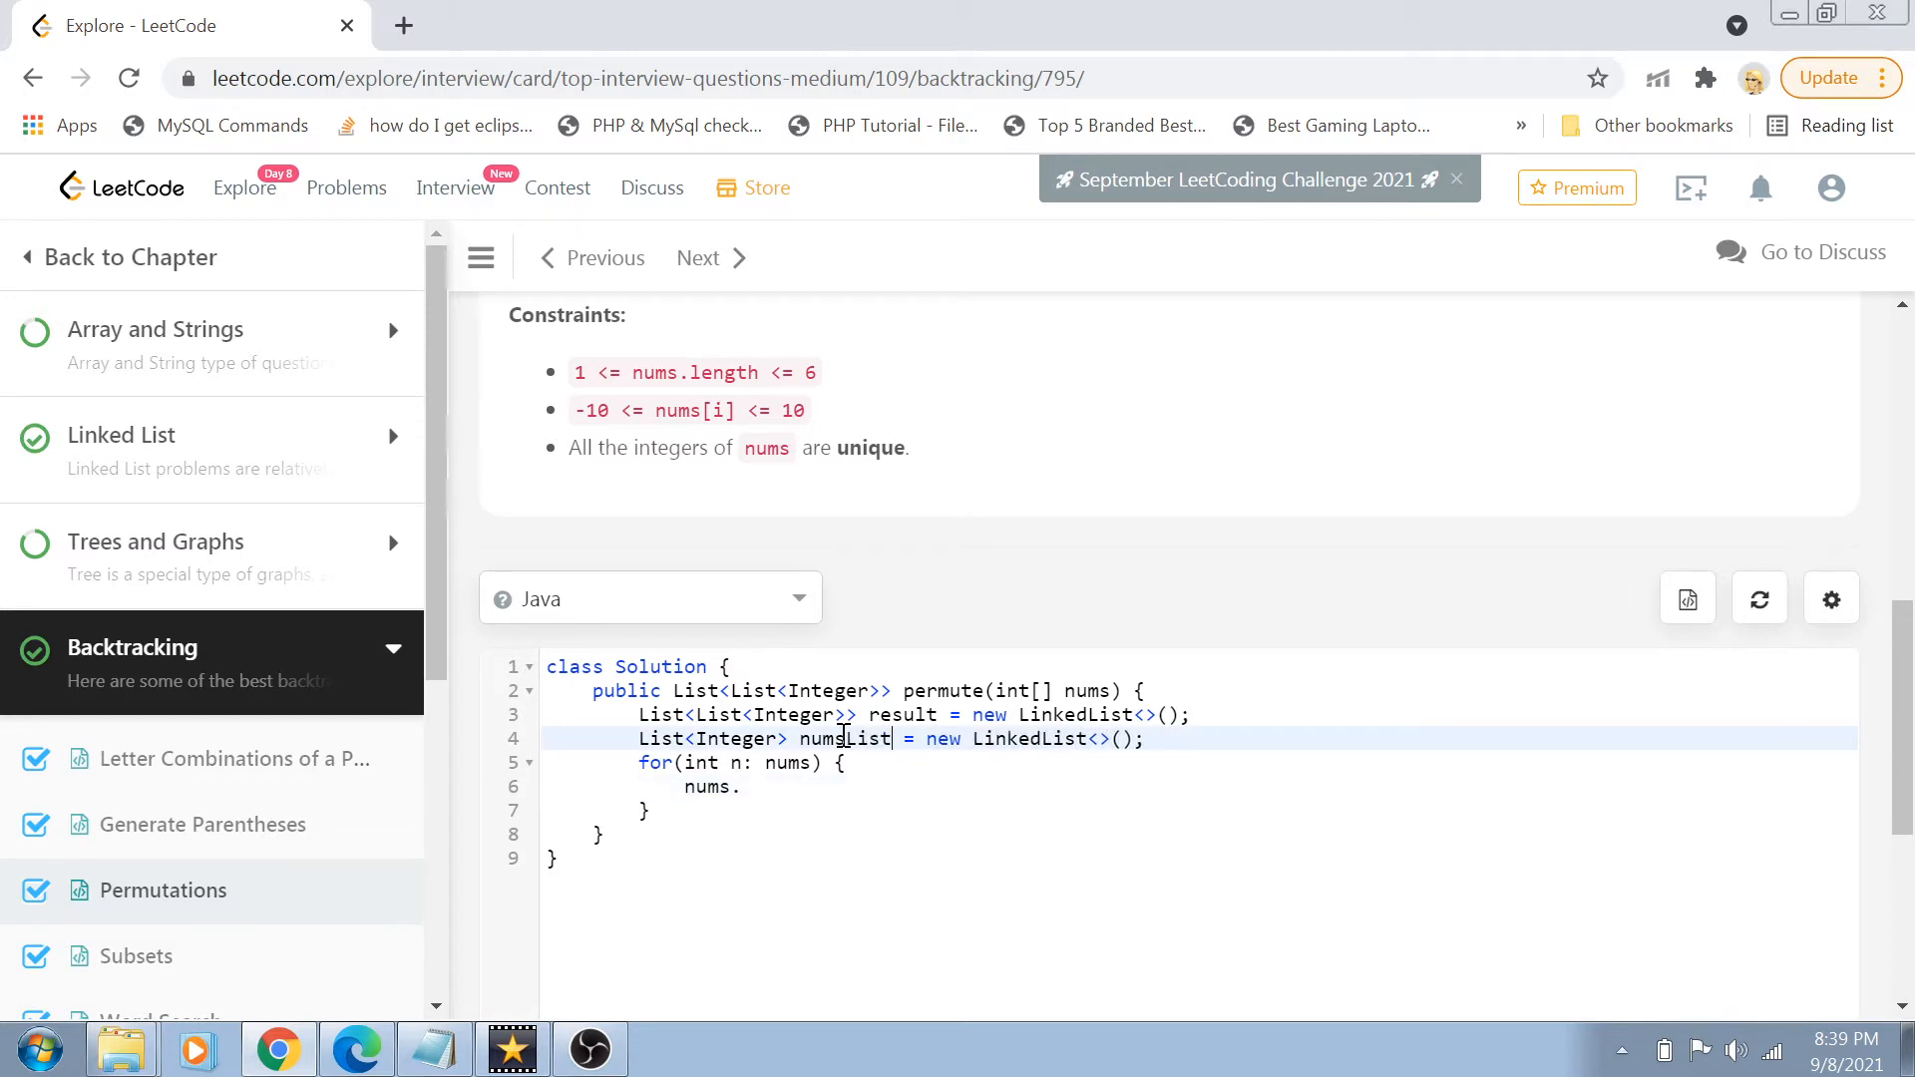
double_click(788, 762)
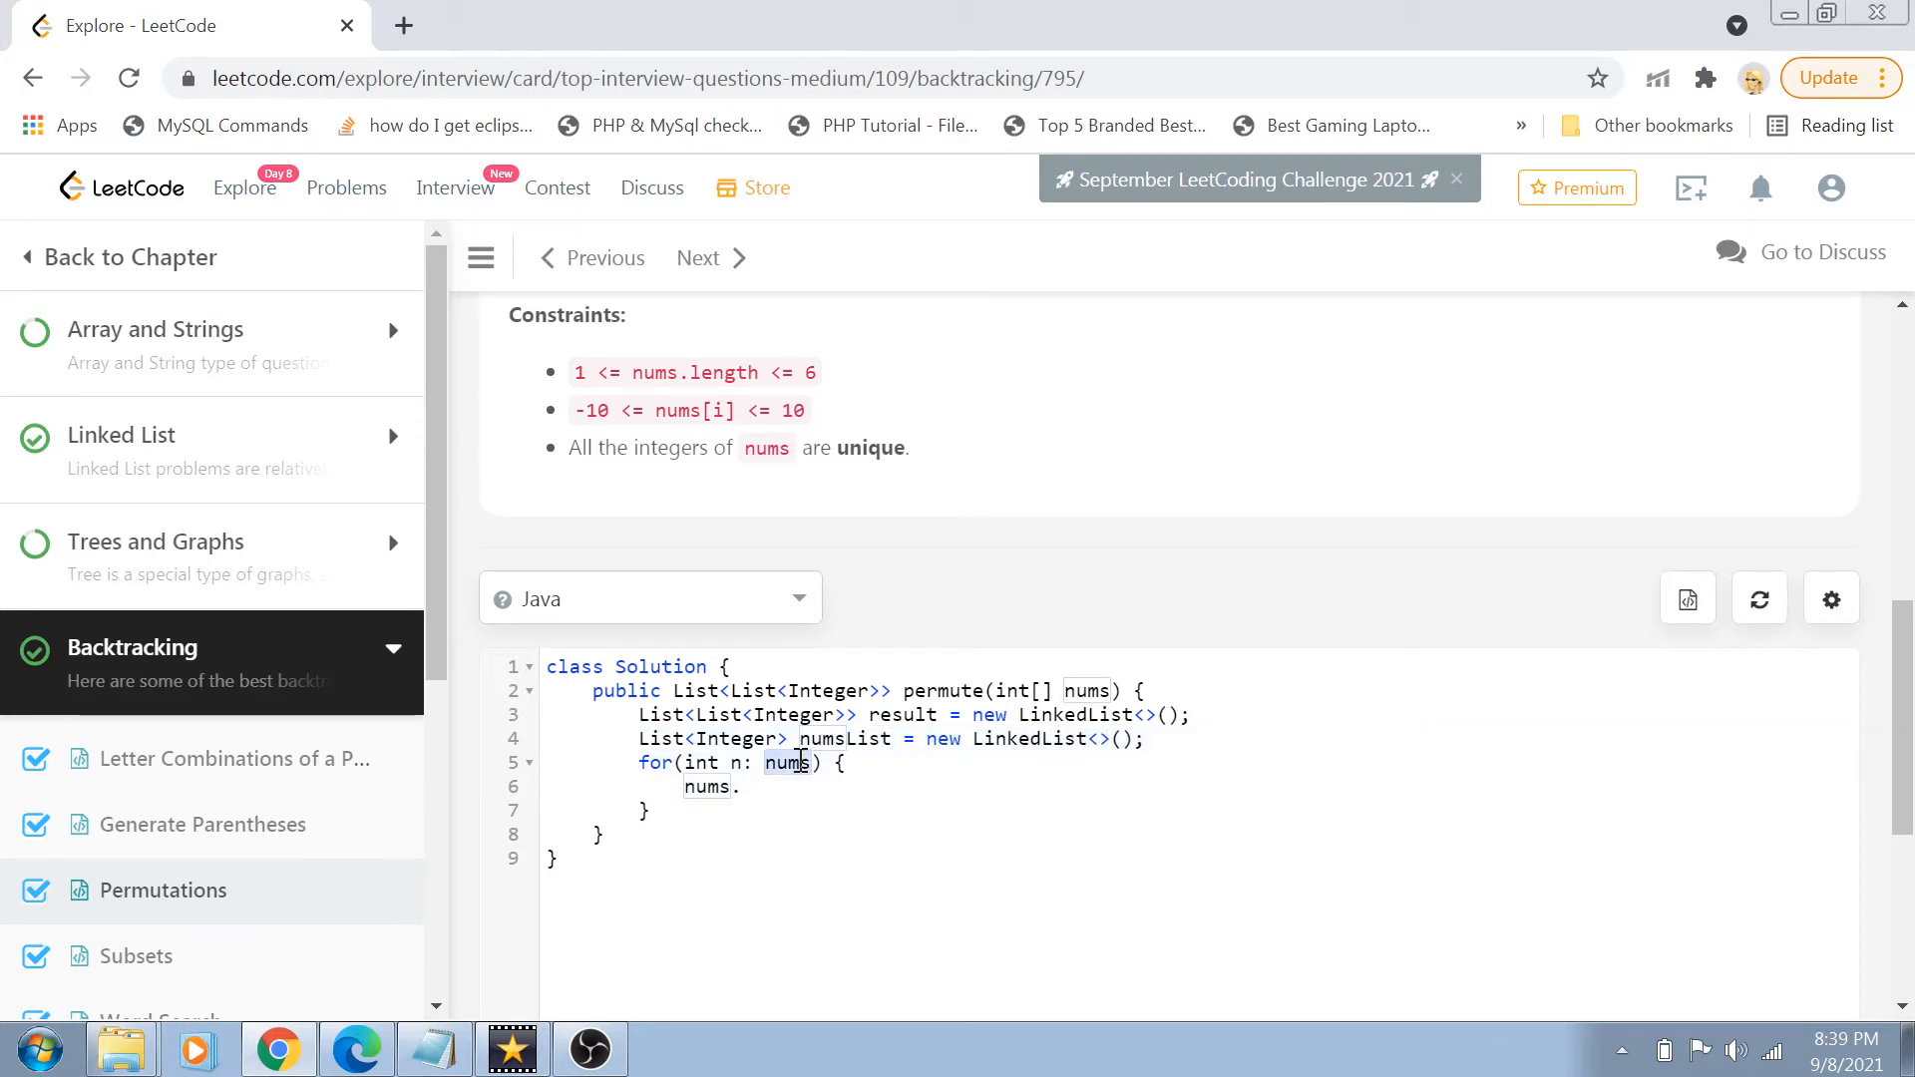
text(List)
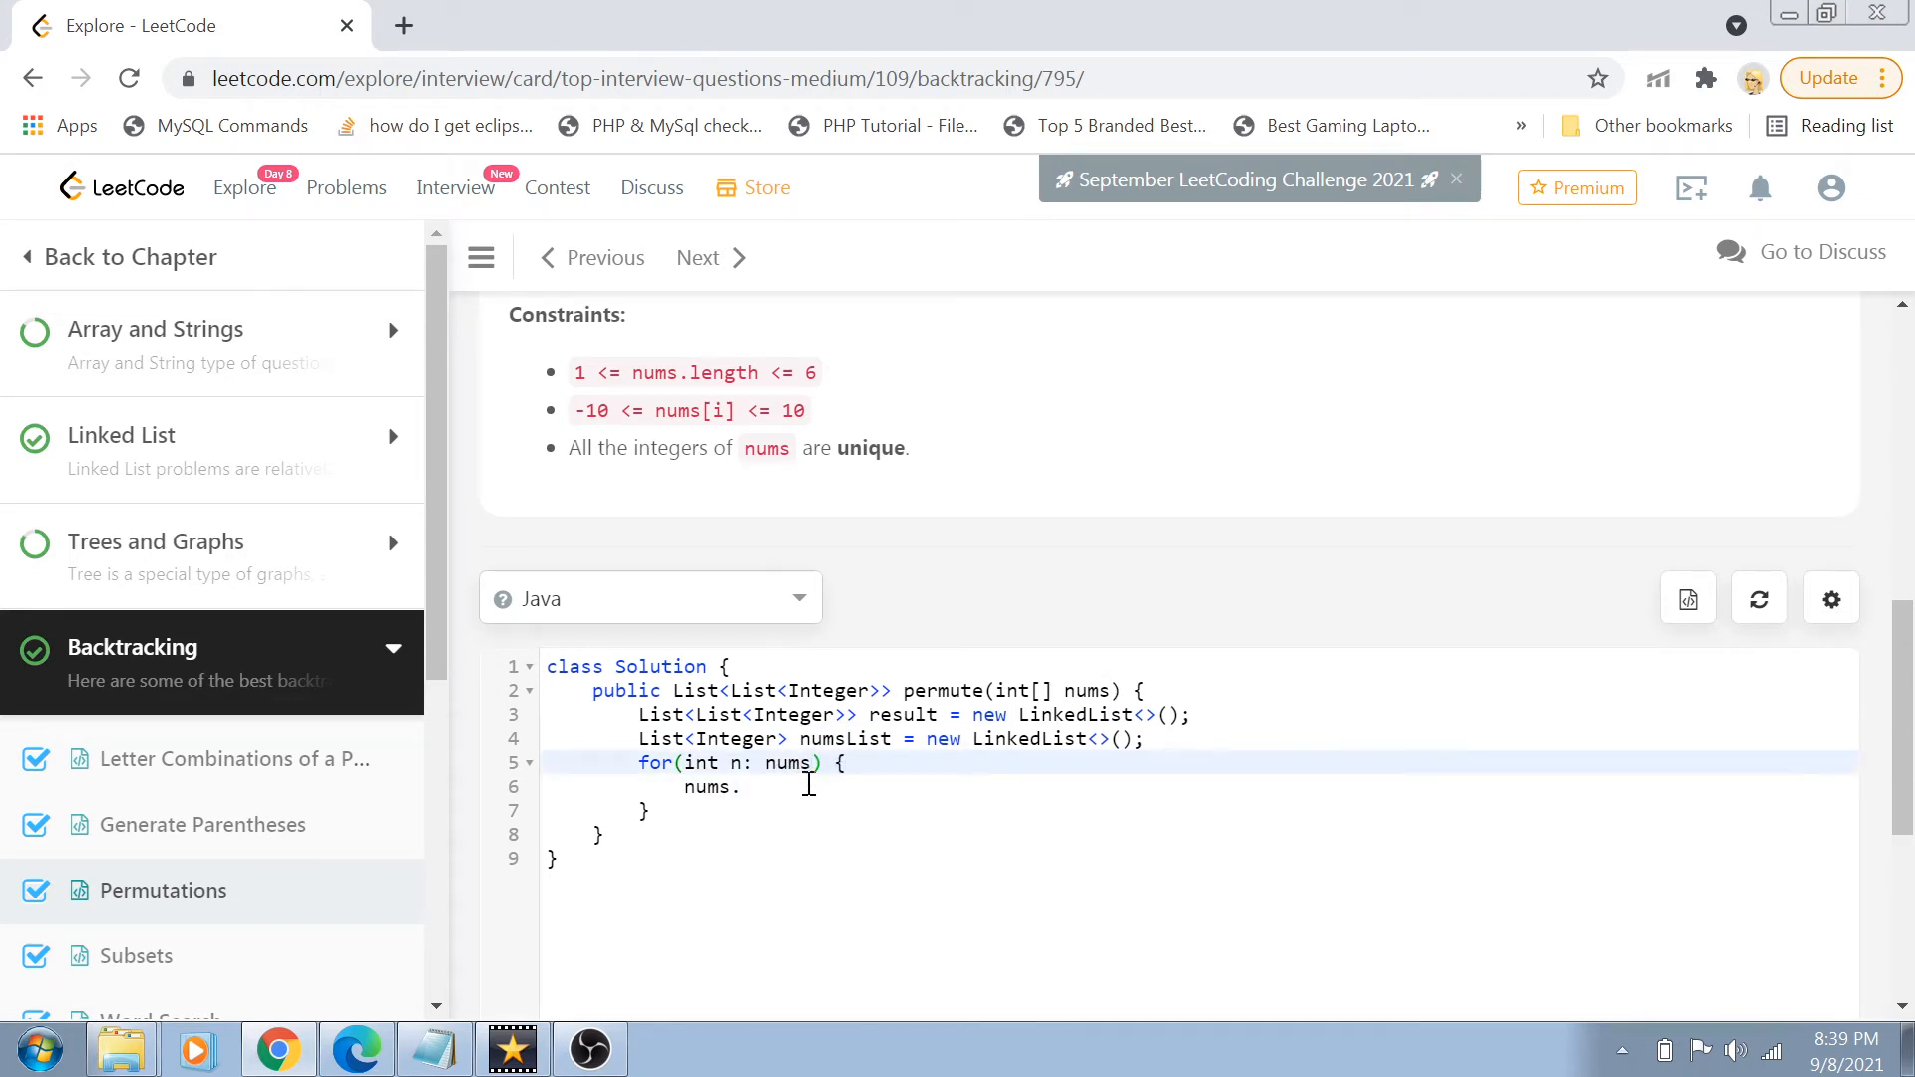
key(Backspace)
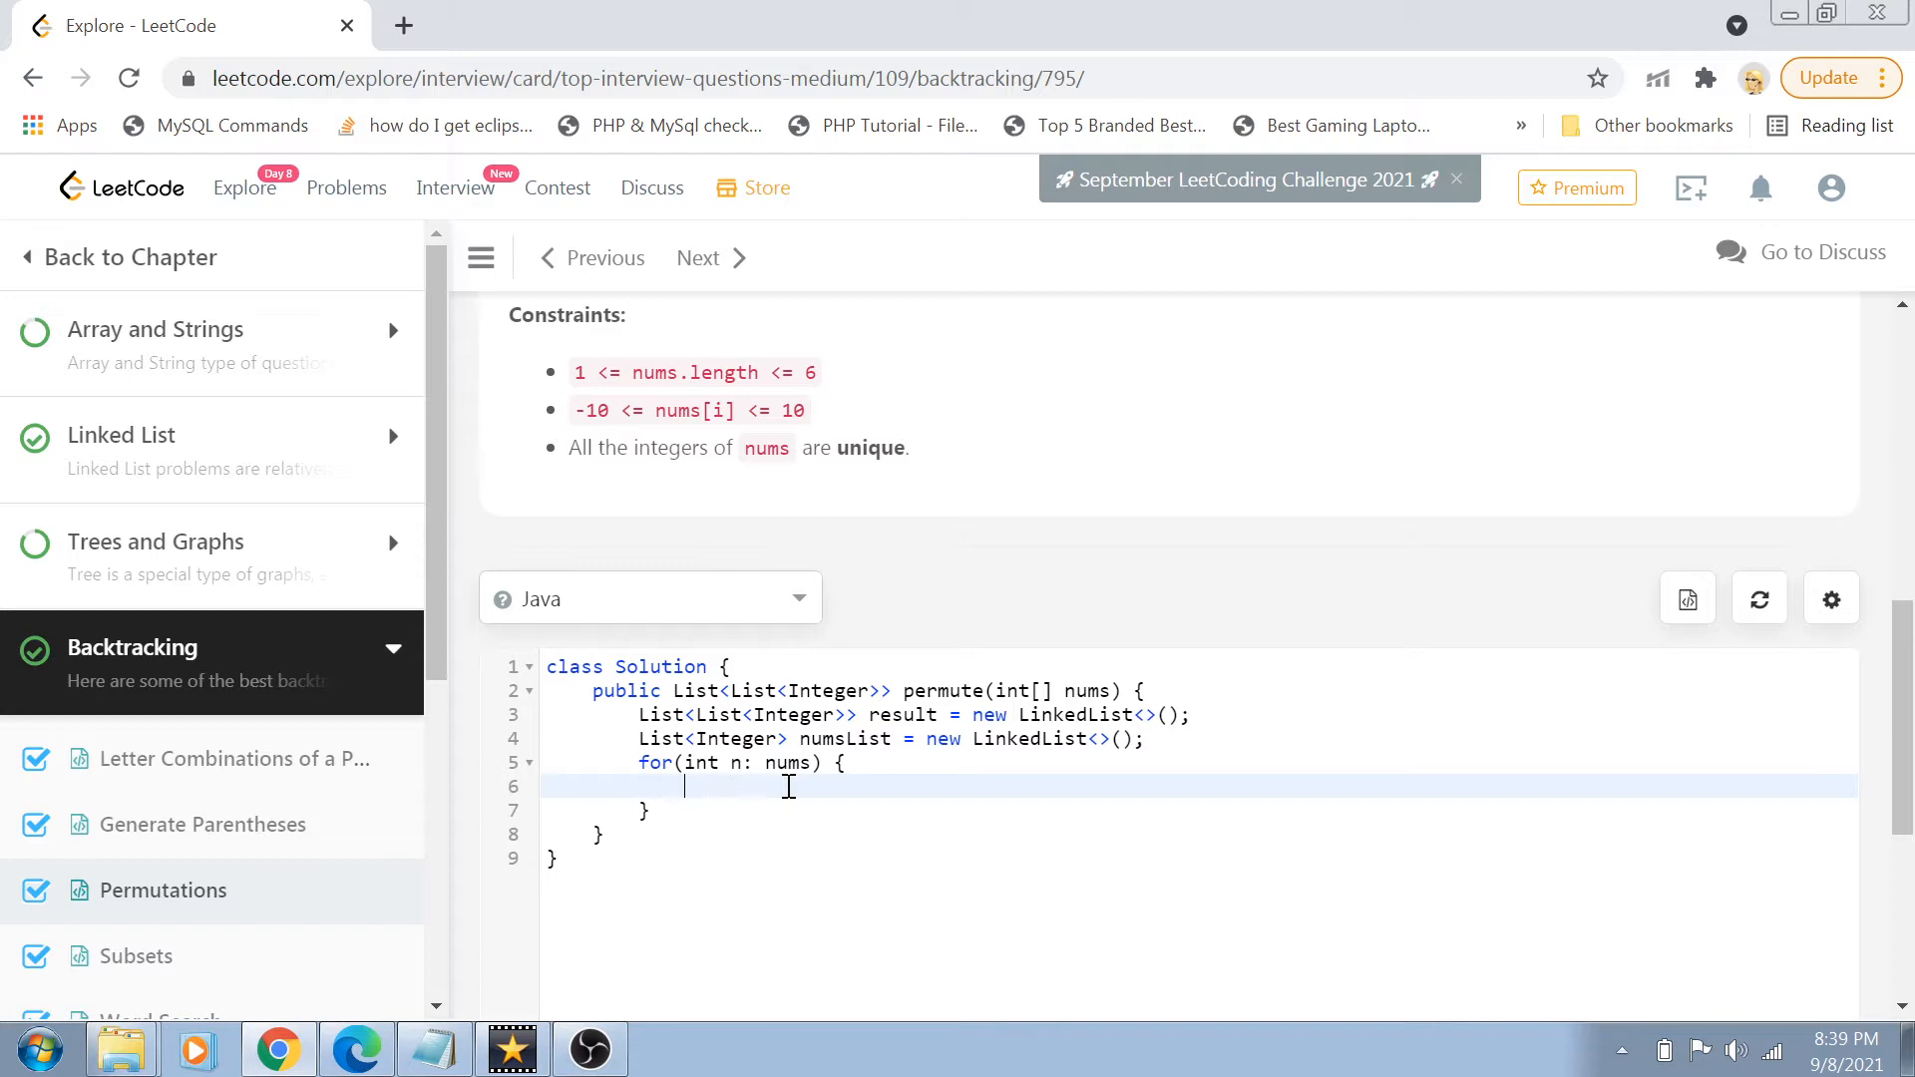
text(numsList.add)
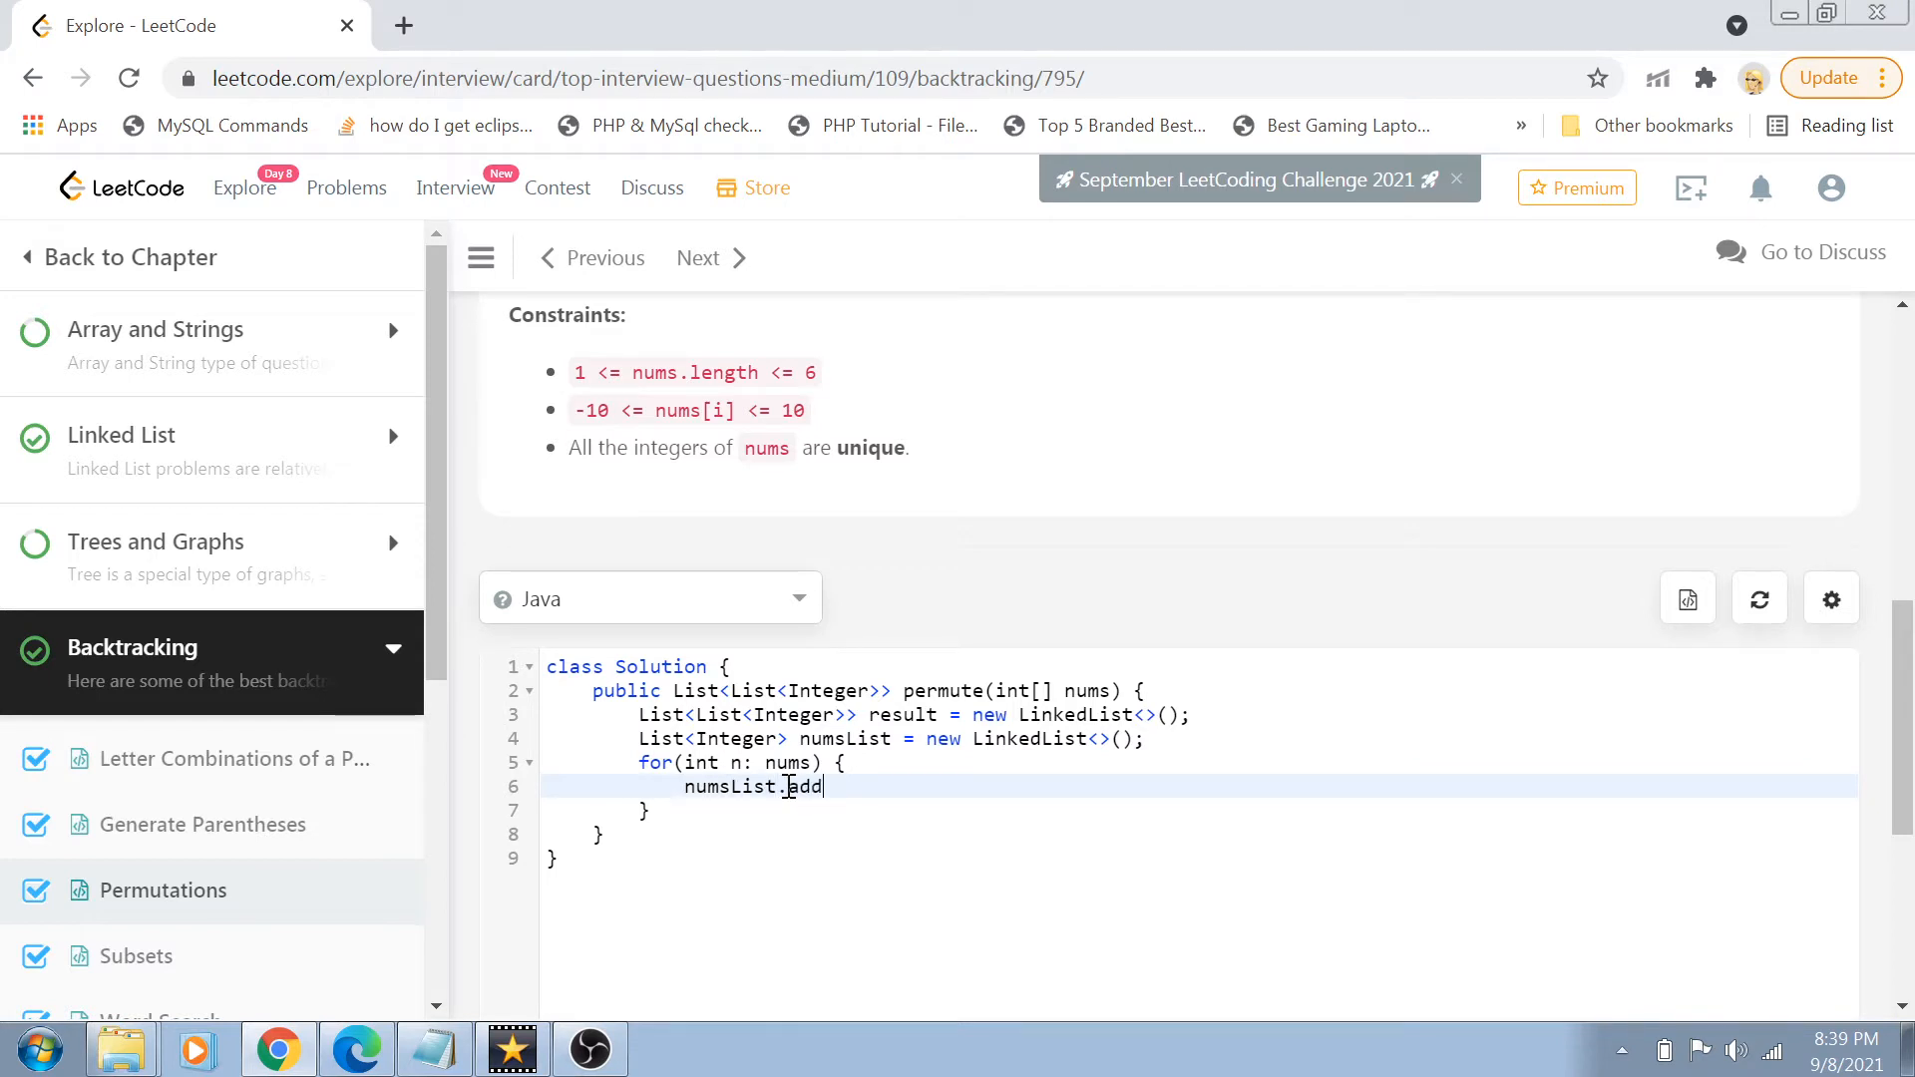
text((new Integer)
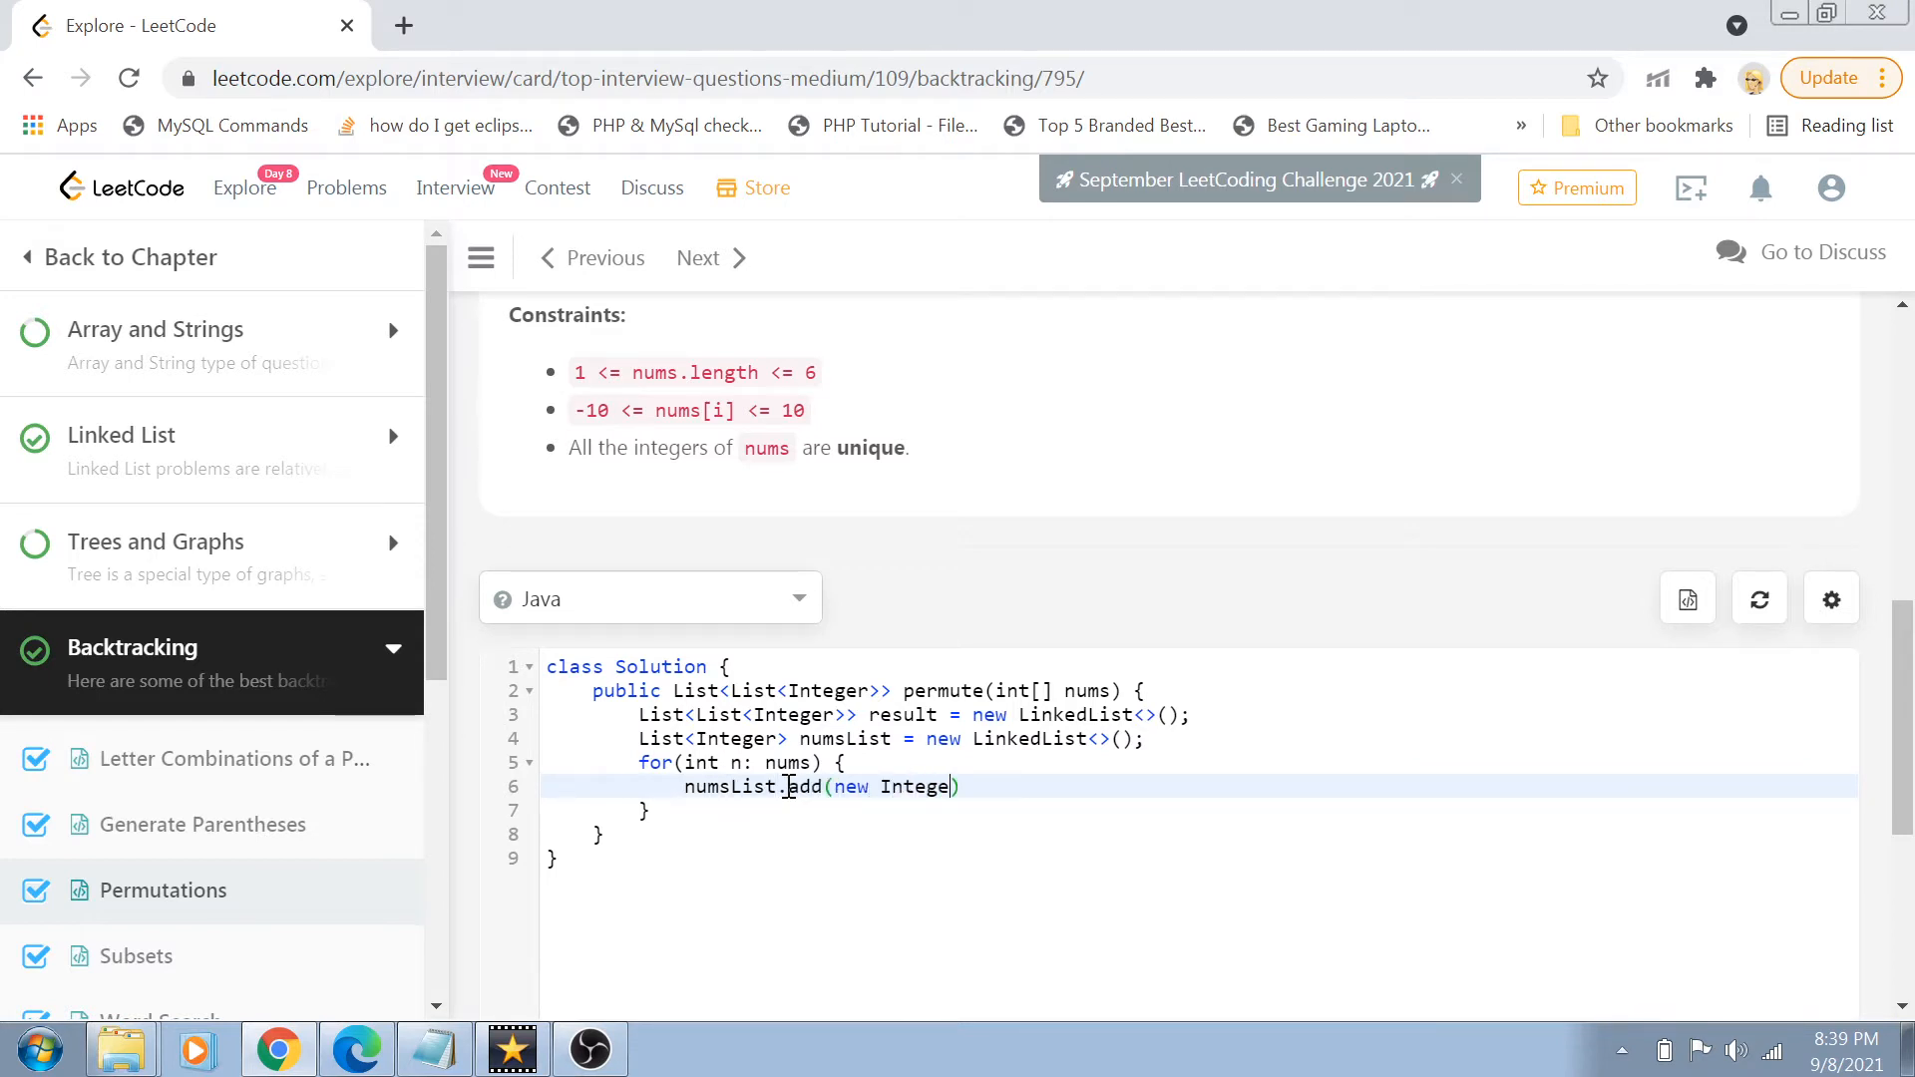
text(r(n));)
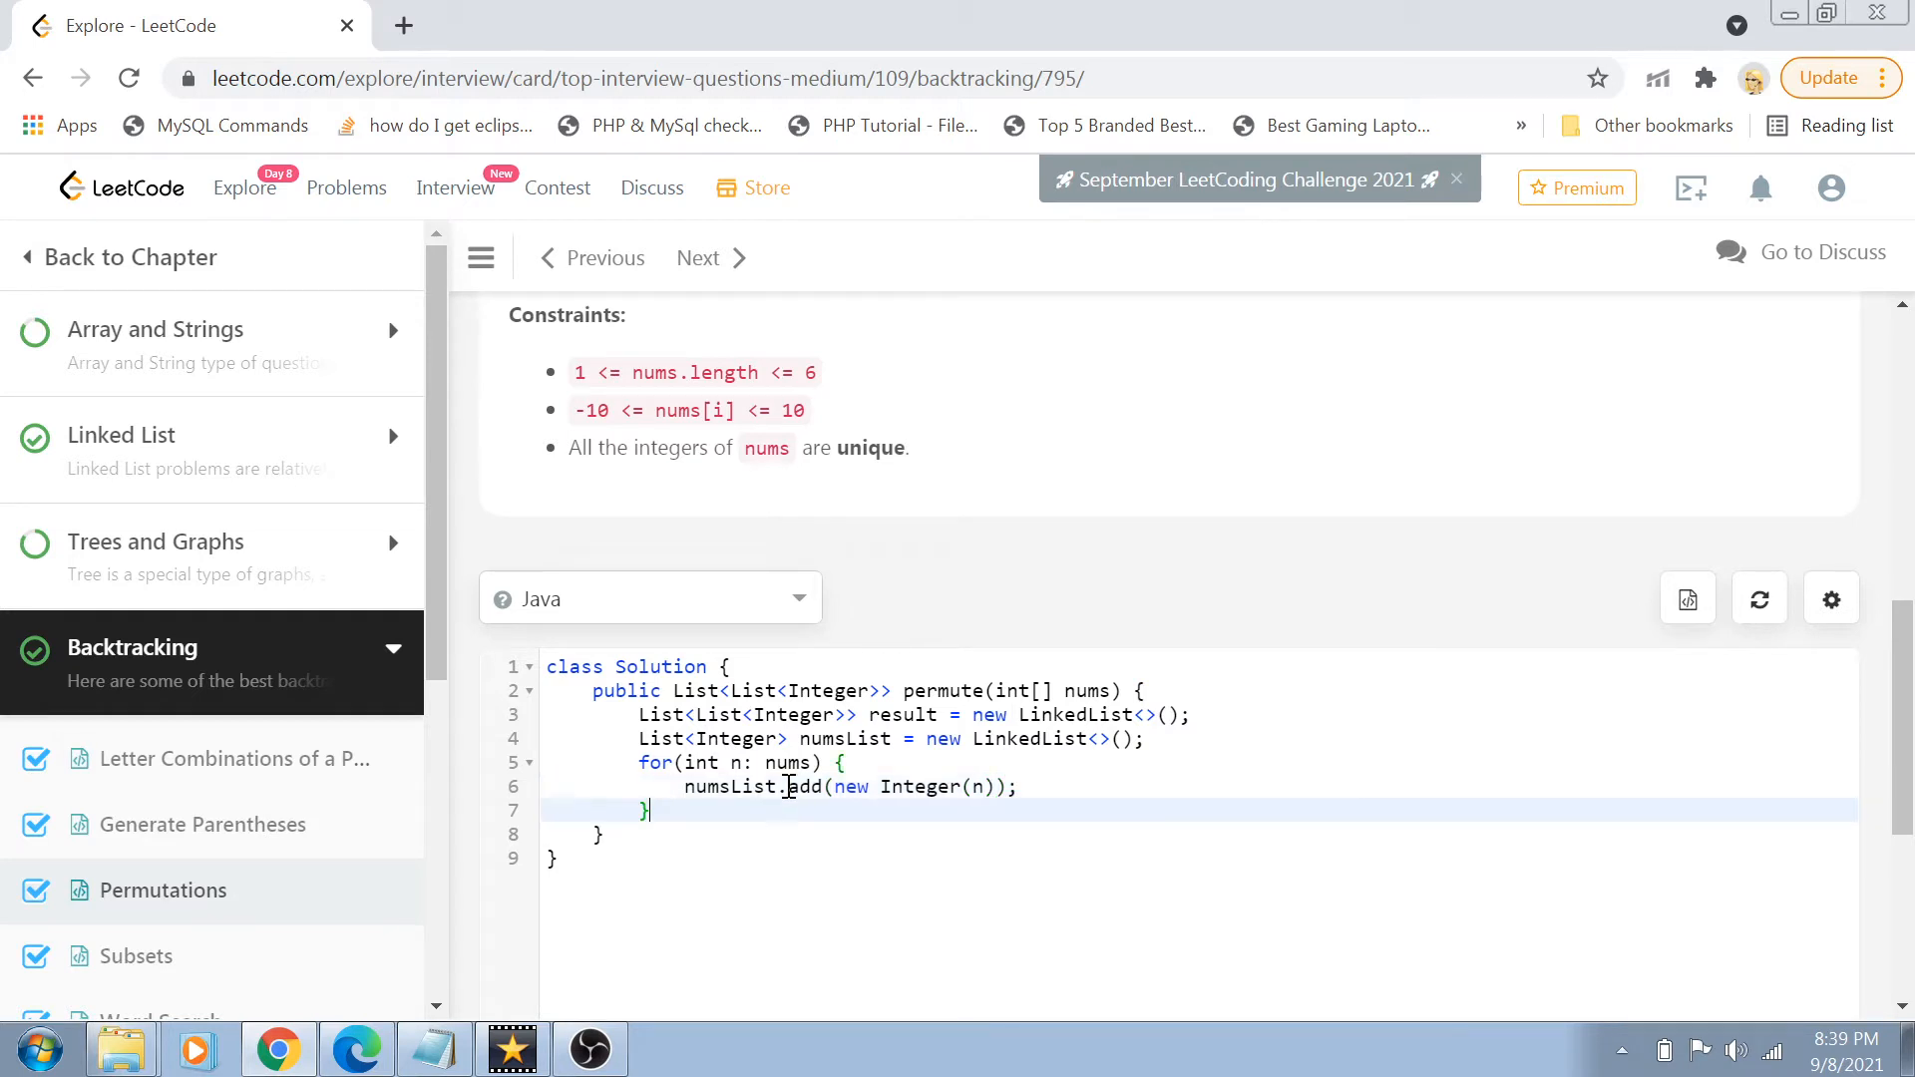
- Declare List<Integer> permutations = new LinkedList<>()
text(List)
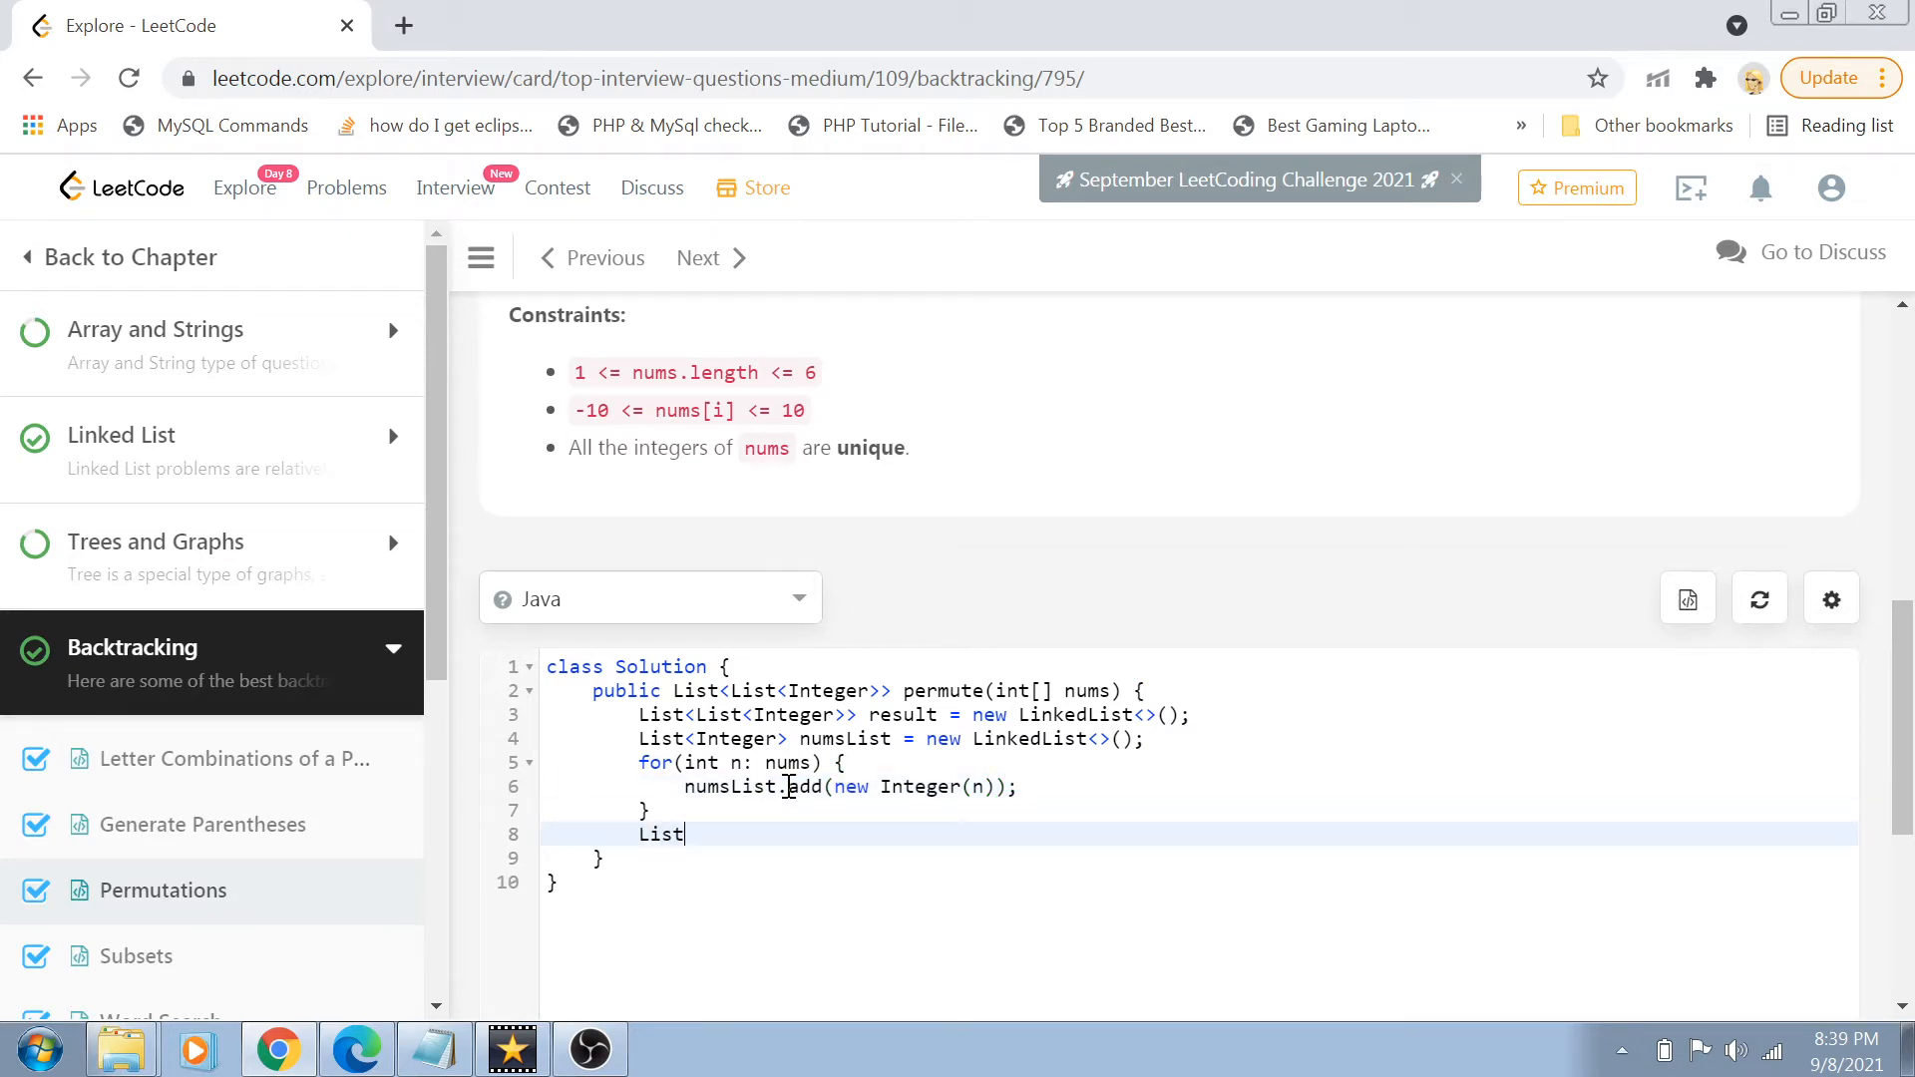
text(<In)
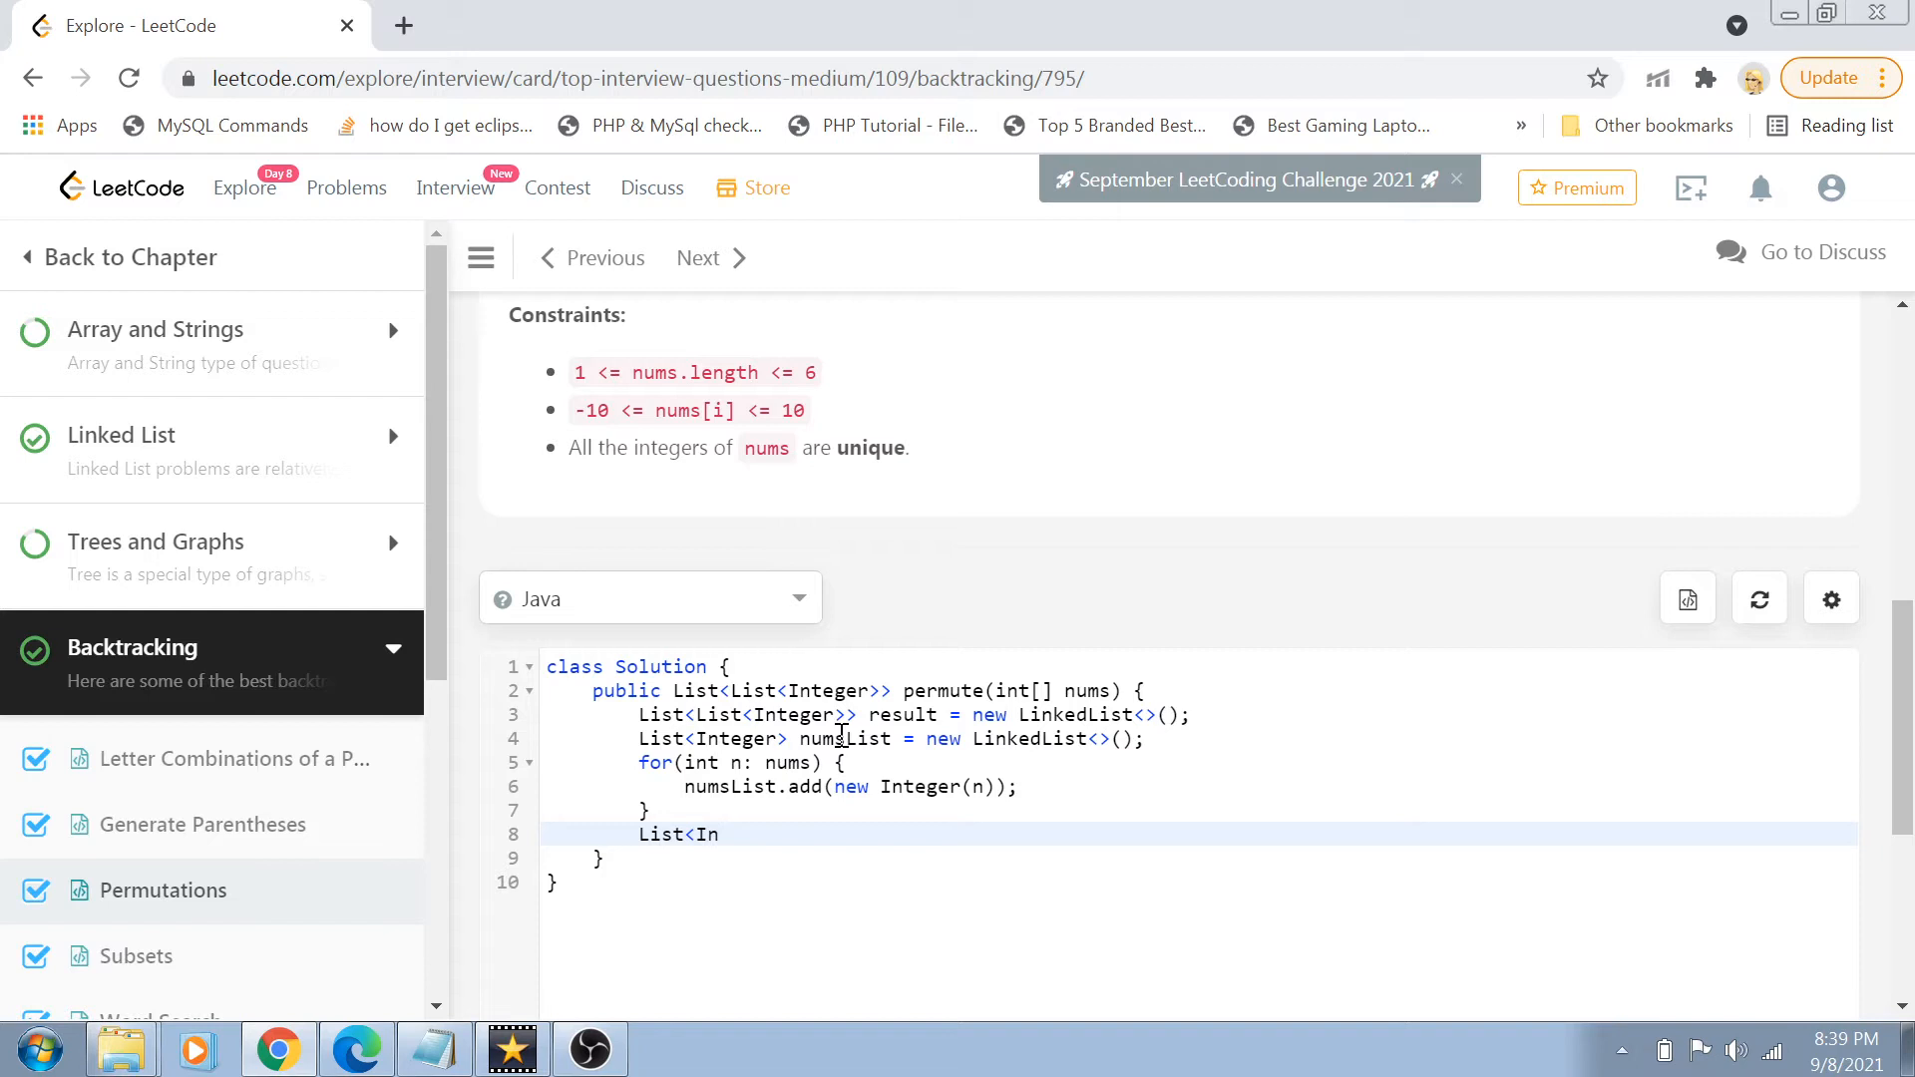
text(teger>)
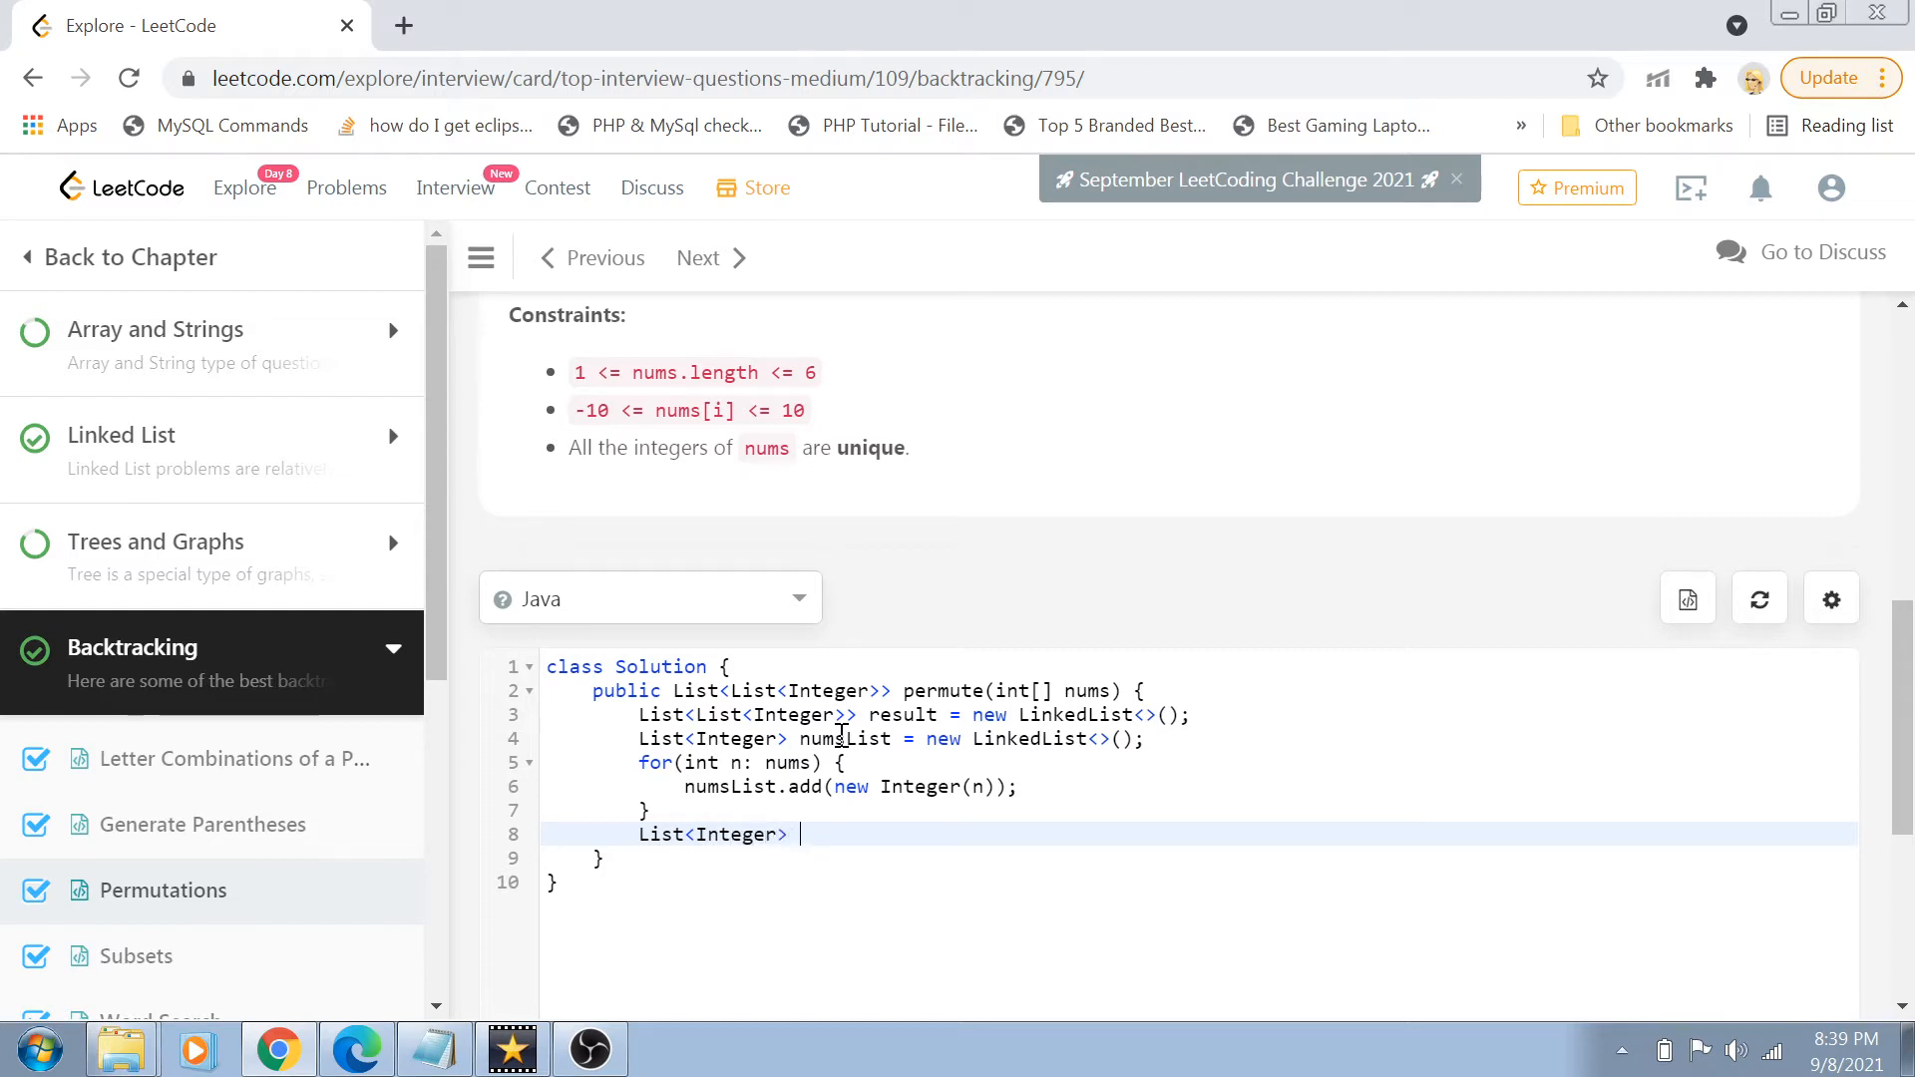
text(permutation)
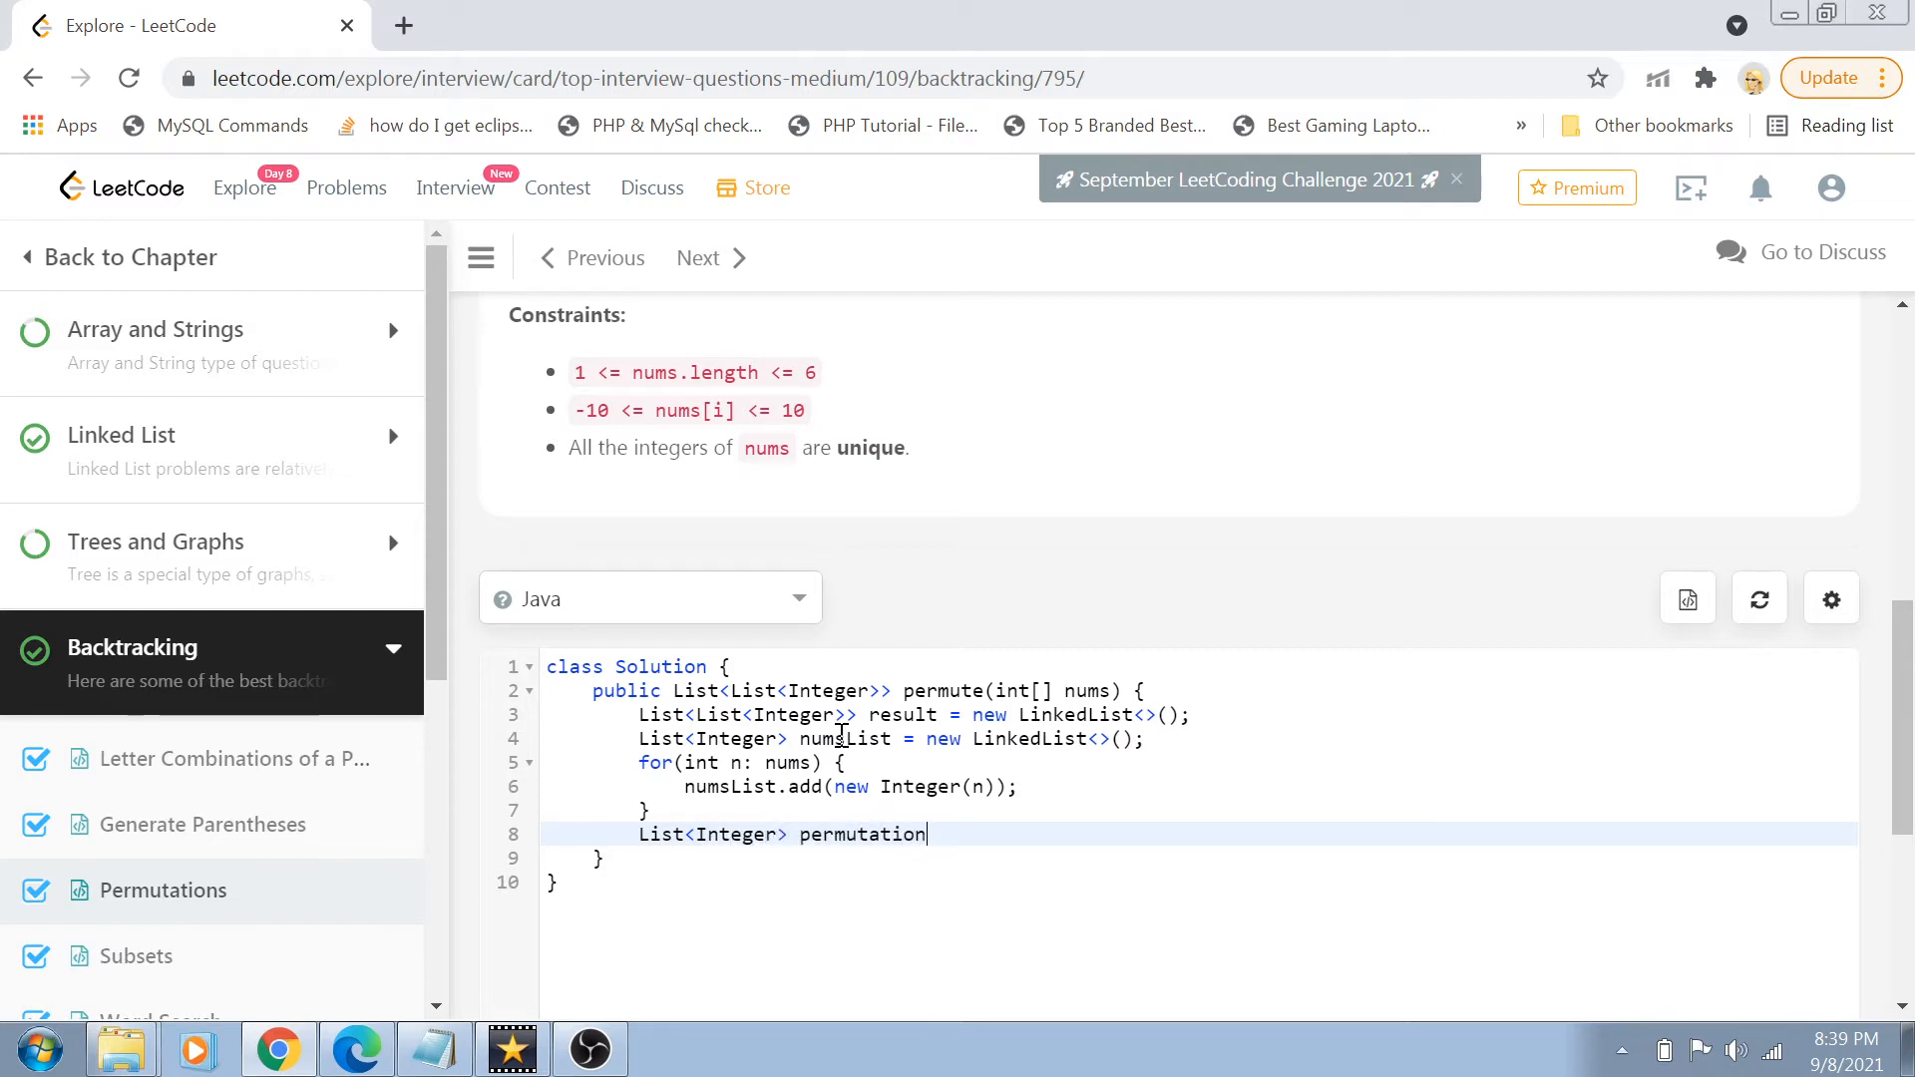
text(s = new L)
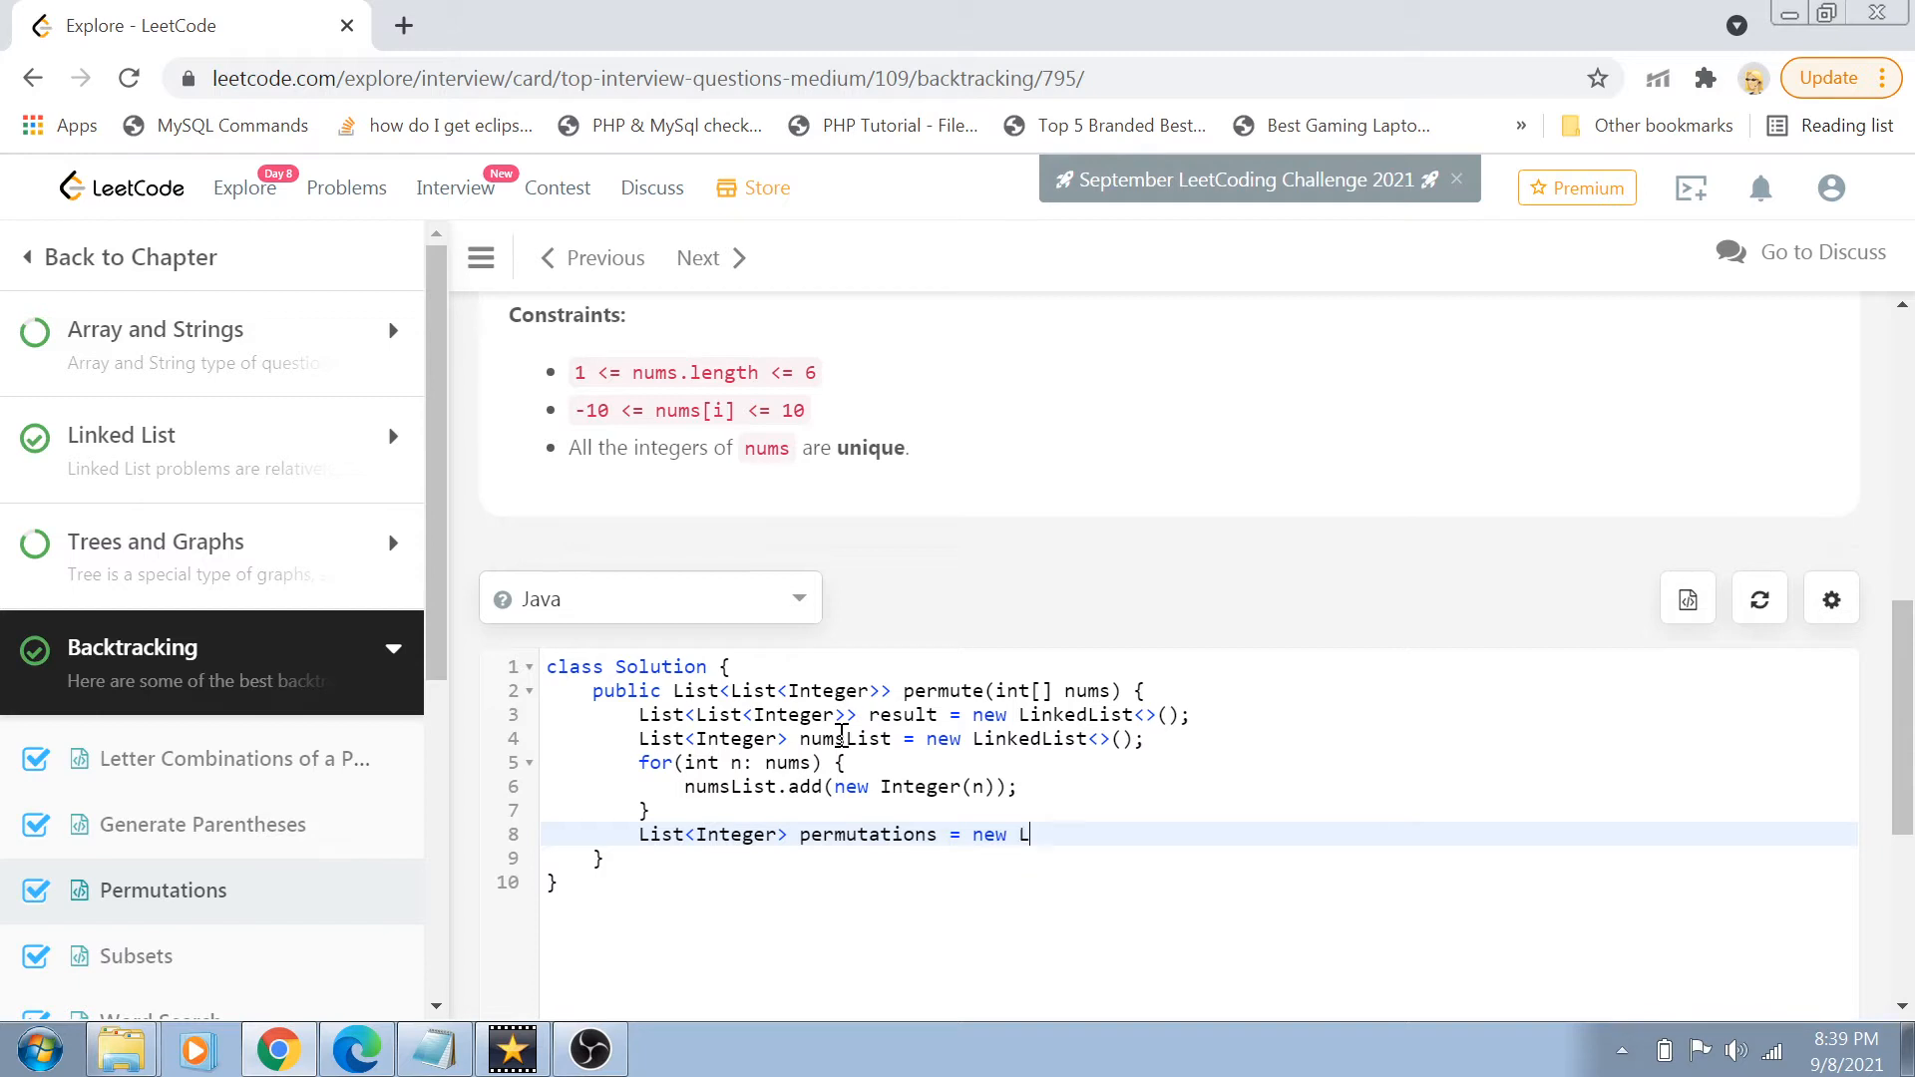
text(inkedList<)
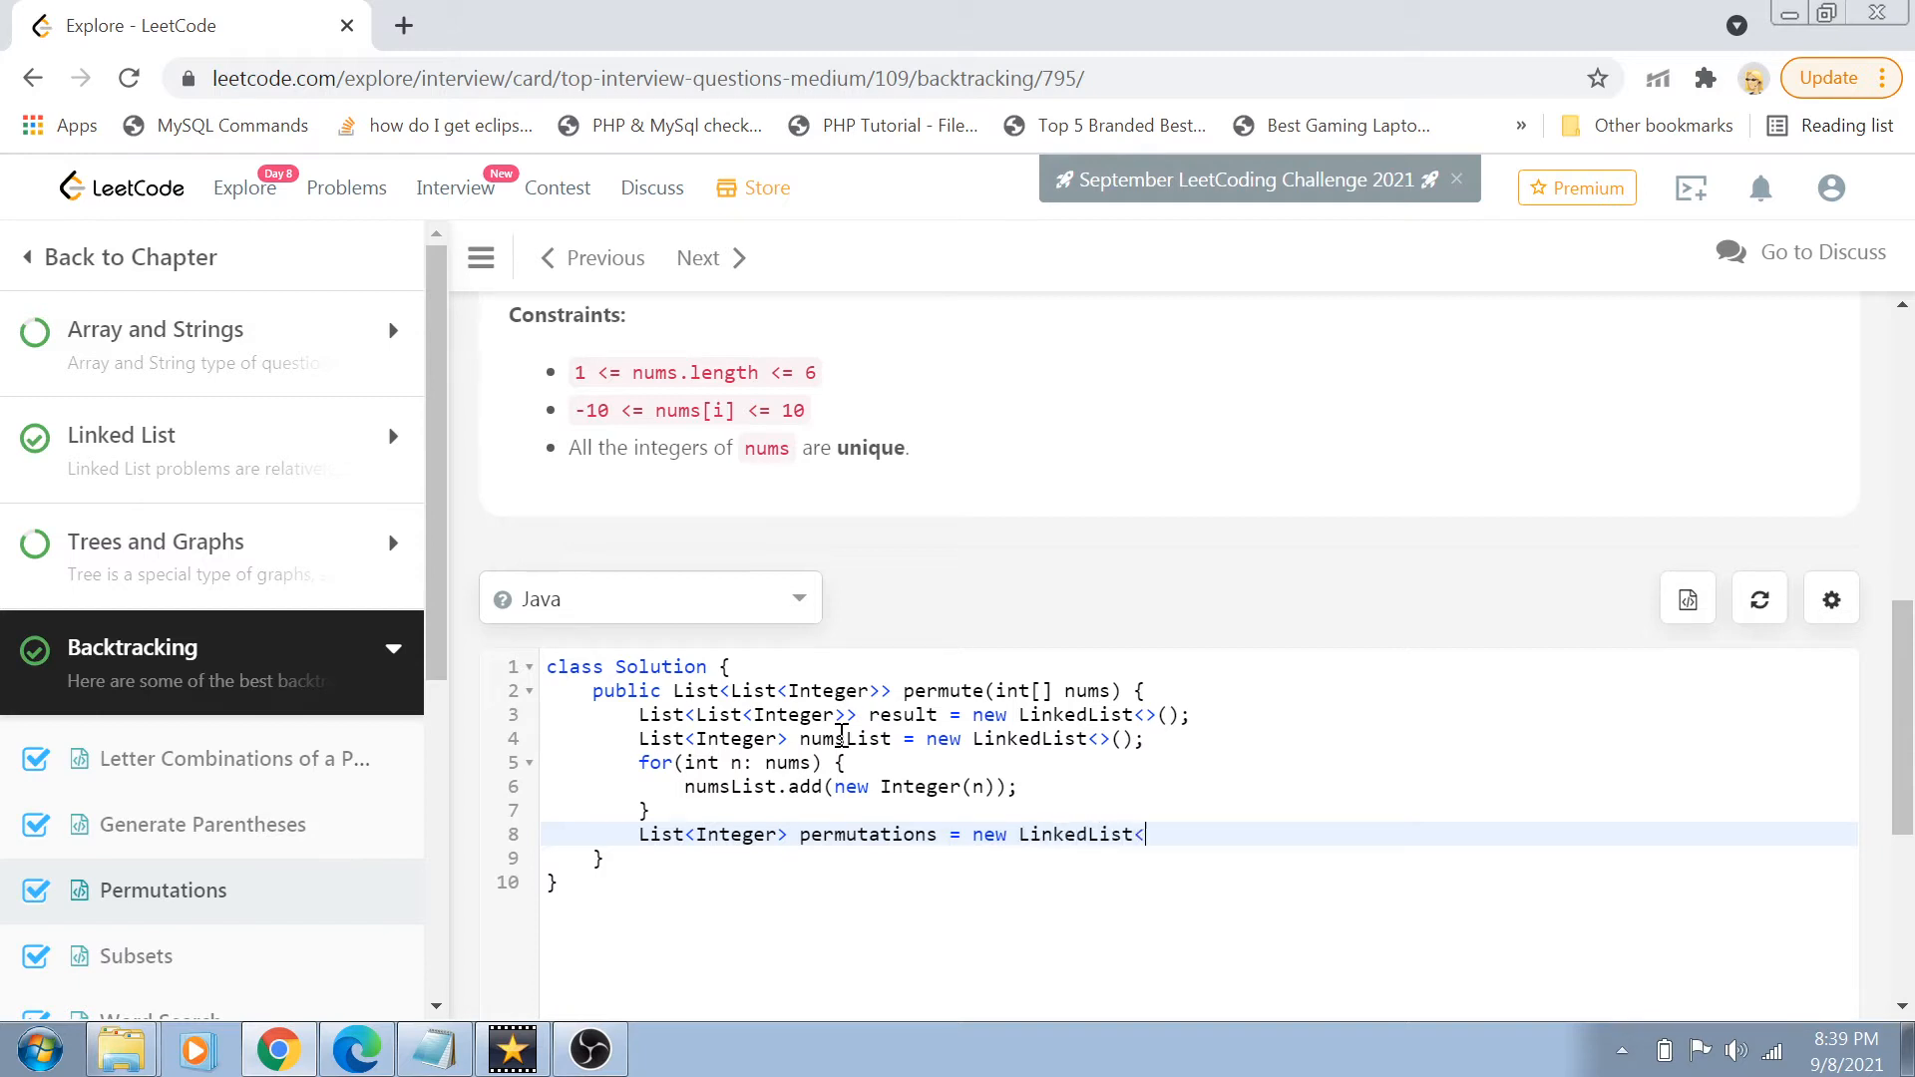
text(>();/)
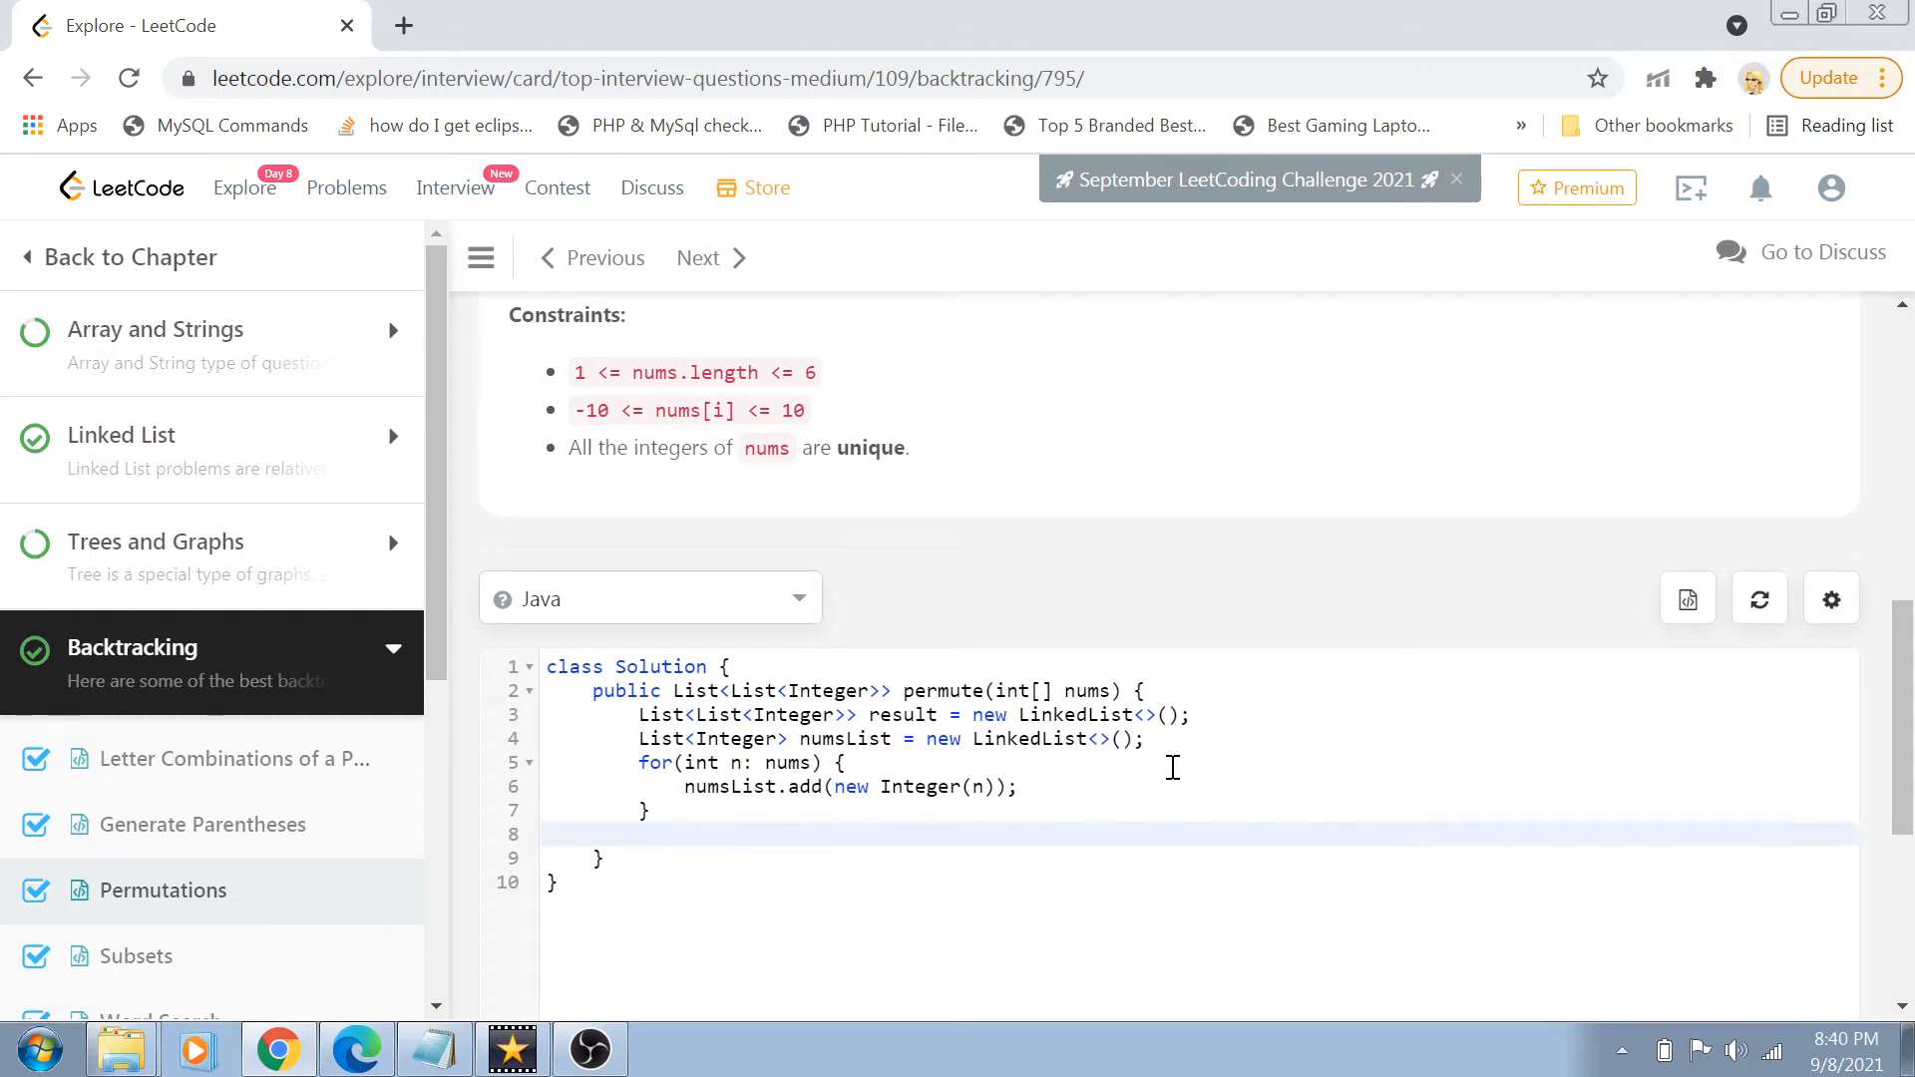
text(List<Integer> permutations = new LinkedList<>();)
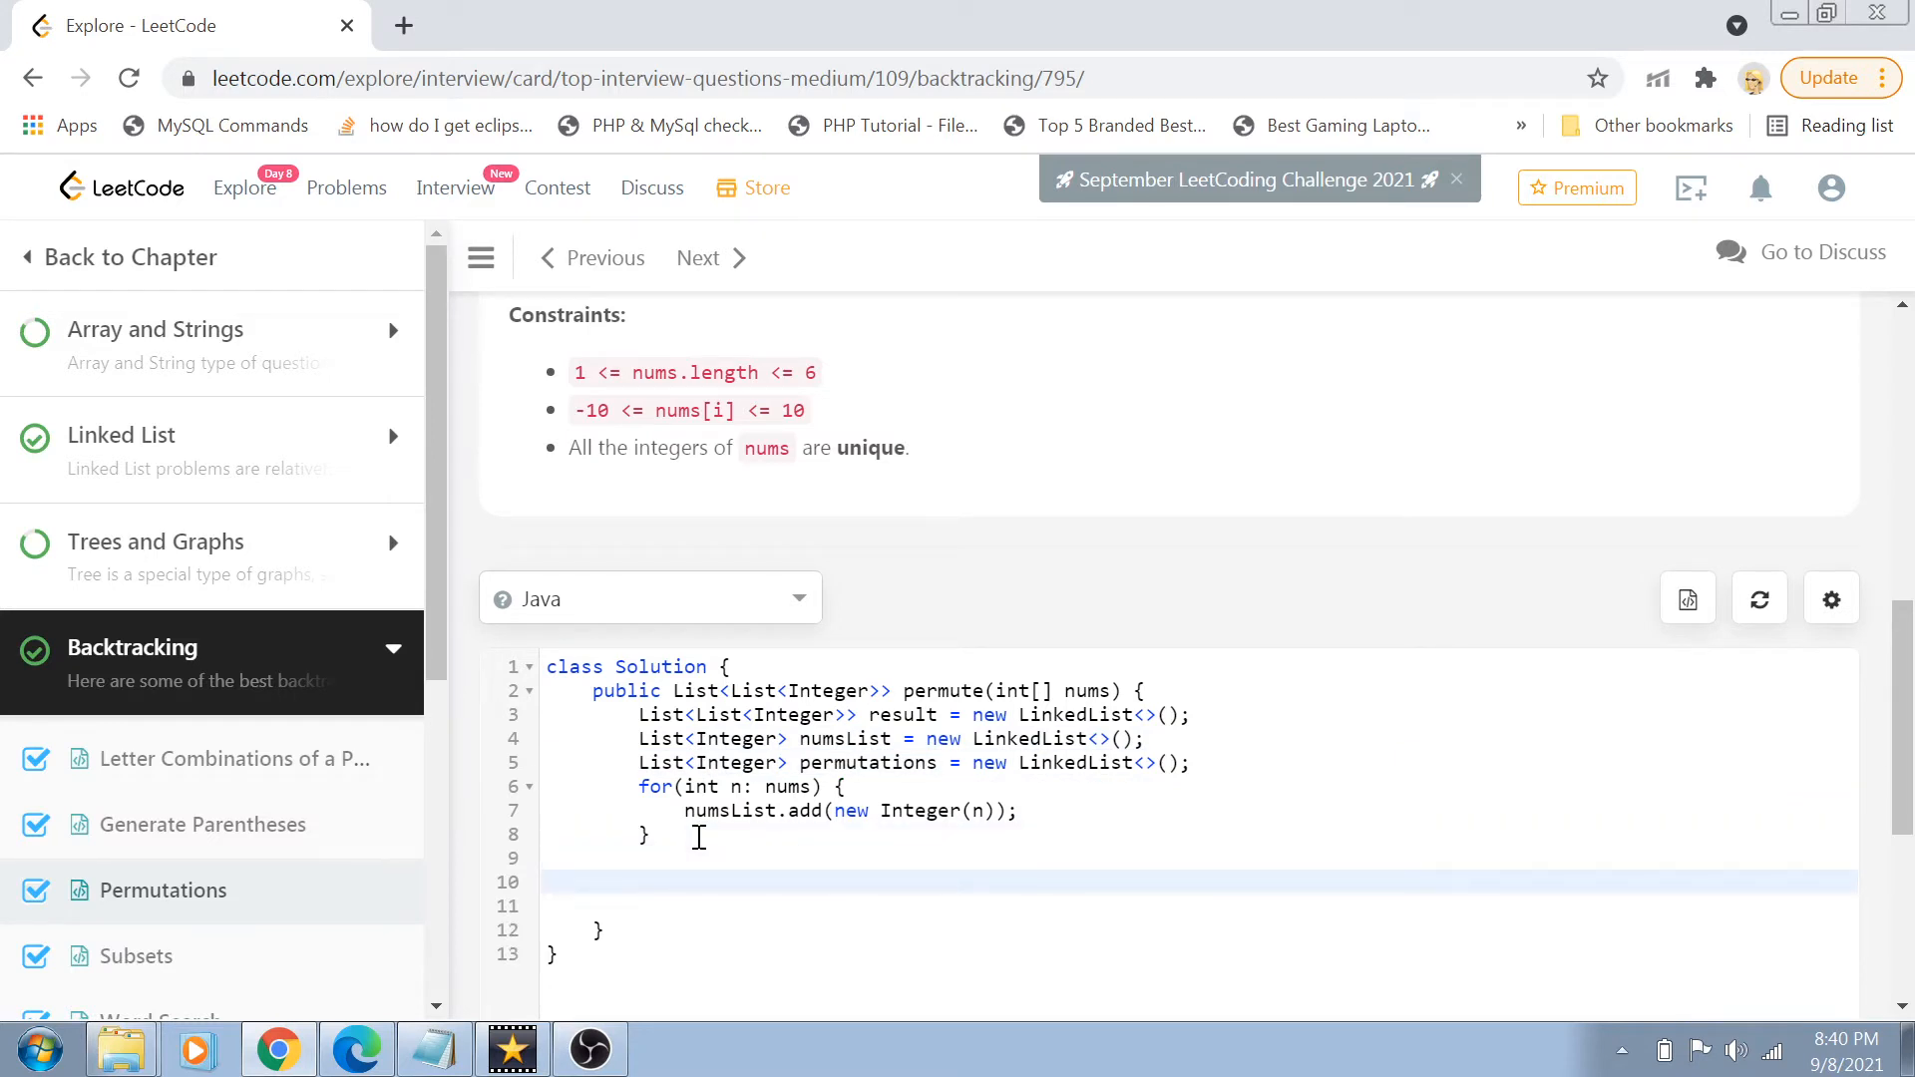
- Call permute(numsList, permutations, result) and return result
text(permute)
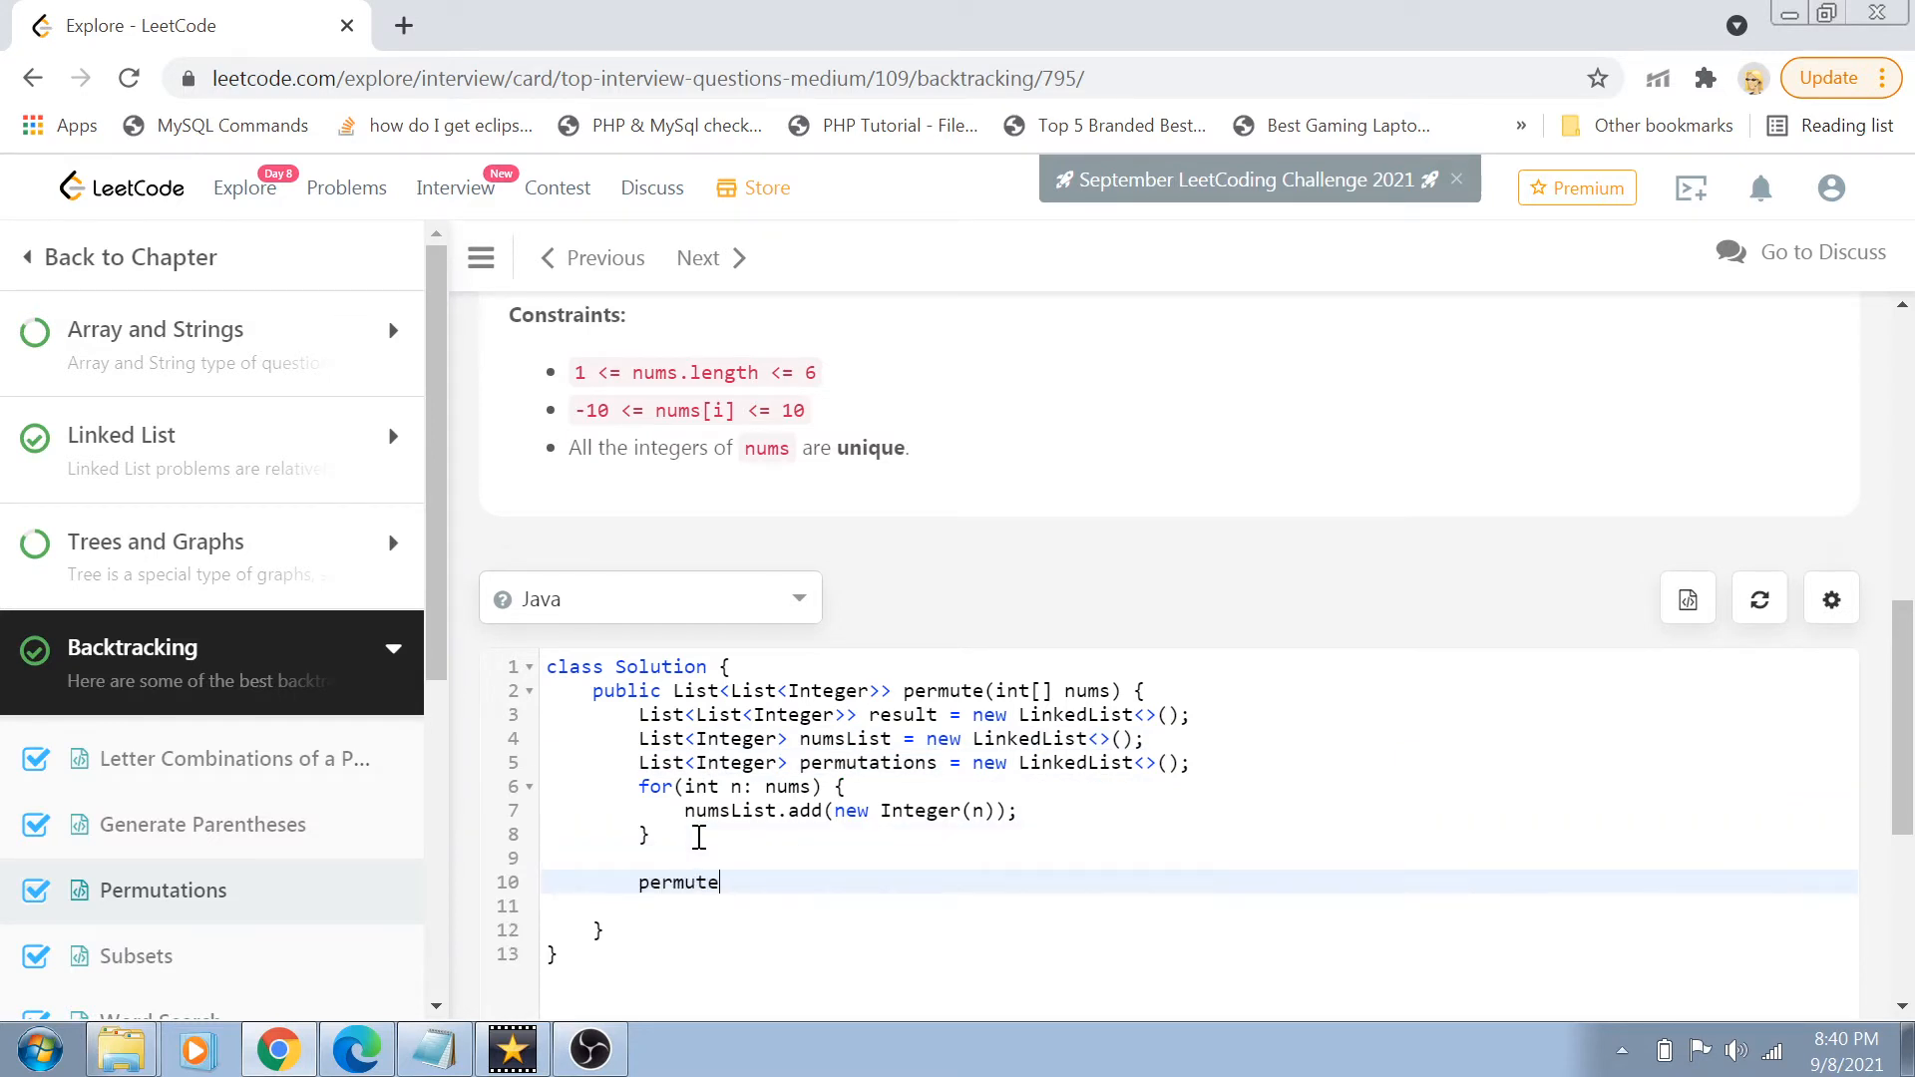
text(())
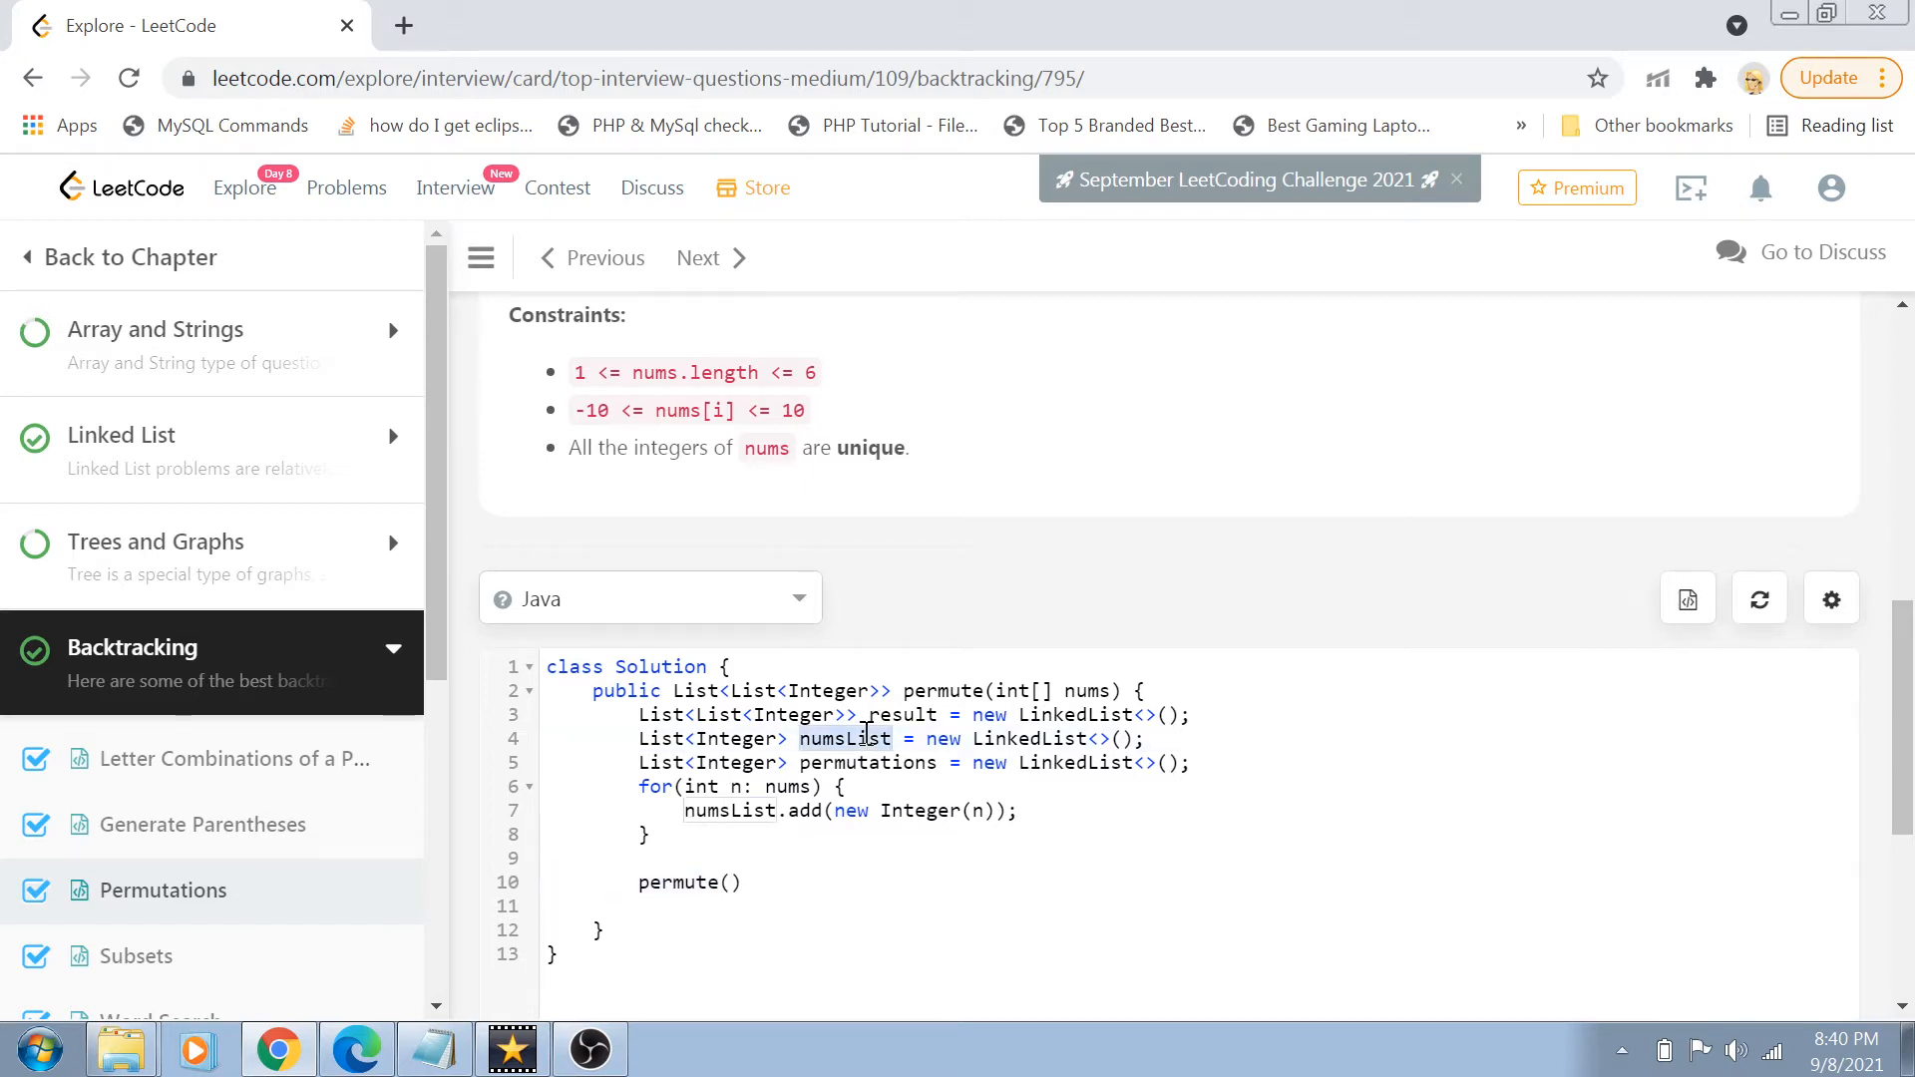
text(numsList,)
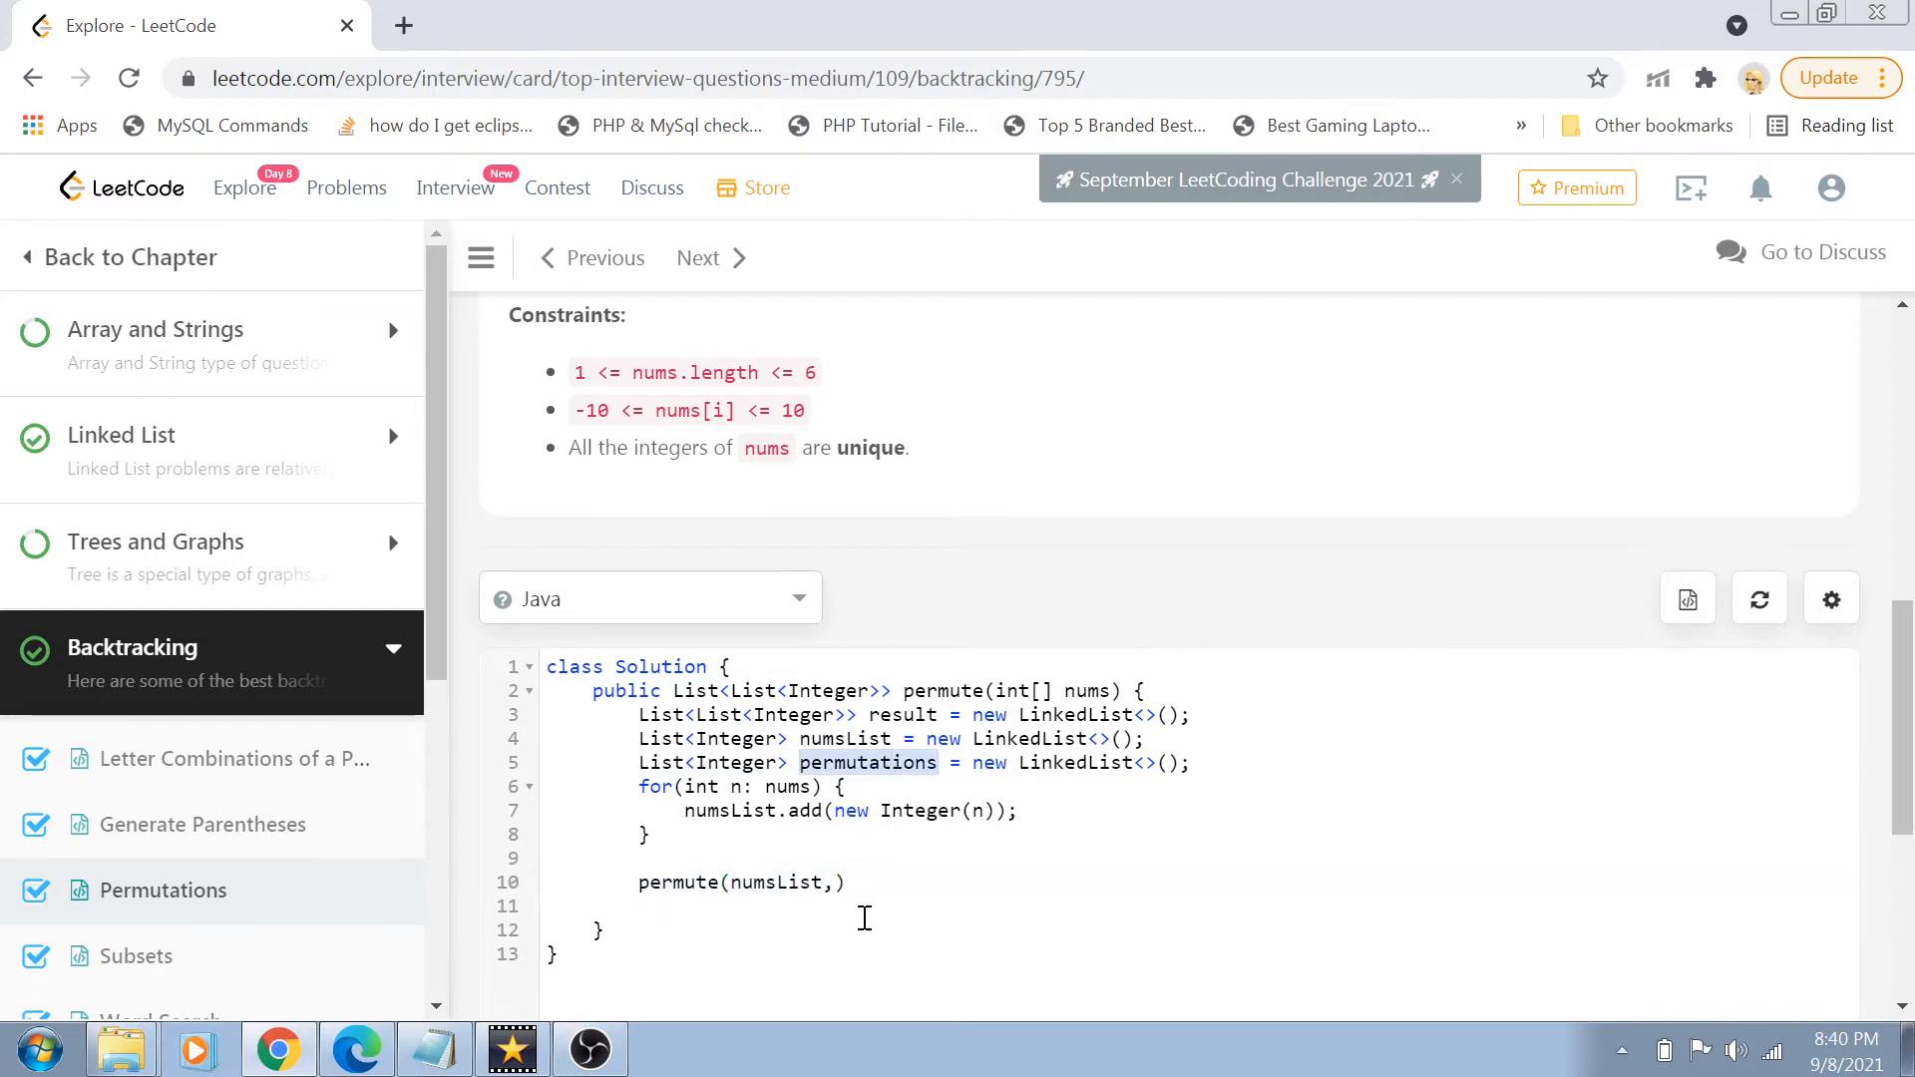
text(permutations,)
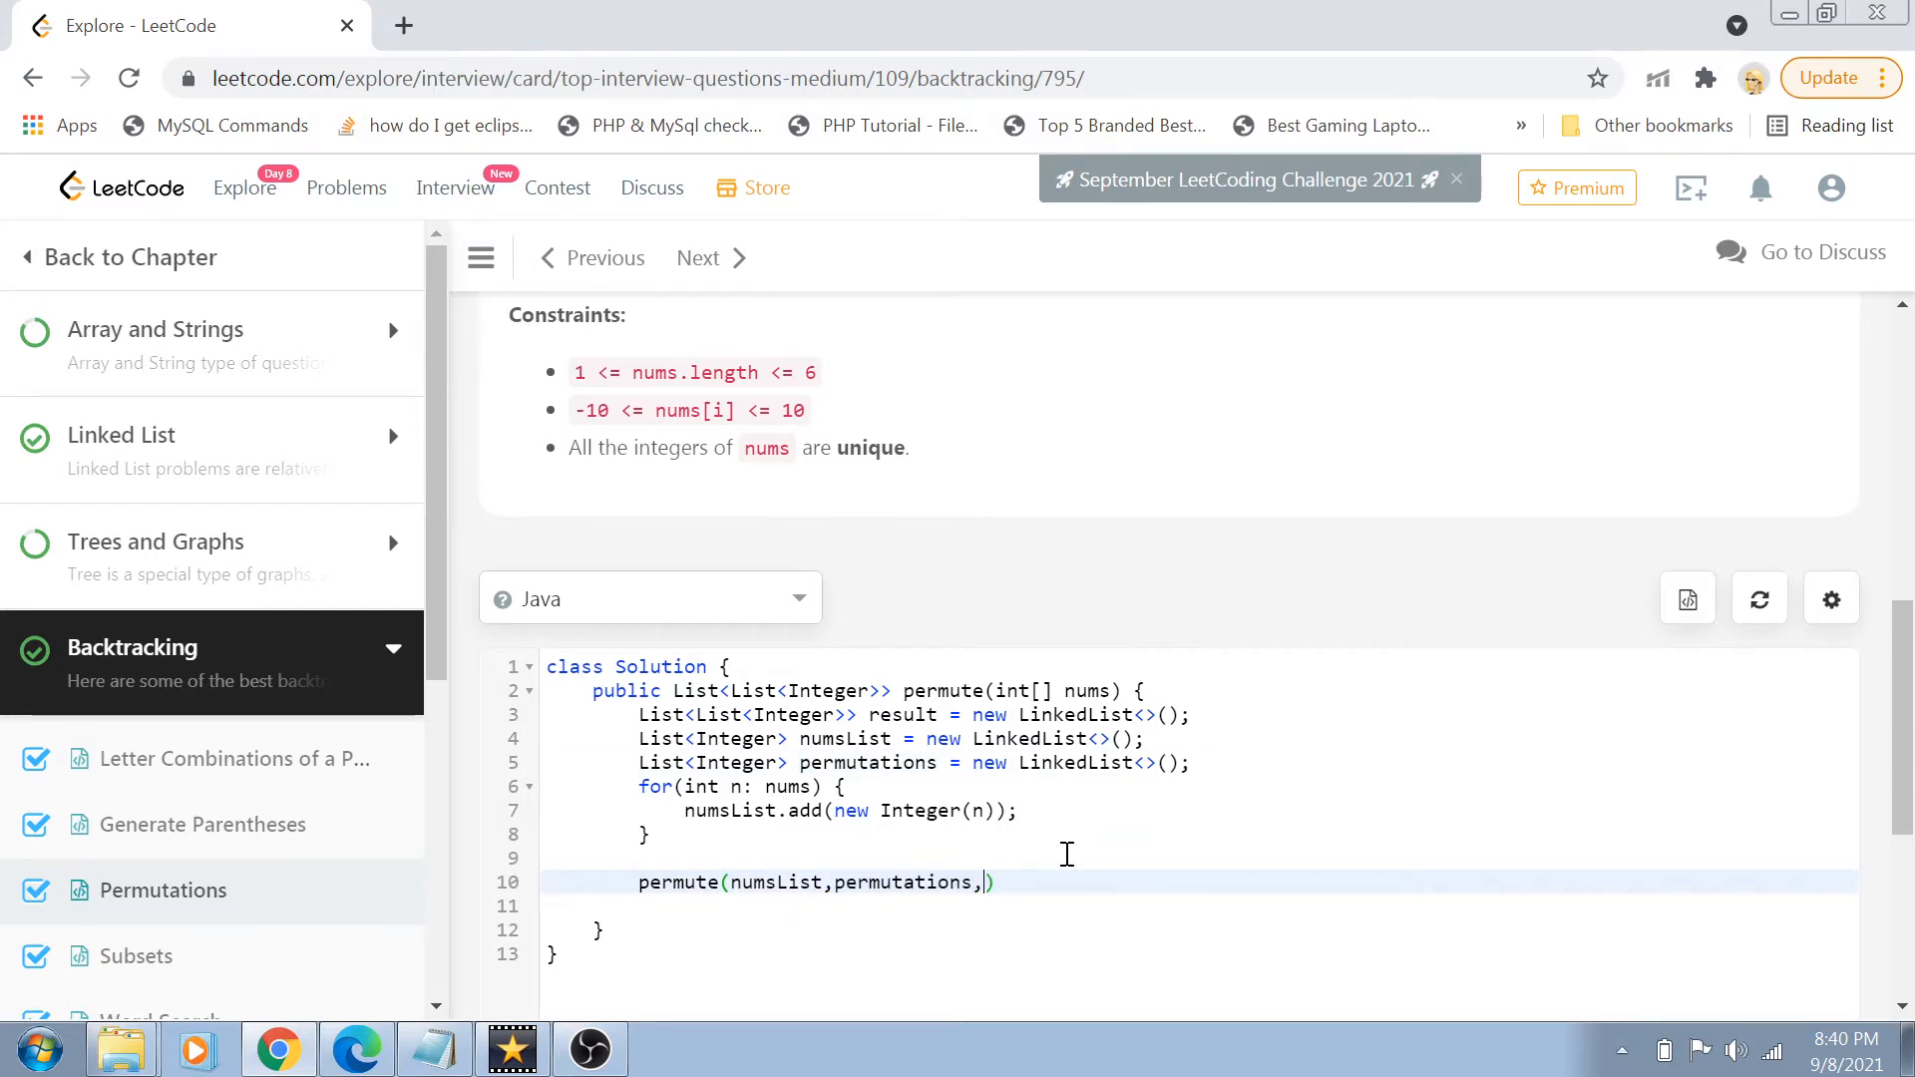
text(result);)
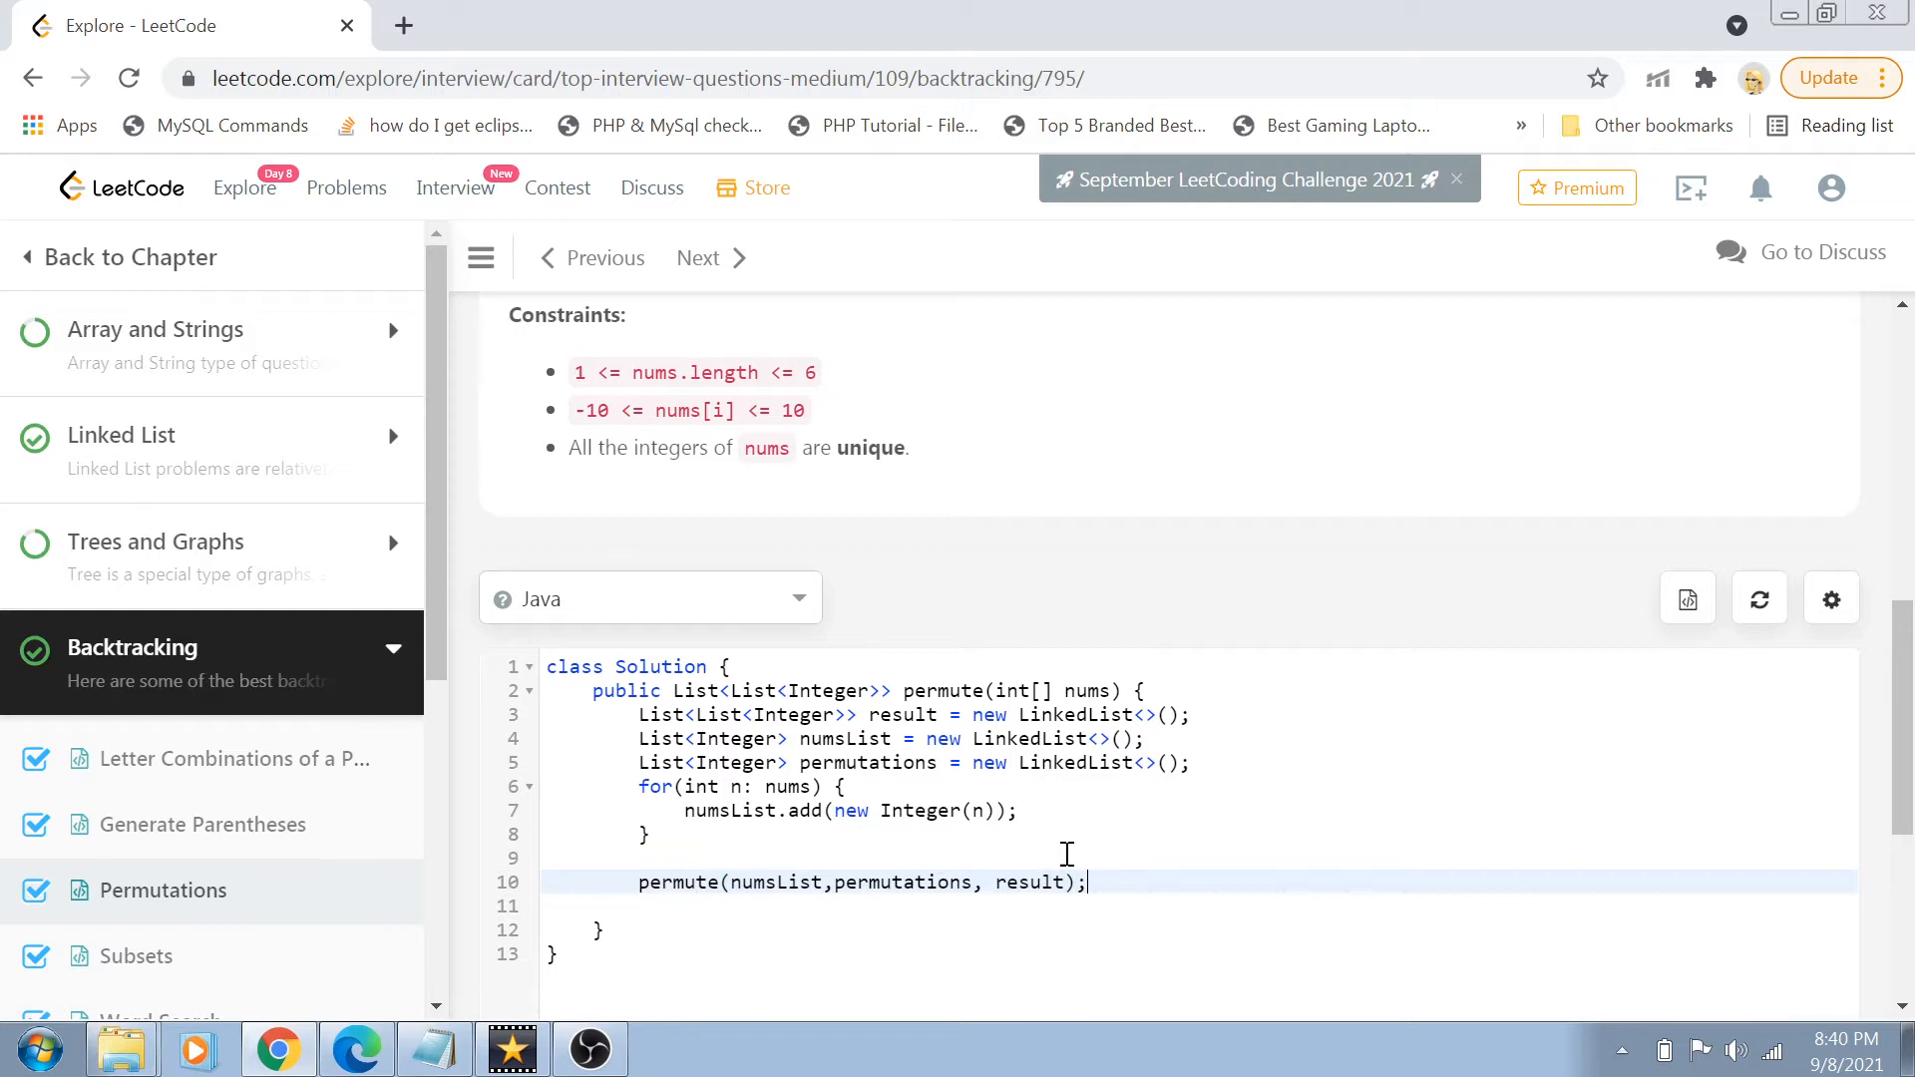
text(return r)
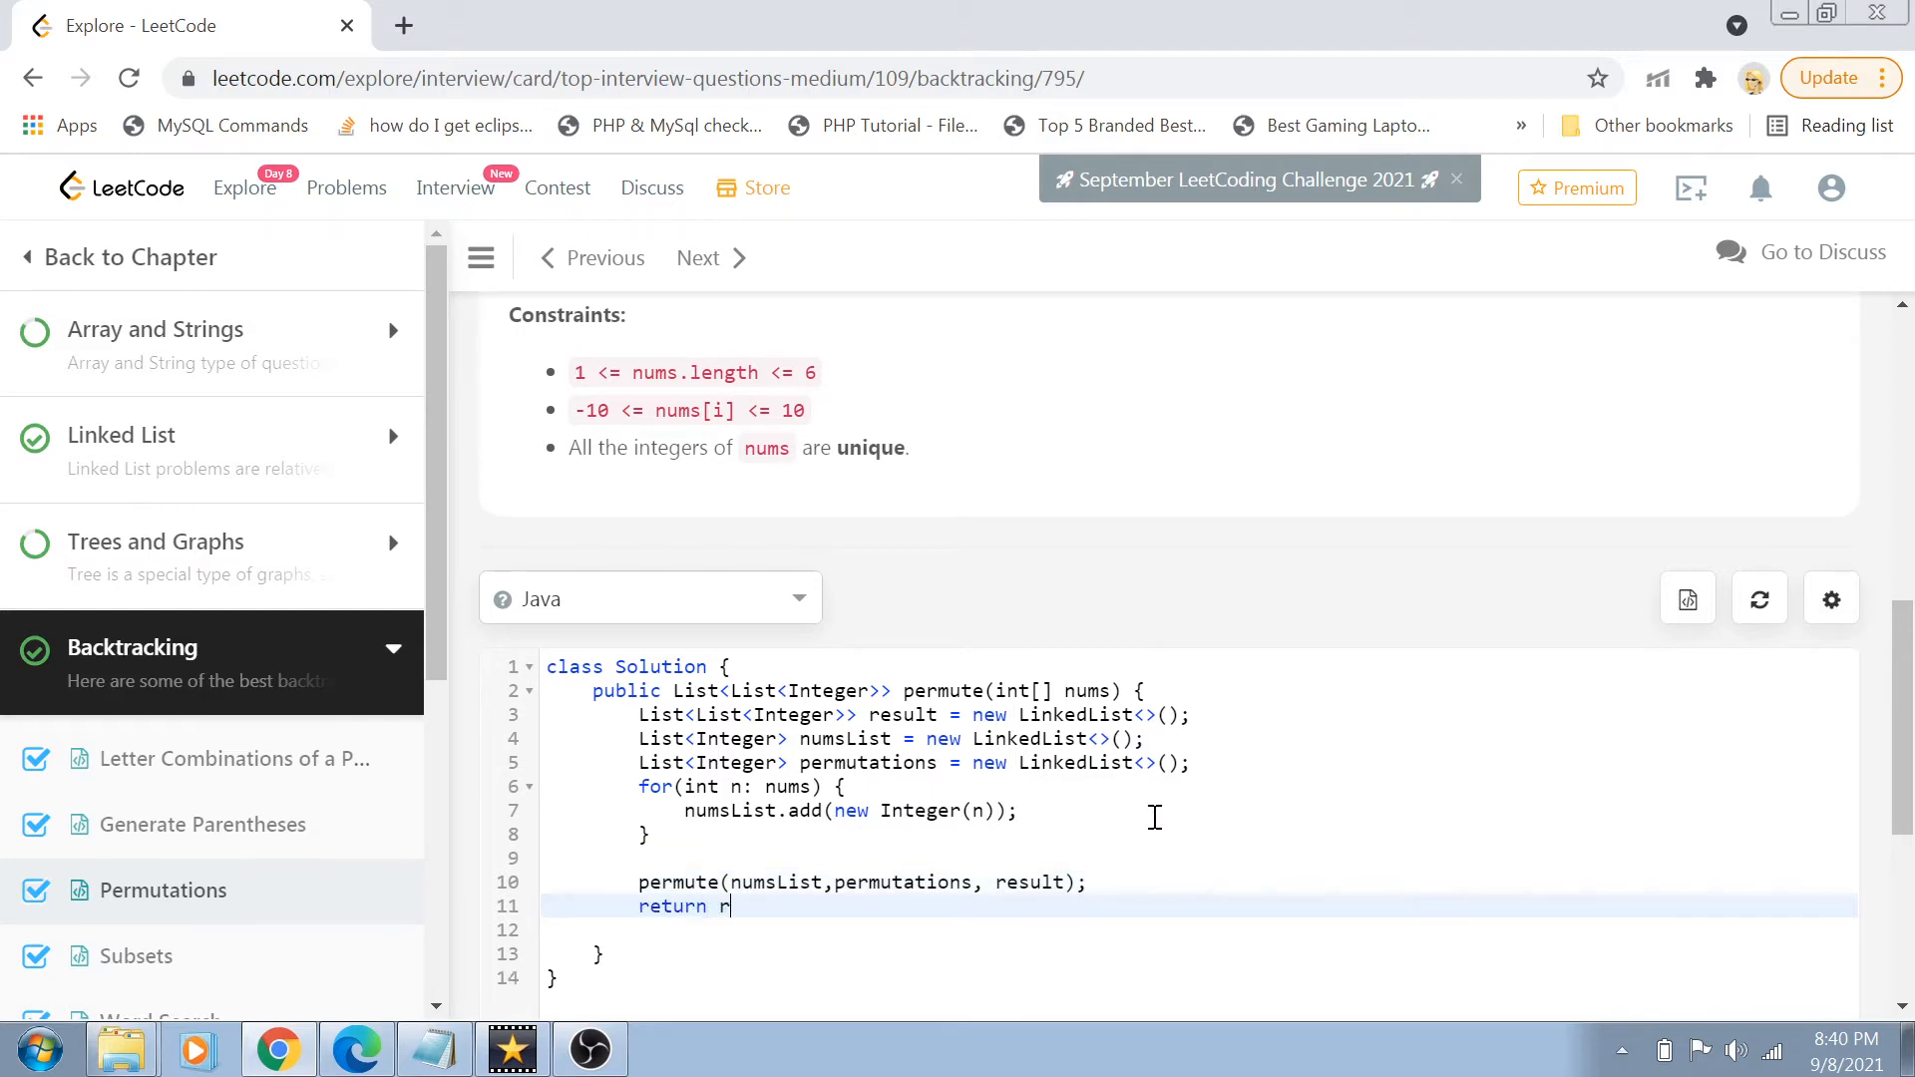
text(esult;)
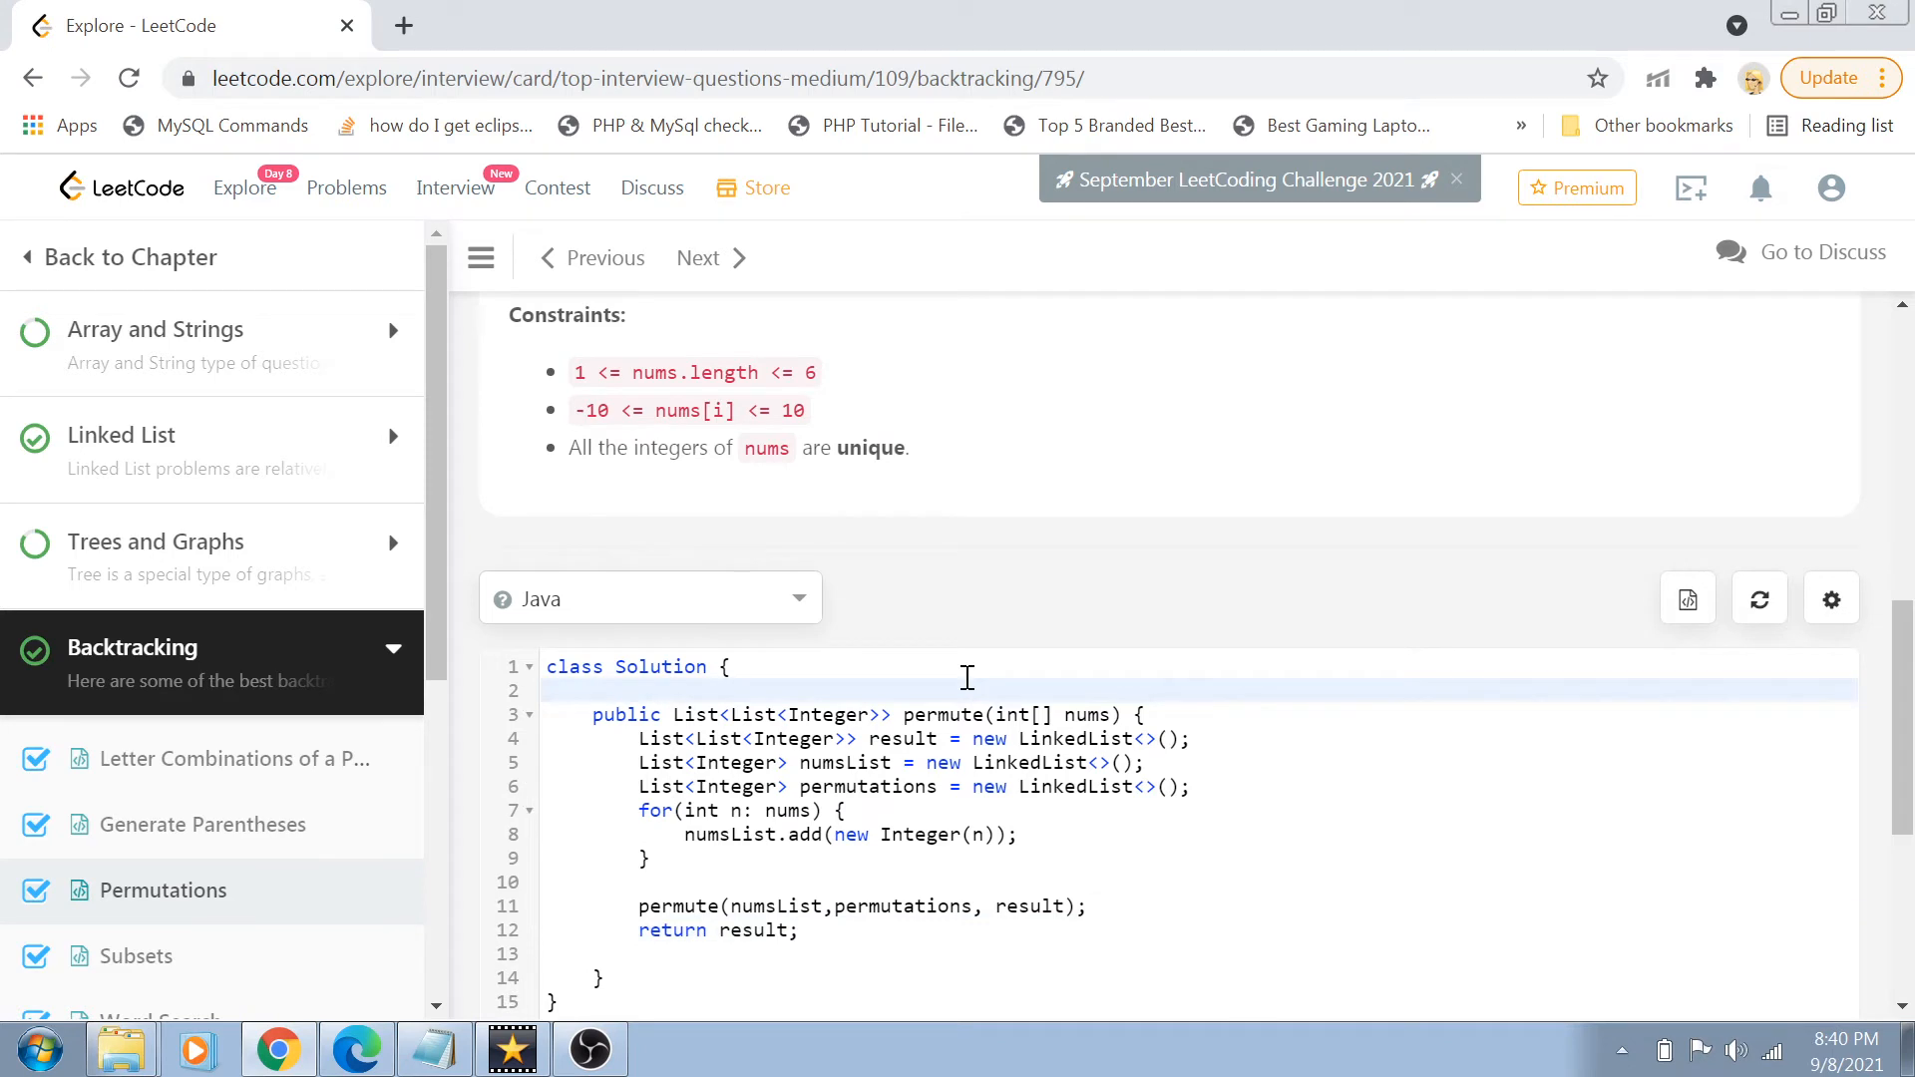
- Write the private void permute helper signature with numsList, permutations and result parameters
text(private)
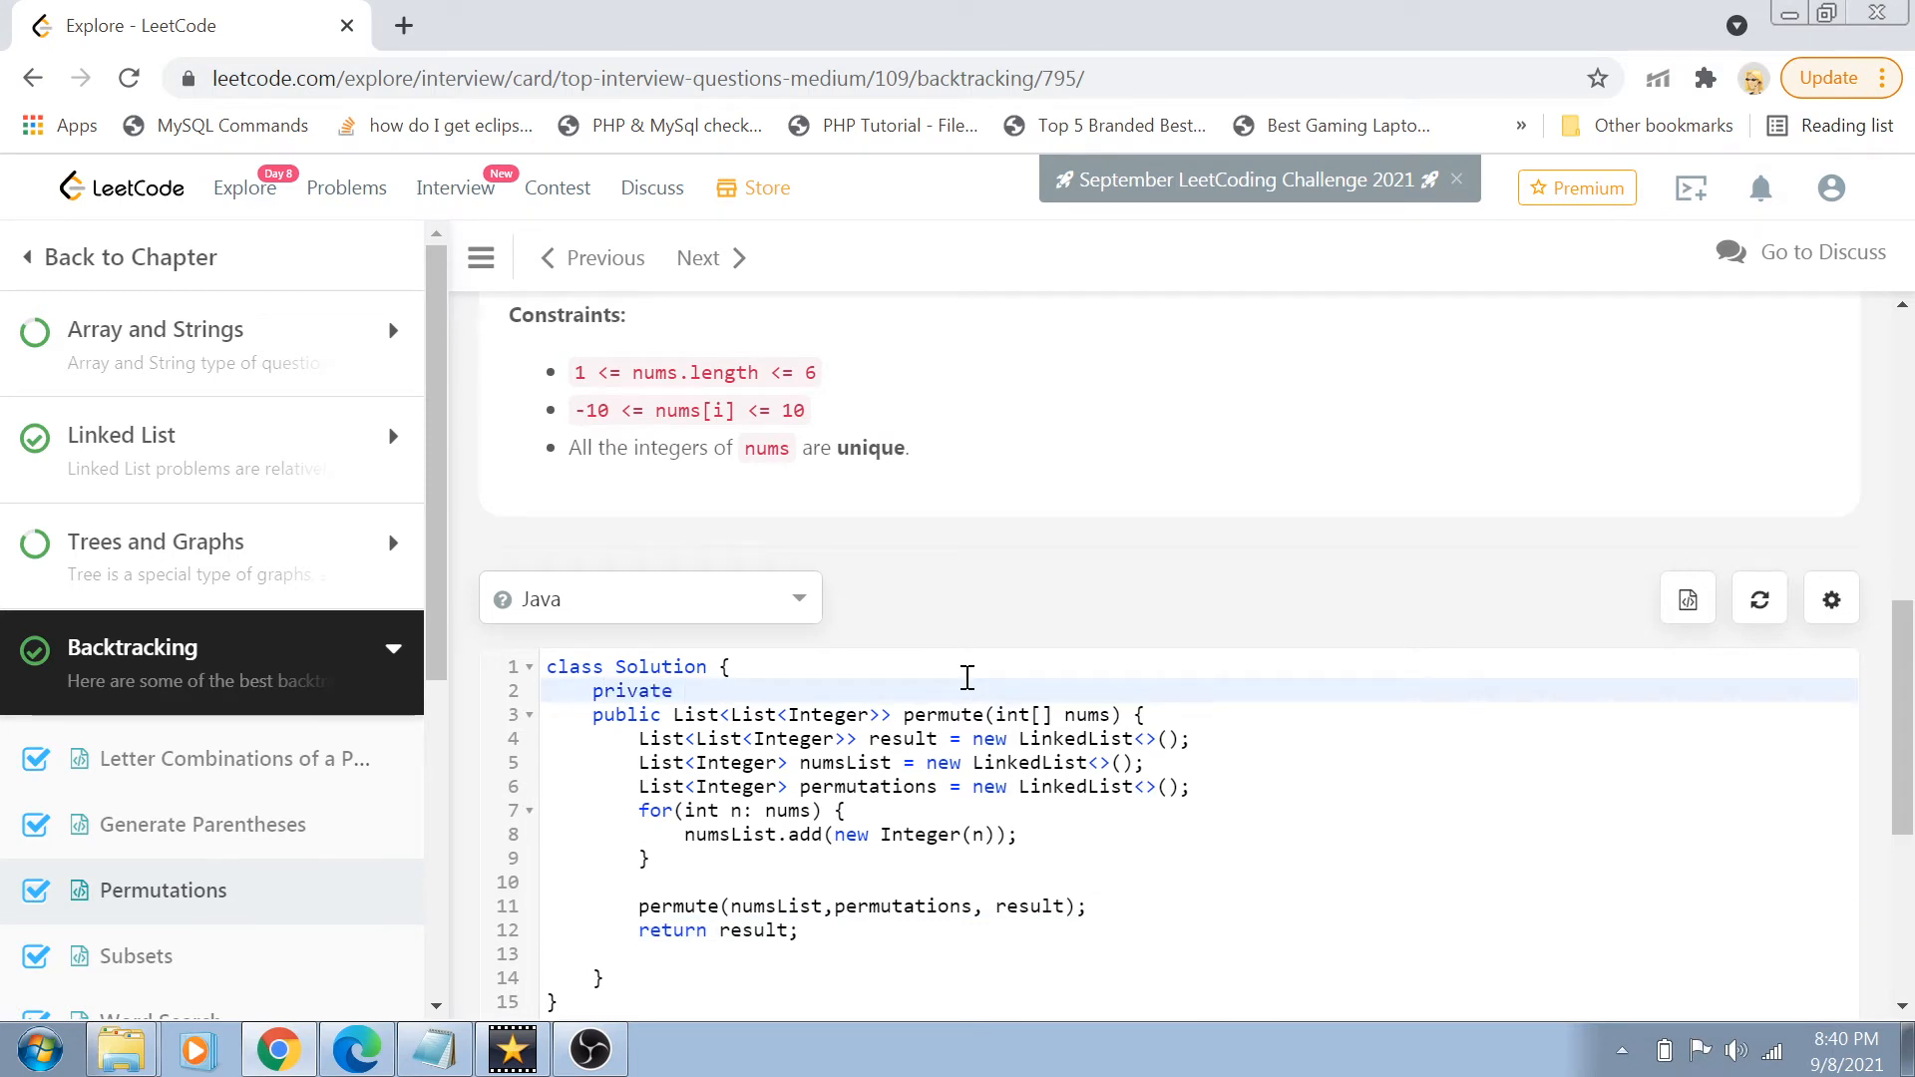
text(void permute())
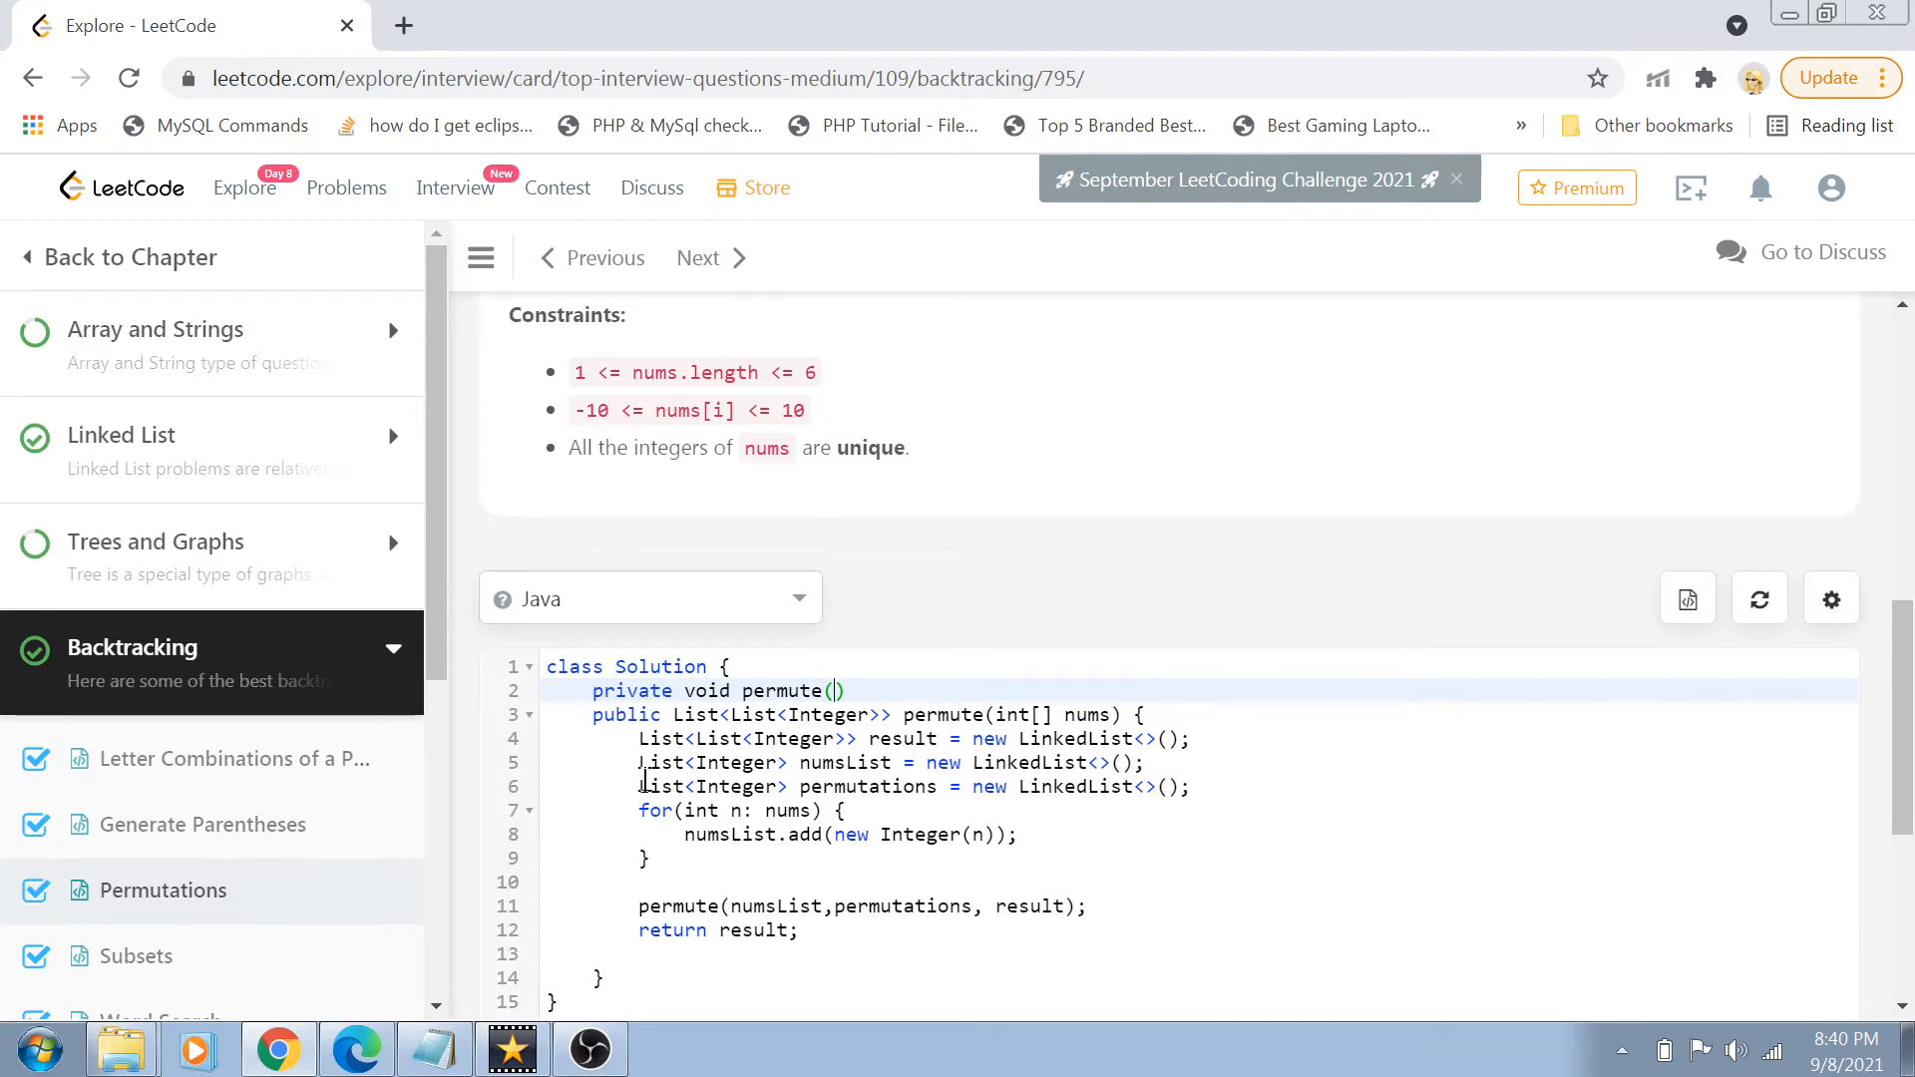
click(903, 785)
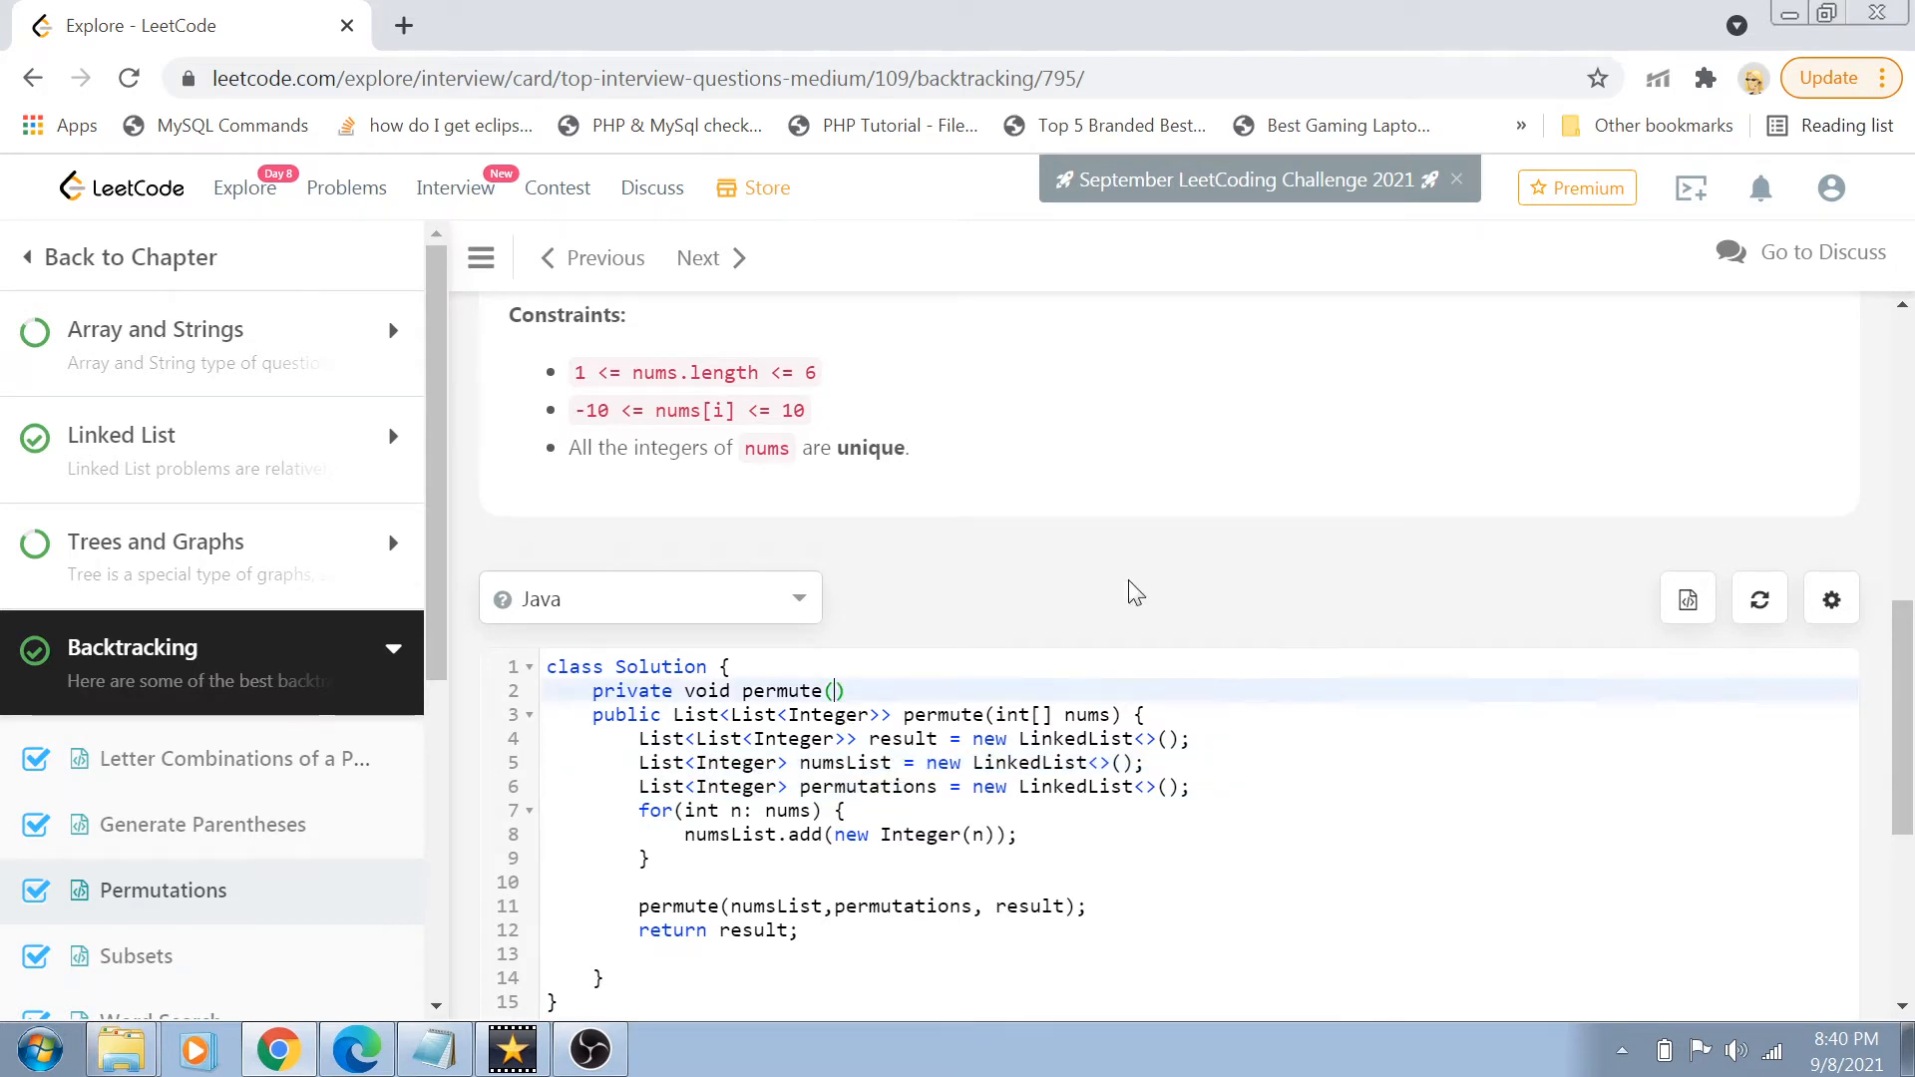
text(List<Integer> numsList,)
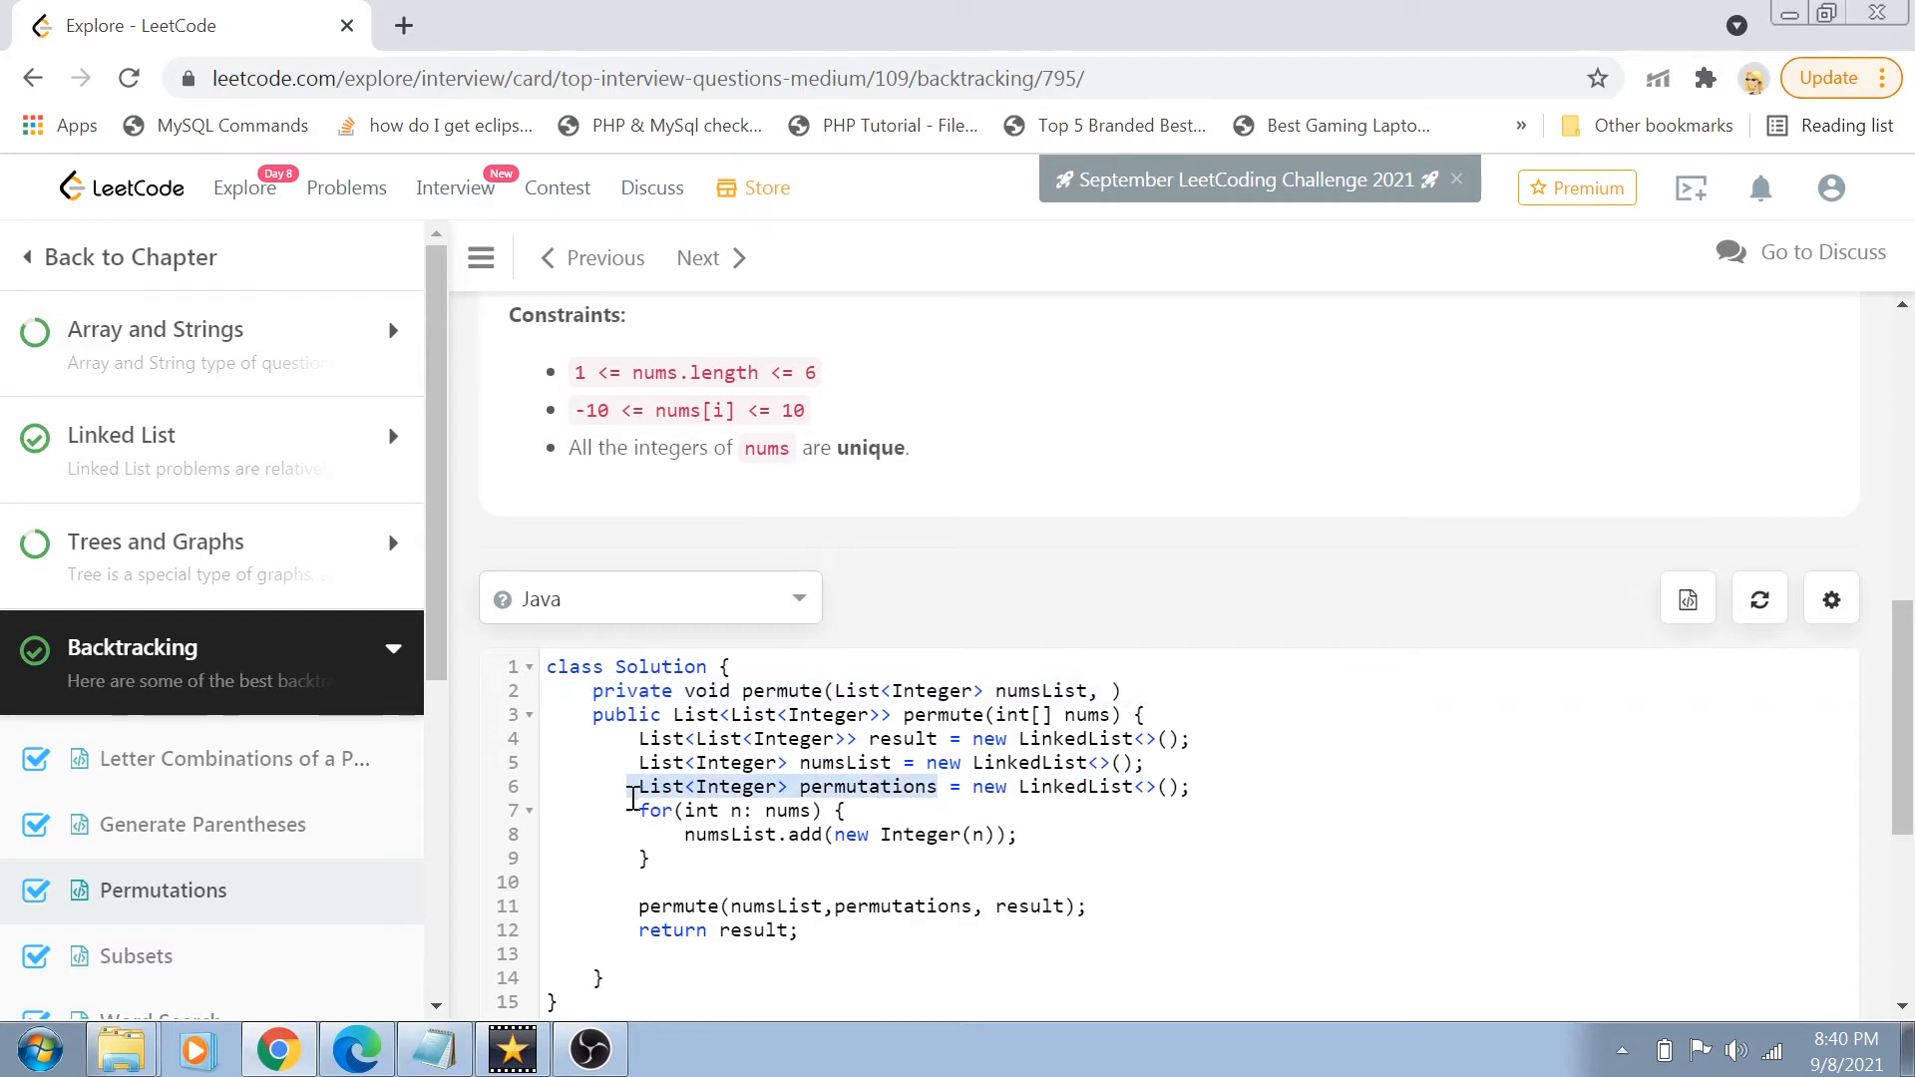
mouse_move(1146, 702)
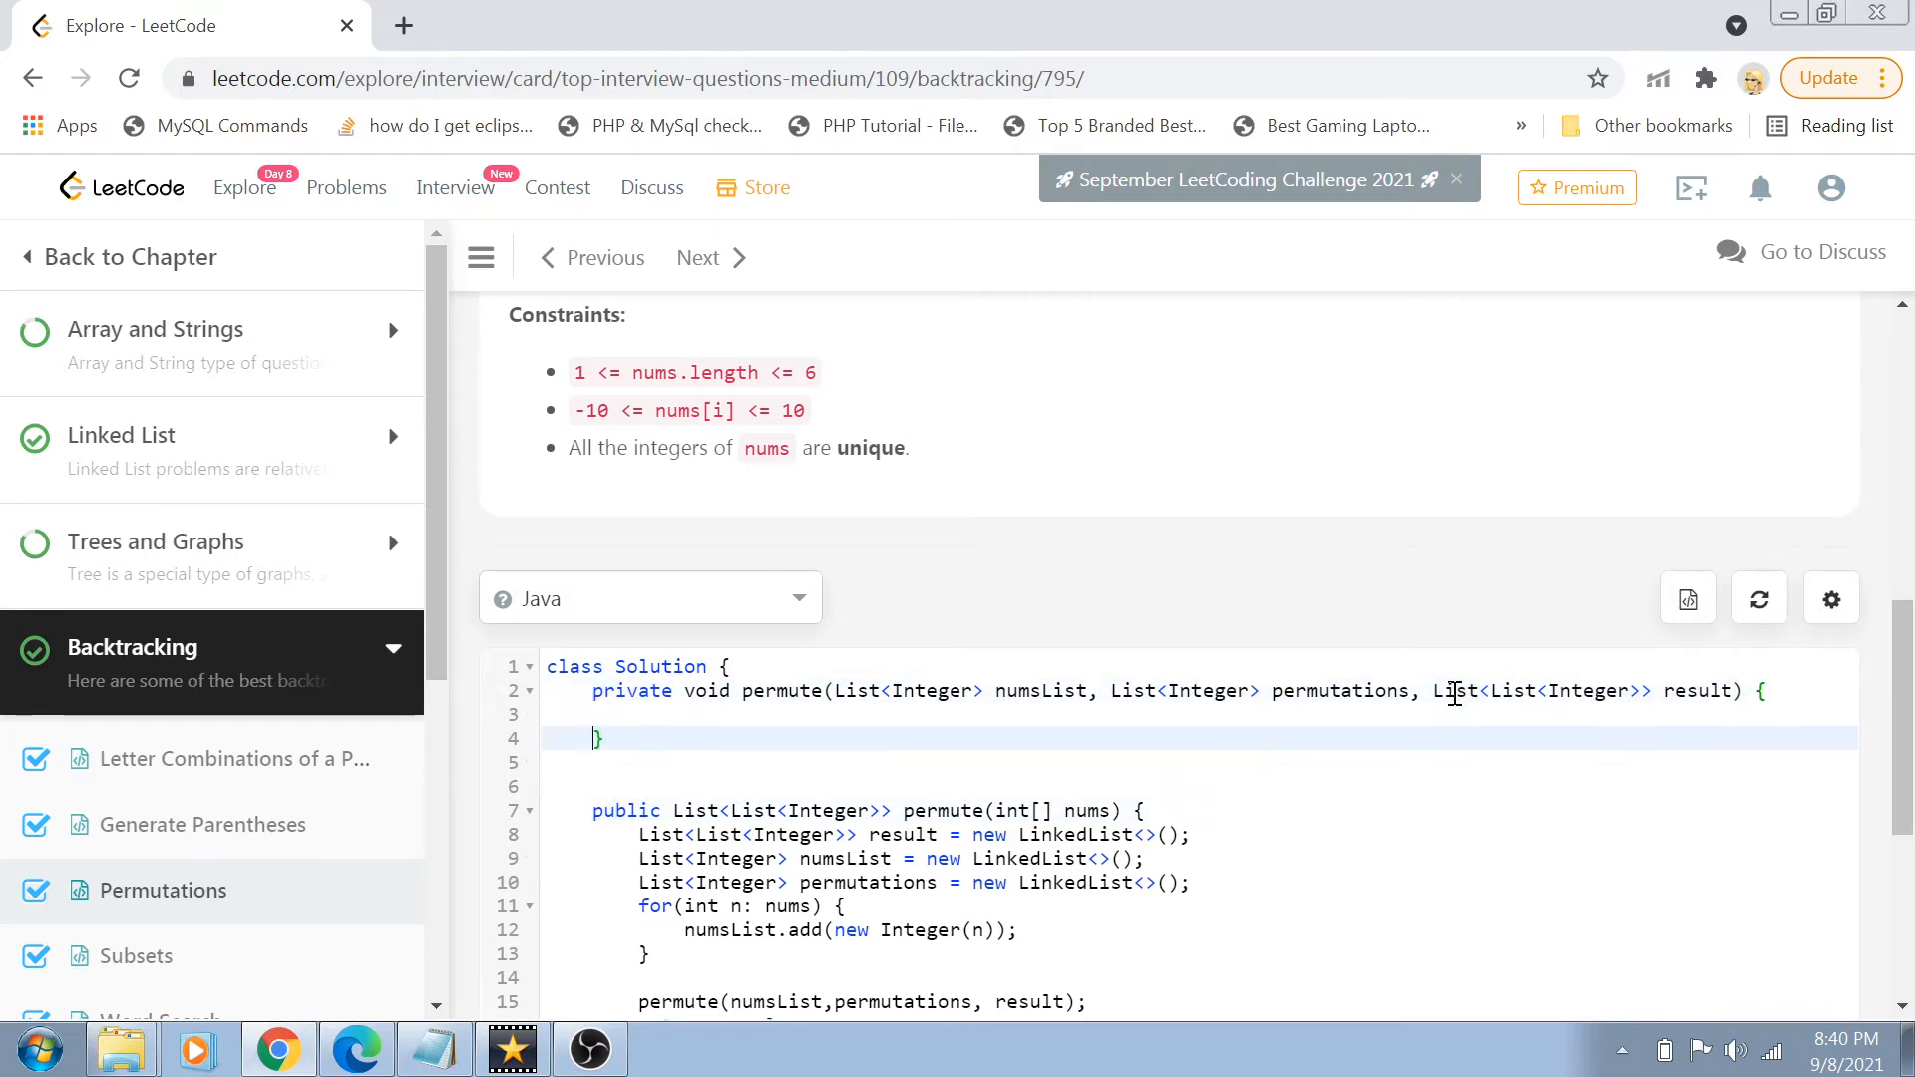
key(Enter)
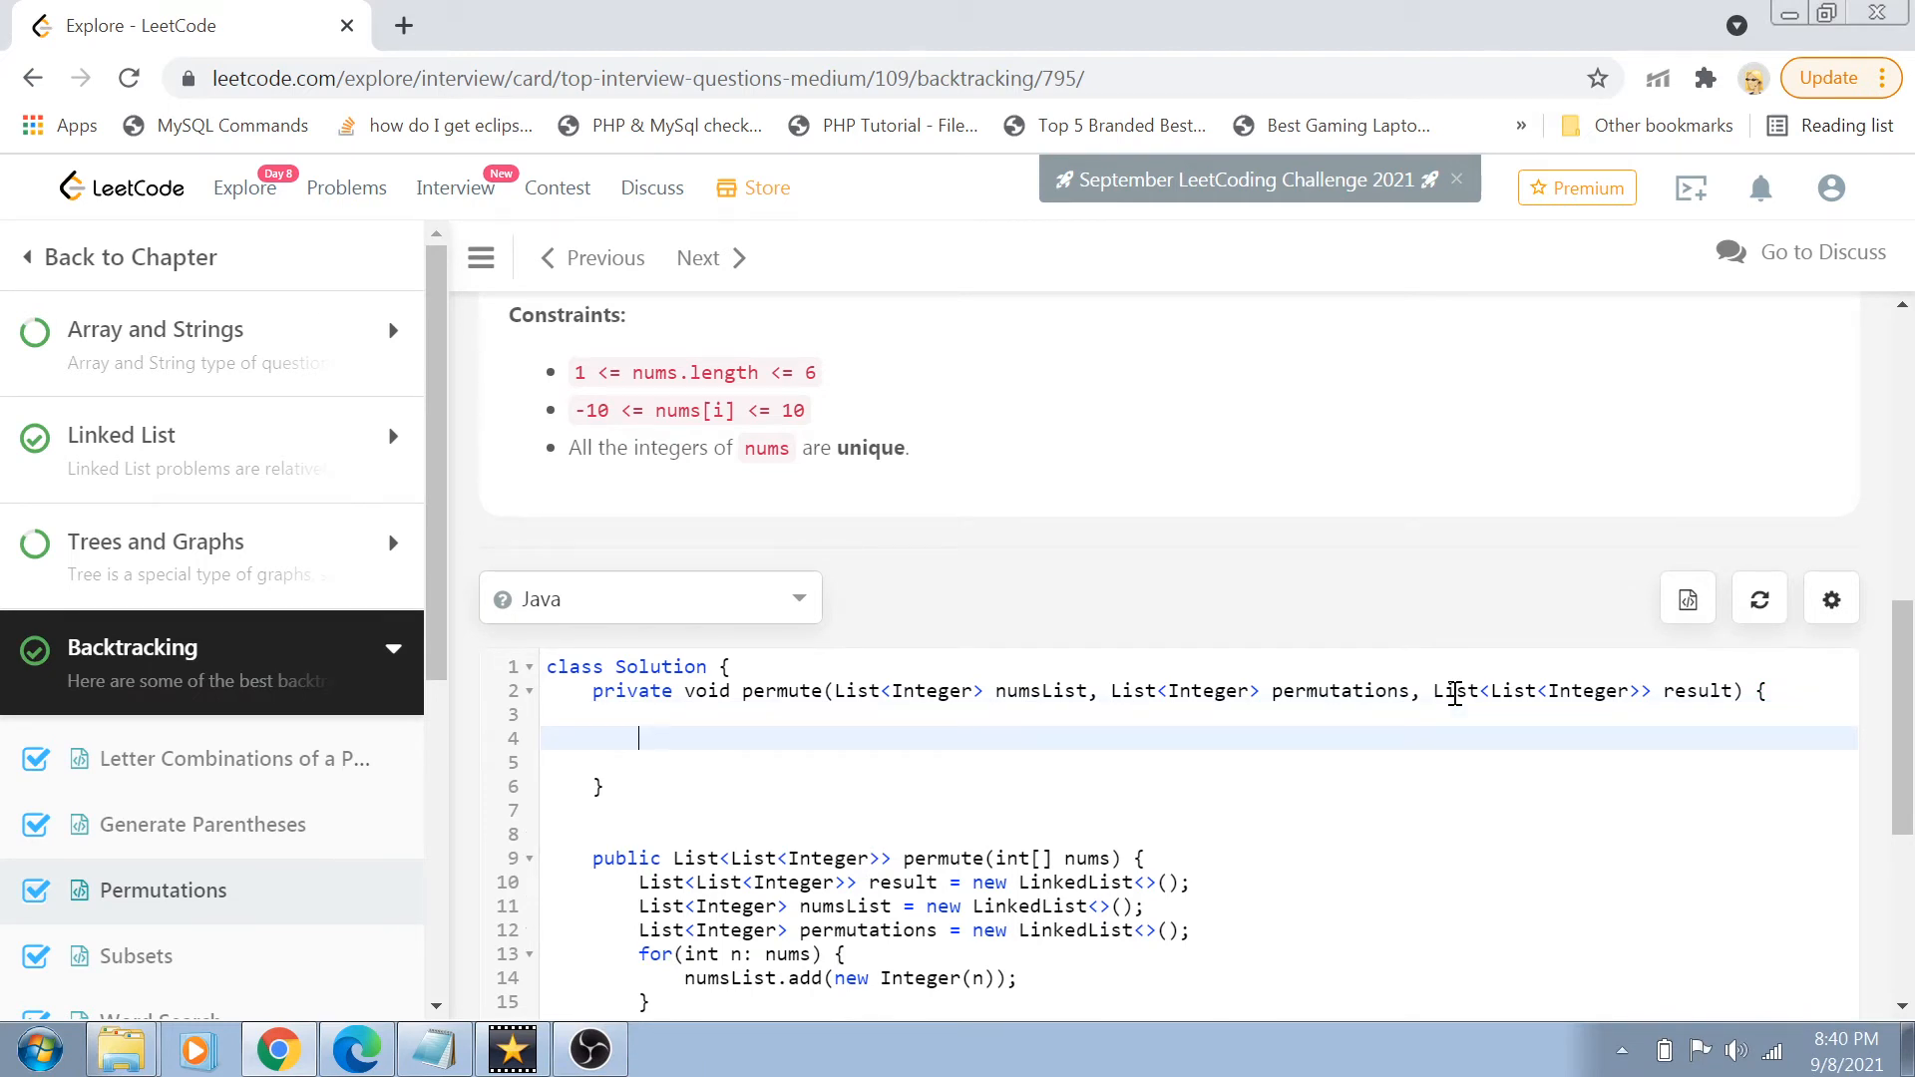
- Add if(numsList.isEmpty()) that adds a new LinkedList copy to result and returns
text(if()
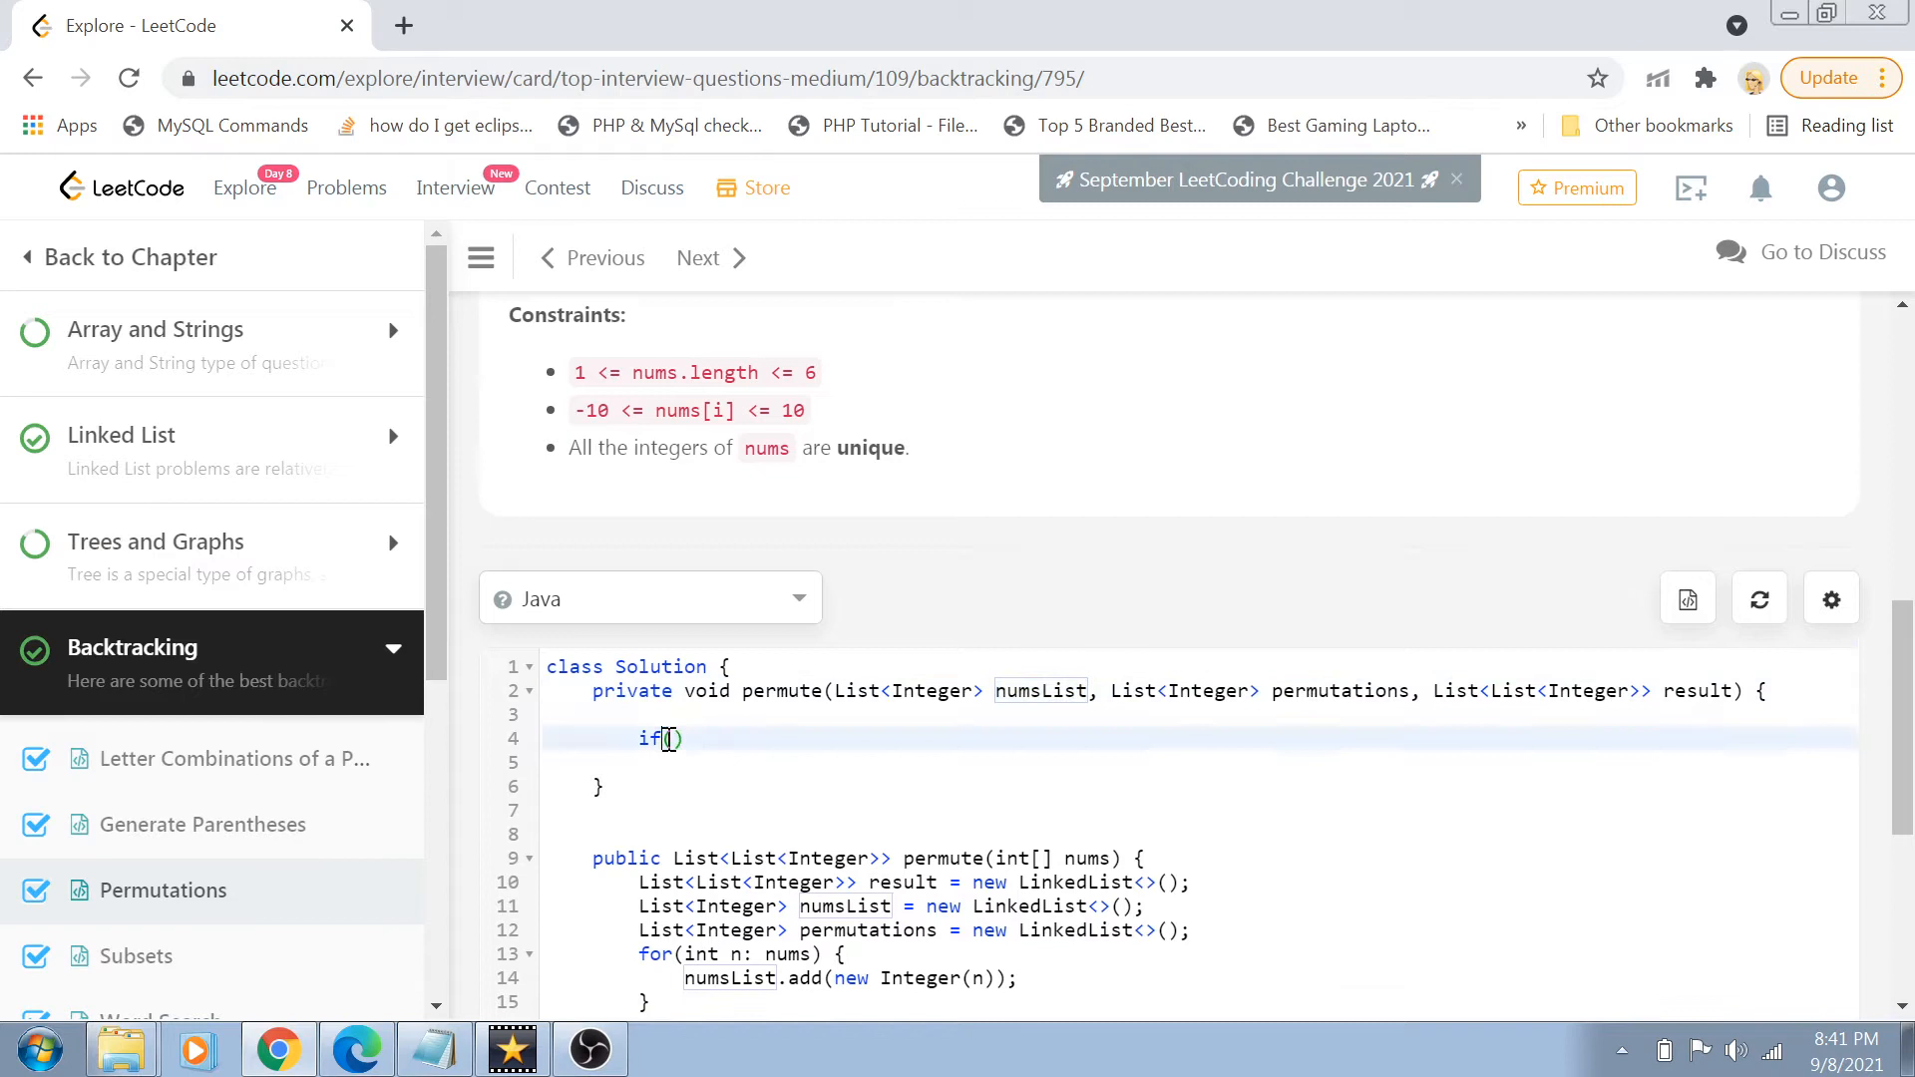
text(numsList.is)
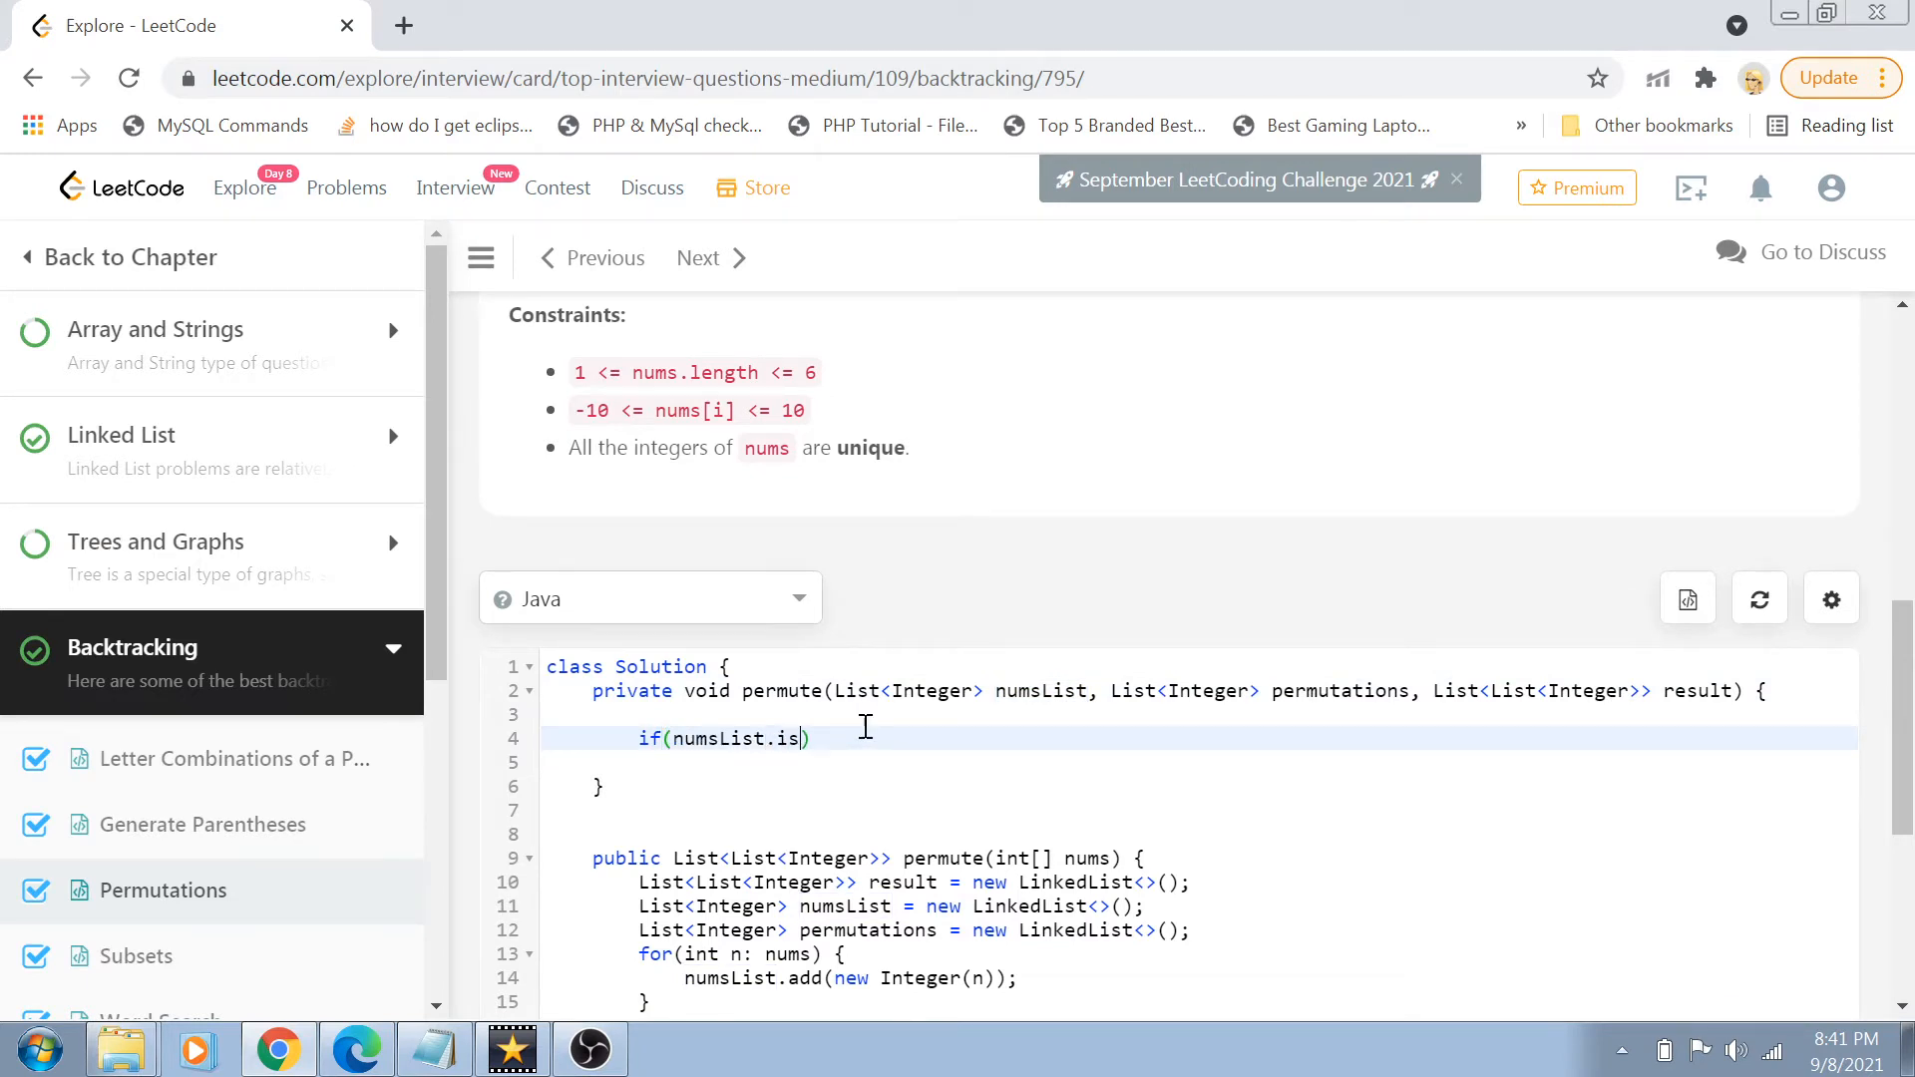
text(Empty())
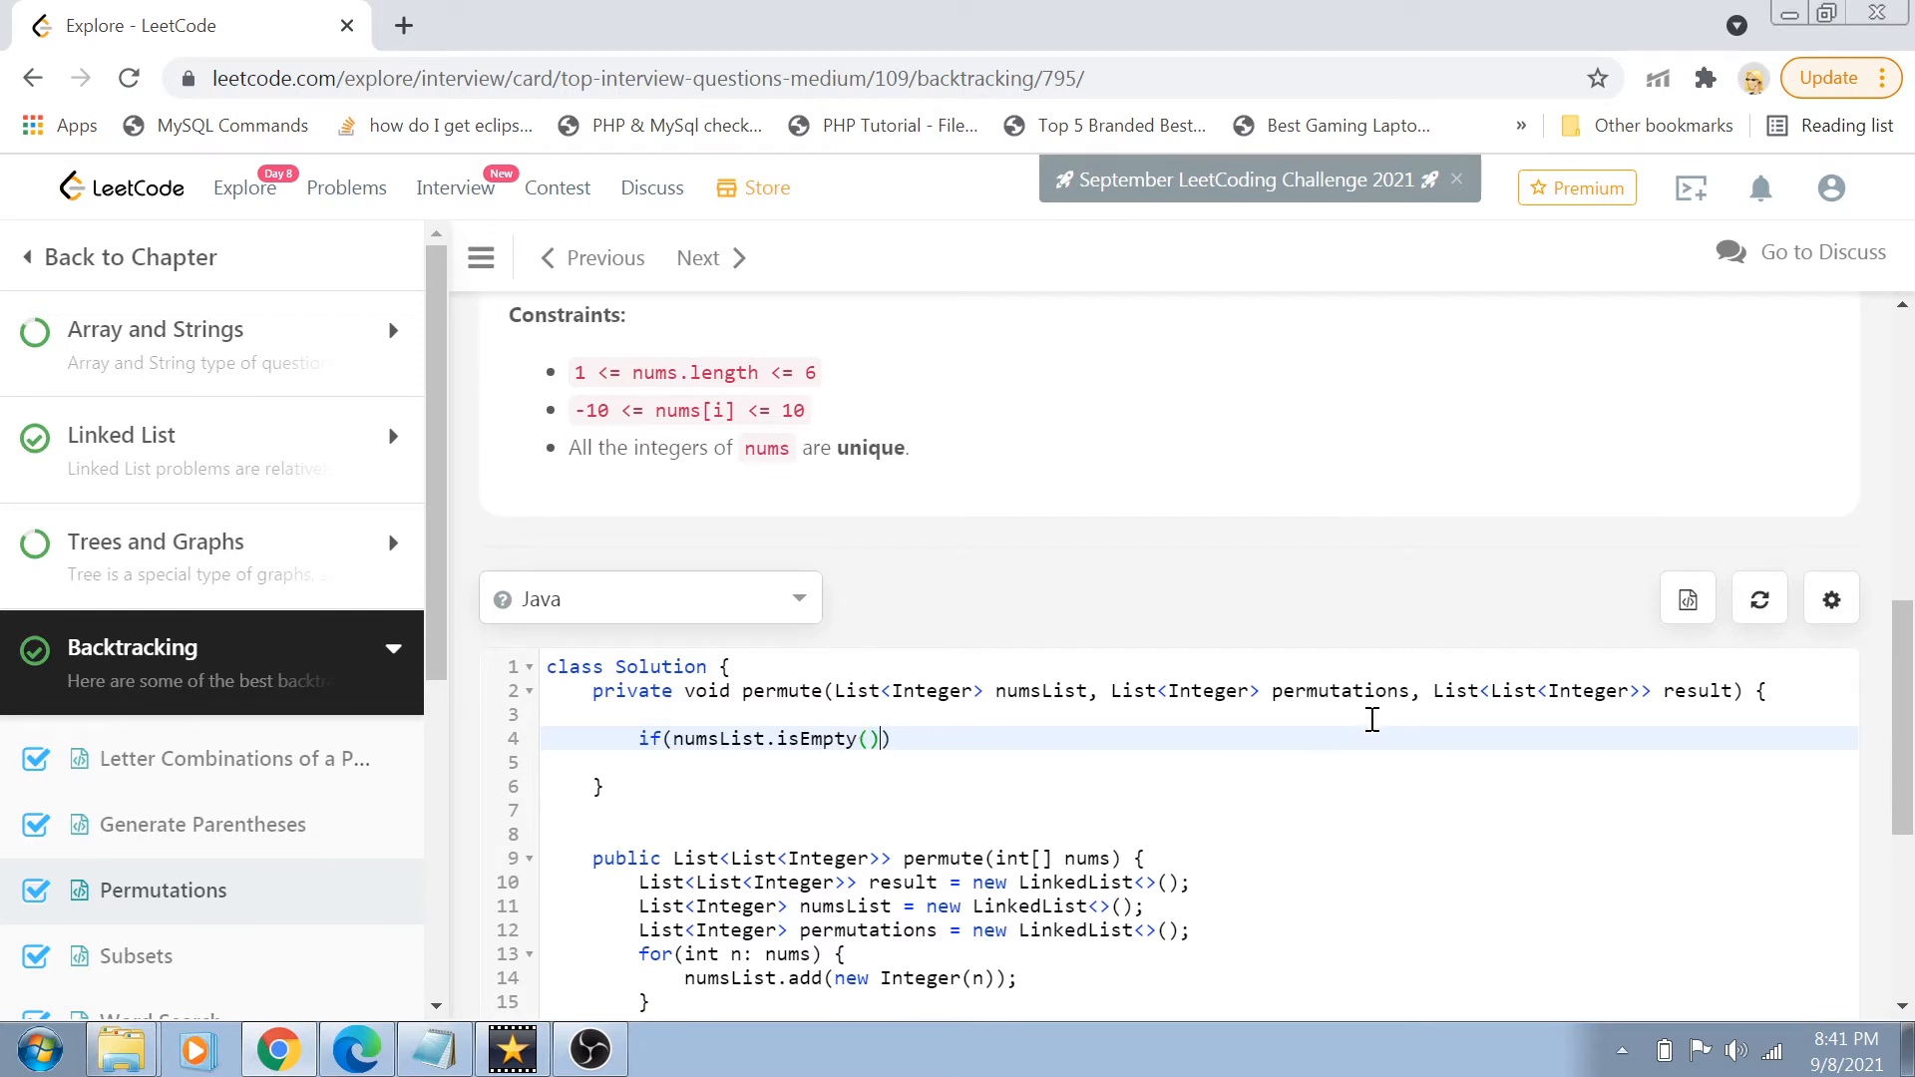
double_click(1340, 690)
text( {})
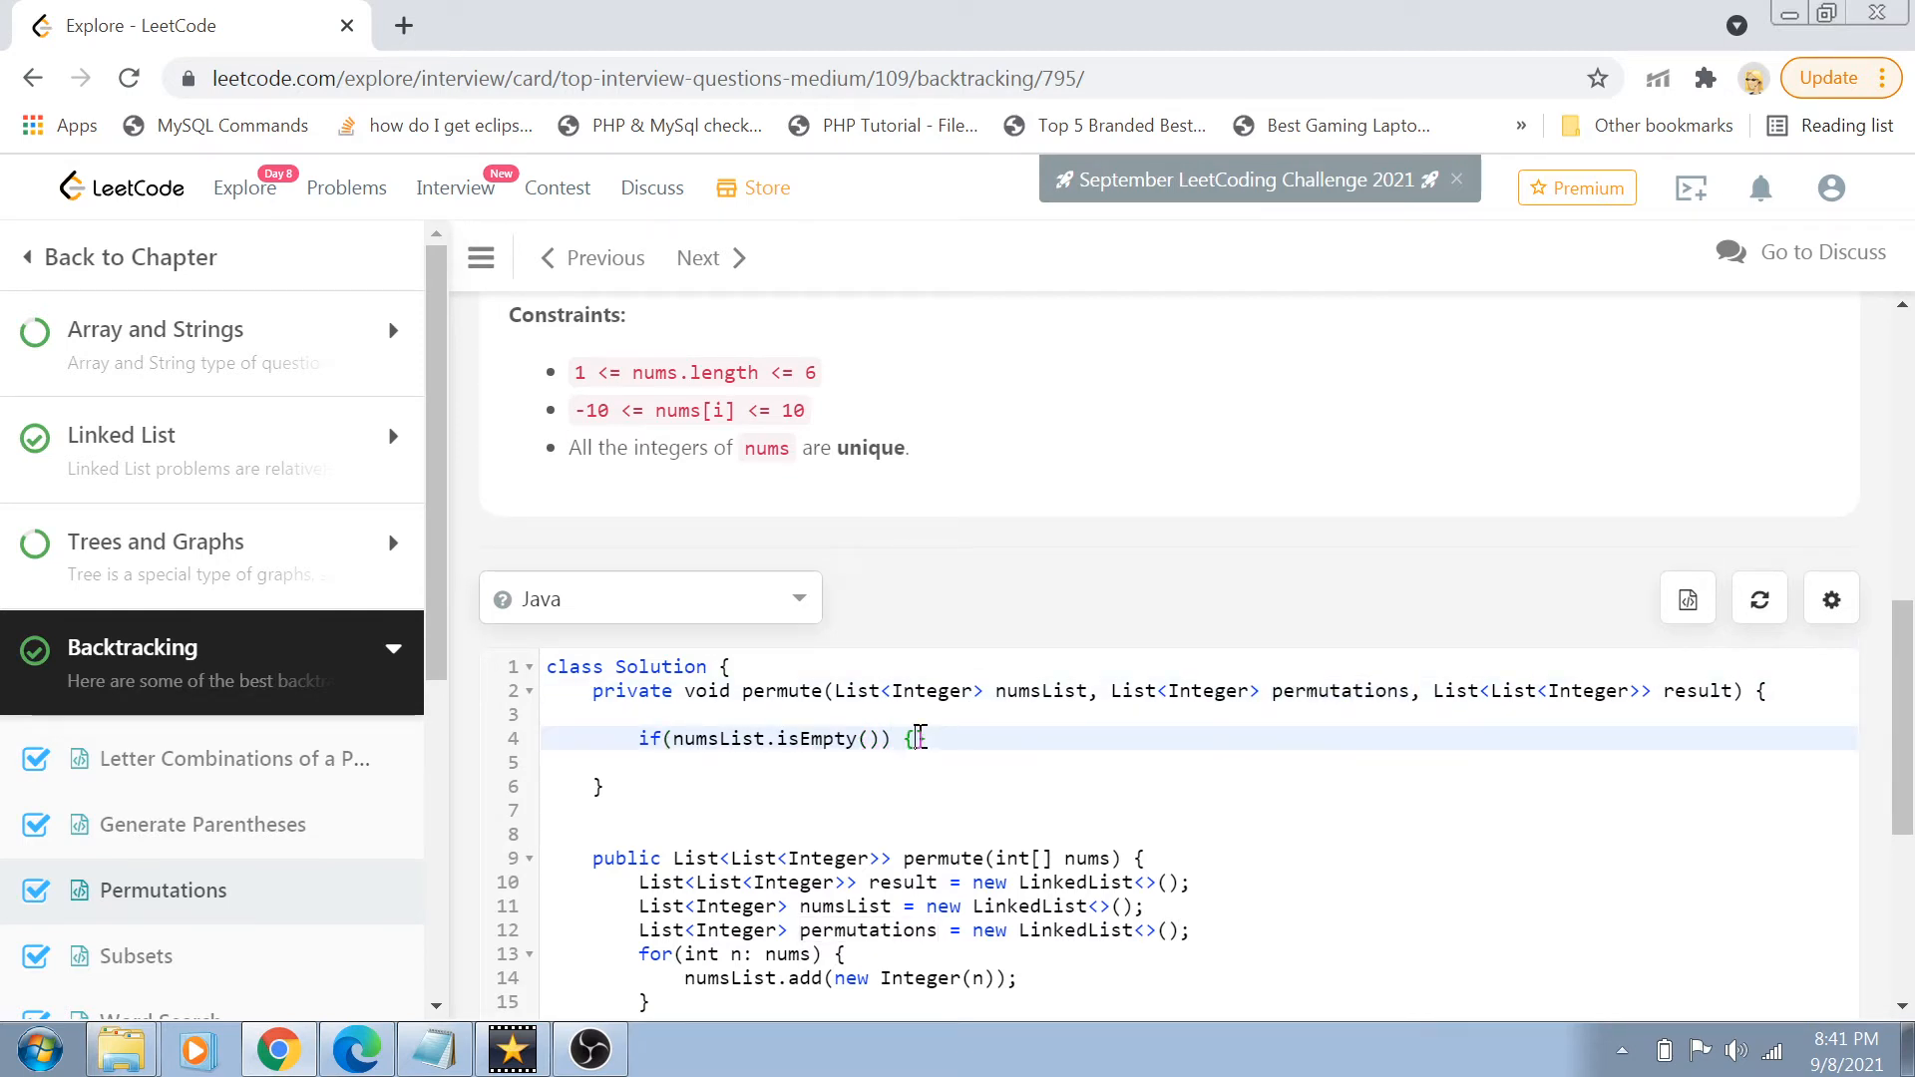
key(enter)
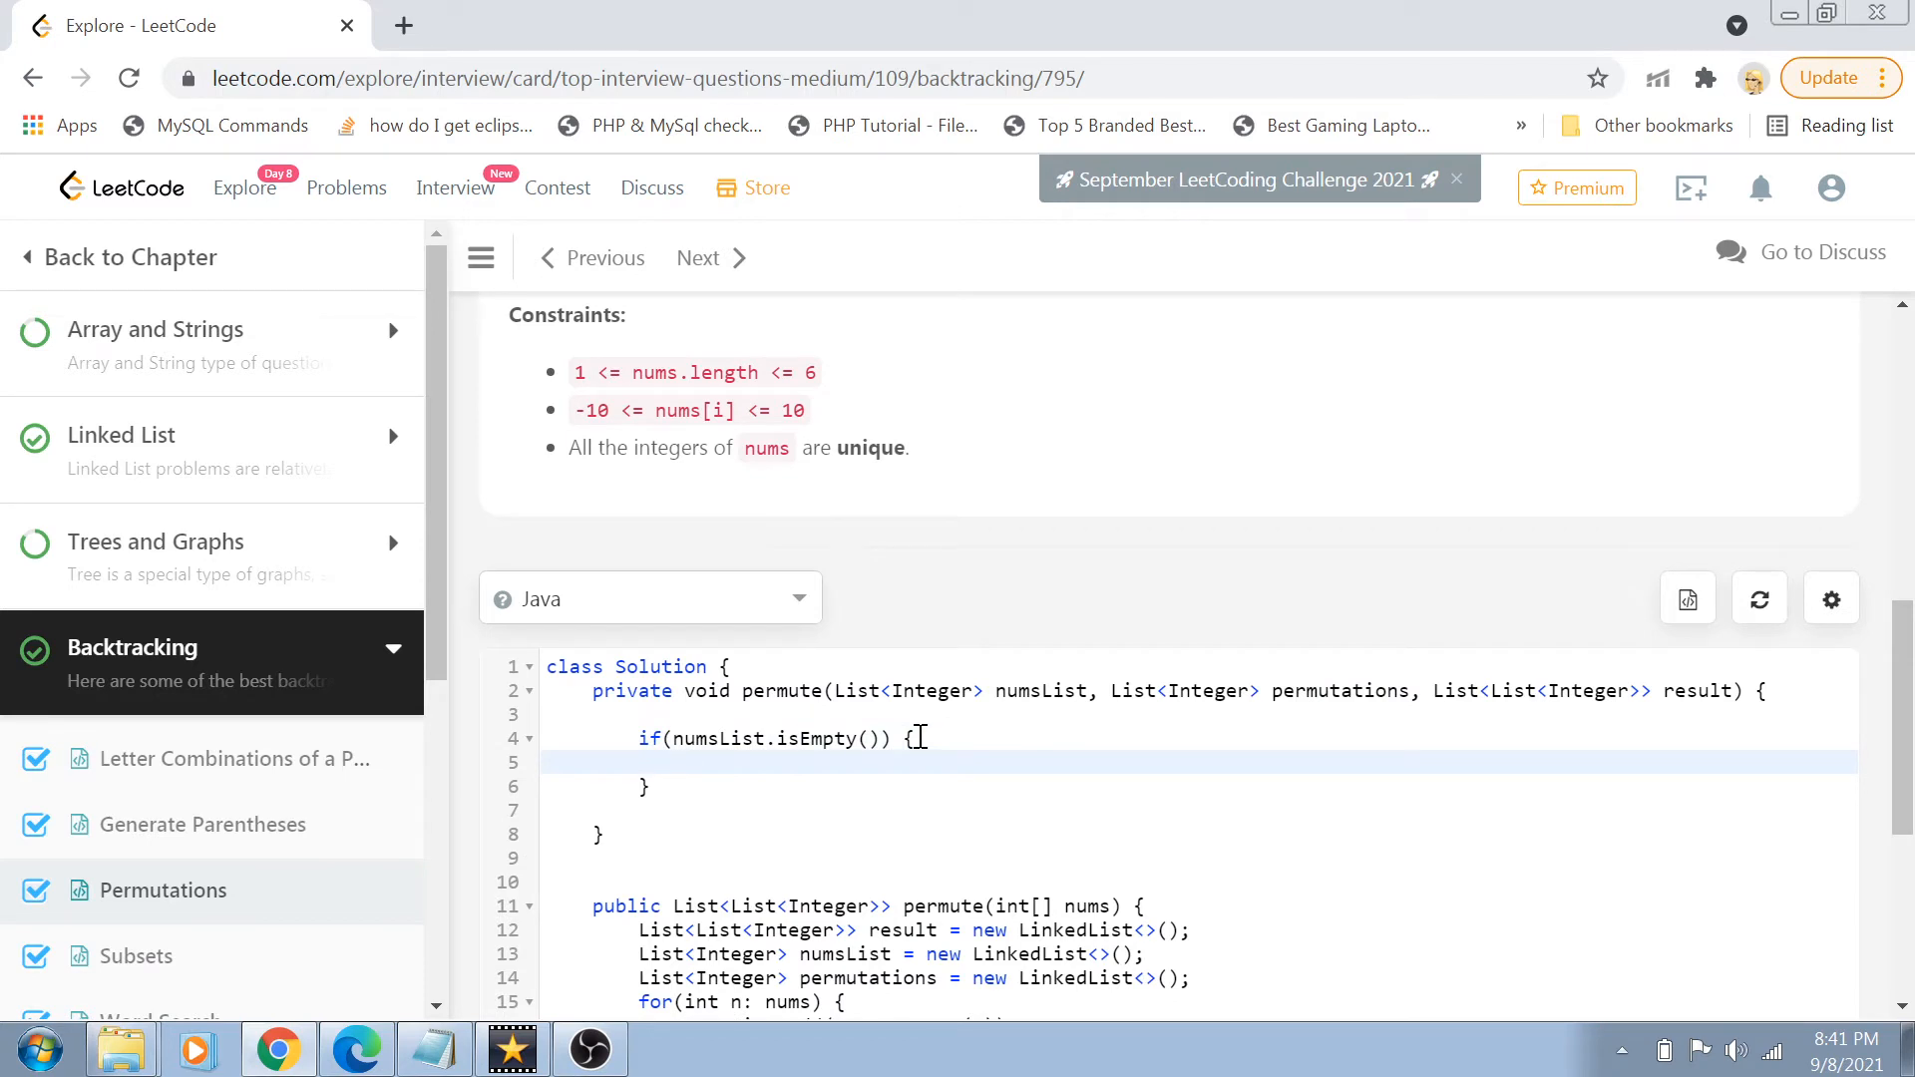
text(result.add()
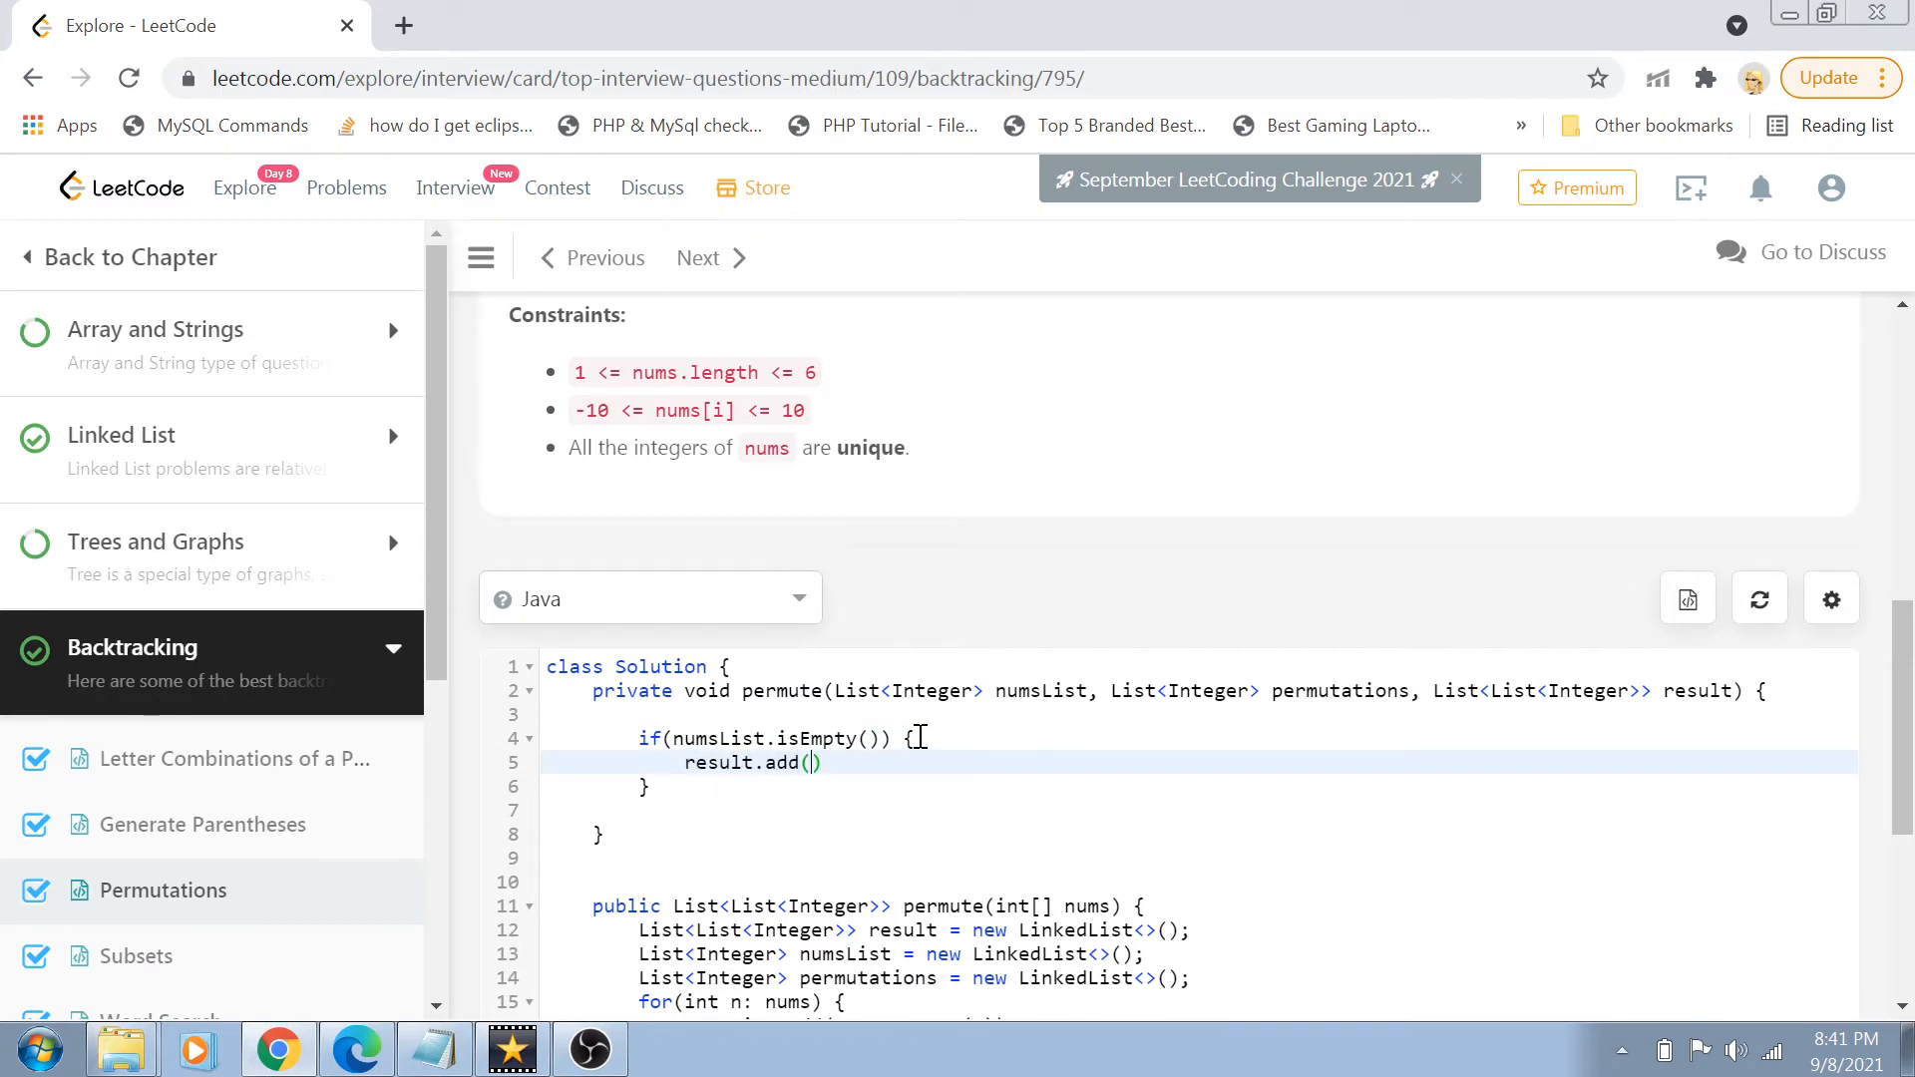
text(new)
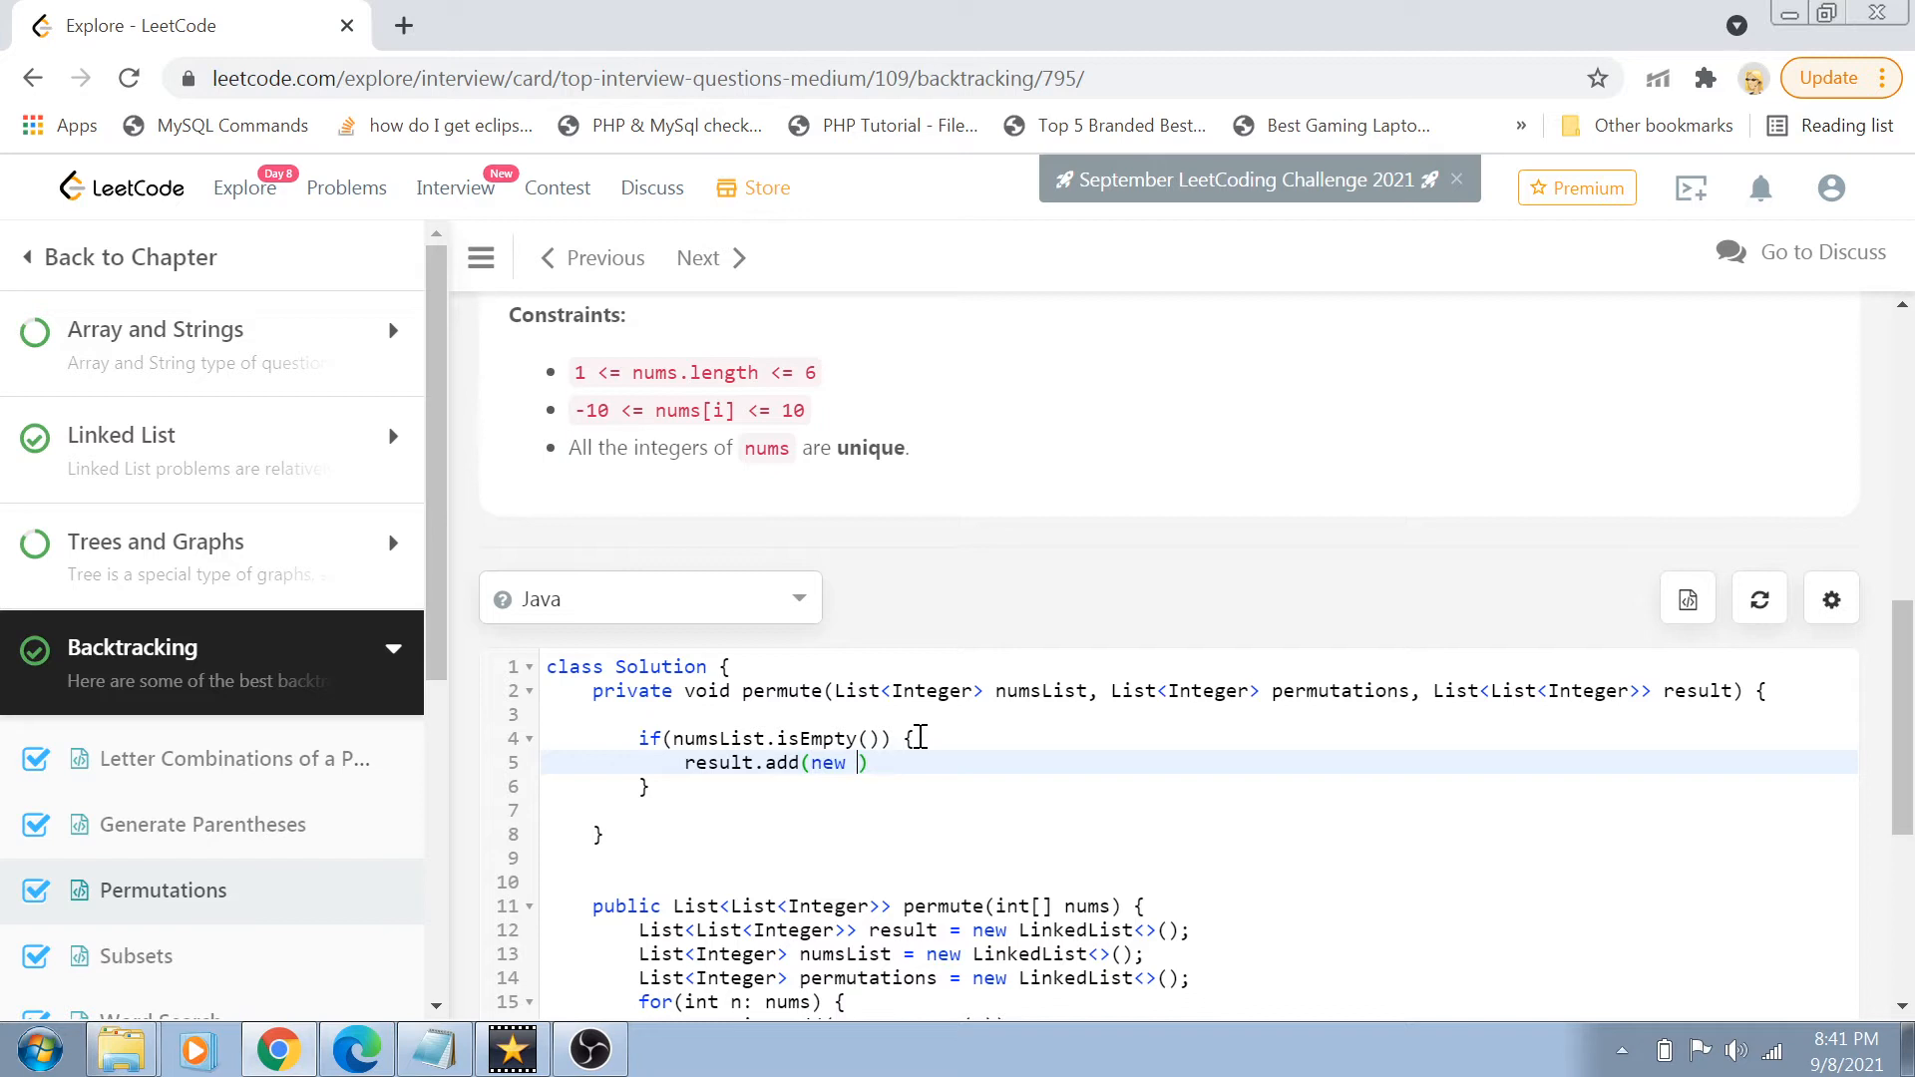
text(L)
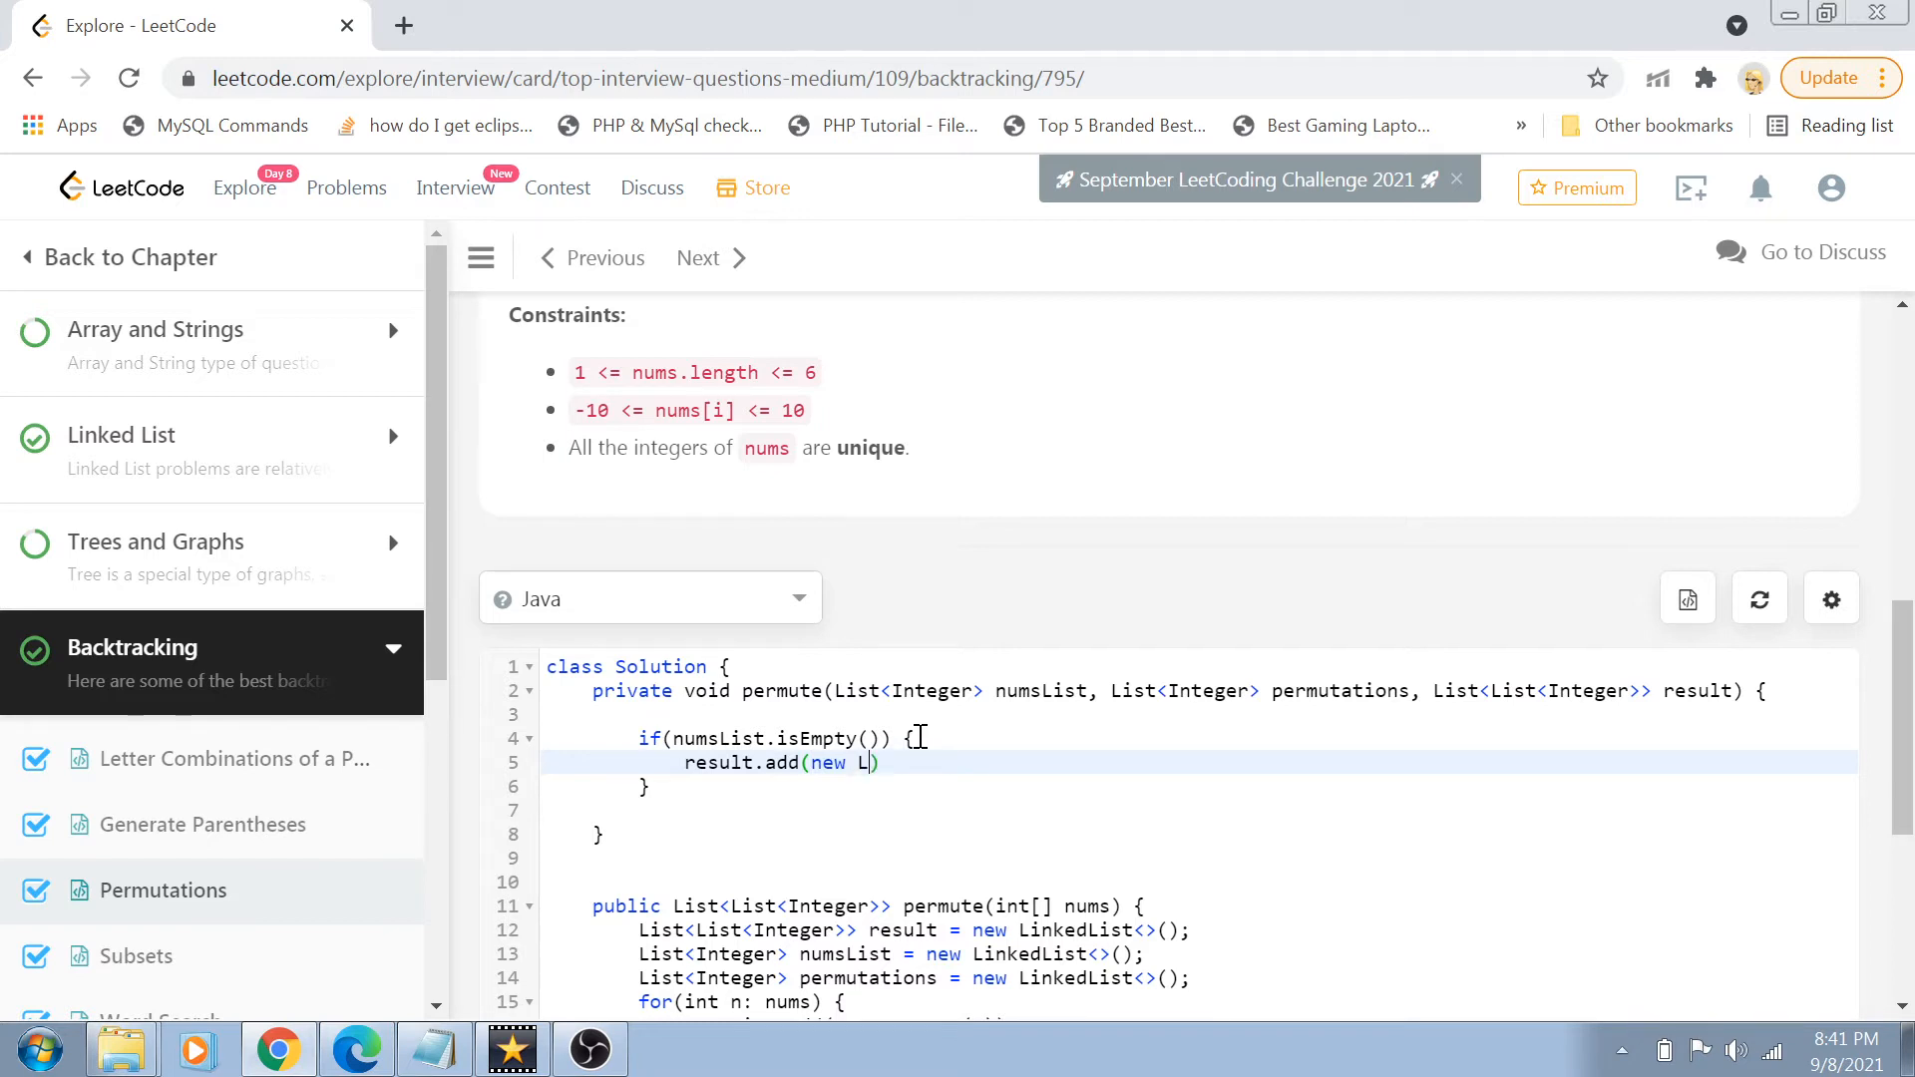
text(inkedList)
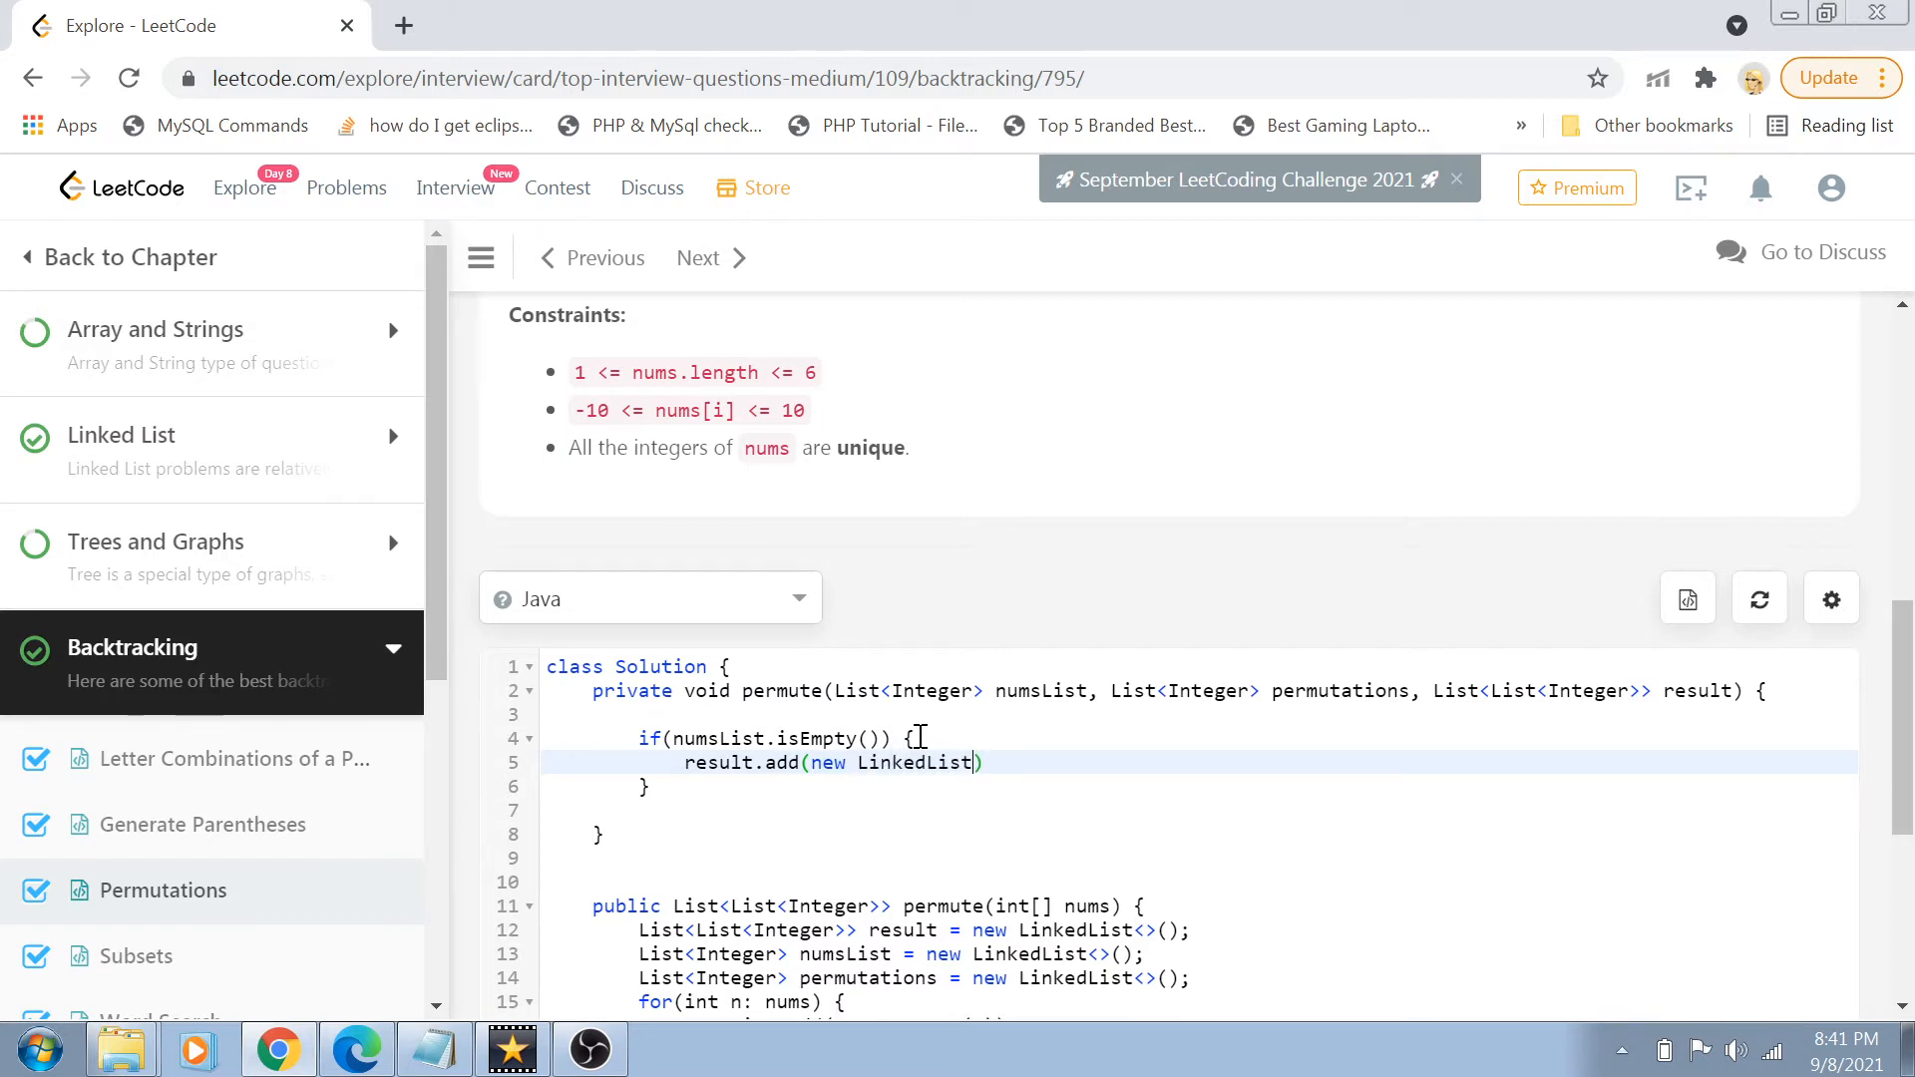
text(<>(numsList))
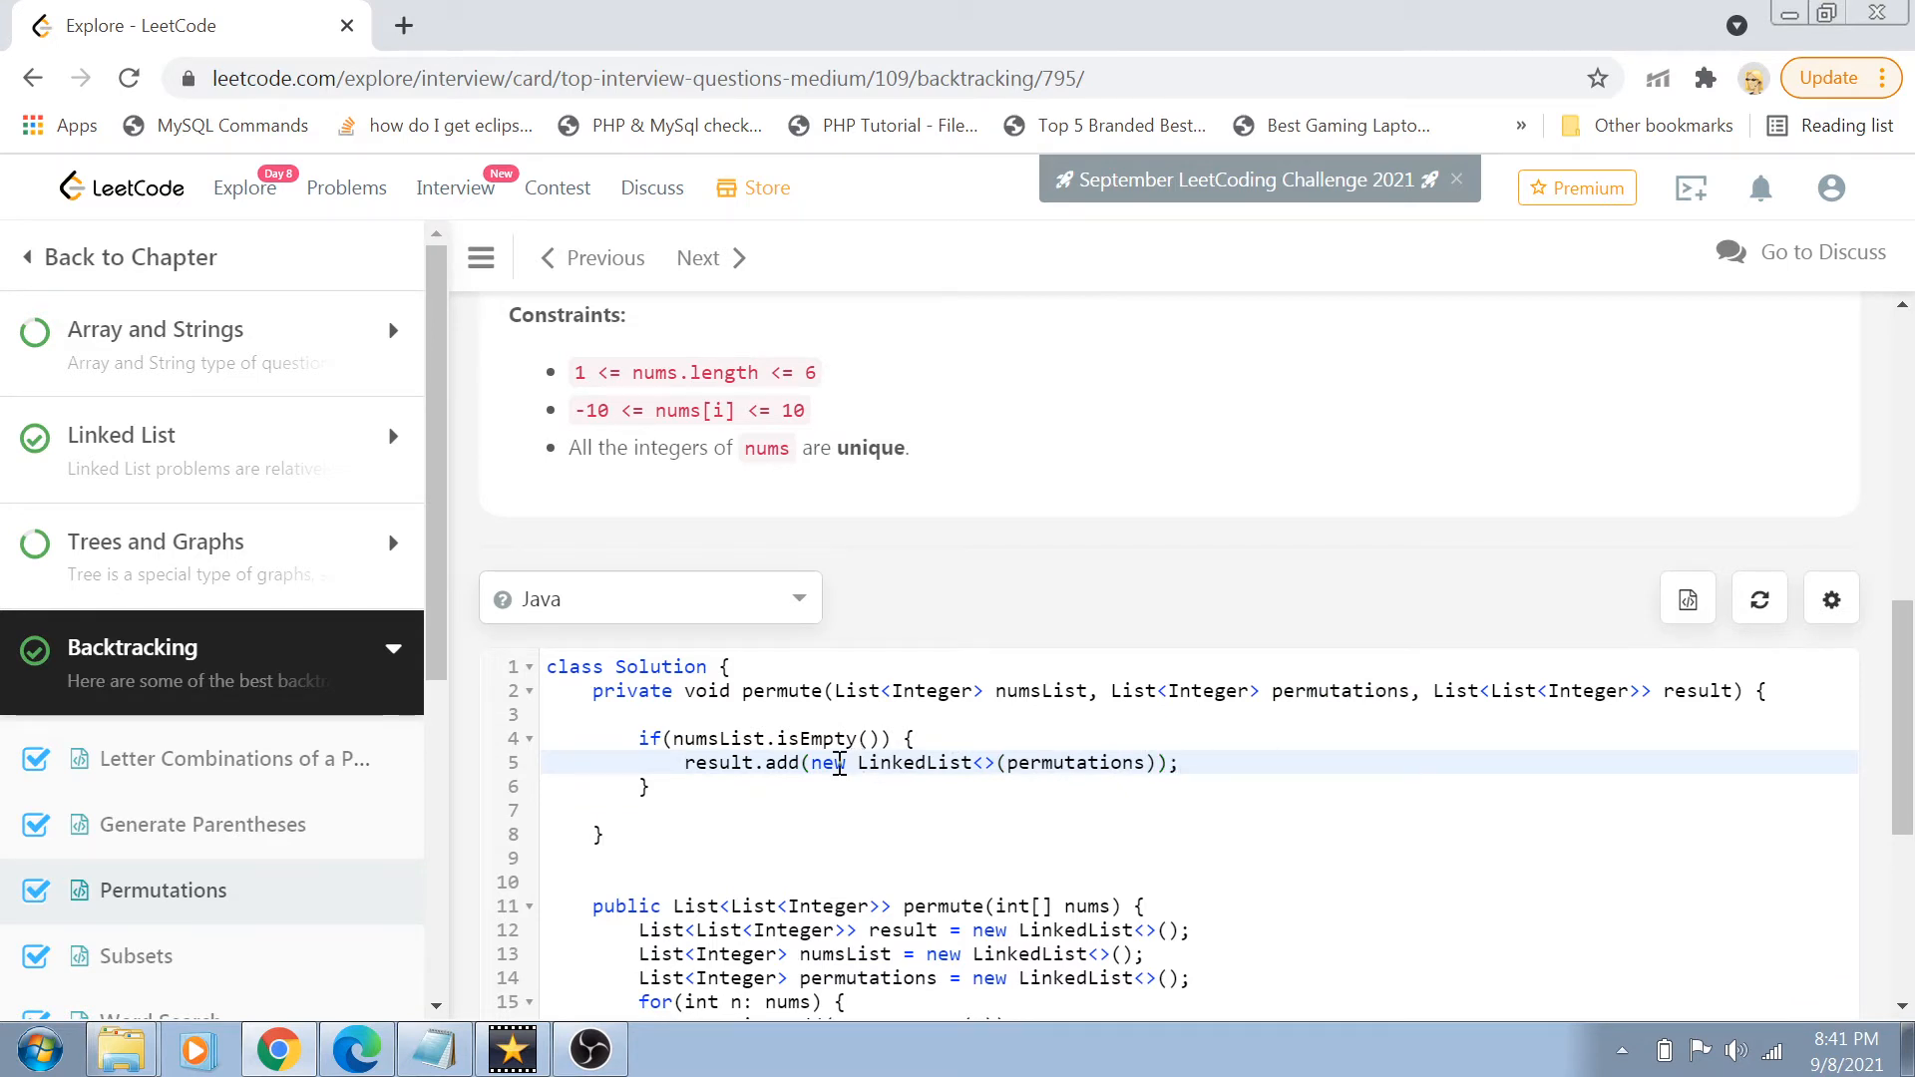
text(return;)
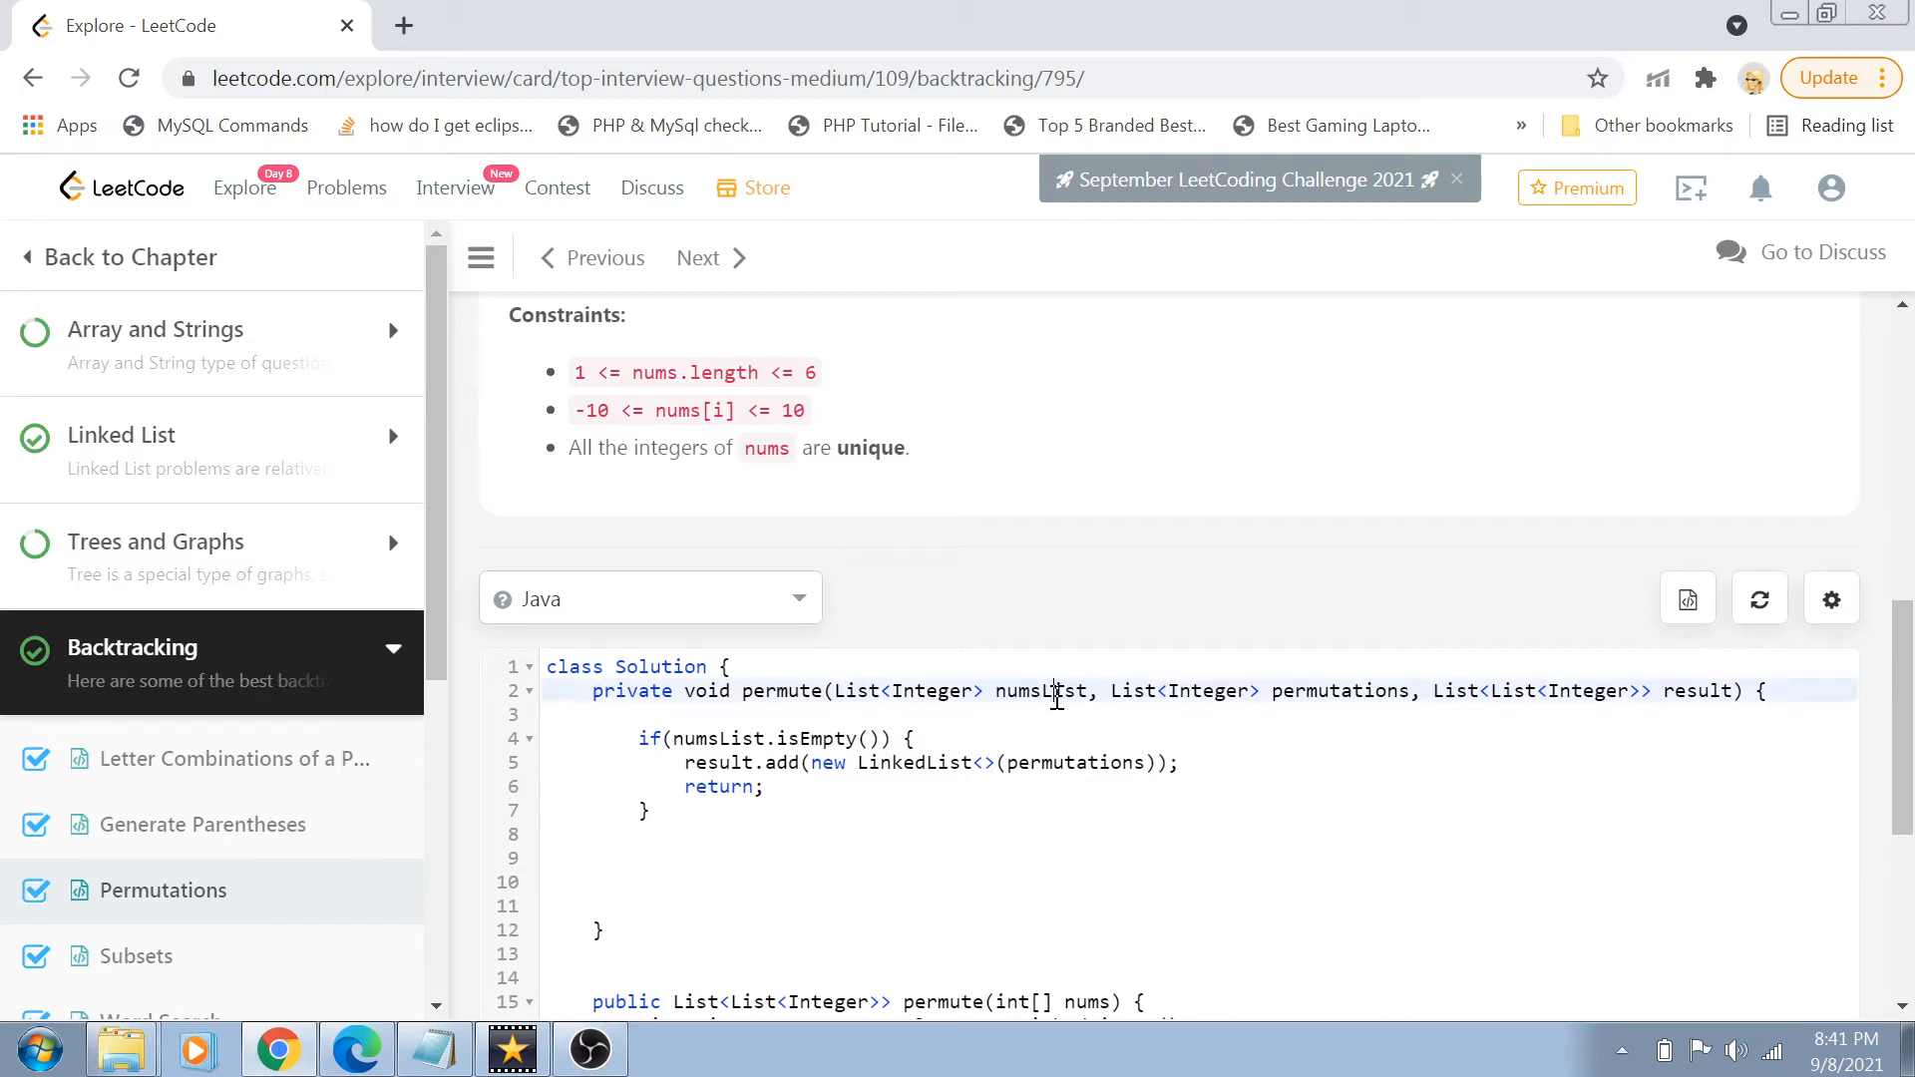
text(for(int i)
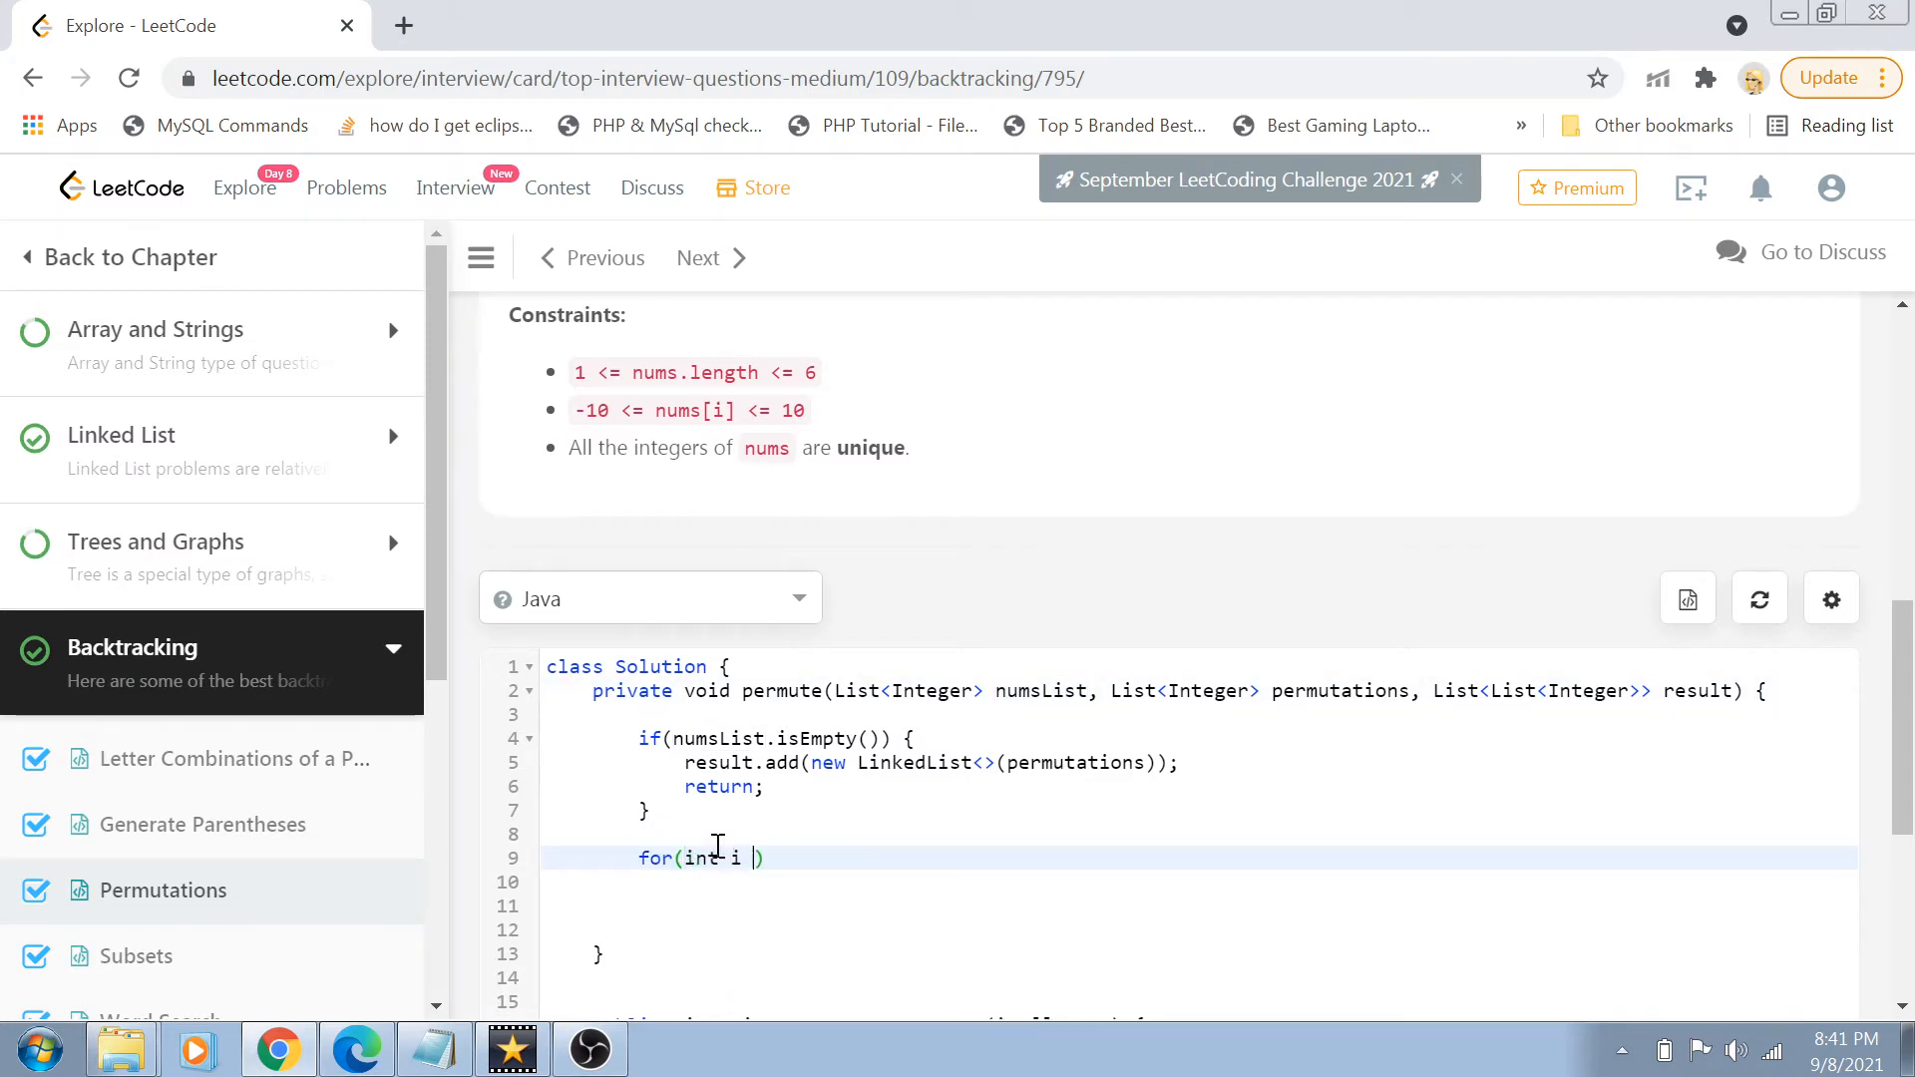
- Write for(int i = 0; i < numsList.size(); i++) with Integer num = numsList.get(i)
text(= 0;i<)
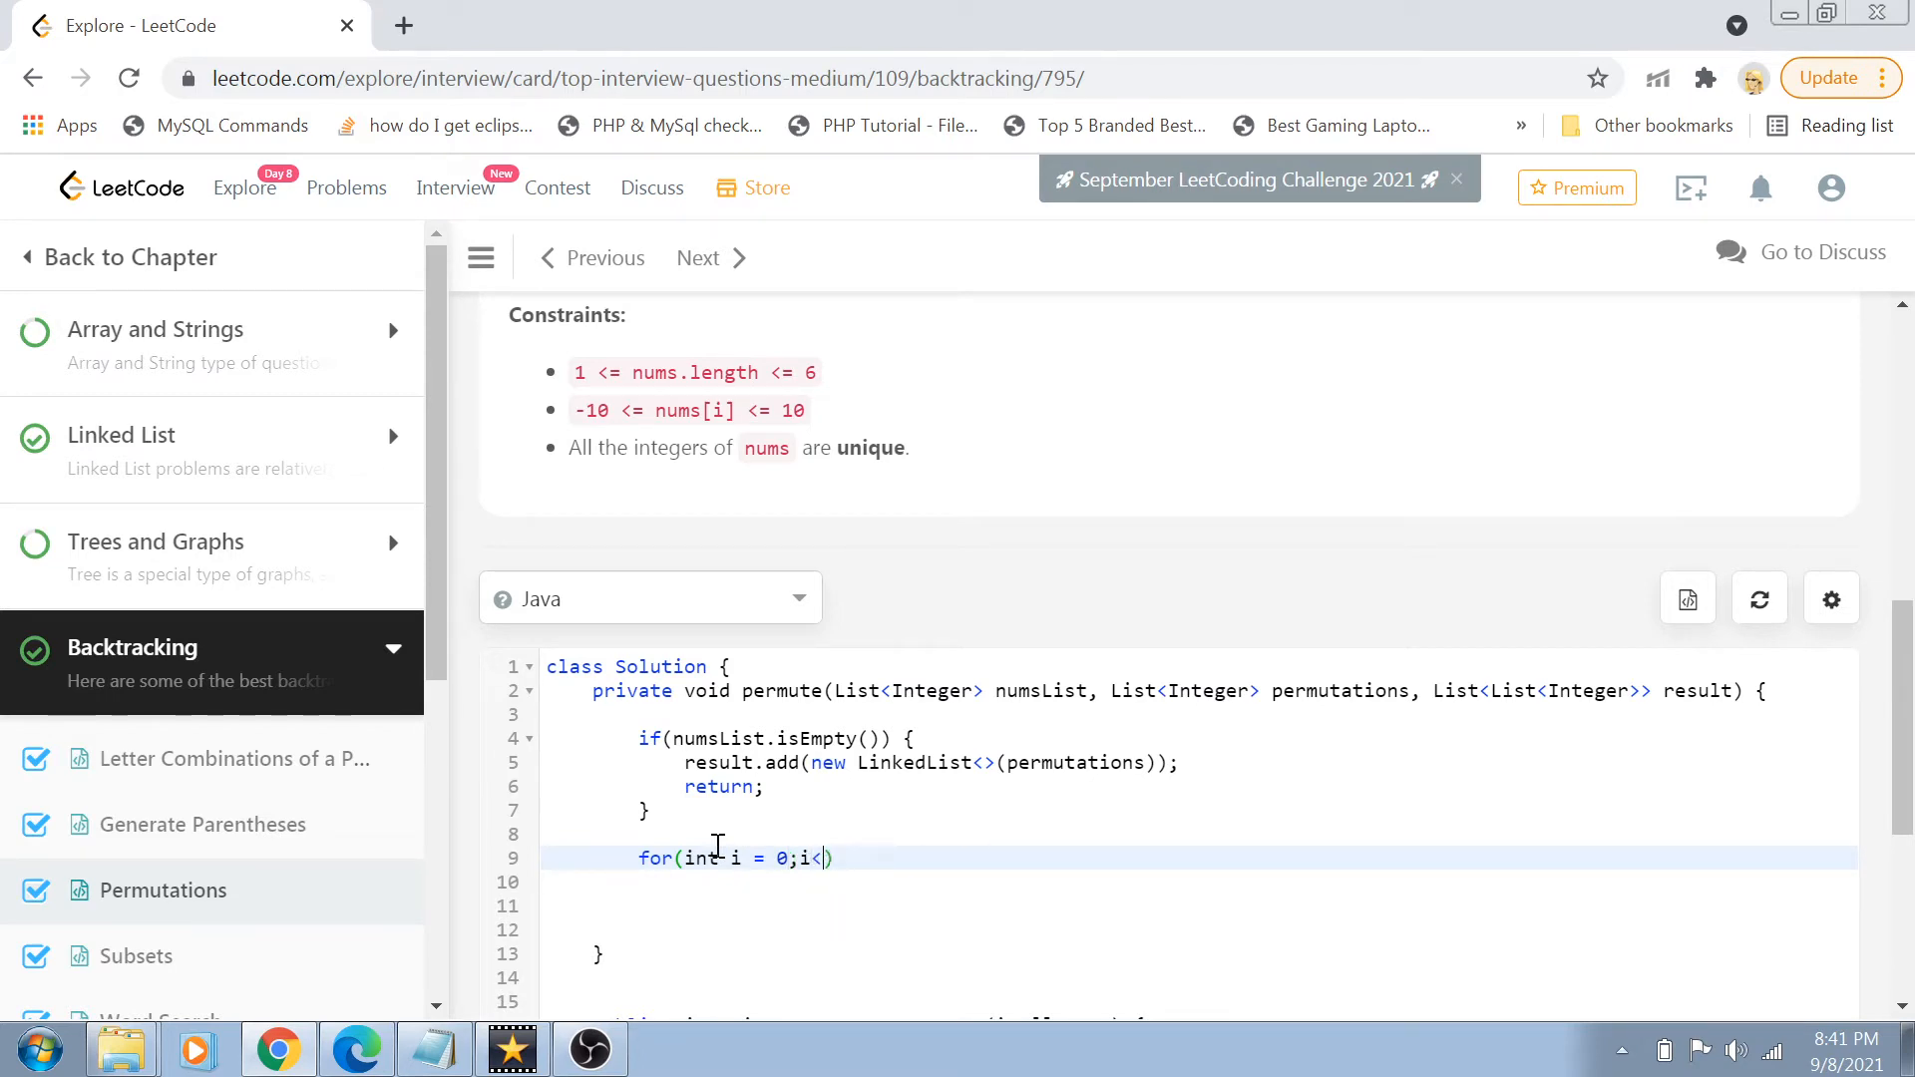
double_click(1039, 690)
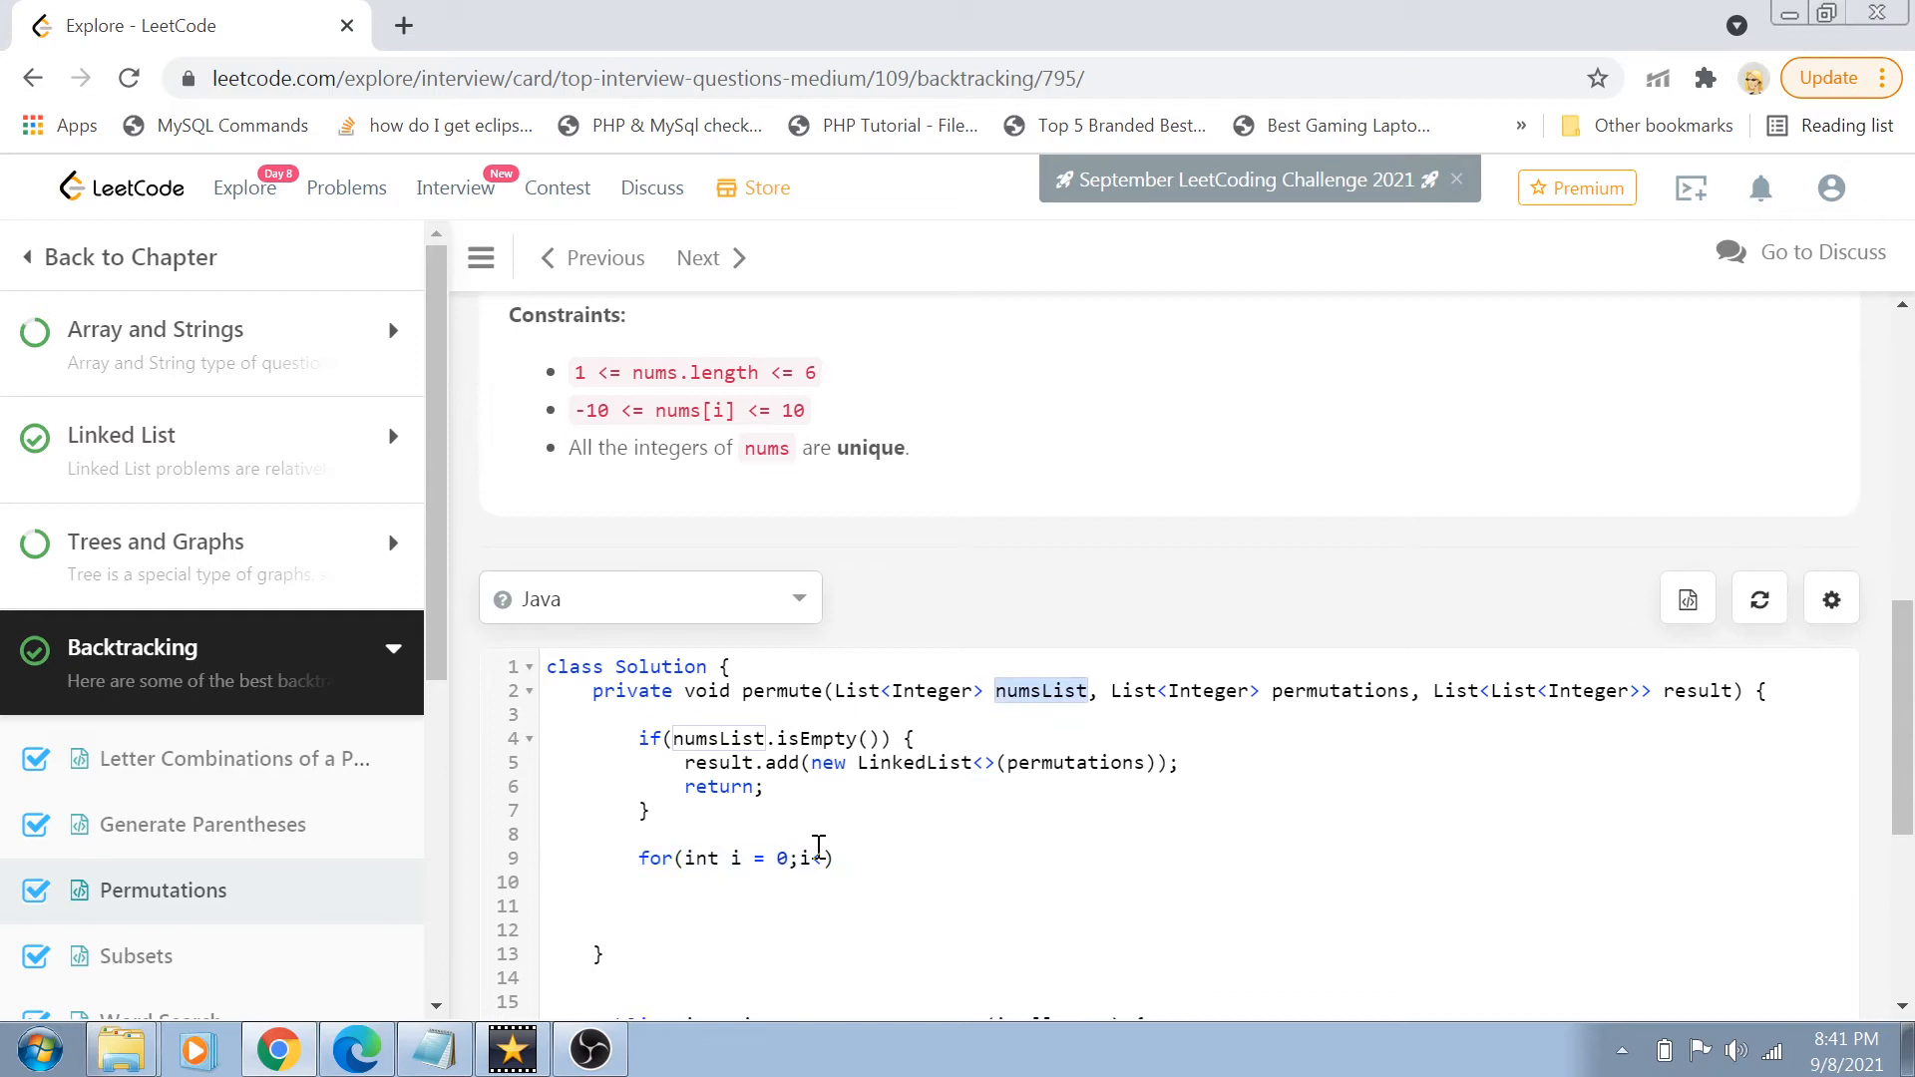
text(numsList.size)
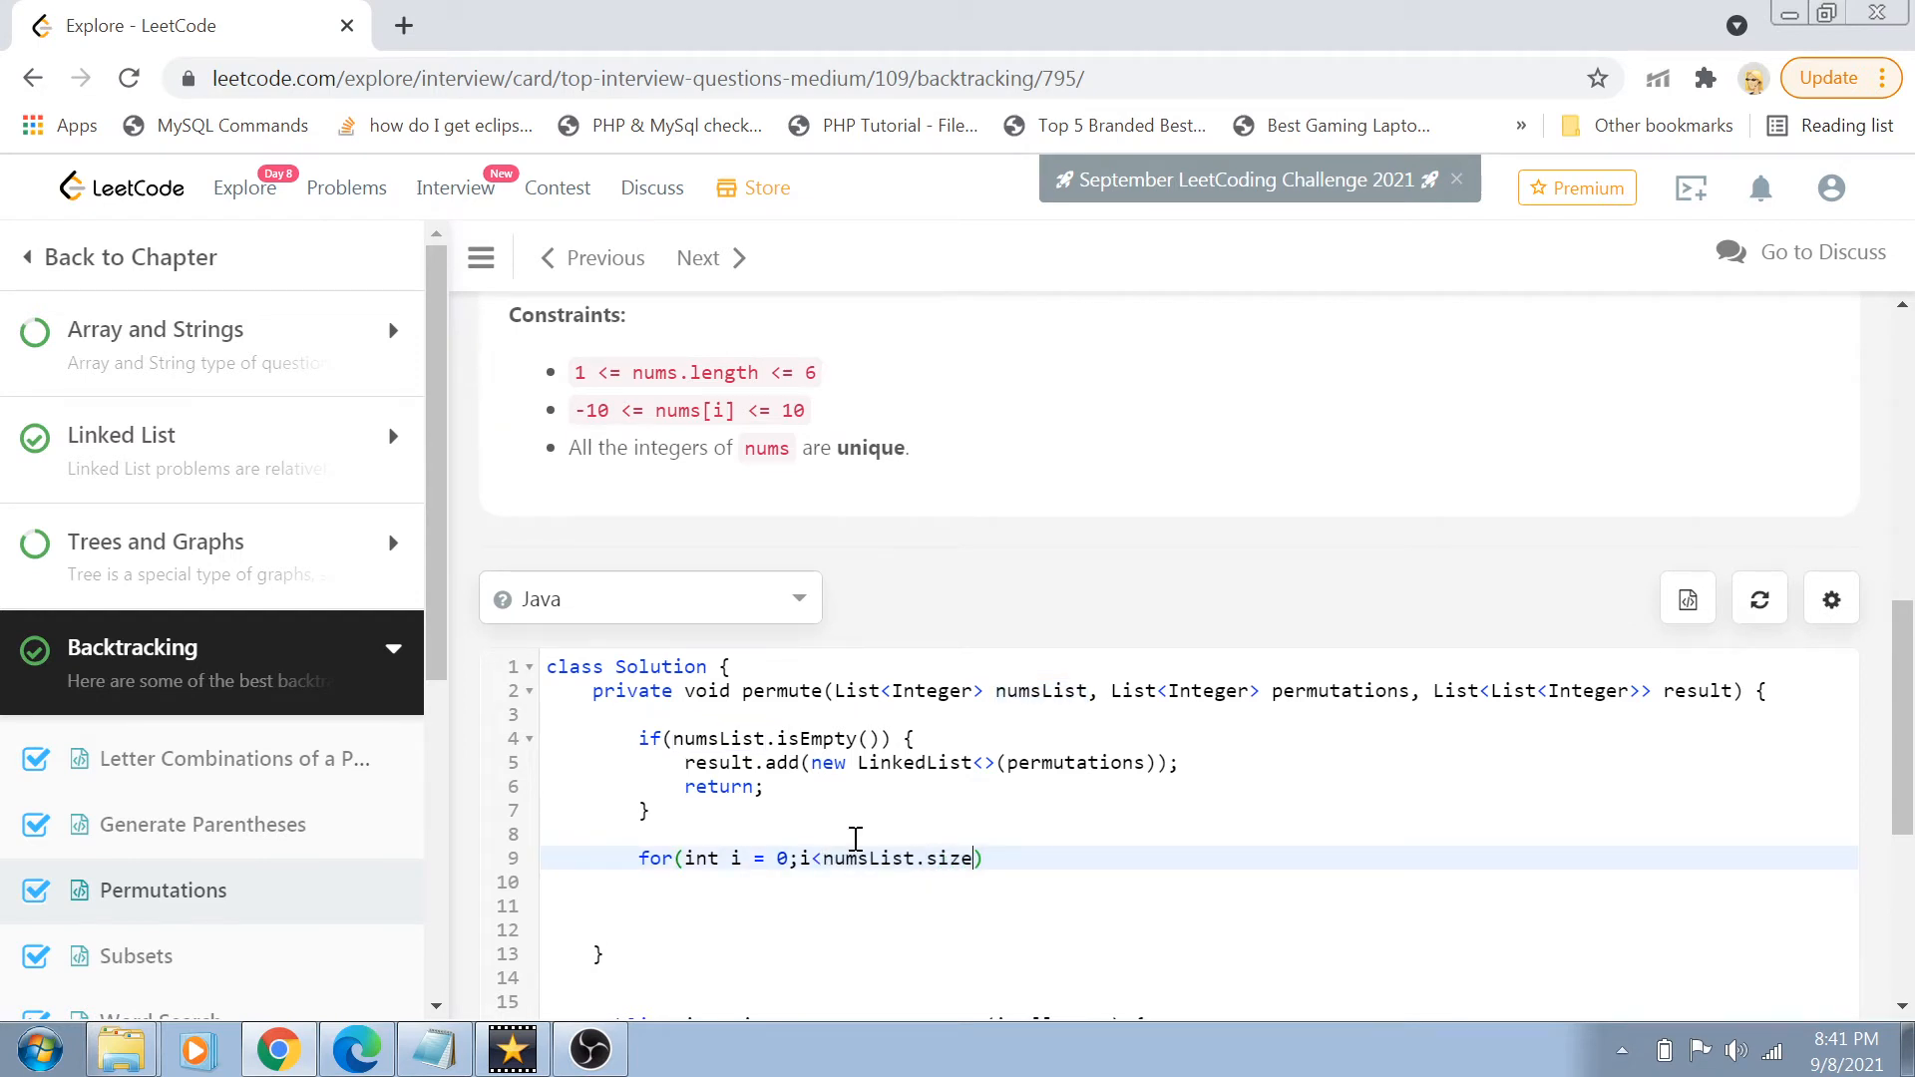
text(();i++))
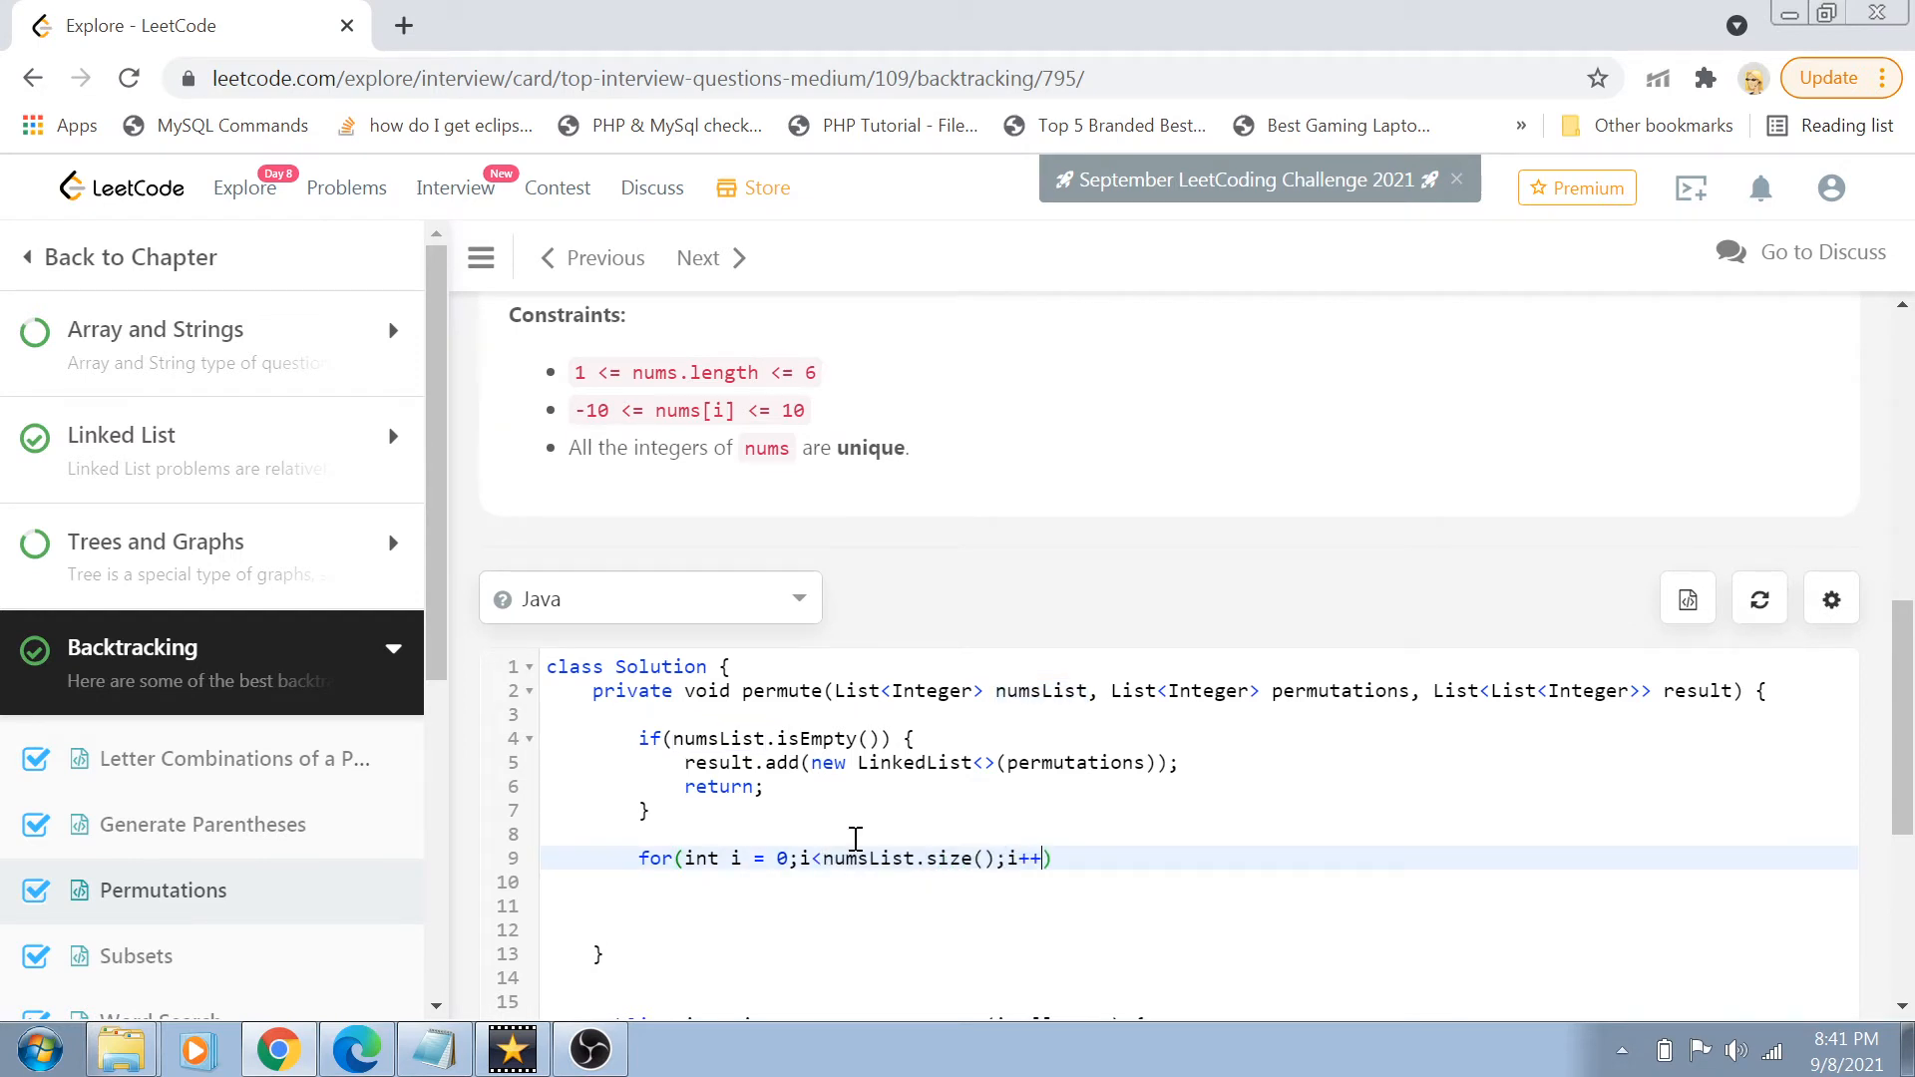
text({)
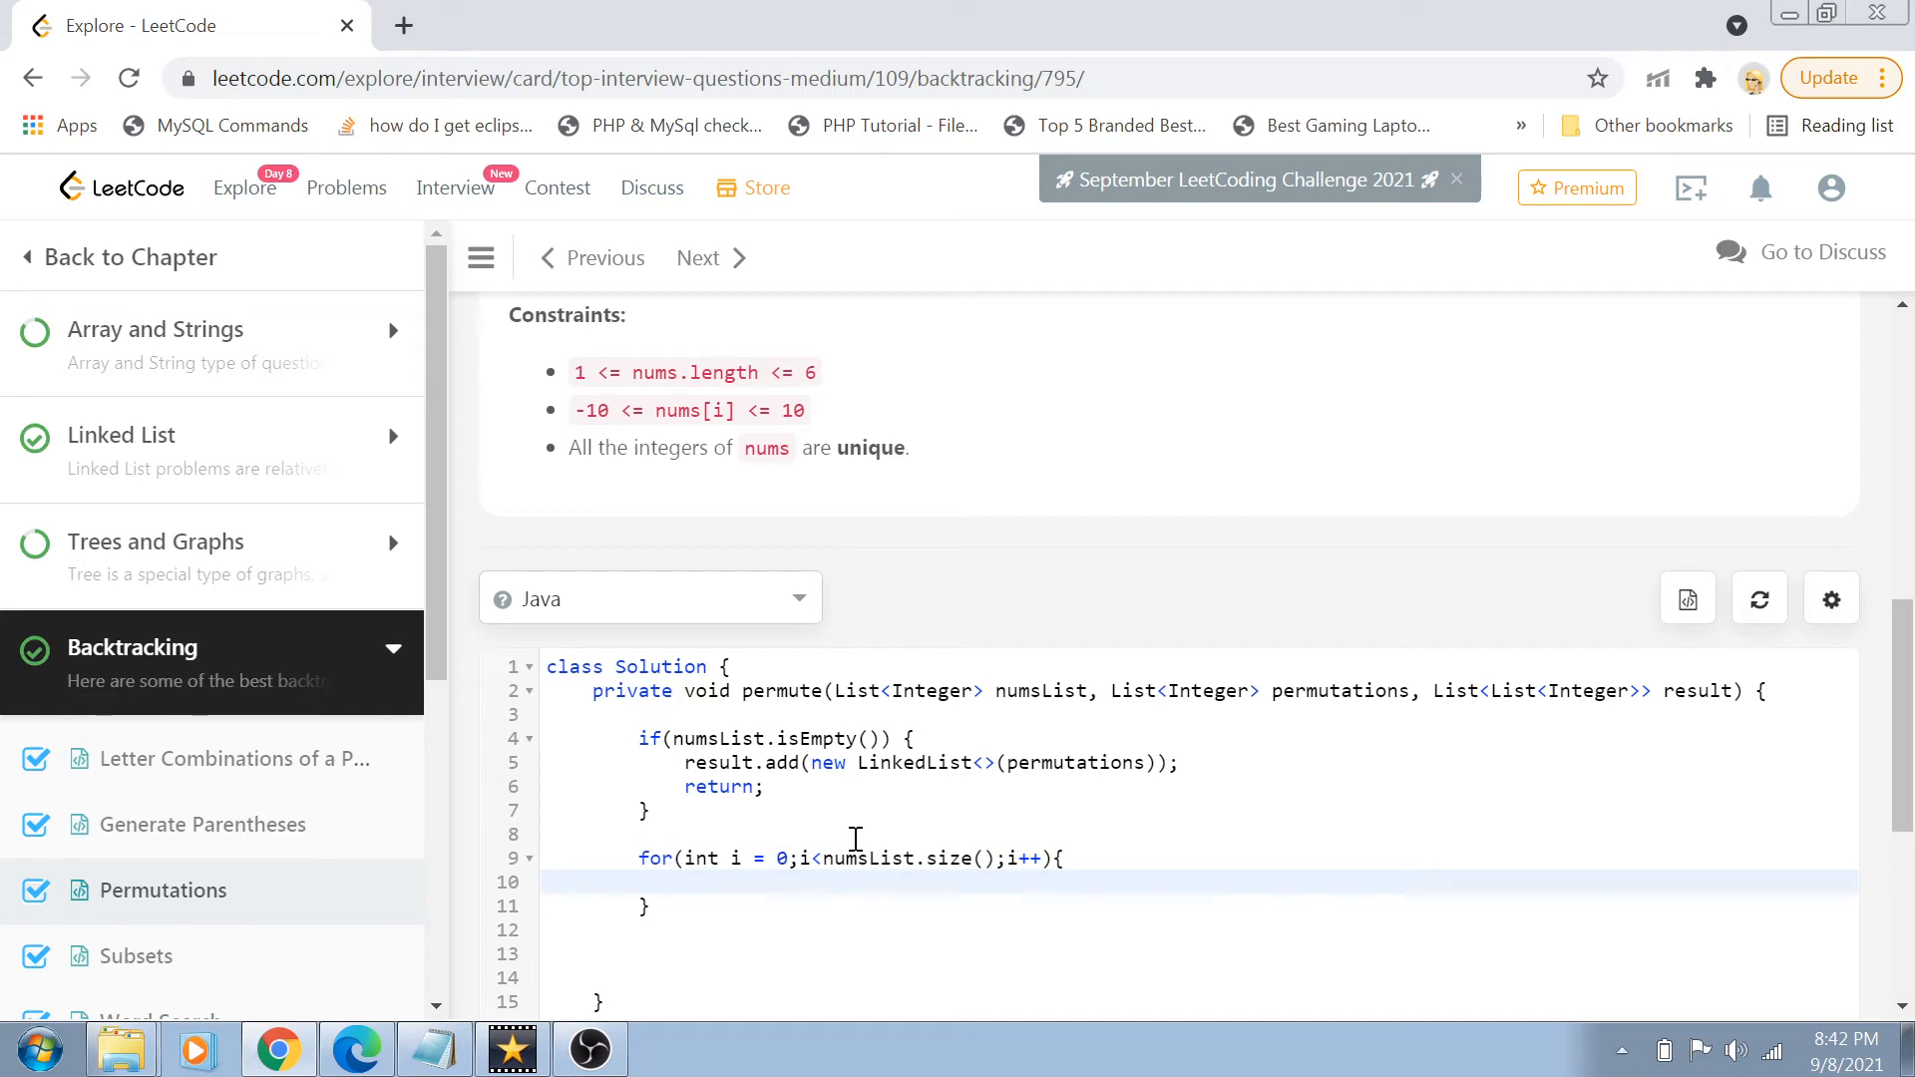
text(Integer)
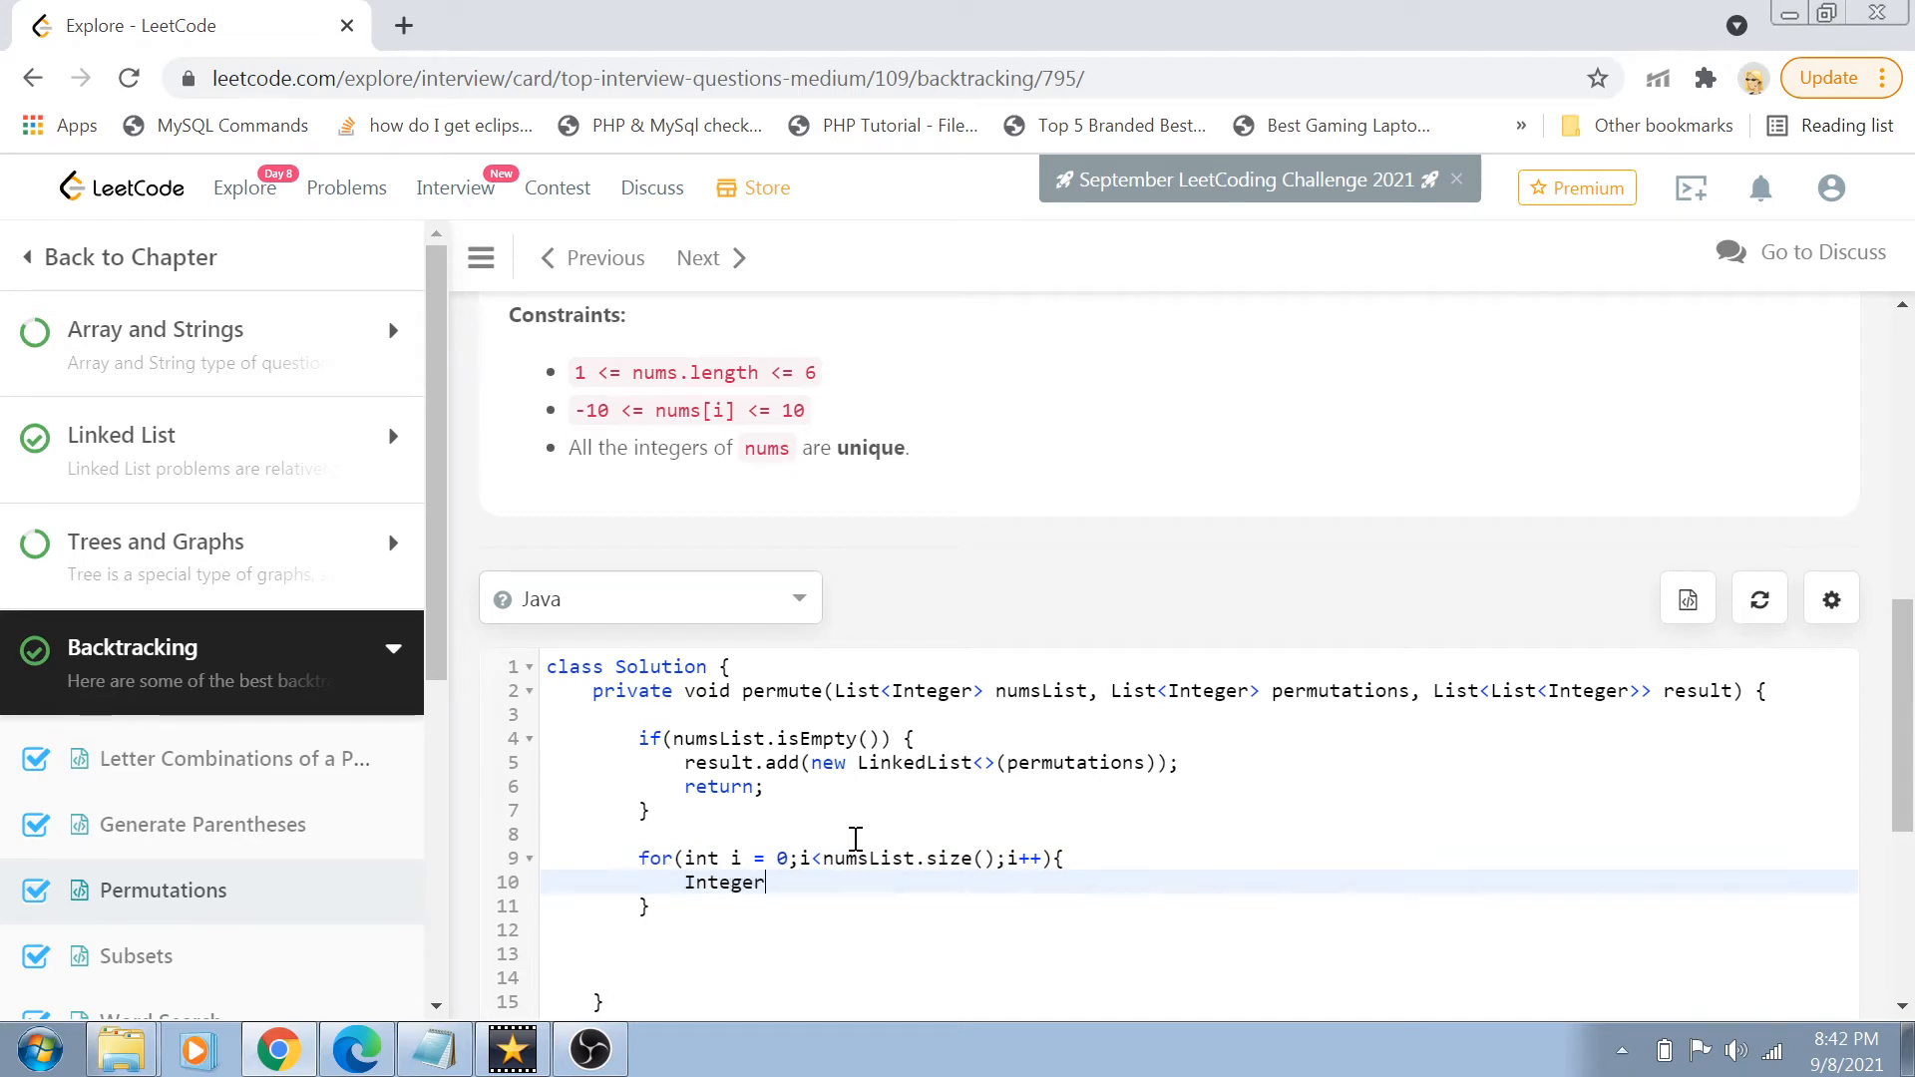
text(num = numsList.g)
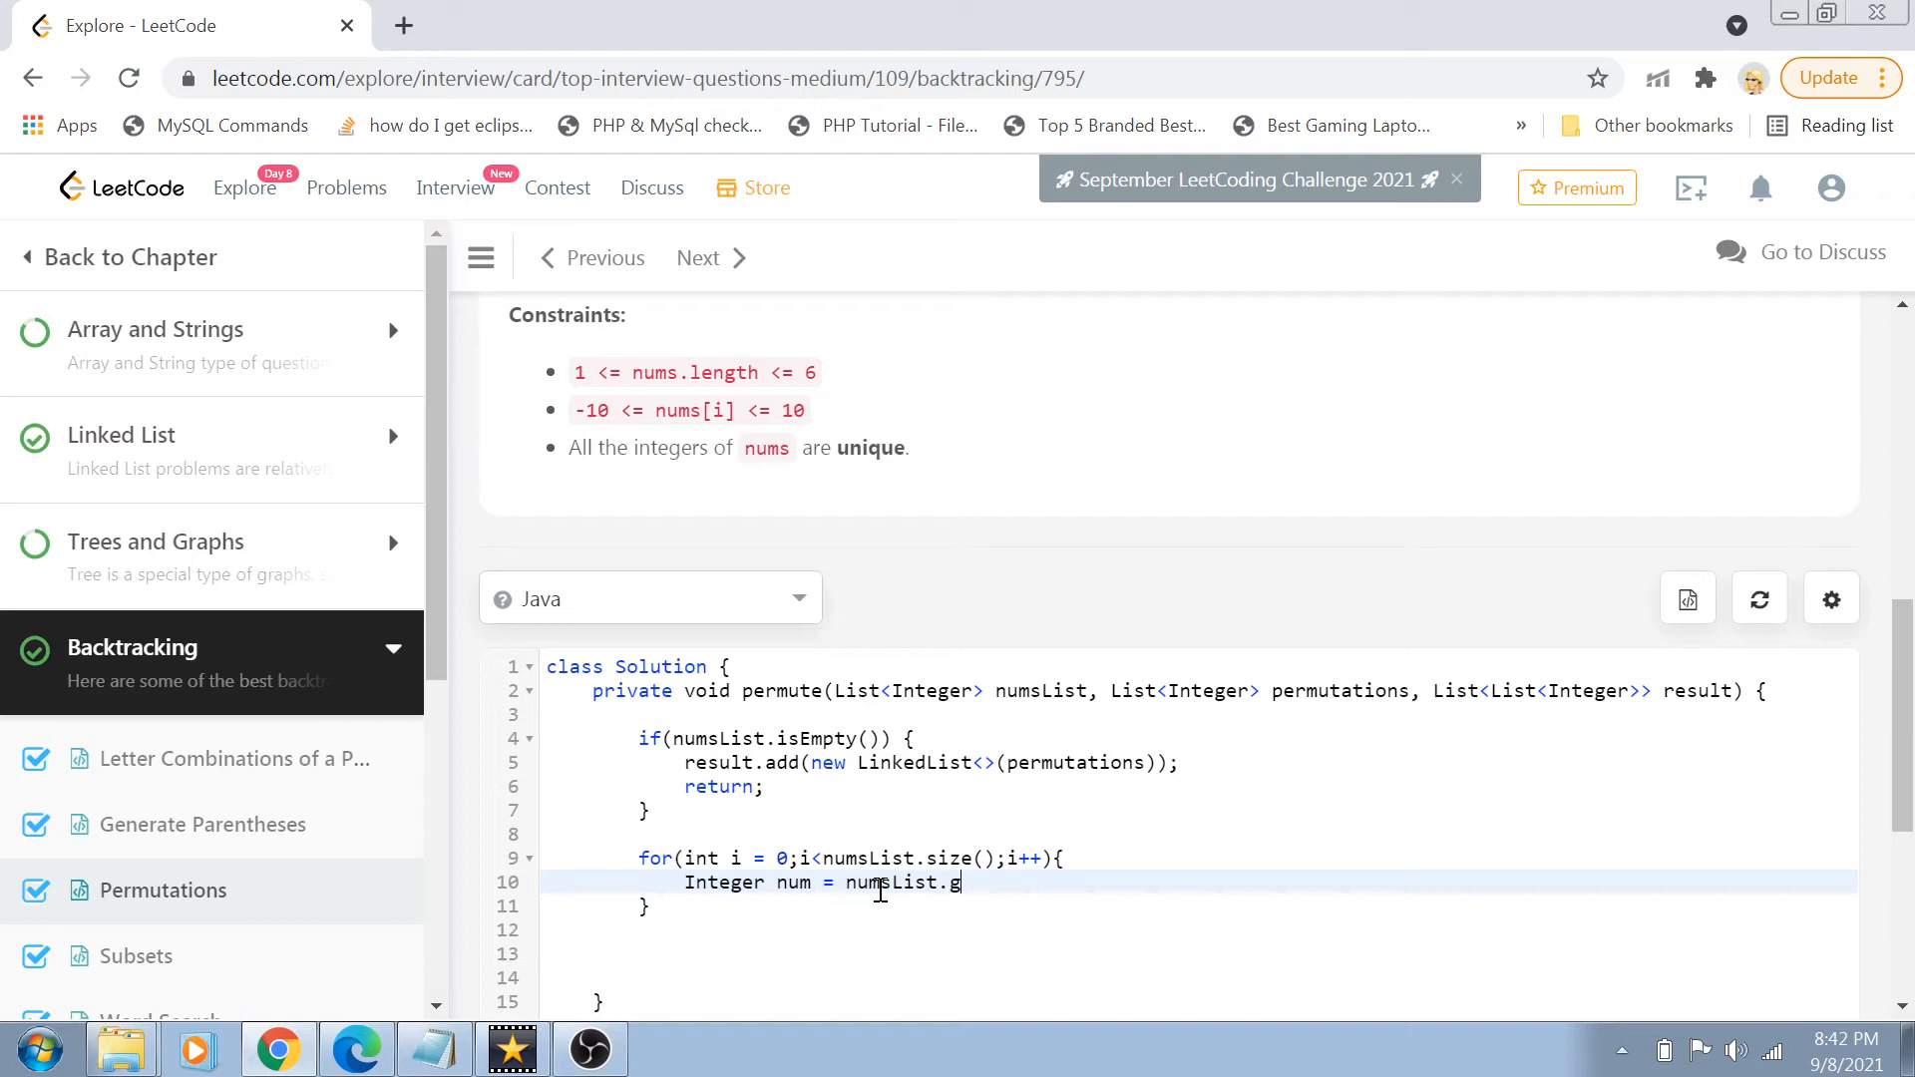
text(et(i);)
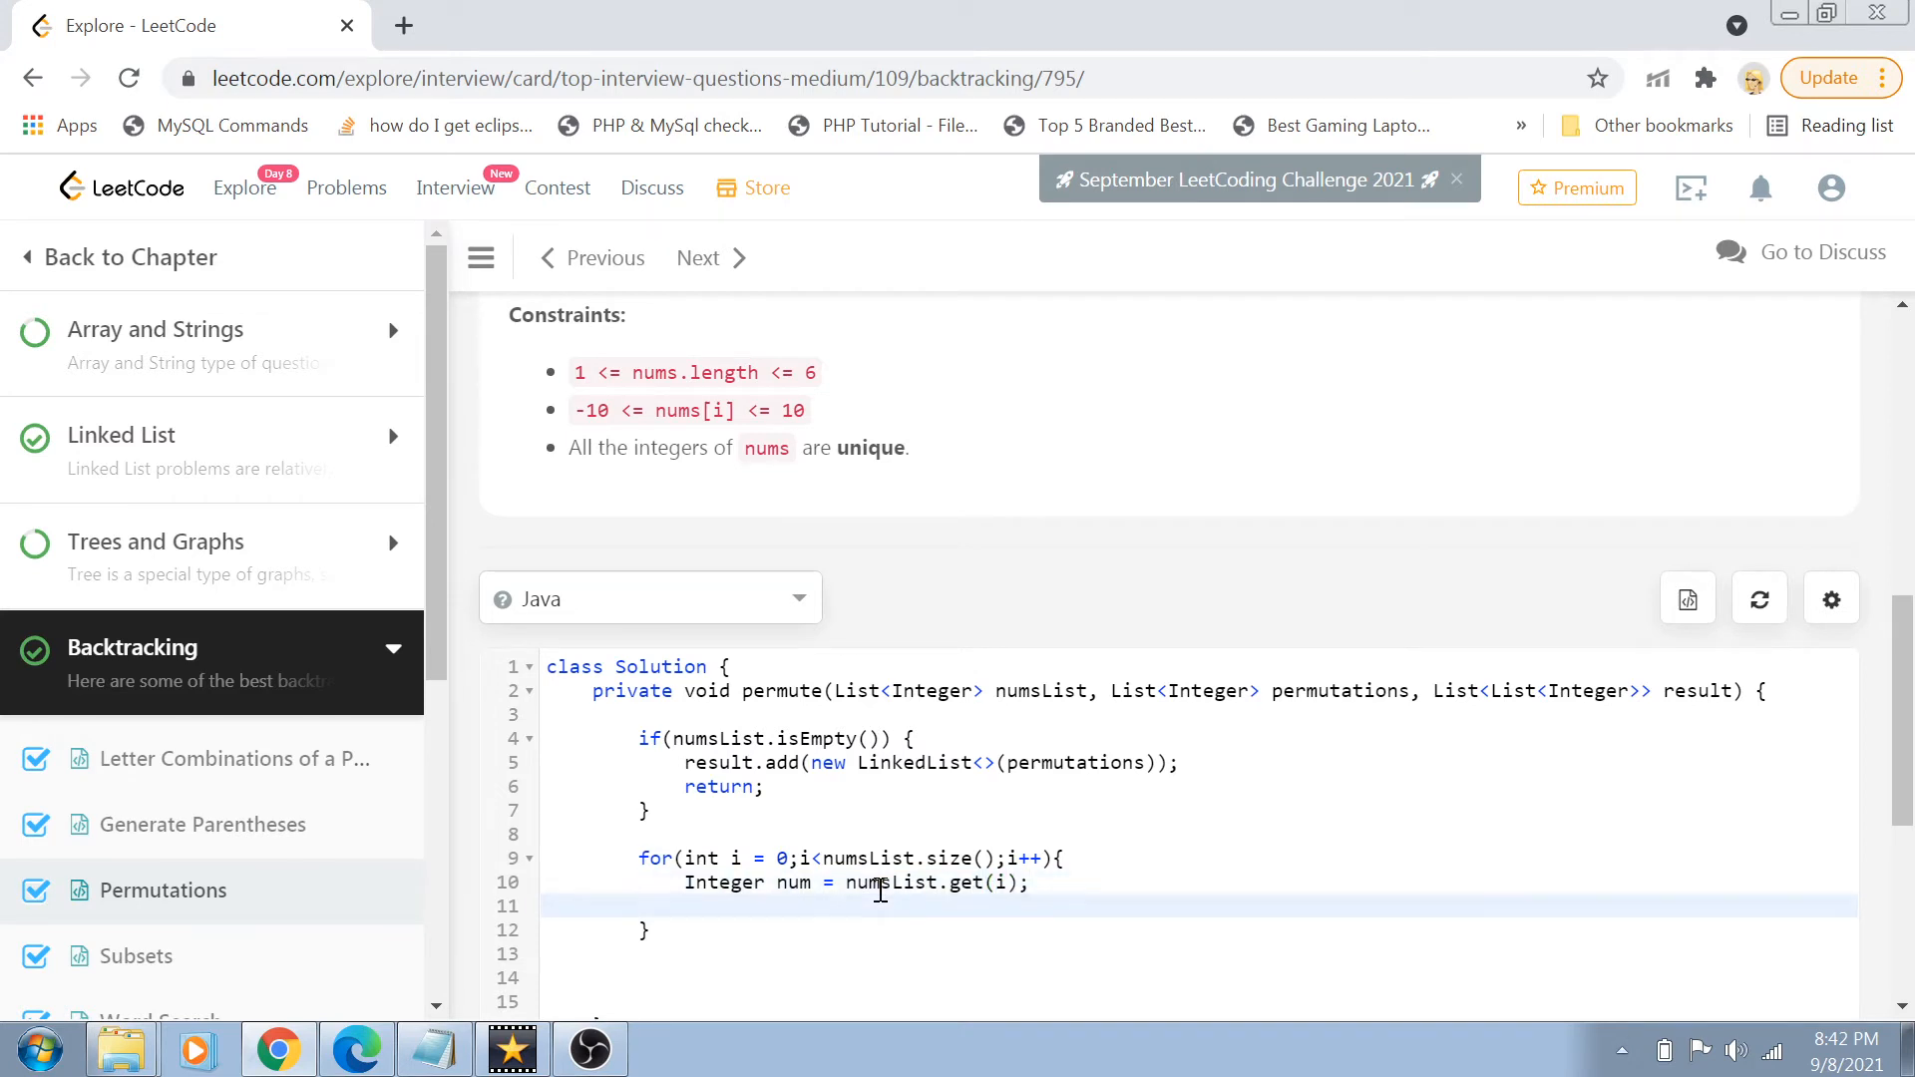
mouse_move(1124, 704)
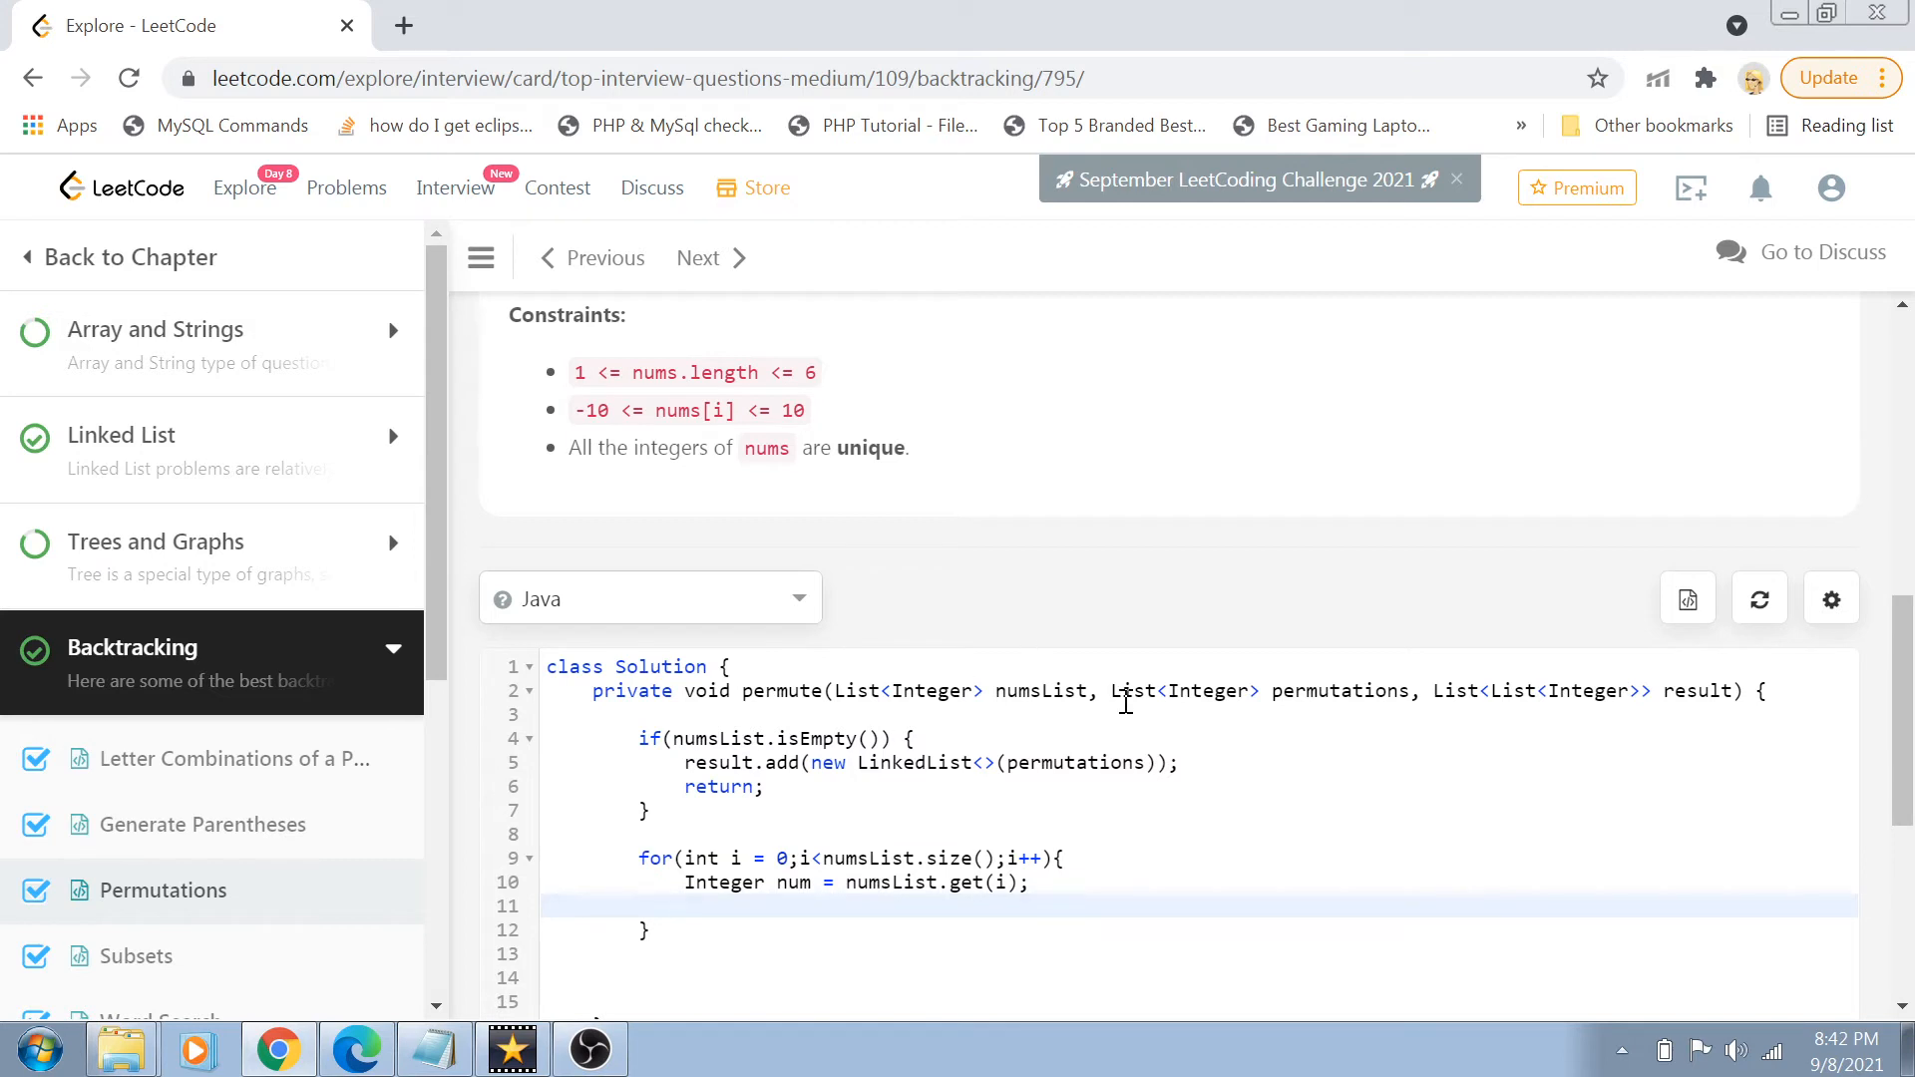
double_click(1339, 690)
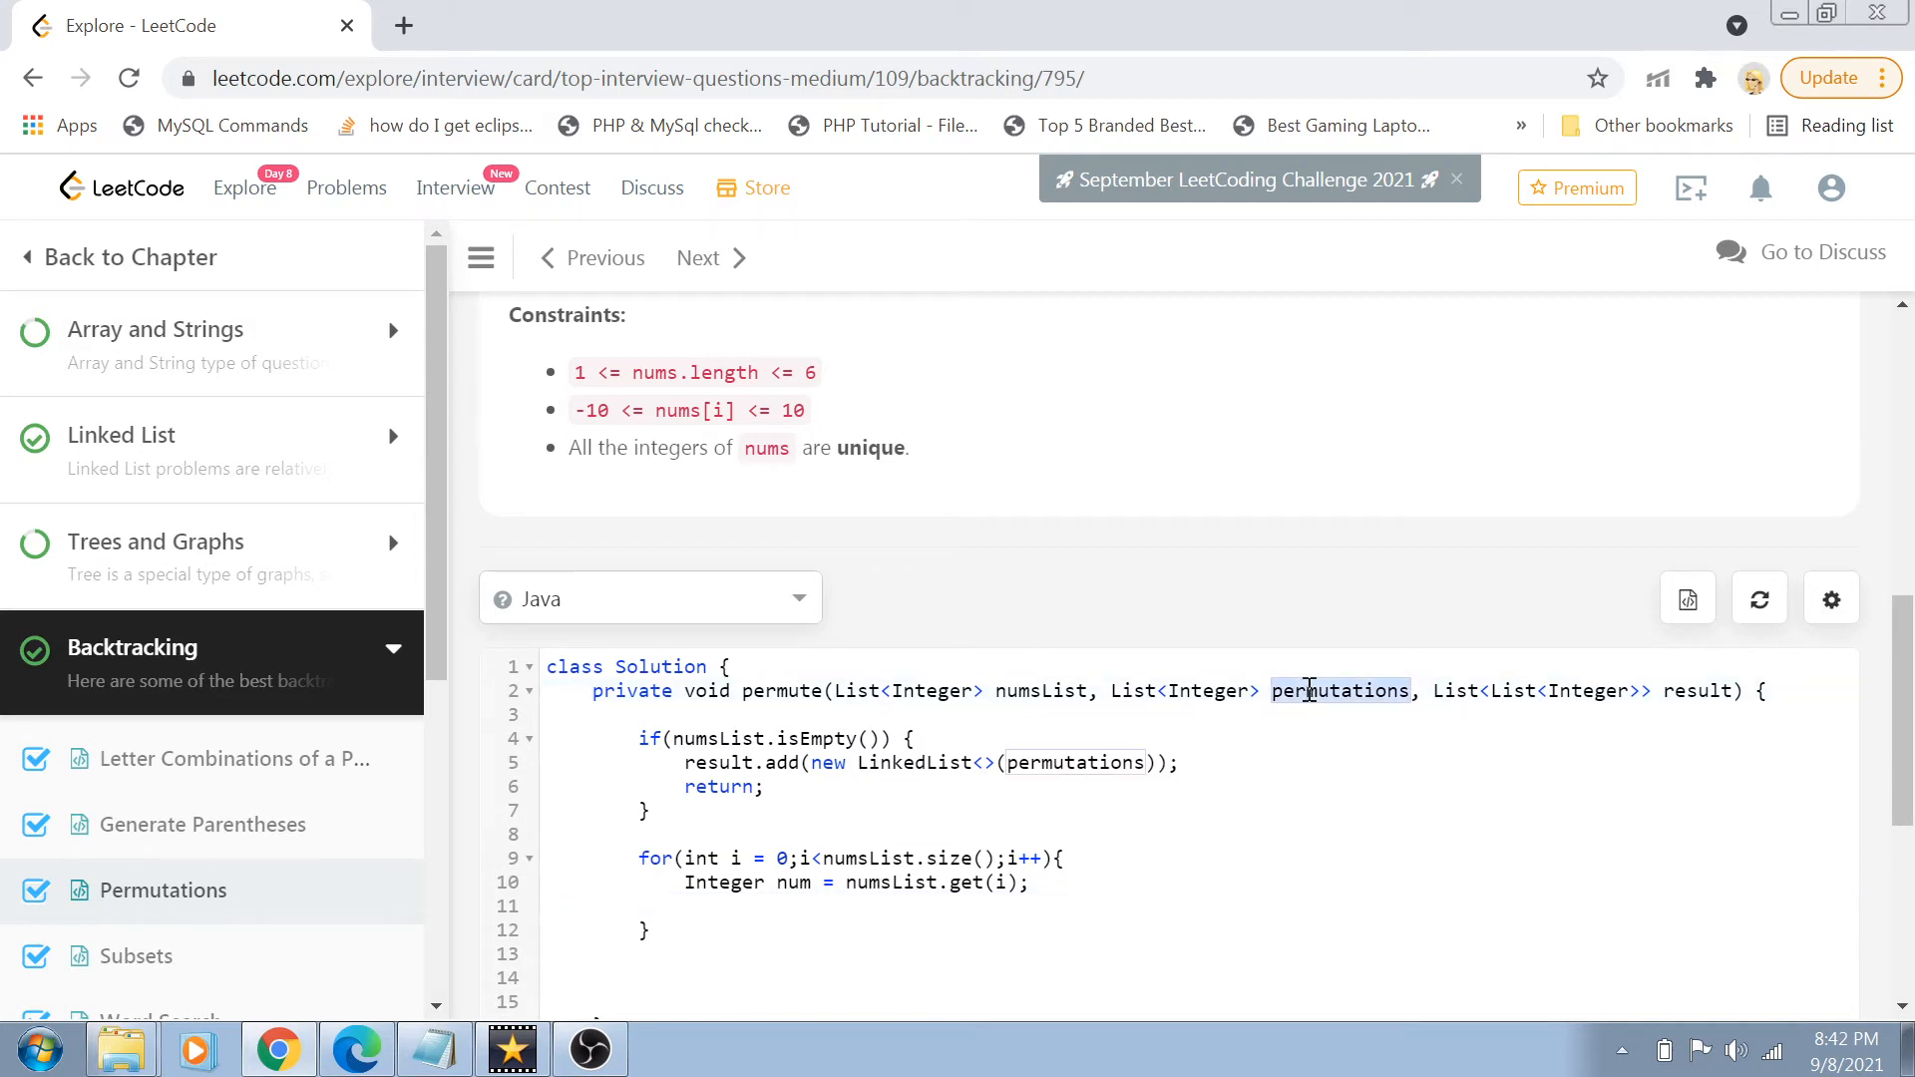
mouse_move(970, 947)
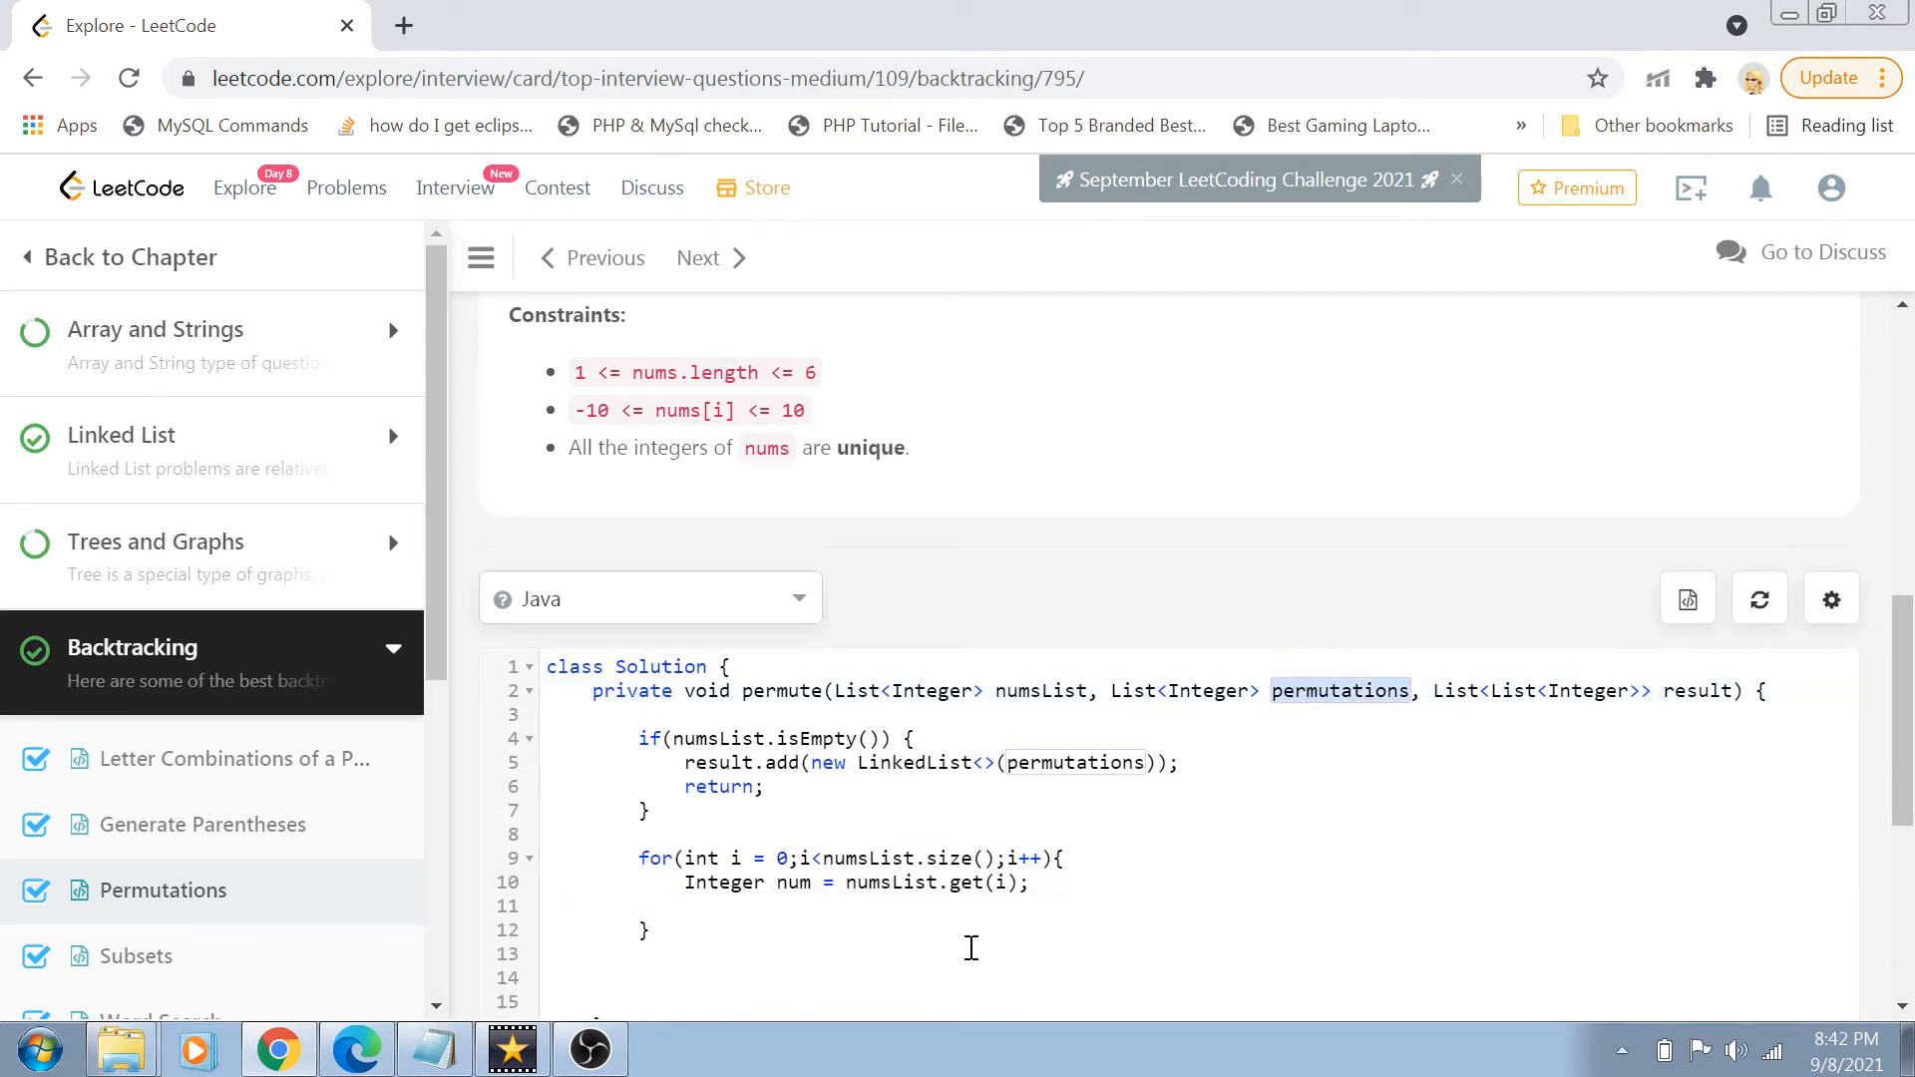
click(840, 905)
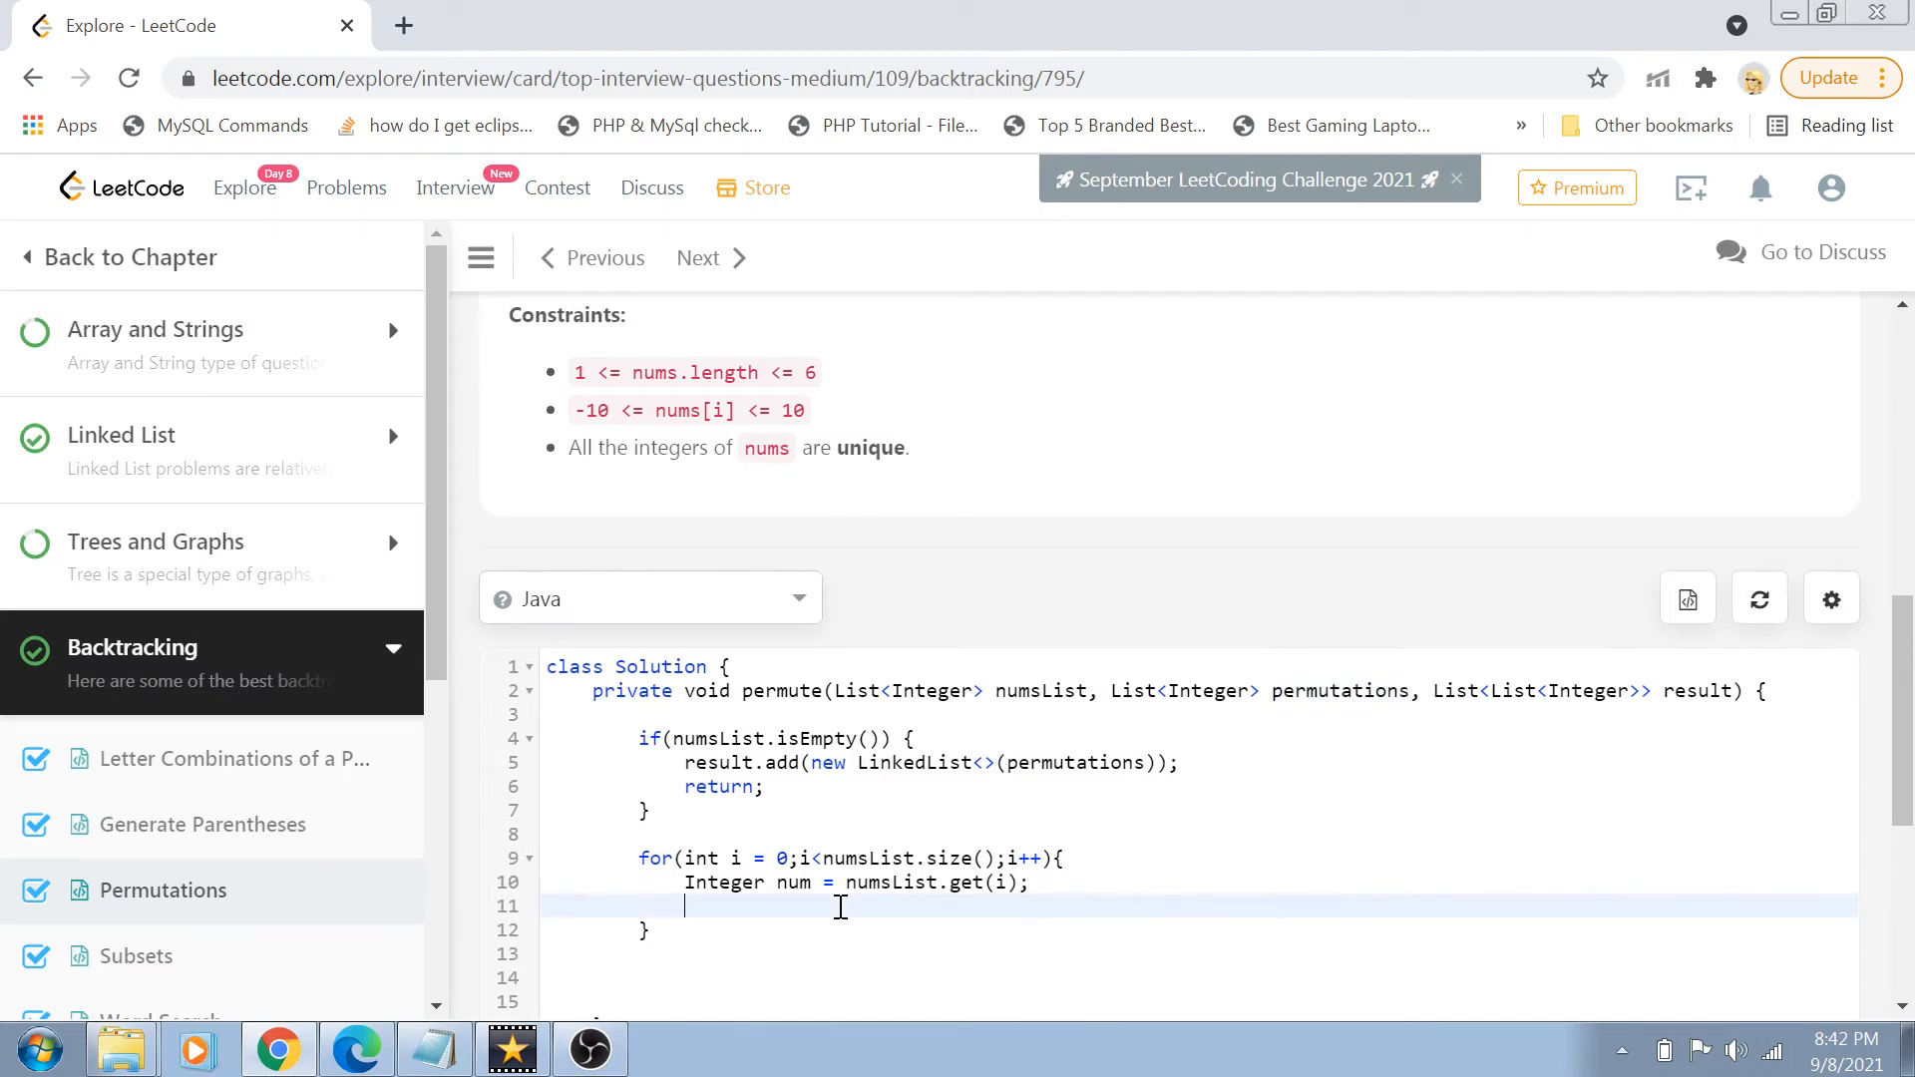
mouse_move(871, 881)
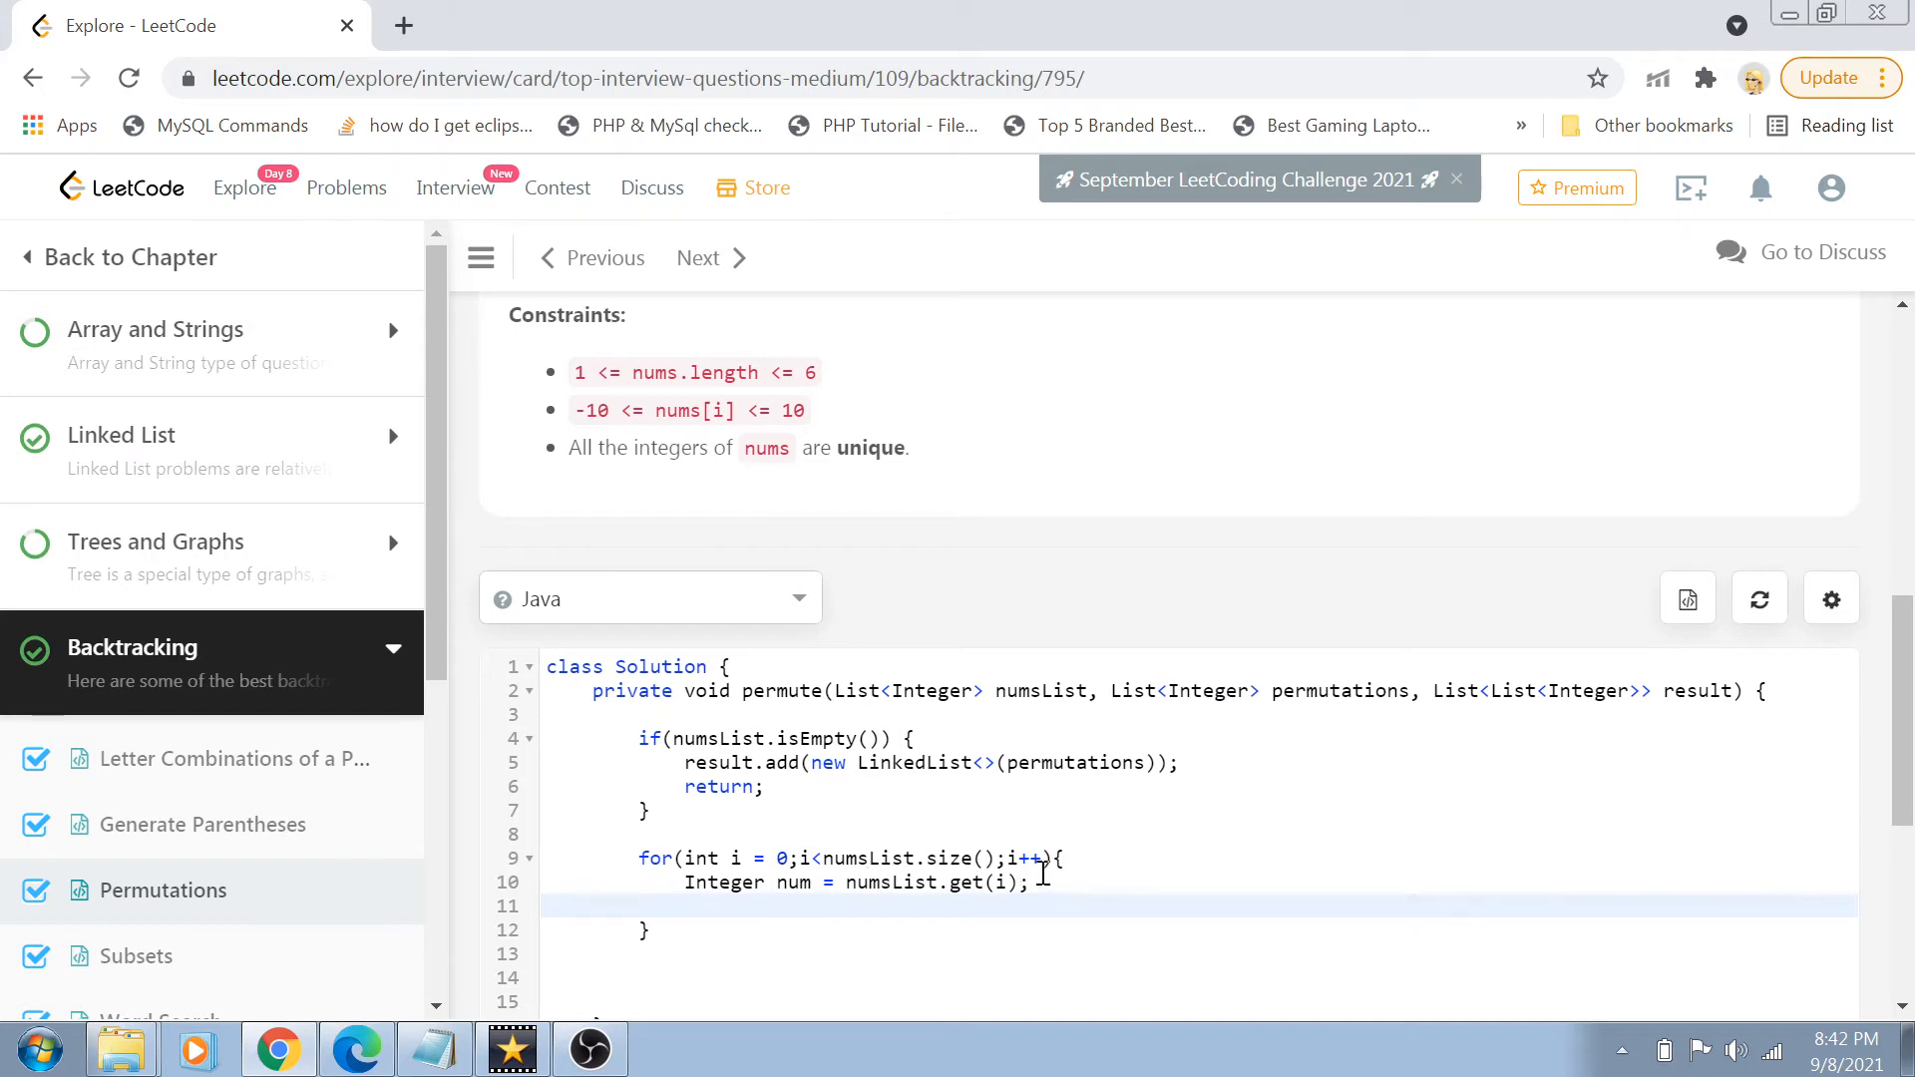
mouse_move(1343, 705)
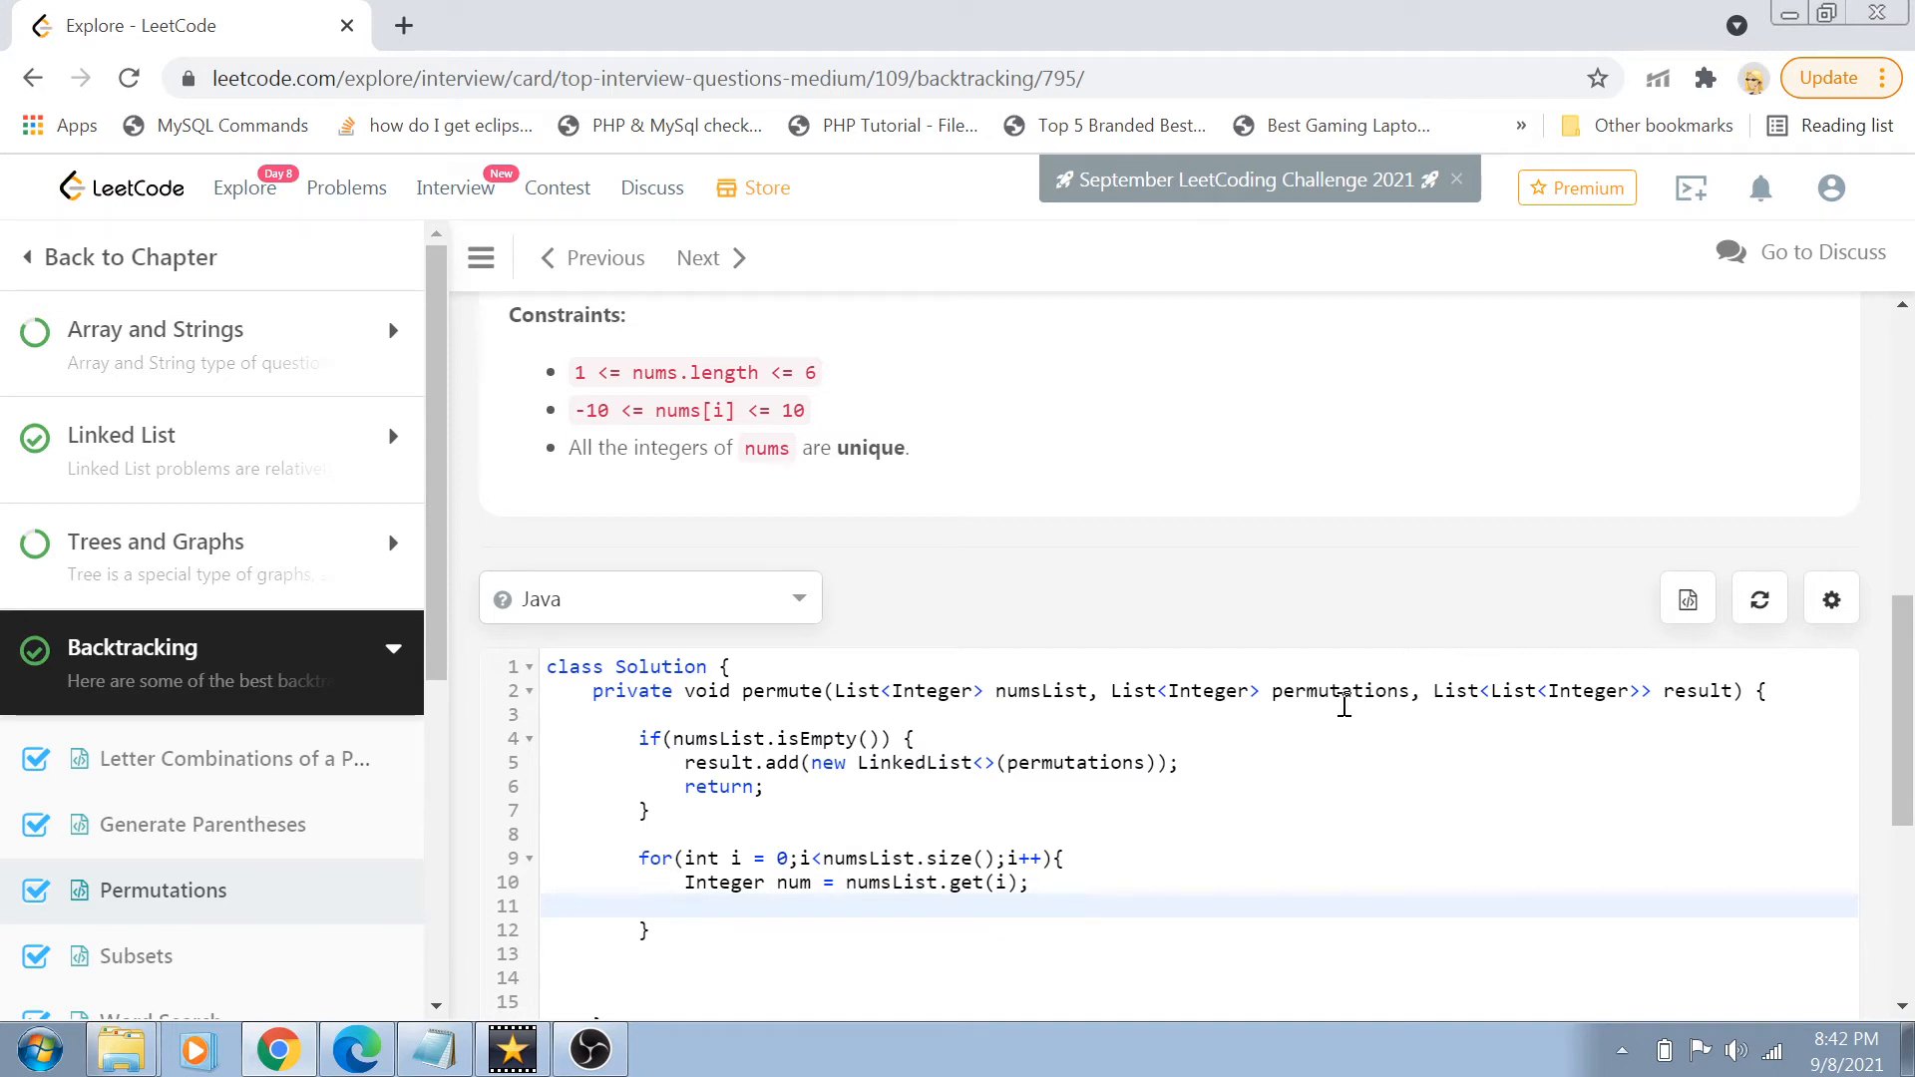
- Inside the loop, add num to permutations and remove index i
text(permutations)
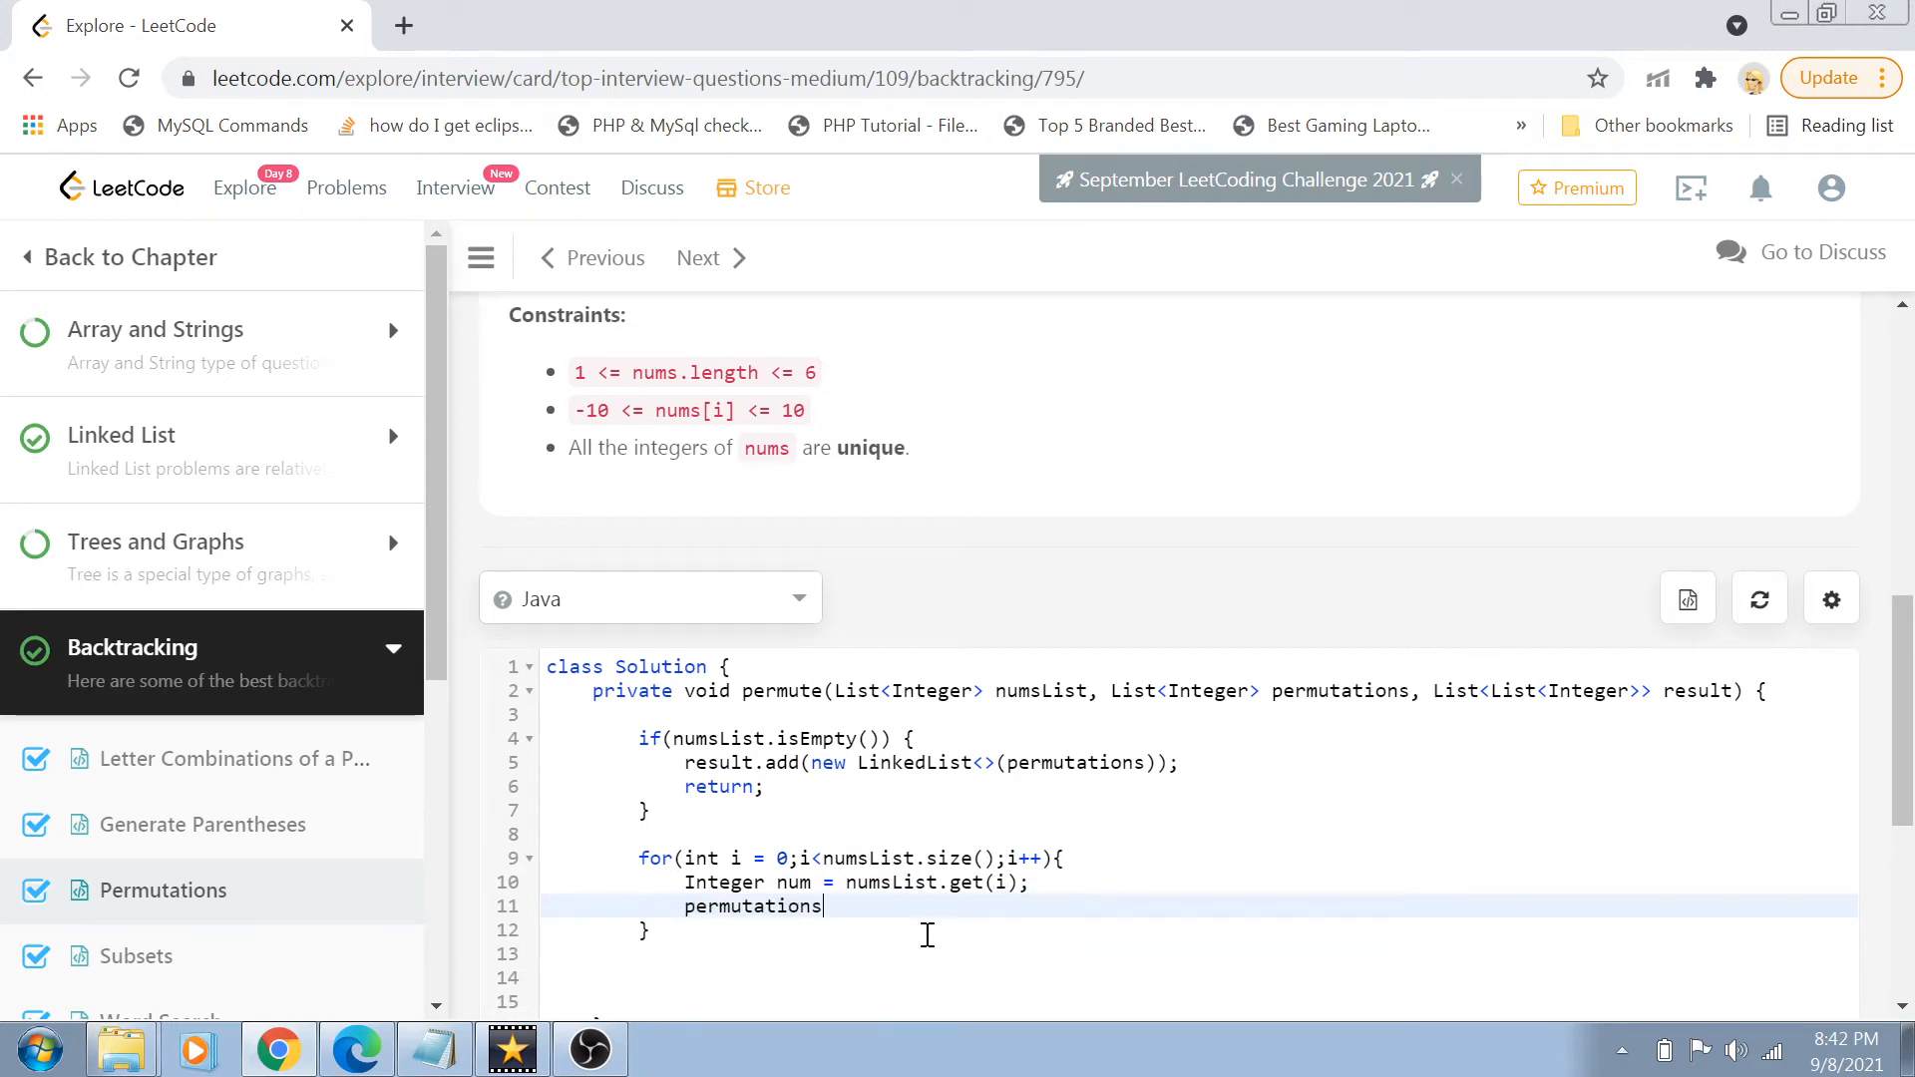
text(.add(nu)
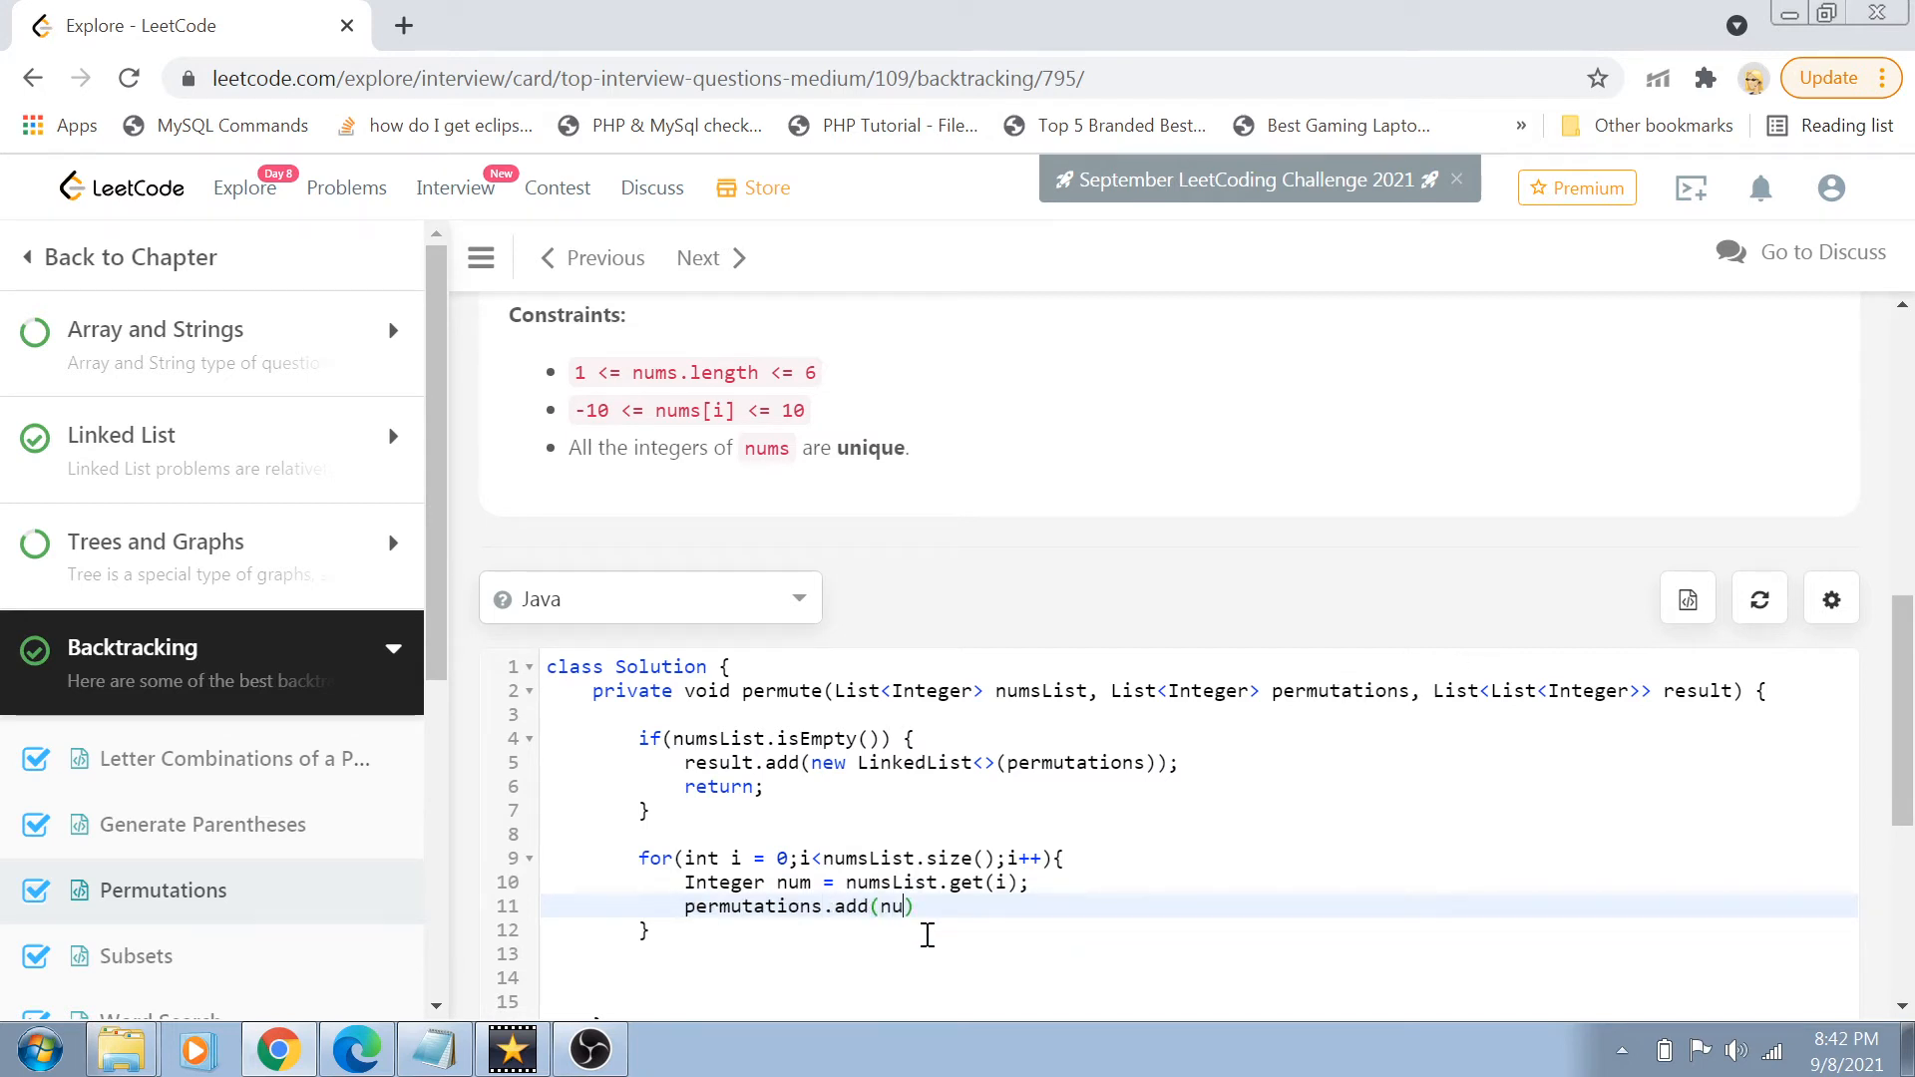
text(m);)
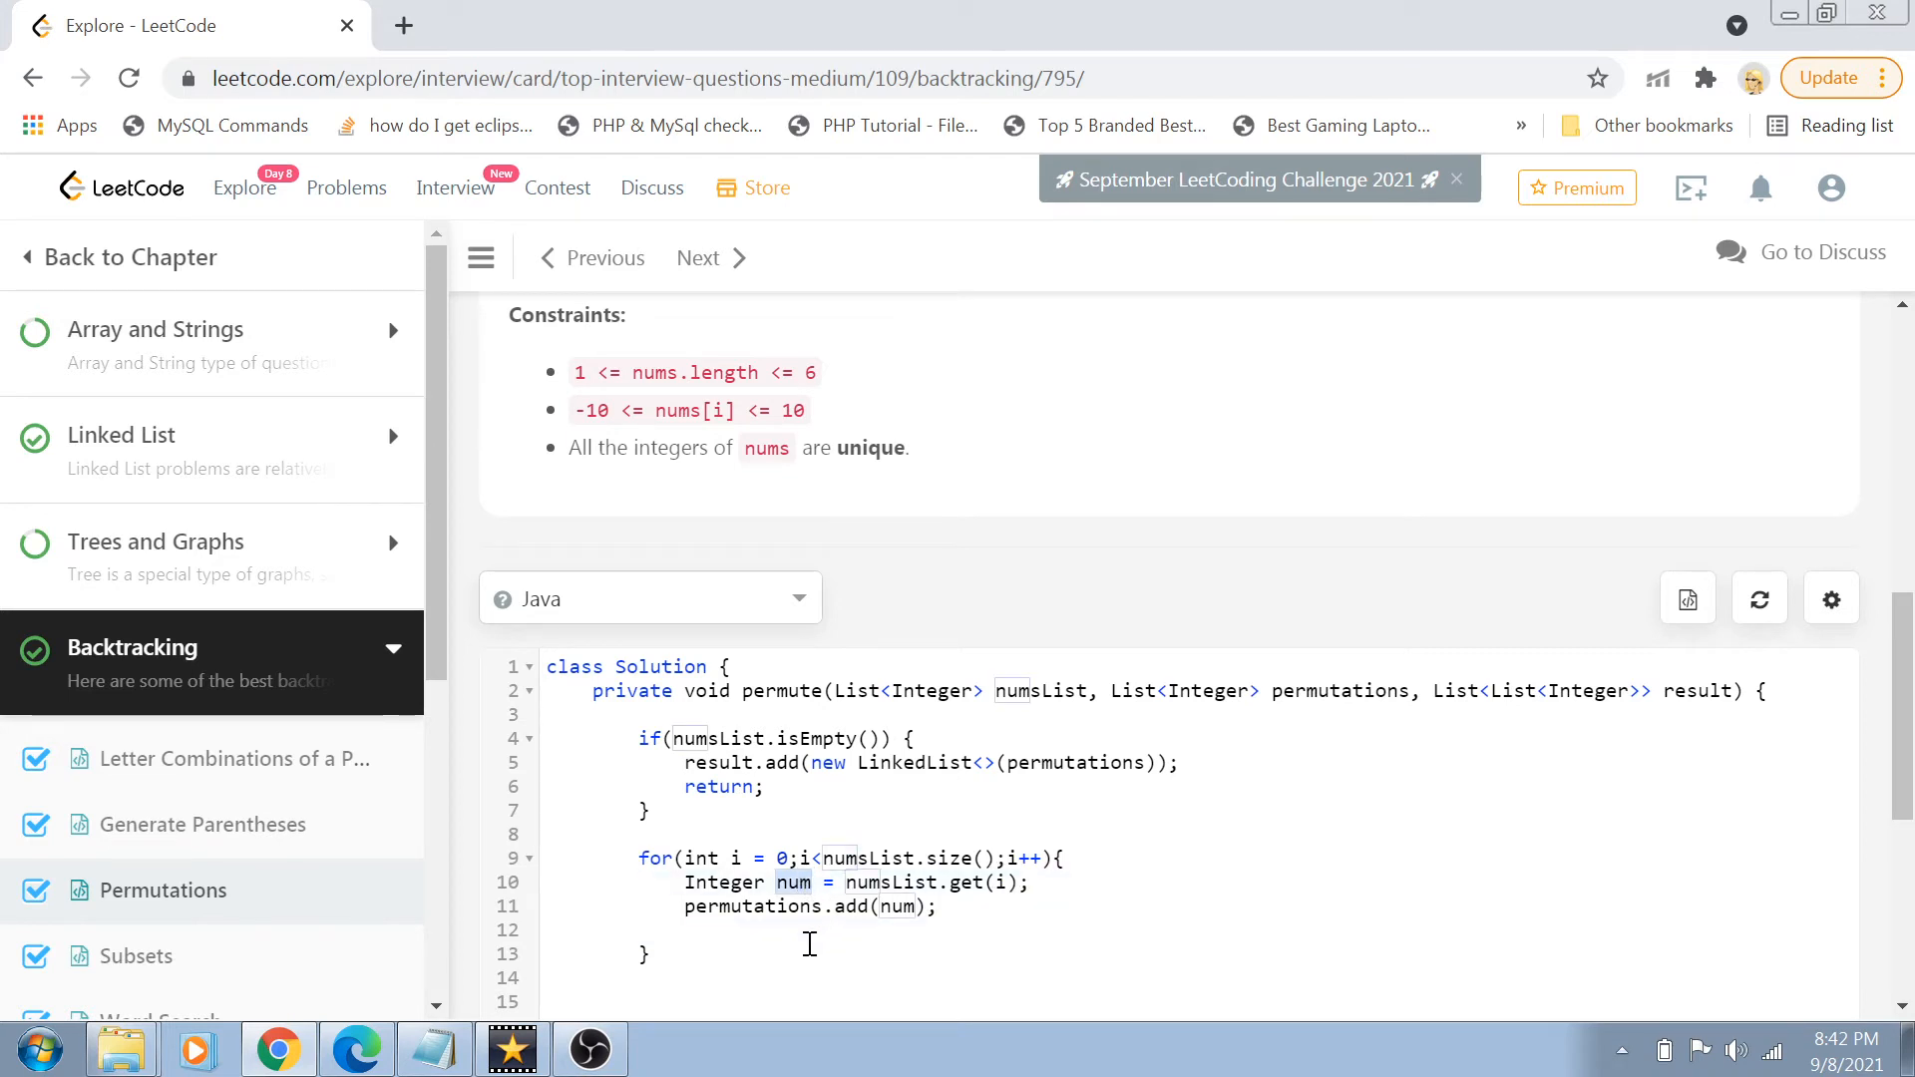
text(num)
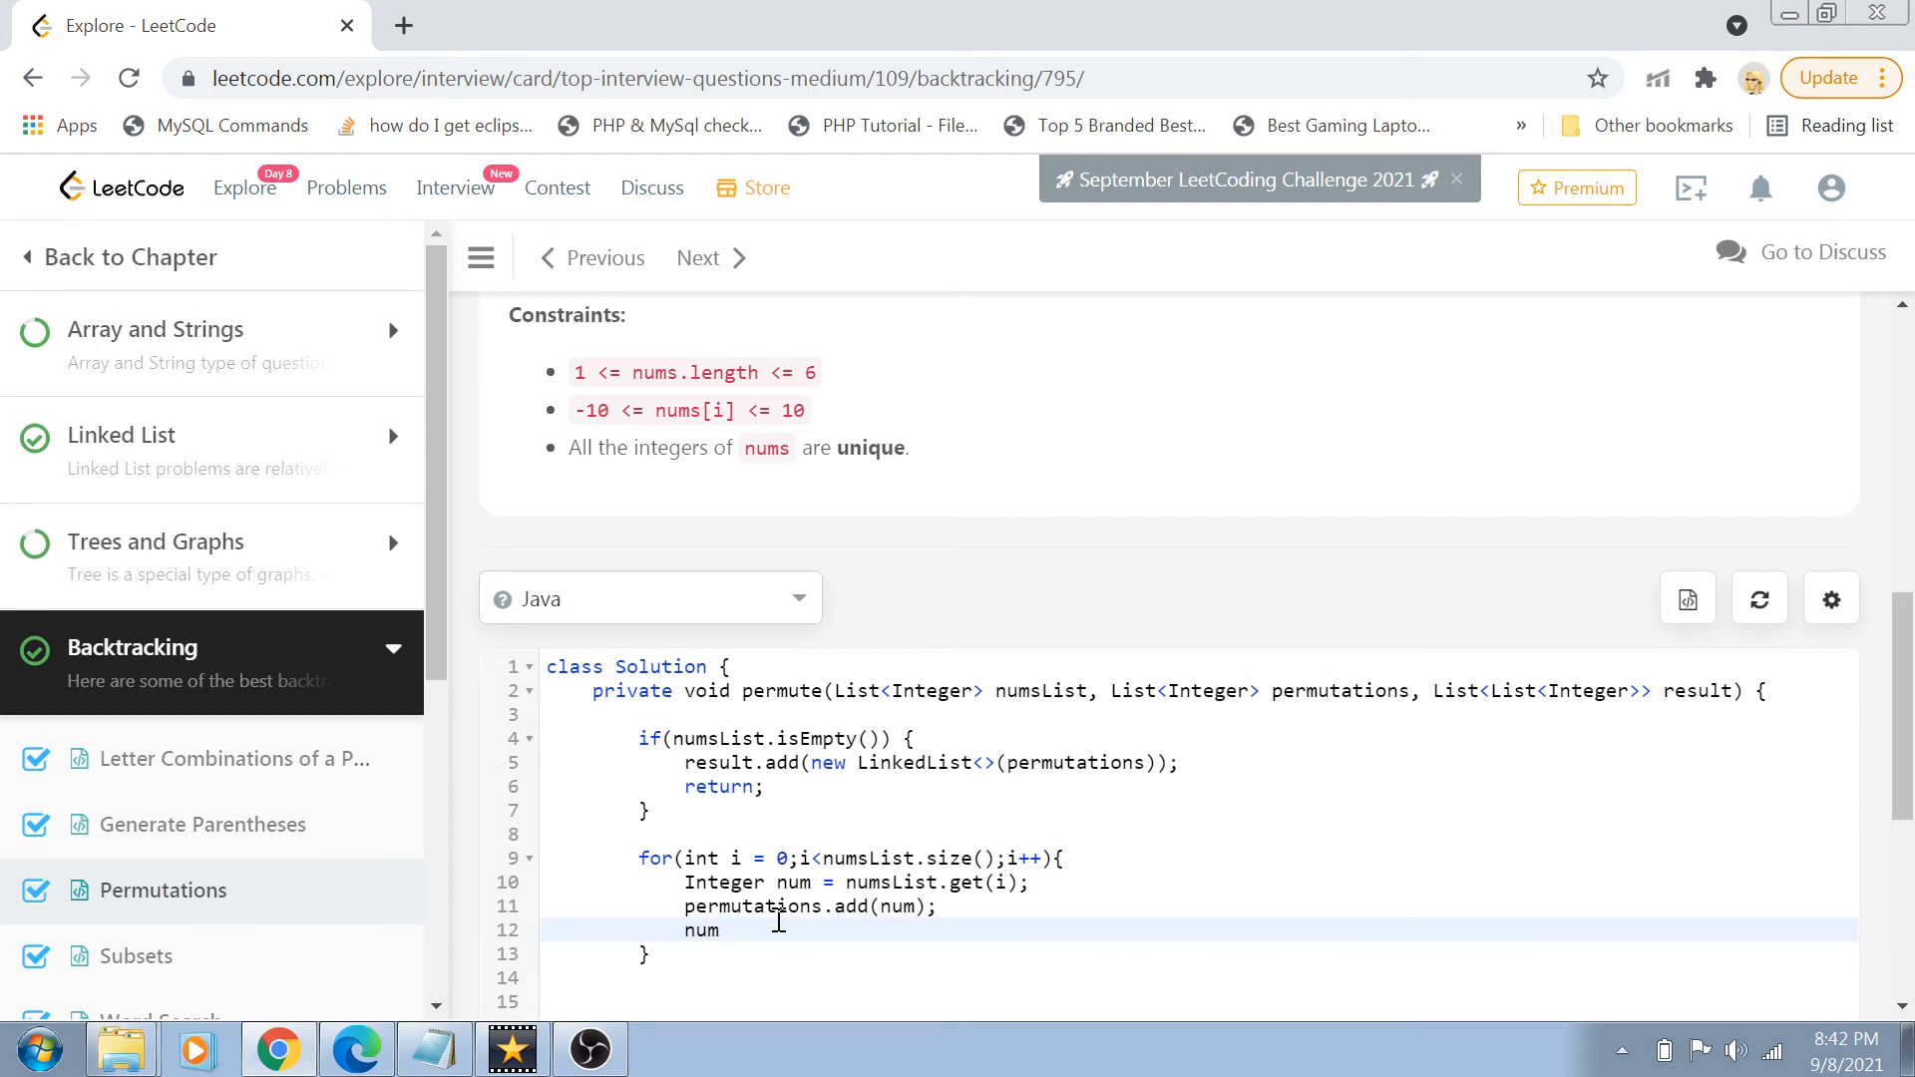
text(.remove(i);)
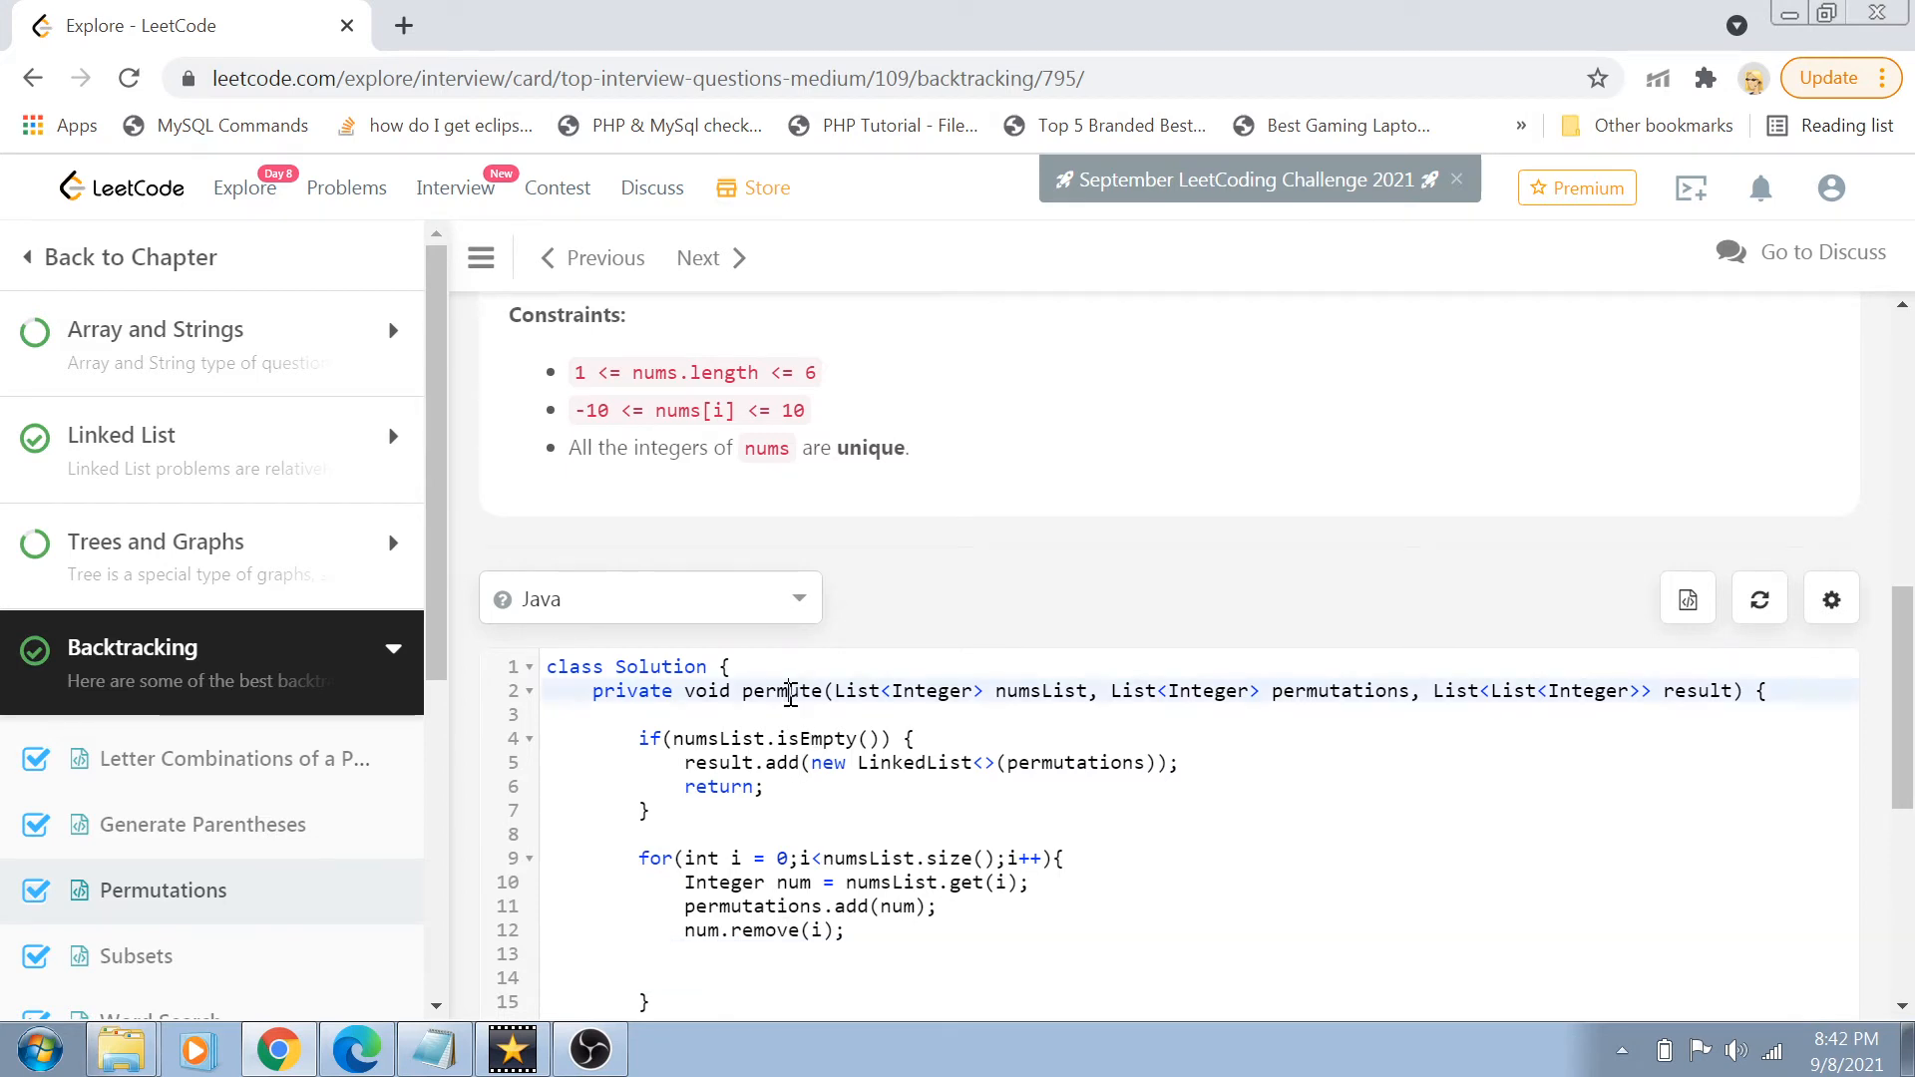
- Add the recursive call permute(numsList, permutations, result)
click(754, 953)
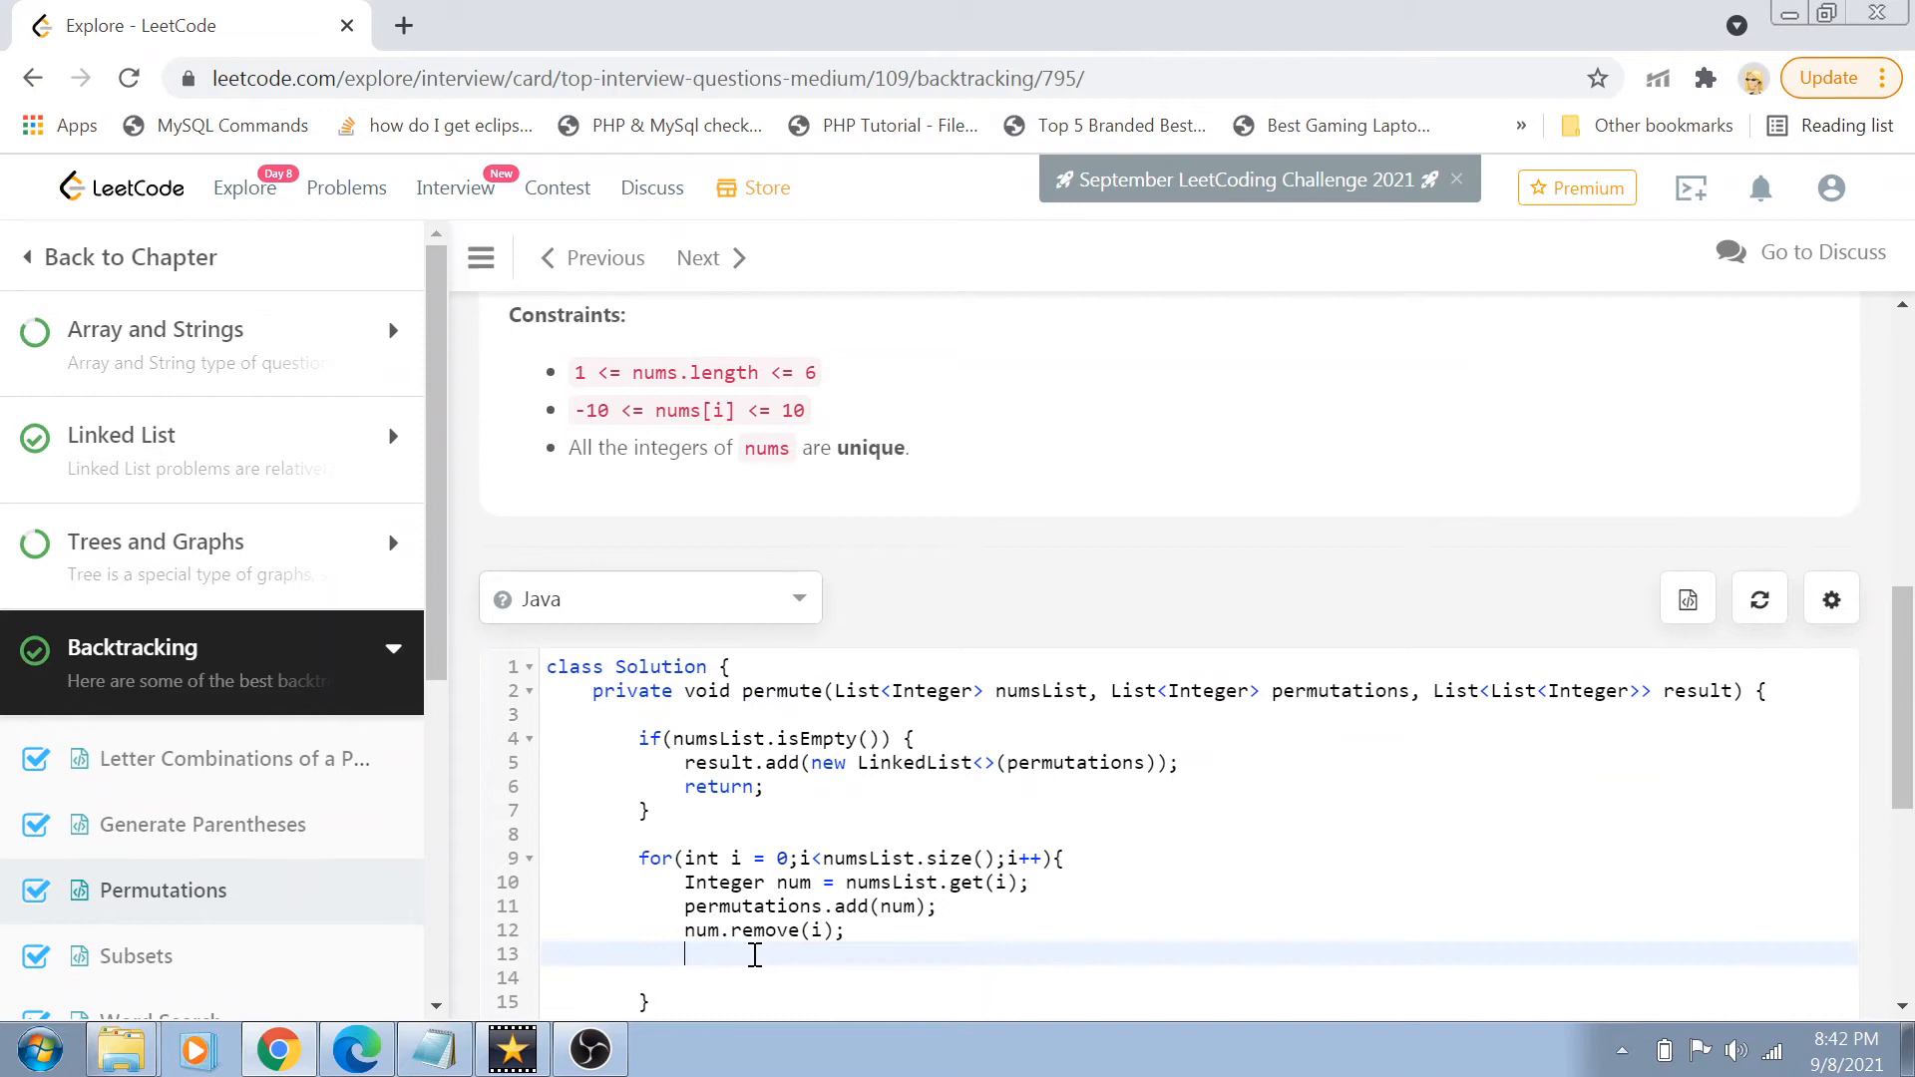
text(permute())
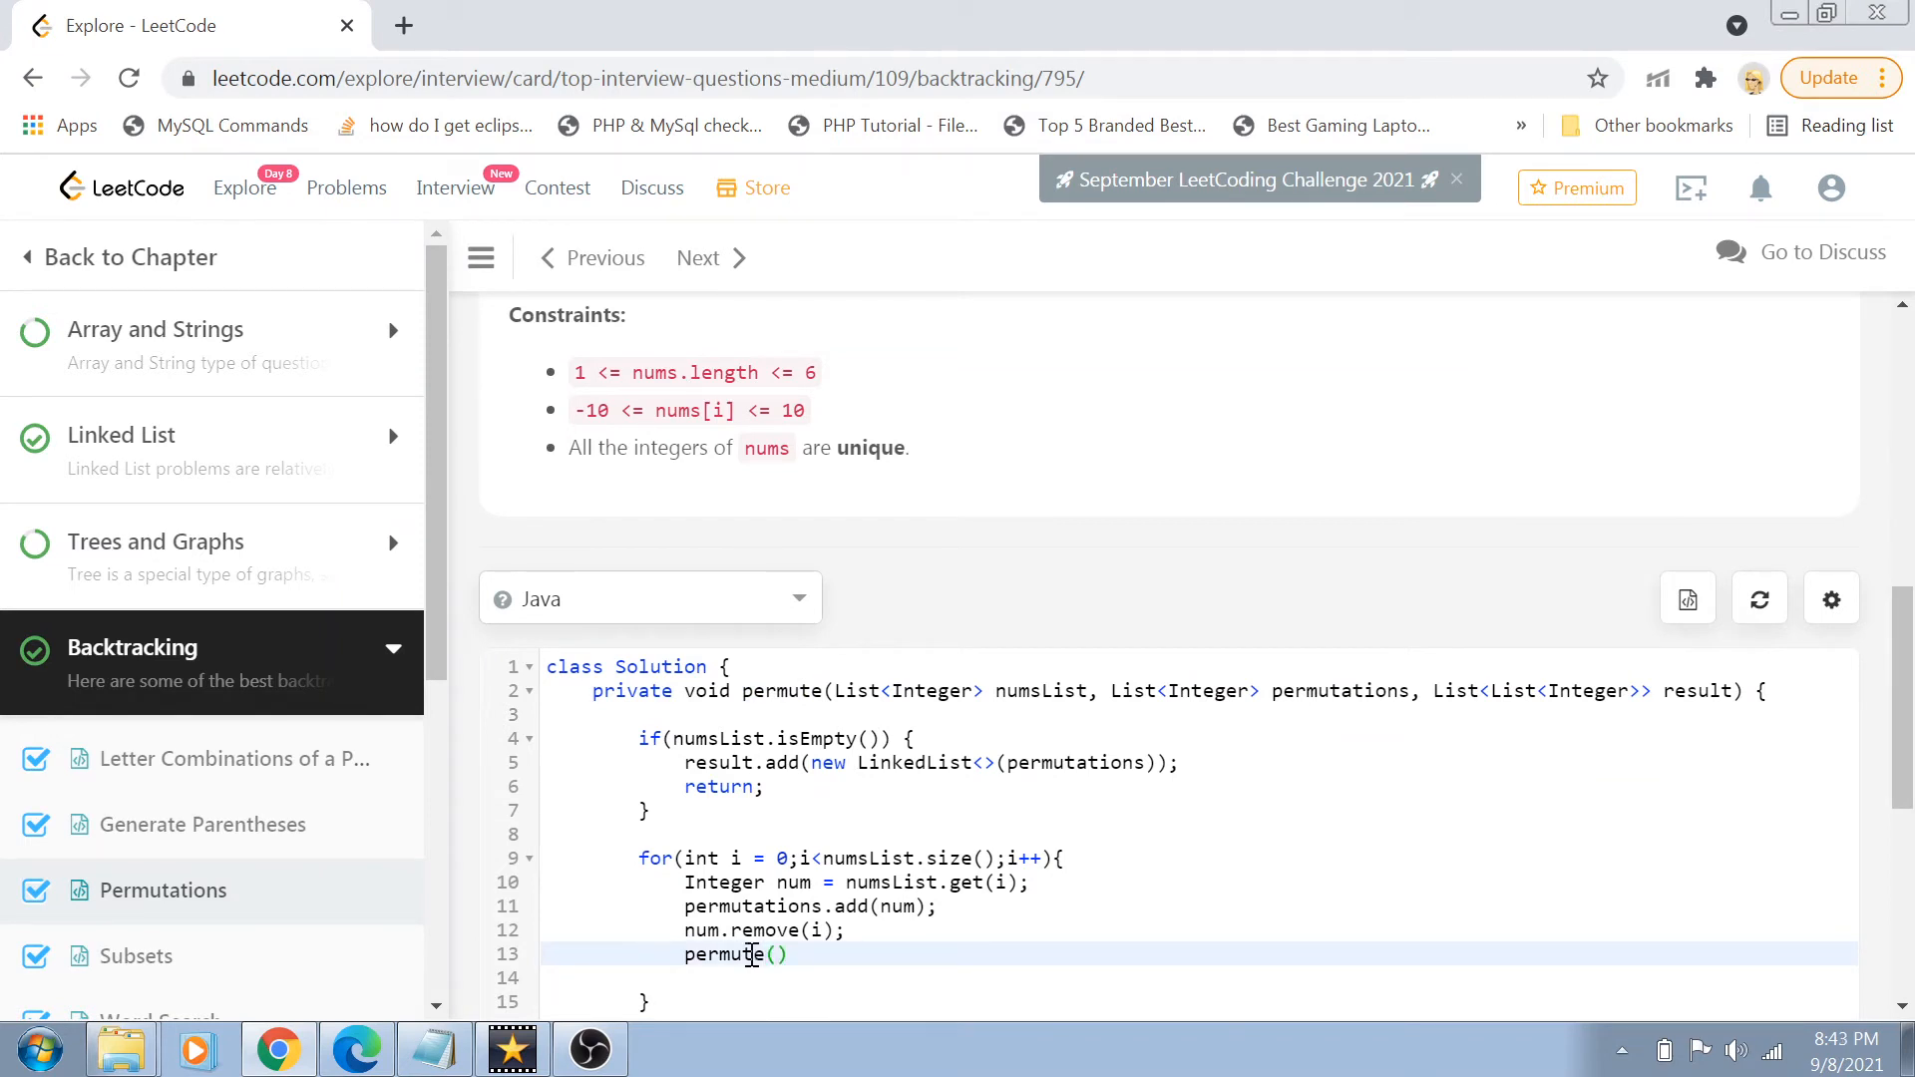
double_click(1040, 690)
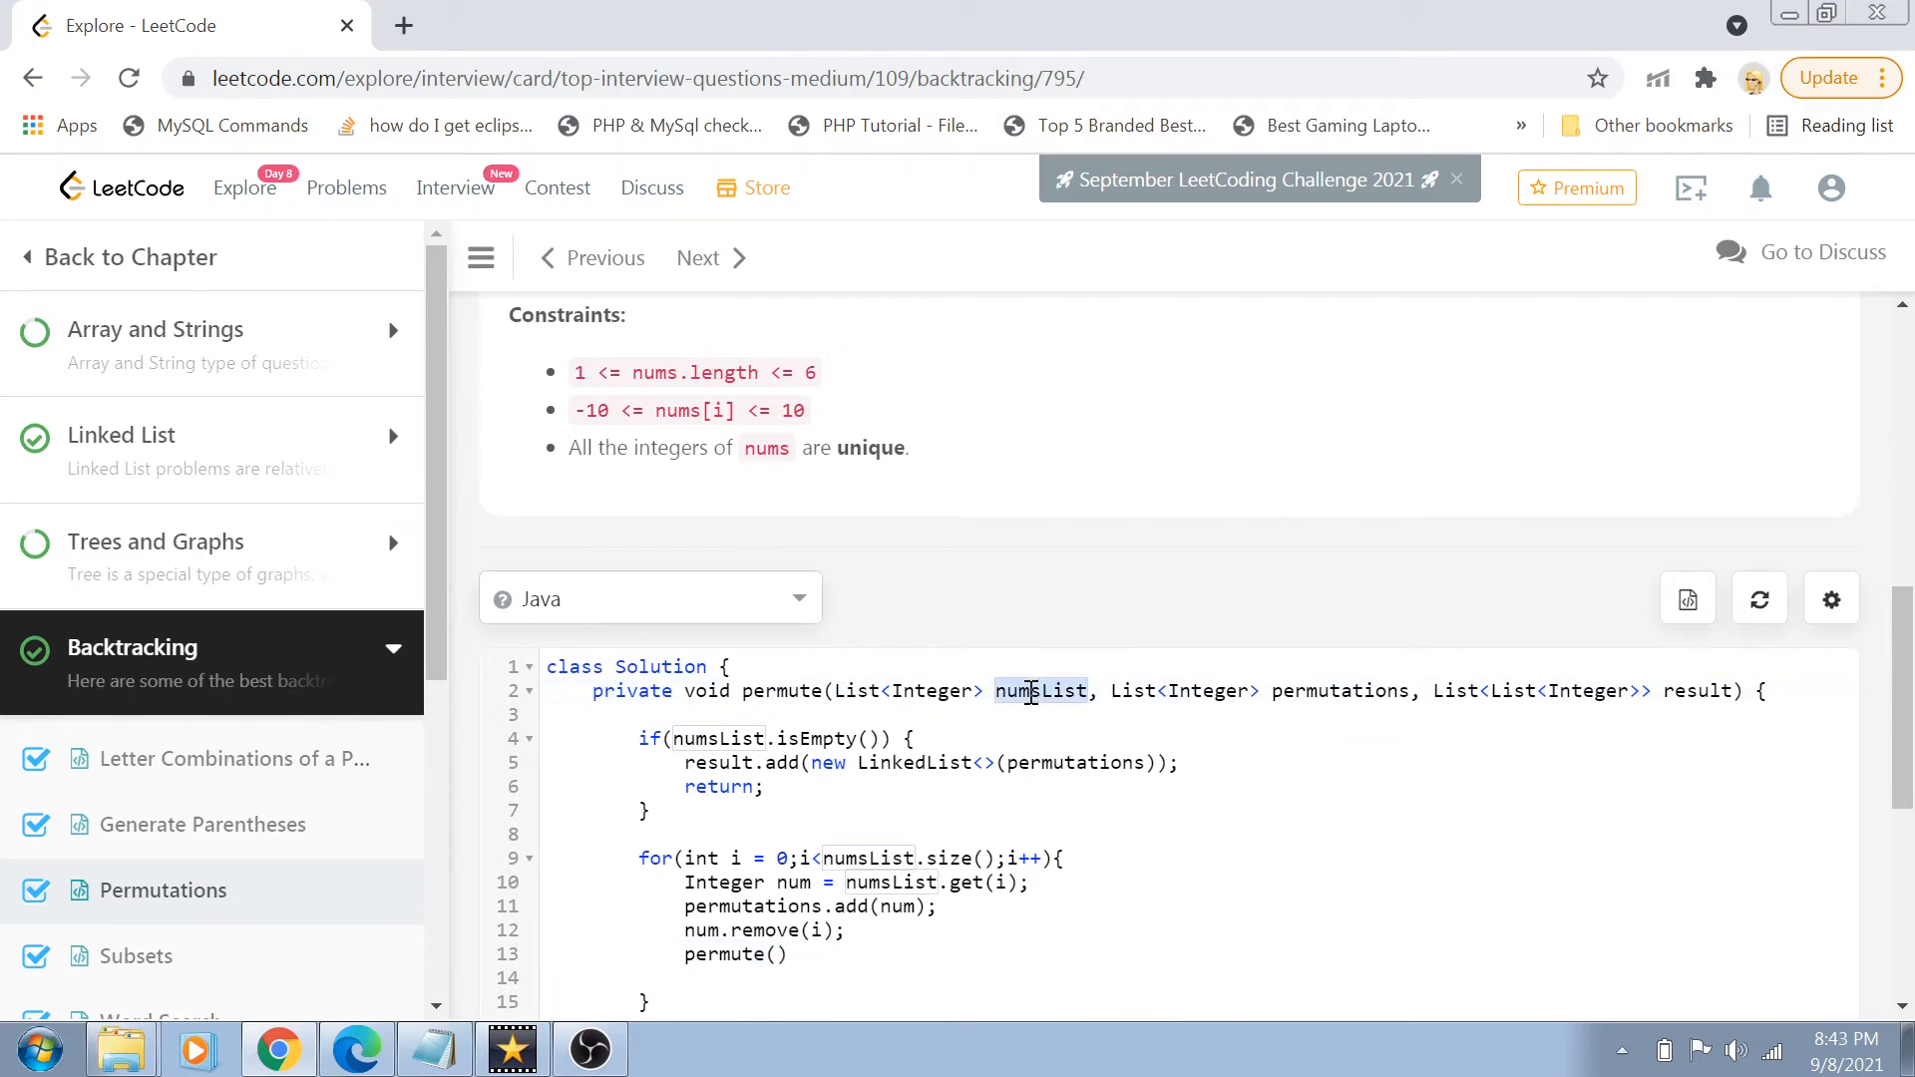
text(numsList)
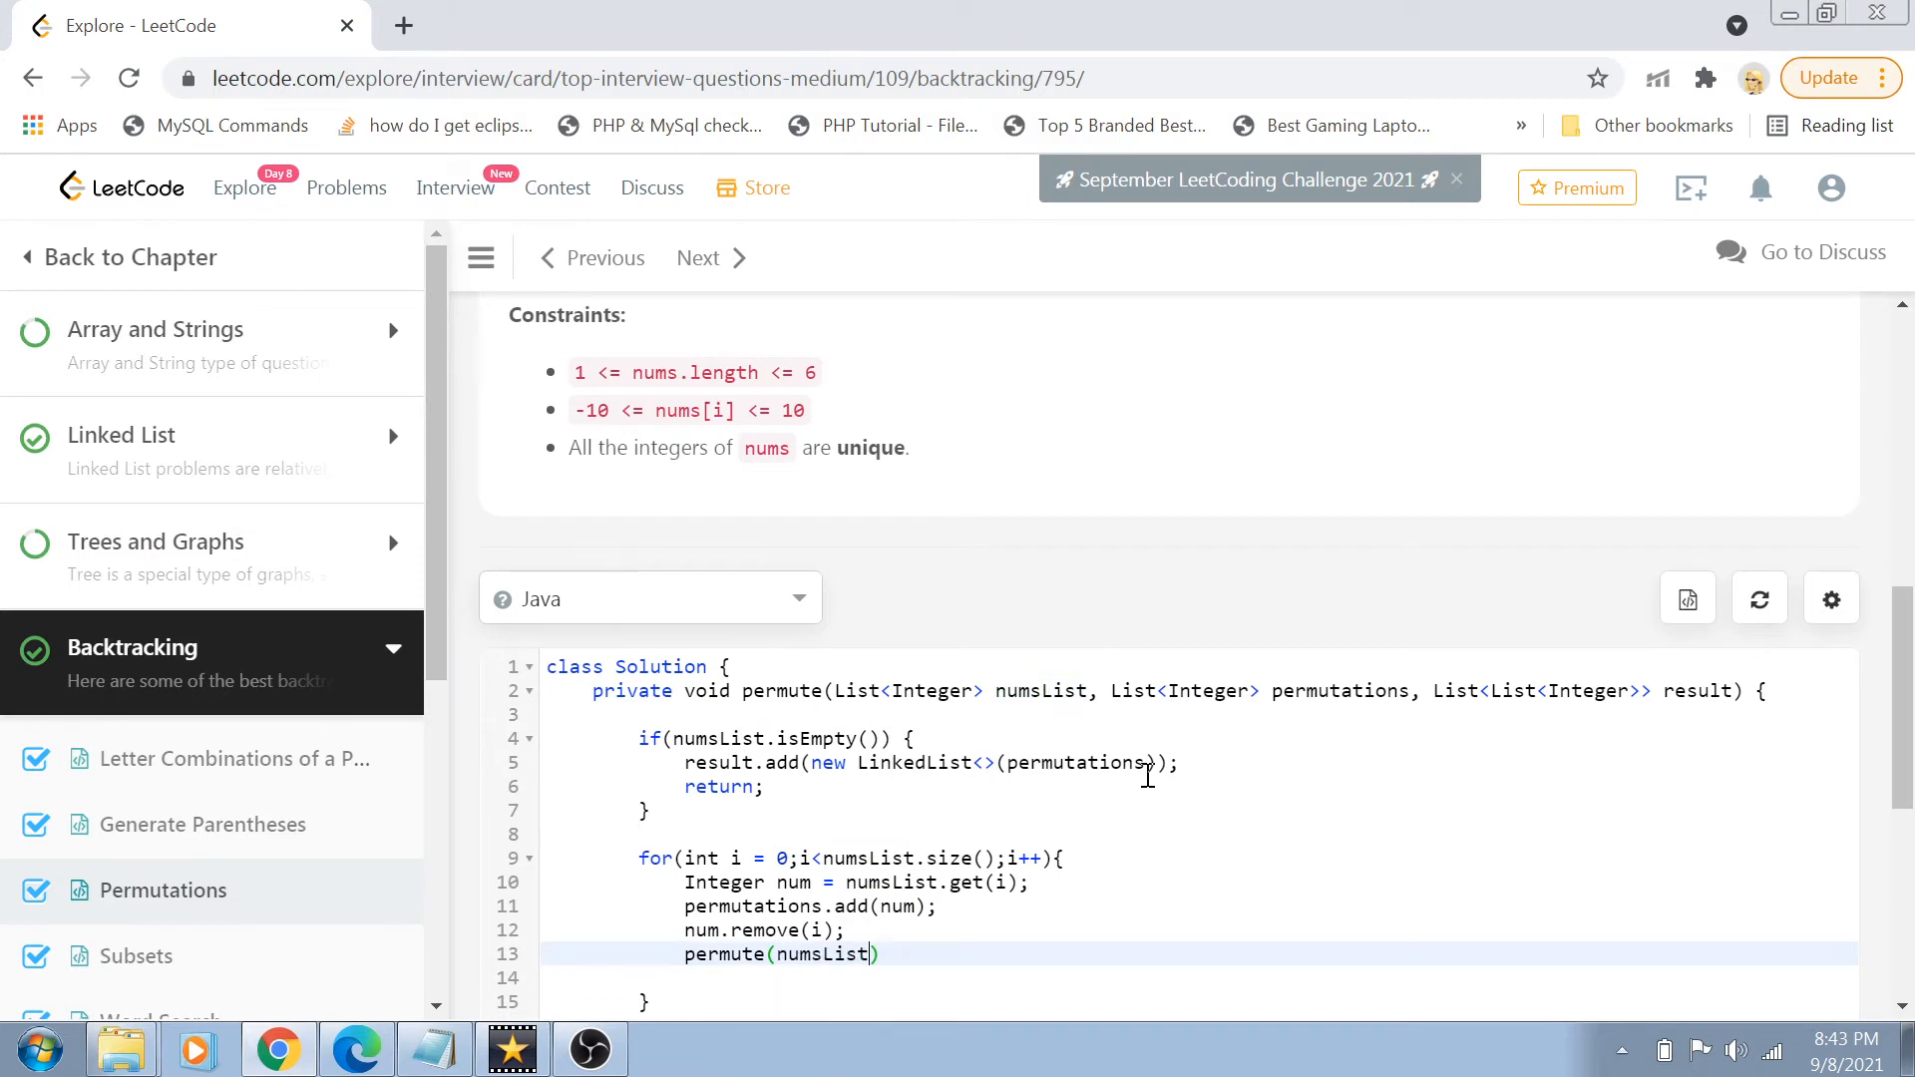
text(, permutations)
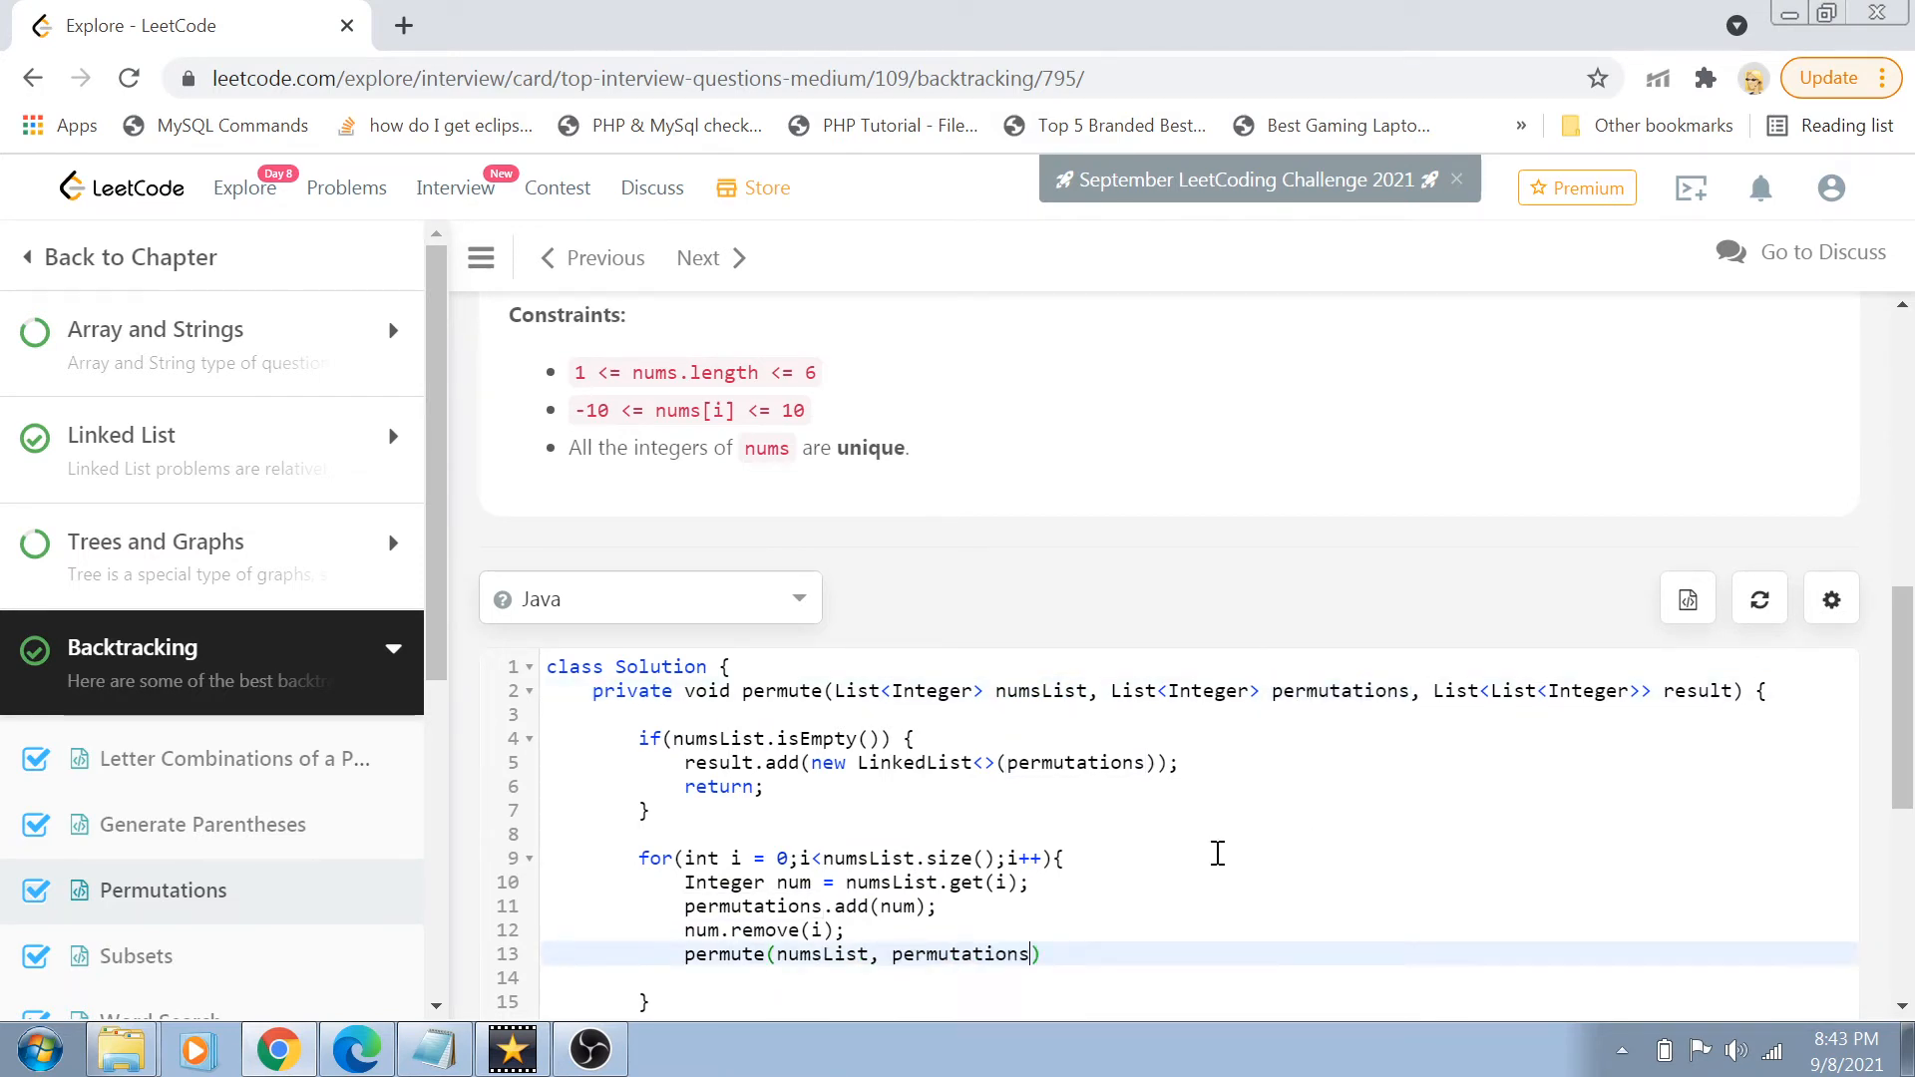
text(, result)
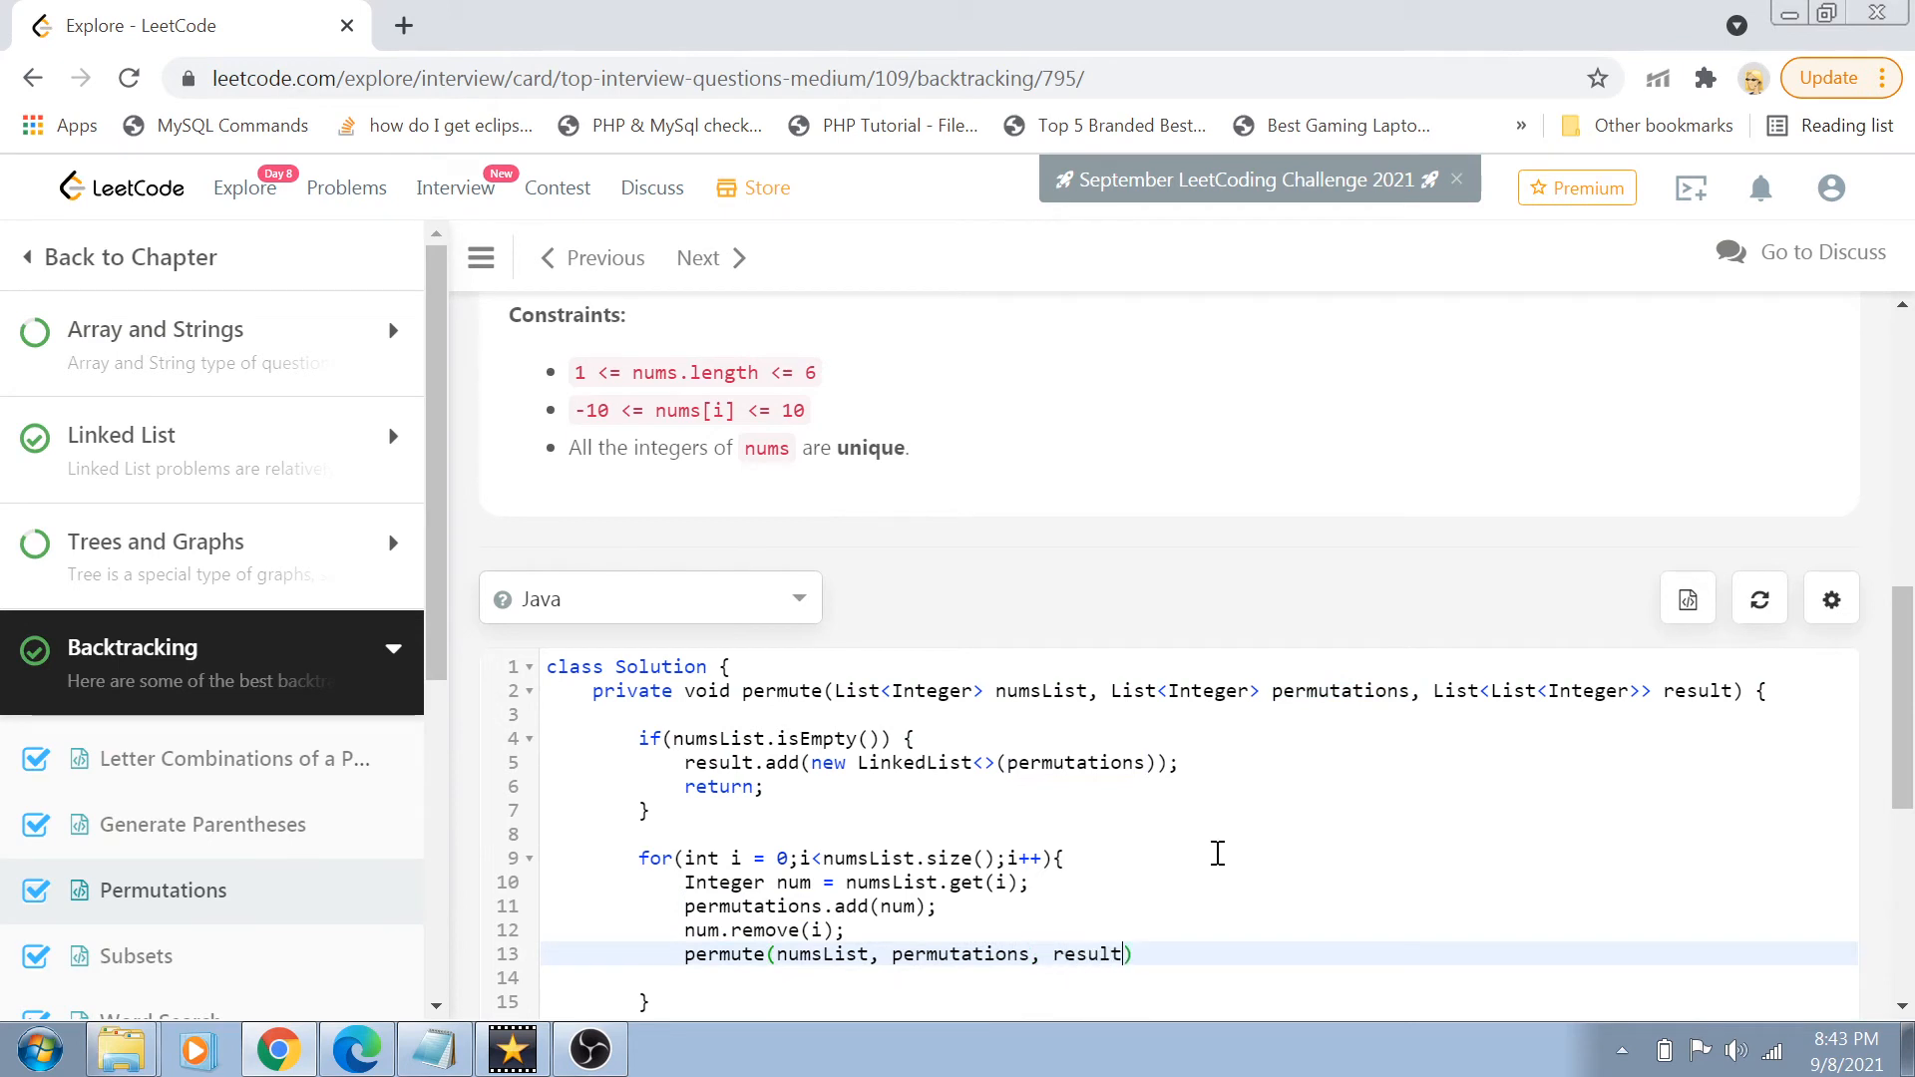
text(;)
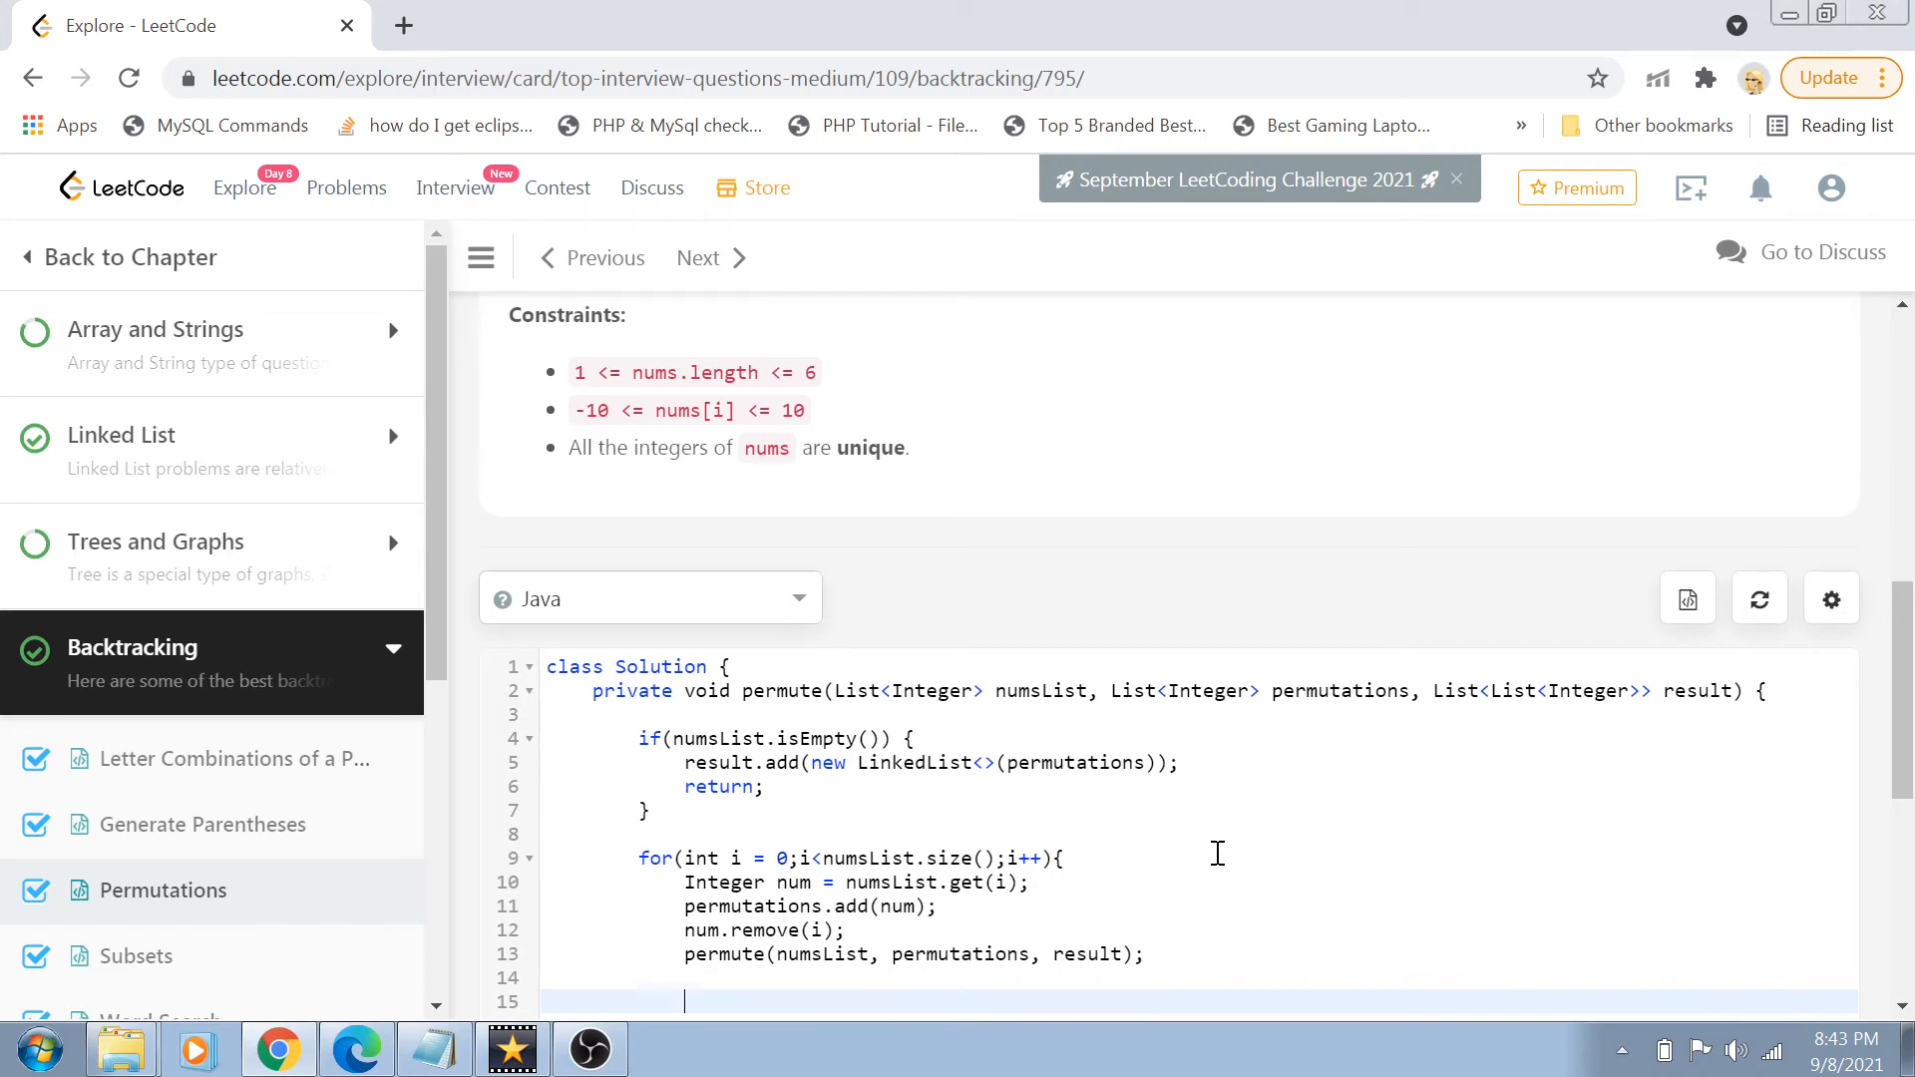
mouse_move(632, 937)
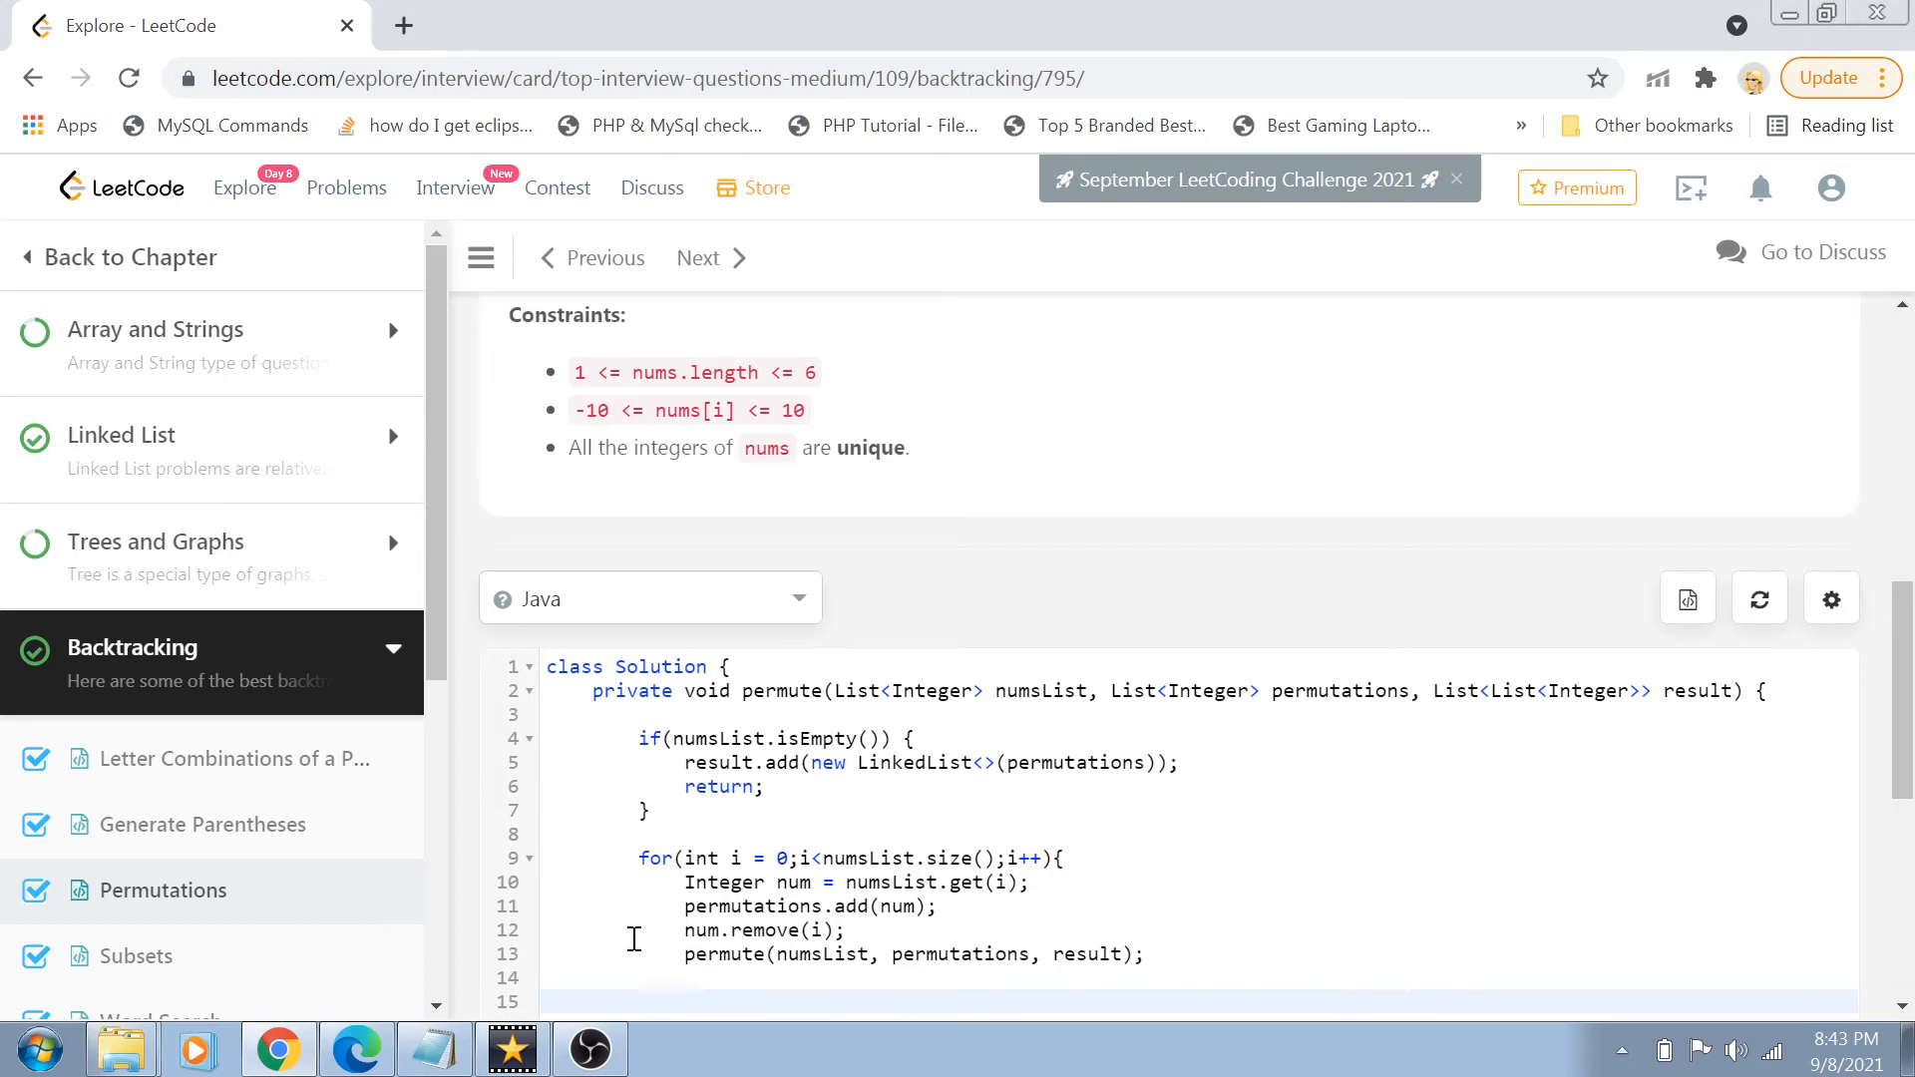
double_click(867, 857)
text(sList)
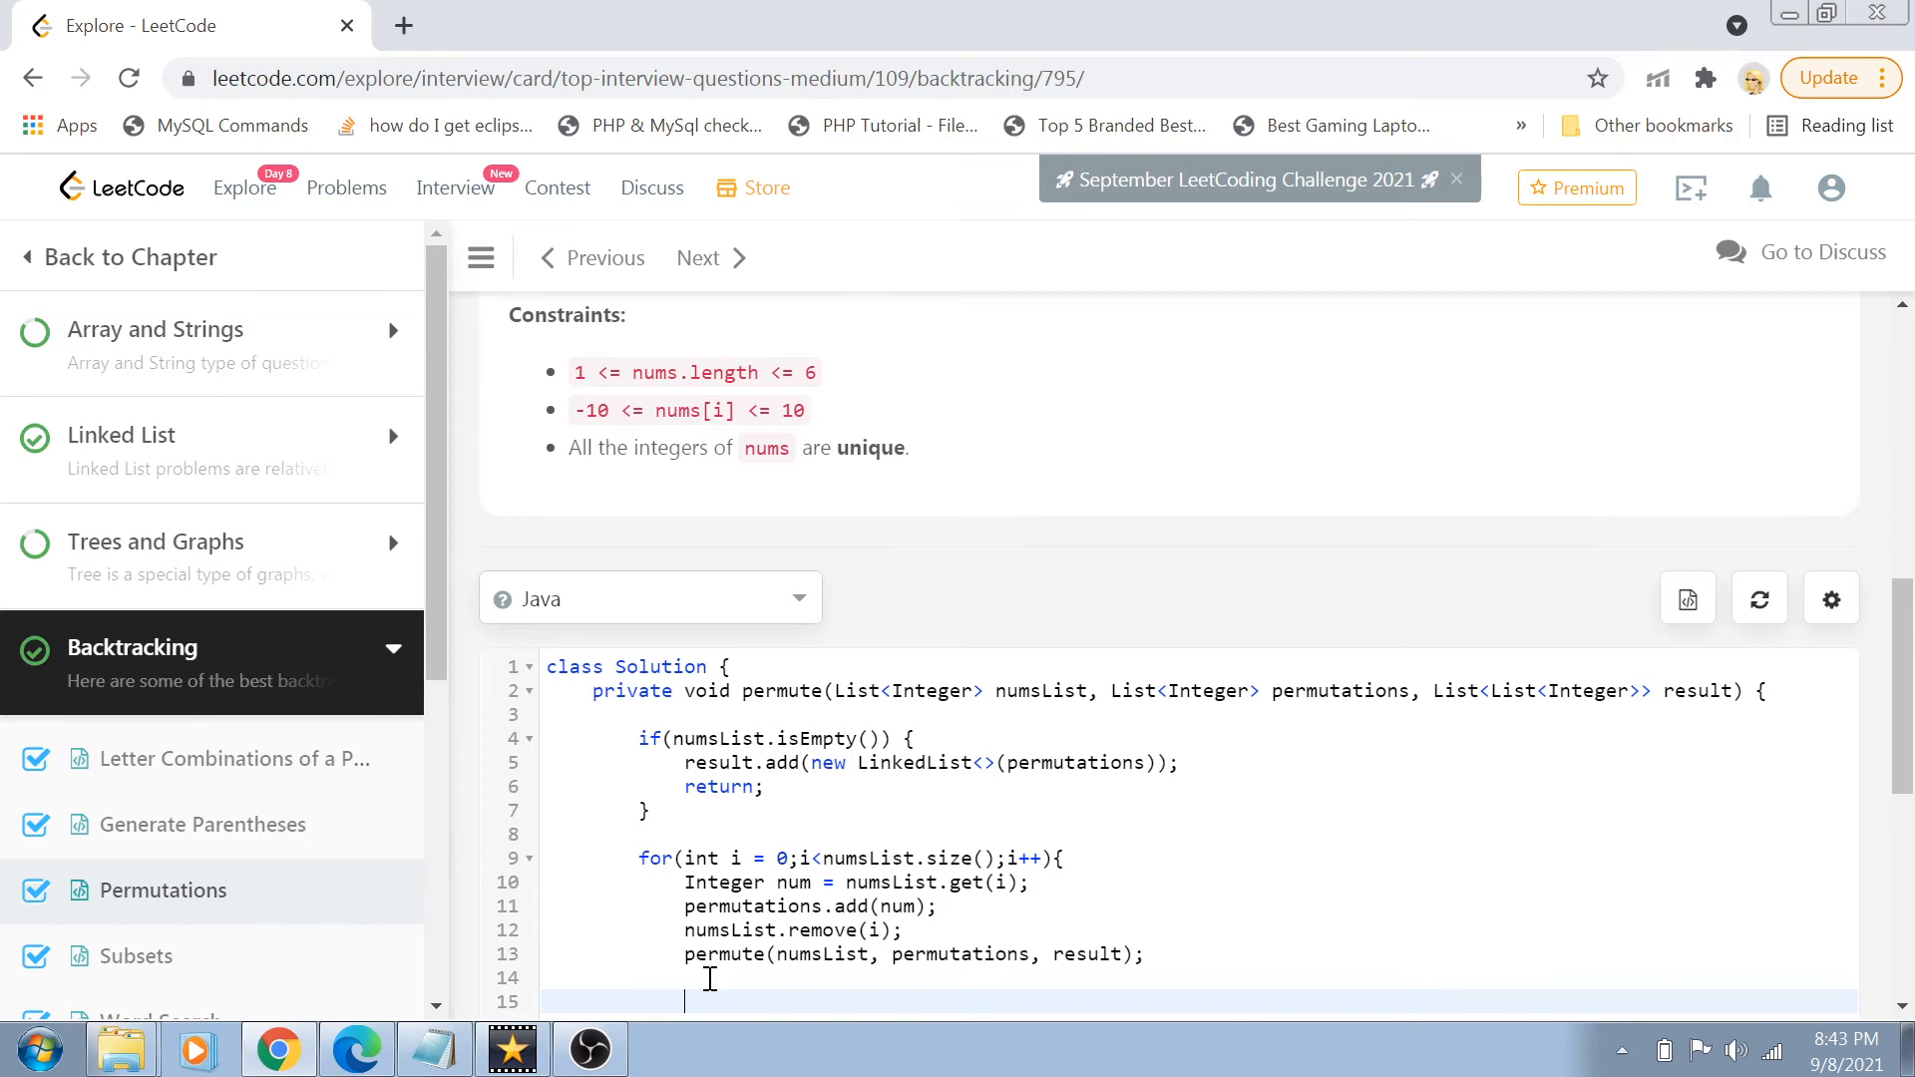
- After the recursive call, put num back into numsList at index i
text(numsList)
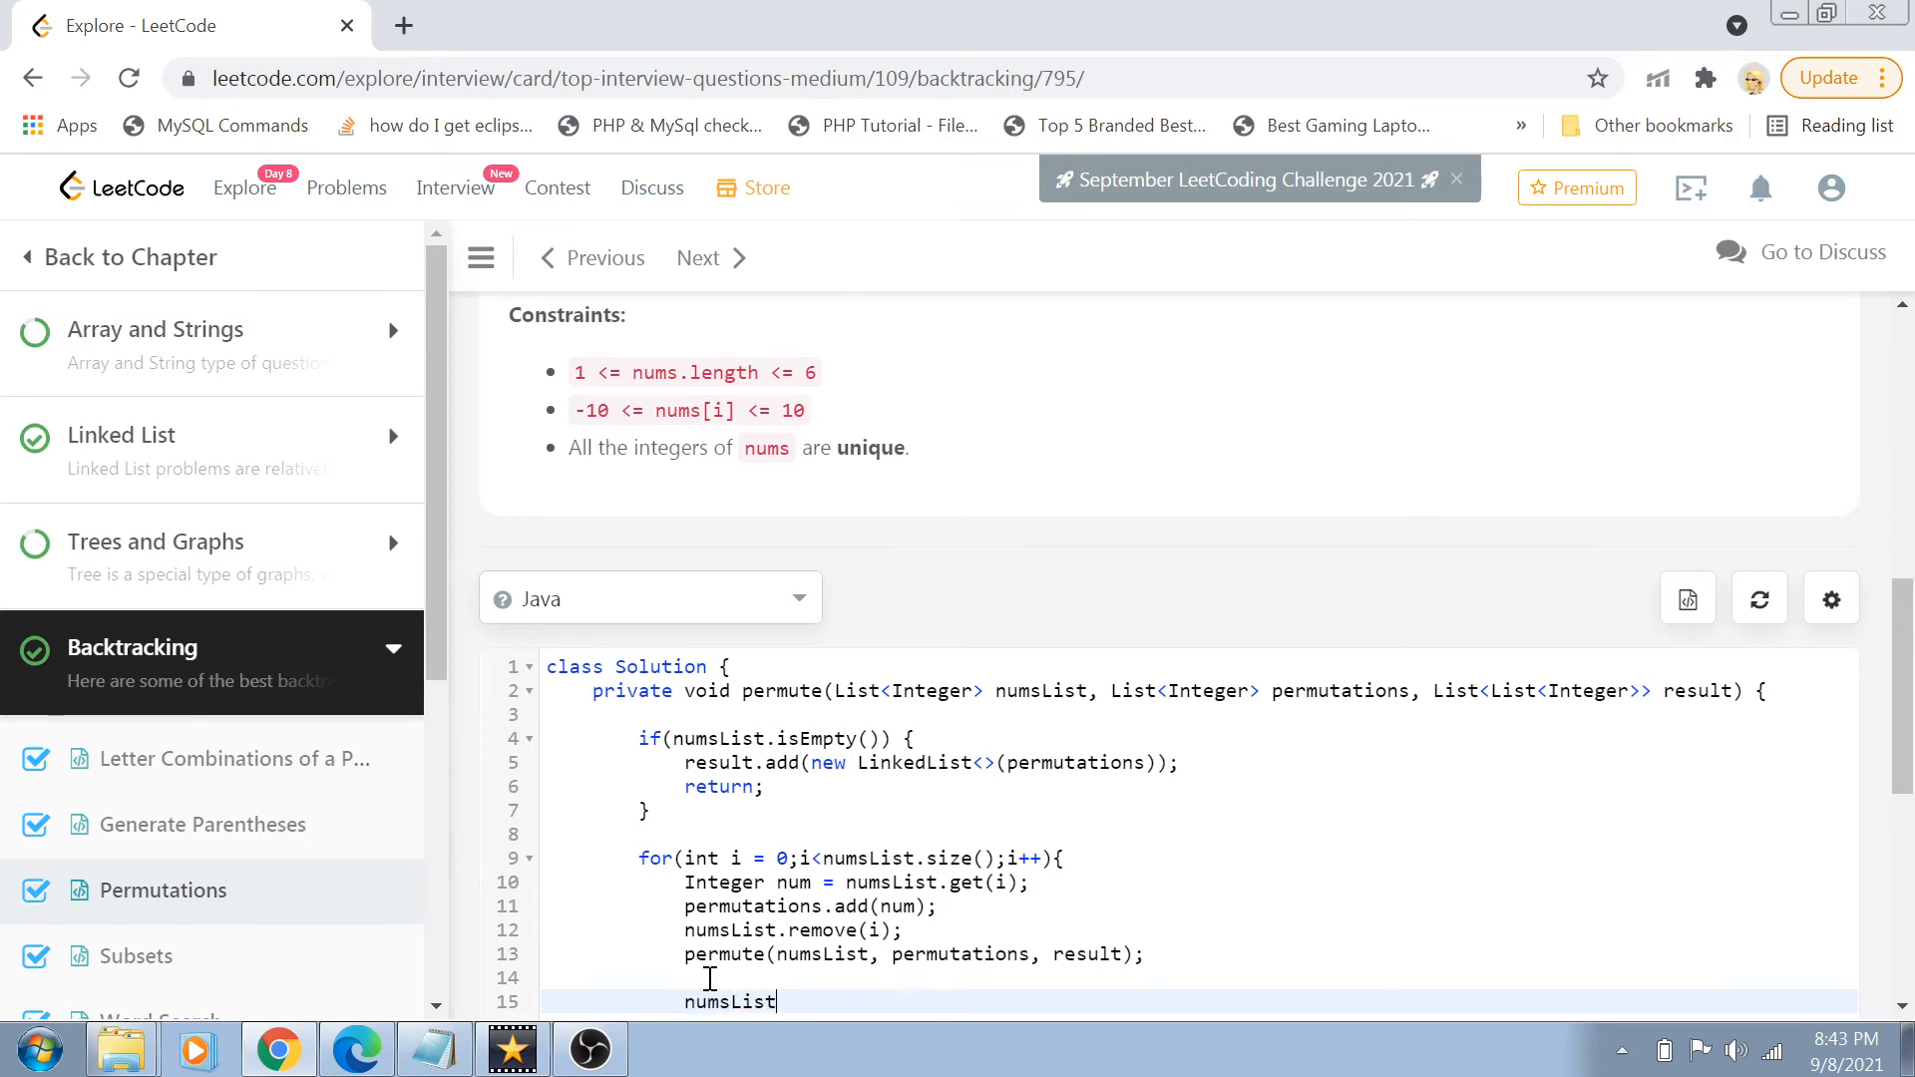
text(.add()
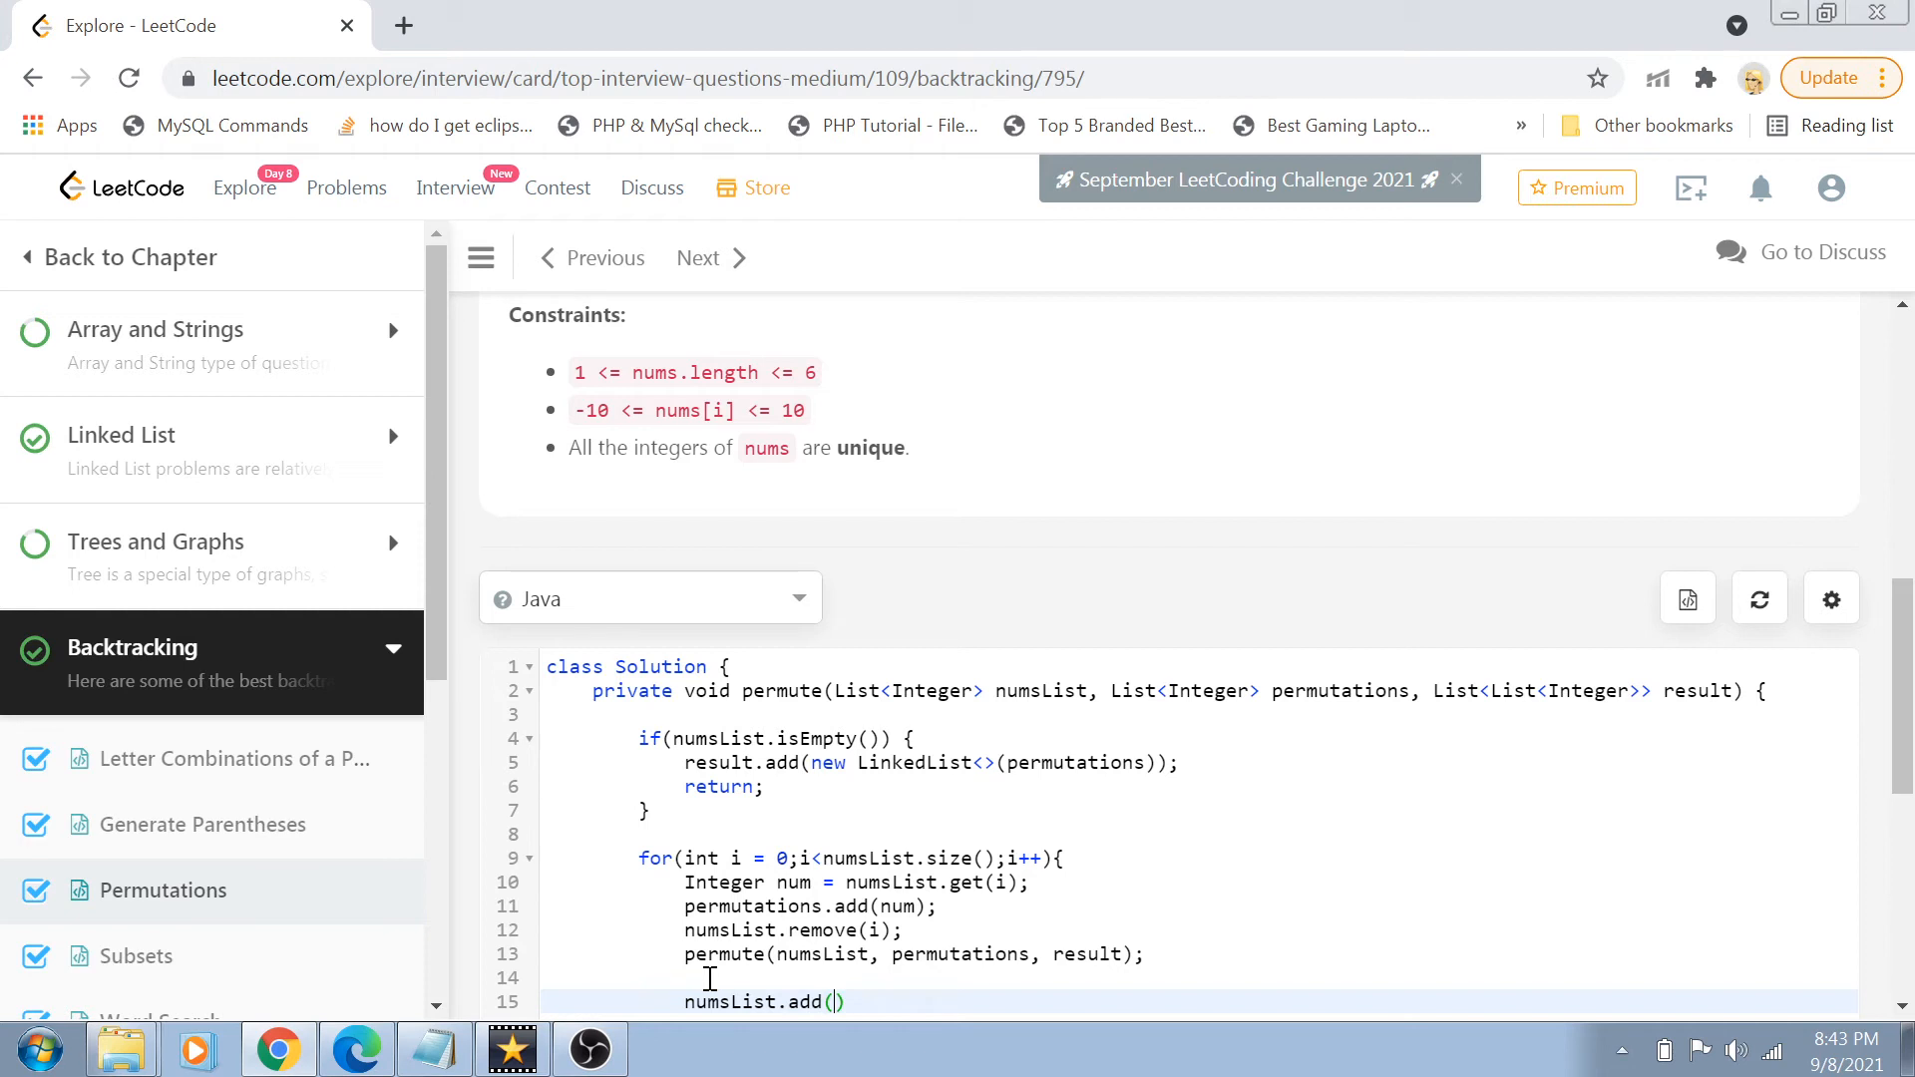
text(num)
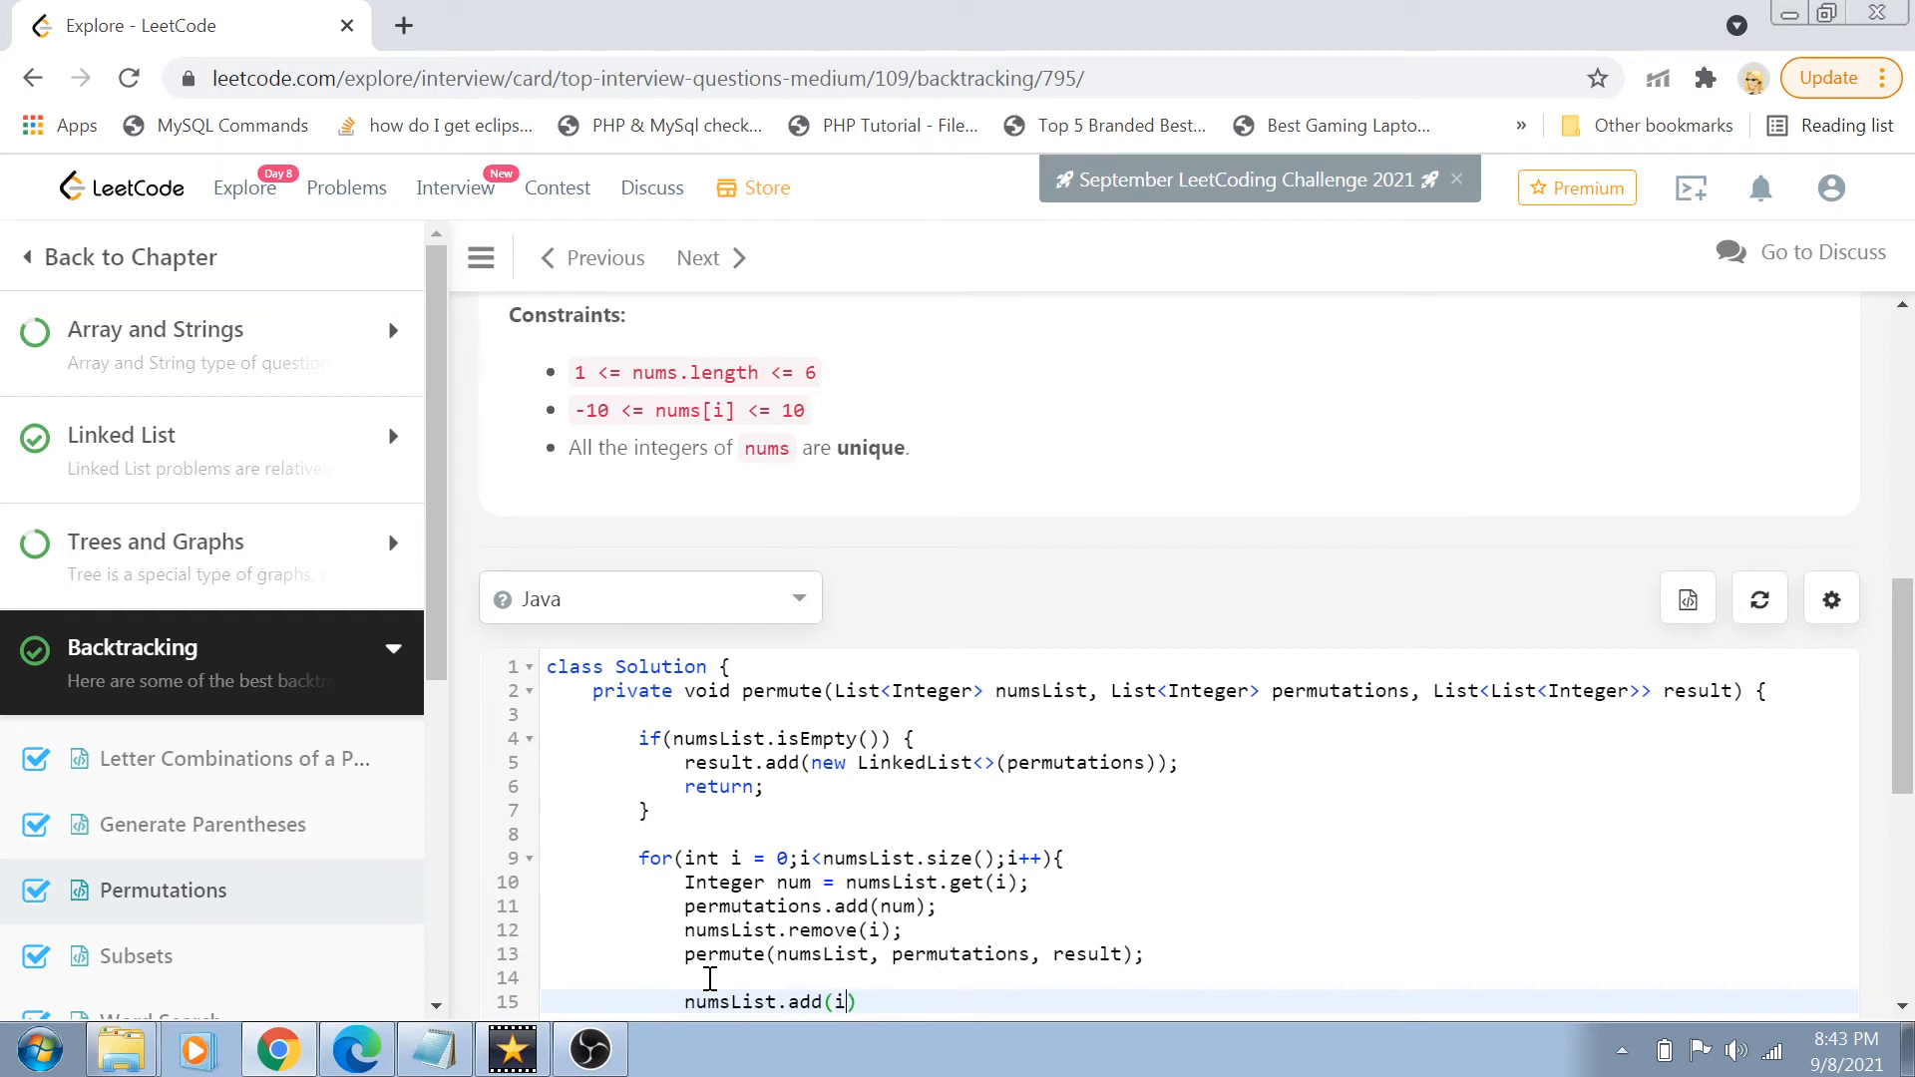
text(,num)
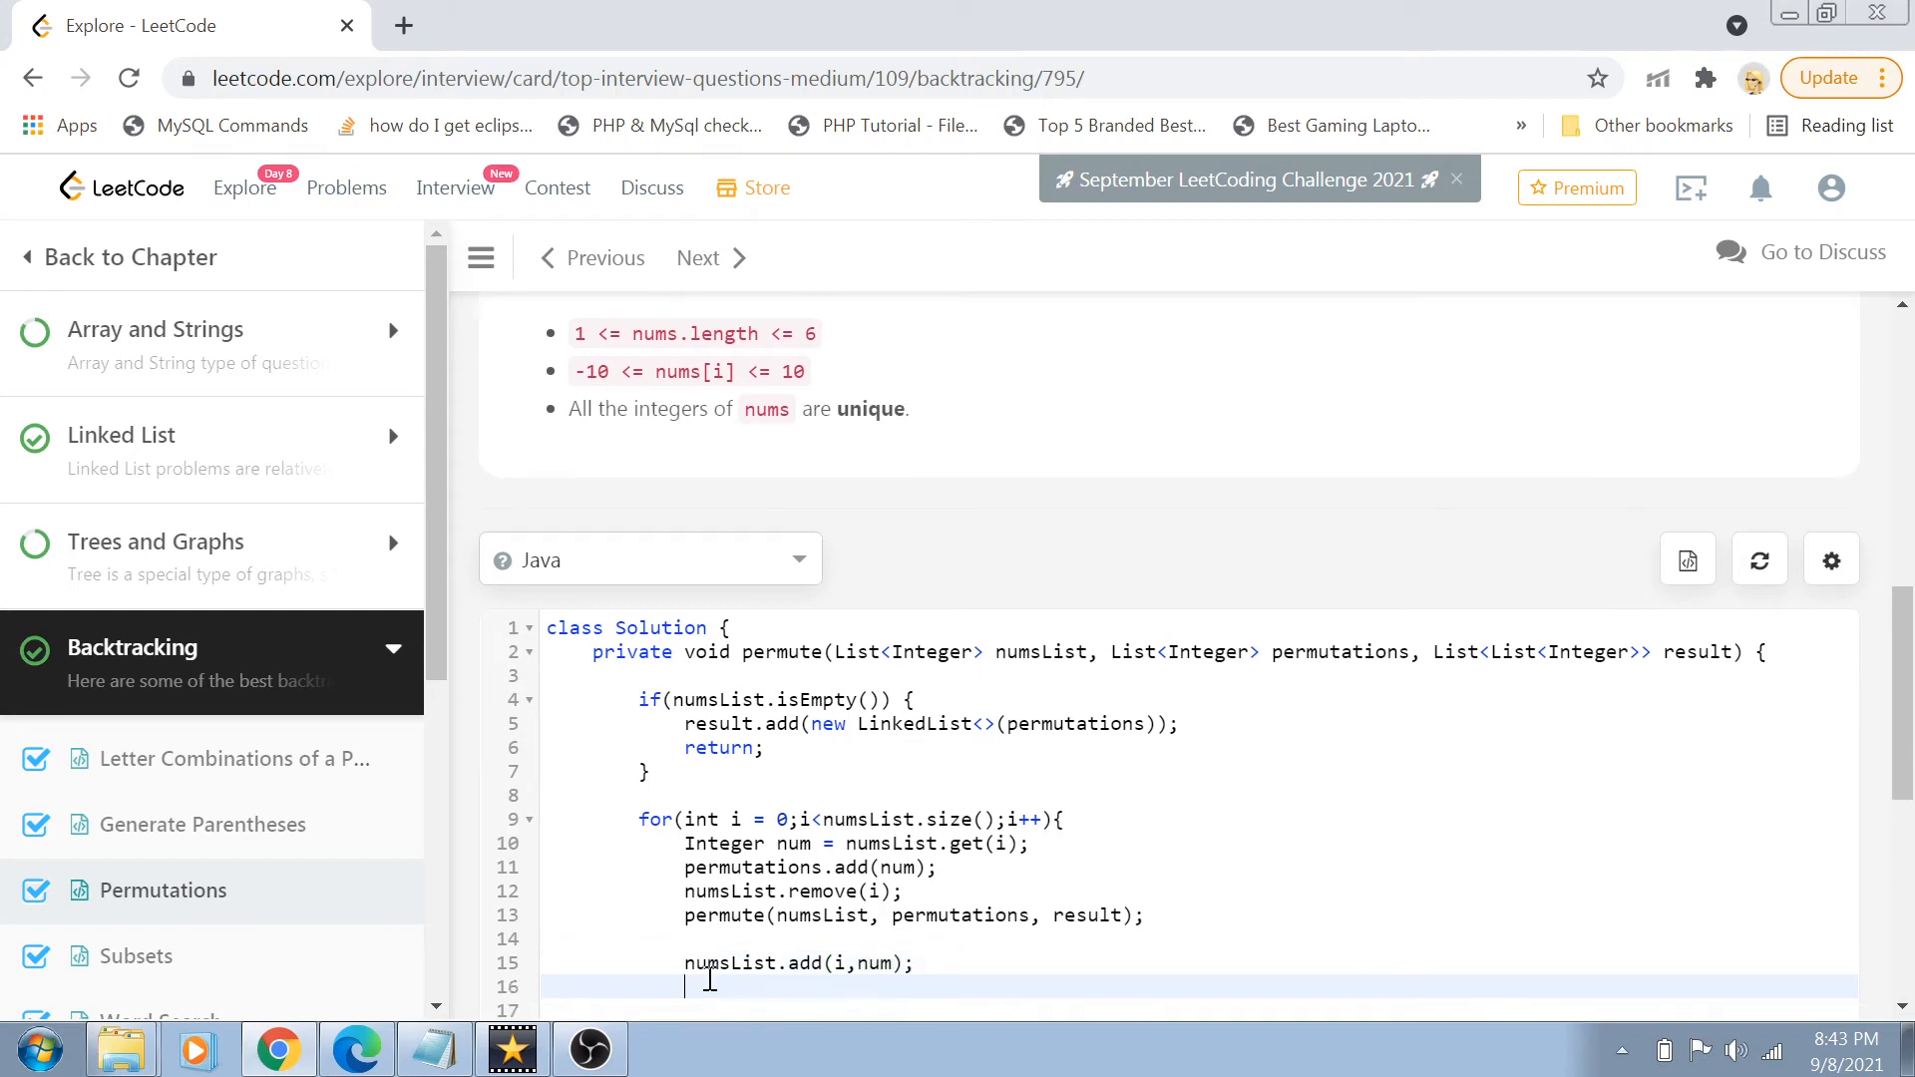
mouse_move(729, 915)
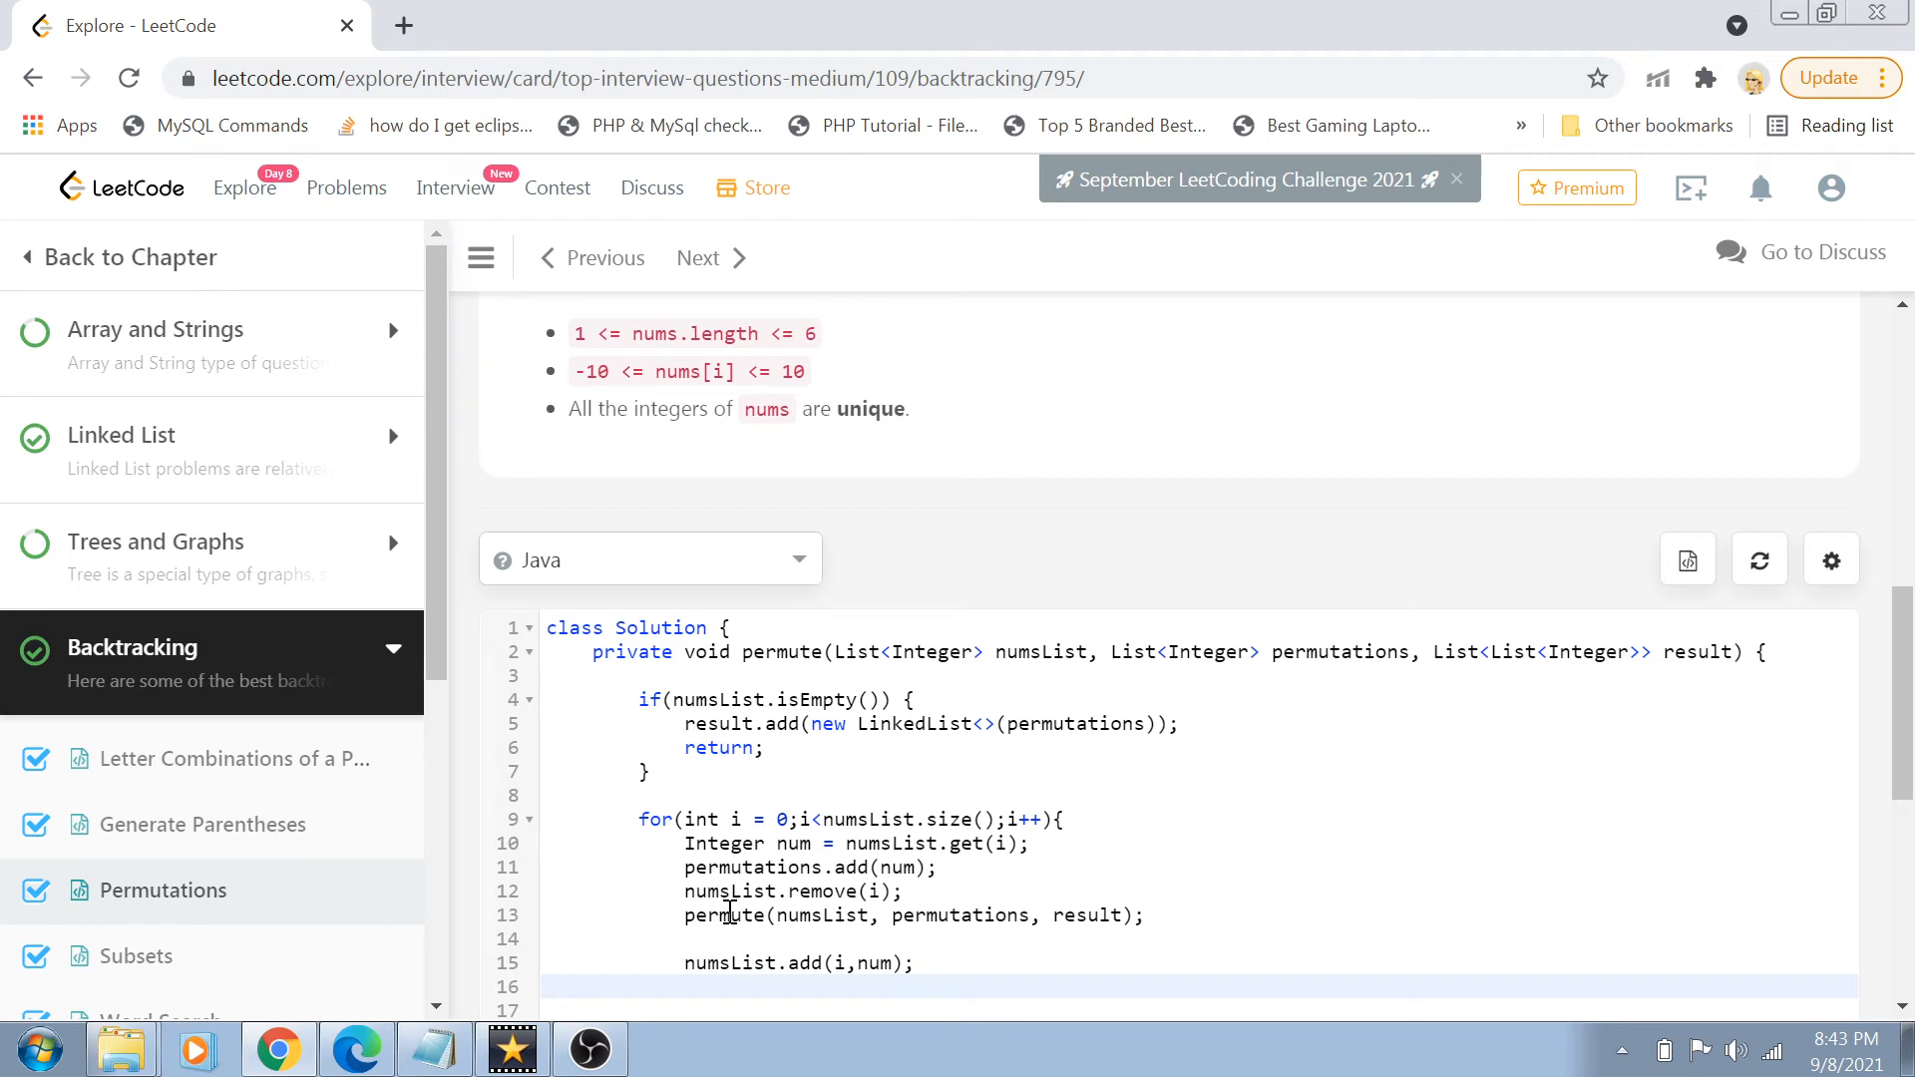
mouse_move(687, 790)
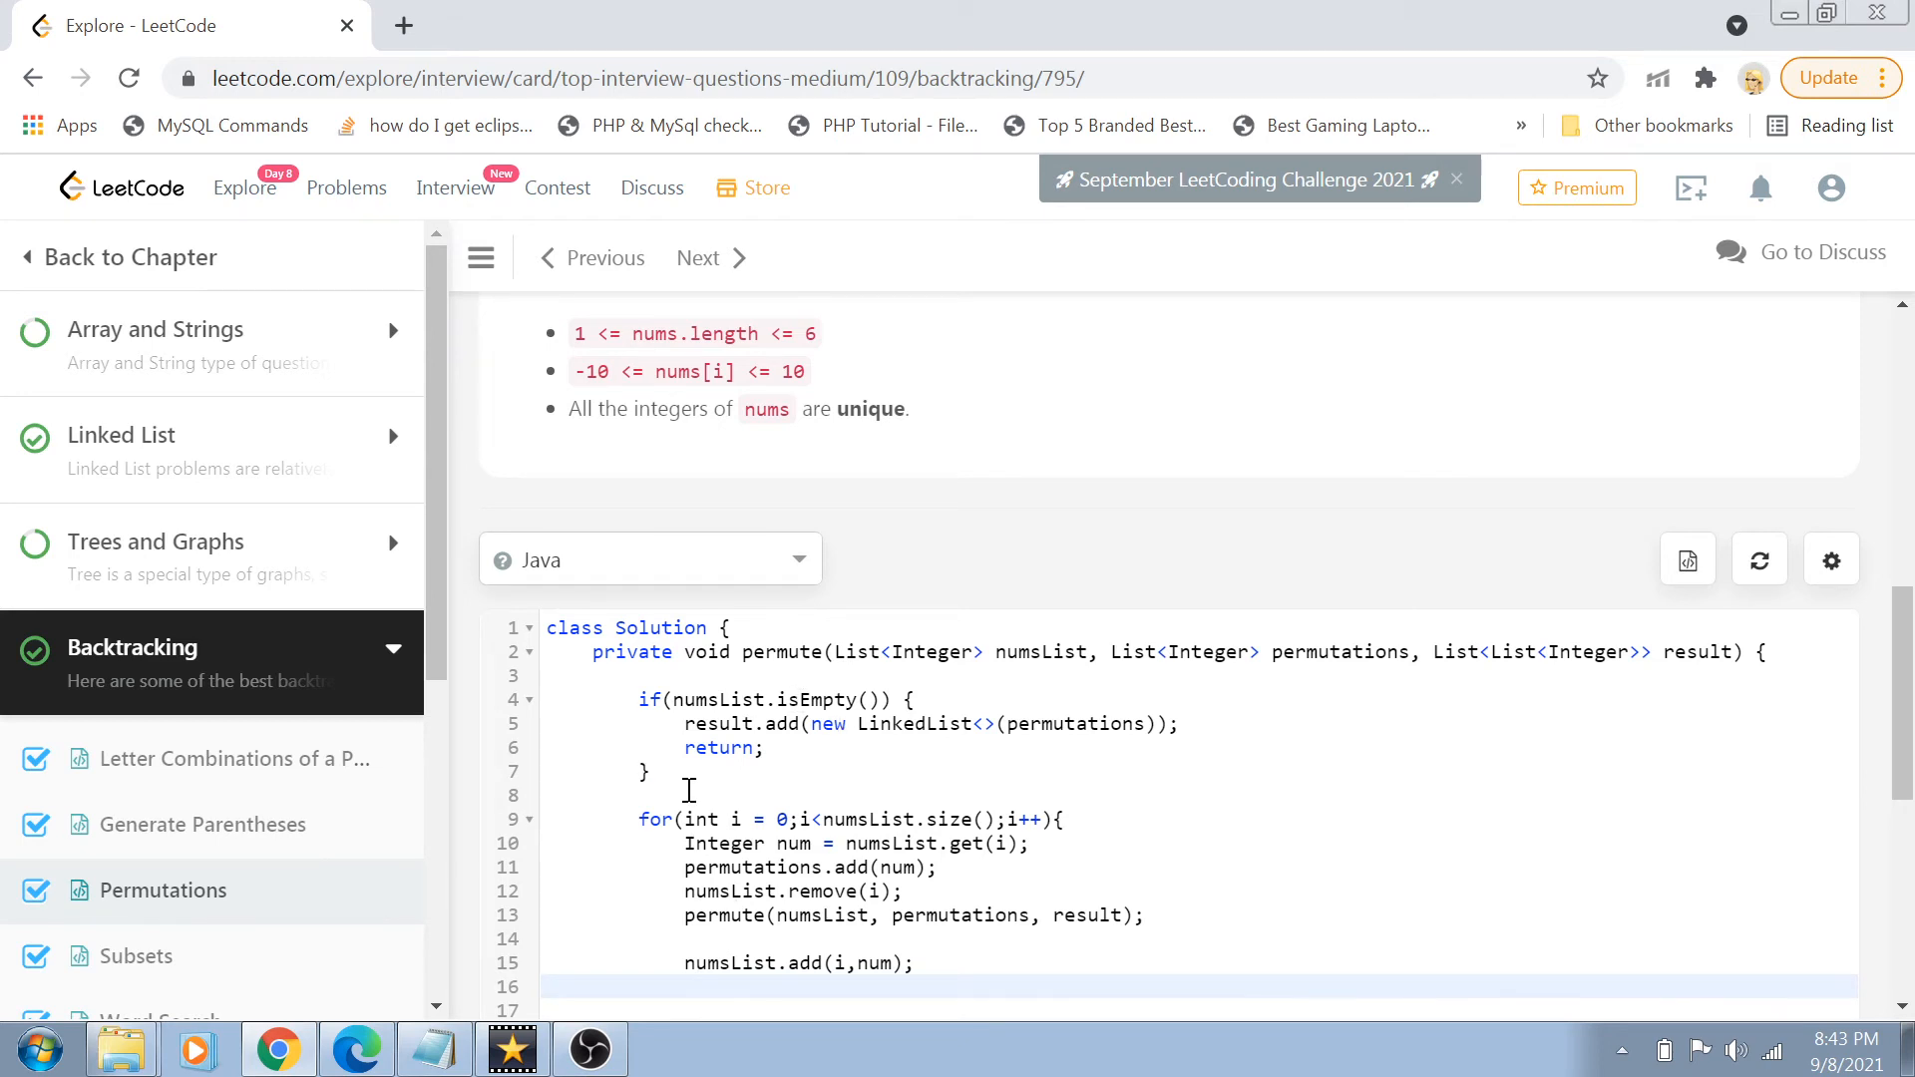
mouse_move(739, 915)
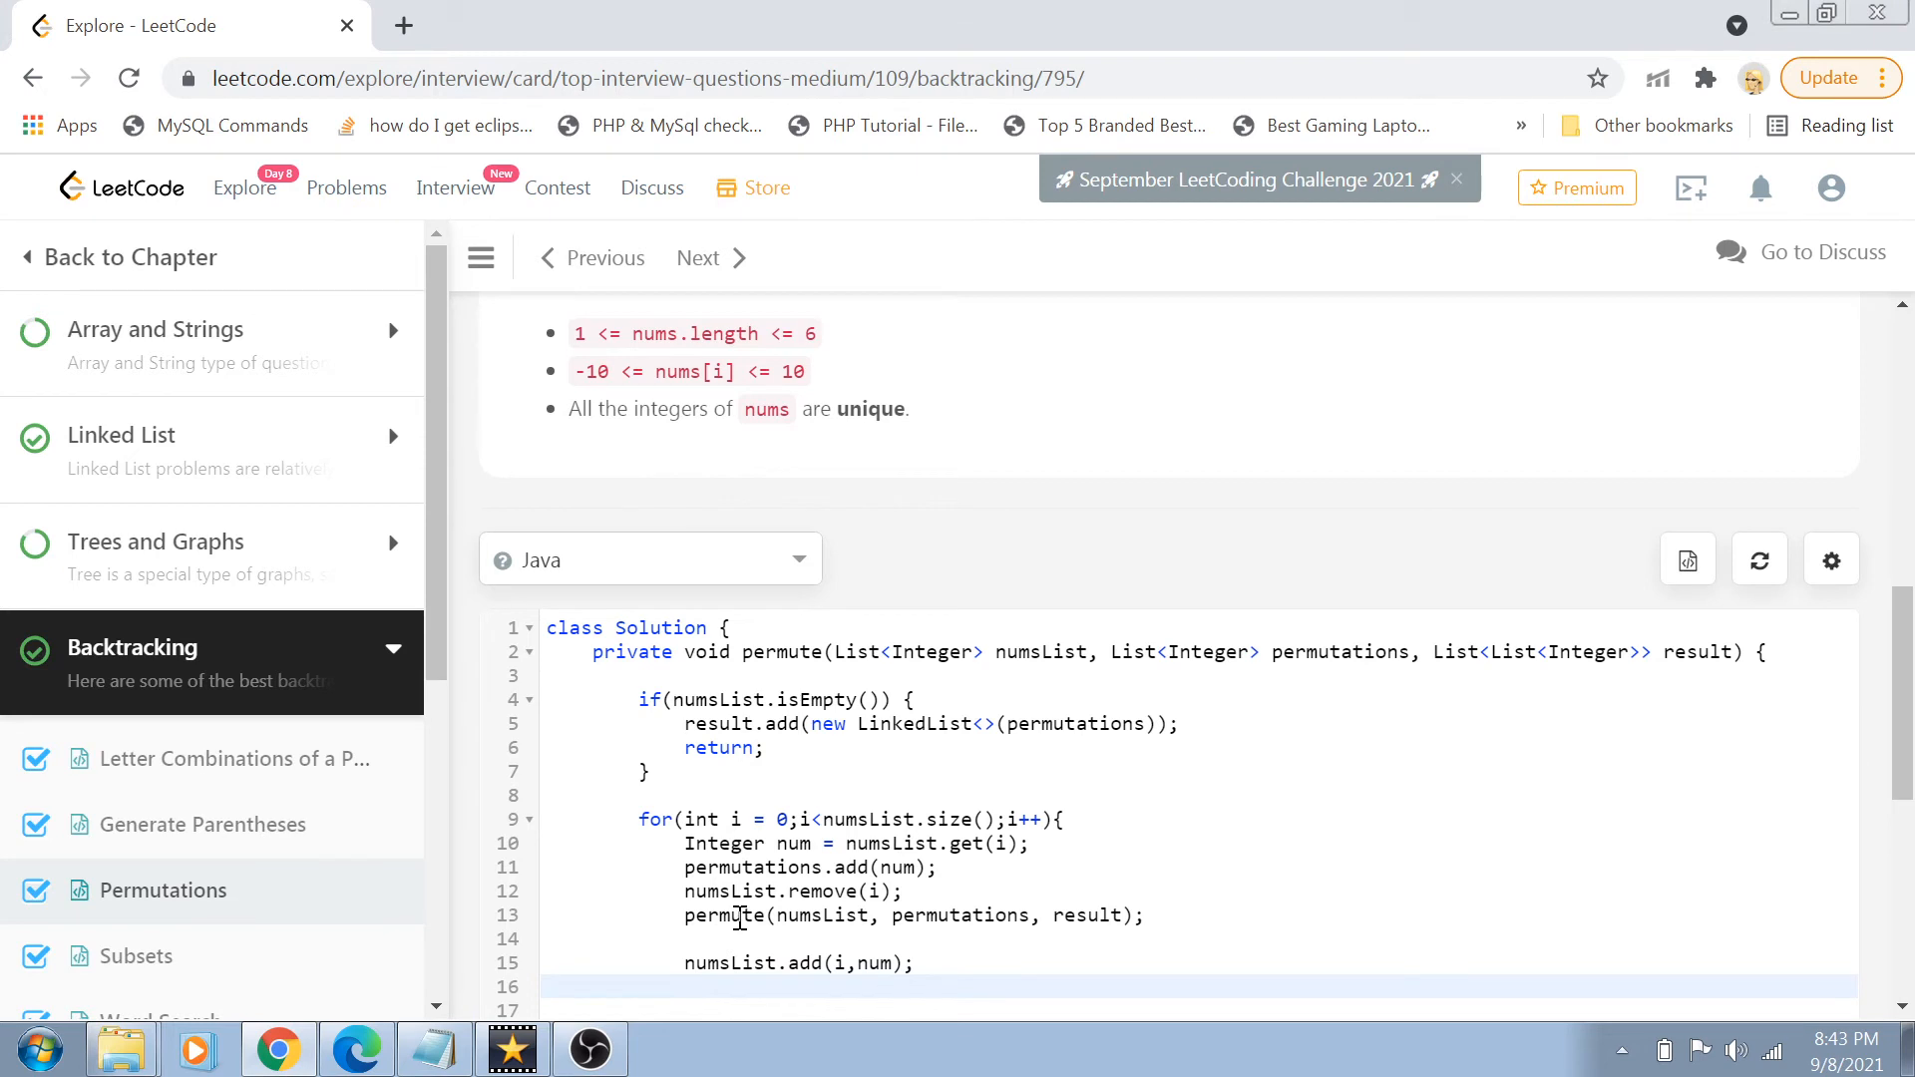
- Write permutations.remove(new Integer(num)); to remove the element by value
double_click(752, 867)
text(permutations)
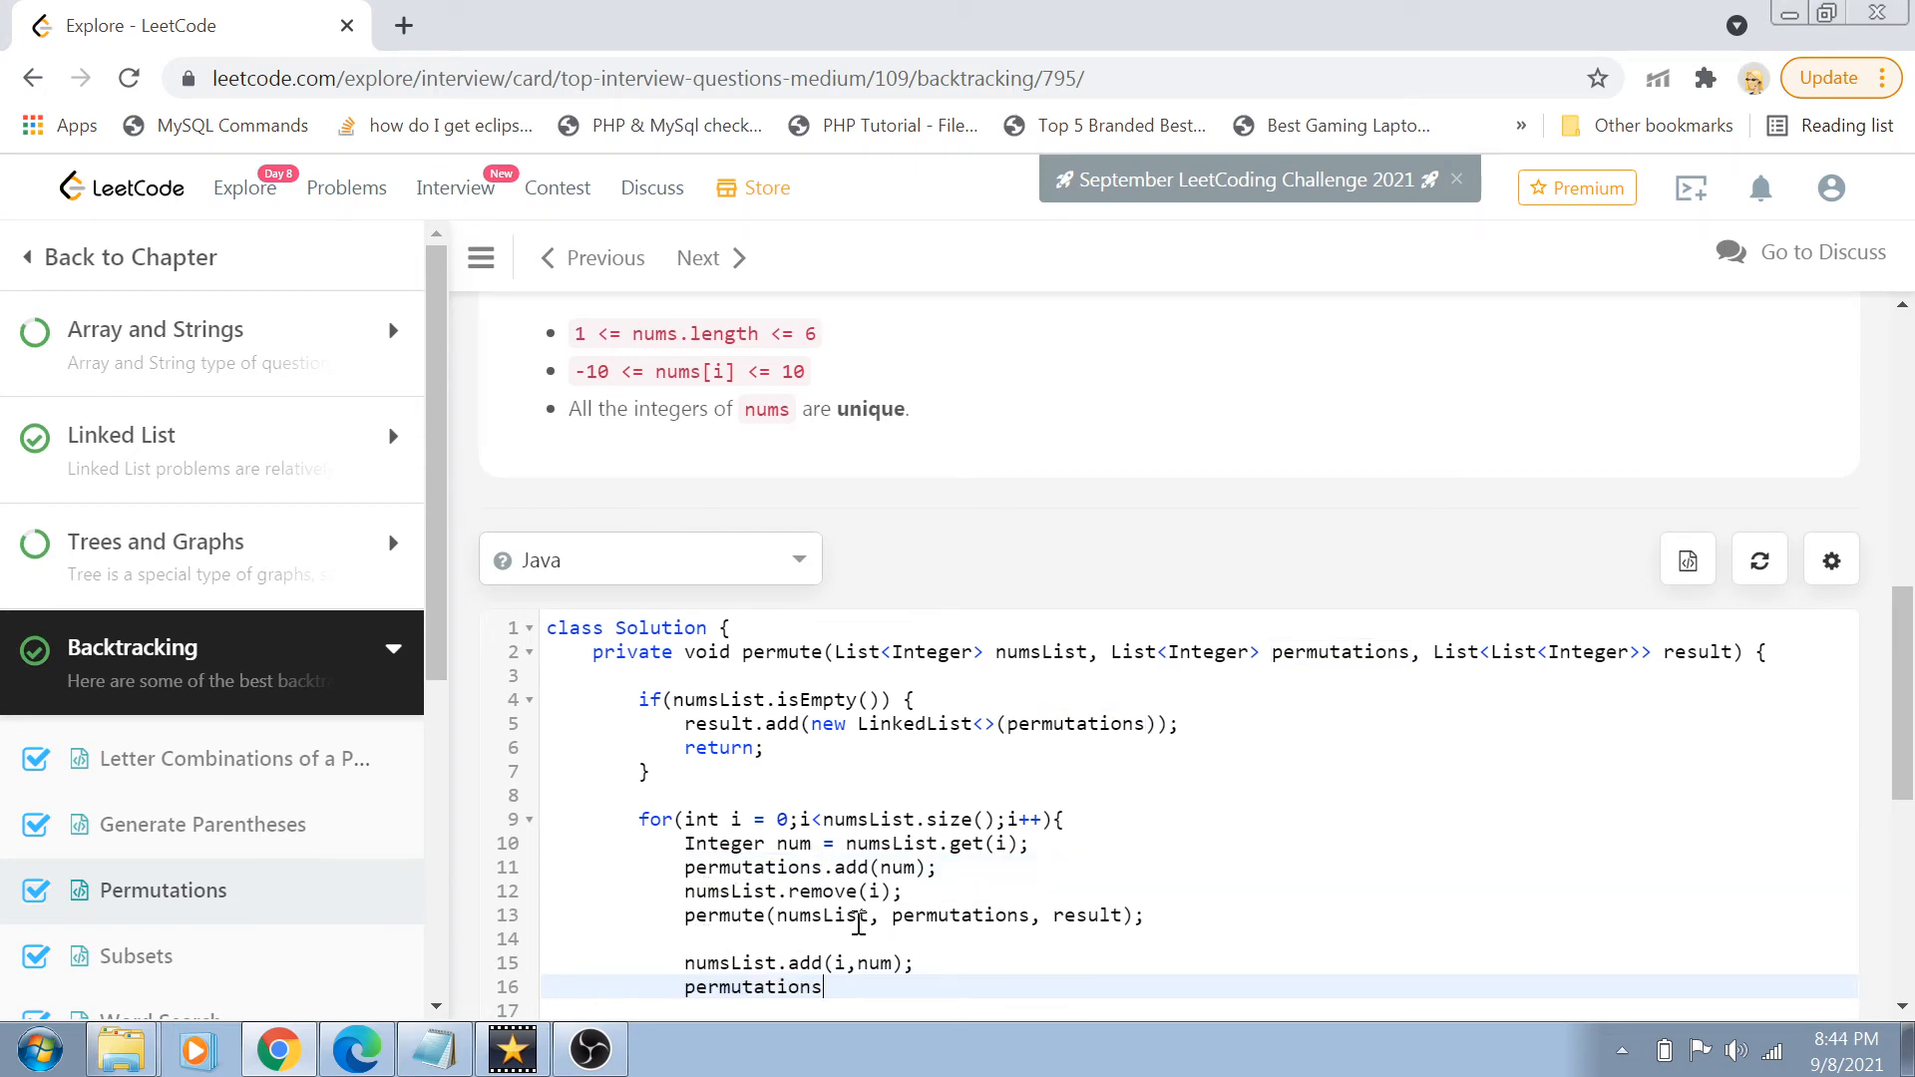
text(.remove)
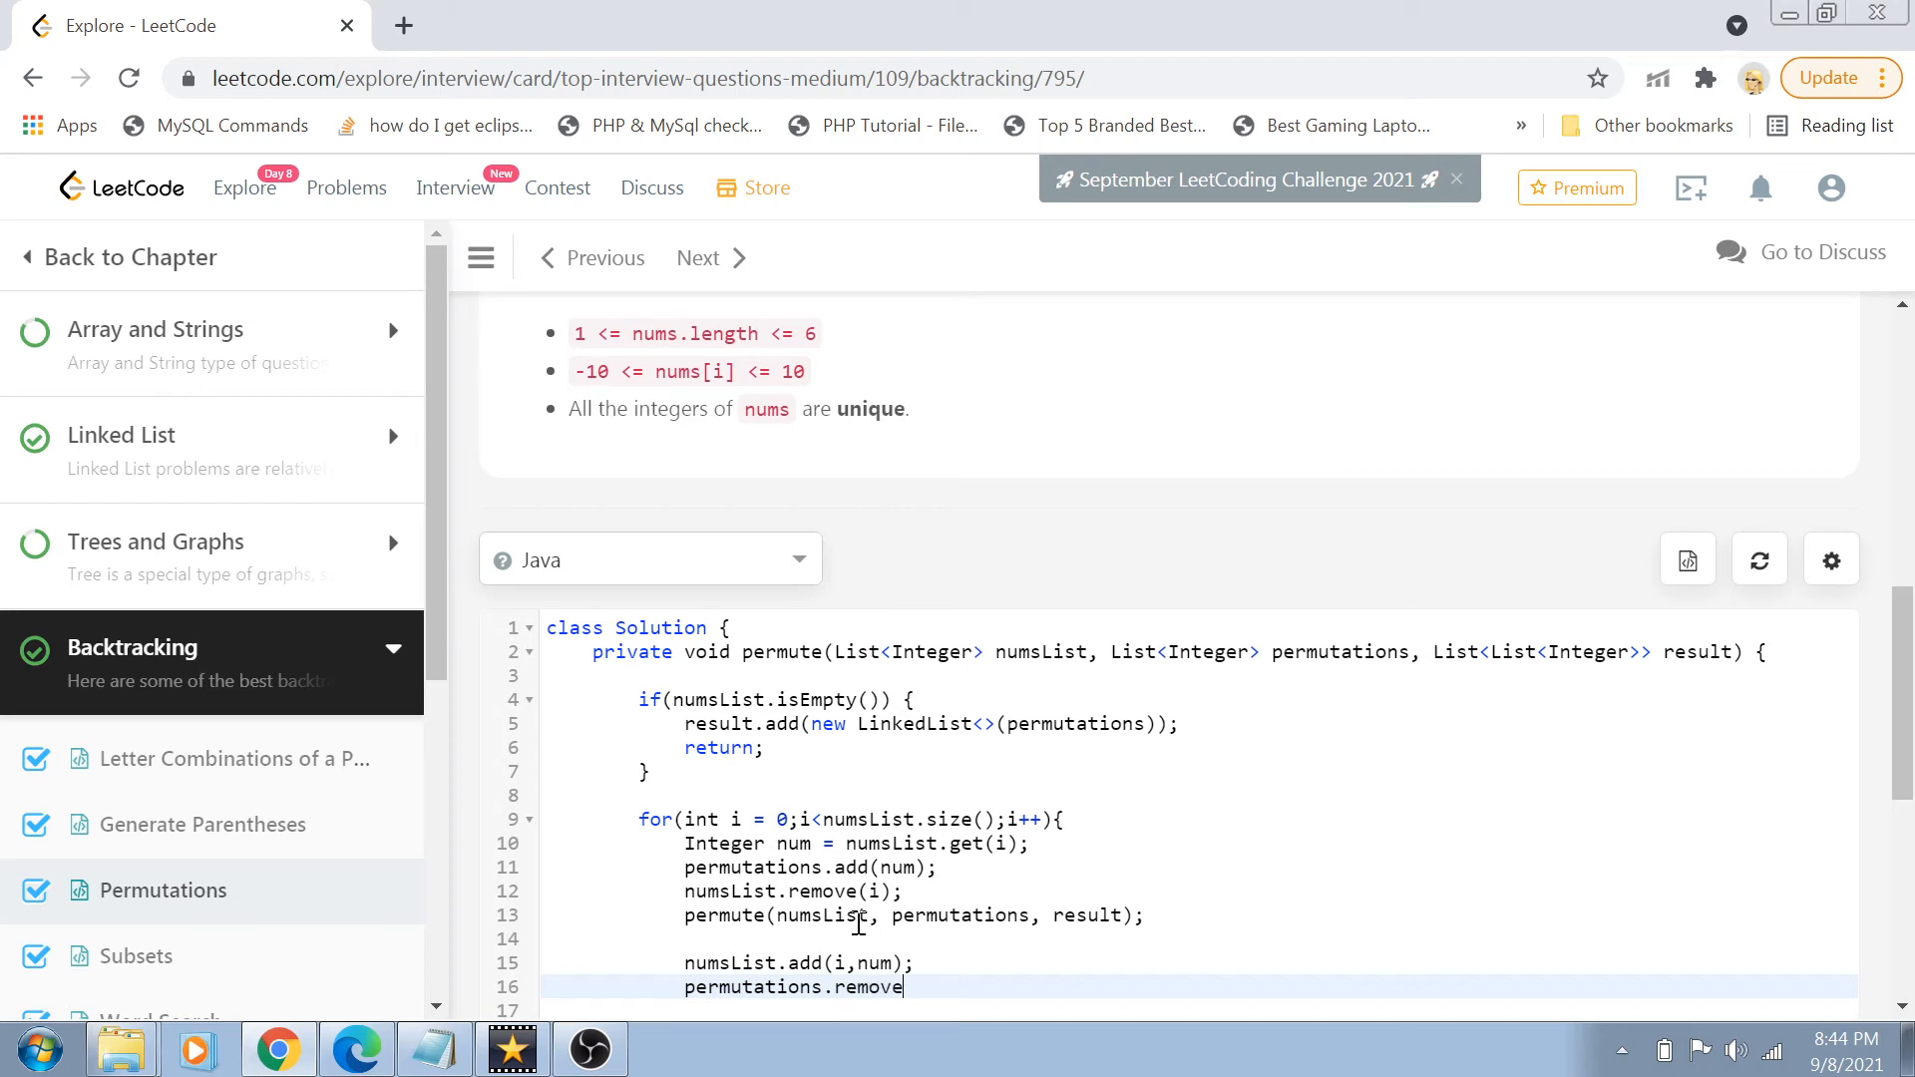
text(())
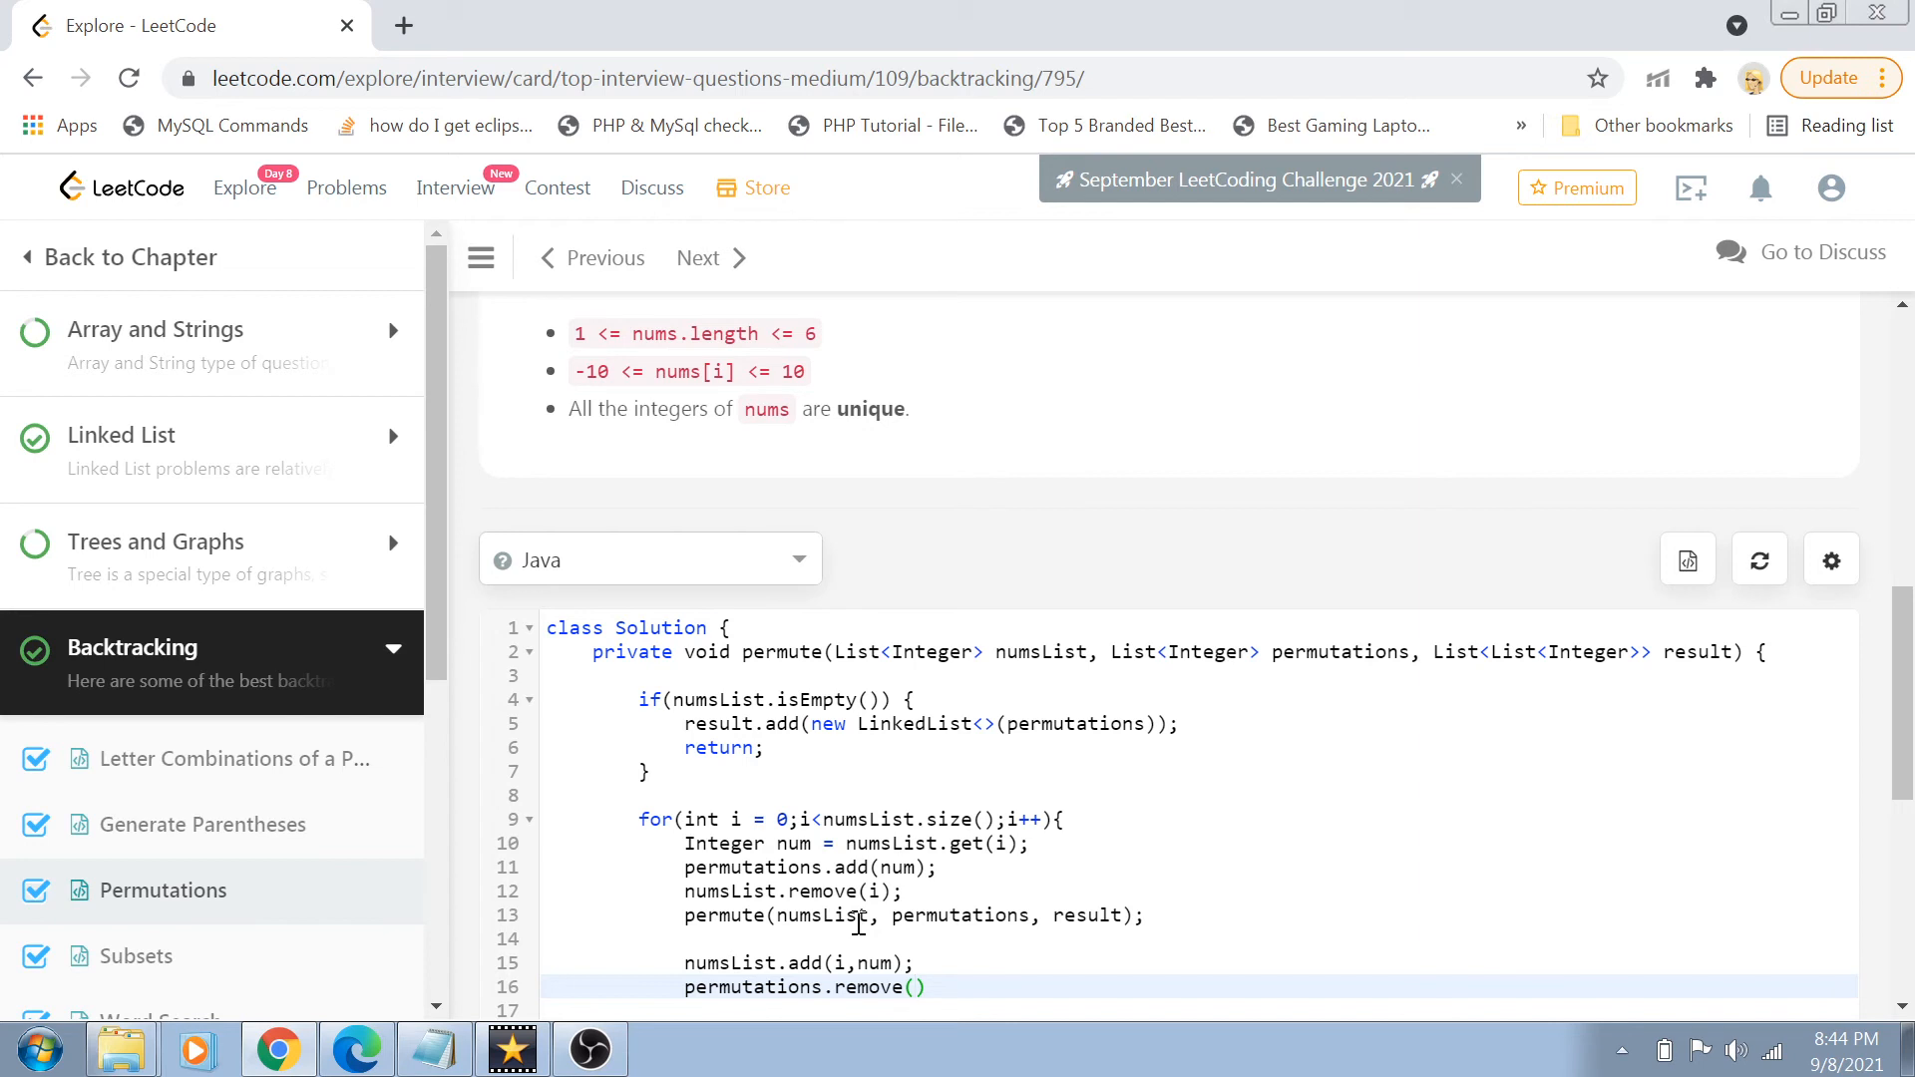
text(permutations)
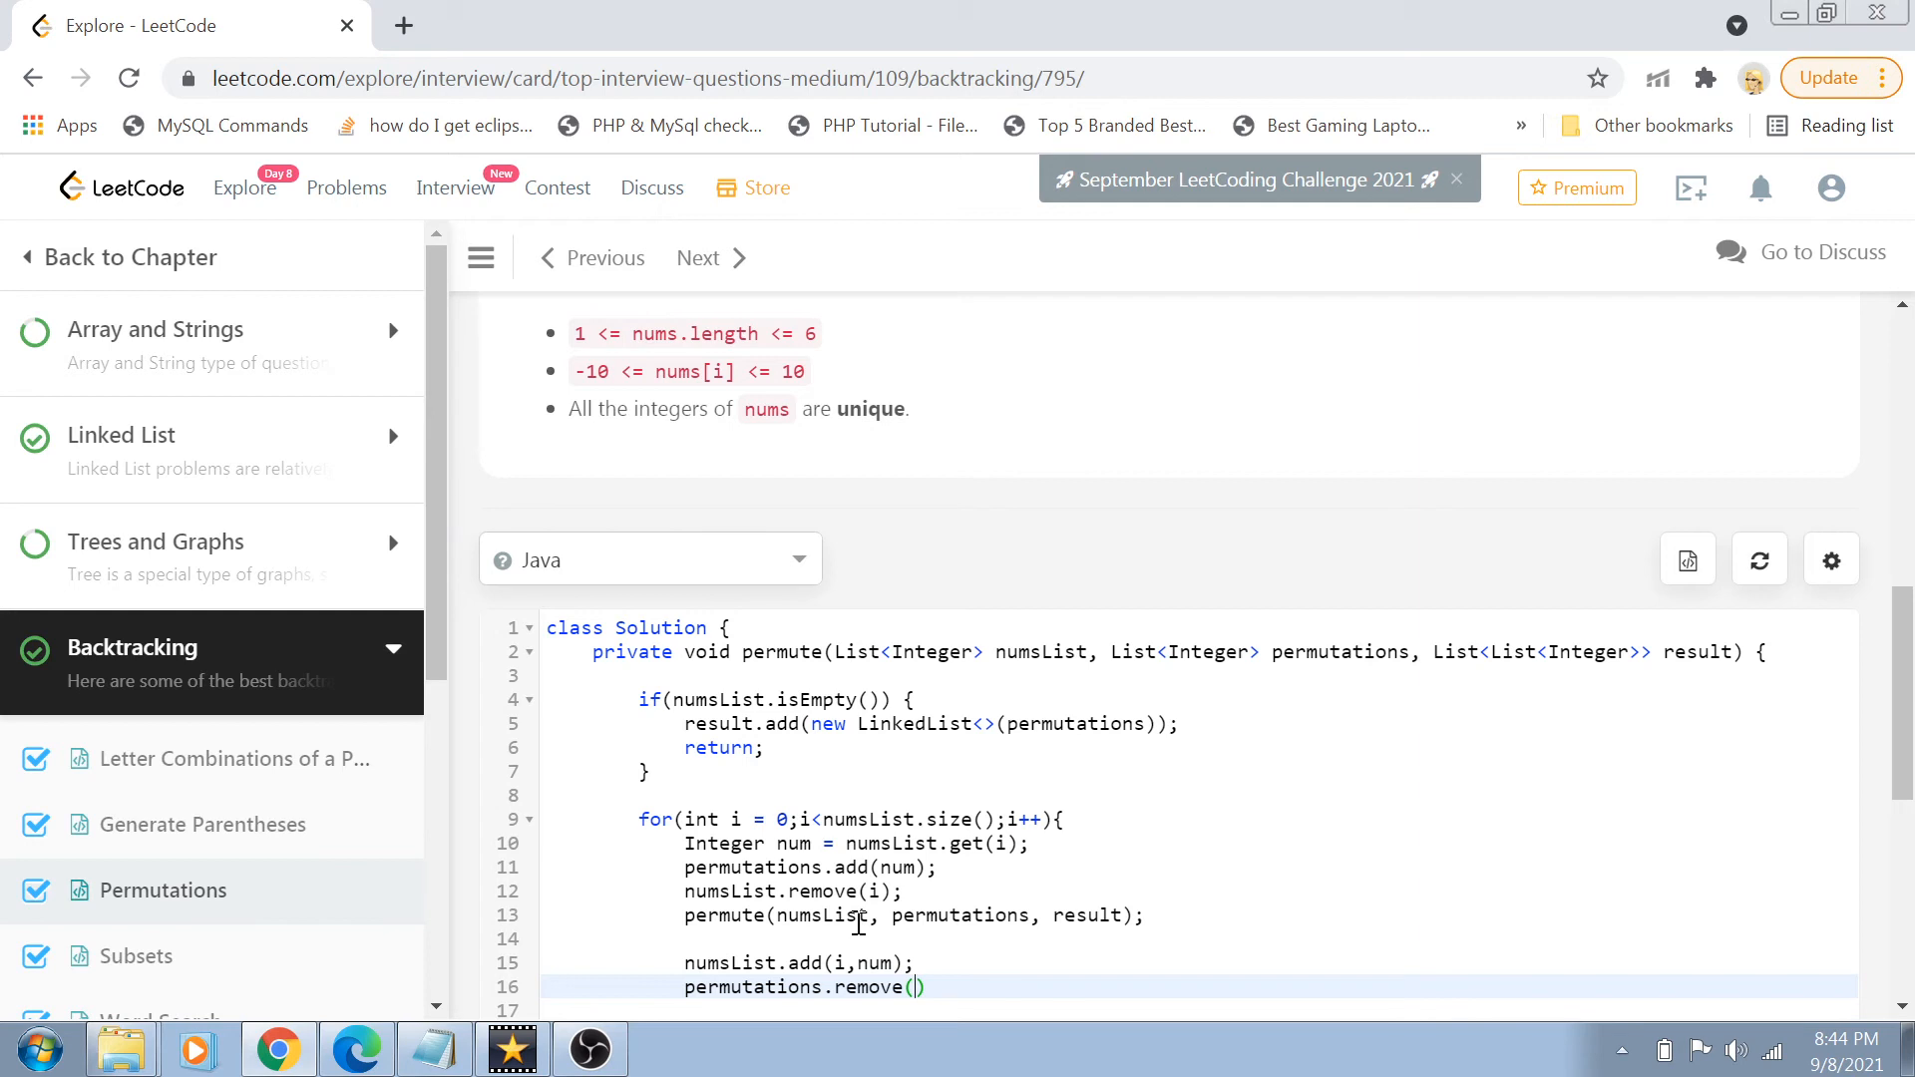
text(n)
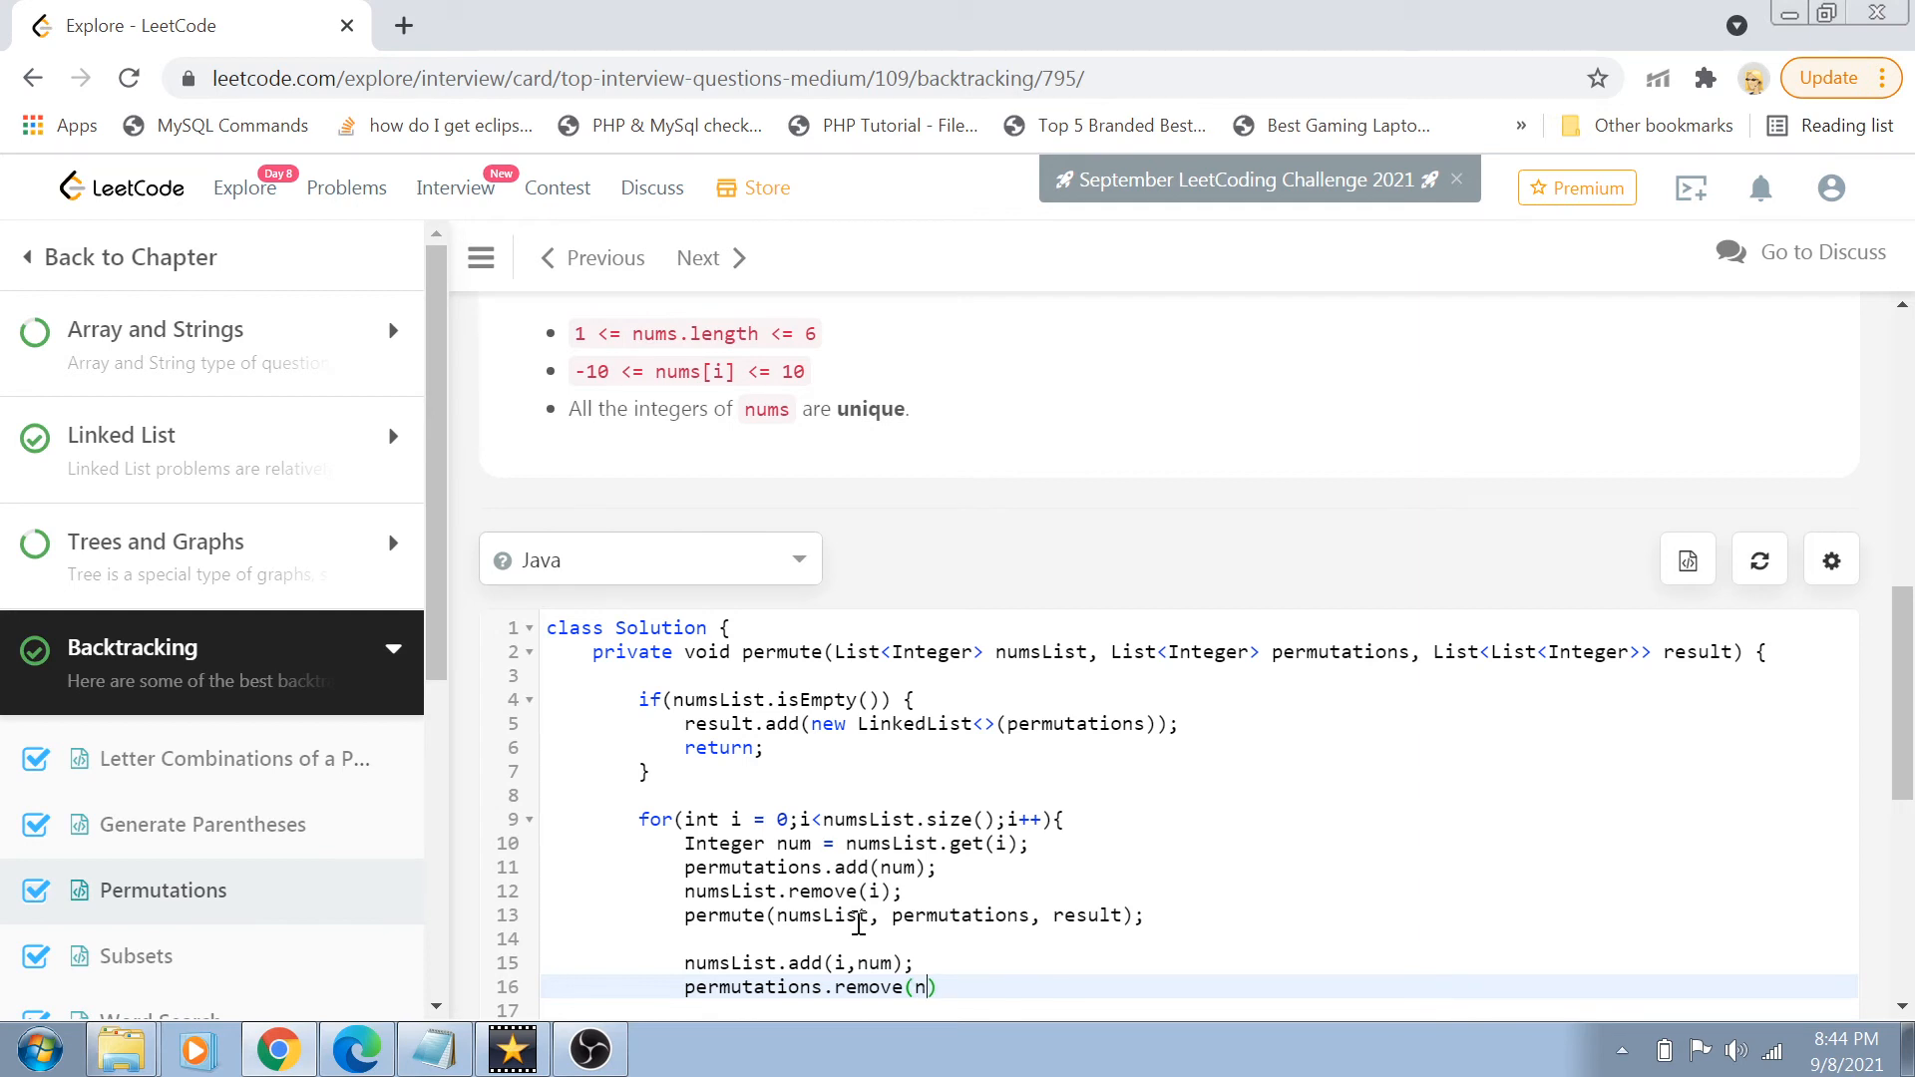
text(ew)
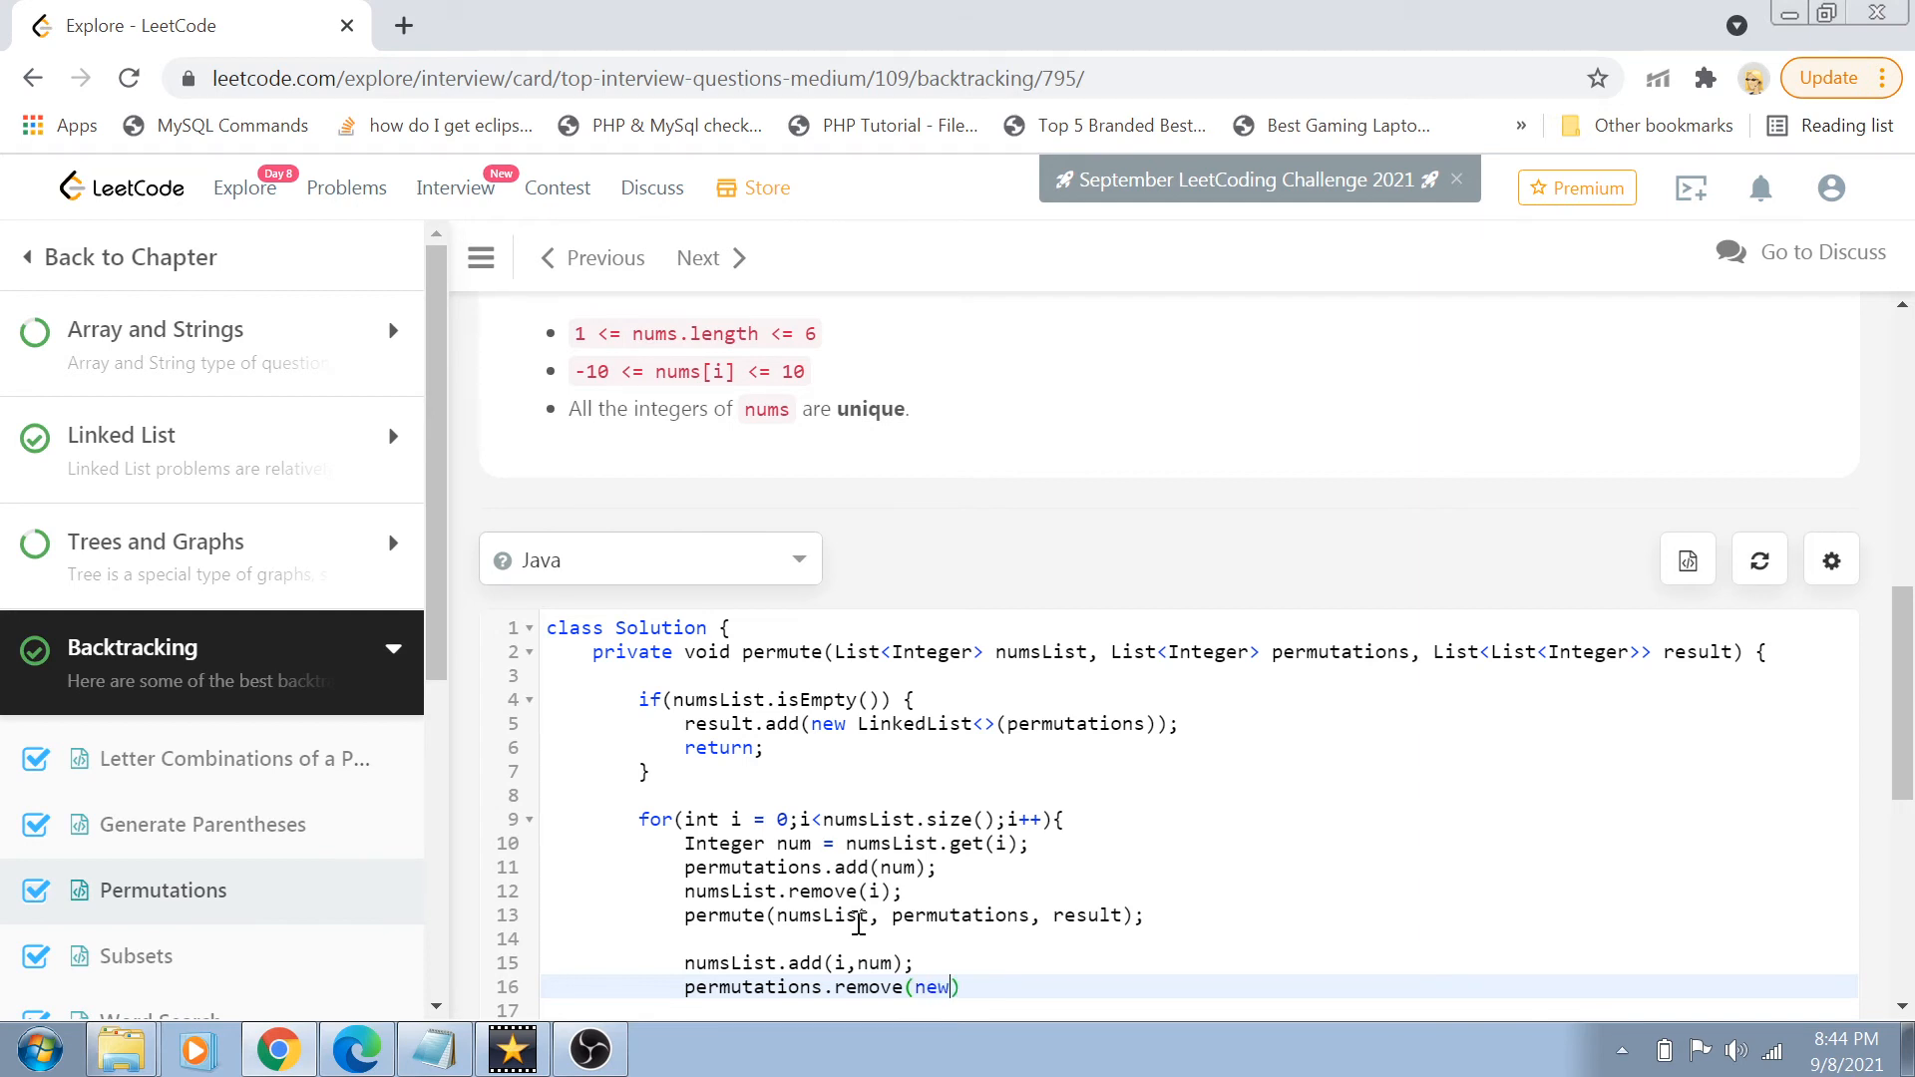
text(Integer())
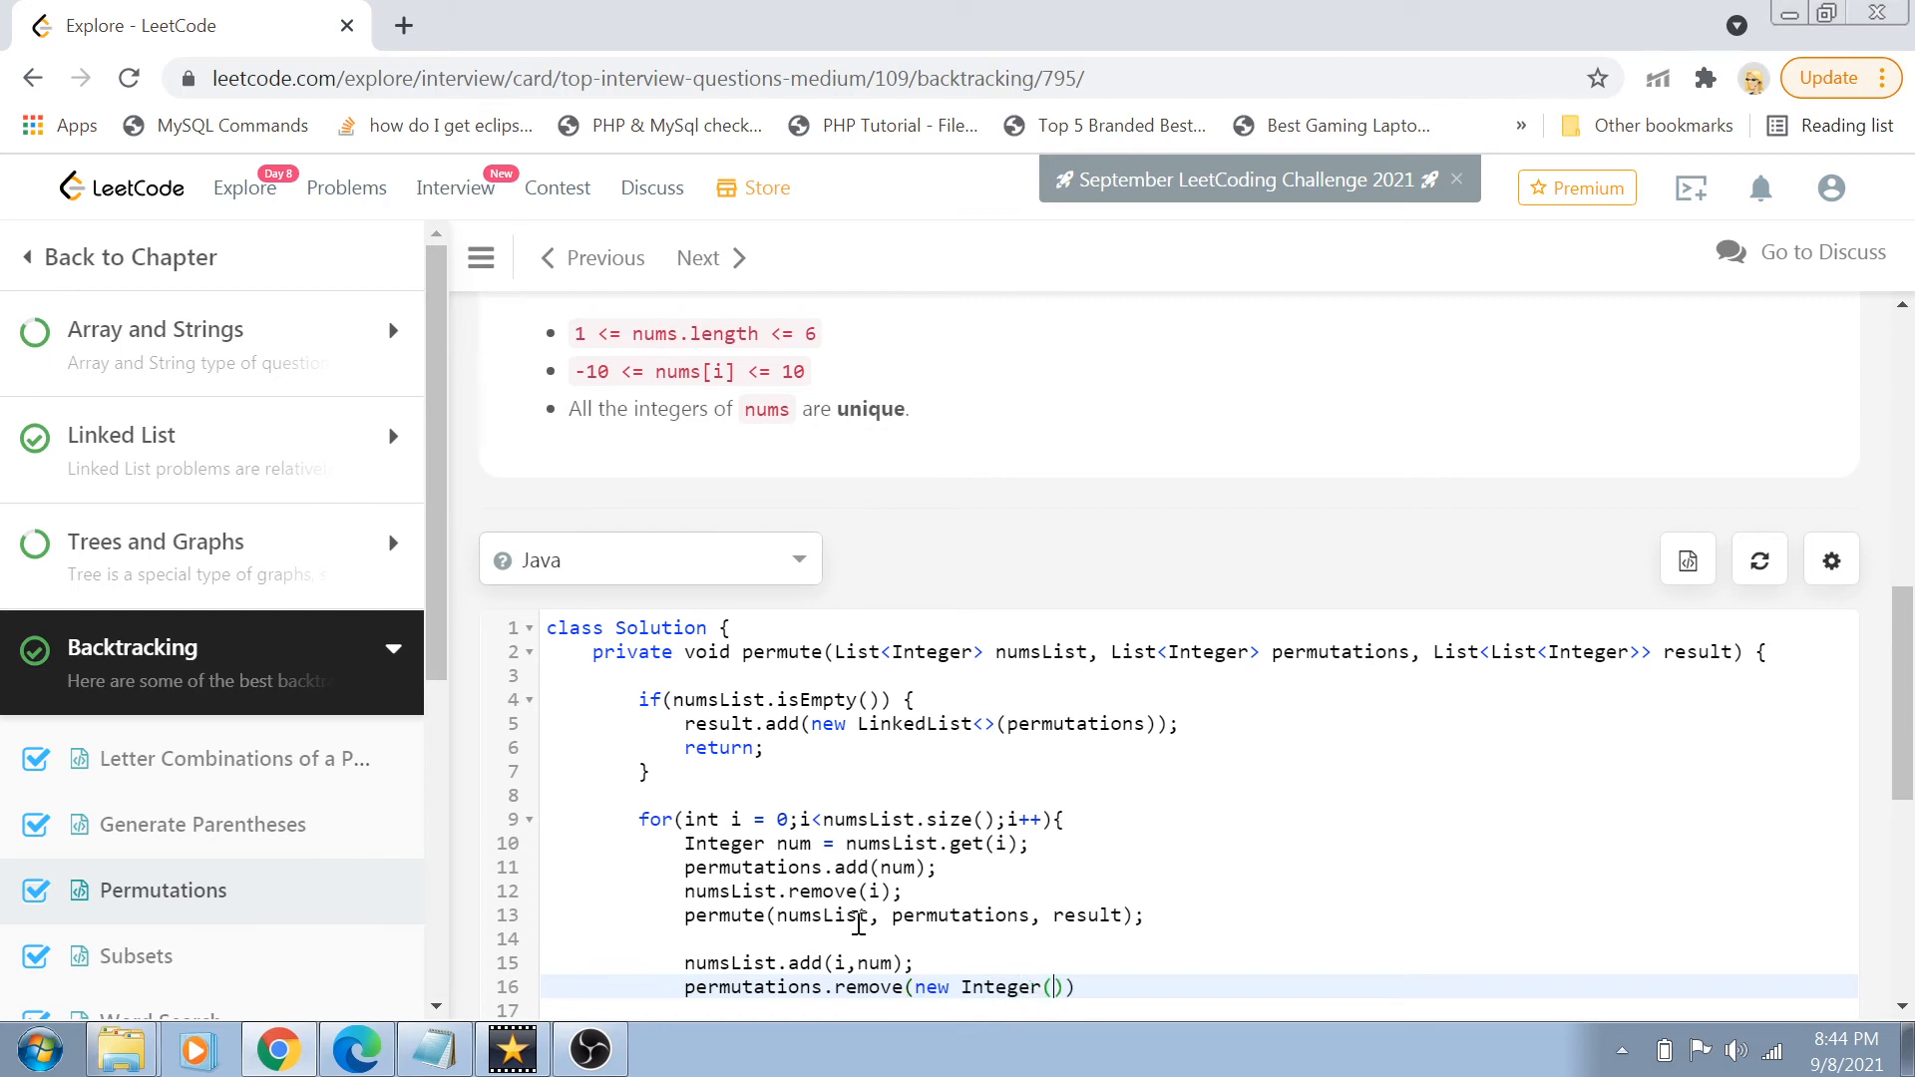
text(num))
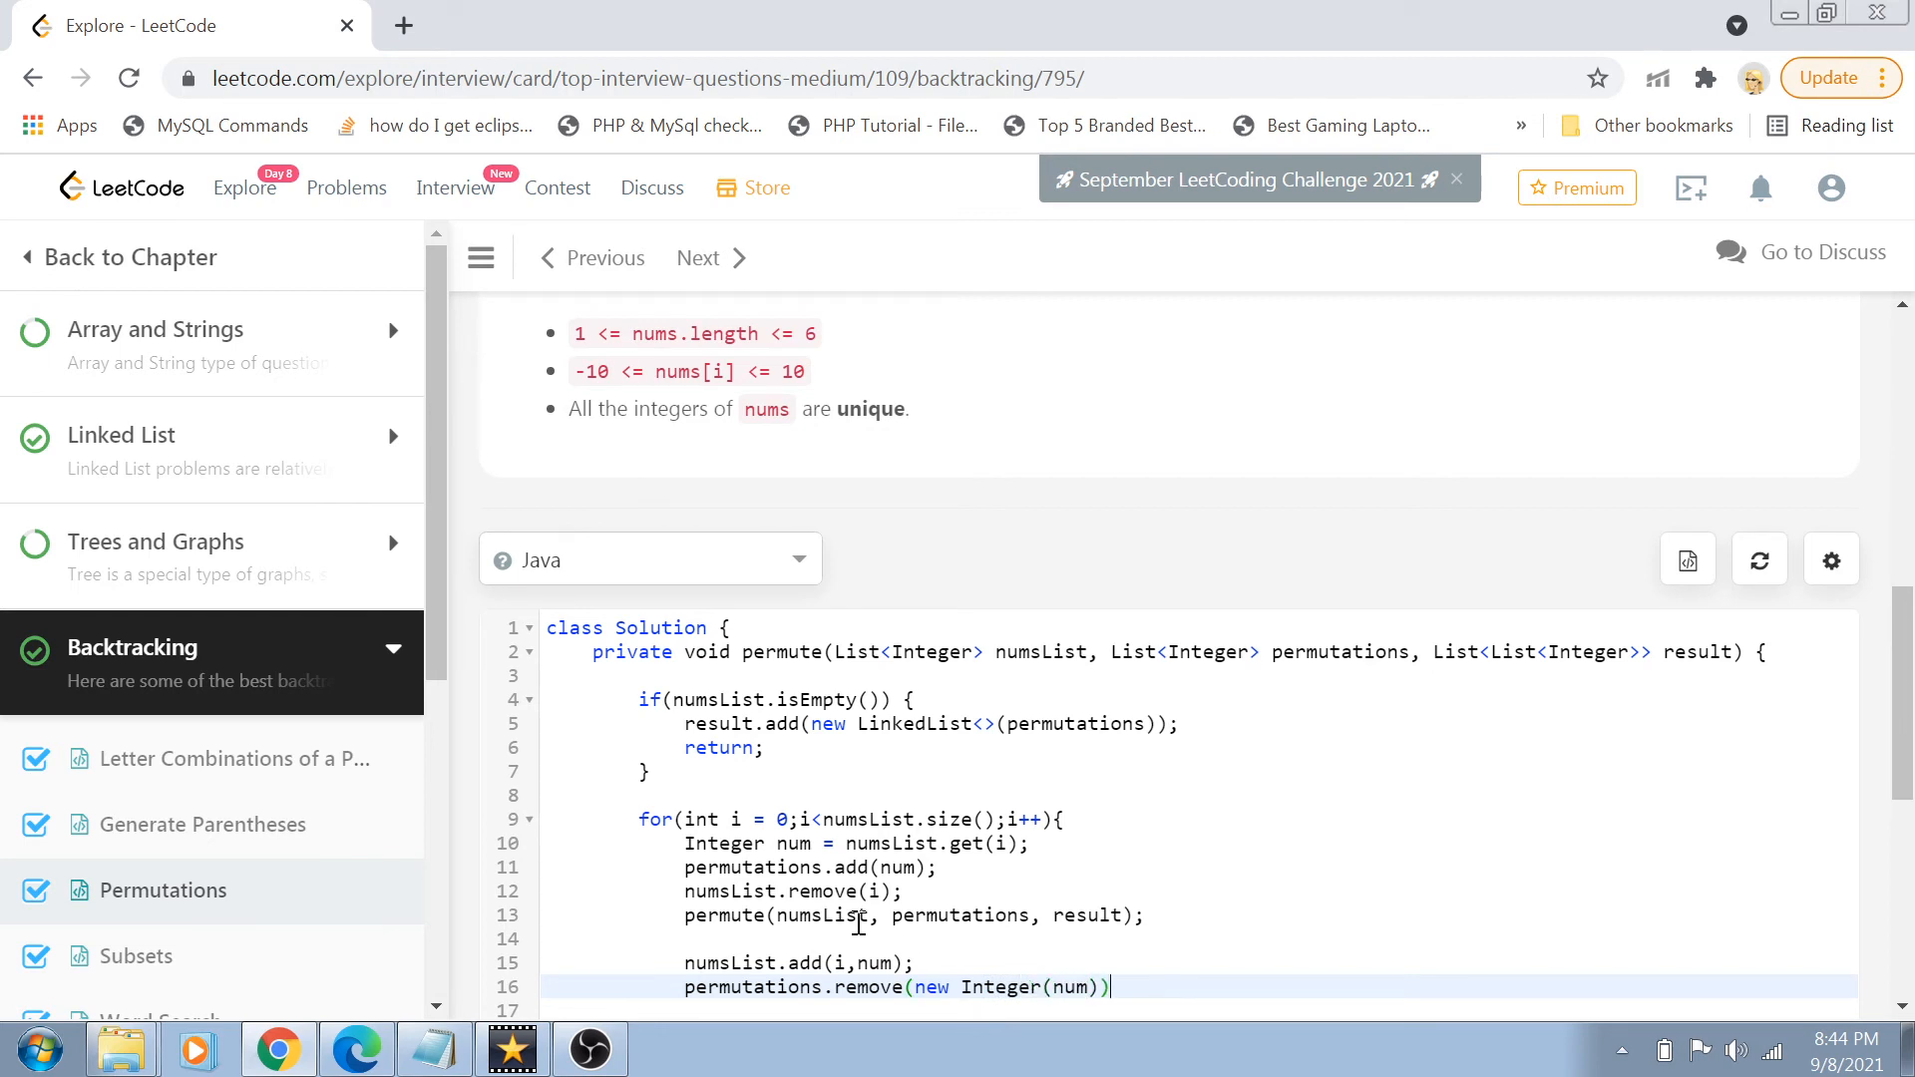
text(;)
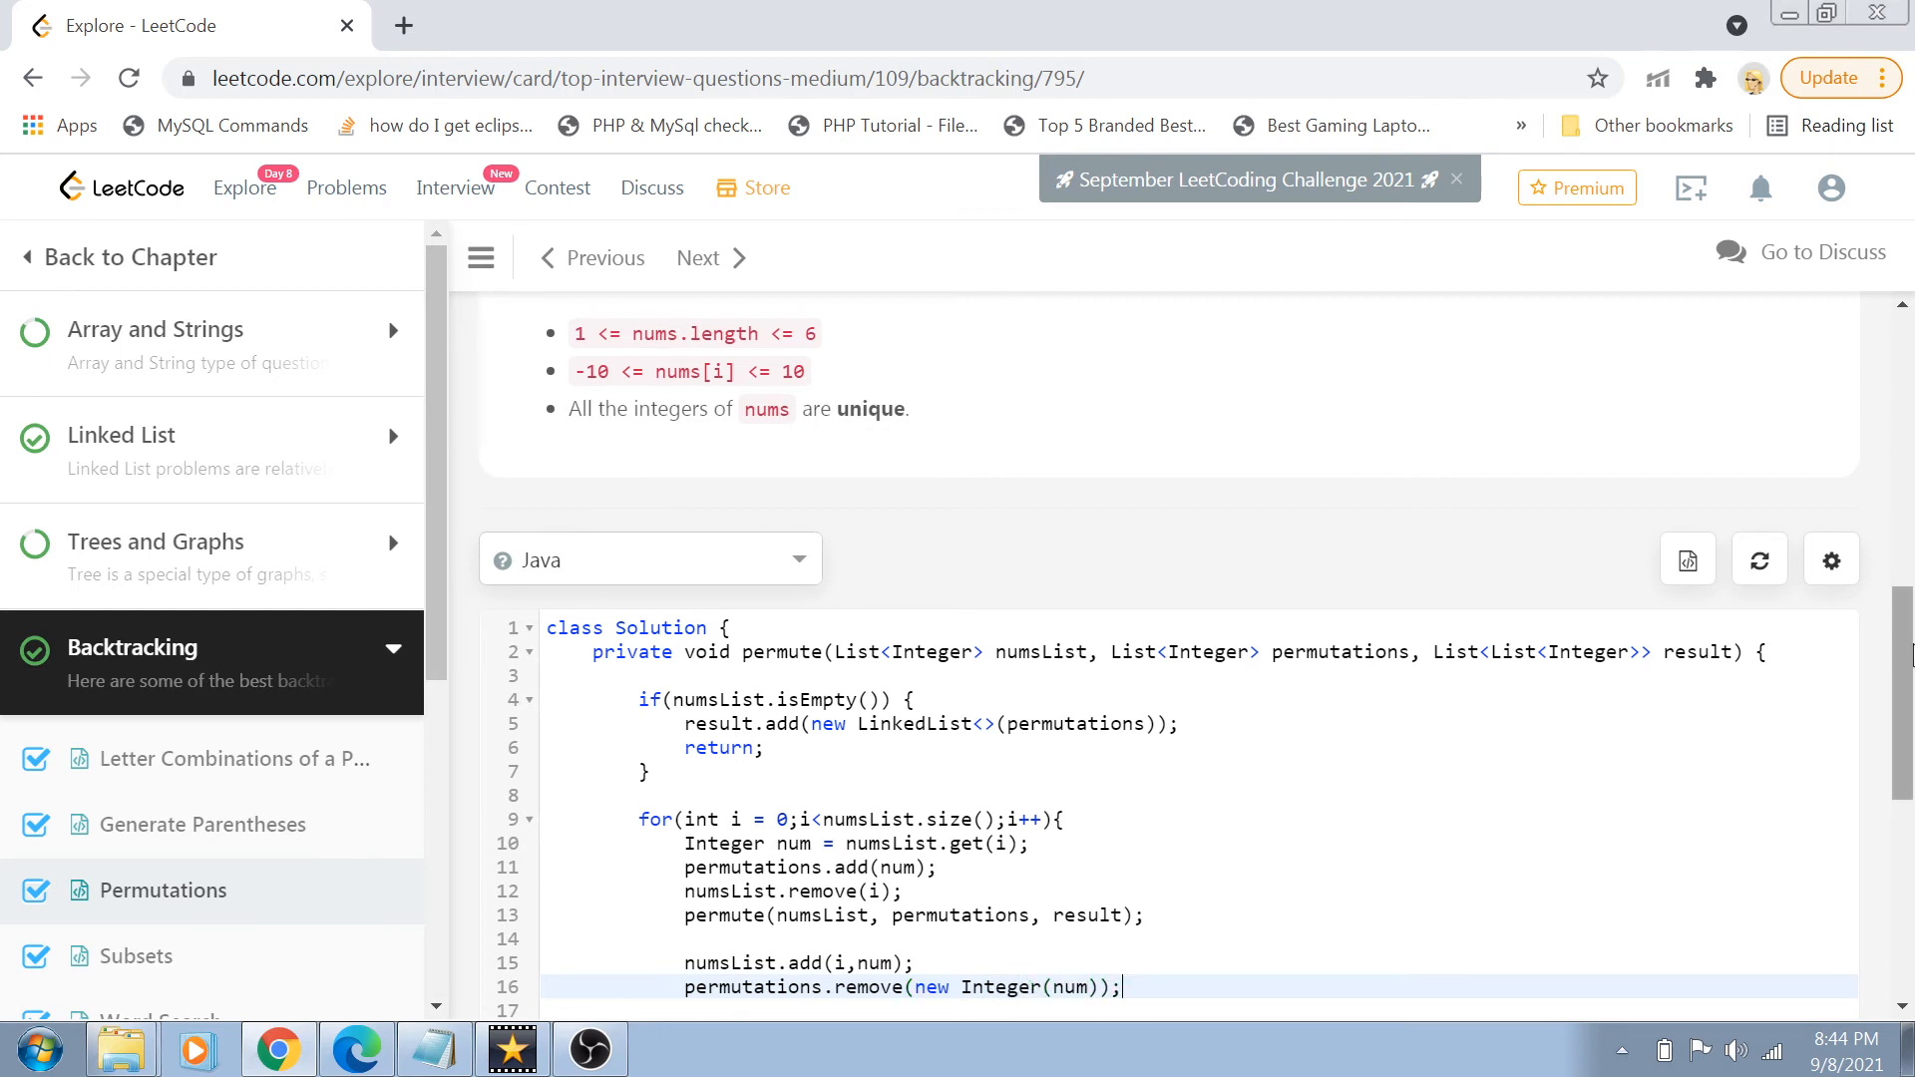
- Remove extra blank lines in the helper's loop and scroll through the finished solution
scroll(down, 3)
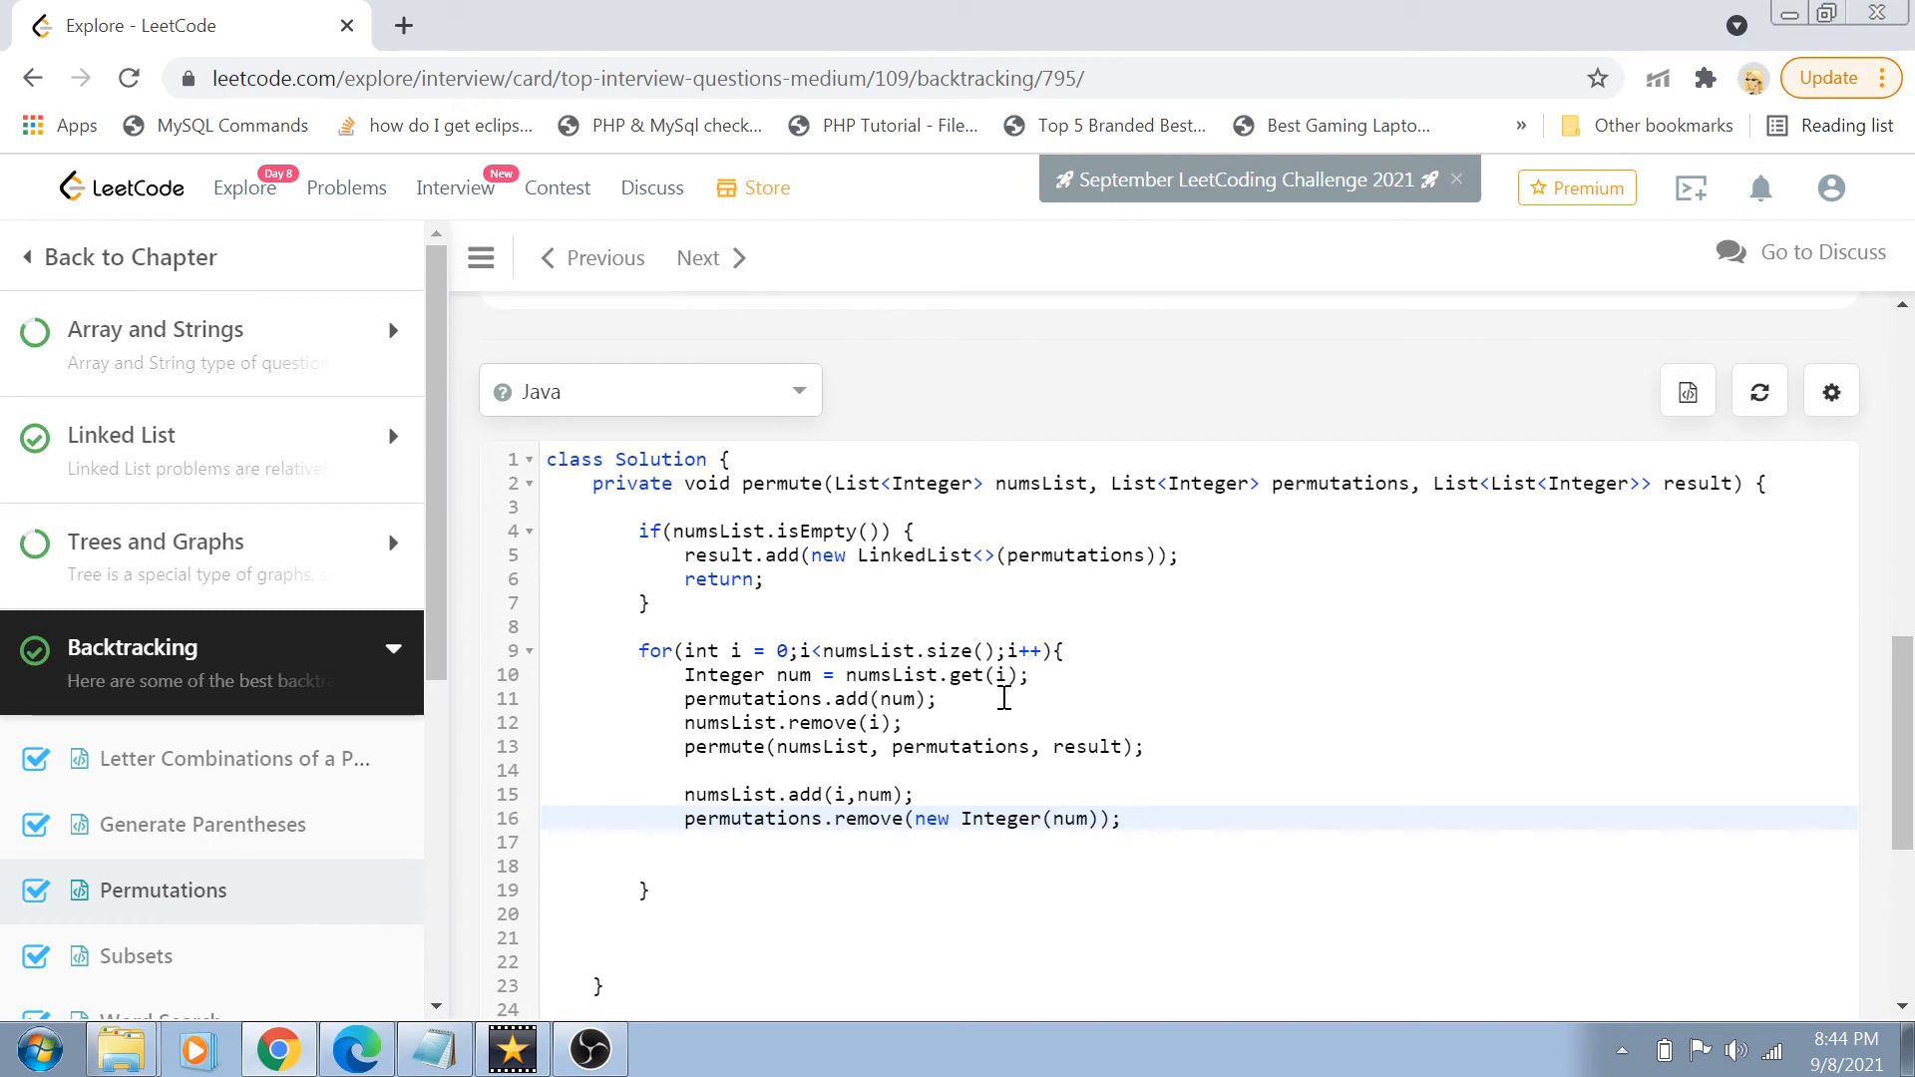
mouse_move(855, 697)
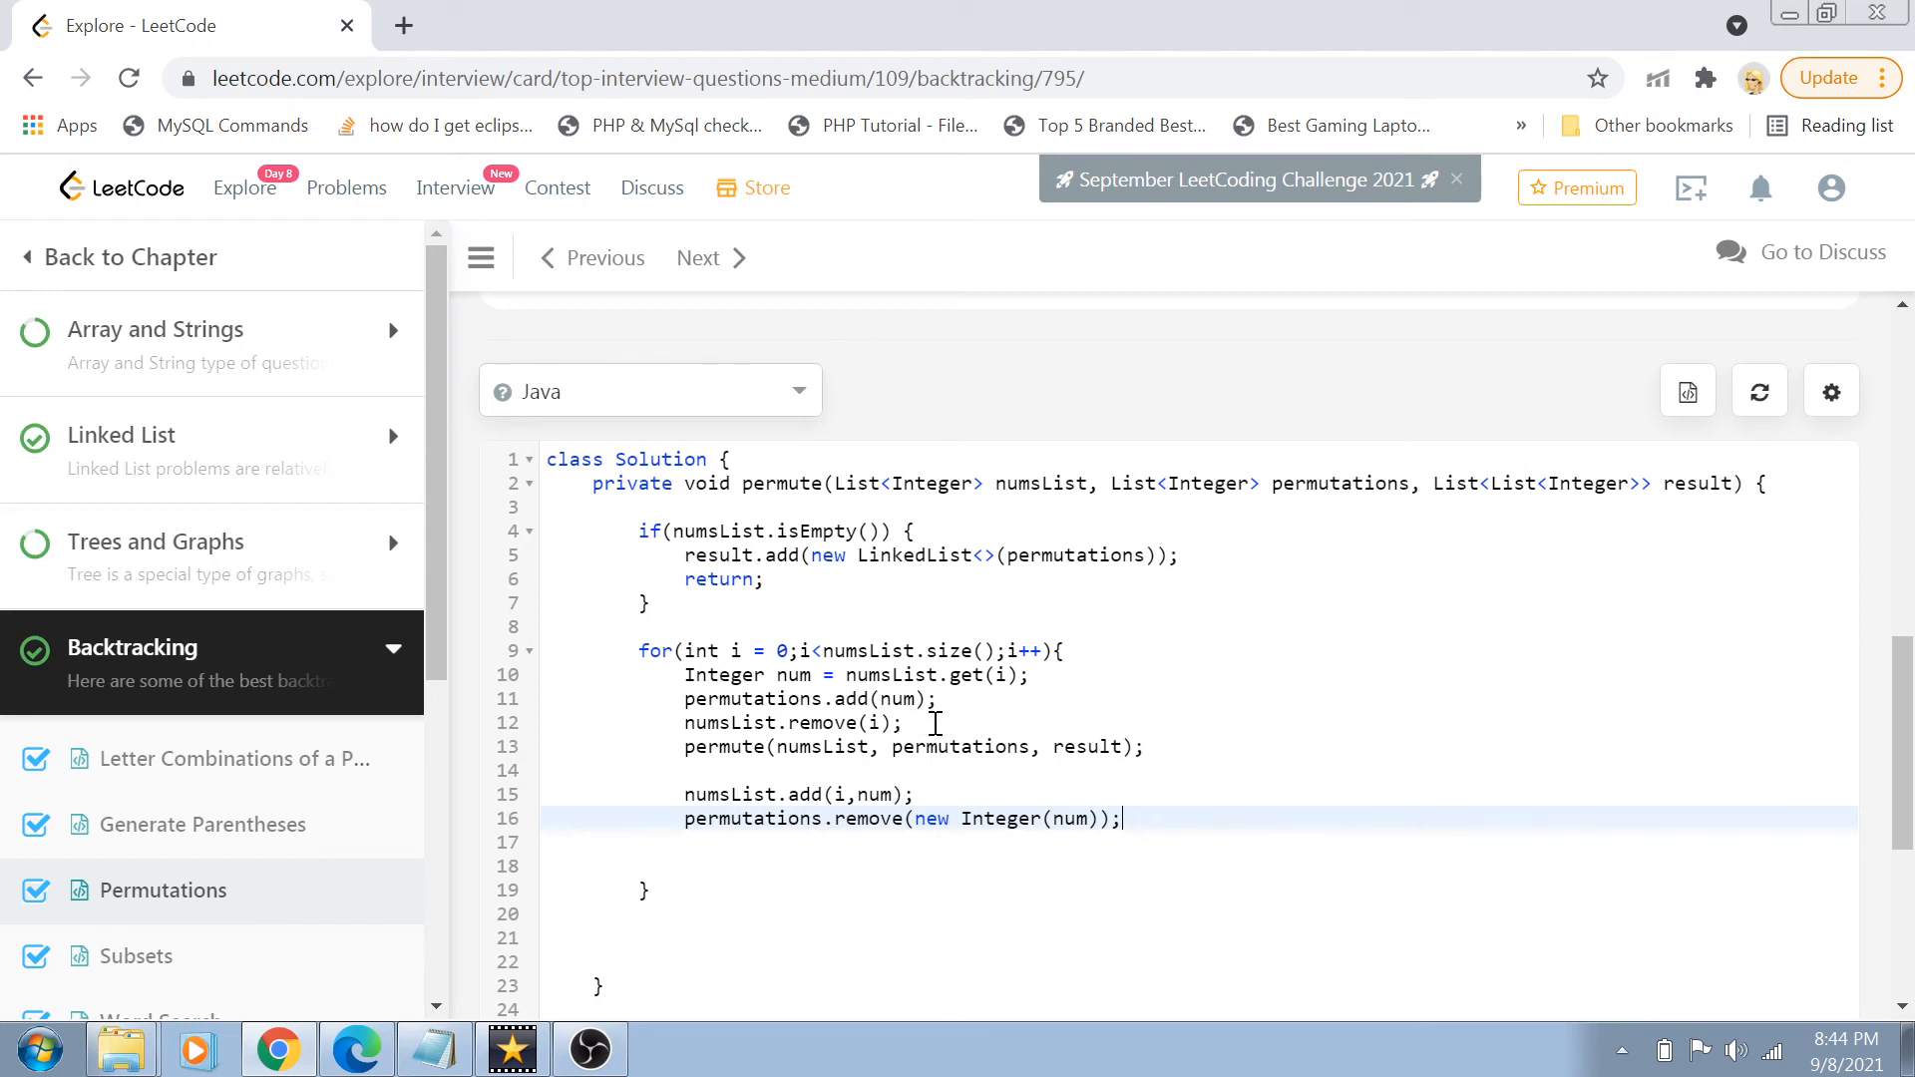
click(686, 746)
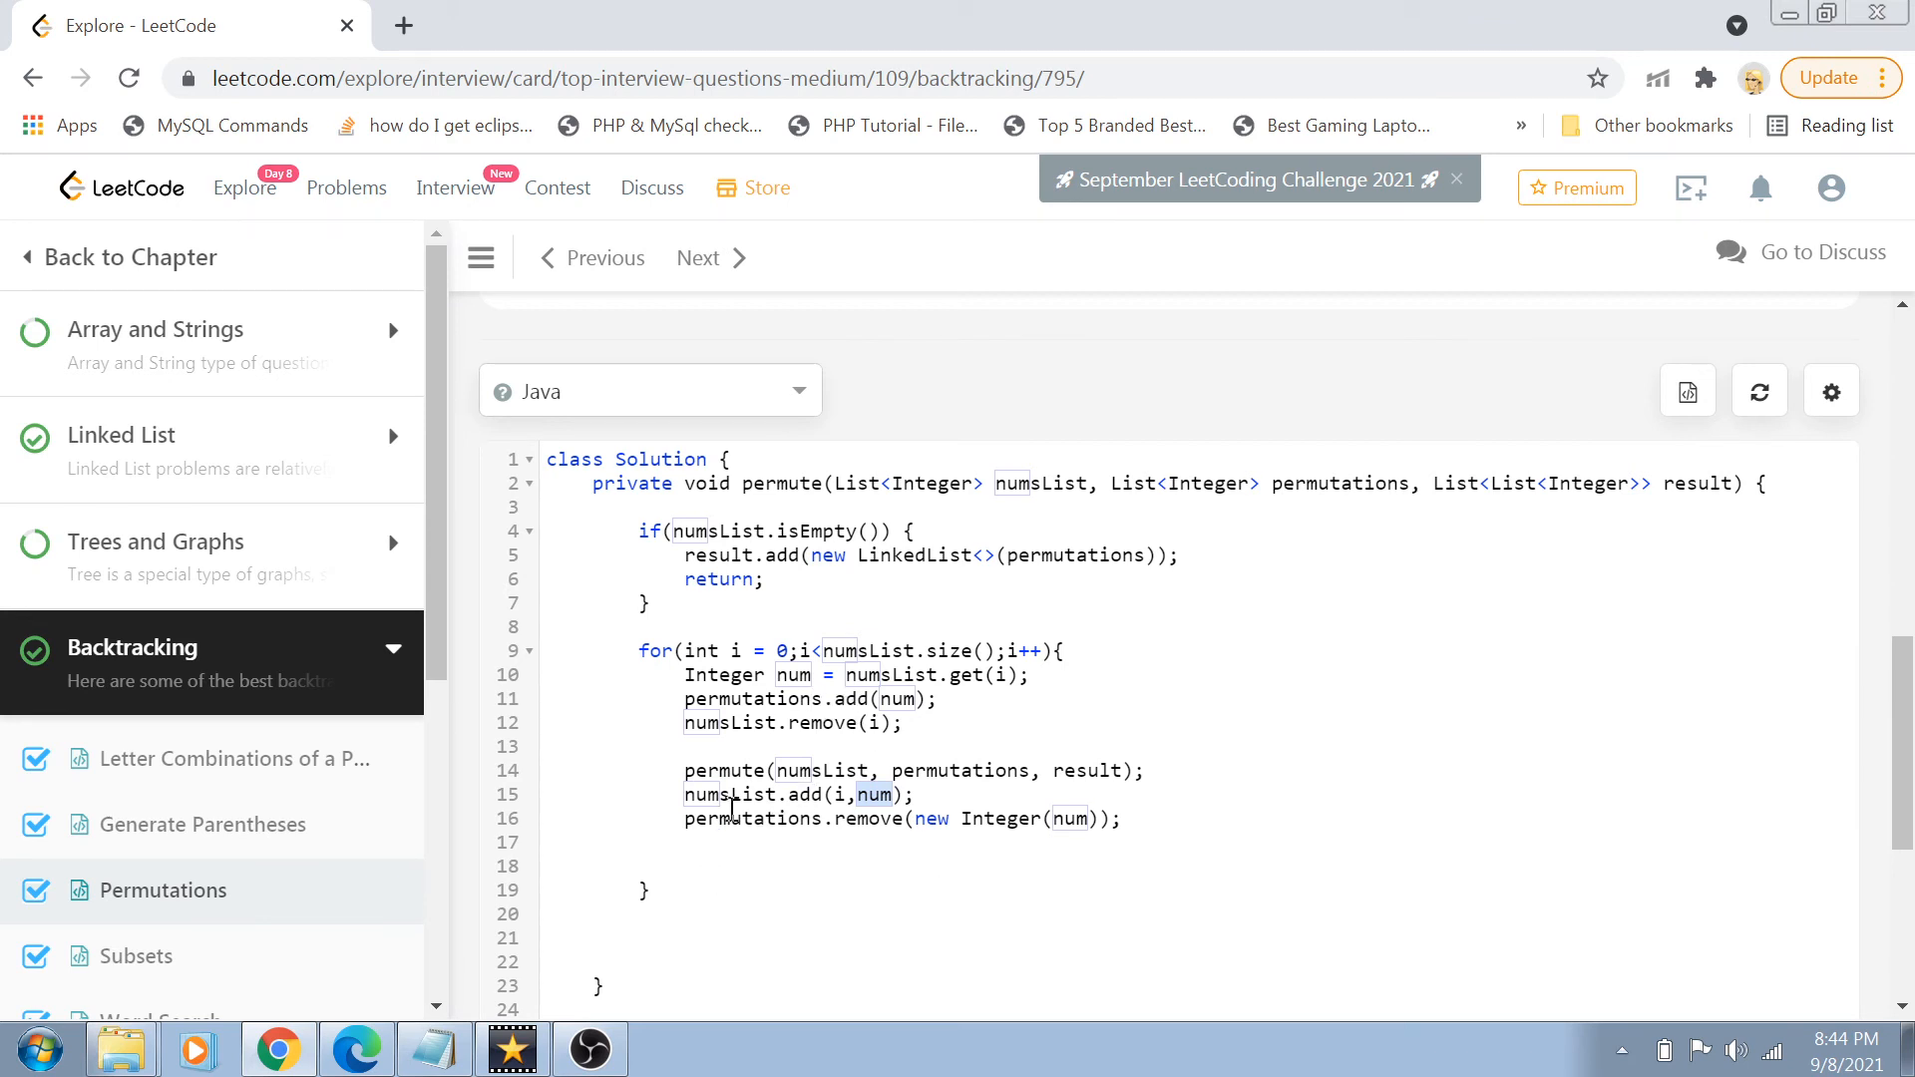
mouse_move(1030, 818)
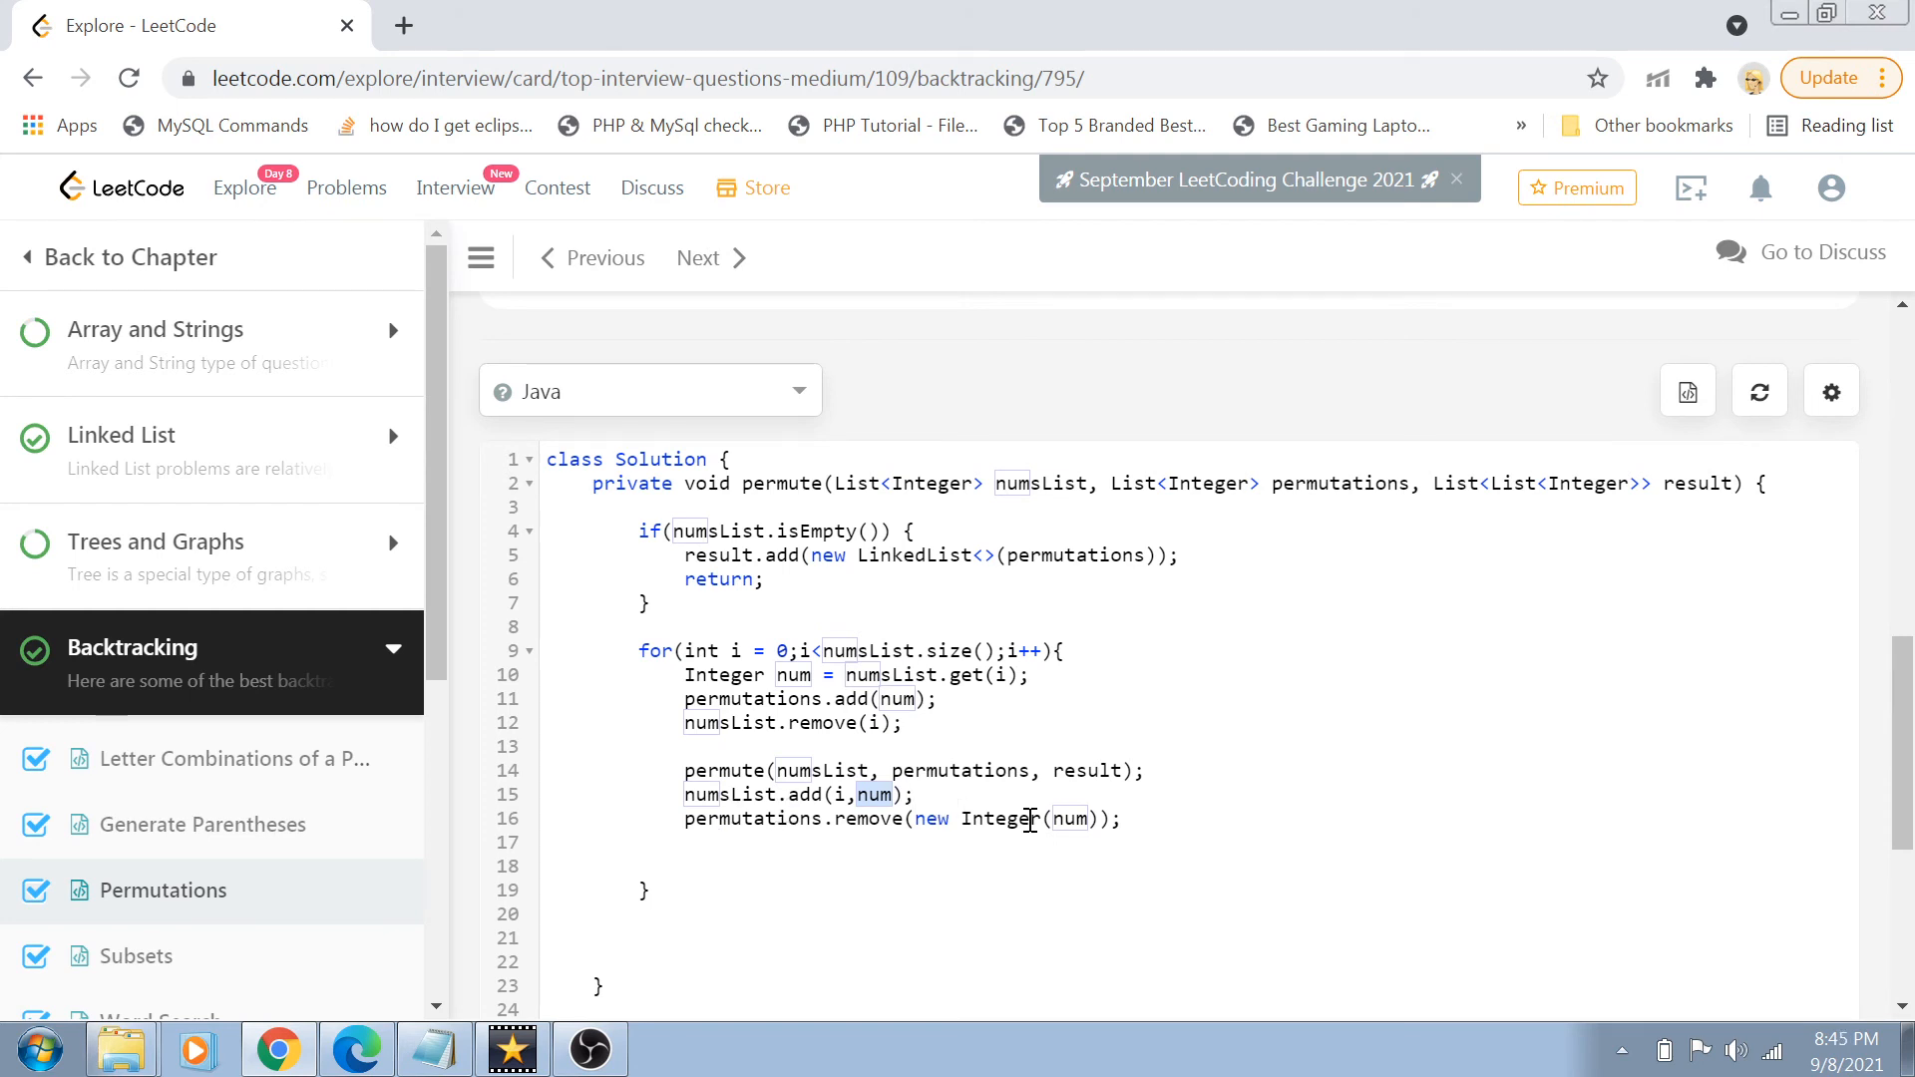
mouse_move(905, 857)
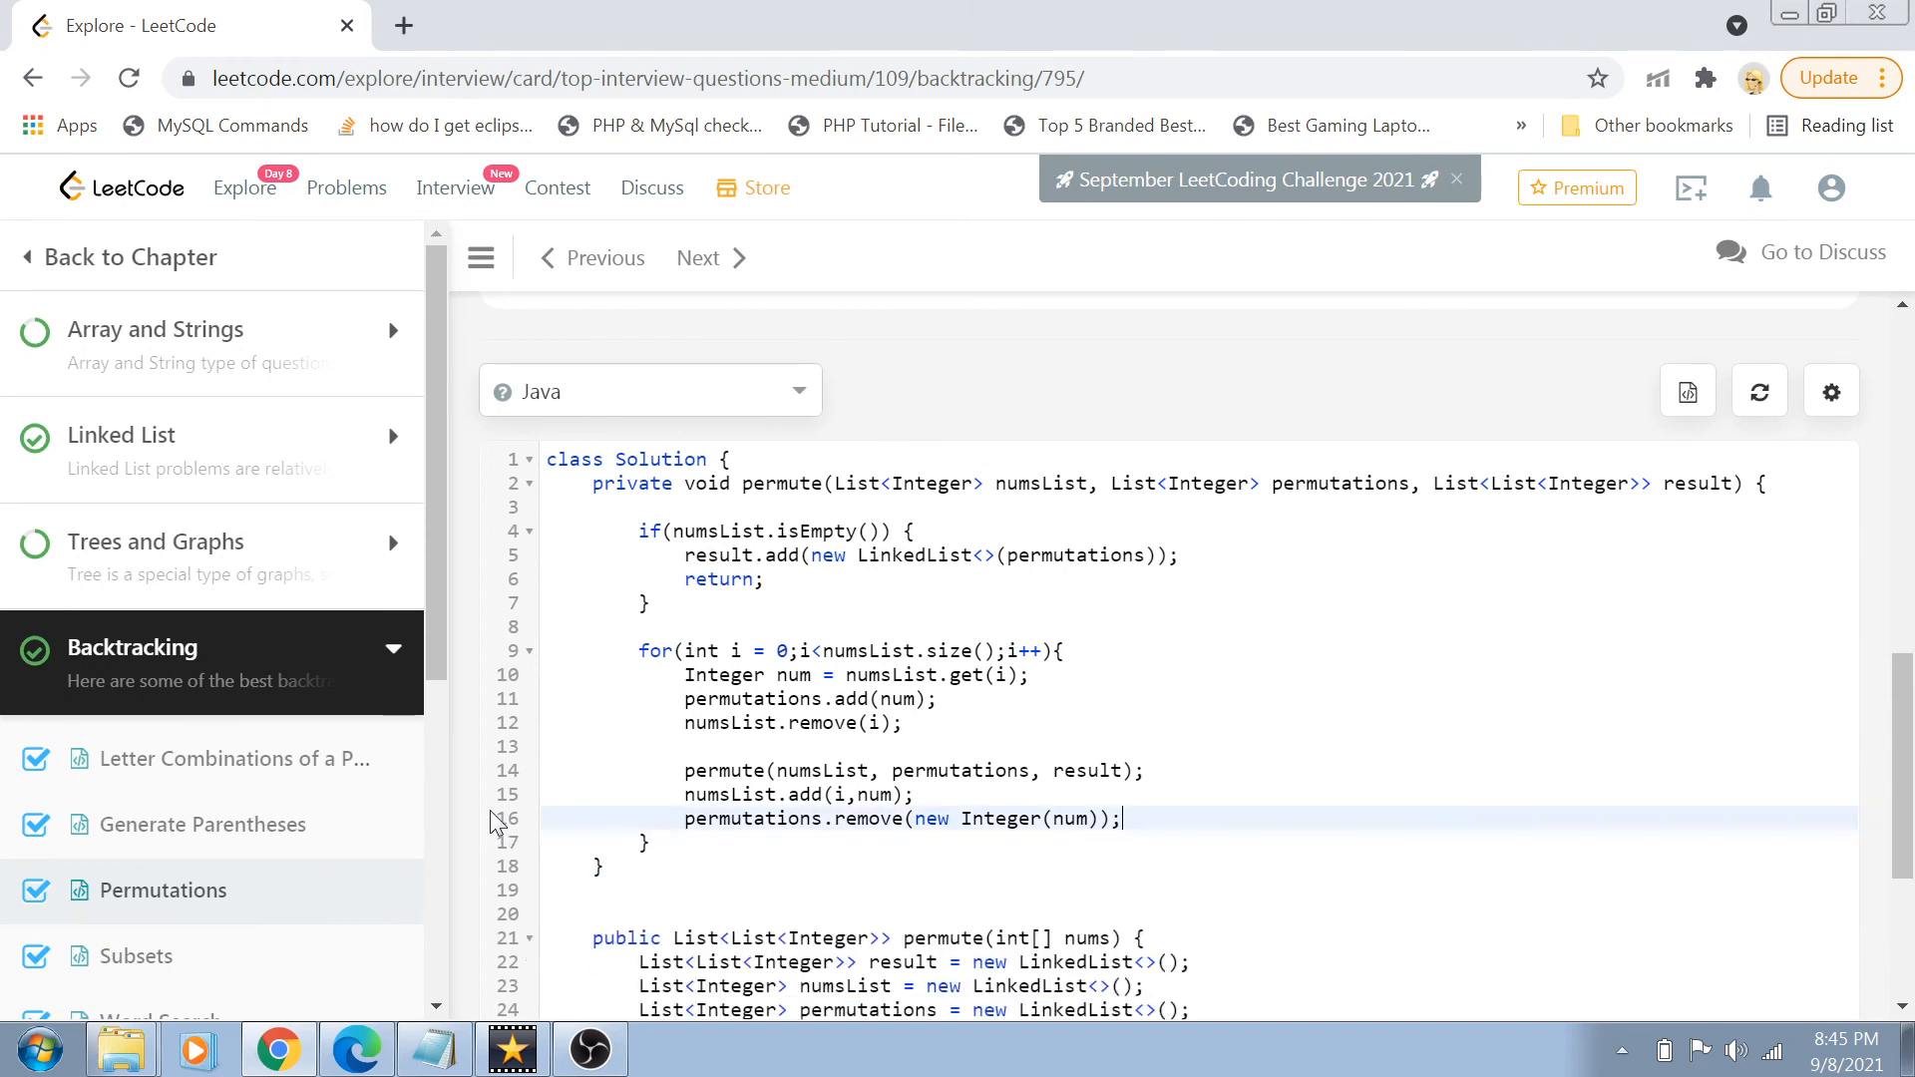
scroll(down, 3)
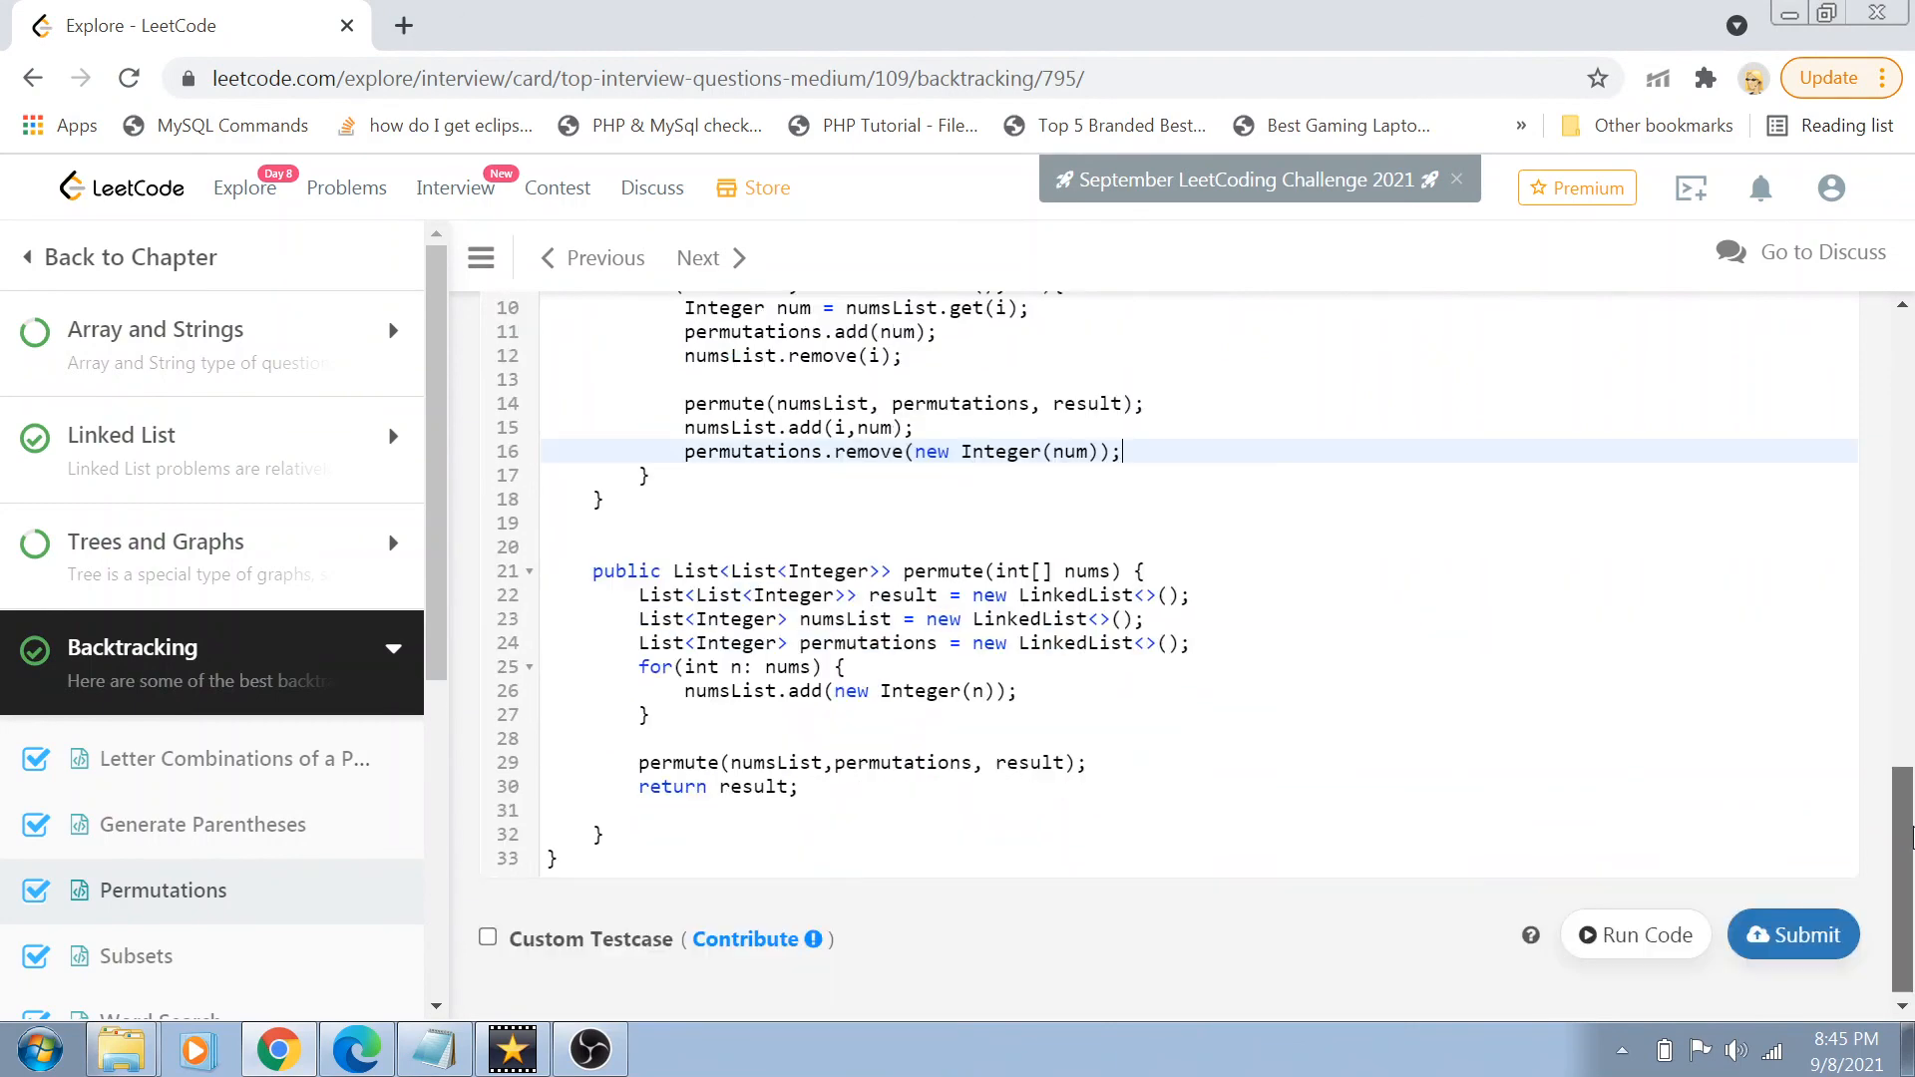
scroll(up, 3)
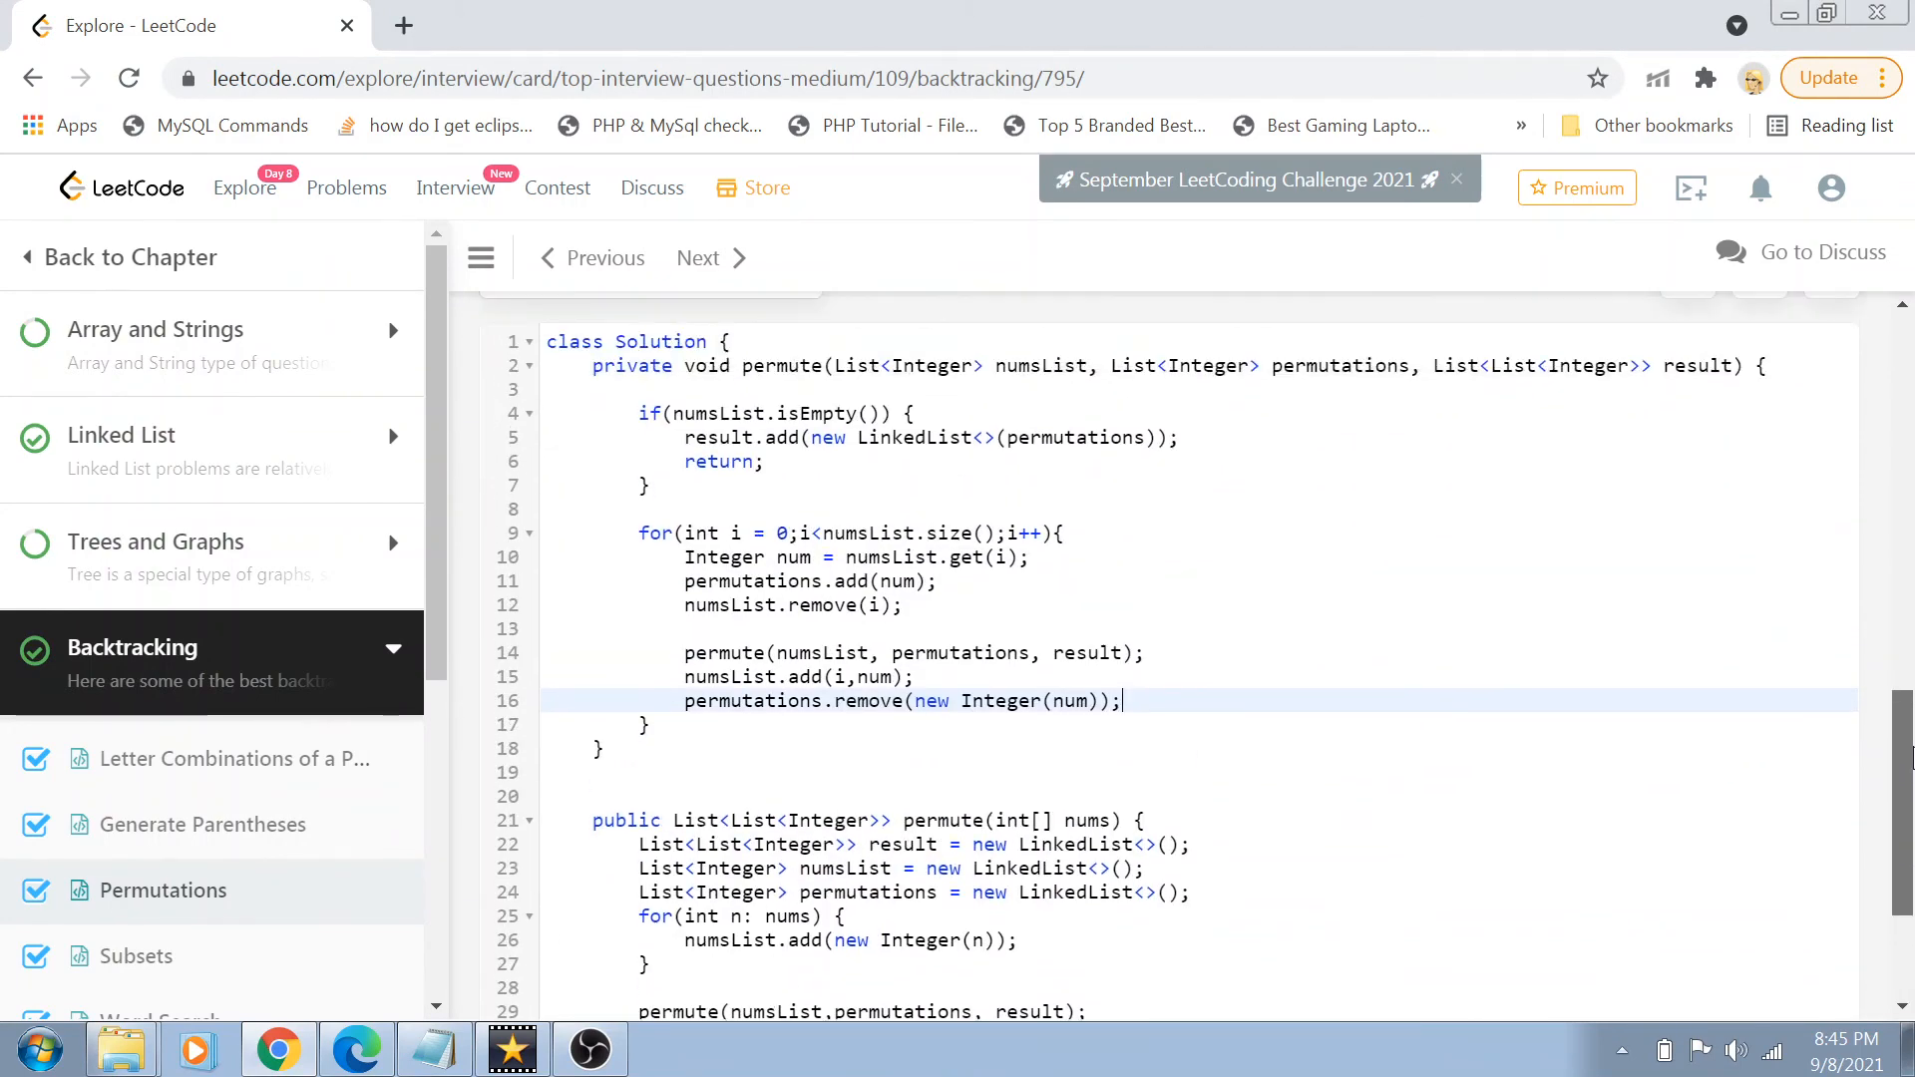
scroll(down, 3)
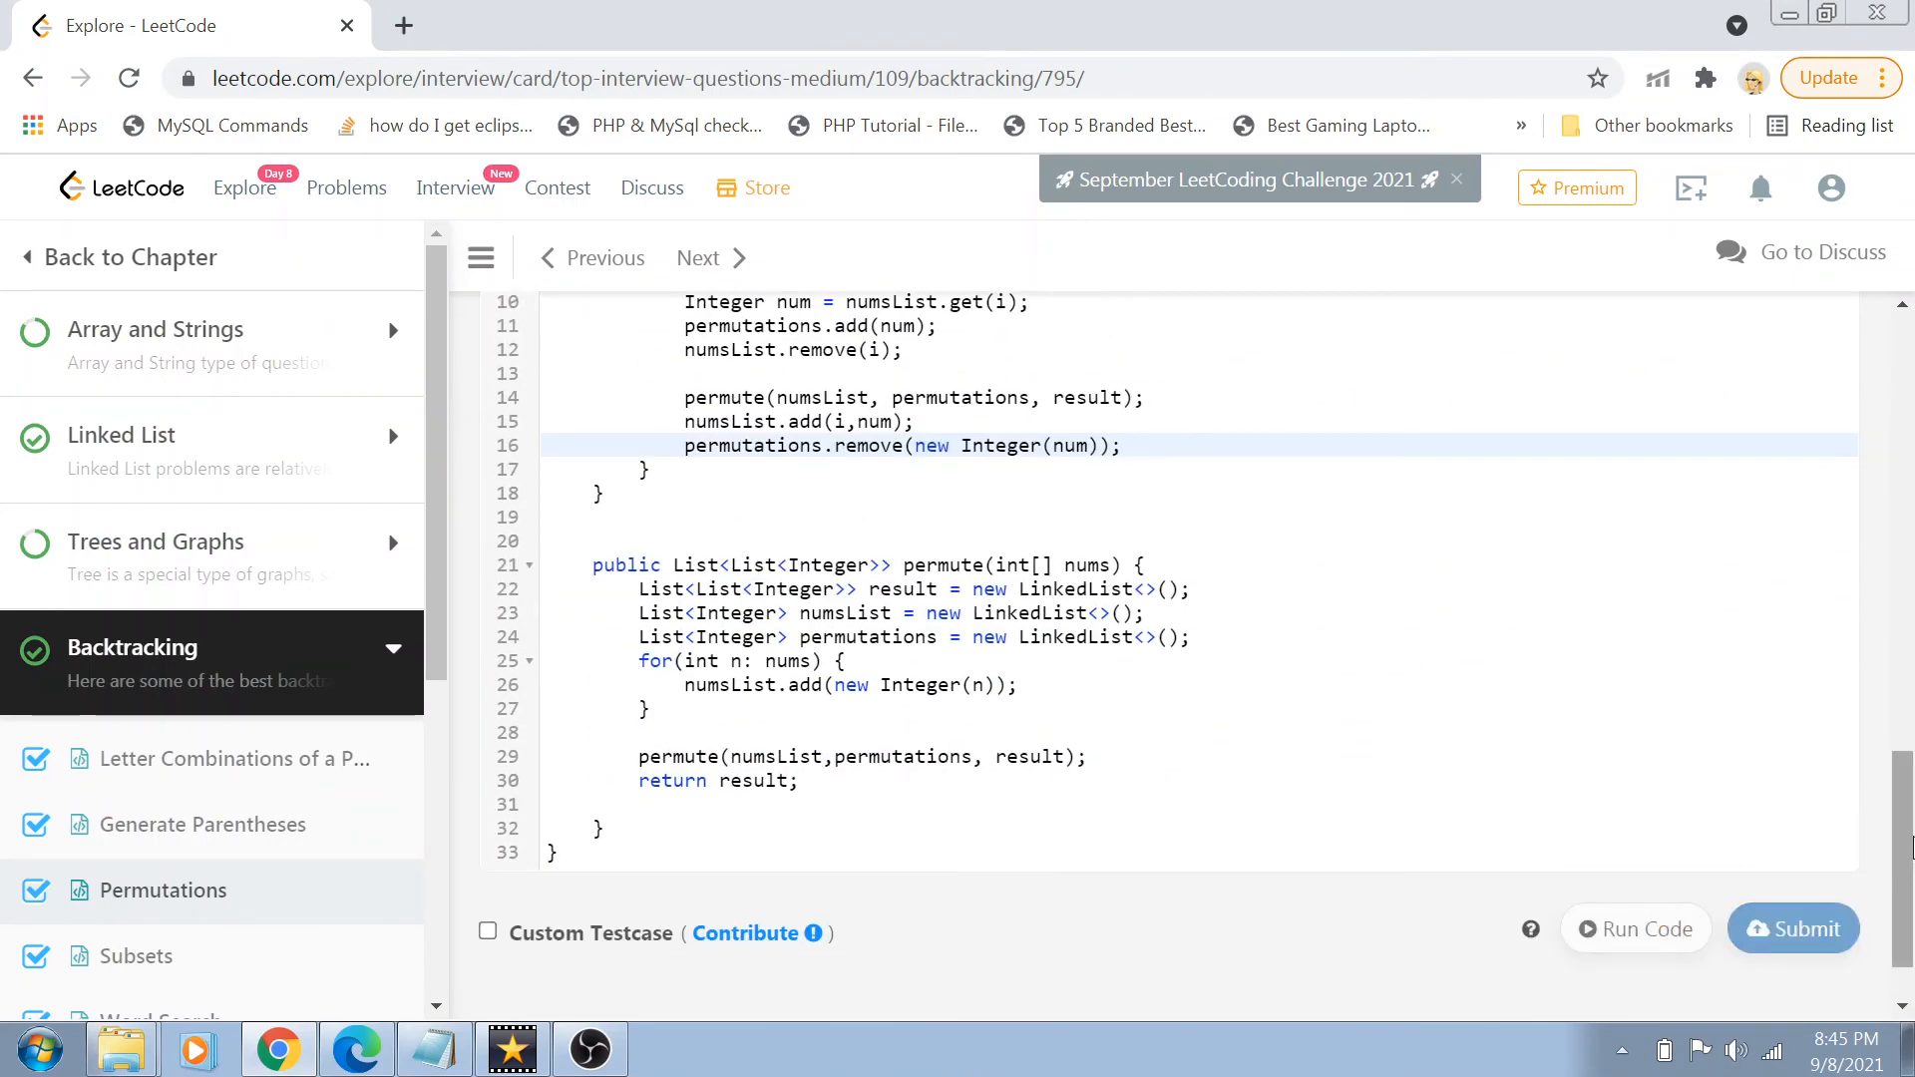
- Run the code on input [1,2,3] and confirm the six permutations match
click(1634, 929)
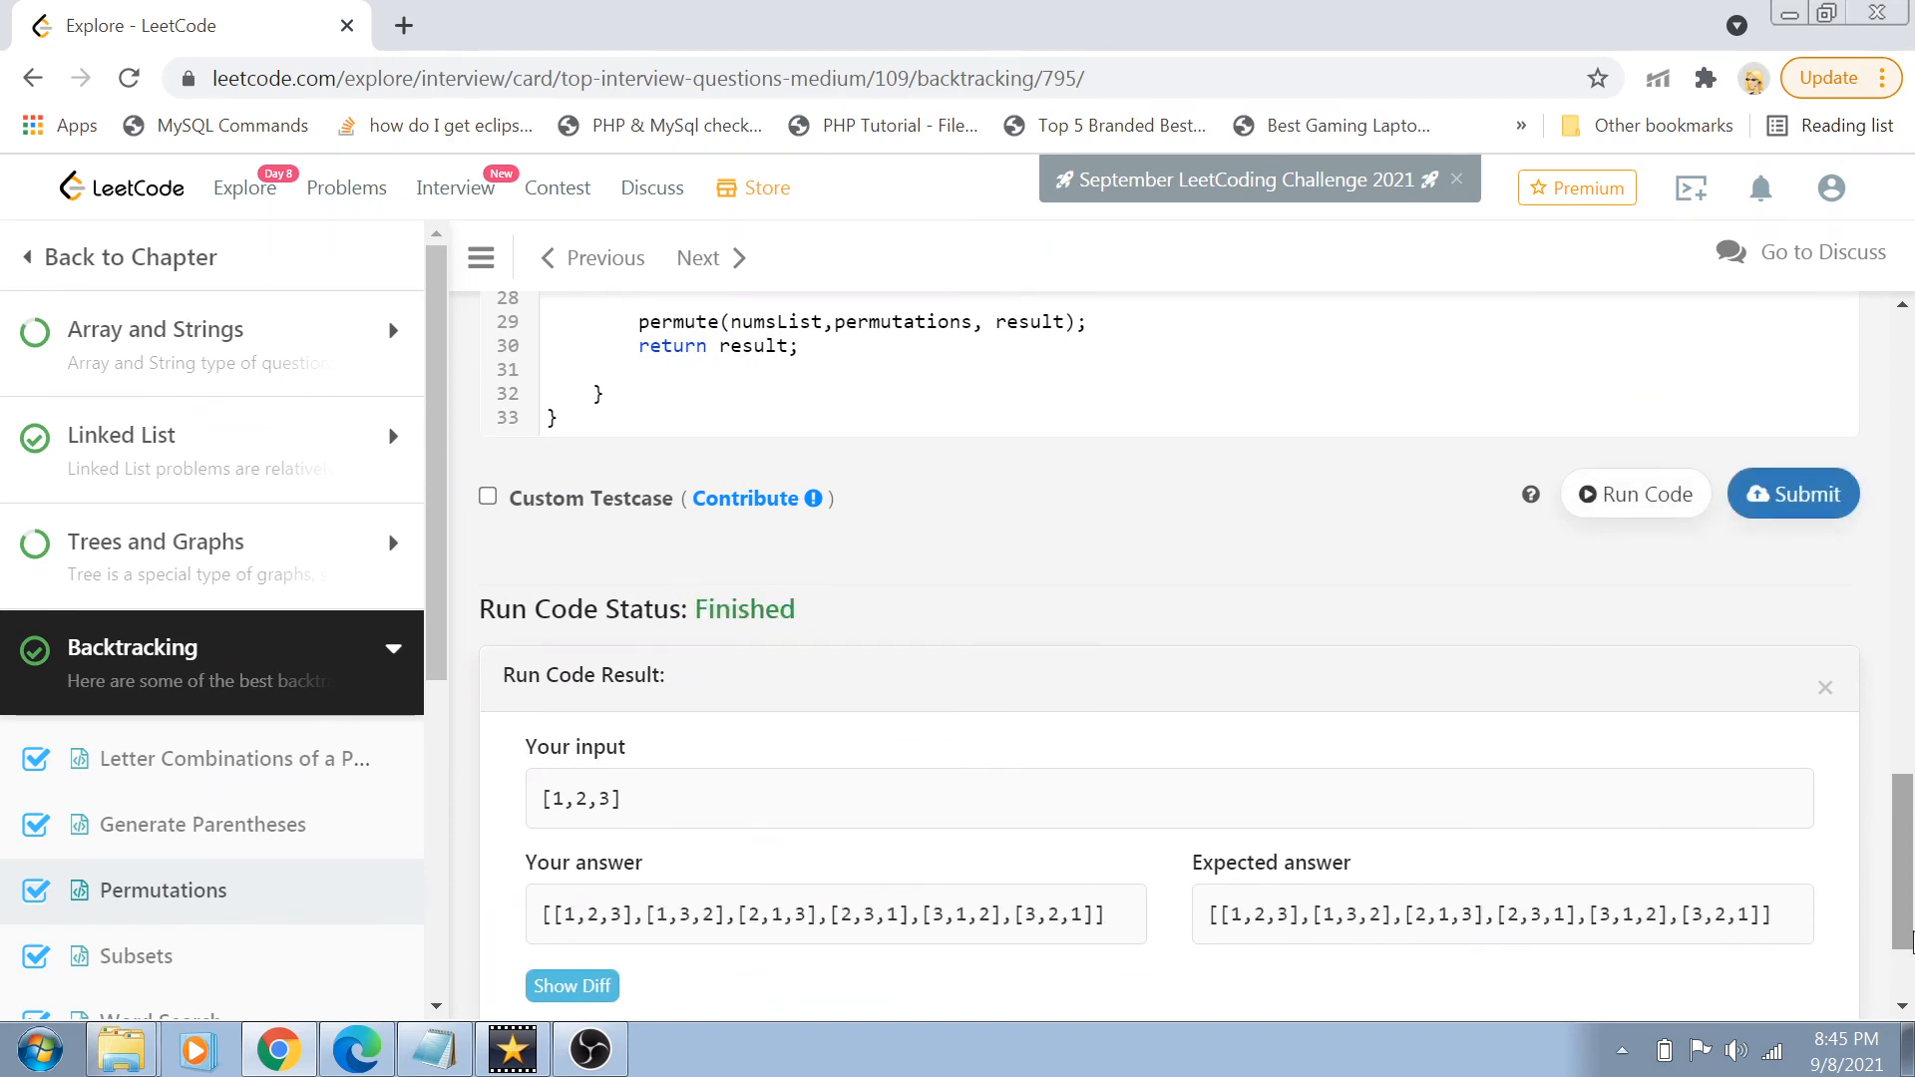
mouse_move(733, 1026)
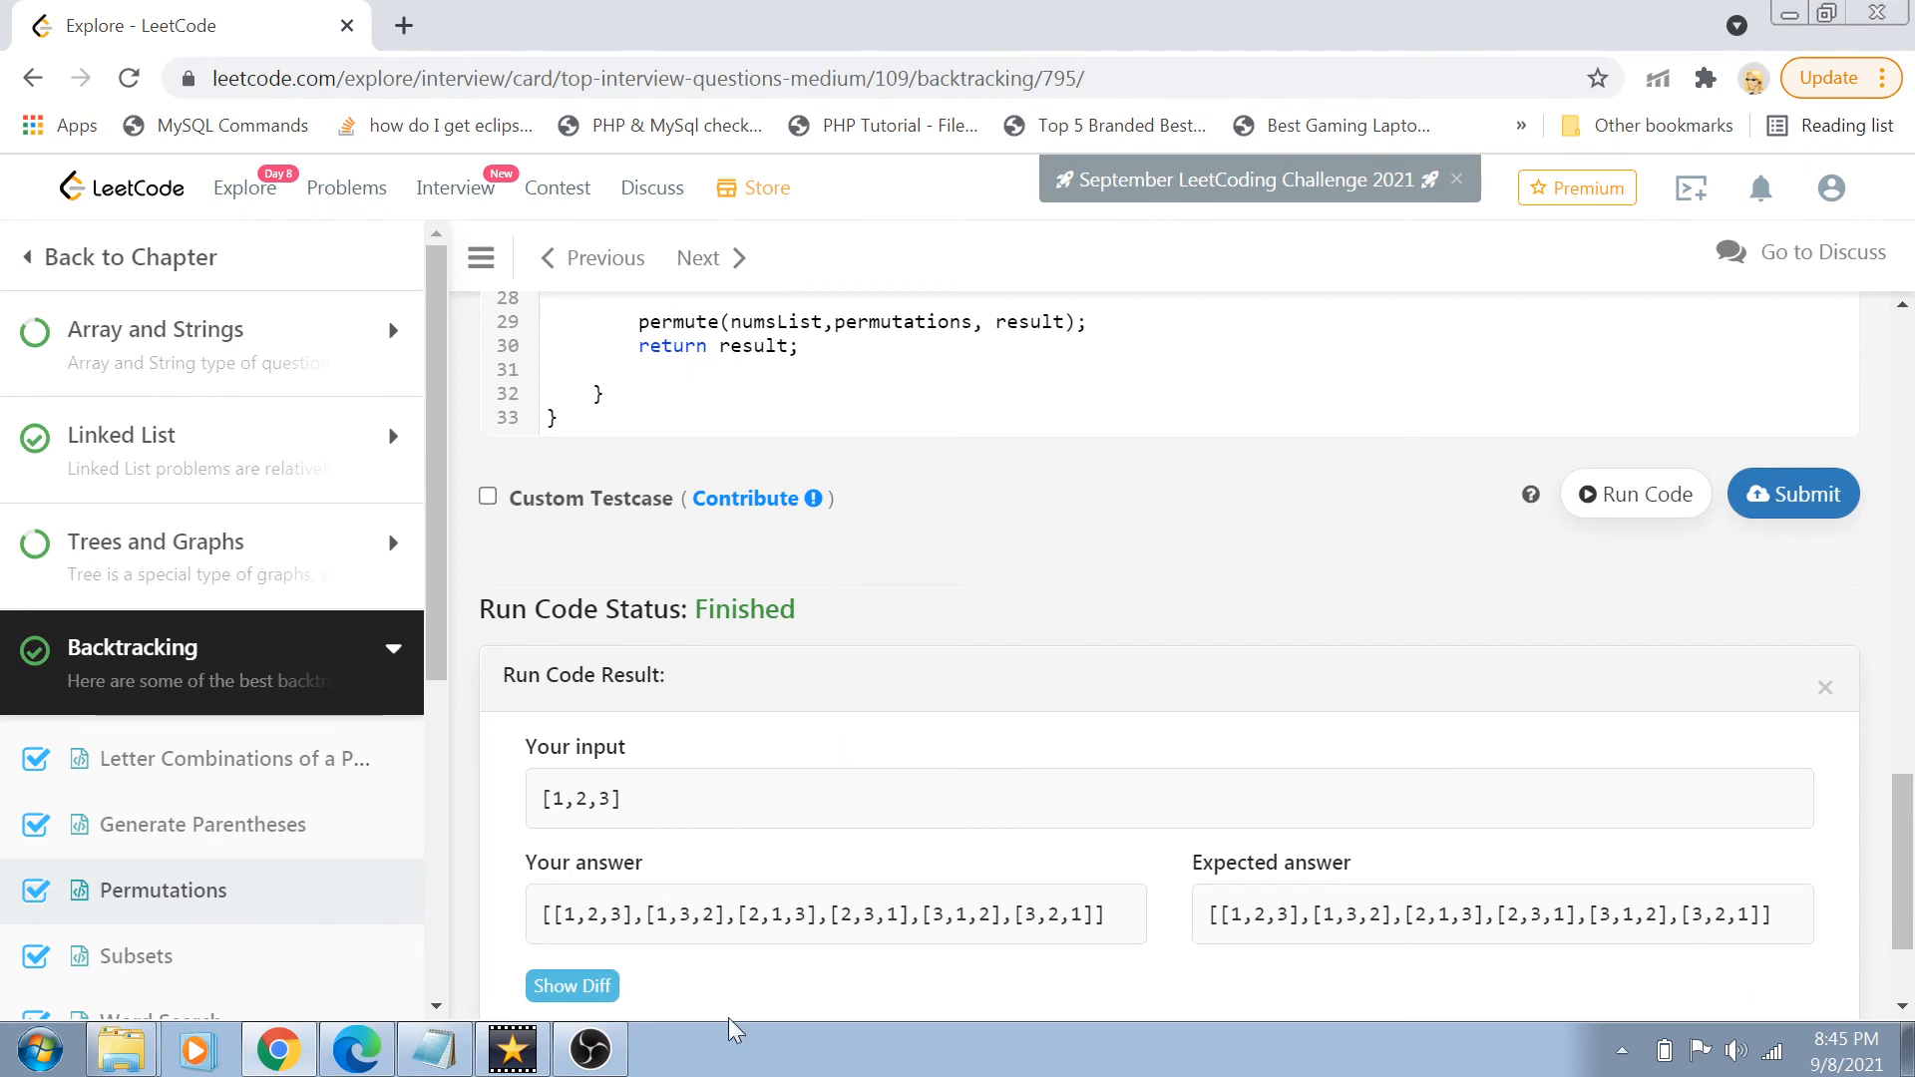
mouse_move(1288, 963)
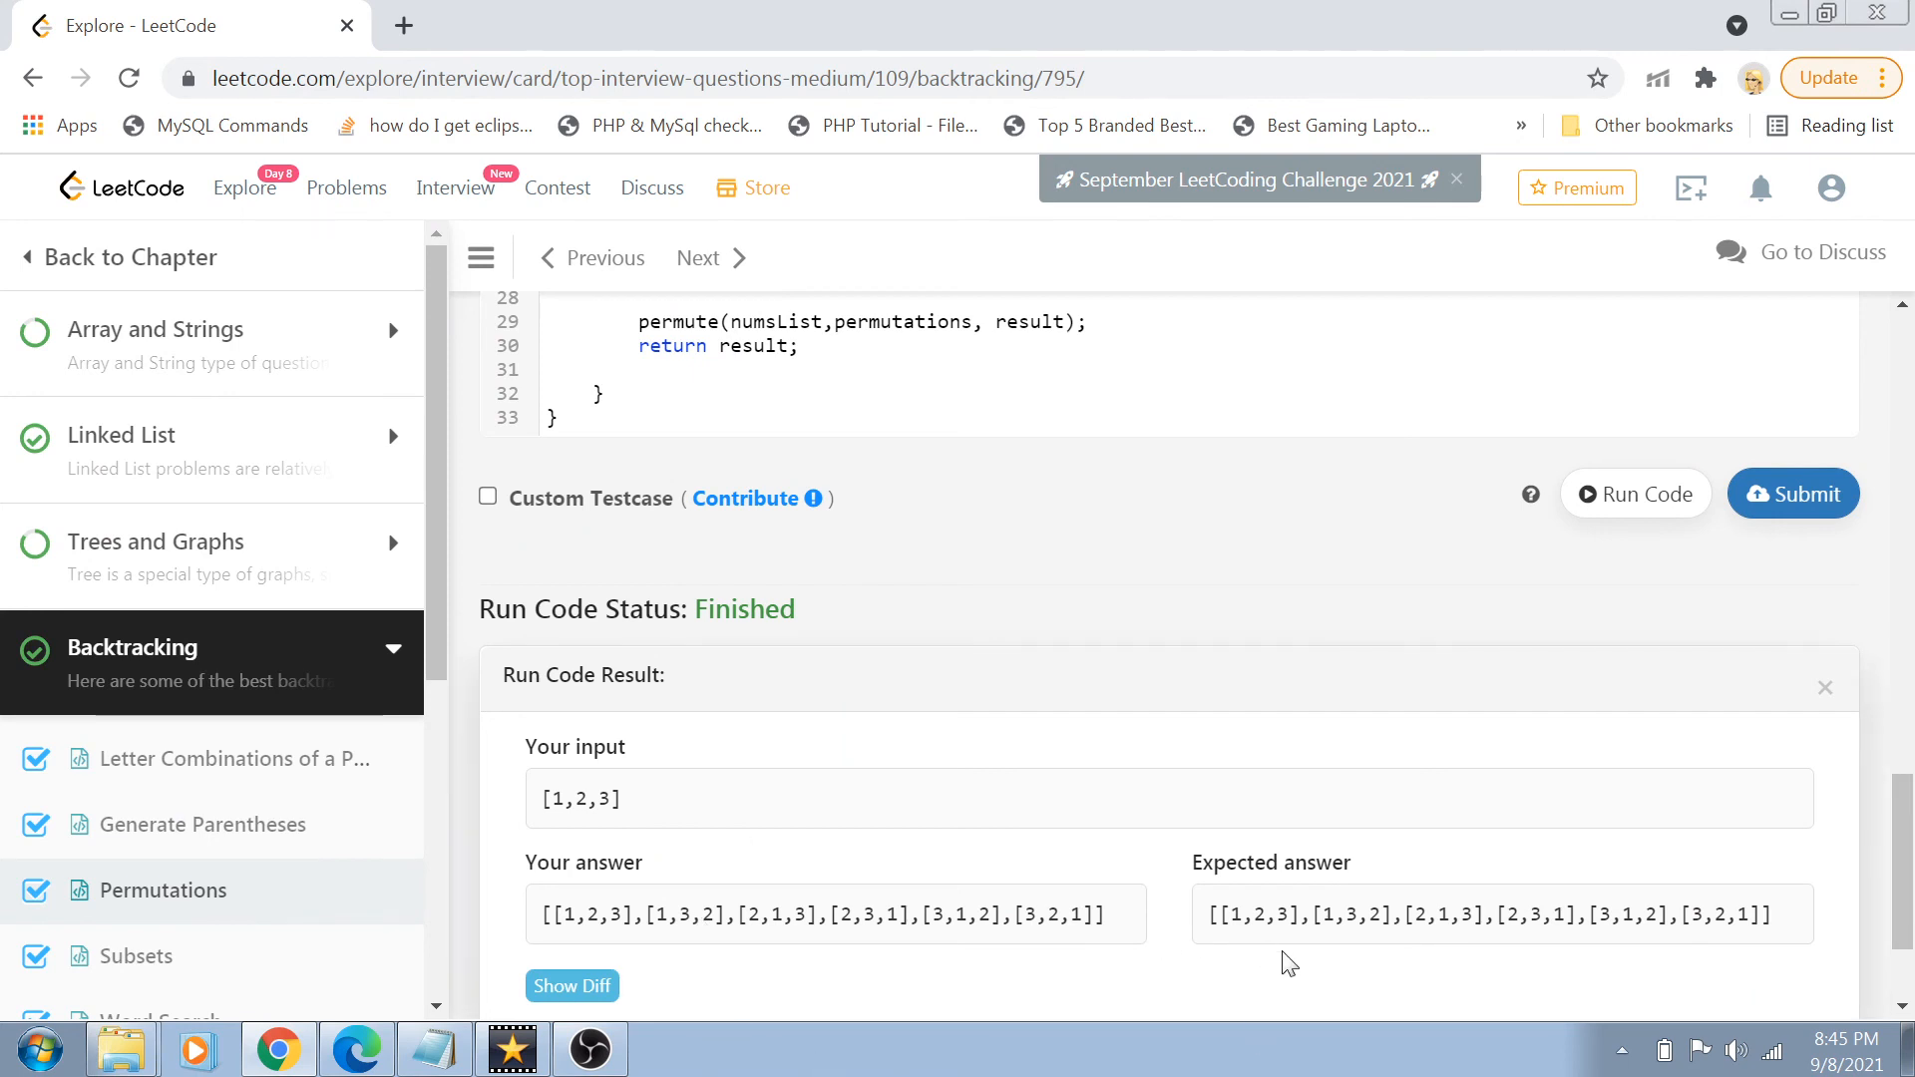
mouse_move(1044, 898)
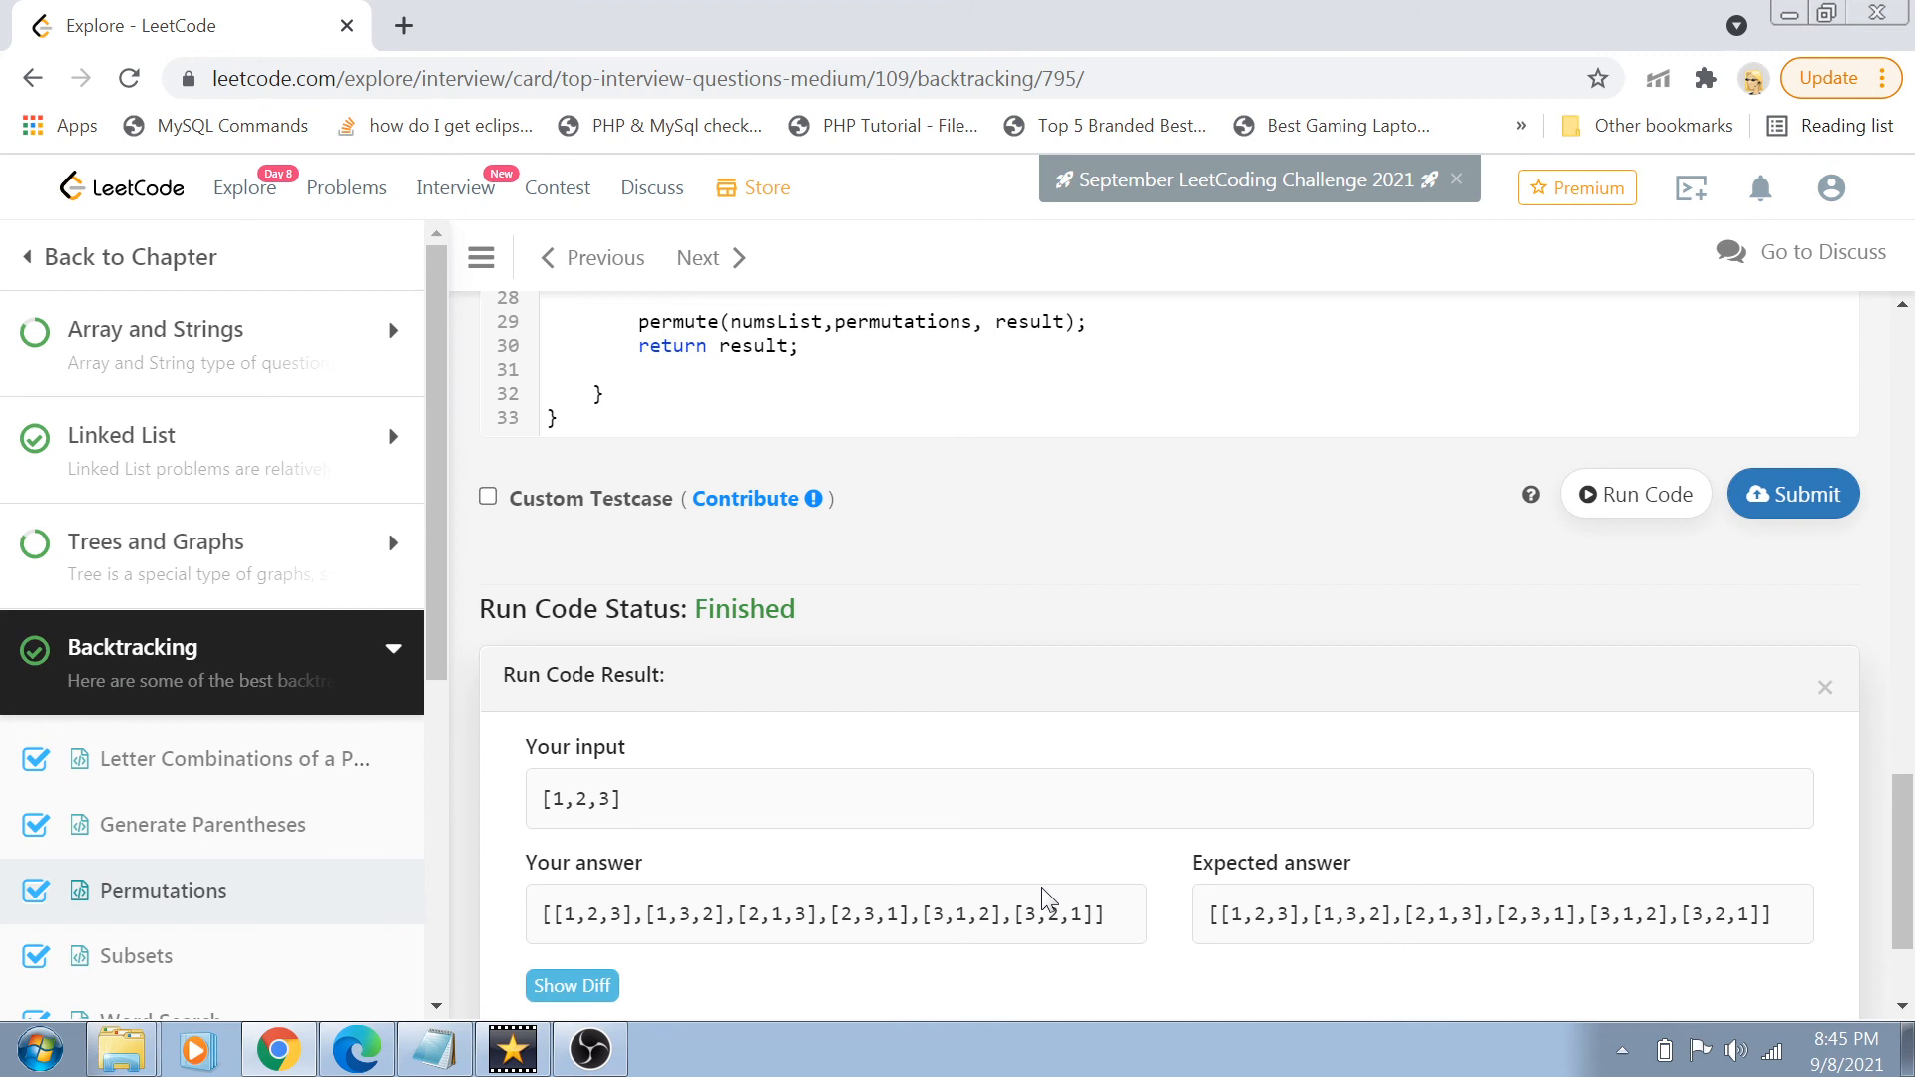
mouse_move(1737, 636)
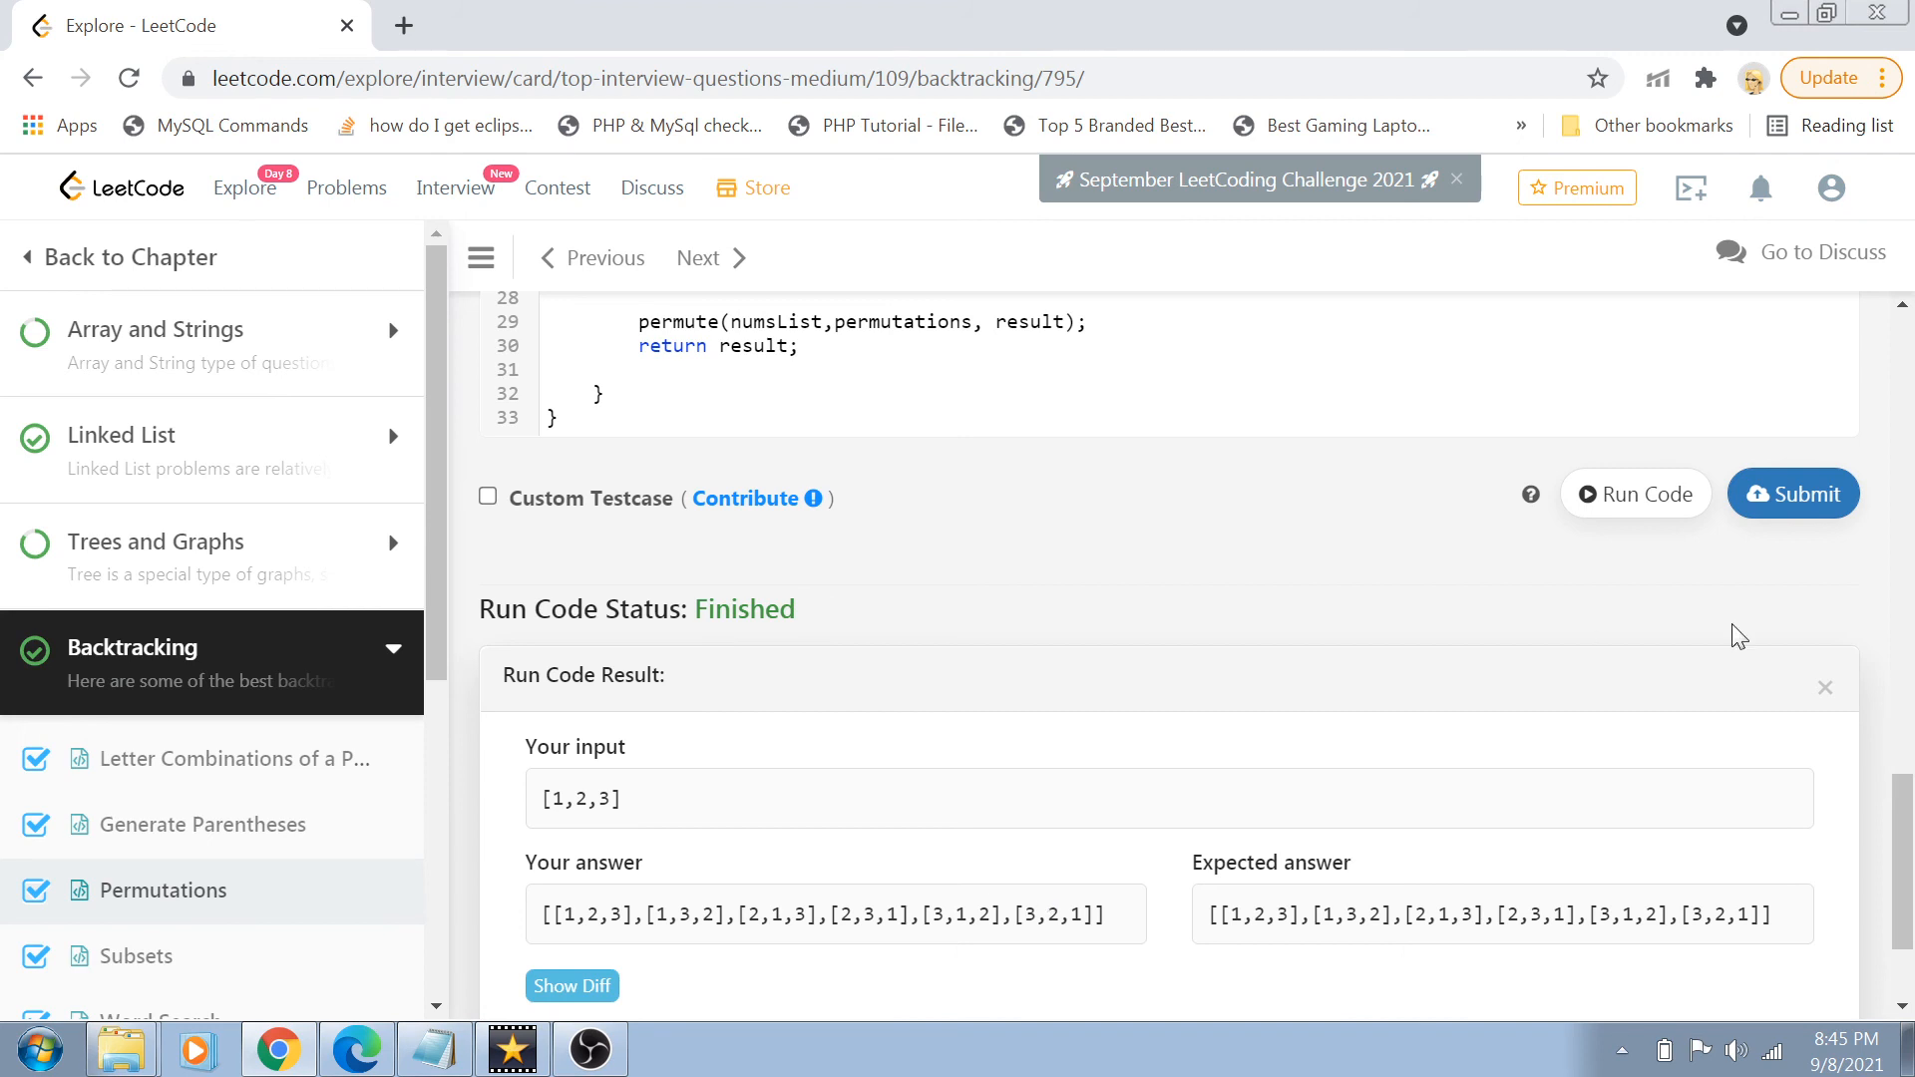
mouse_move(1794, 642)
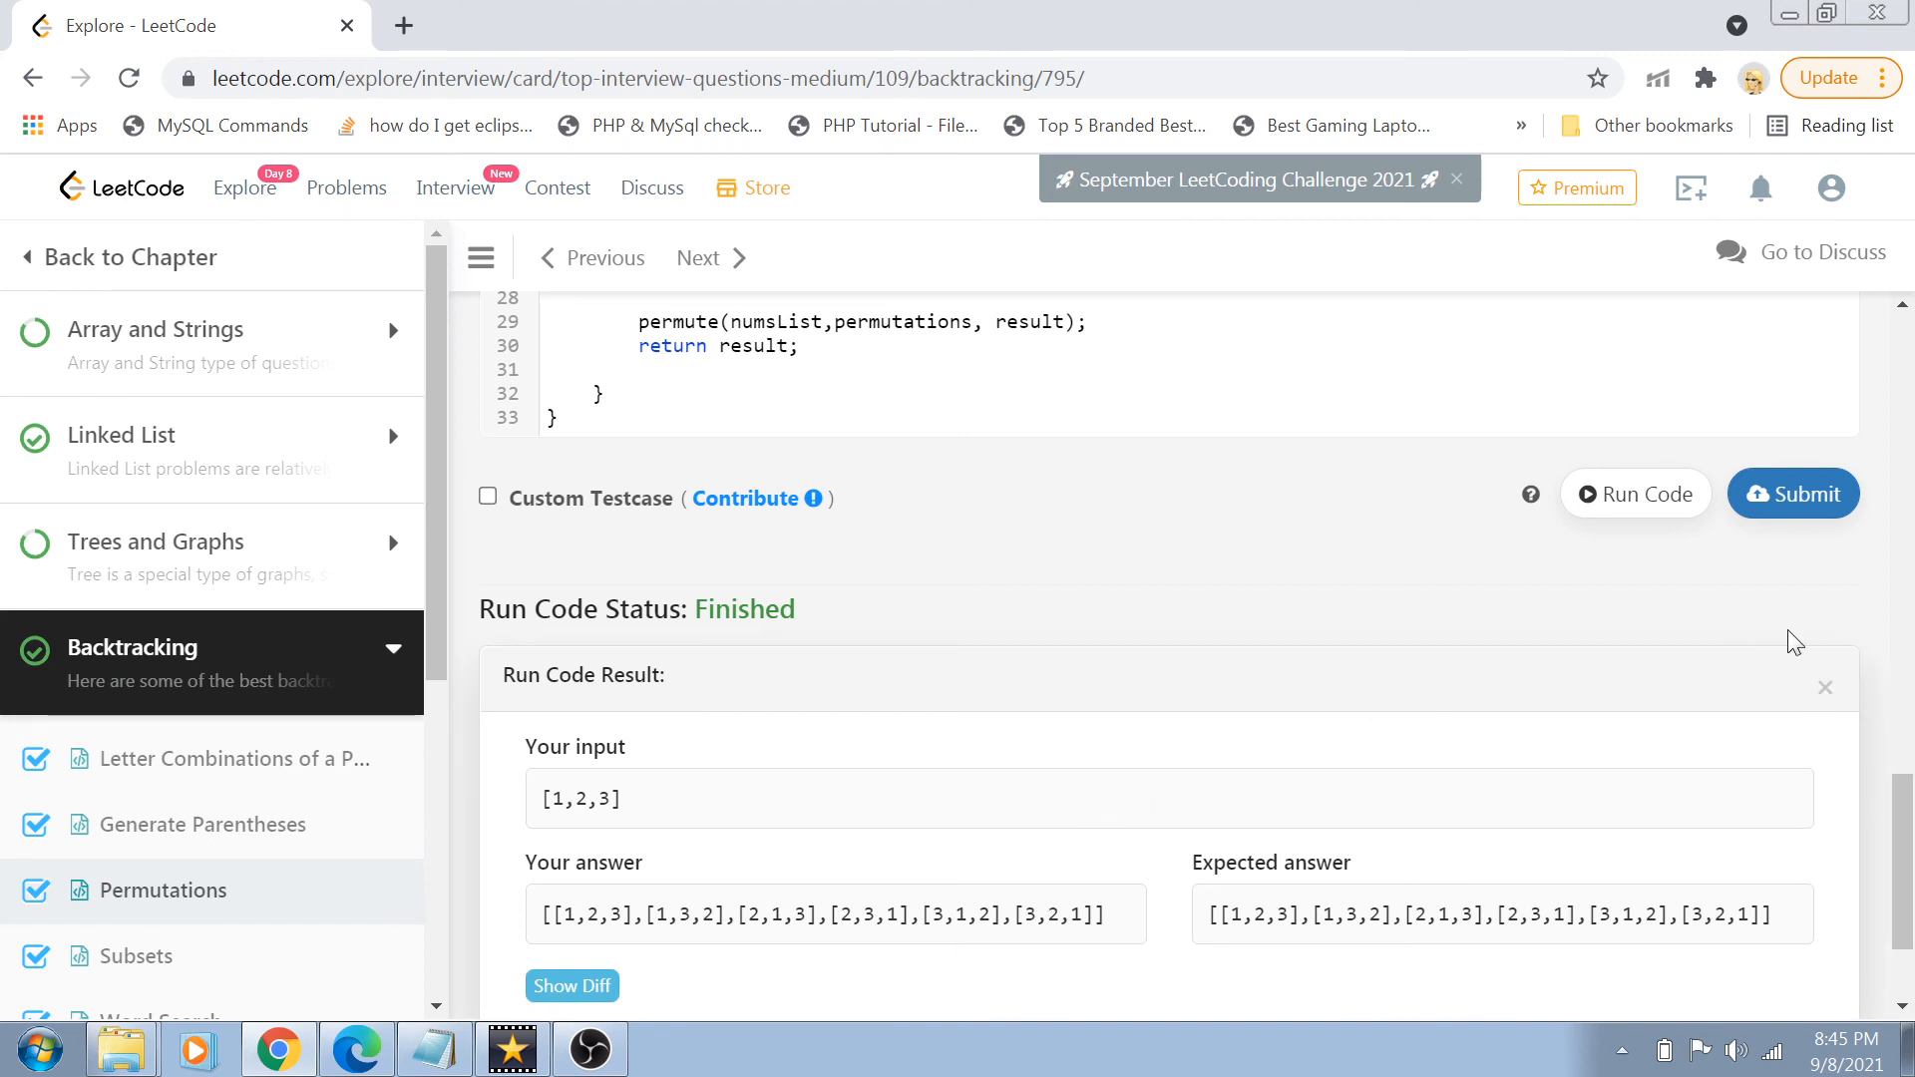
- Submit the Permutations solution and view the accepted submission's details: 26/26 tests, 7 ms
click(1792, 494)
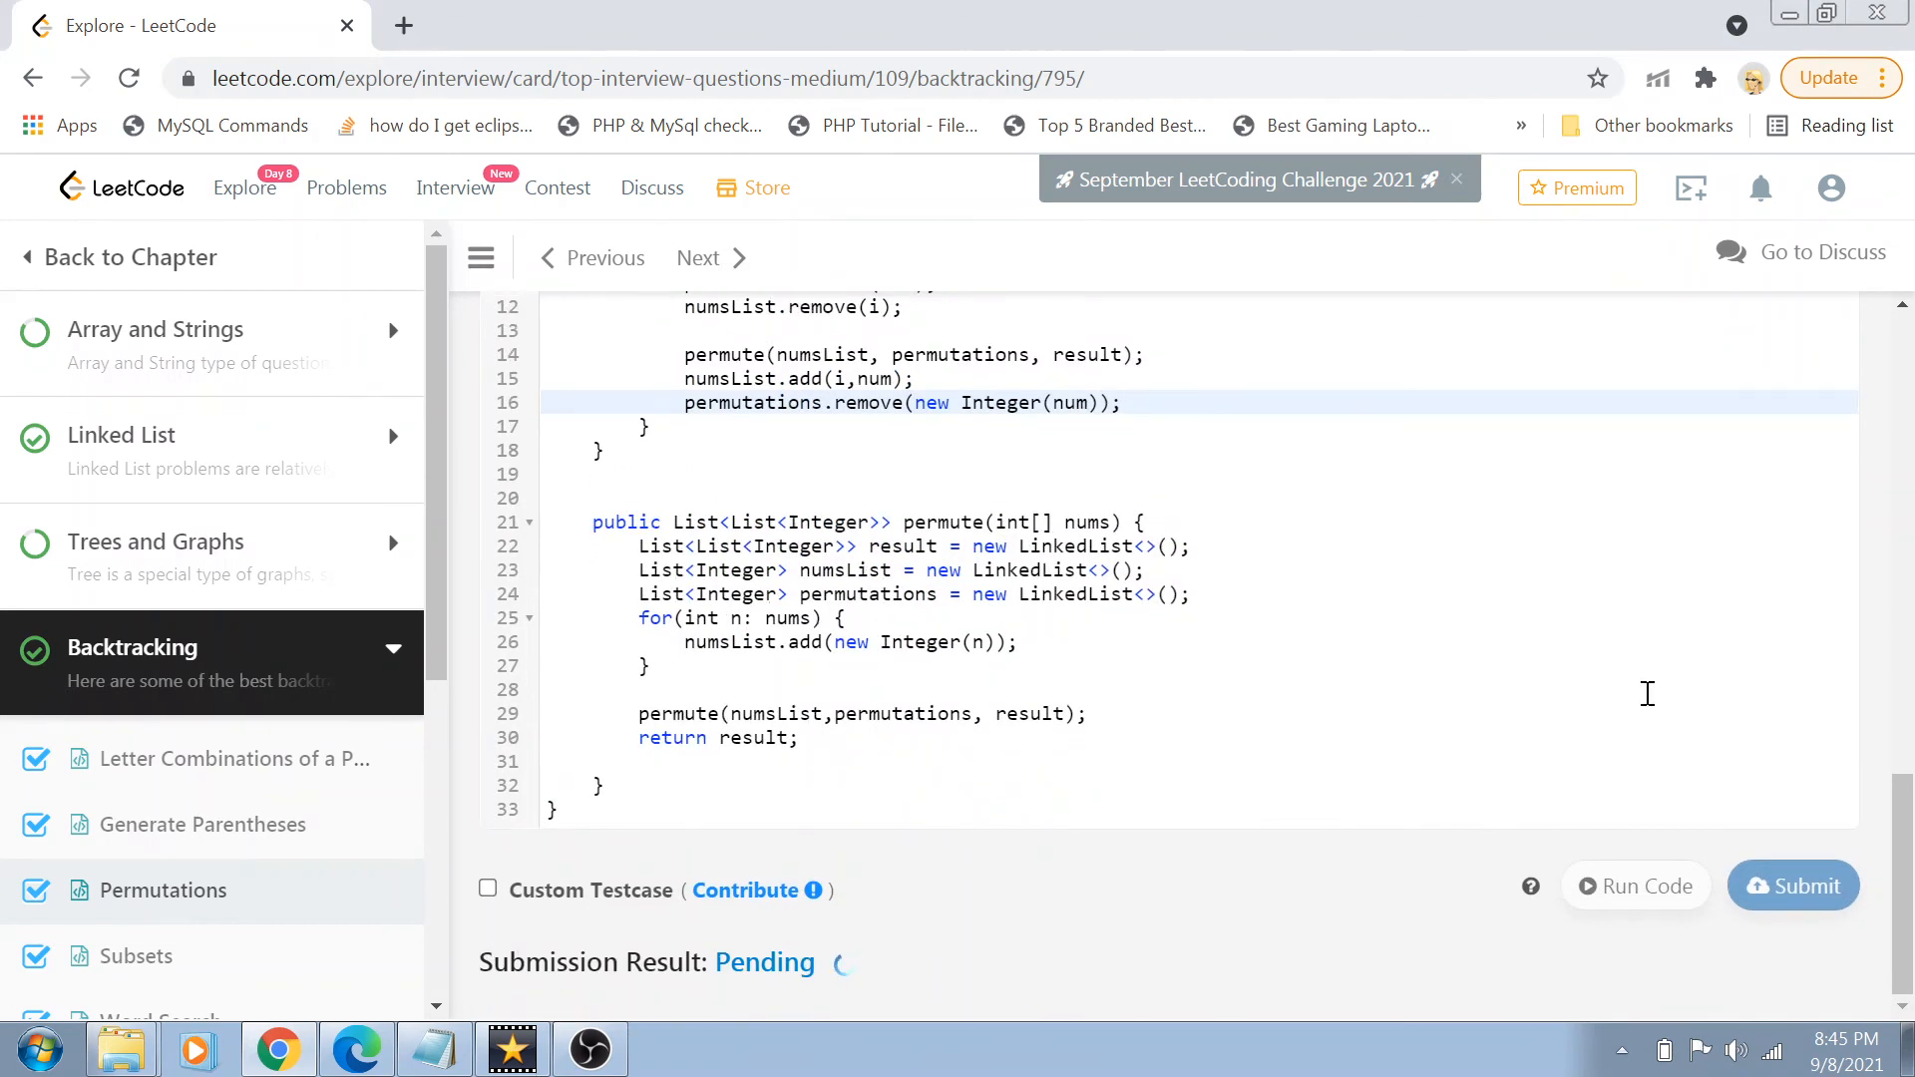
mouse_move(1870, 811)
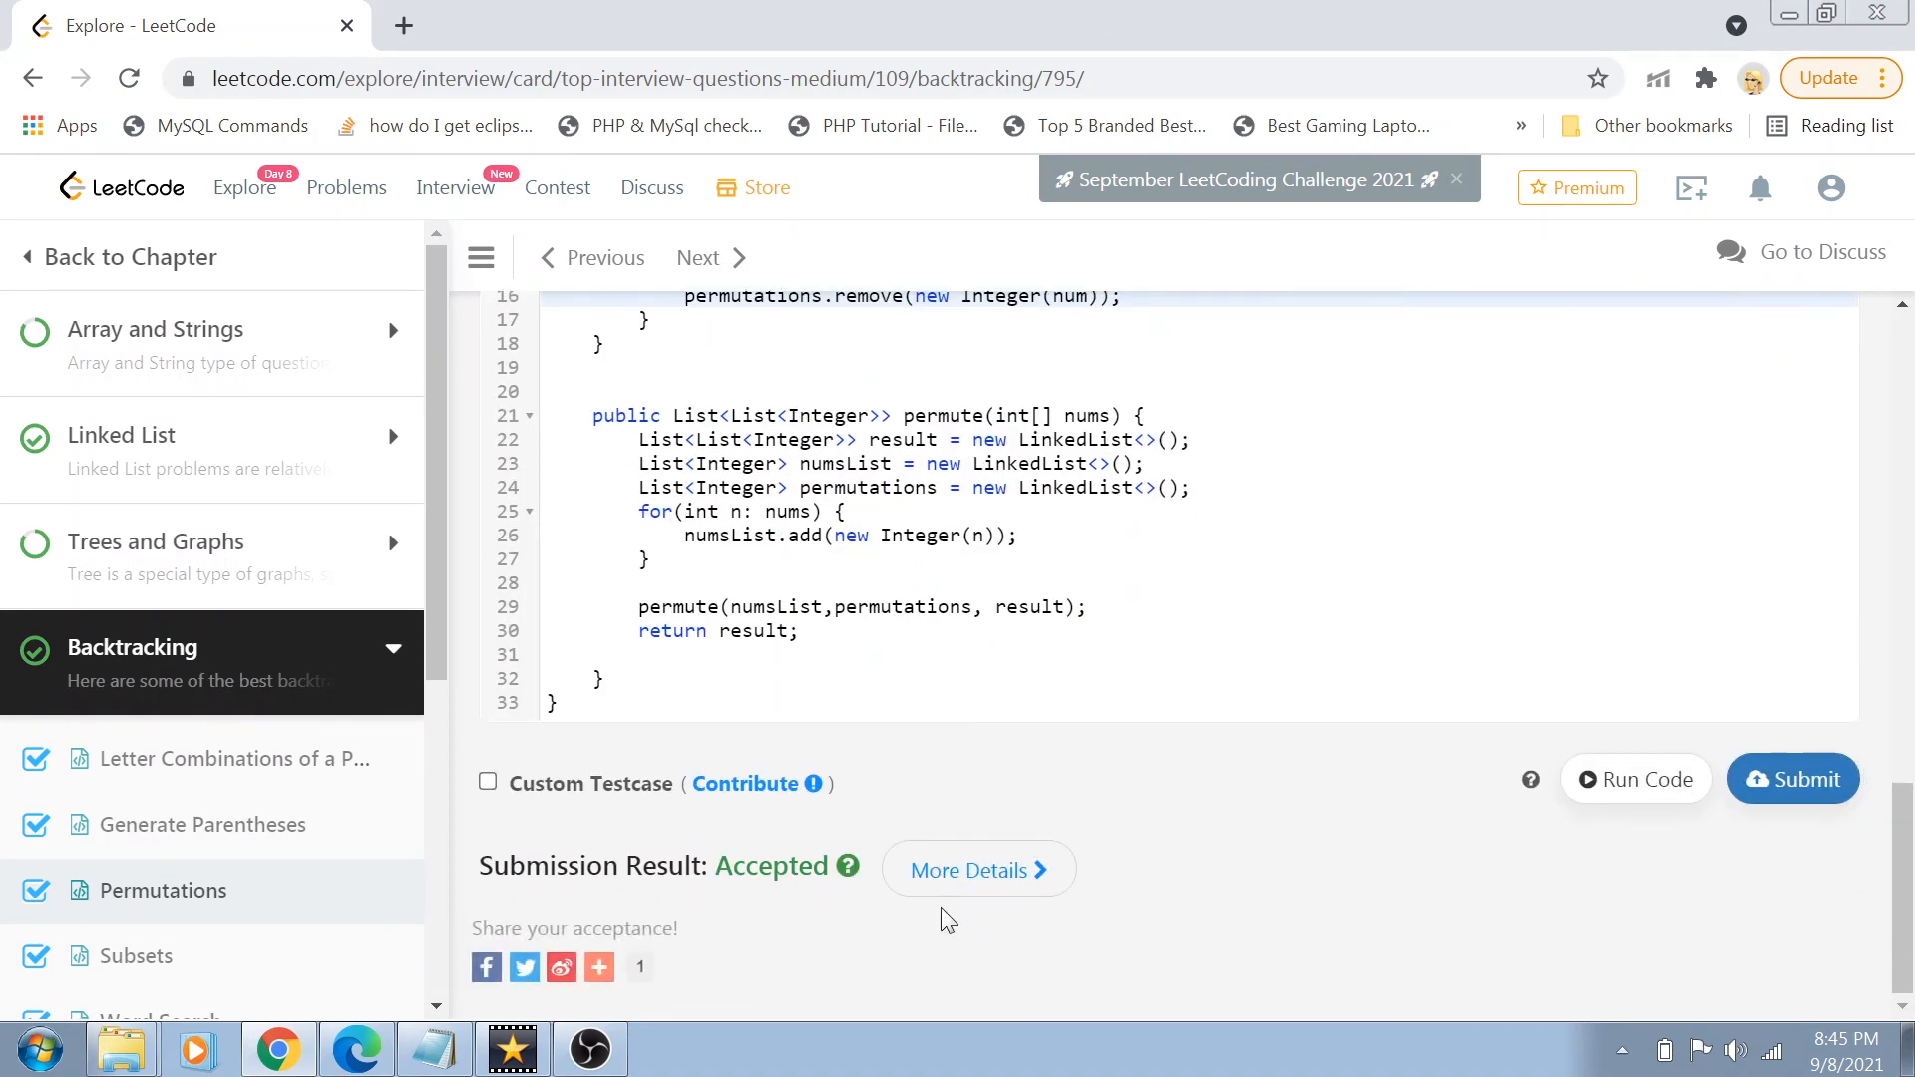
click(977, 870)
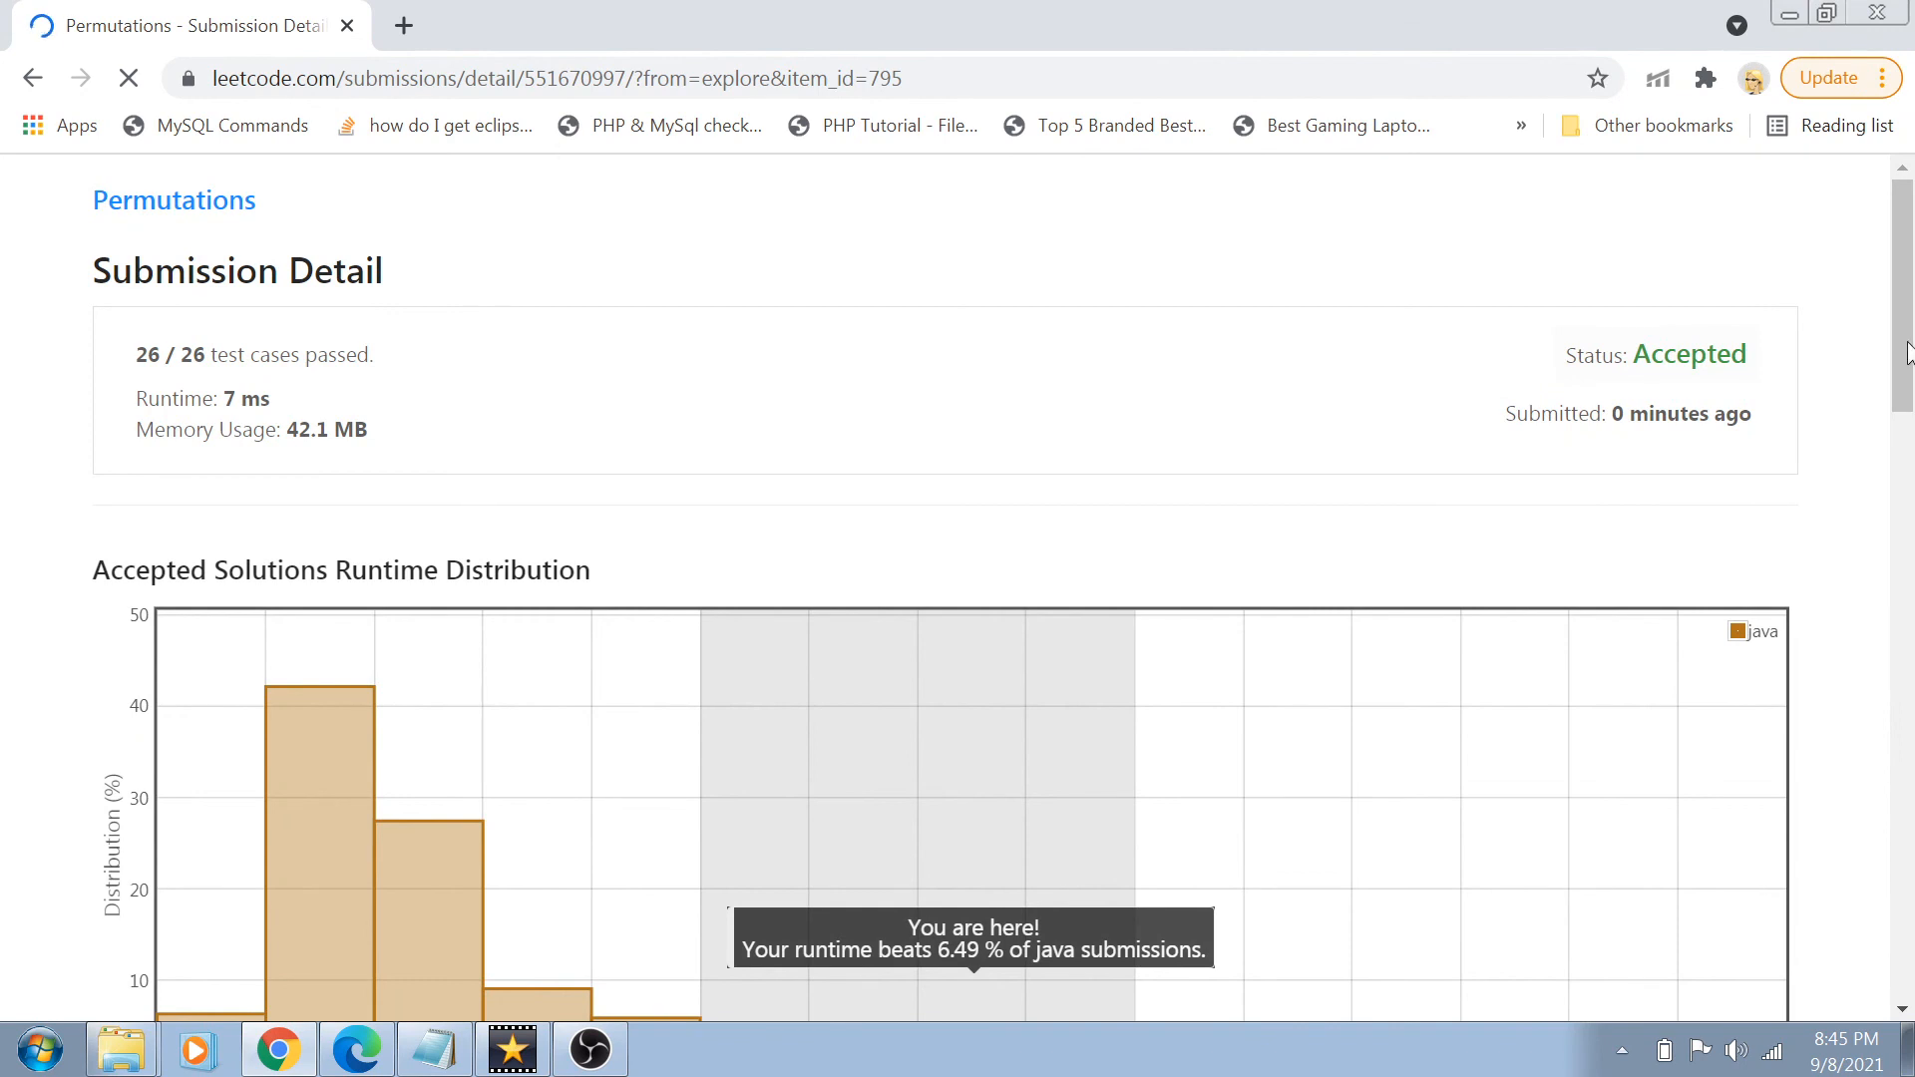
scroll(down, 3)
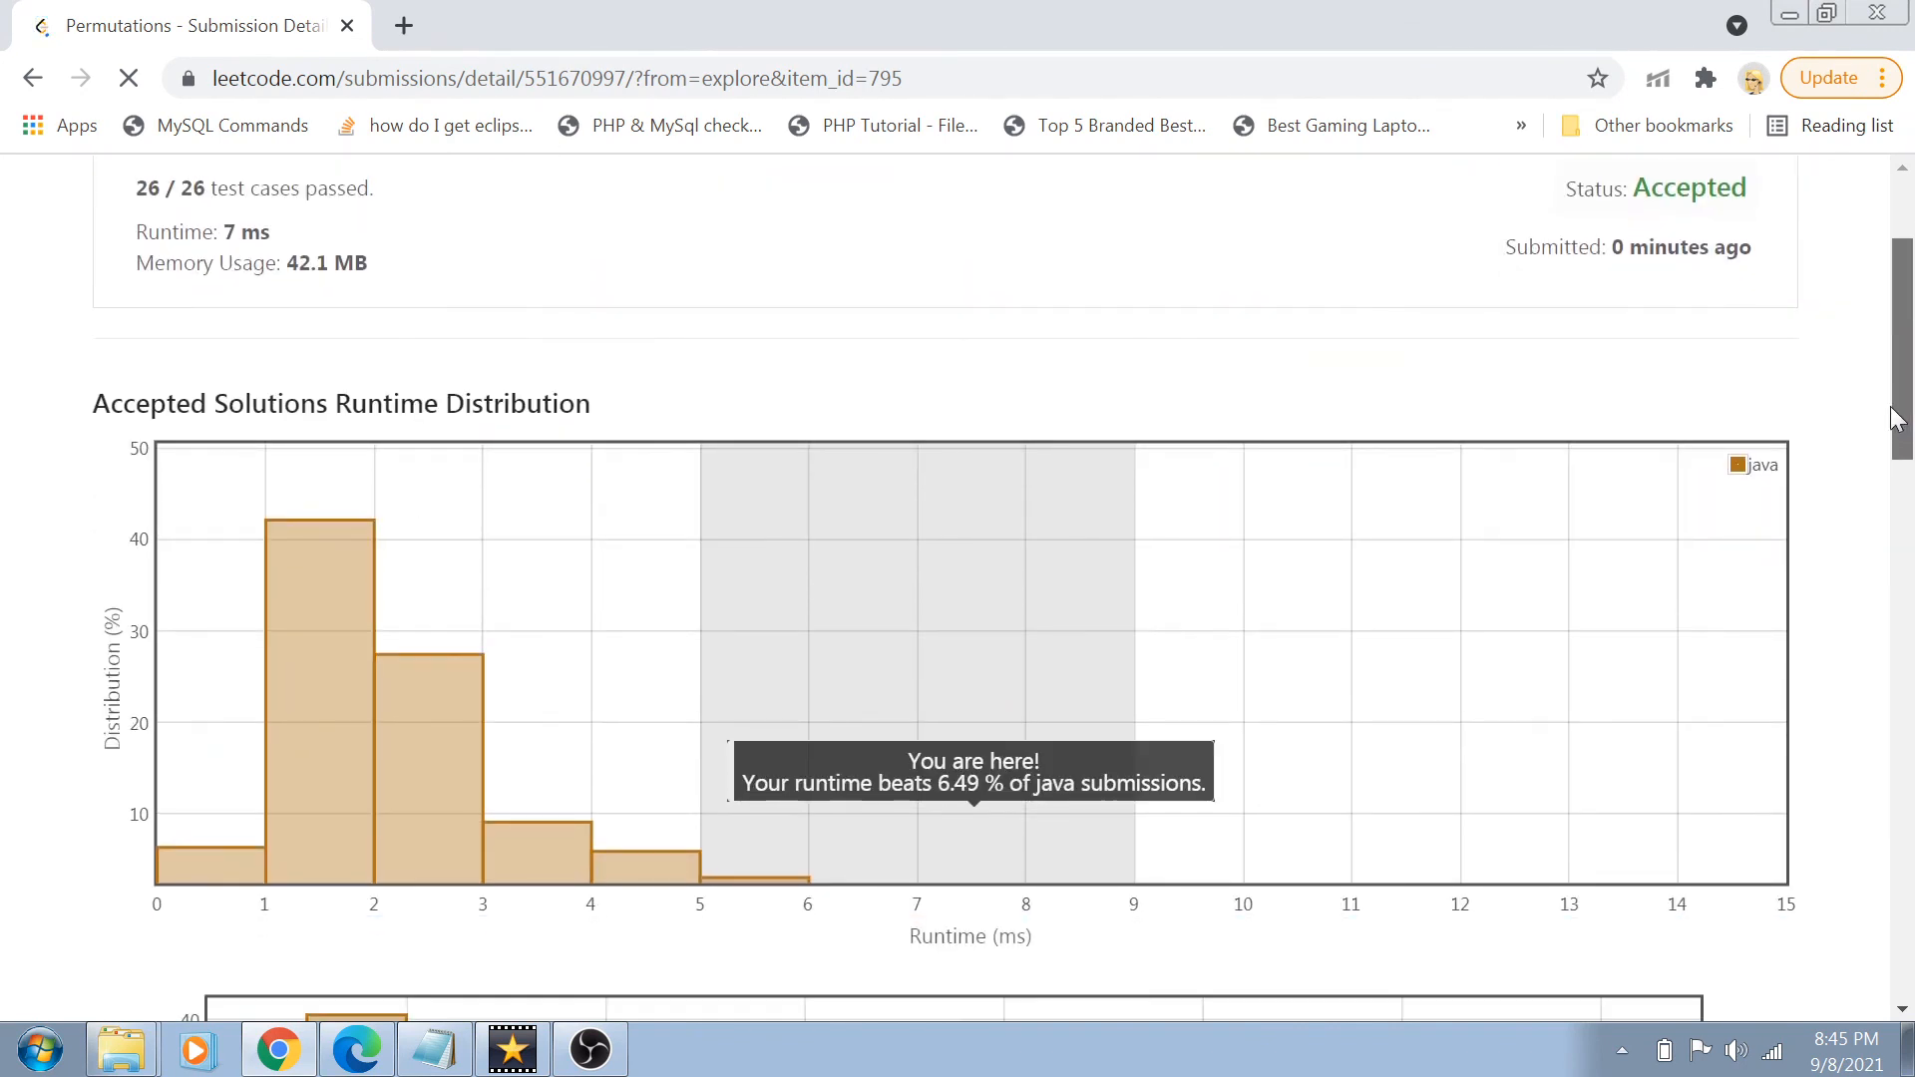
scroll(down, 3)
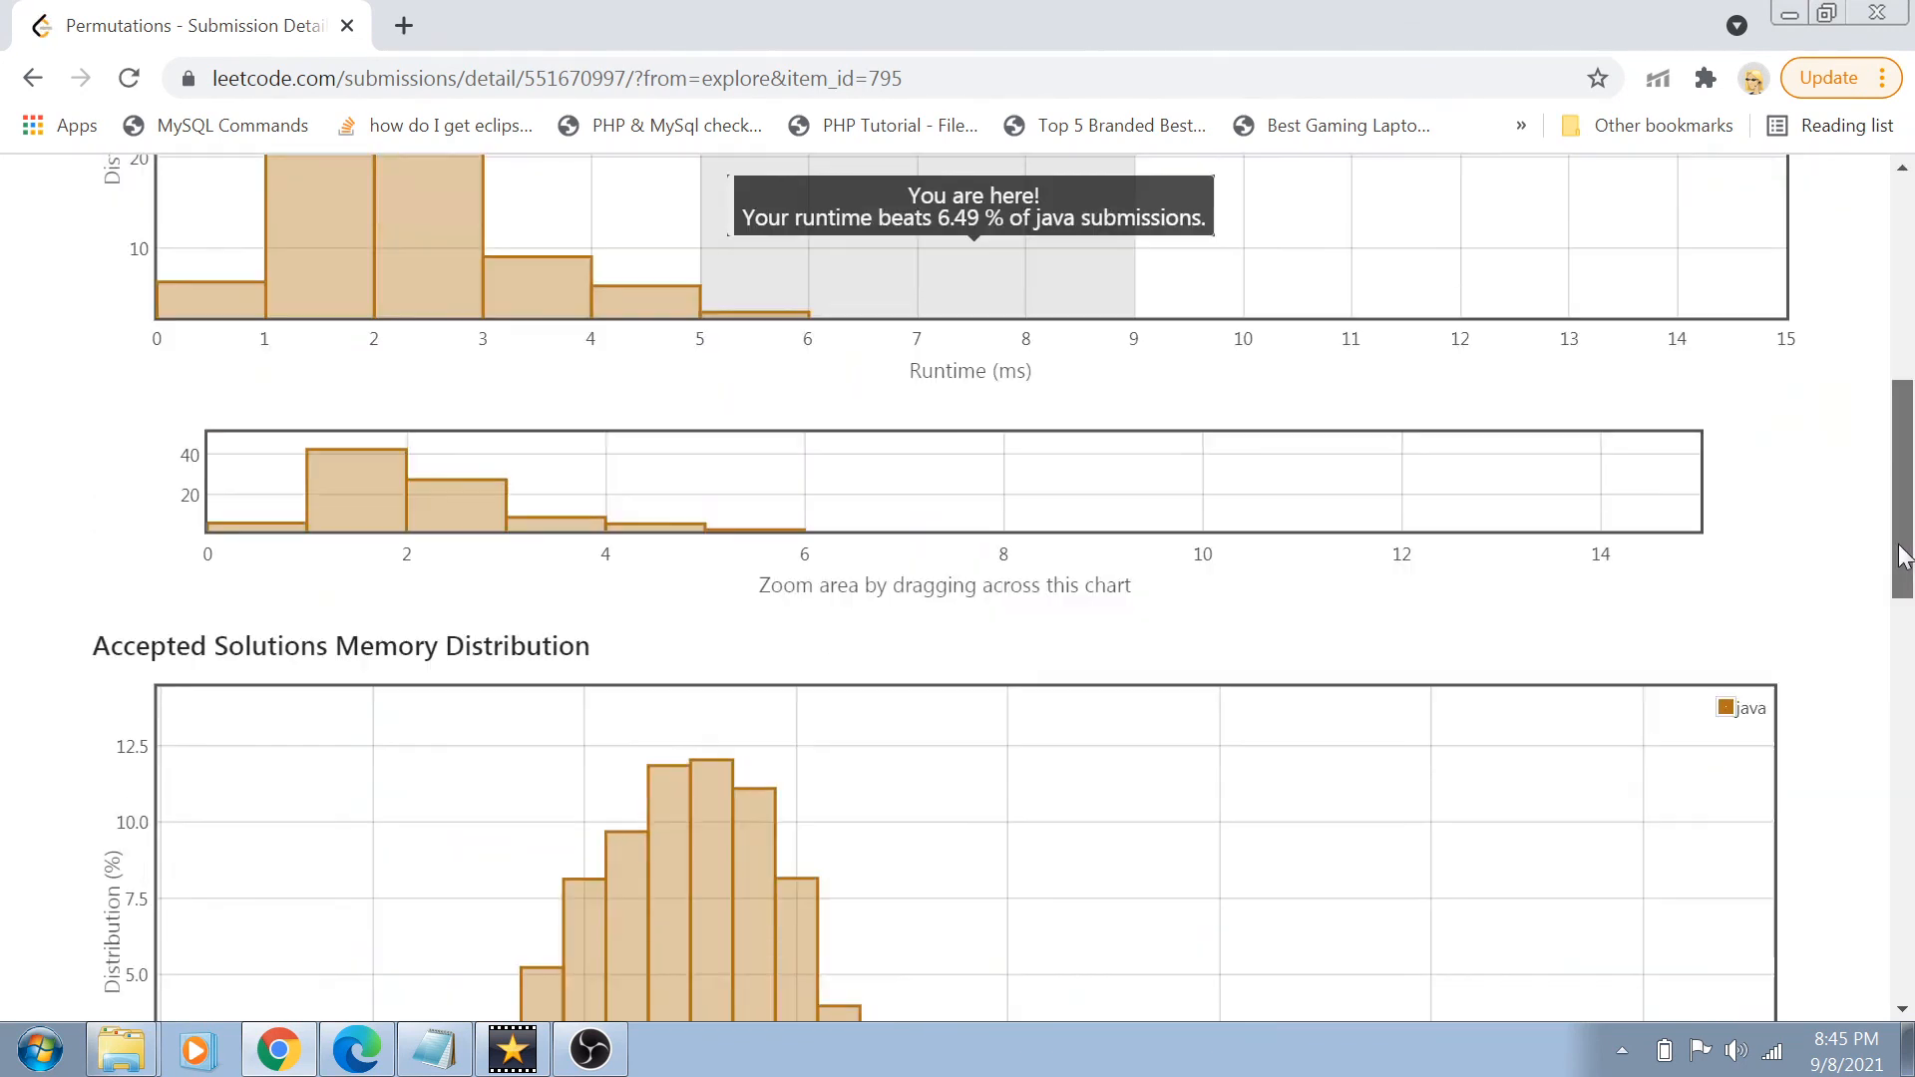
scroll(down, 3)
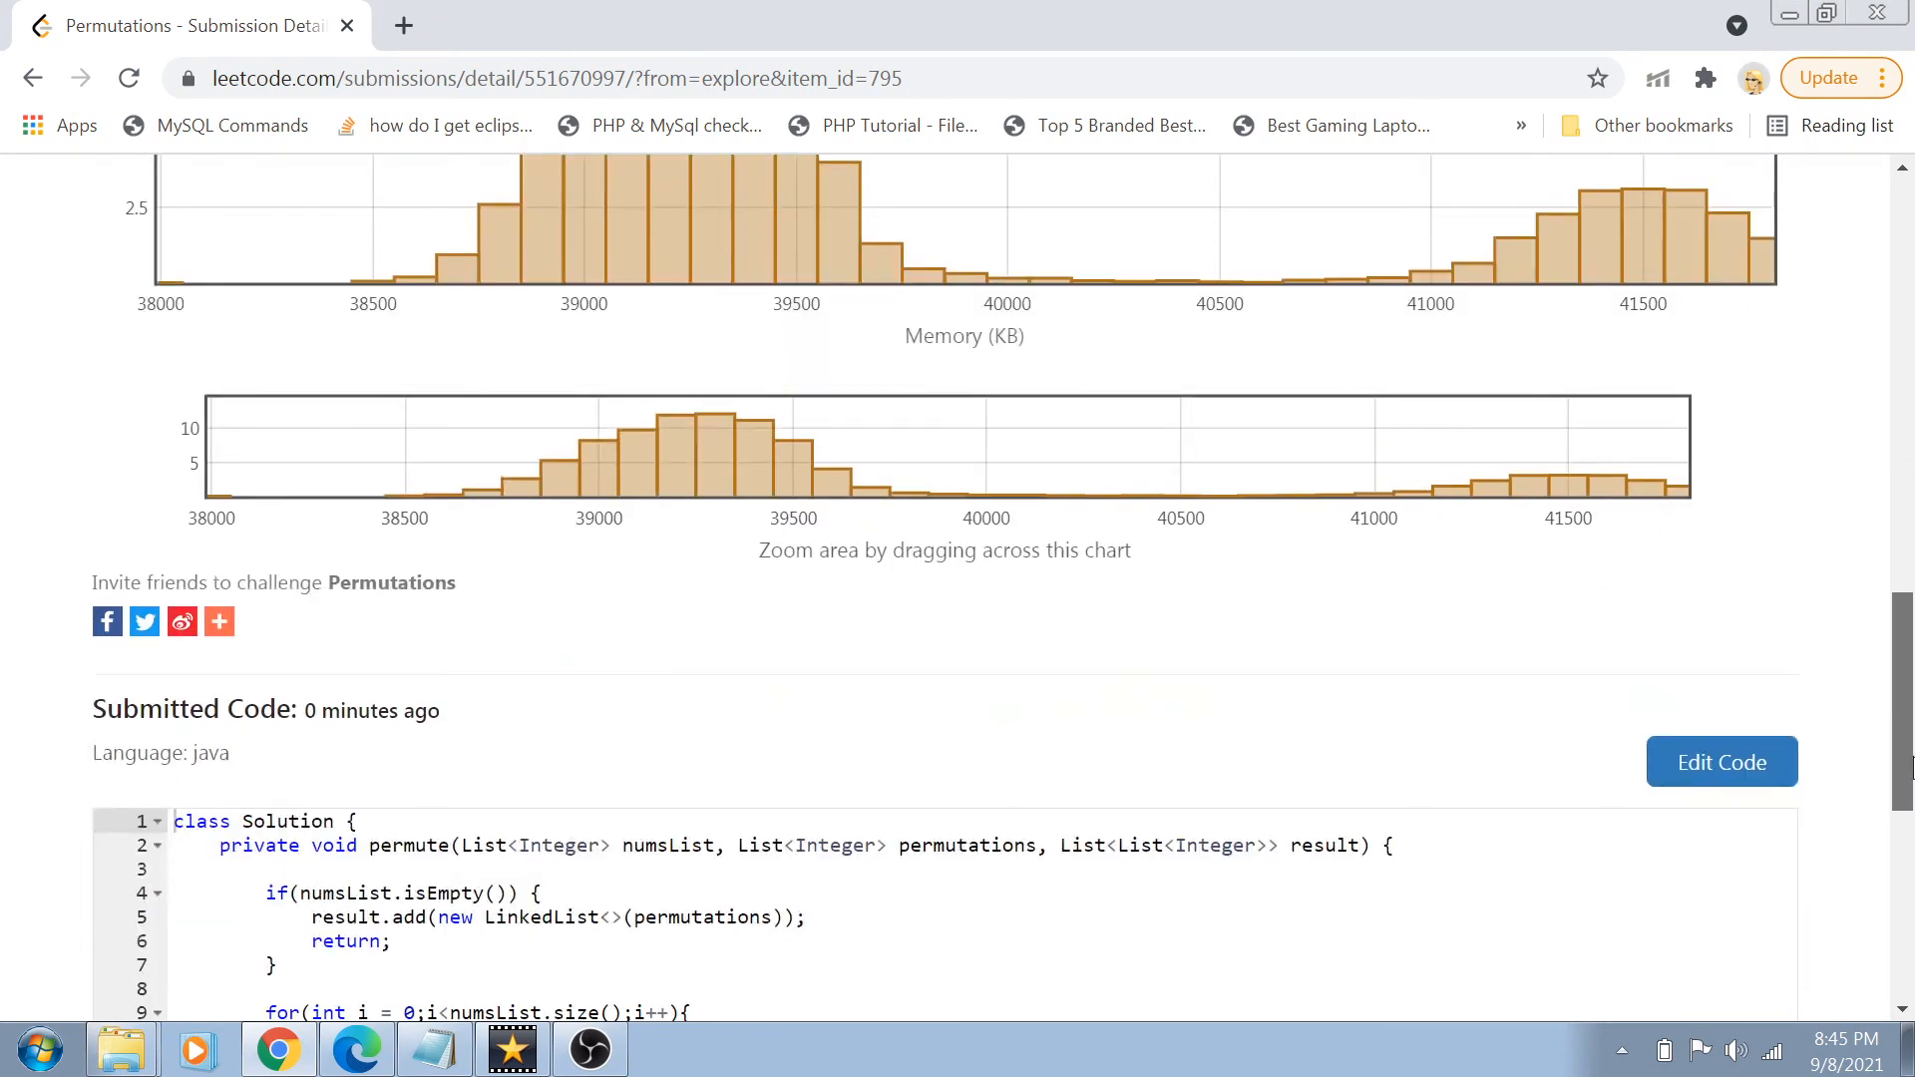
scroll(up, 3)
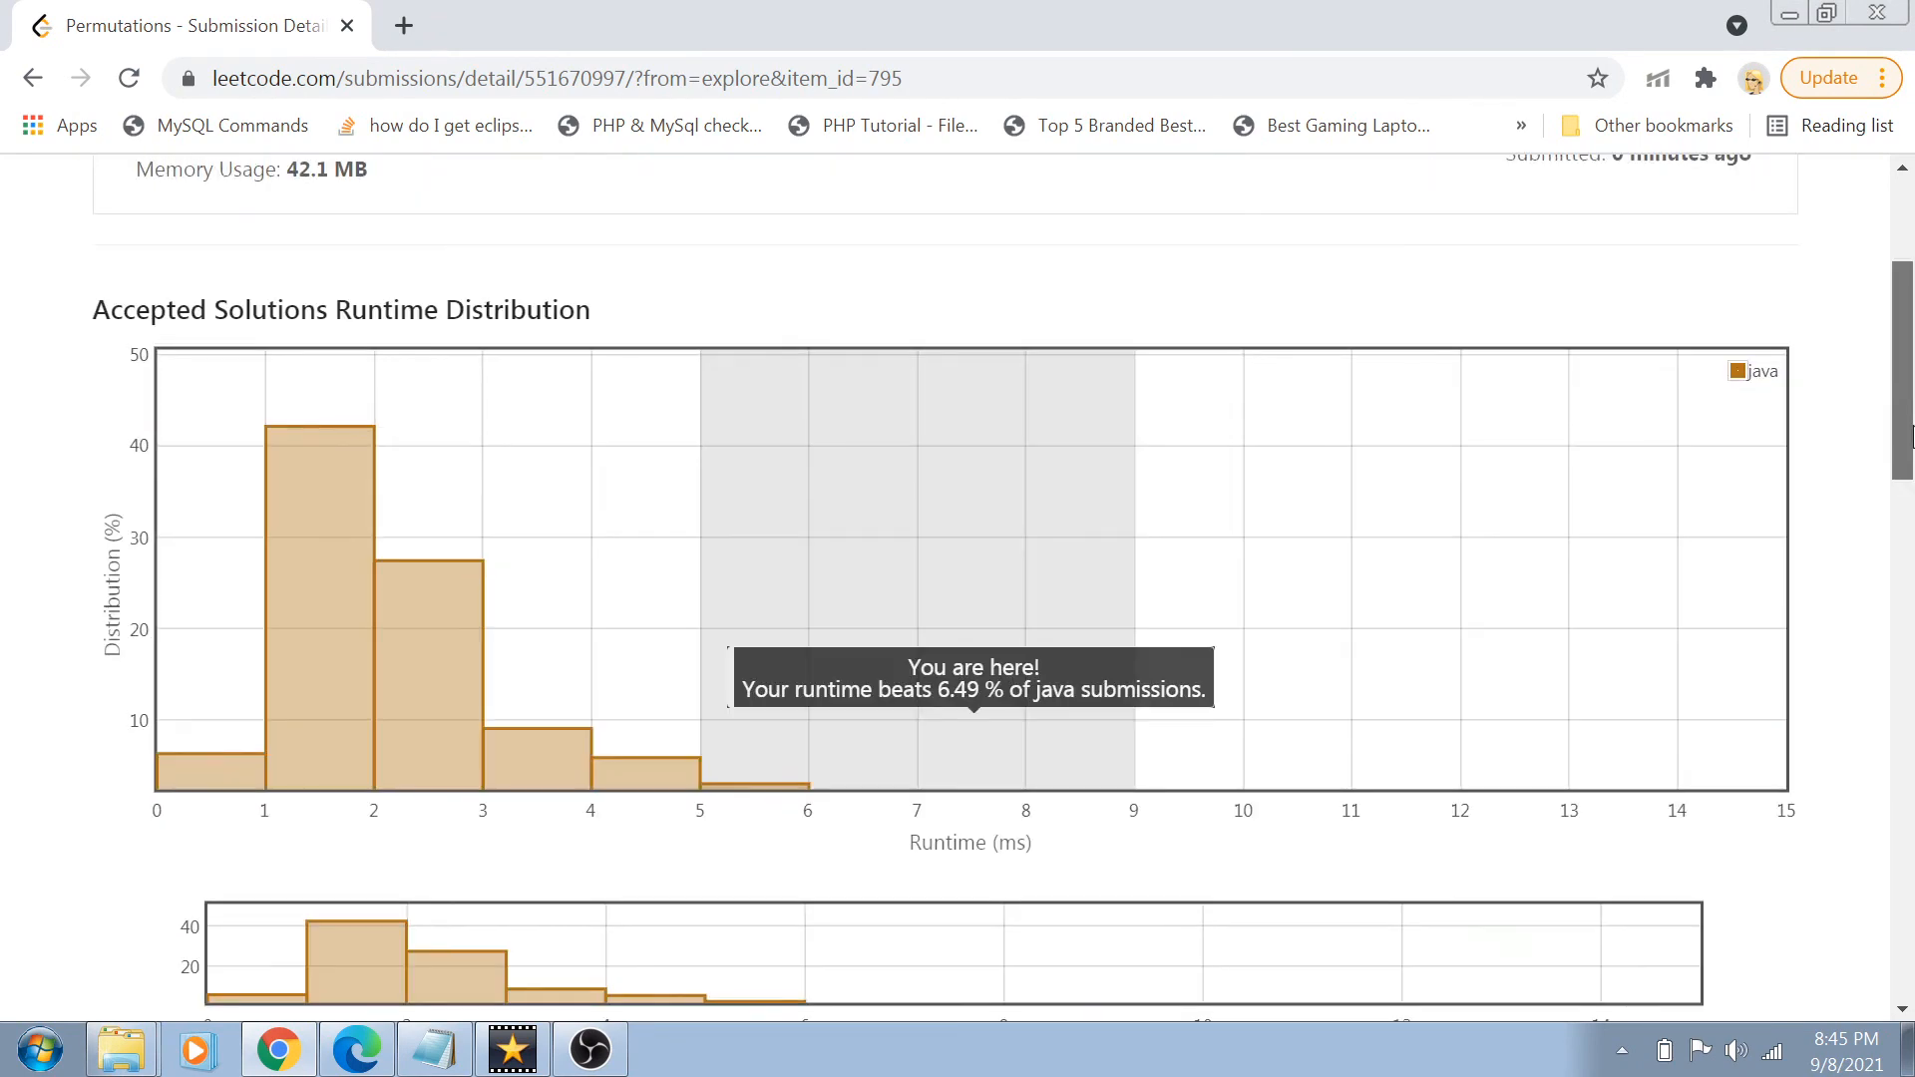
scroll(up, 3)
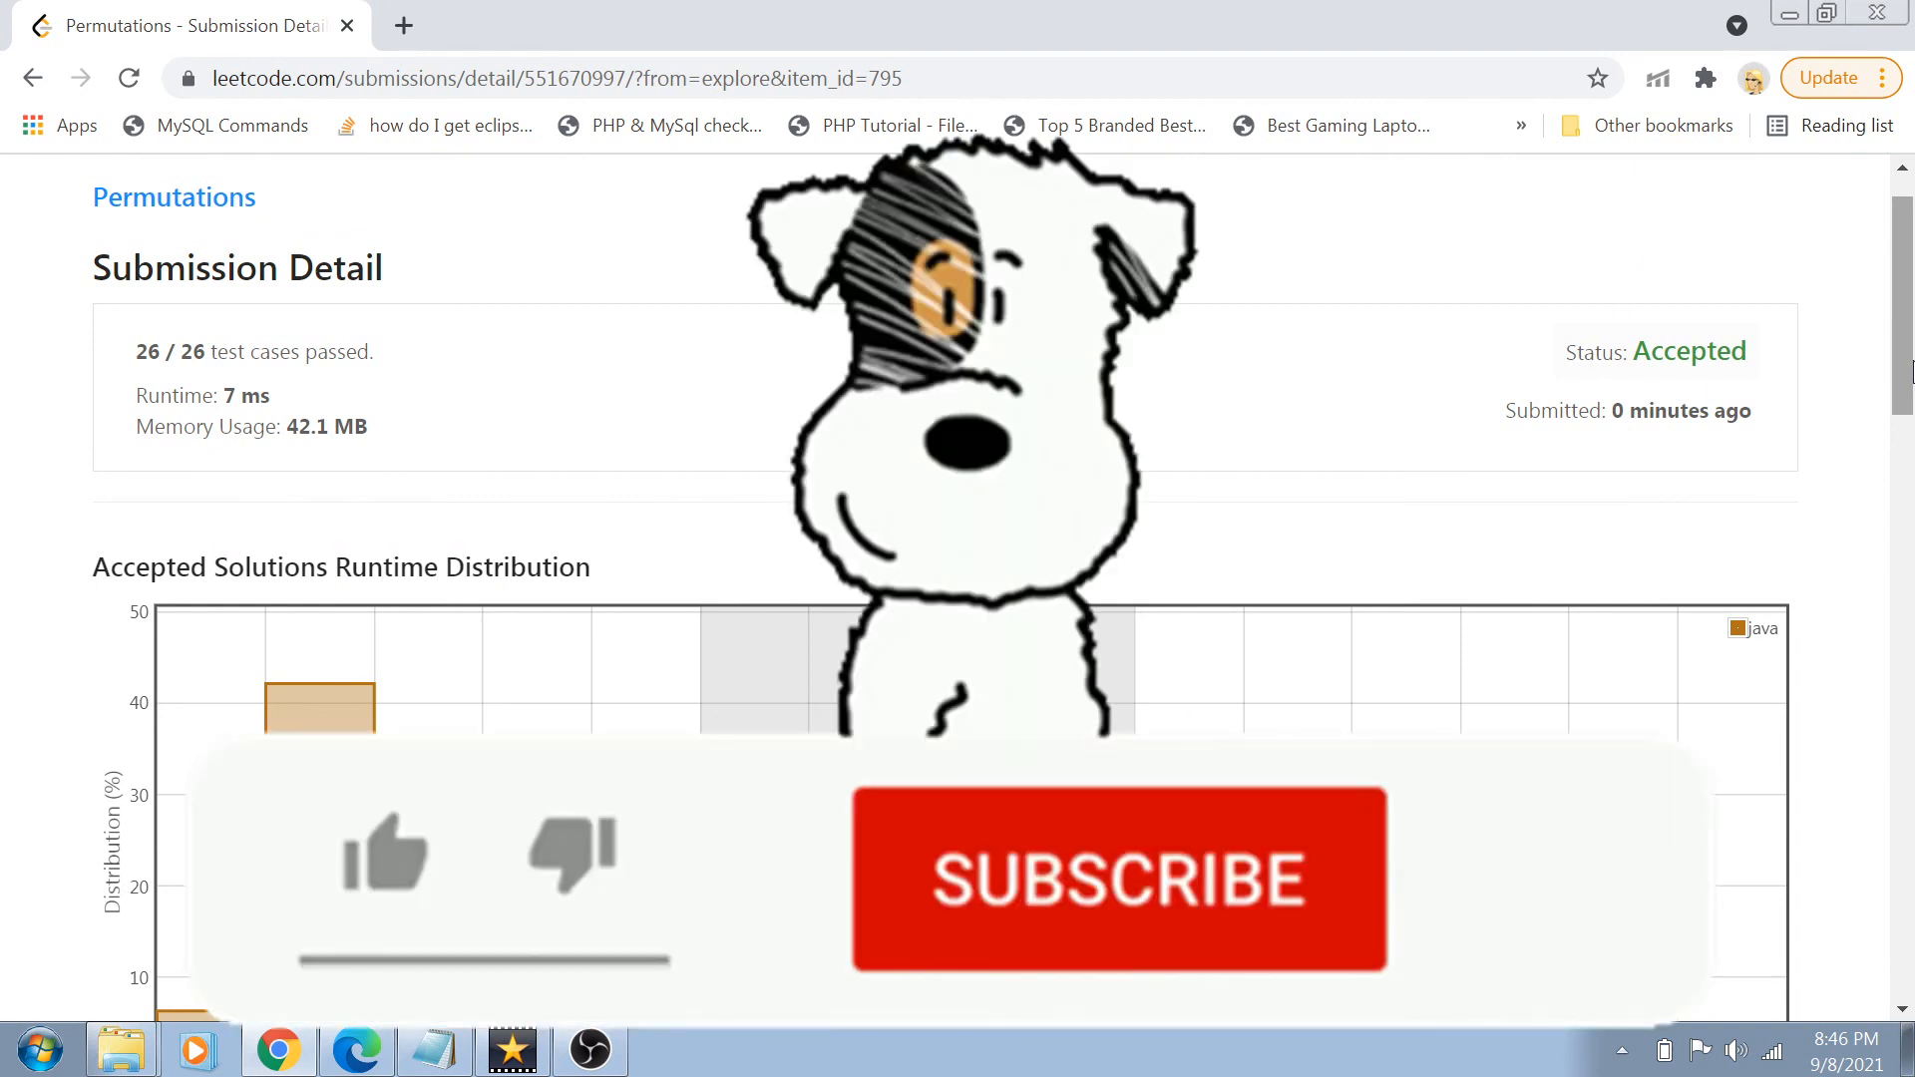
click(385, 855)
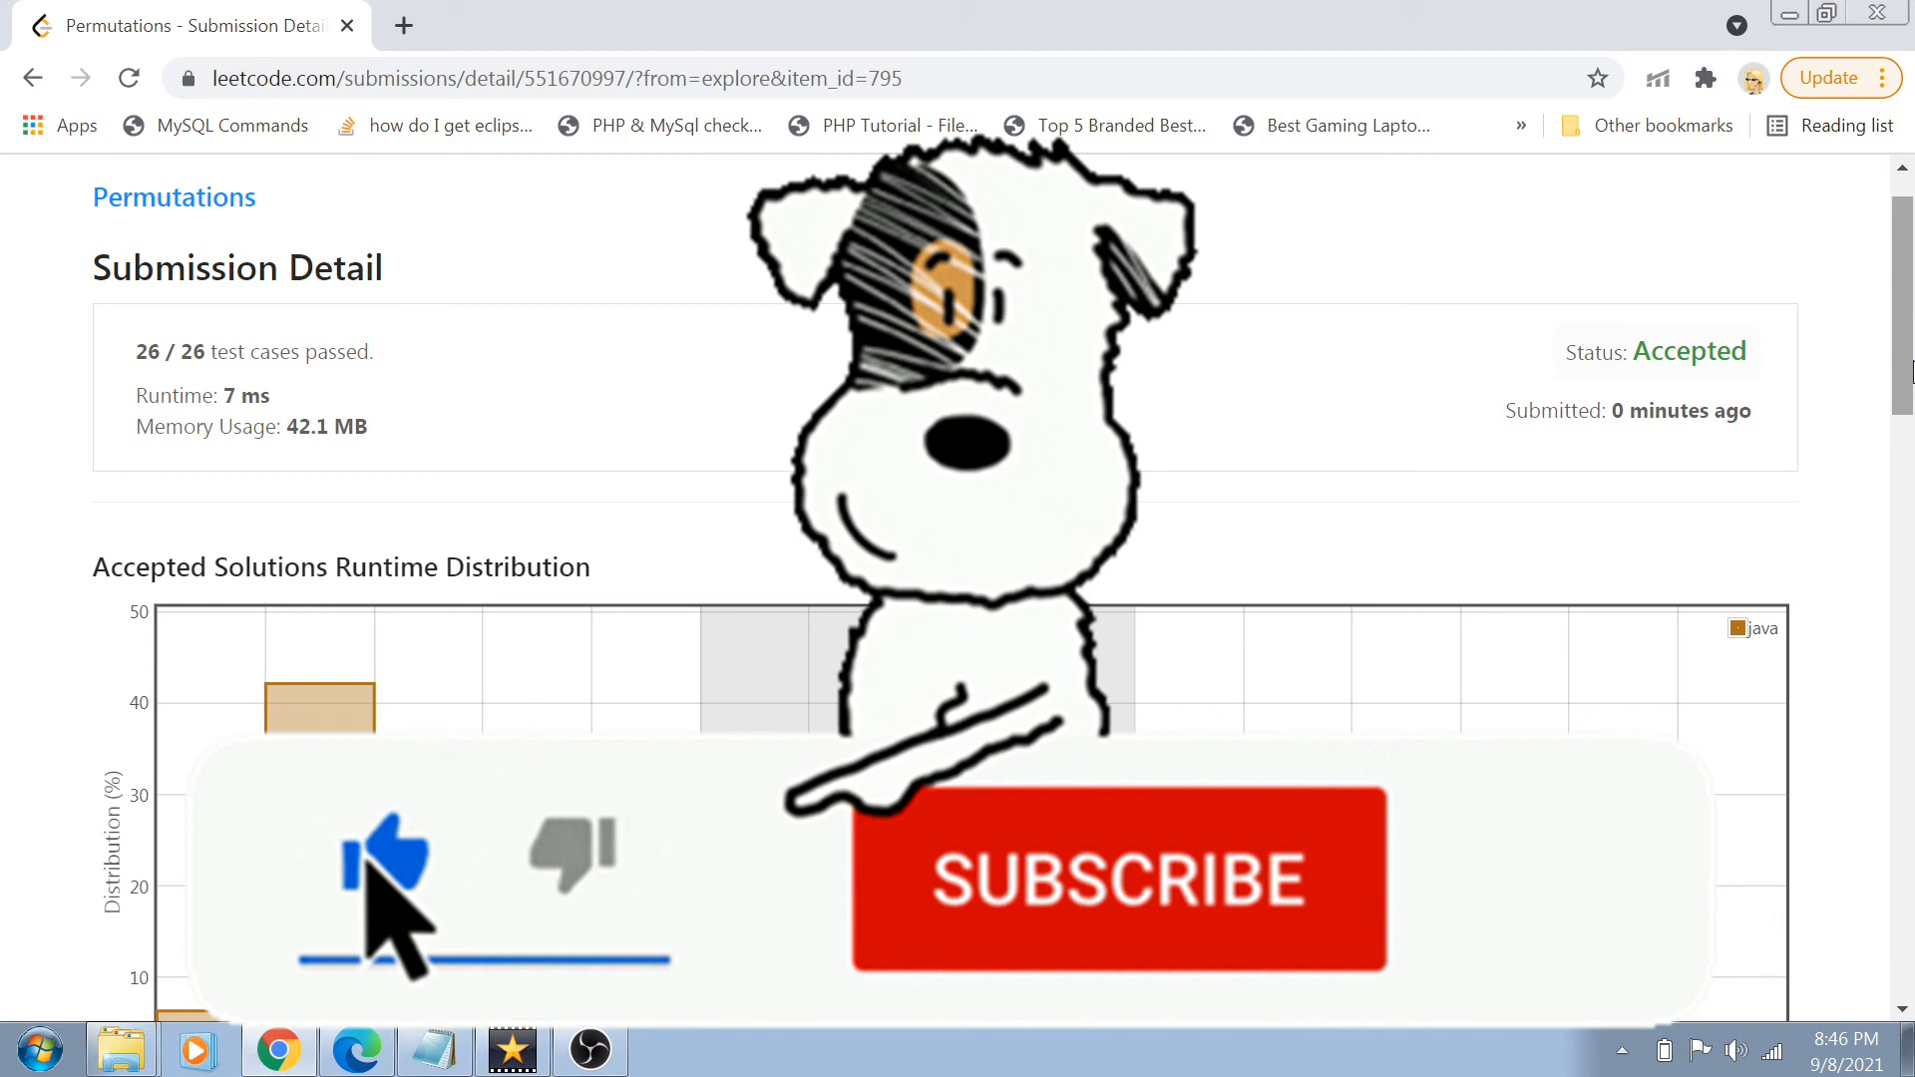